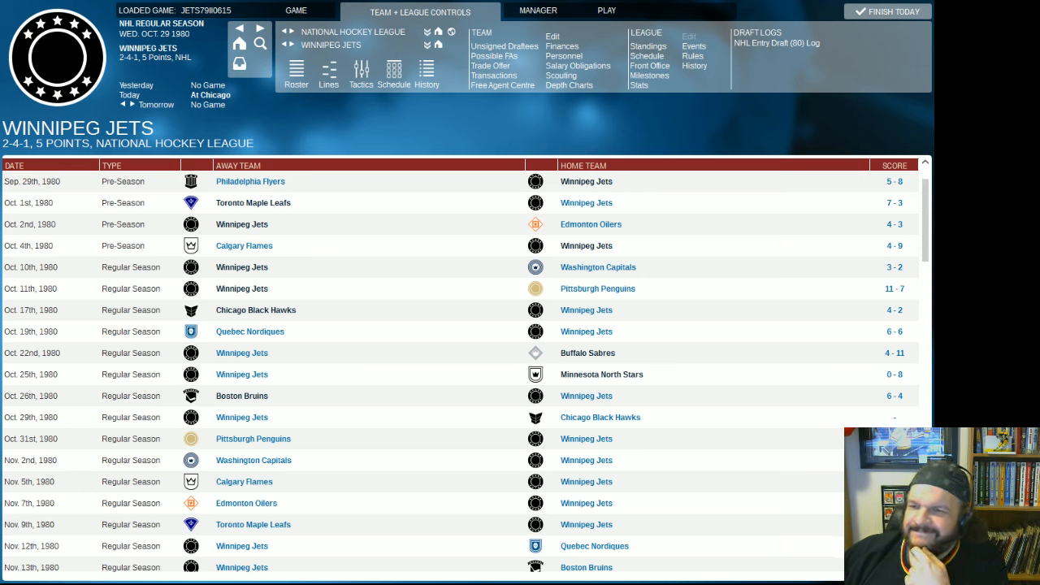
pyautogui.moveTo(324, 318)
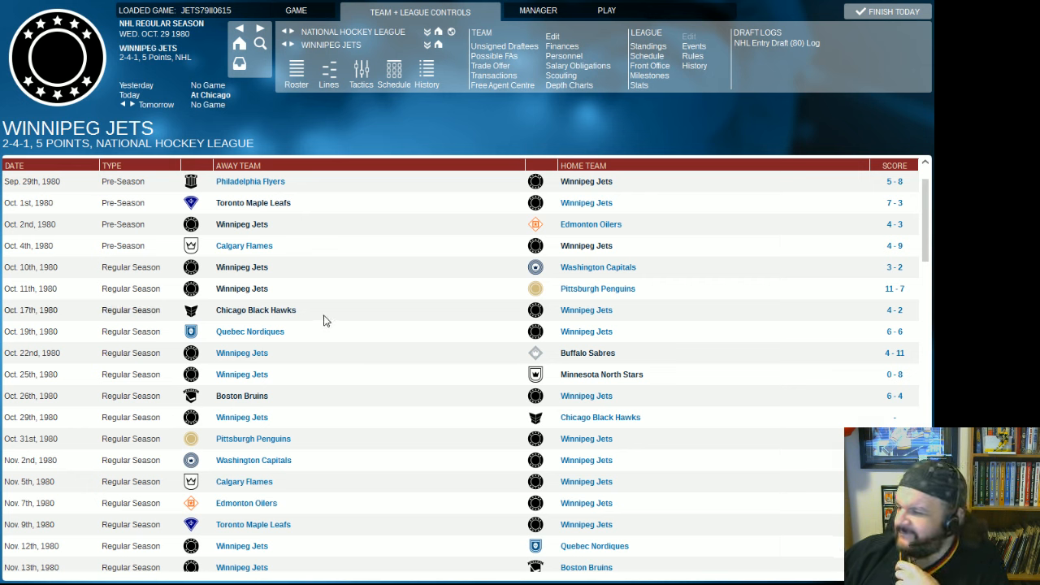
pyautogui.moveTo(318, 309)
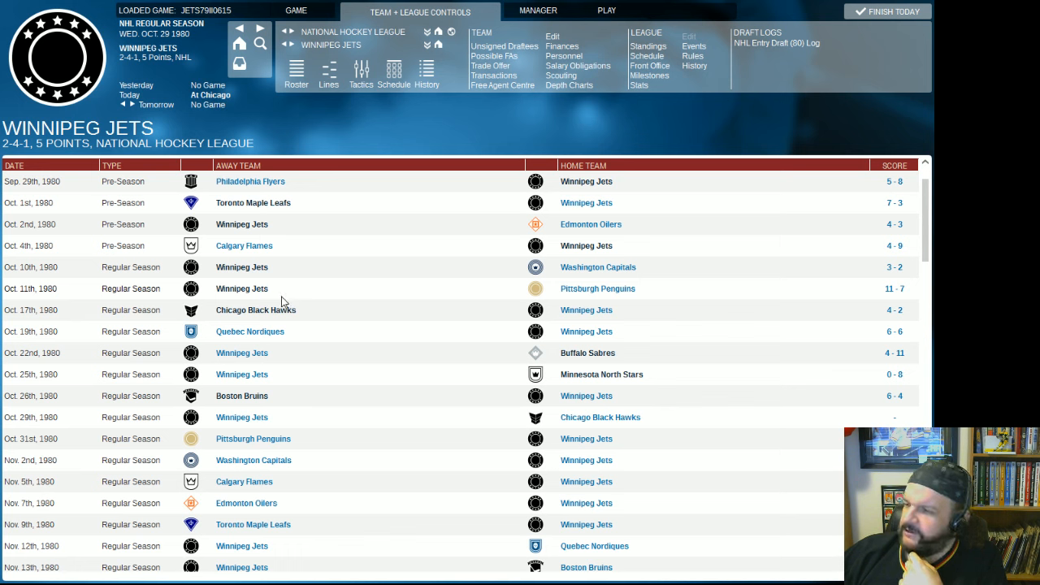
pyautogui.moveTo(172, 315)
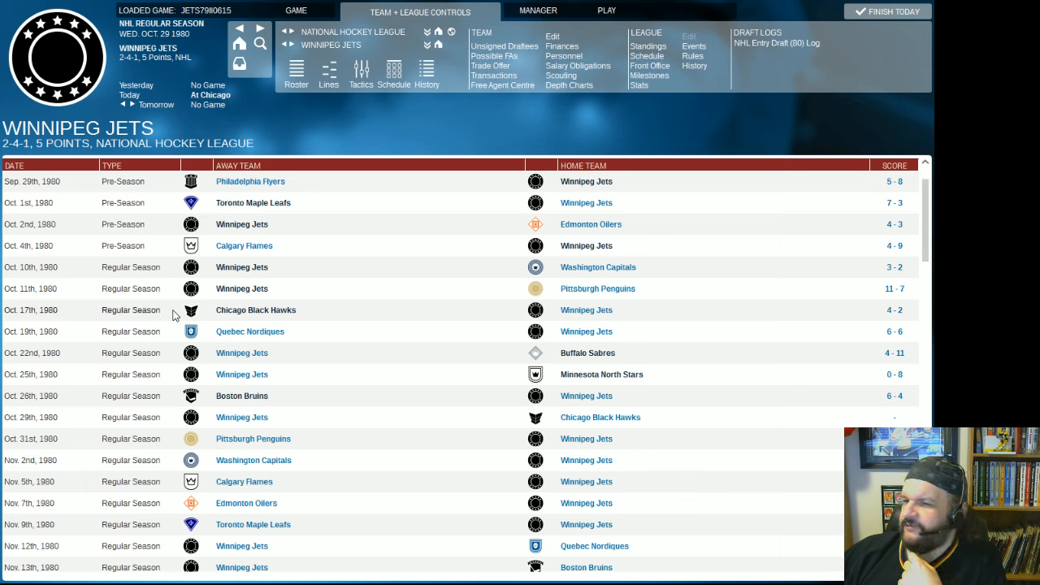
pyautogui.moveTo(907, 274)
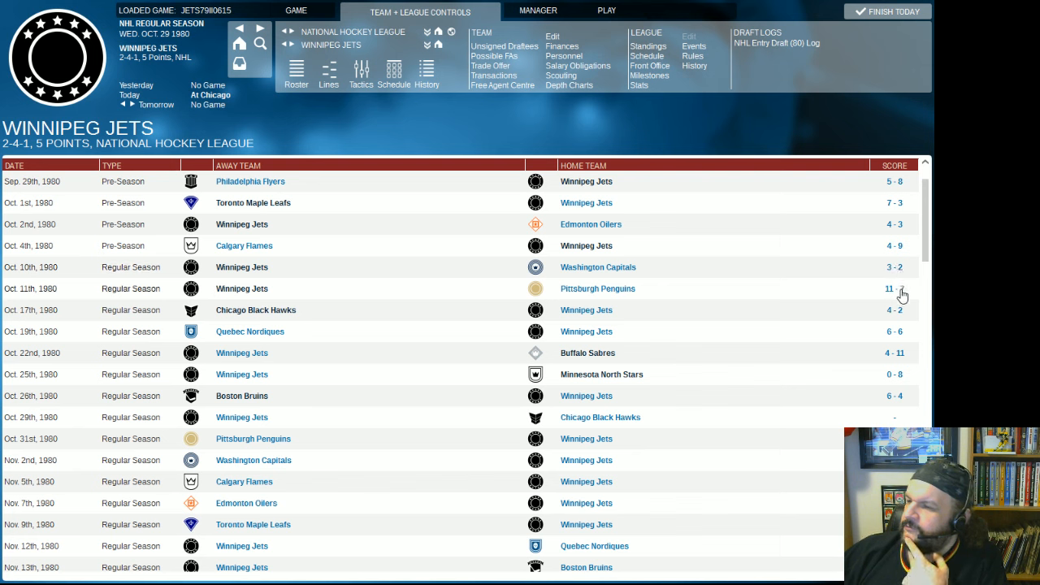
pyautogui.moveTo(897, 296)
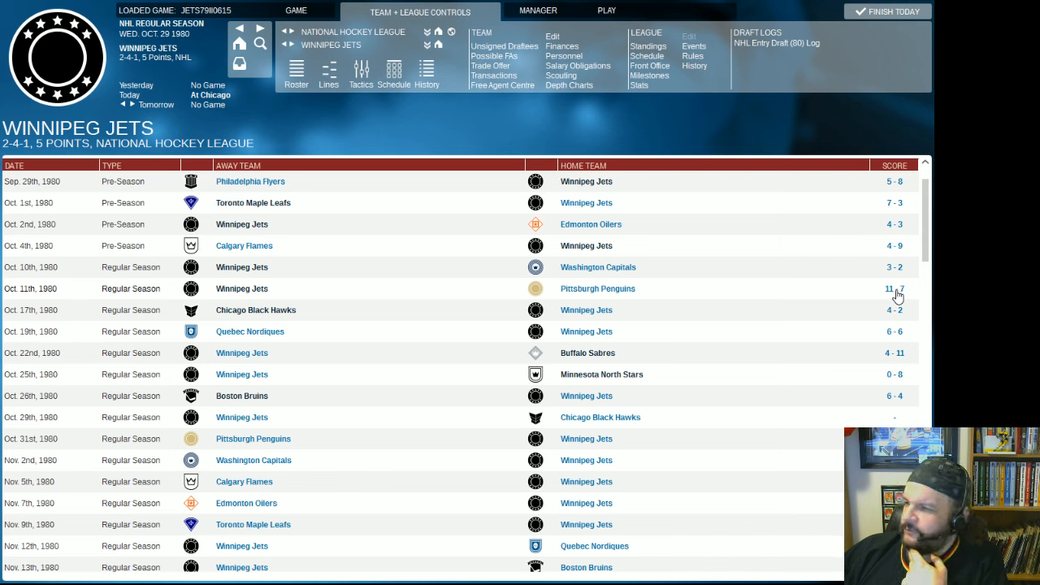
pyautogui.moveTo(598, 413)
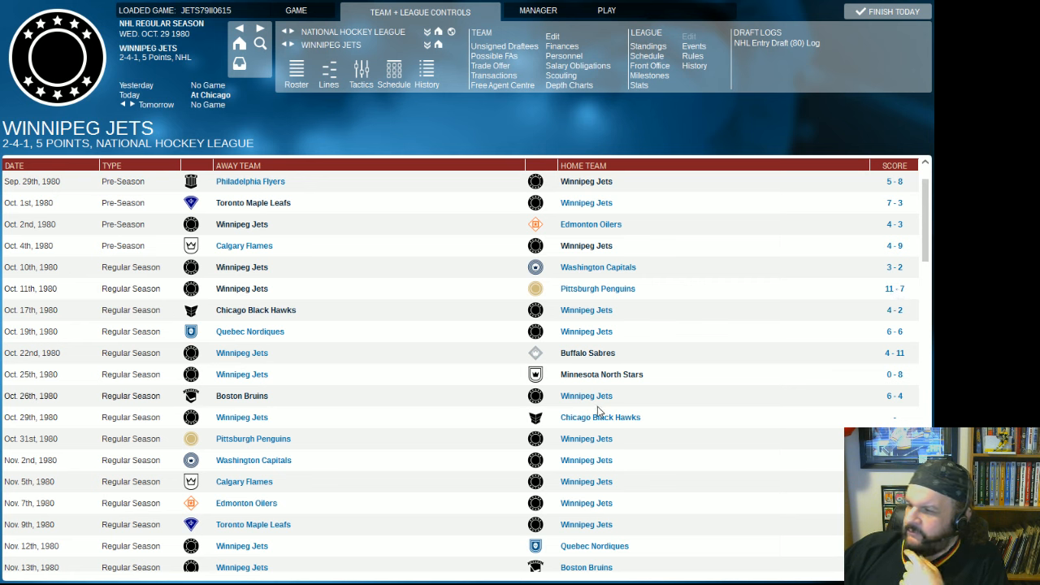
pyautogui.moveTo(602, 403)
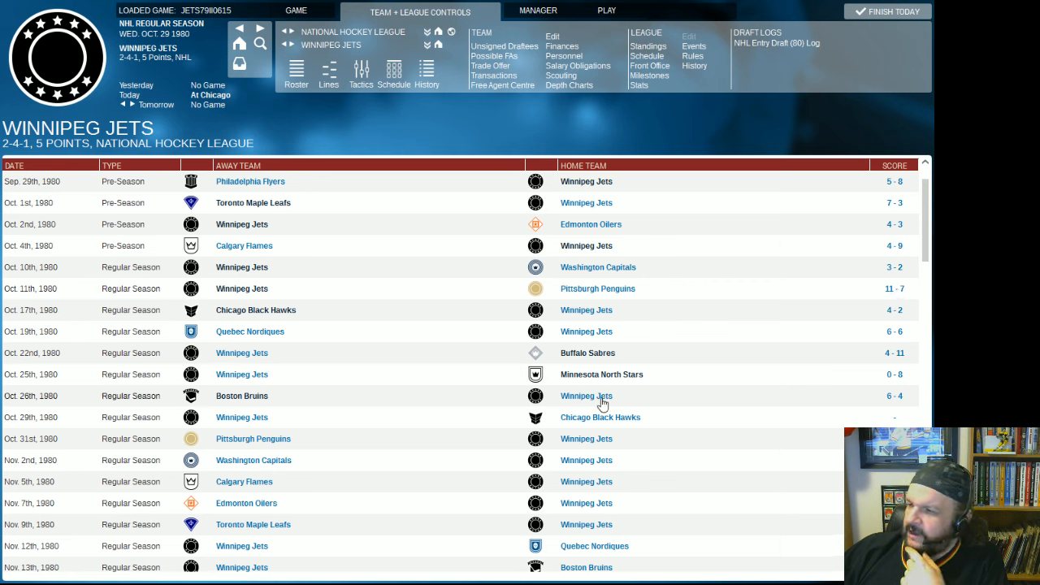
pyautogui.moveTo(578, 510)
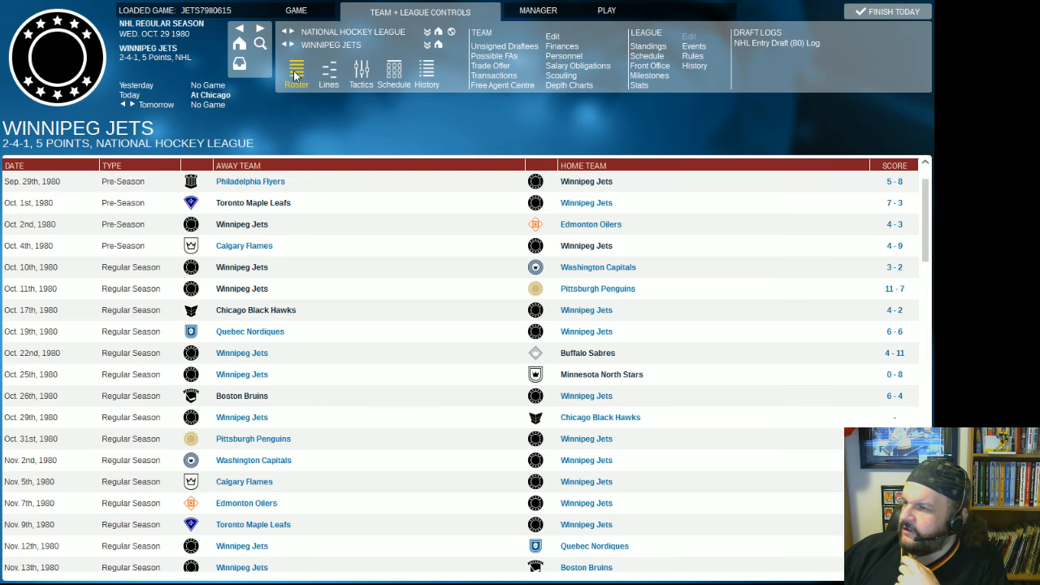
# Show the Winnipeg Jets roster and bring up B. Clement's player options.
pyautogui.click(296, 73)
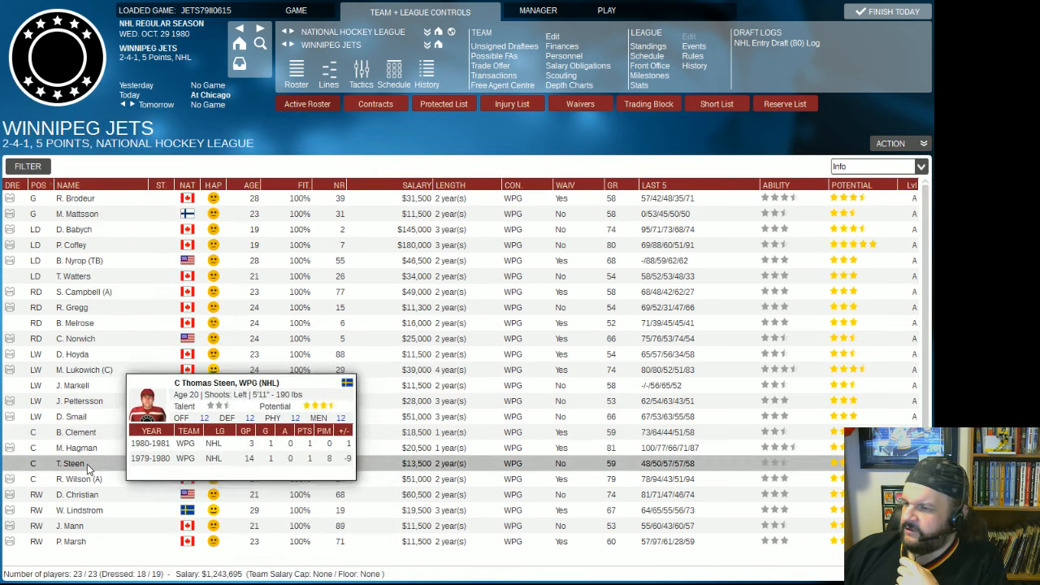
pyautogui.rightClick(81, 463)
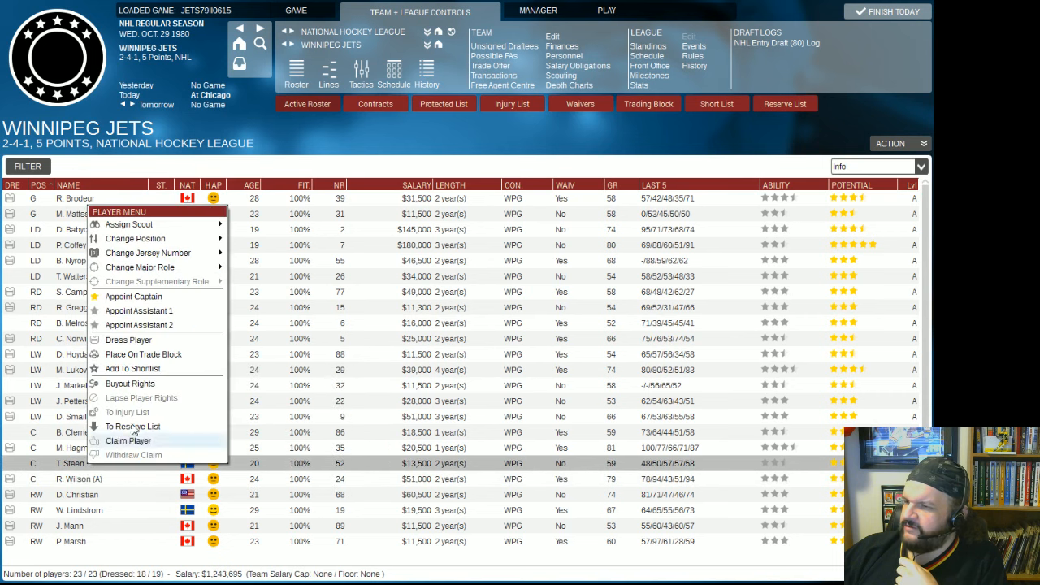
pyautogui.moveTo(129, 340)
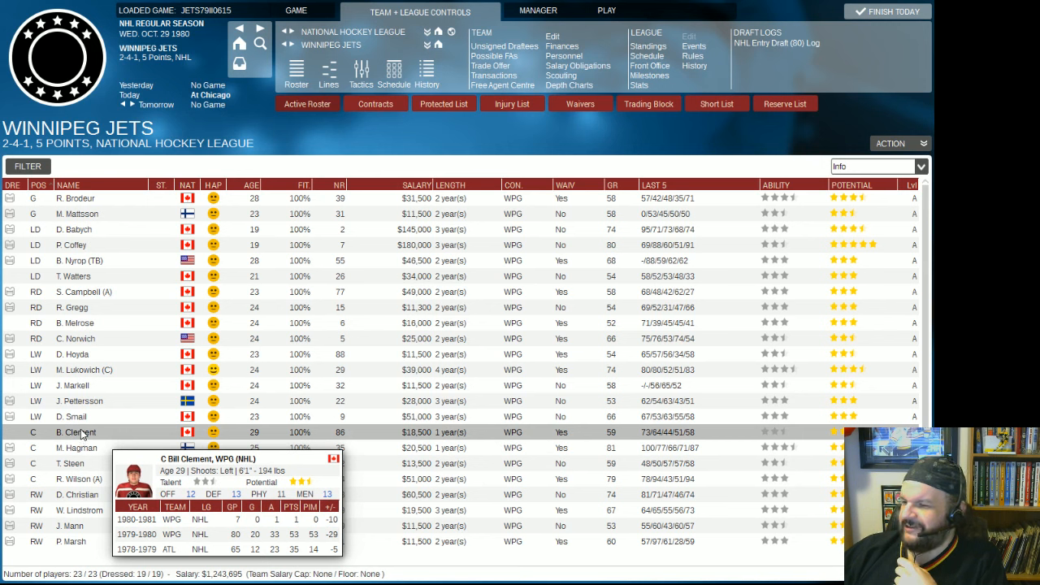
pyautogui.moveTo(101, 470)
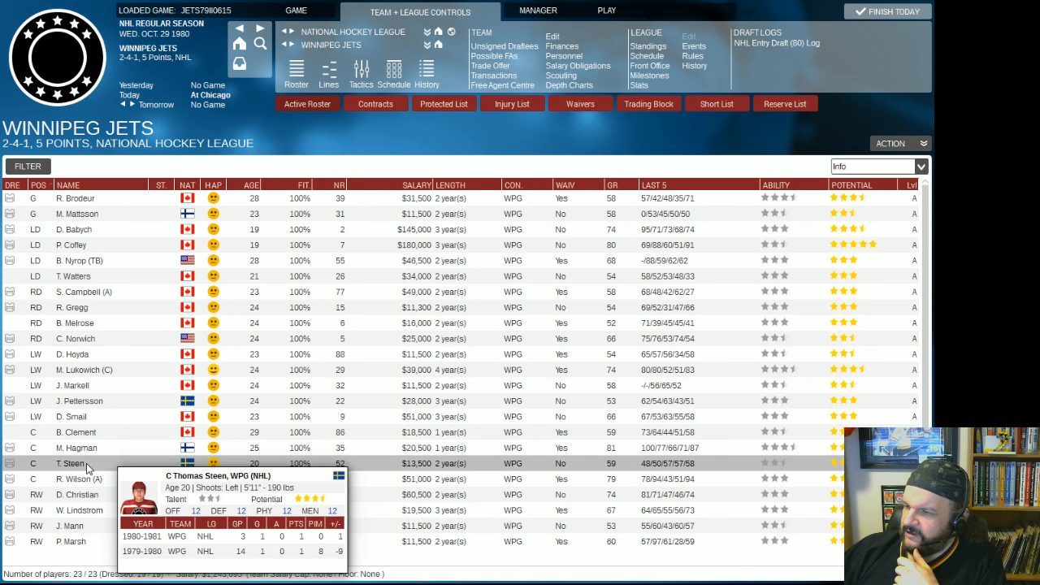
# Check the player menus for T. Steen, W. Lindstrom and C. Norwich.
pyautogui.rightClick(72, 355)
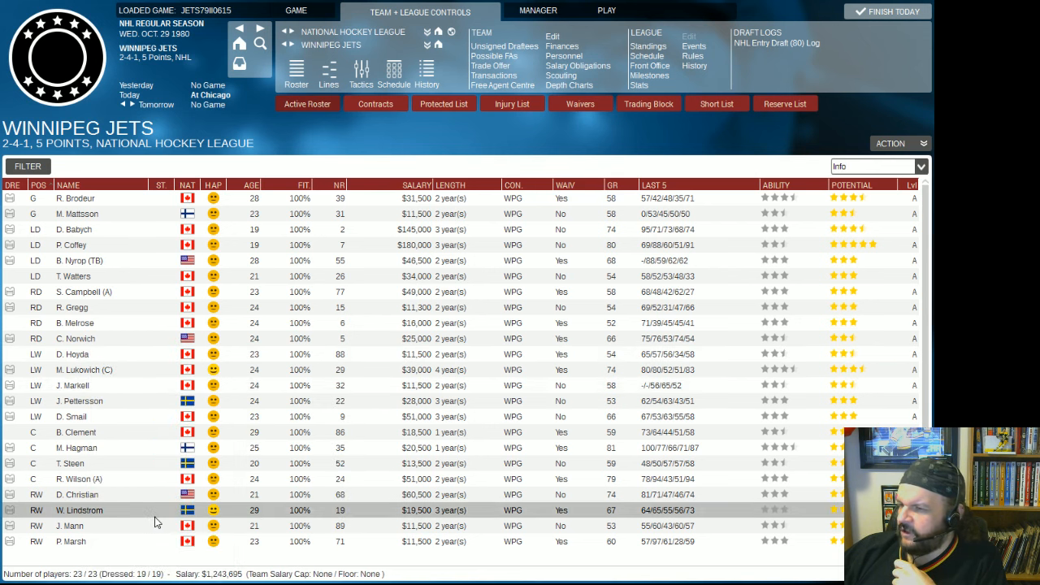
pyautogui.rightClick(74, 339)
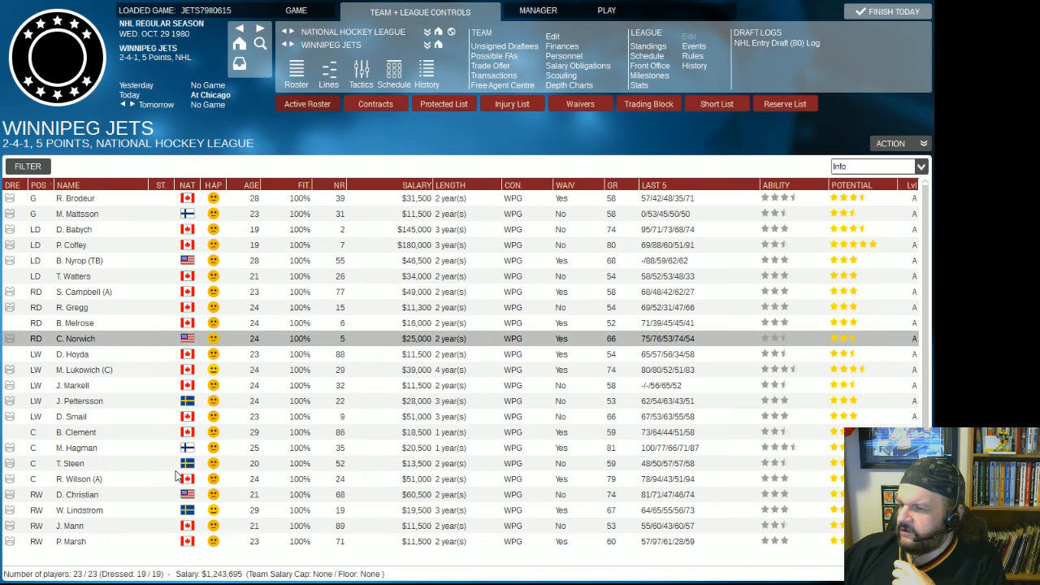
pyautogui.rightClick(73, 321)
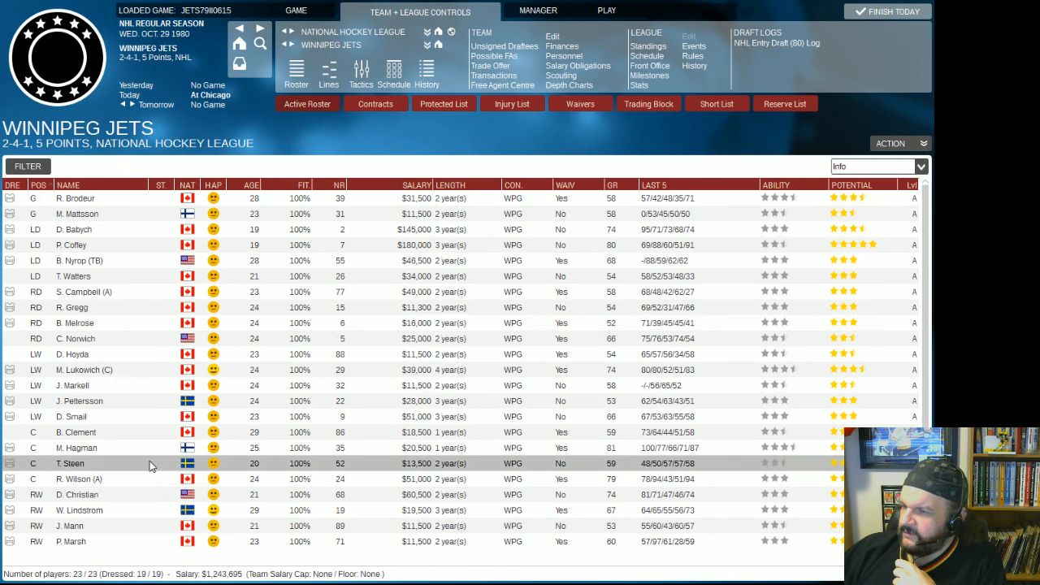
pyautogui.moveTo(364, 154)
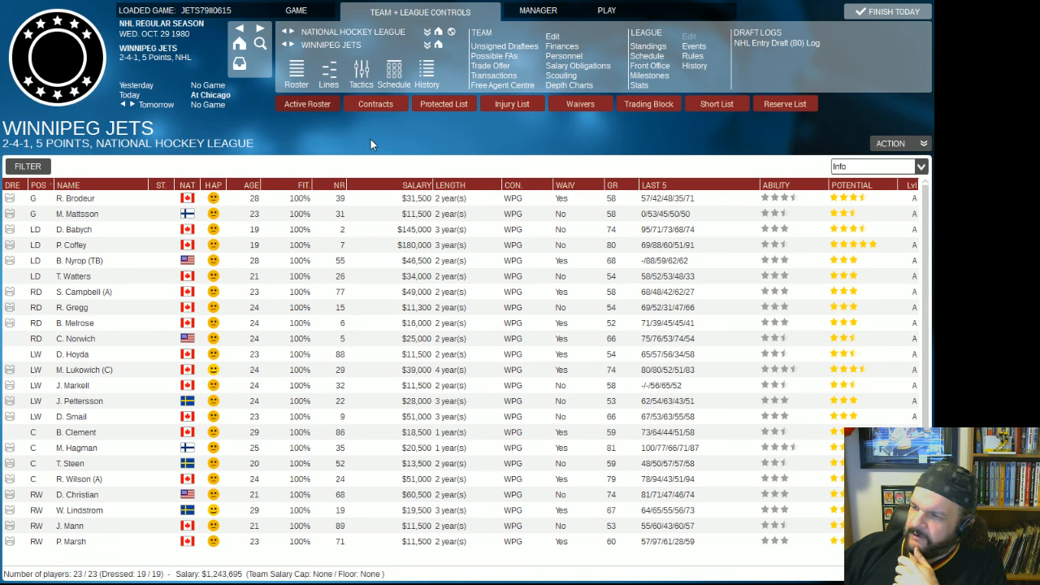
pyautogui.moveTo(400, 133)
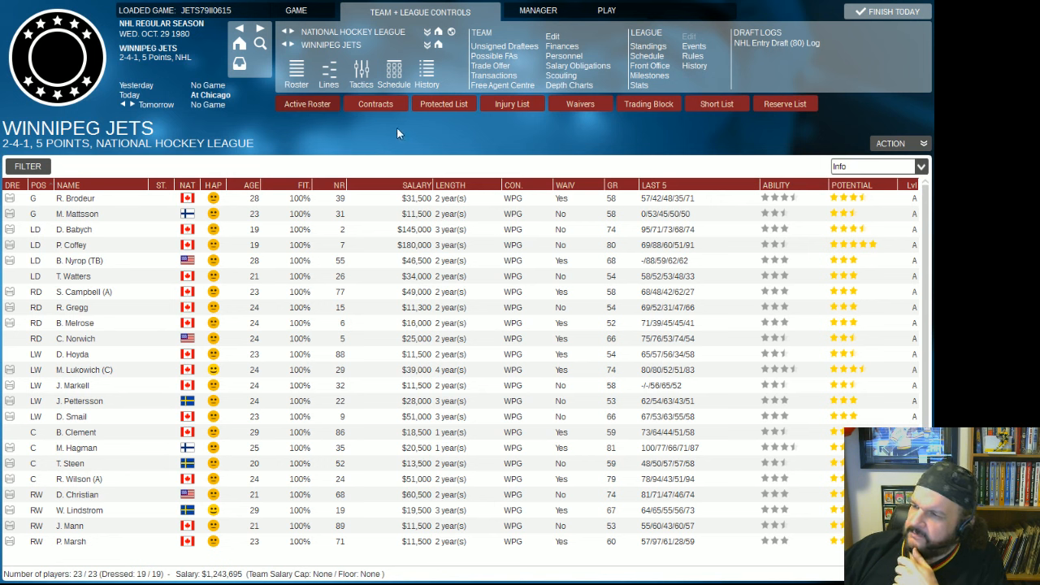
pyautogui.moveTo(393, 73)
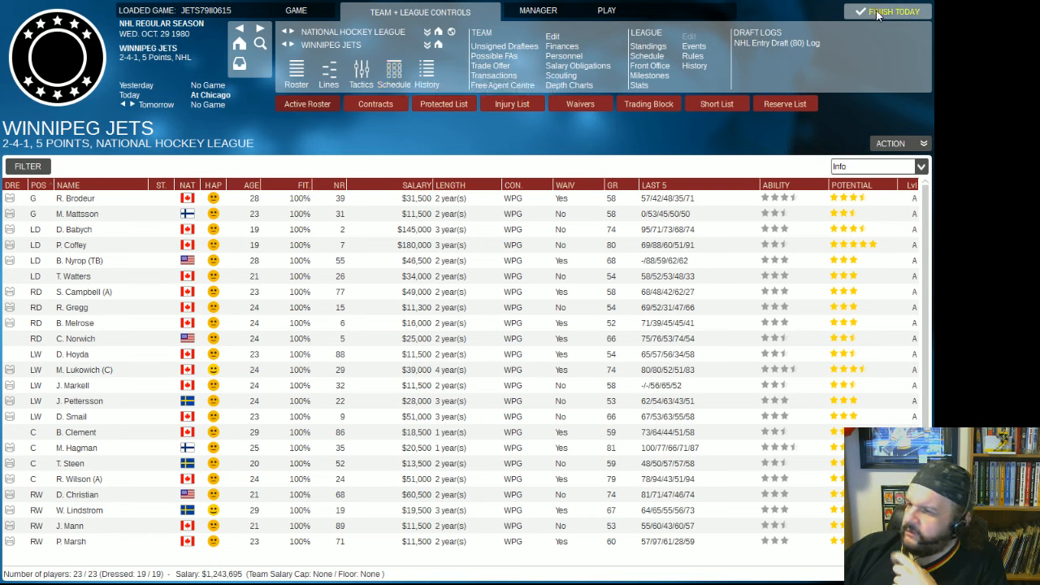
pyautogui.moveTo(878, 15)
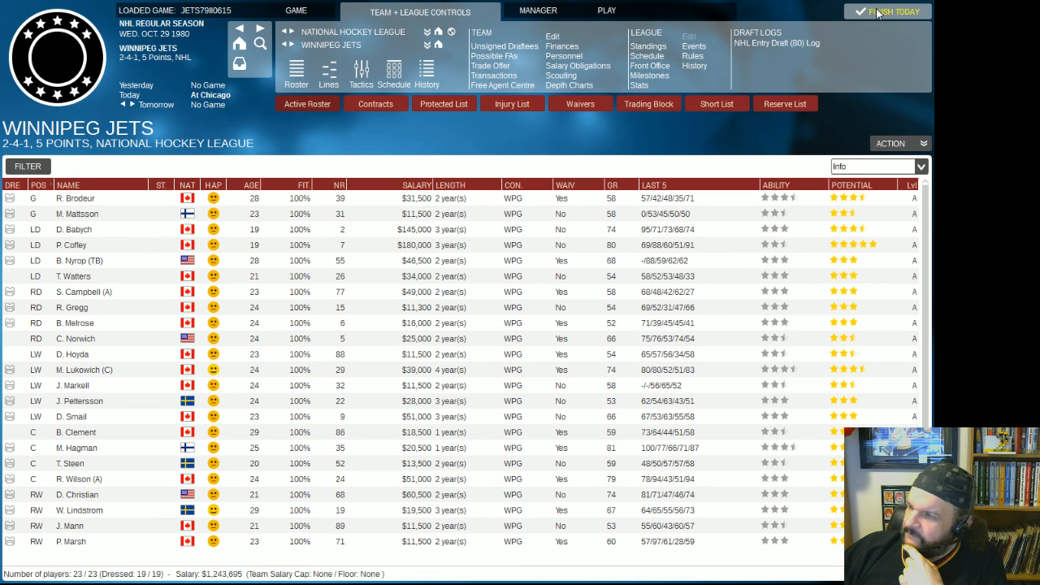
pyautogui.moveTo(75, 199)
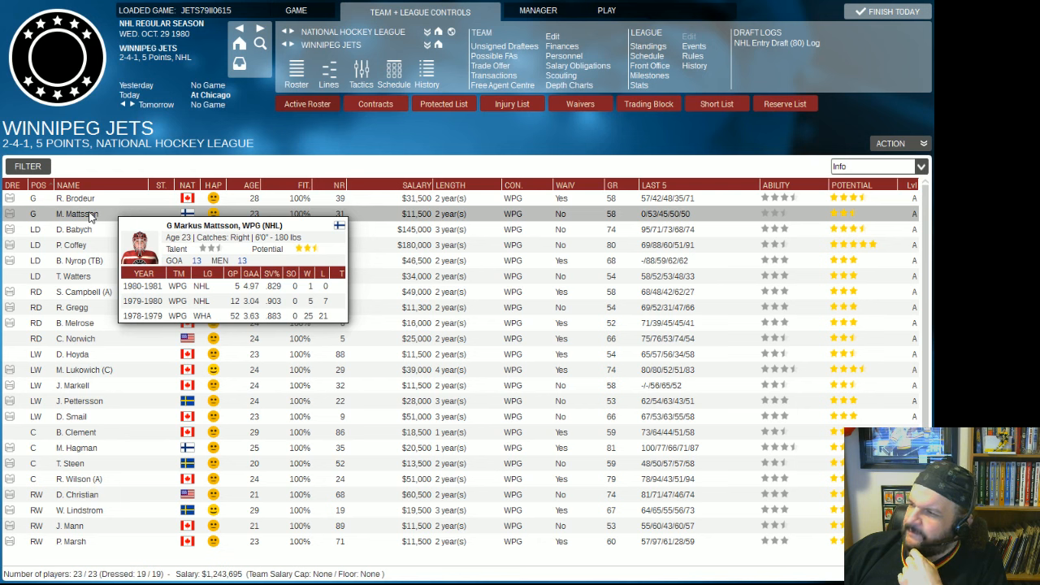
pyautogui.moveTo(784, 218)
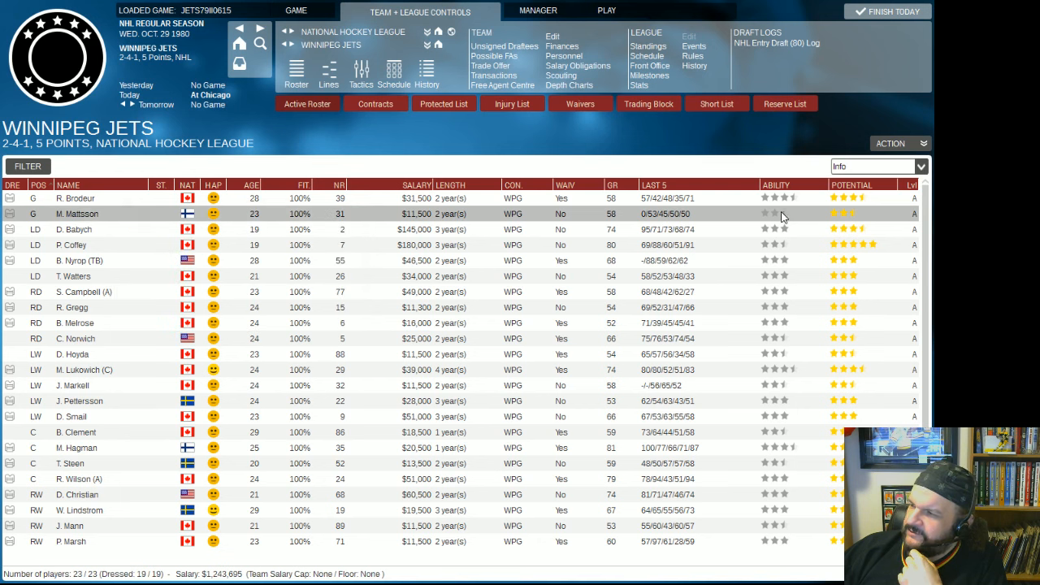
pyautogui.moveTo(780, 217)
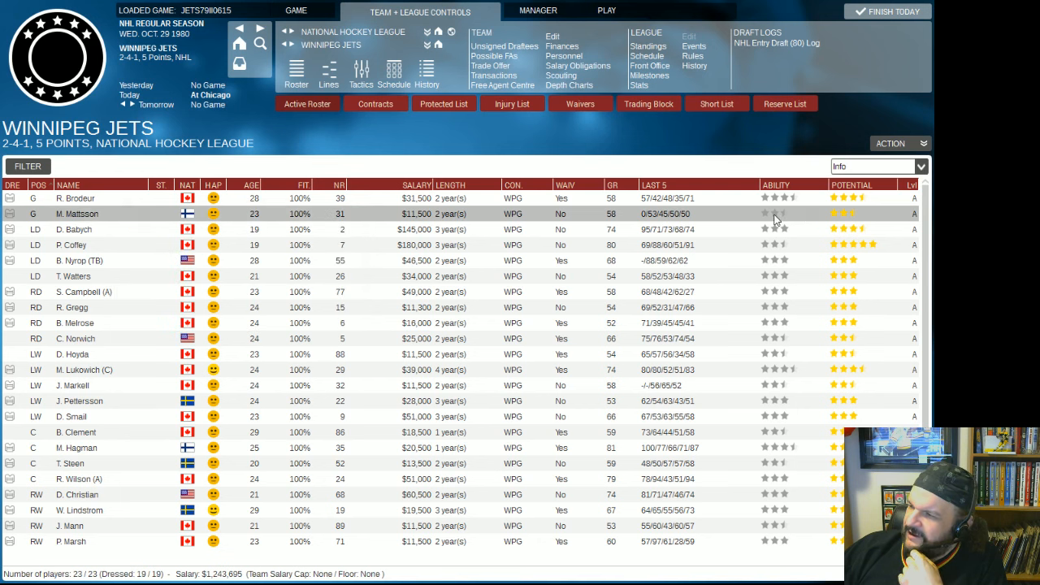
pyautogui.moveTo(810, 215)
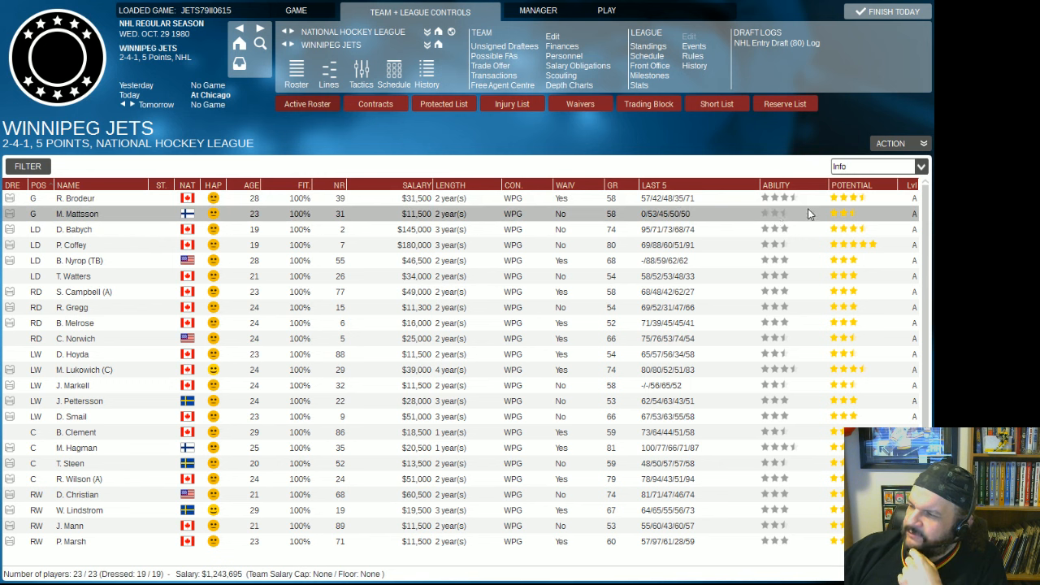
pyautogui.moveTo(816, 215)
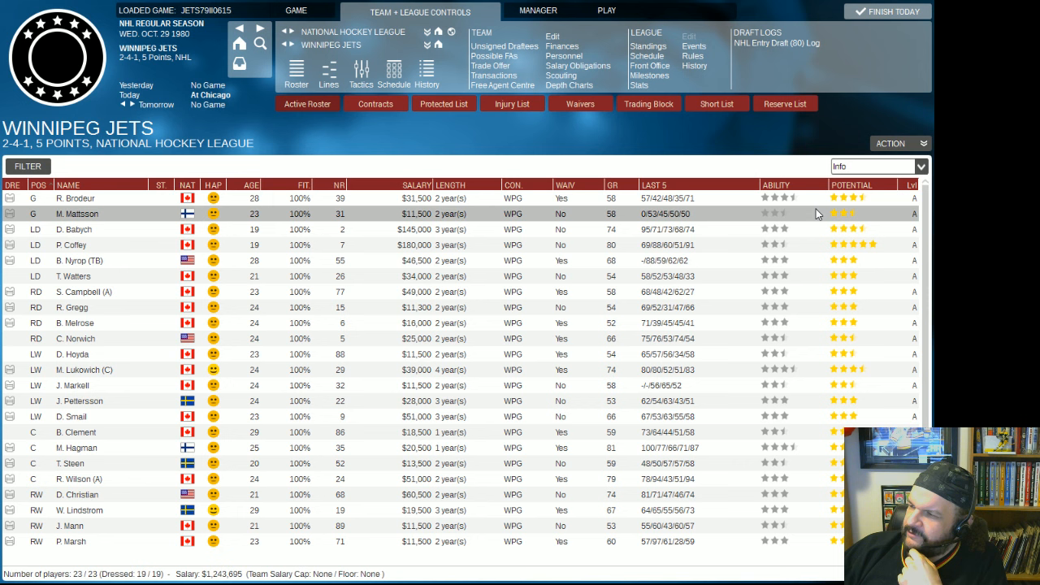
pyautogui.moveTo(819, 198)
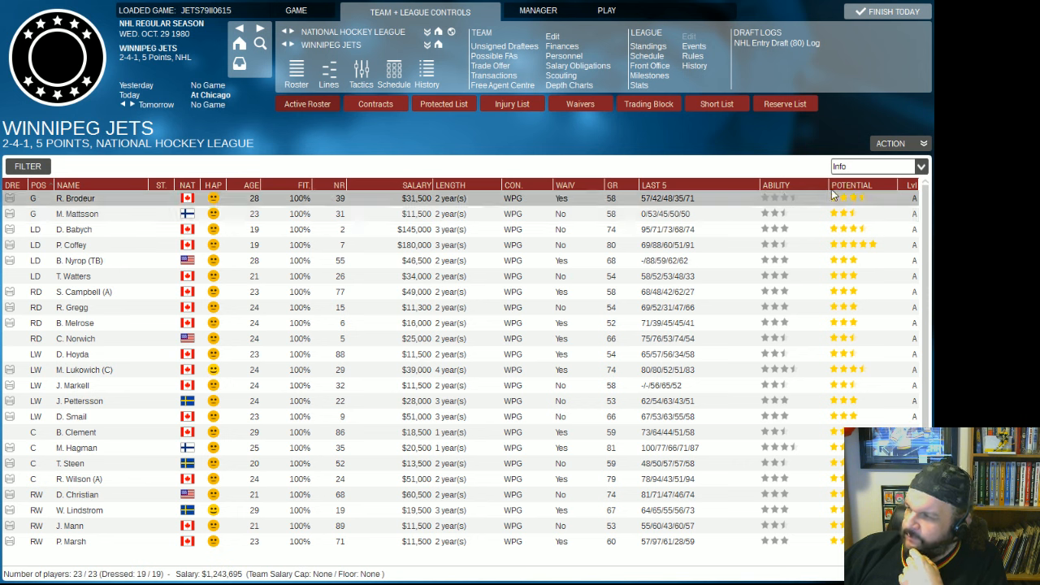
pyautogui.moveTo(500, 85)
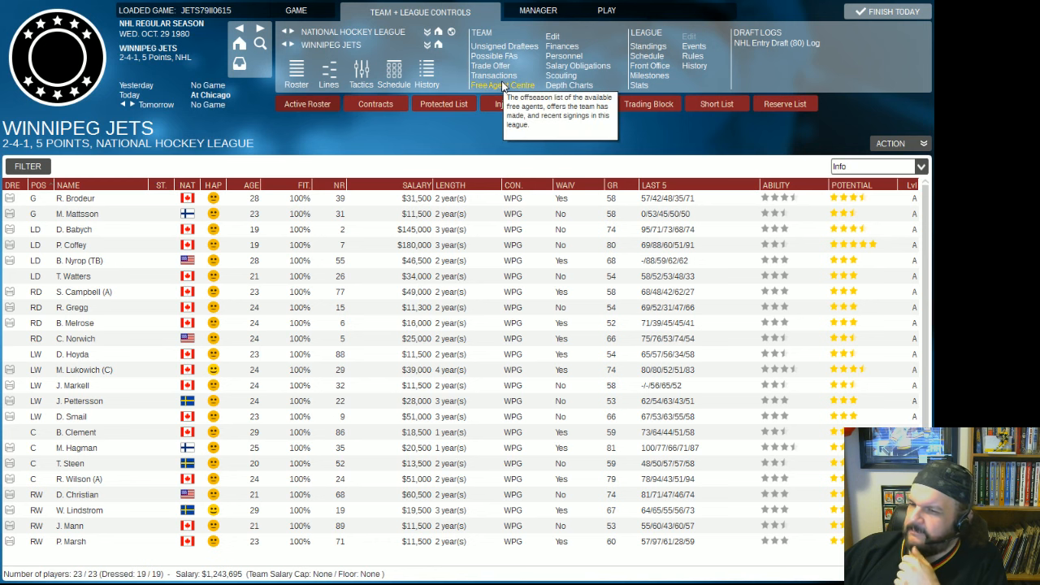
pyautogui.moveTo(579, 65)
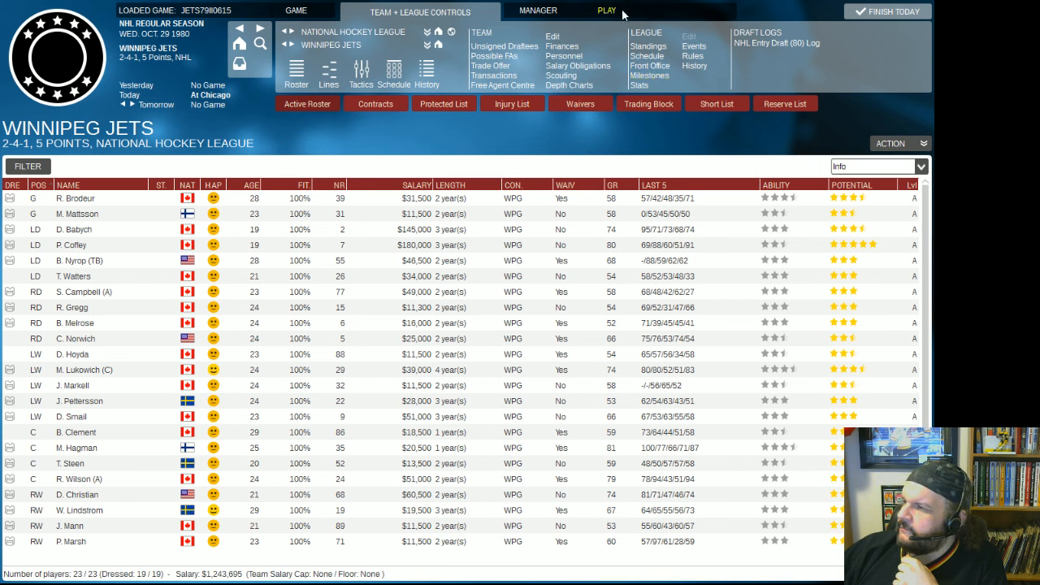
# Try to play today's game at the Black Hawks, dismiss the lineup warning and return to the Jets roster.
pyautogui.click(608, 10)
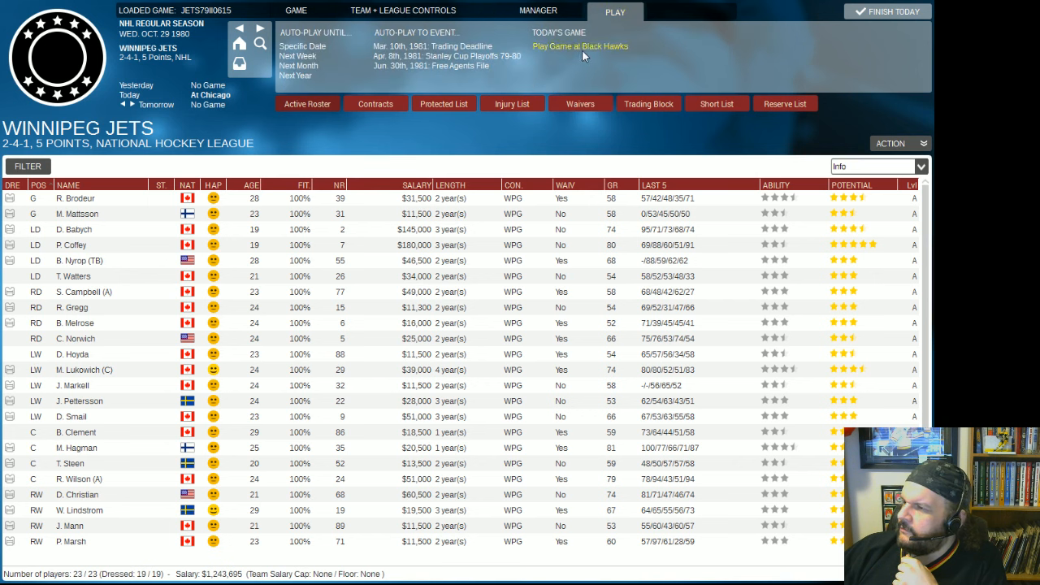
pyautogui.click(580, 45)
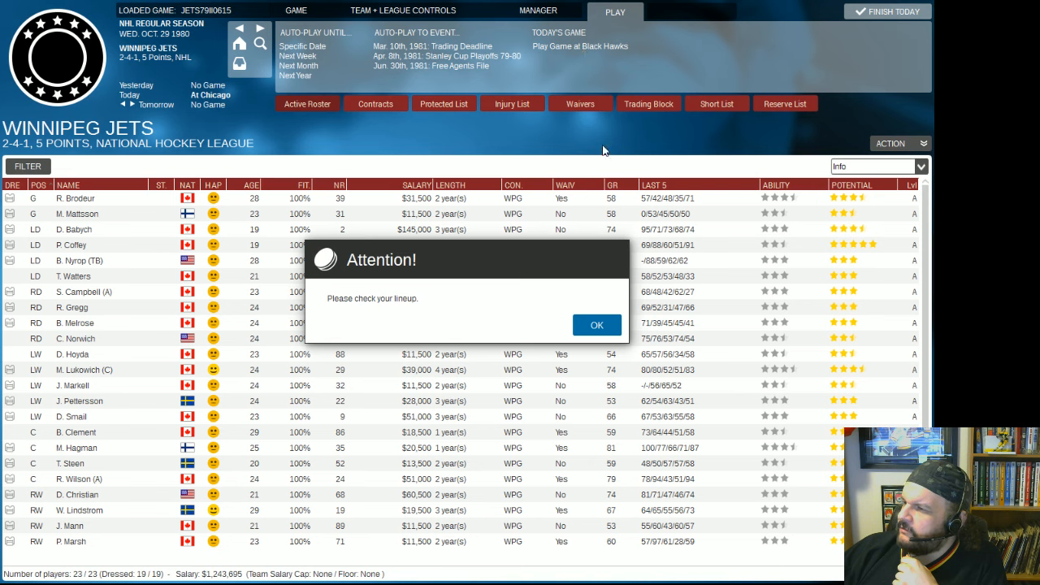
pyautogui.click(596, 325)
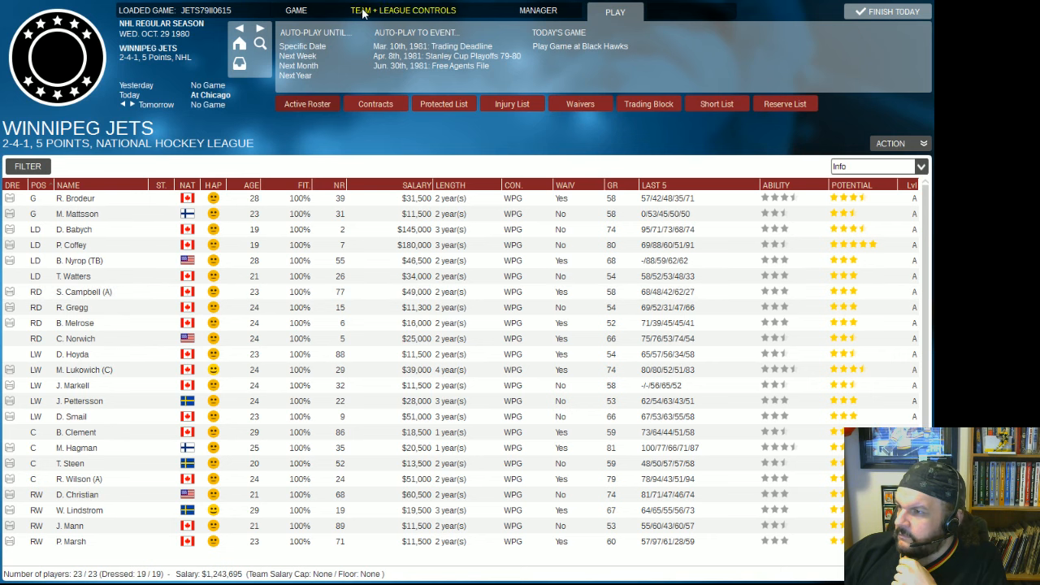
pyautogui.click(403, 10)
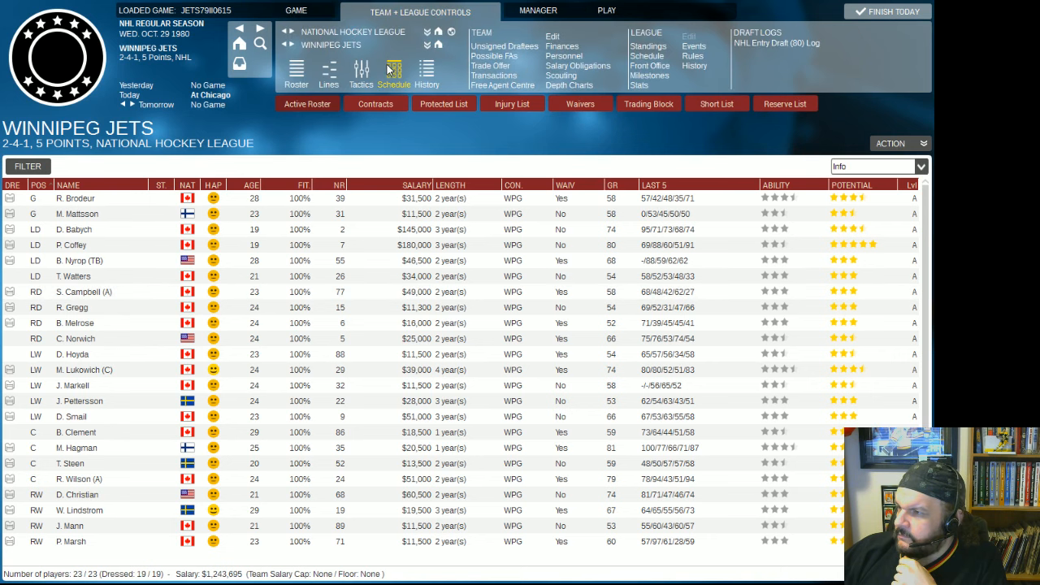
# Have the assistant set the Jets' even strength, power play and penalty kill lines.
pyautogui.click(329, 73)
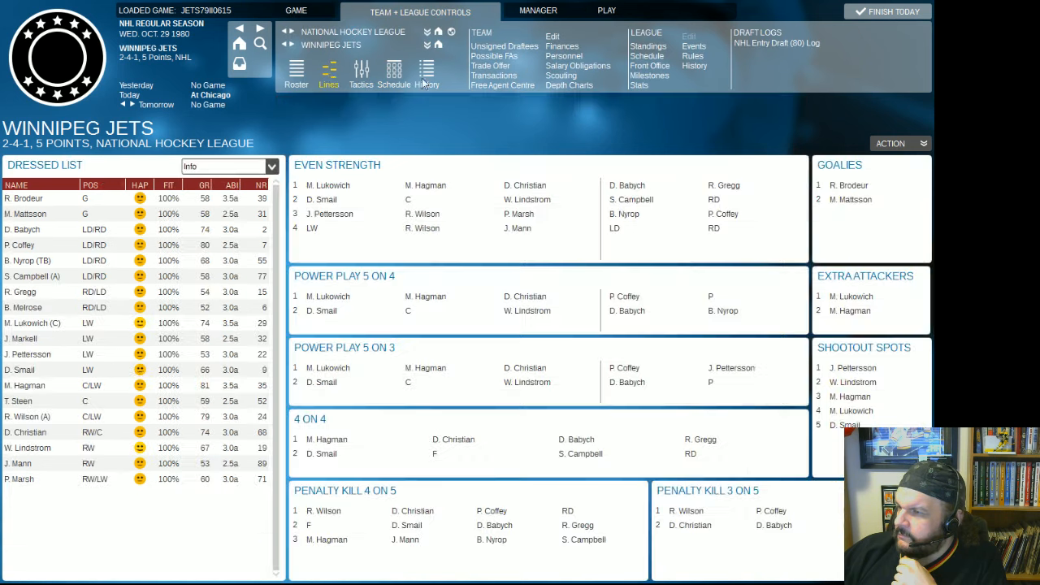
pyautogui.click(891, 143)
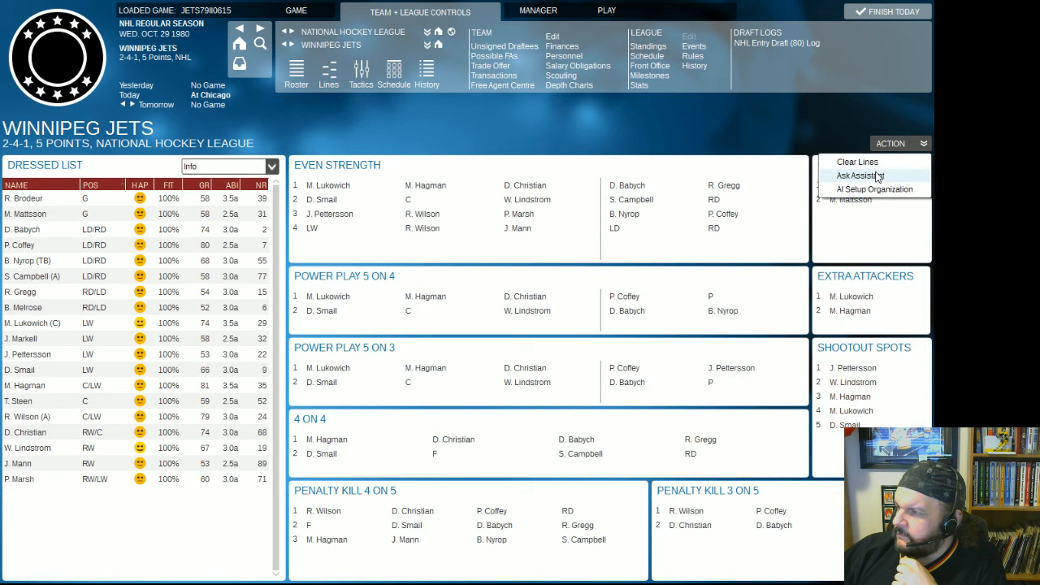
pyautogui.click(858, 176)
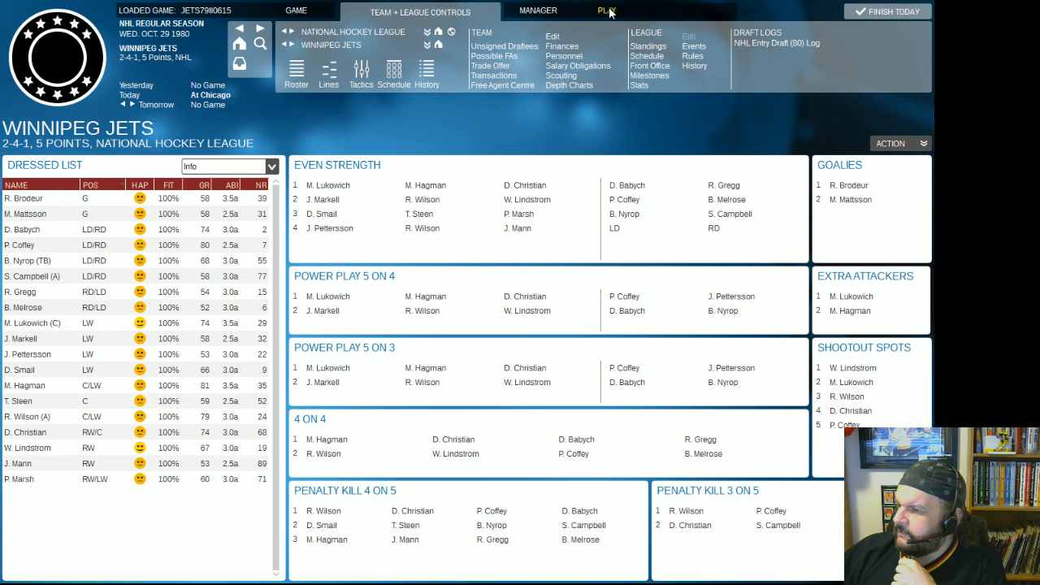
pyautogui.moveTo(325, 242)
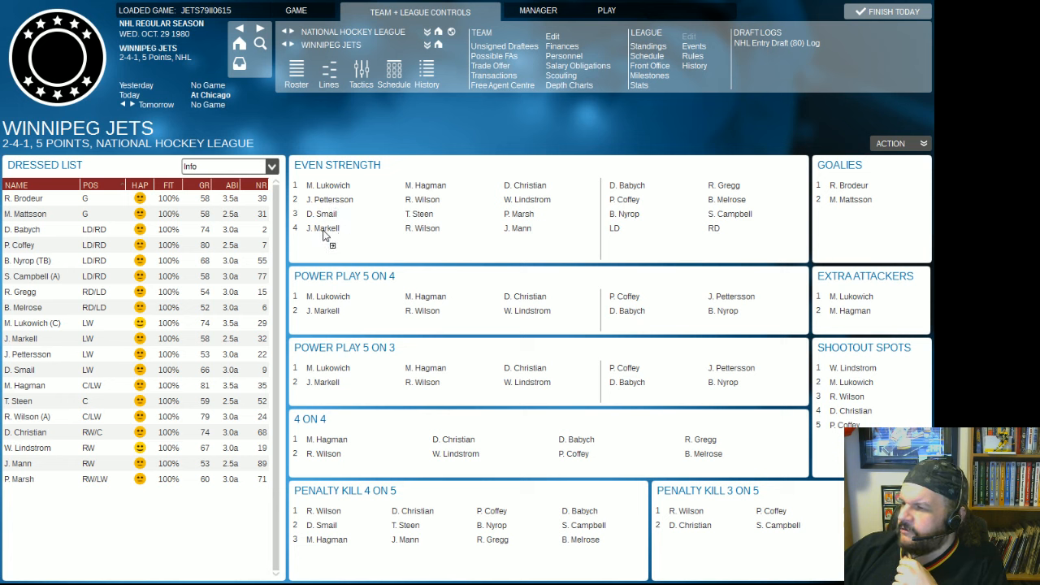
pyautogui.moveTo(348, 203)
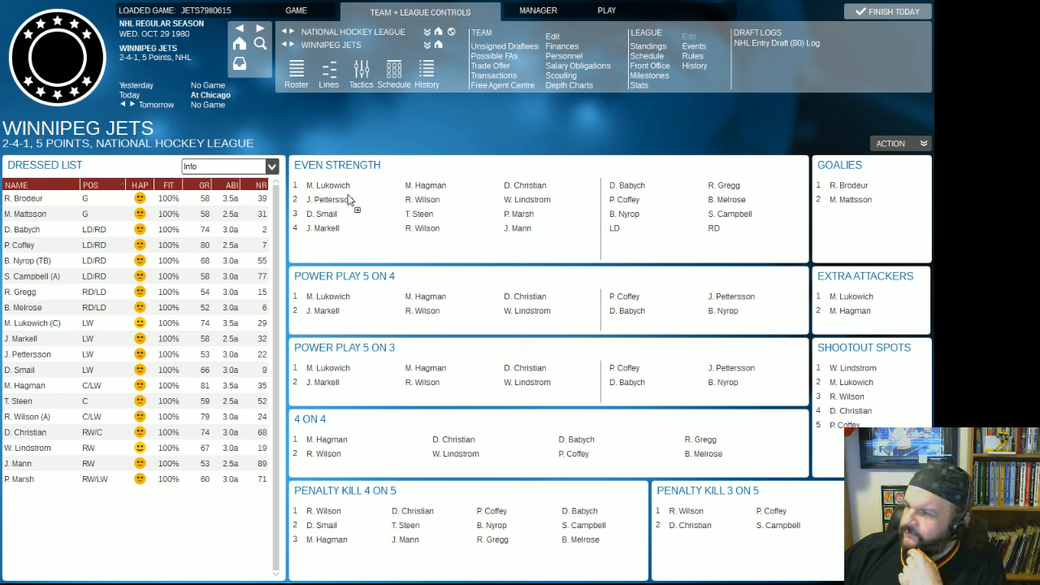
pyautogui.moveTo(342, 212)
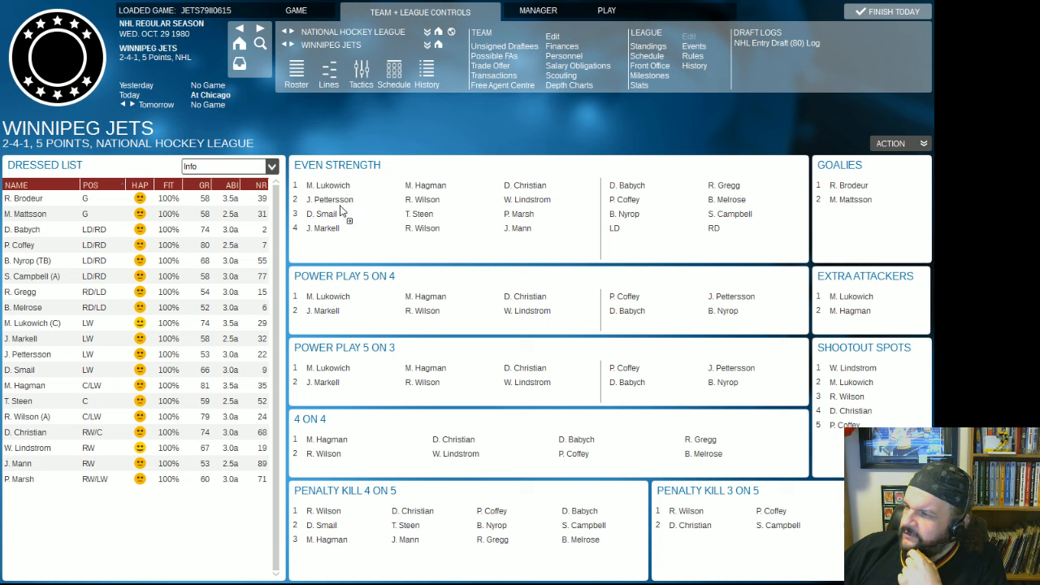
pyautogui.moveTo(637, 22)
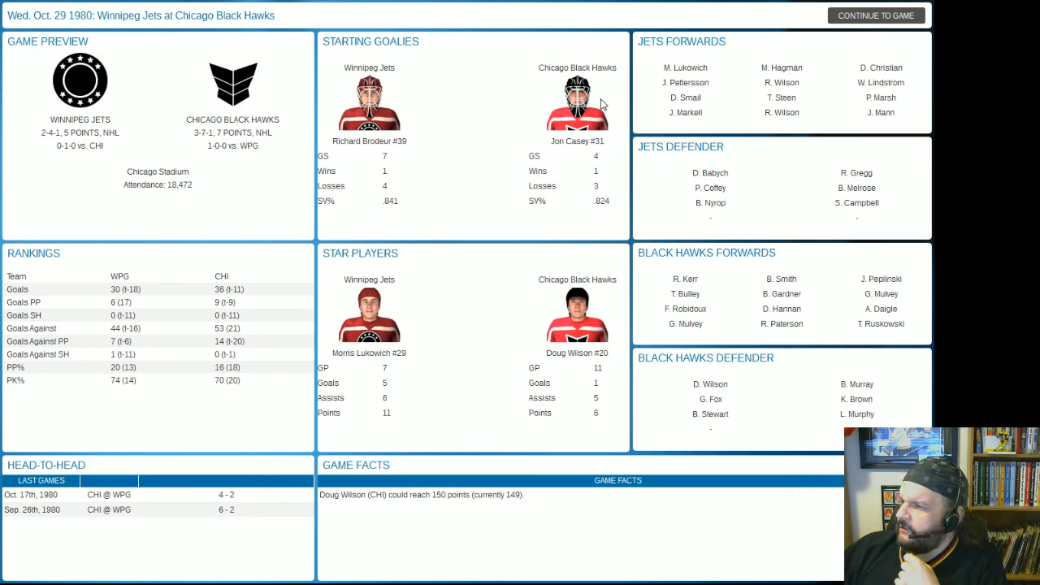
pyautogui.moveTo(605, 99)
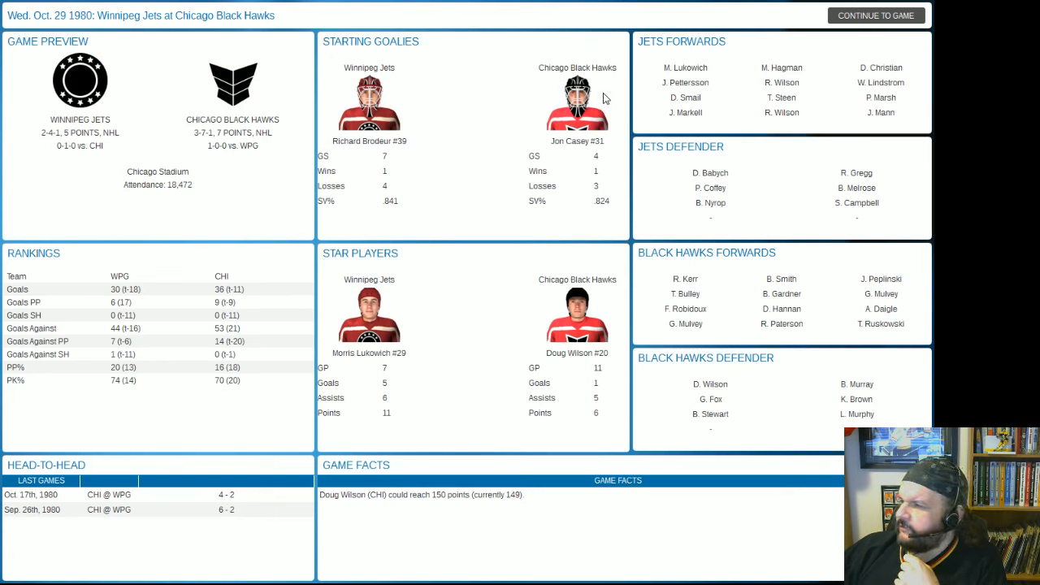
pyautogui.moveTo(583, 140)
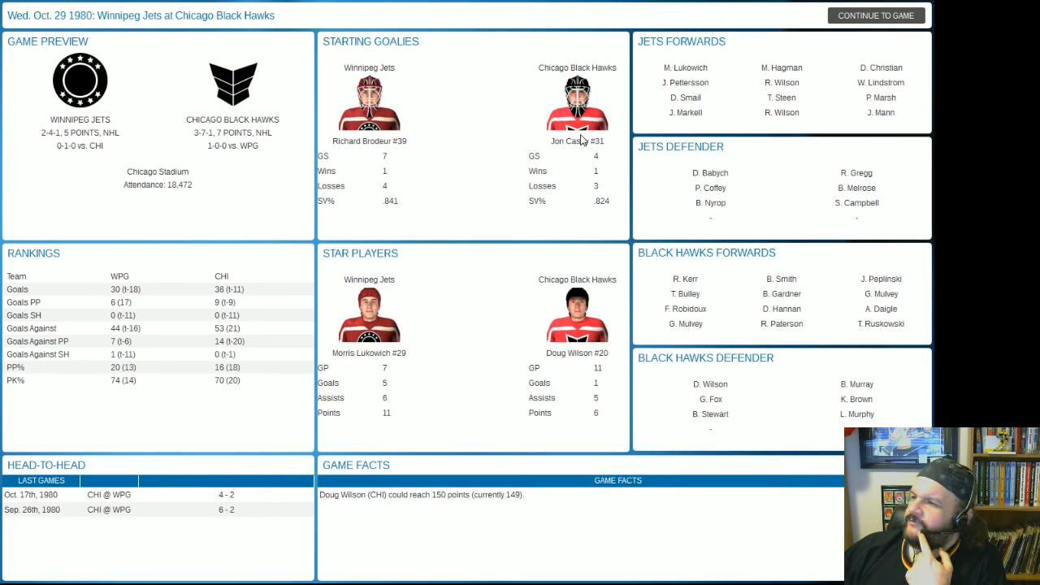
pyautogui.moveTo(610, 88)
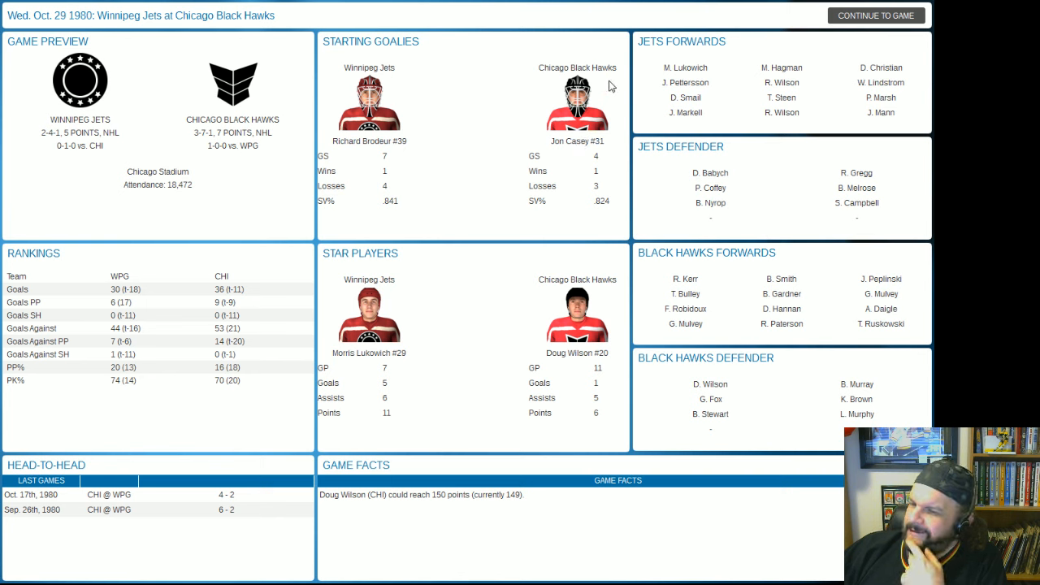
pyautogui.moveTo(725, 63)
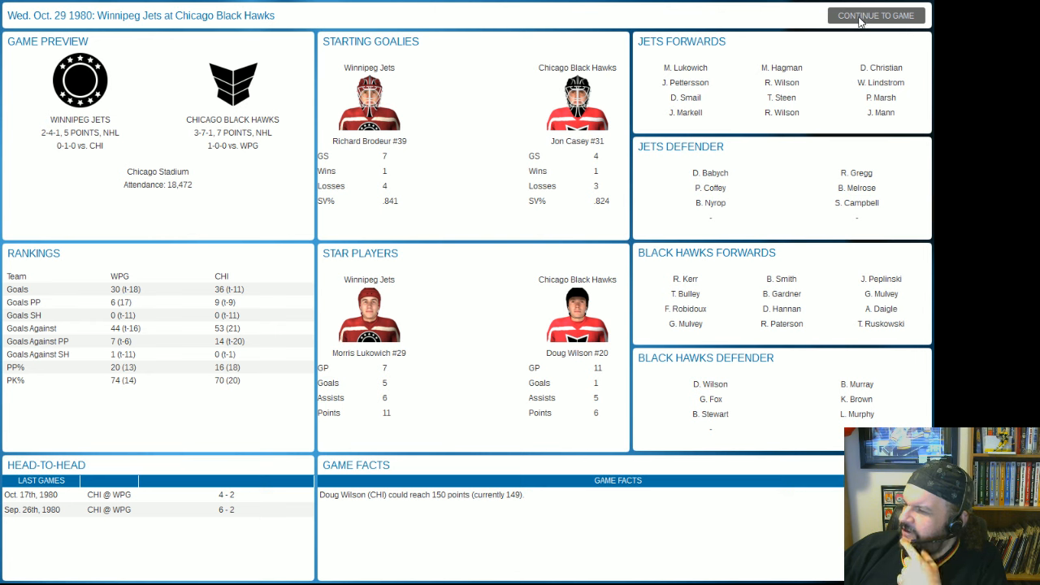
pyautogui.moveTo(821, 326)
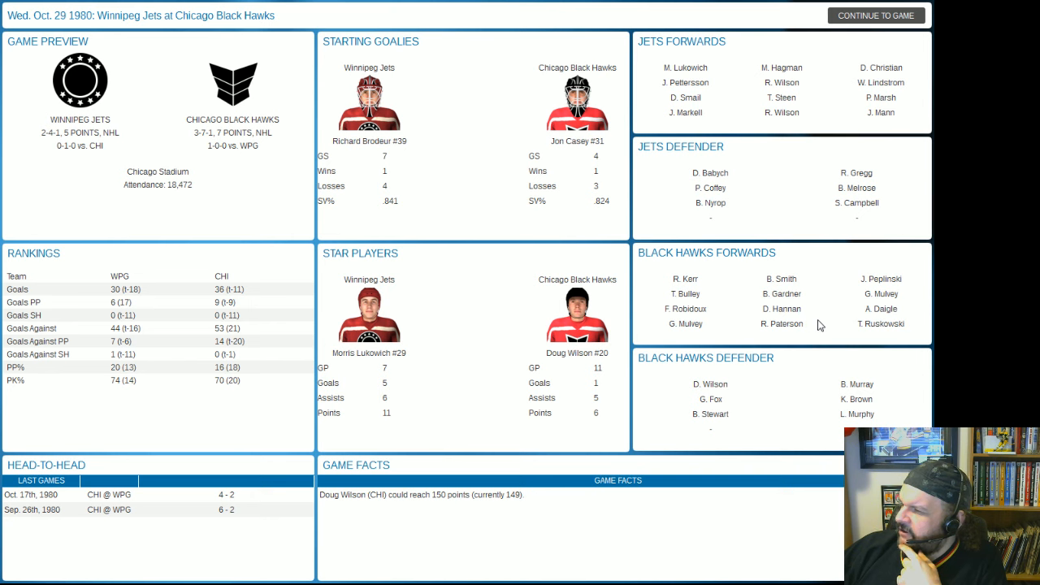
pyautogui.moveTo(816, 322)
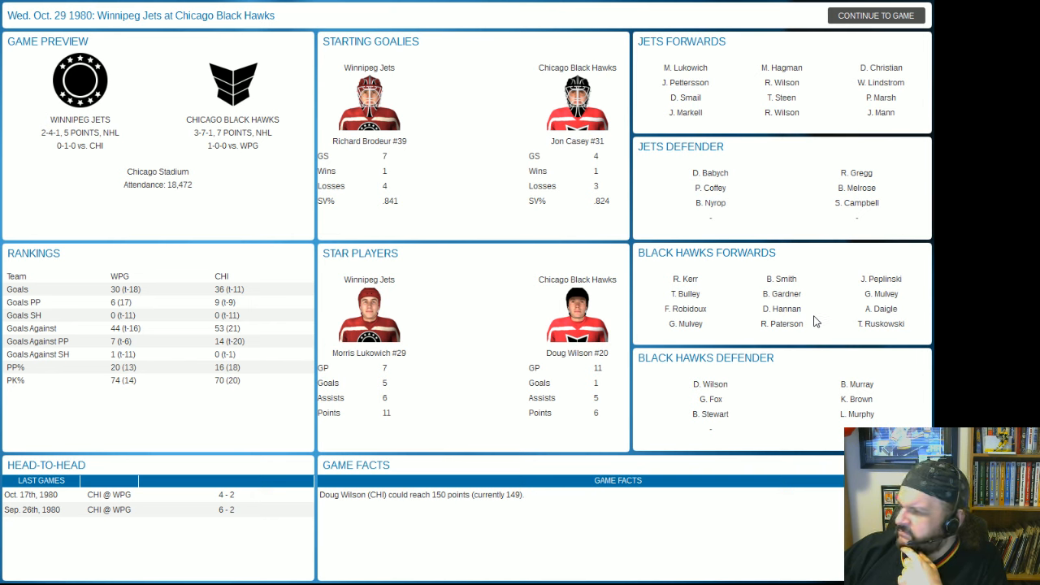
pyautogui.moveTo(777, 280)
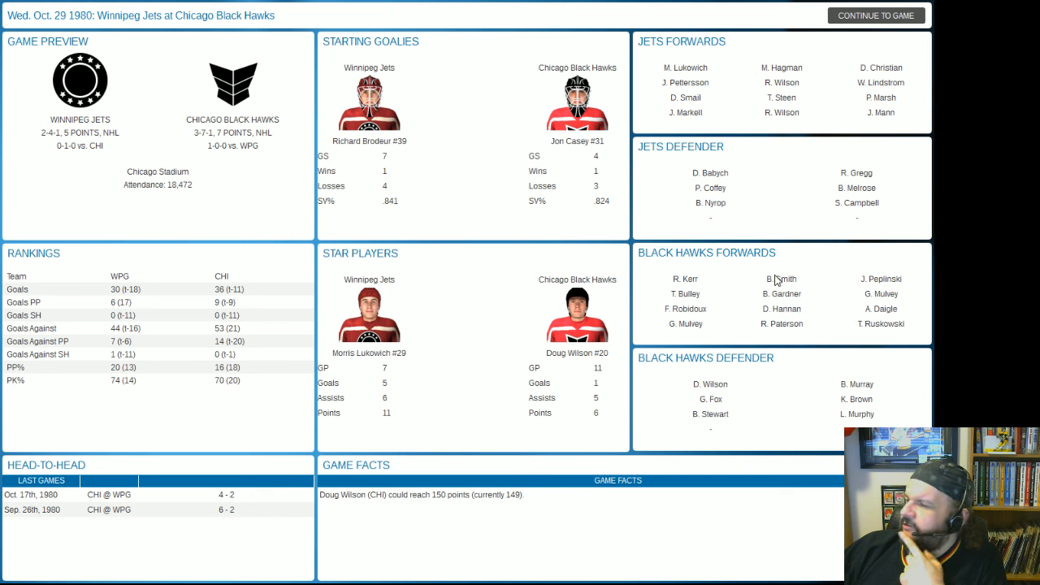
pyautogui.moveTo(777, 282)
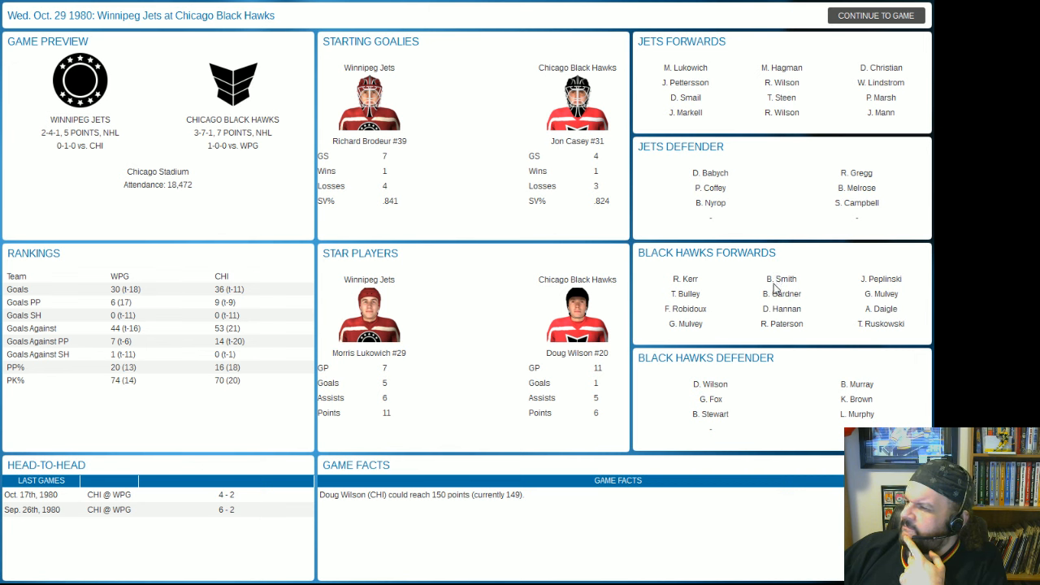
pyautogui.moveTo(774, 290)
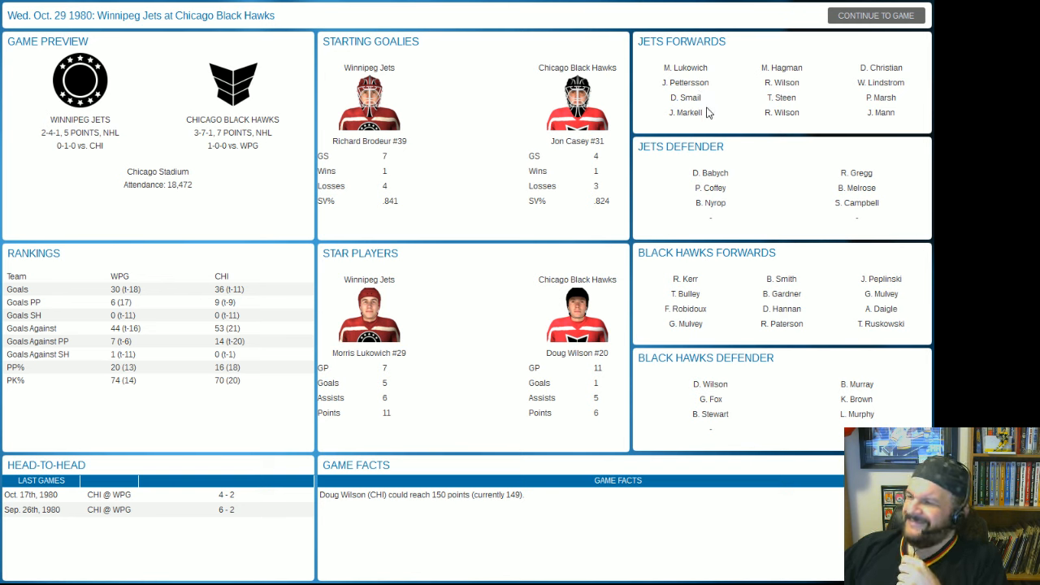
# Continue from the preview into the Chicago game, keeping watch mode on Scoring Summary.
pyautogui.click(874, 15)
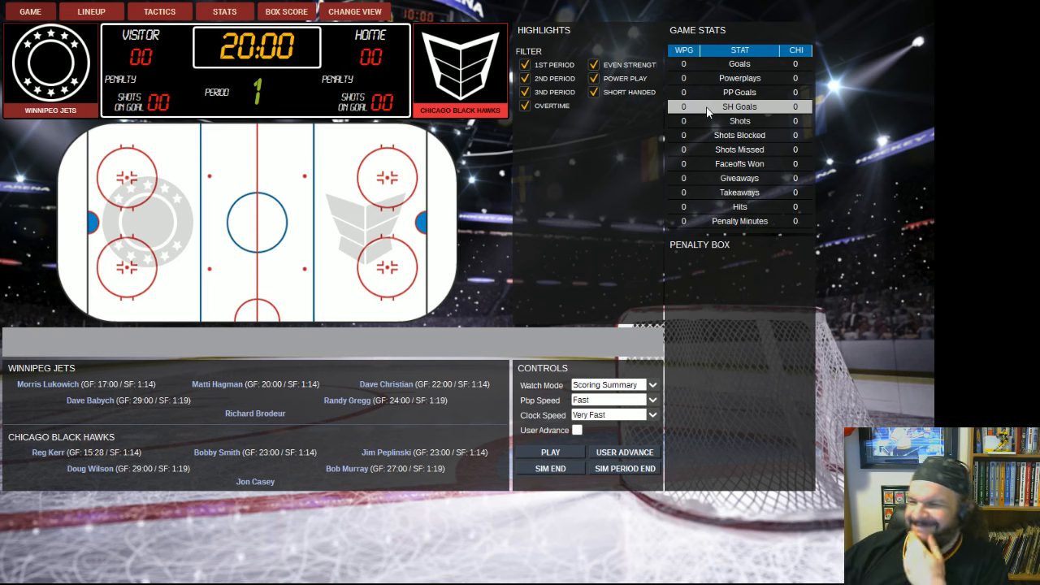
pyautogui.moveTo(537, 208)
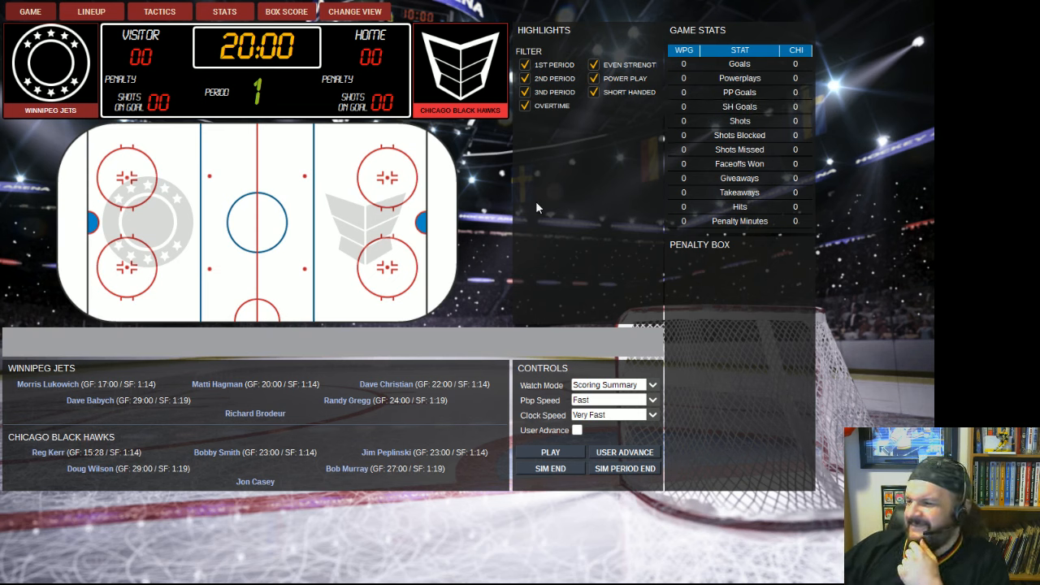
pyautogui.moveTo(474, 40)
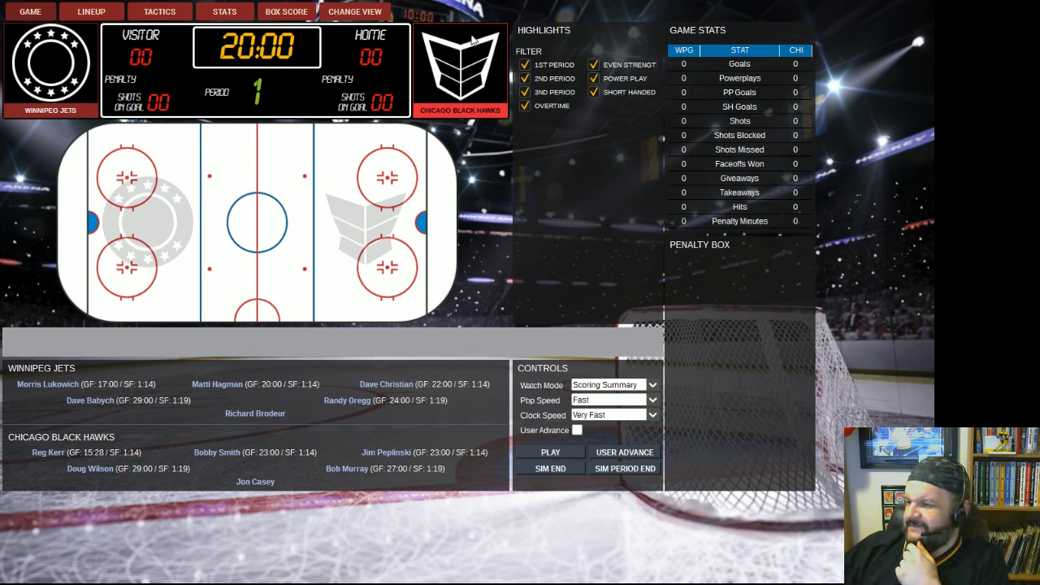
pyautogui.moveTo(608, 383)
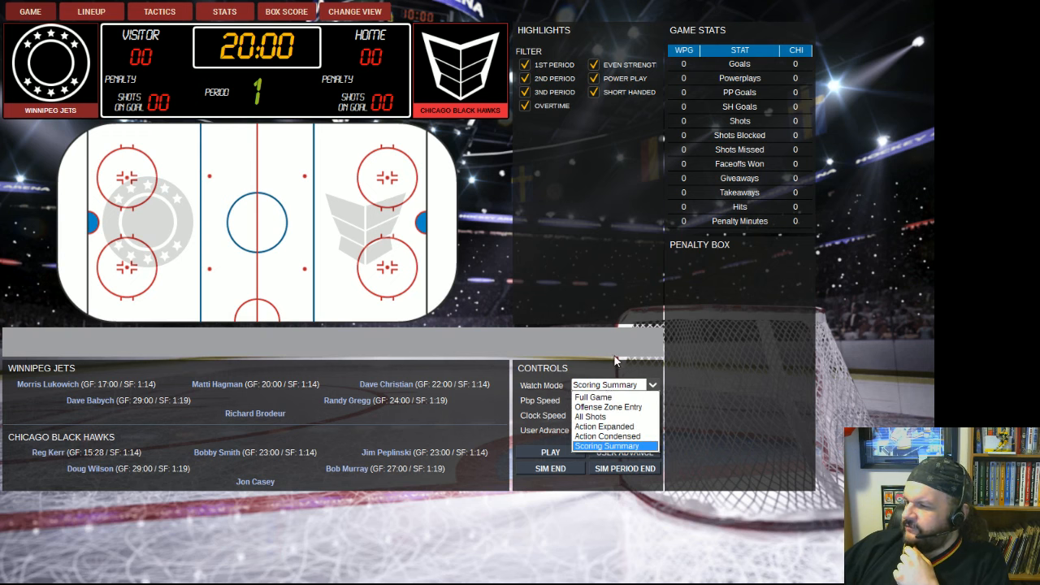
pyautogui.click(607, 446)
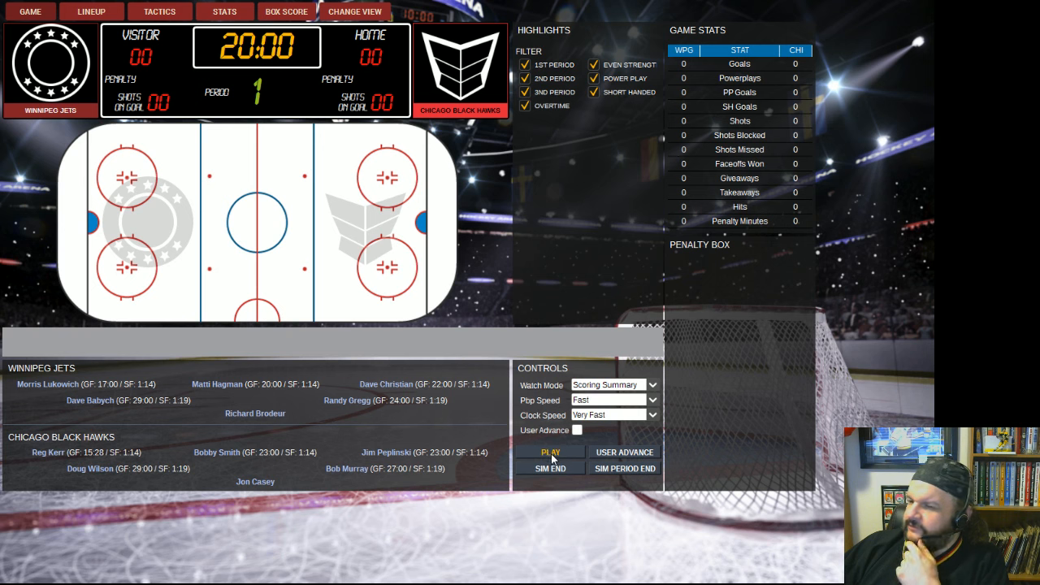
# Simulate the first period at Chicago to a 3-3 tie.
pyautogui.click(549, 452)
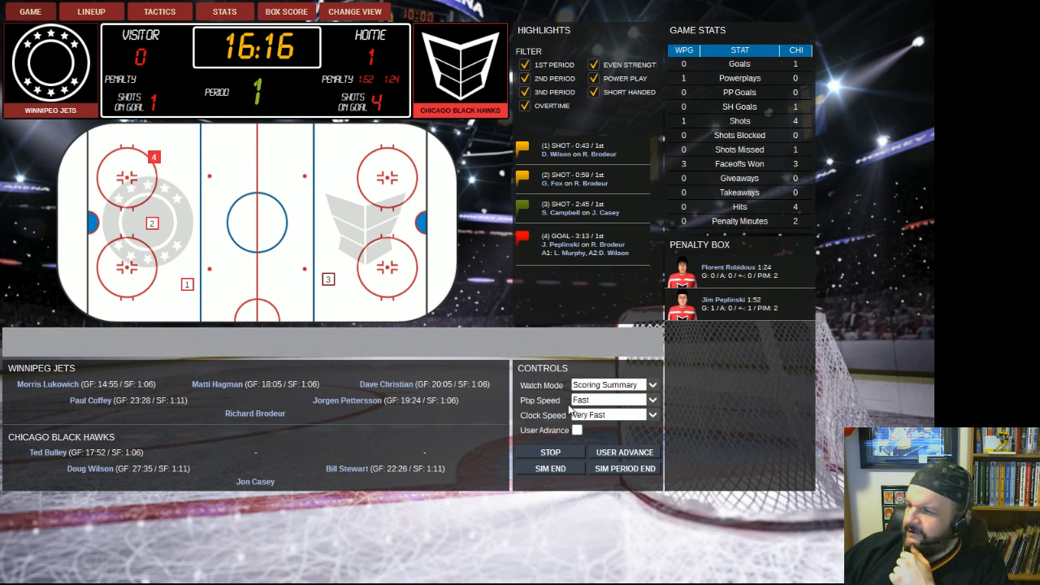
pyautogui.click(624, 452)
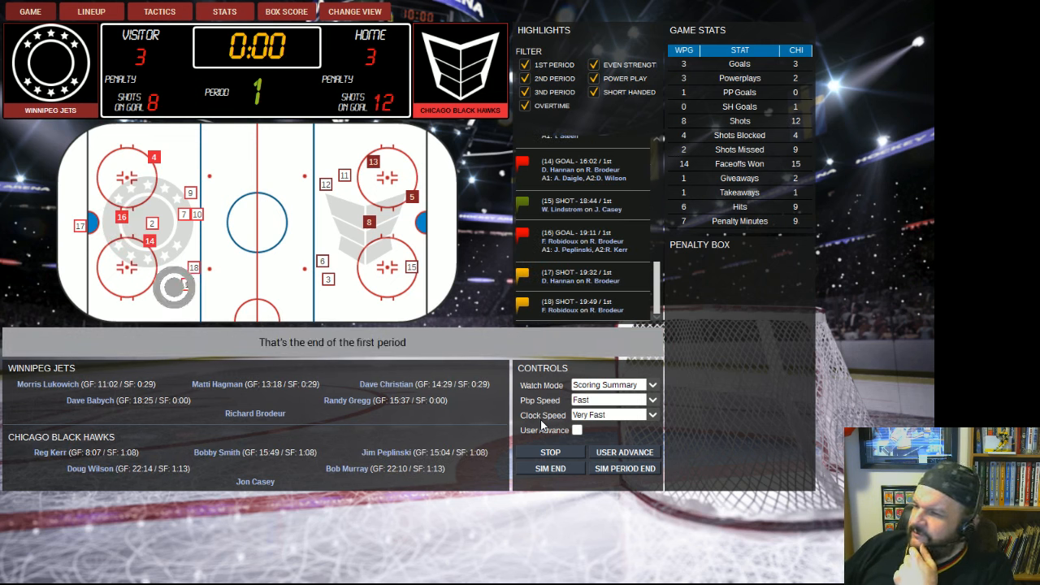
# Simulate the second period to a 4-3 Chicago lead and advance to the third.
pyautogui.click(550, 452)
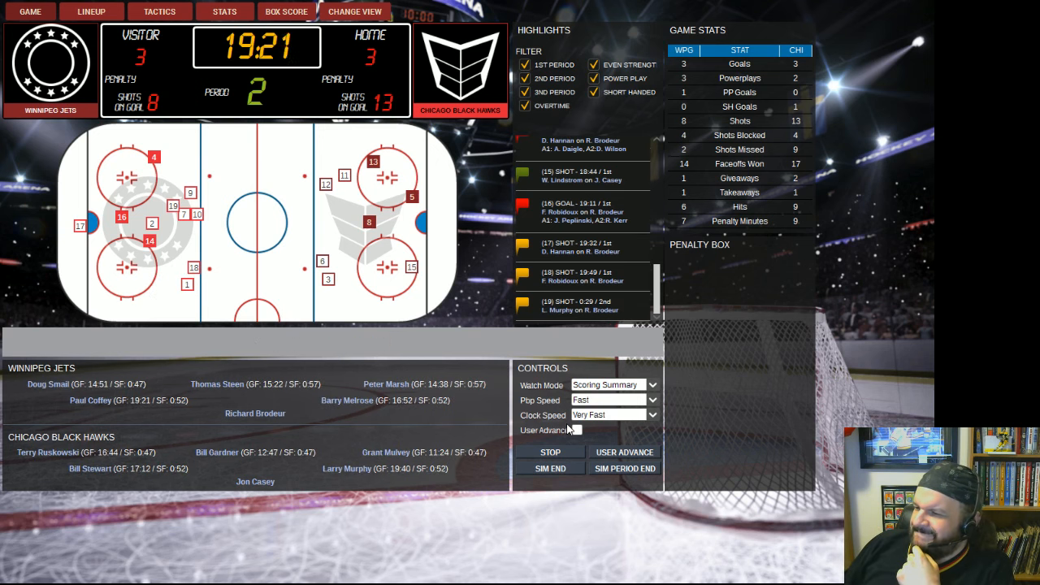
pyautogui.click(624, 452)
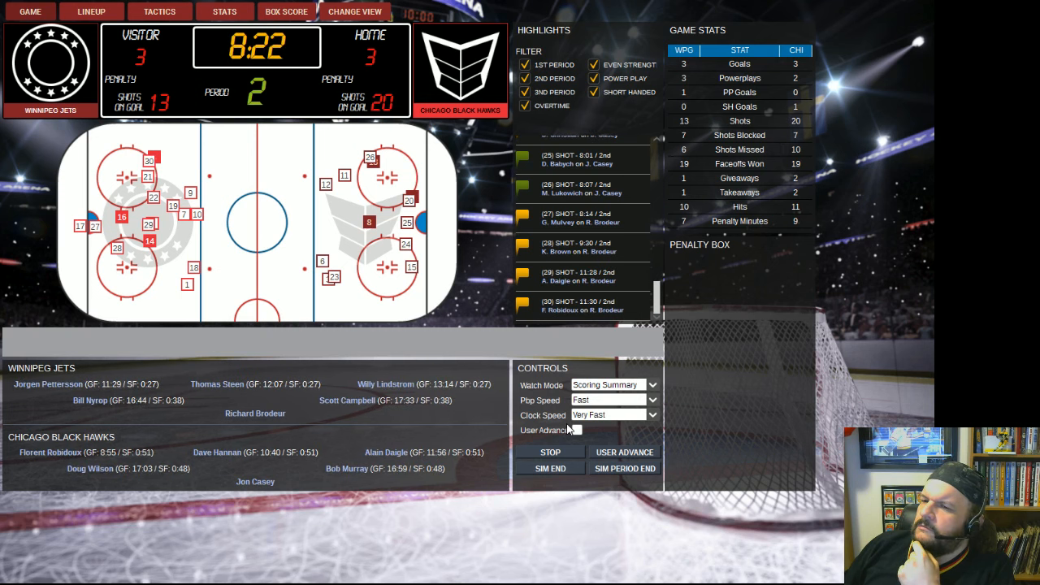
pyautogui.click(625, 452)
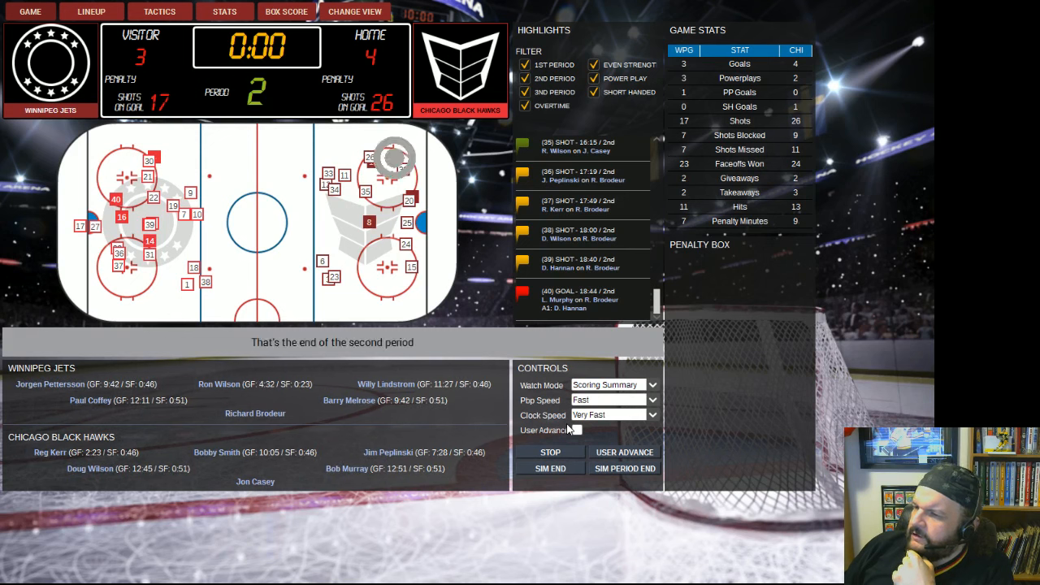
pyautogui.click(550, 452)
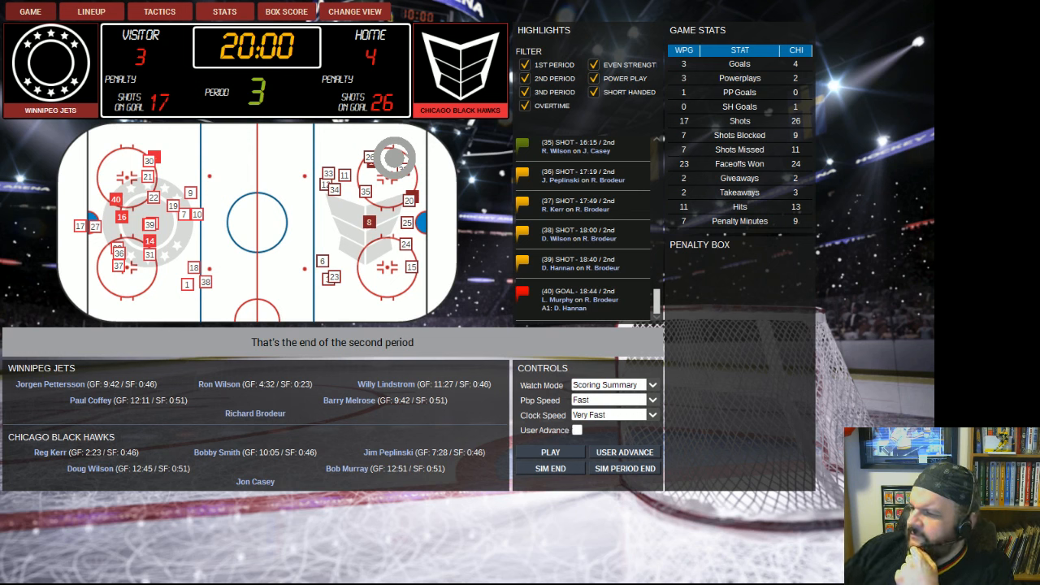
# Simulate the third period until regulation ends 5-5.
pyautogui.click(550, 452)
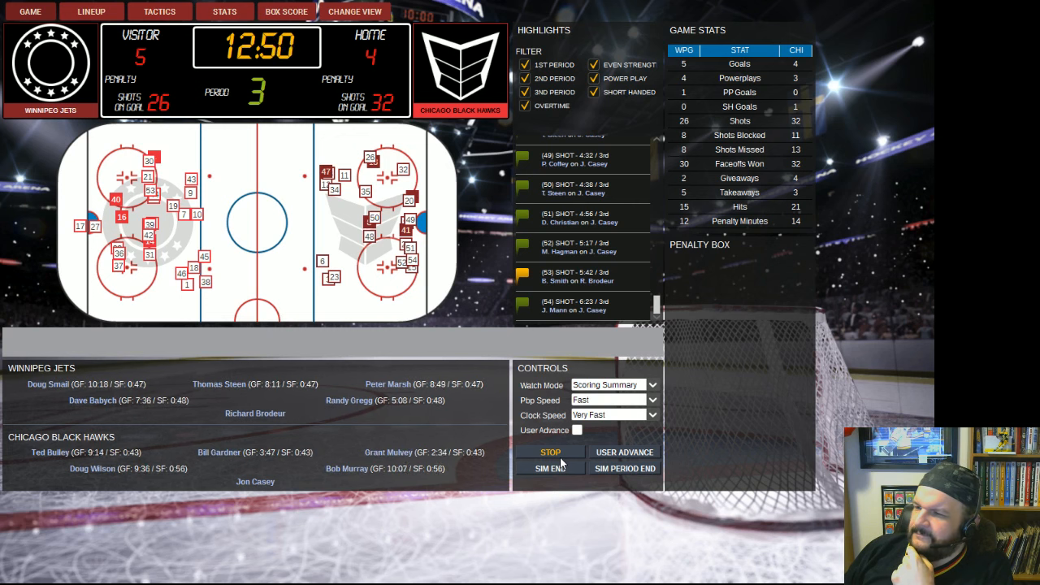
pyautogui.click(549, 452)
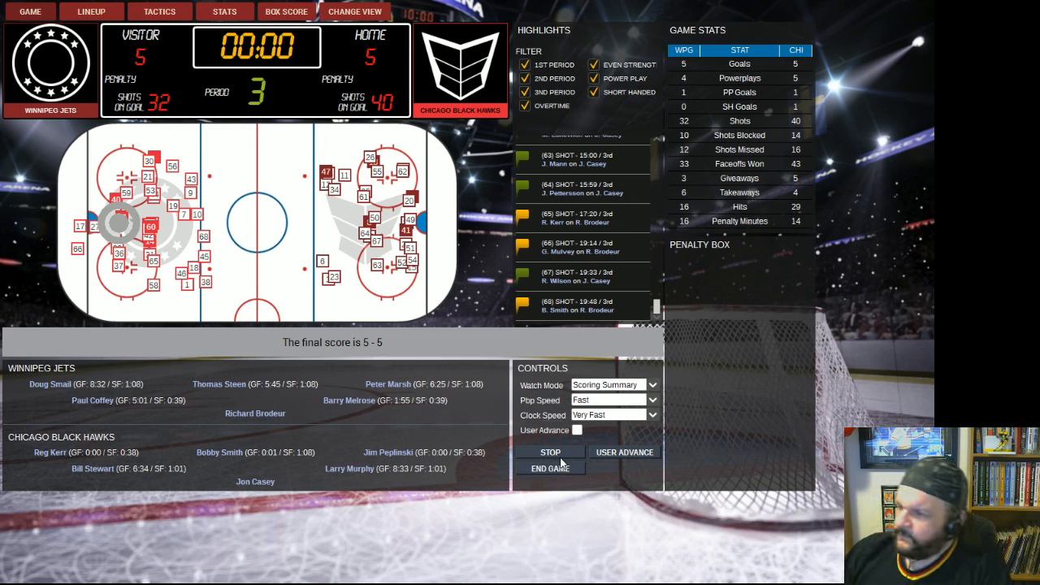
pyautogui.moveTo(566, 333)
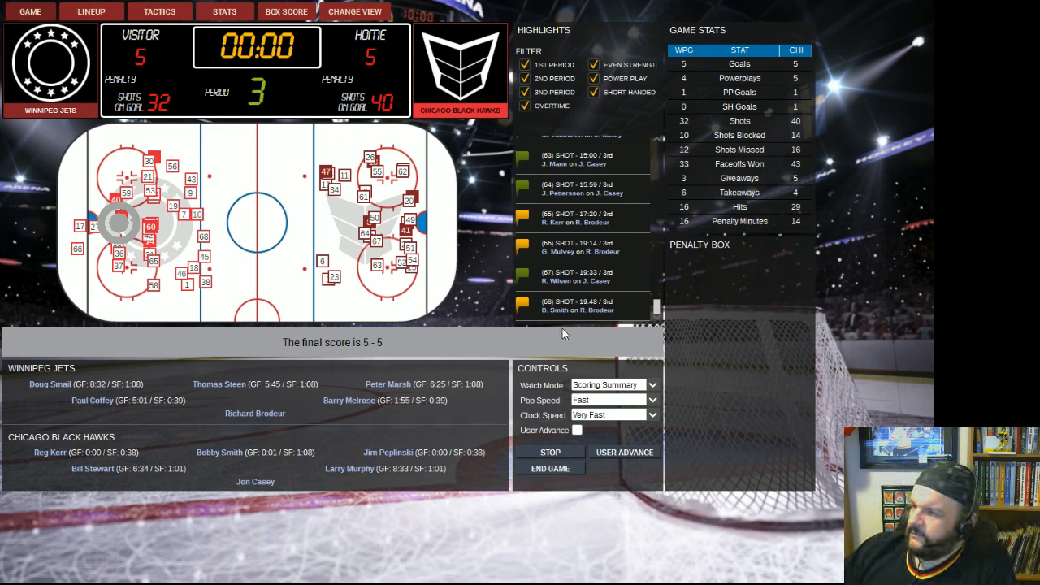
pyautogui.moveTo(556, 337)
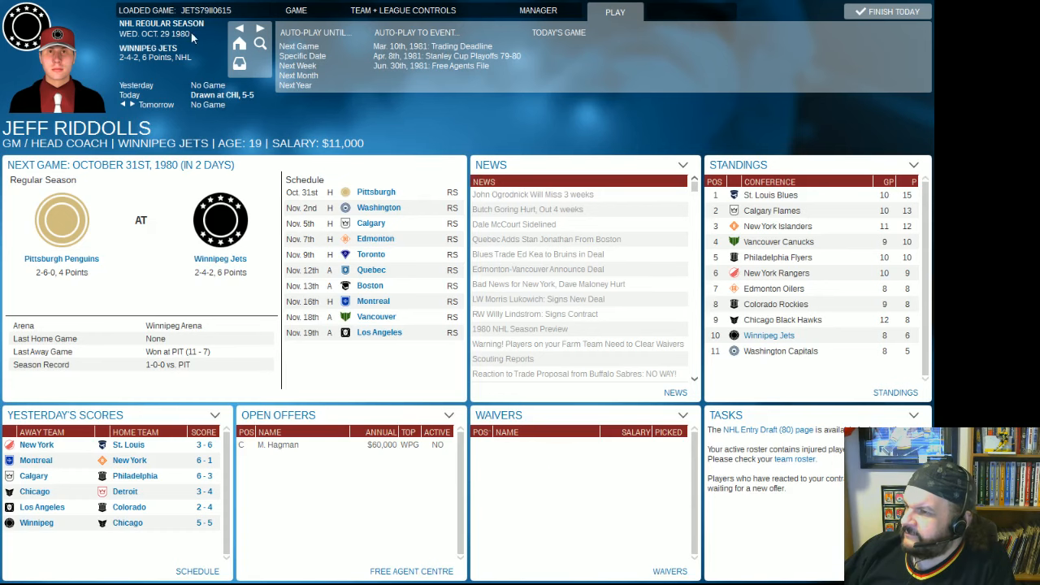
# Bring up the box score of the 5-5 draw at Chicago and scroll through the period summaries.
pyautogui.click(223, 94)
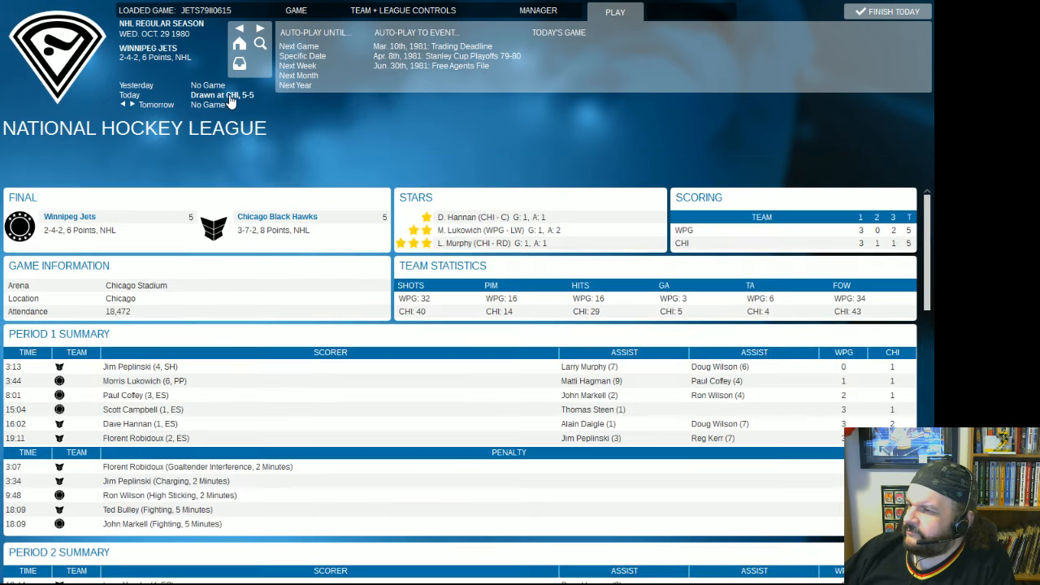
pyautogui.scroll(-3)
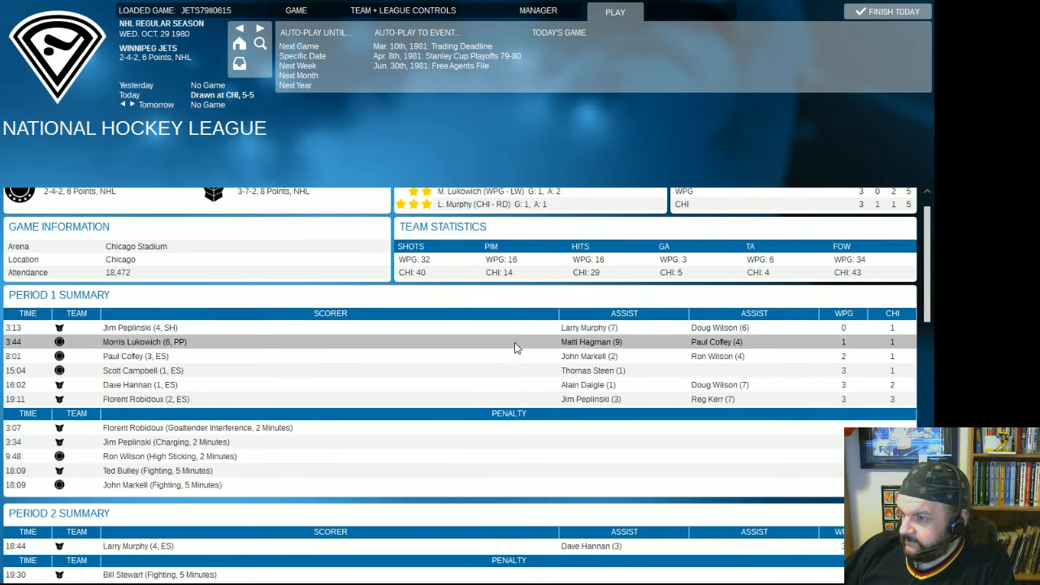
pyautogui.scroll(-3)
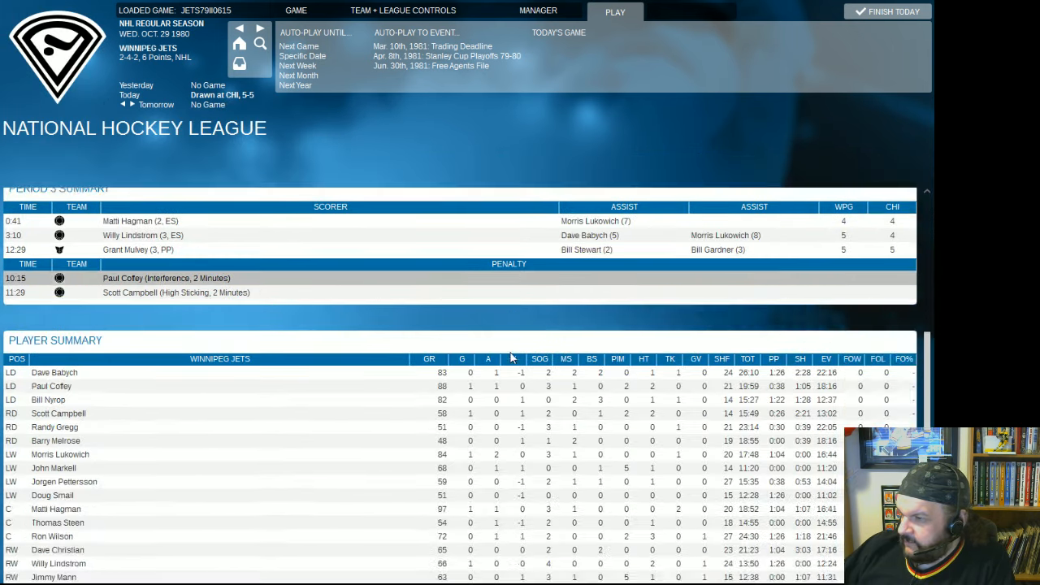
pyautogui.scroll(-3)
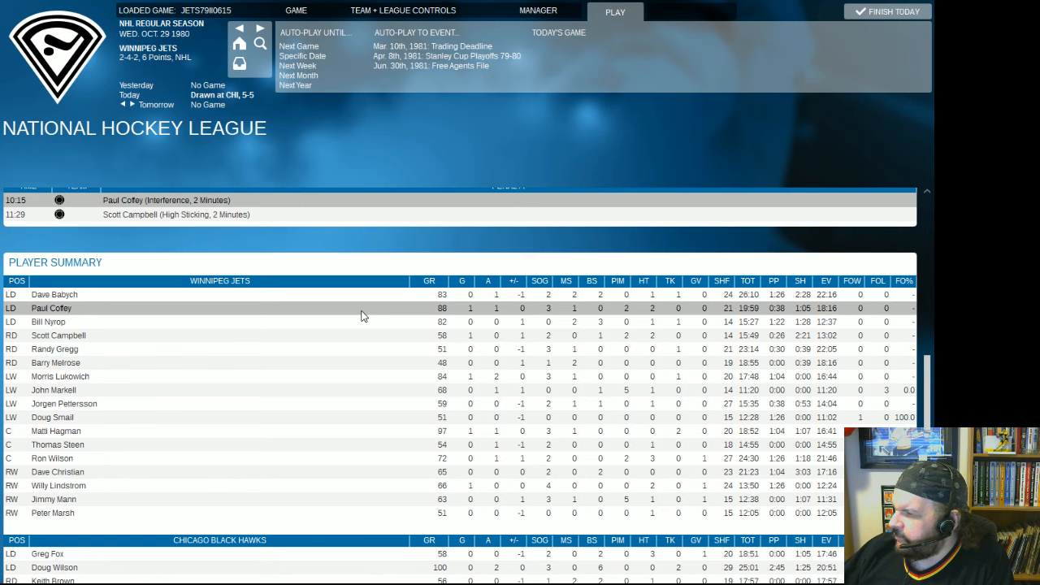
pyautogui.moveTo(301, 471)
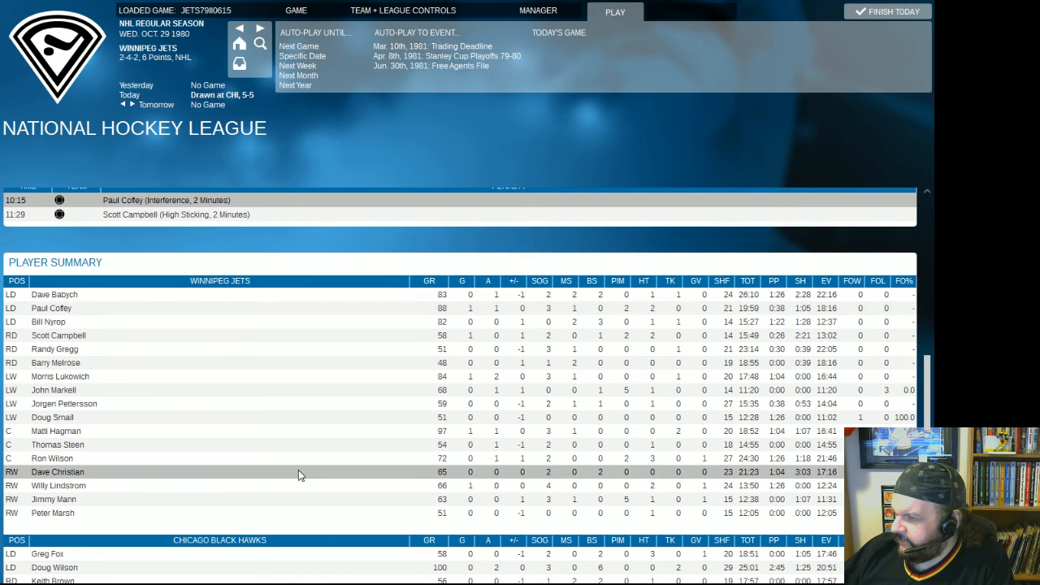
pyautogui.moveTo(307, 458)
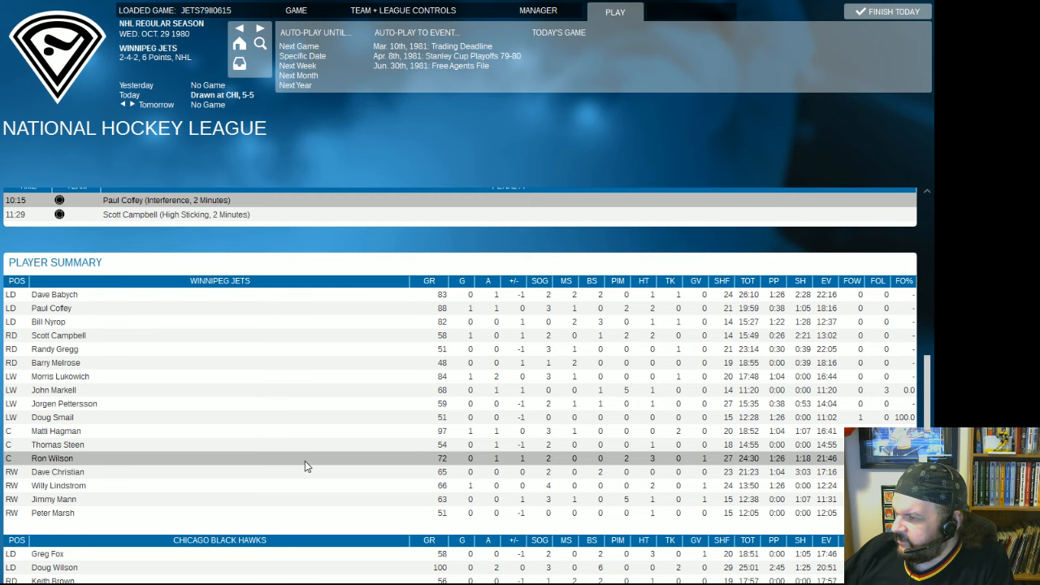
# Scroll down through both teams' player summaries and the goalie summary.
pyautogui.scroll(-3)
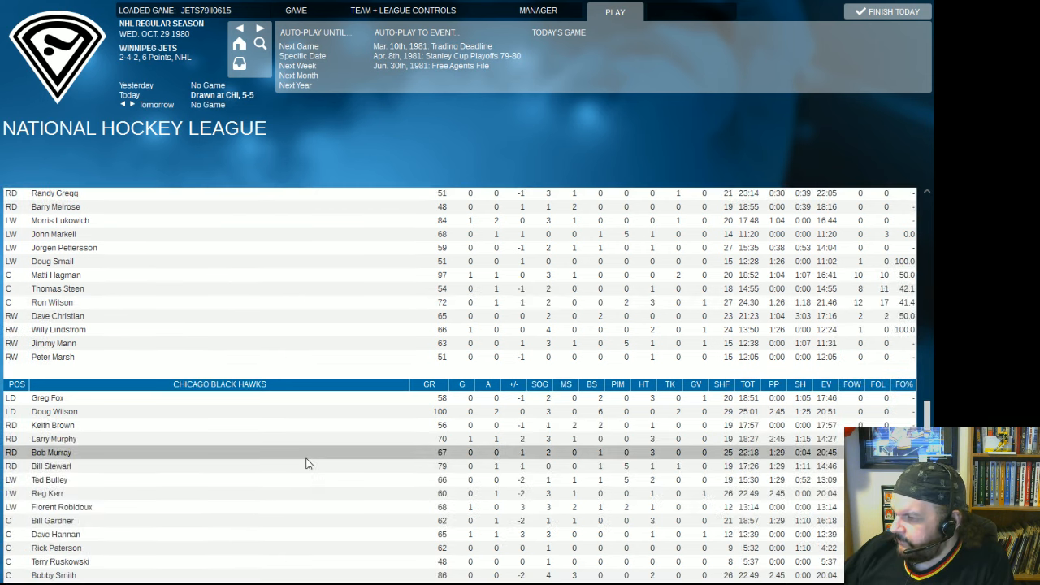
pyautogui.scroll(-3)
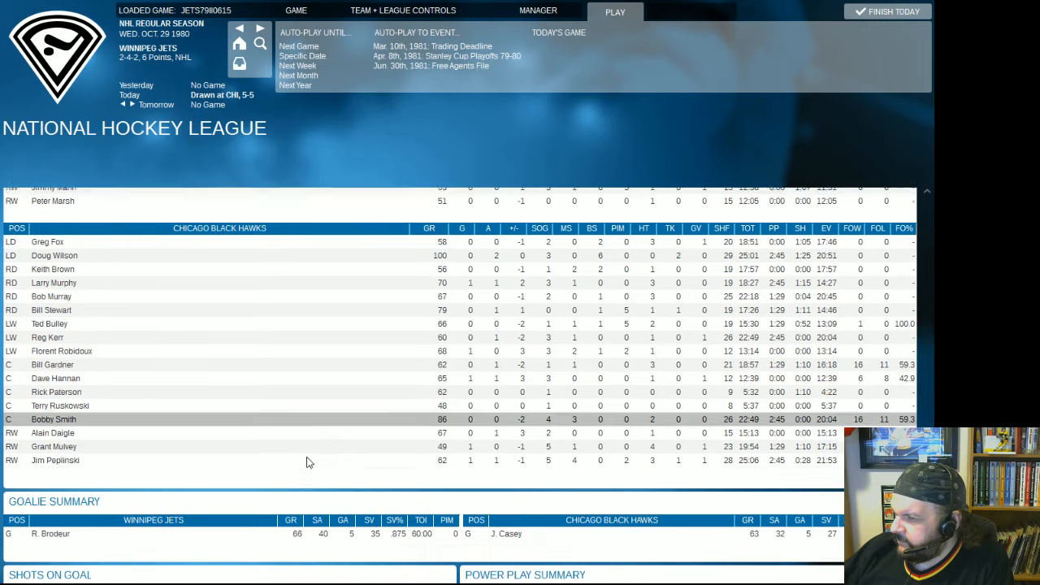
pyautogui.scroll(-3)
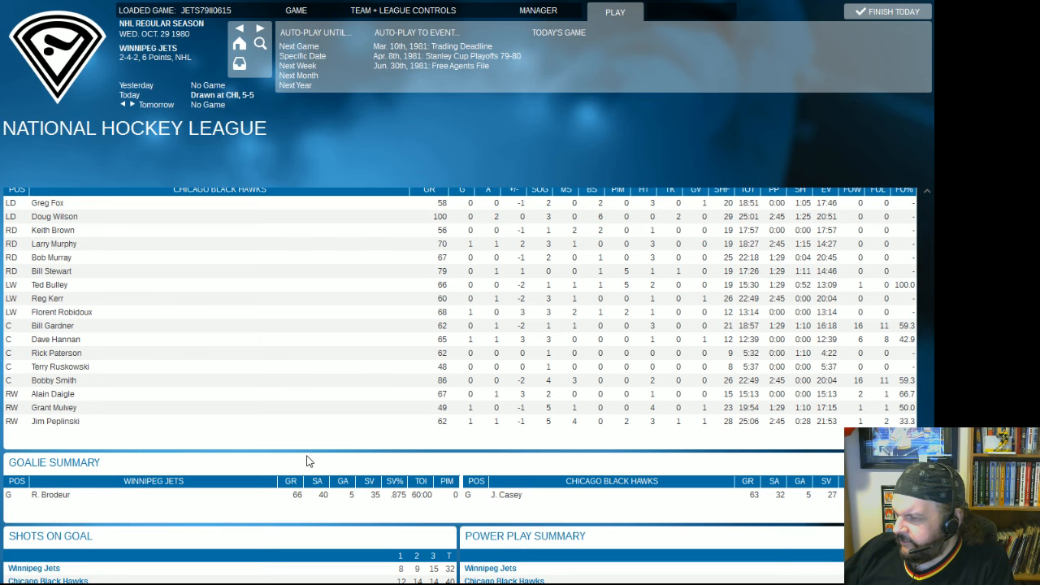
pyautogui.moveTo(305, 470)
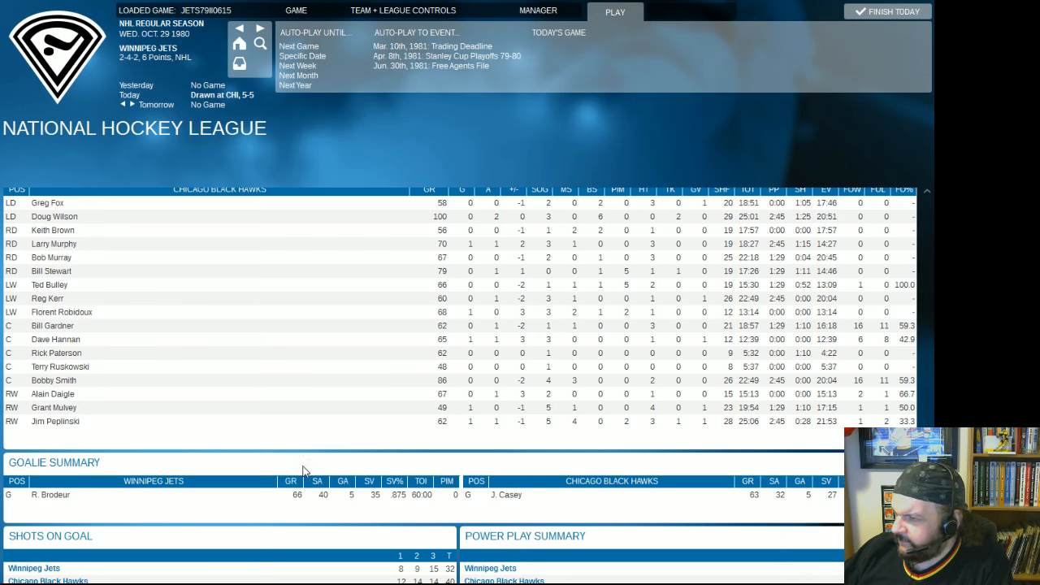
pyautogui.click(403, 10)
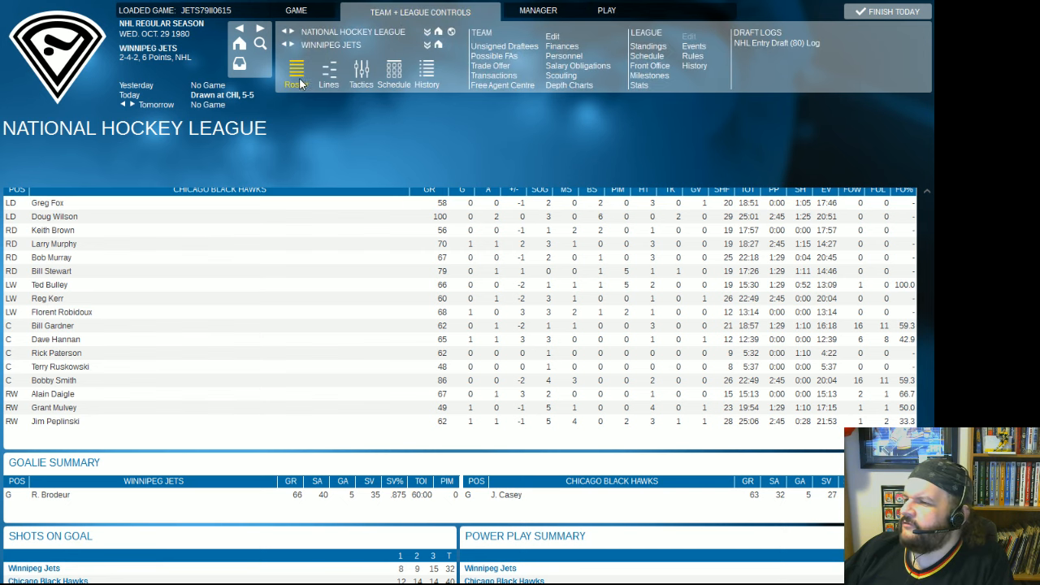
# View the division standings with Winnipeg last in the Smythe, then return to the Jets roster.
pyautogui.click(296, 78)
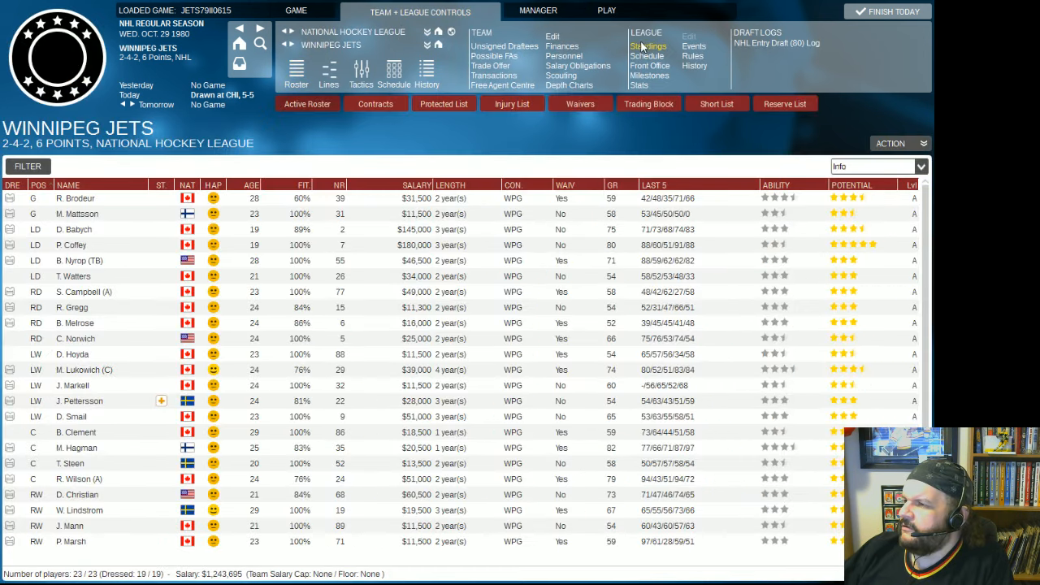
pyautogui.click(647, 45)
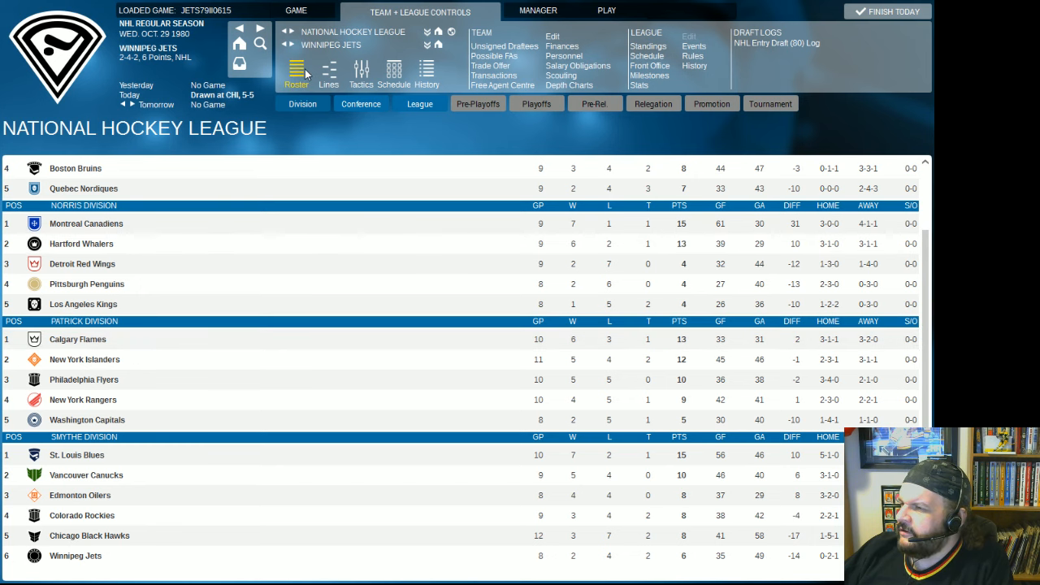
pyautogui.click(295, 74)
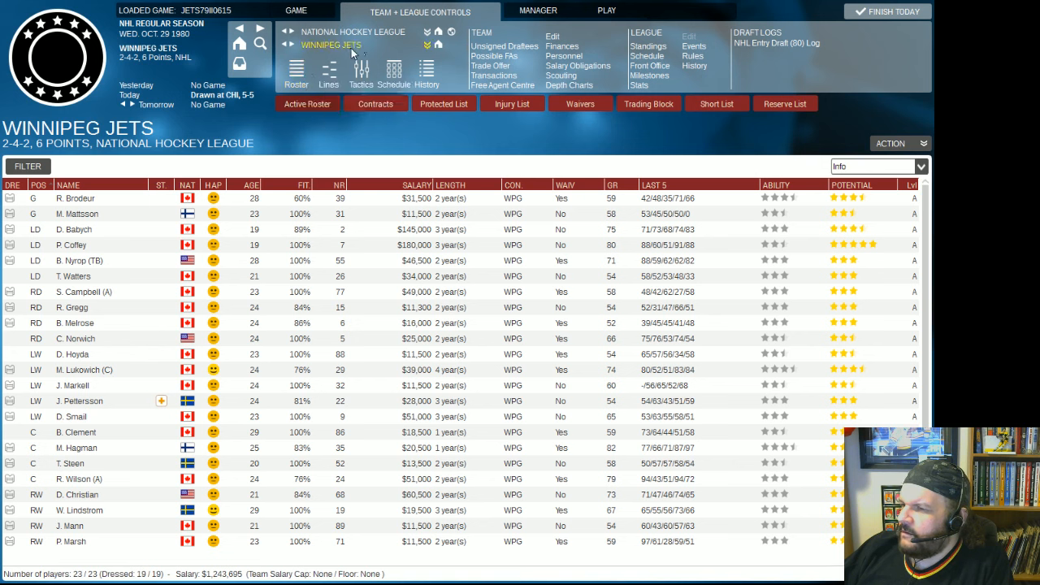
pyautogui.click(332, 46)
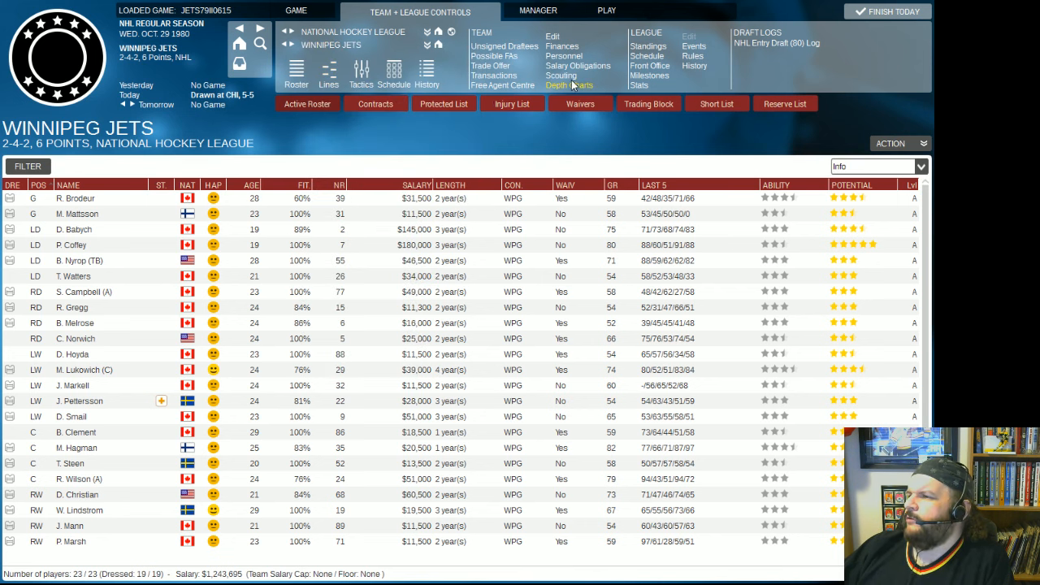
# From the scouting staff list, start a new assignment for the second scout.
pyautogui.click(561, 75)
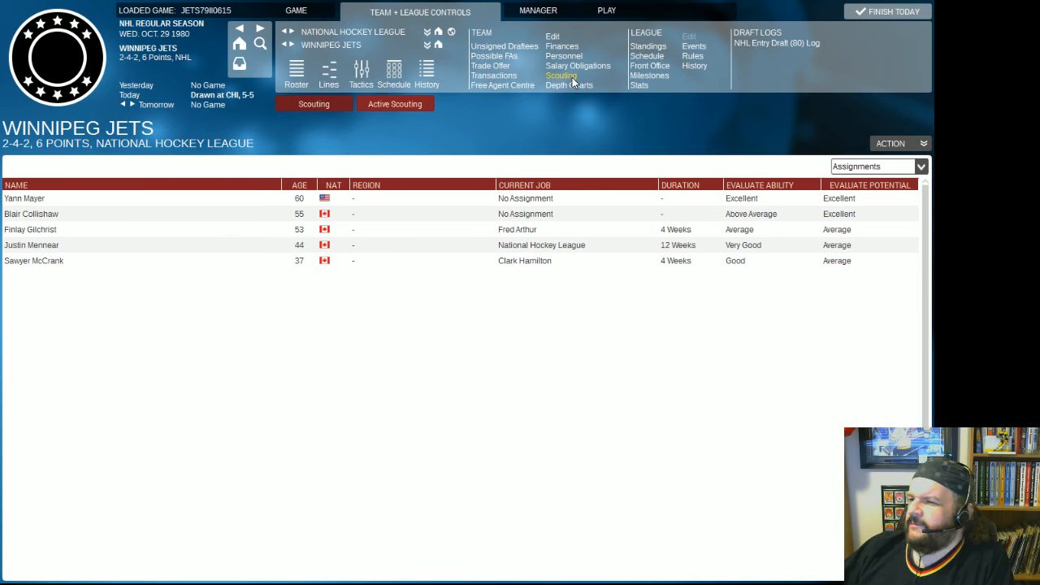
pyautogui.moveTo(156, 214)
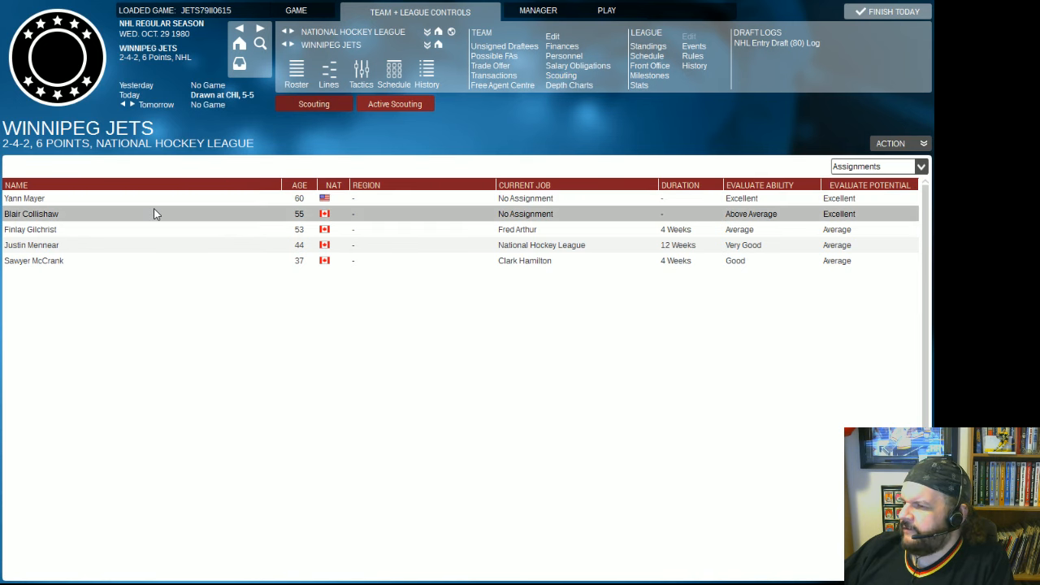
pyautogui.rightClick(155, 215)
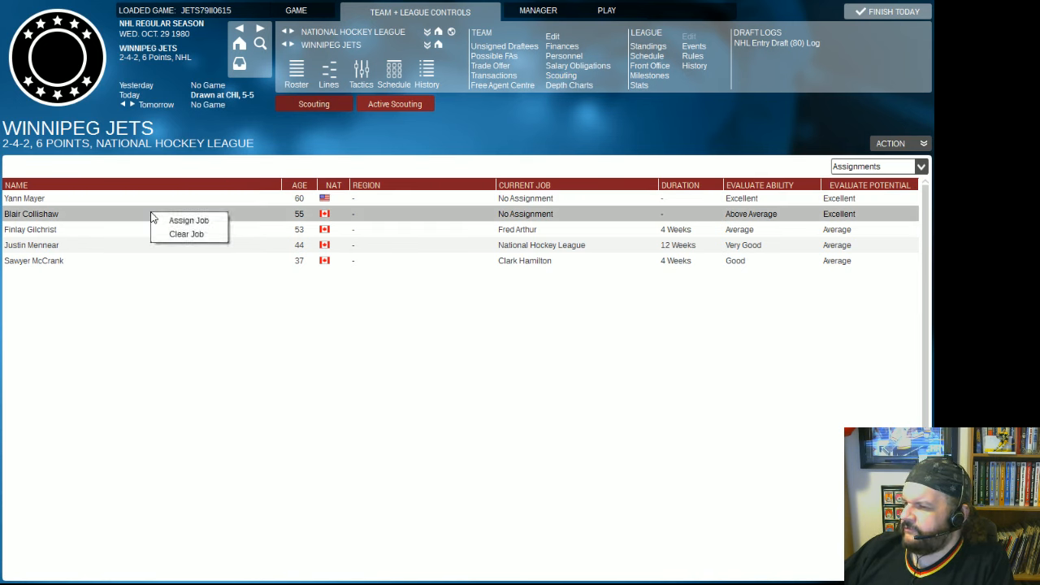
pyautogui.moveTo(193, 226)
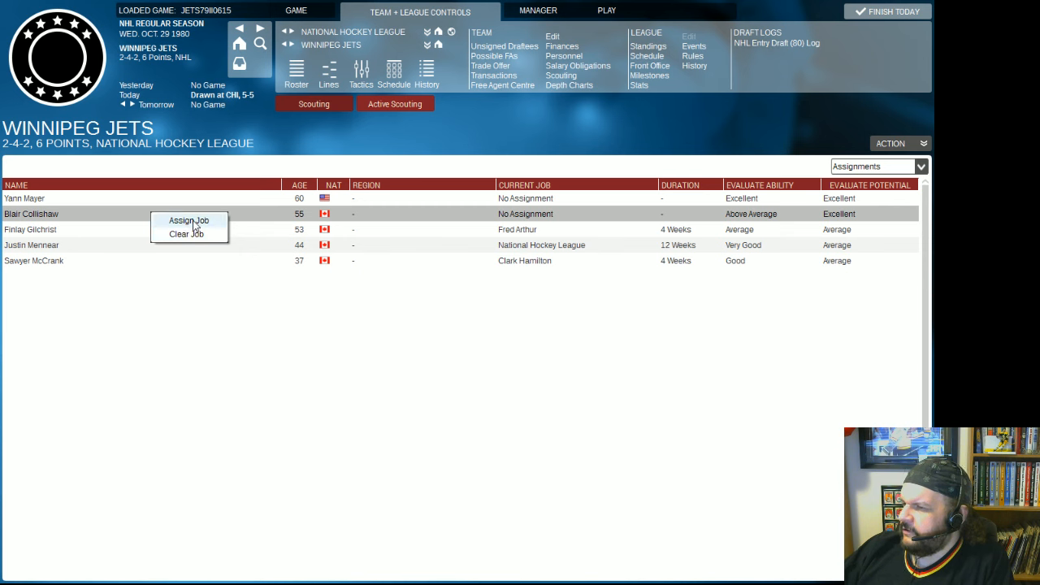
pyautogui.moveTo(819, 210)
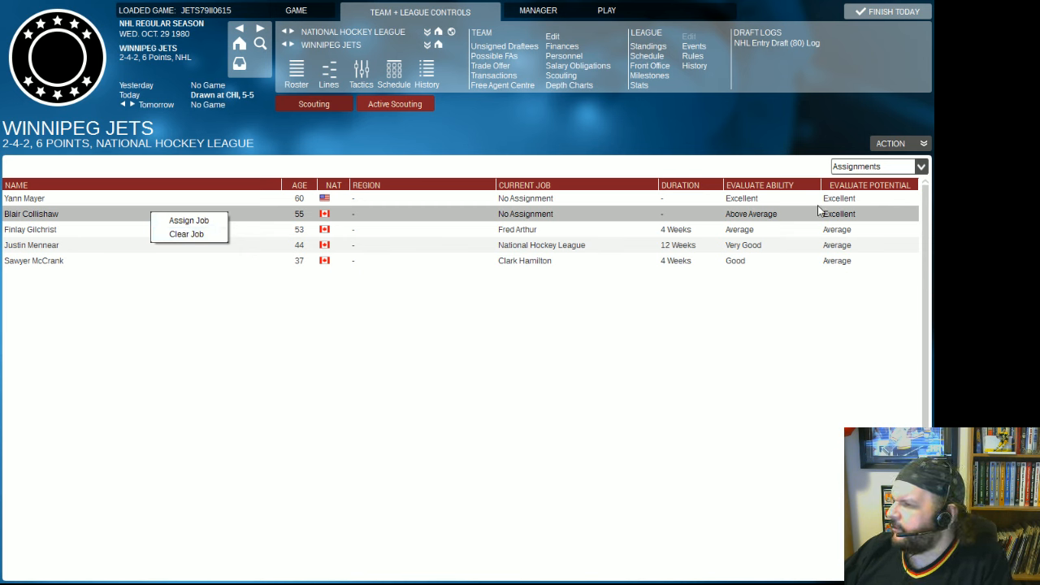
pyautogui.moveTo(756, 212)
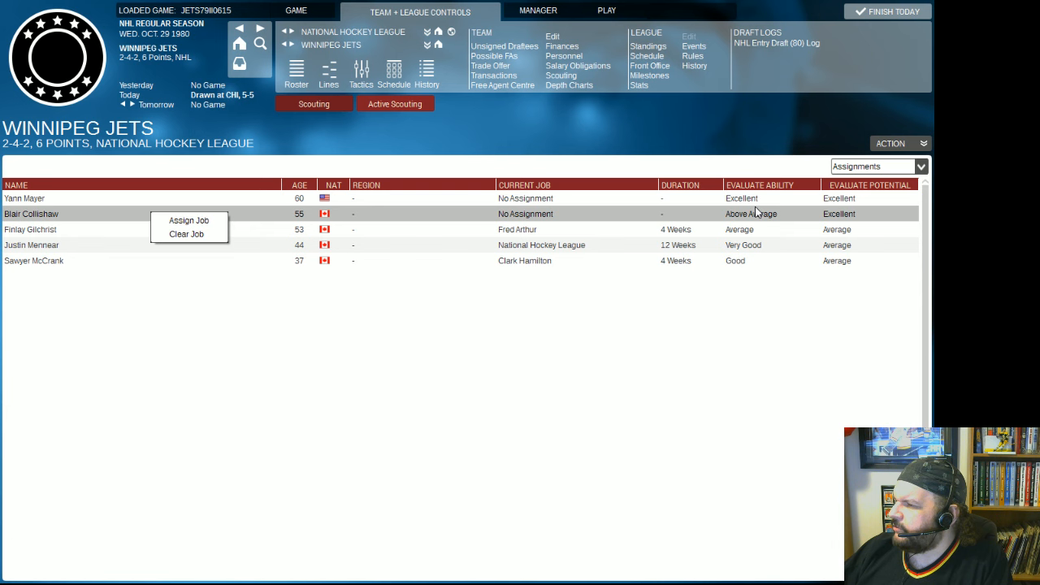
pyautogui.click(188, 221)
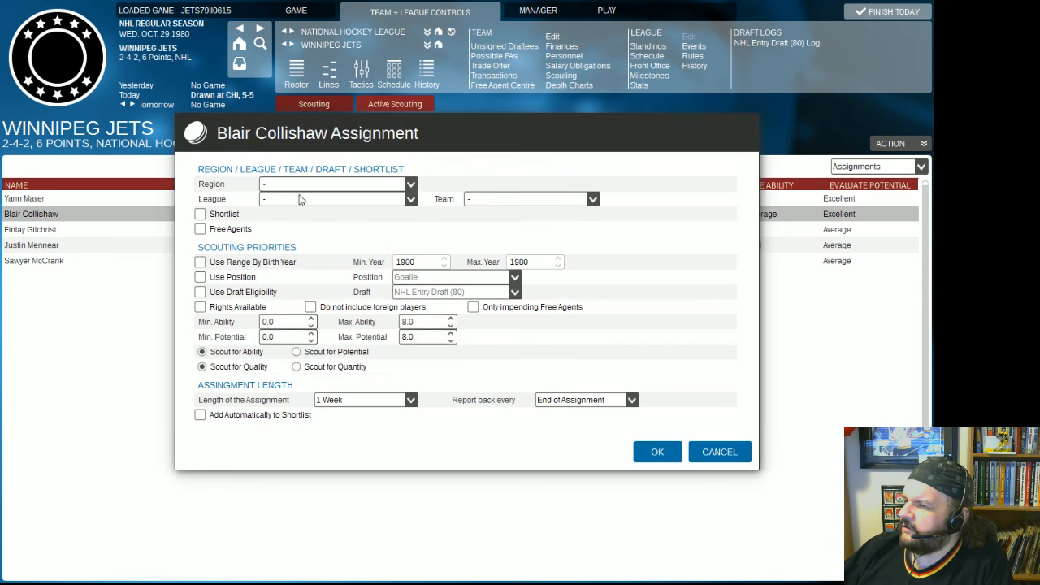
pyautogui.moveTo(301, 241)
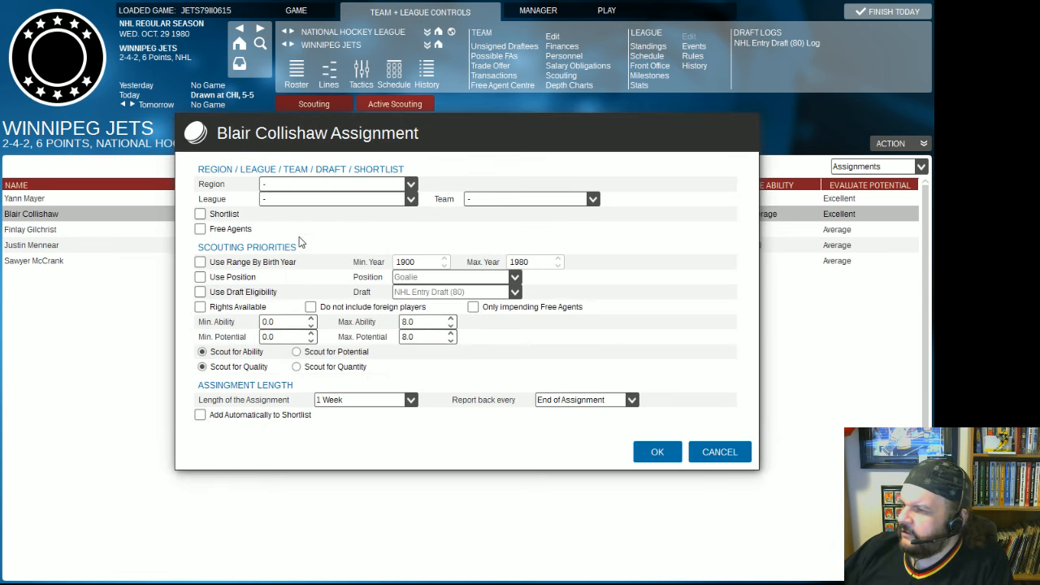
pyautogui.moveTo(229, 302)
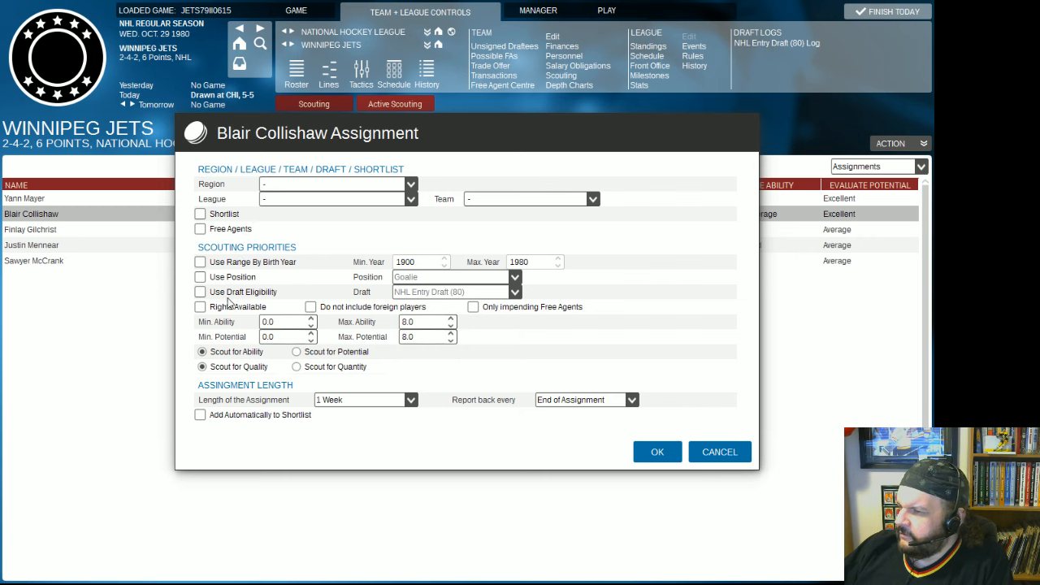
# Assign him to the NHL Entry Draft (80), scouting for quantity, for 8 weeks and confirm.
pyautogui.click(200, 292)
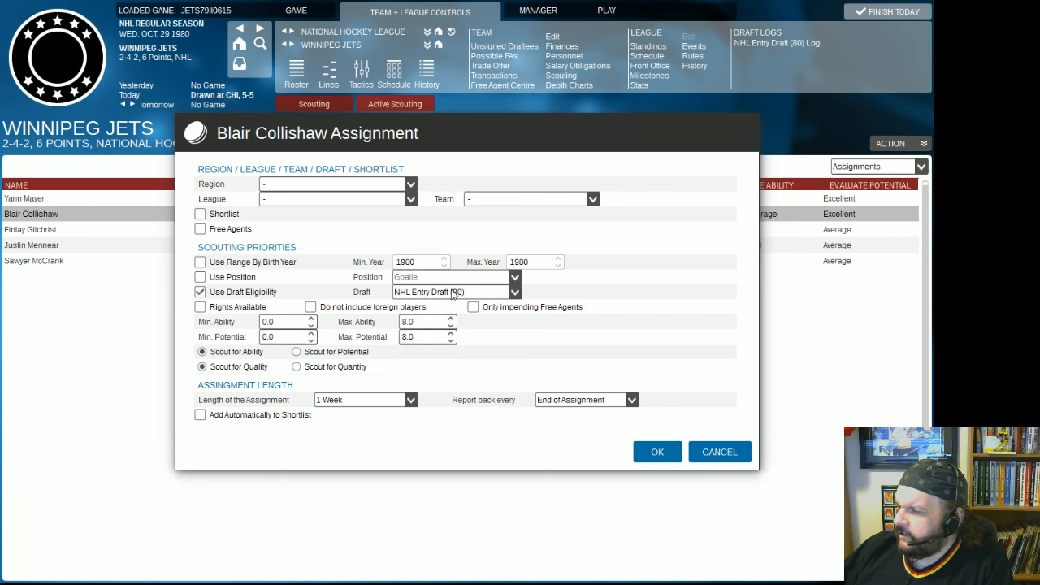
pyautogui.moveTo(291, 351)
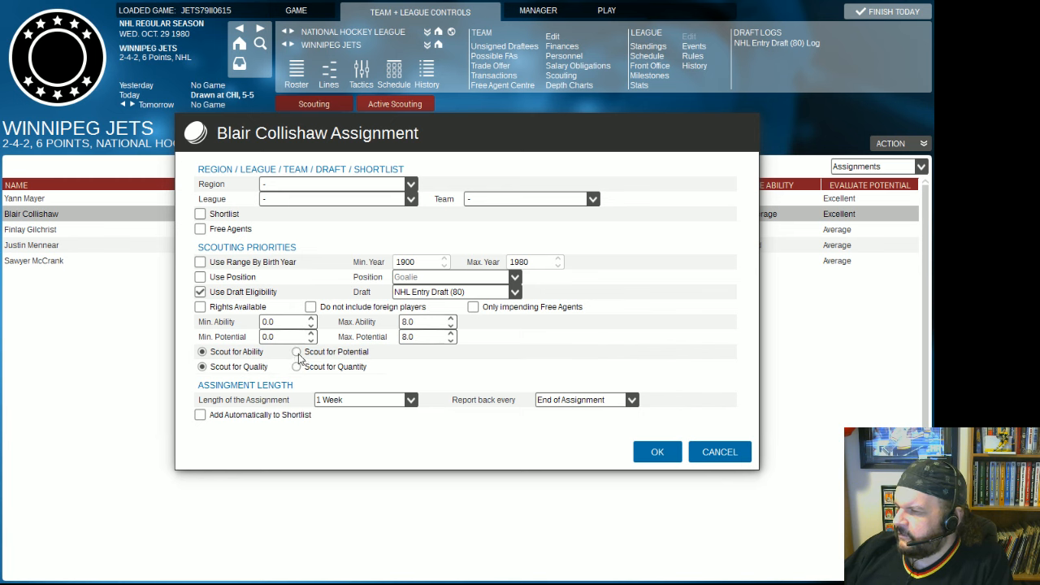
pyautogui.moveTo(298, 367)
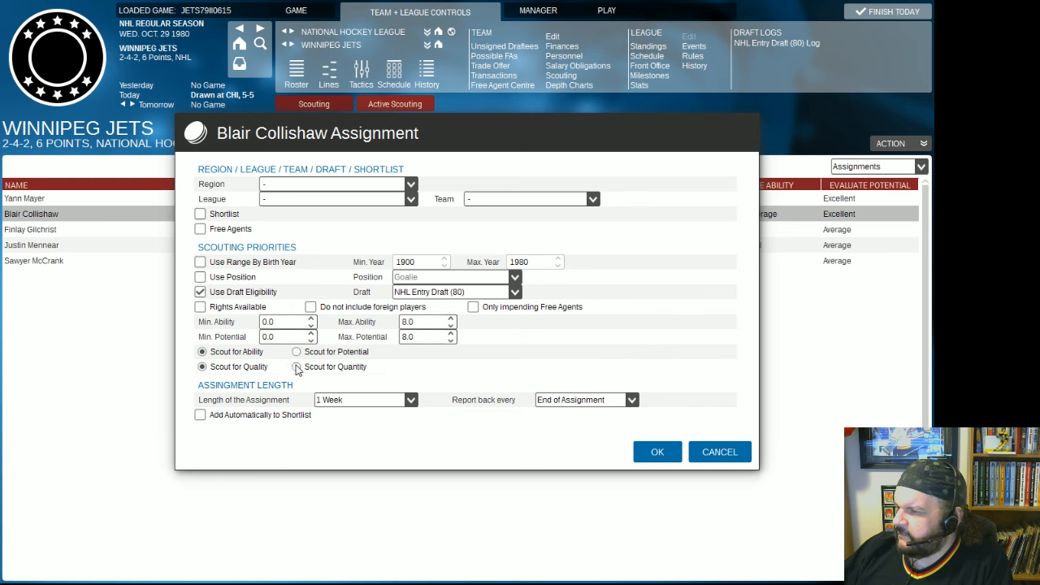
pyautogui.click(296, 352)
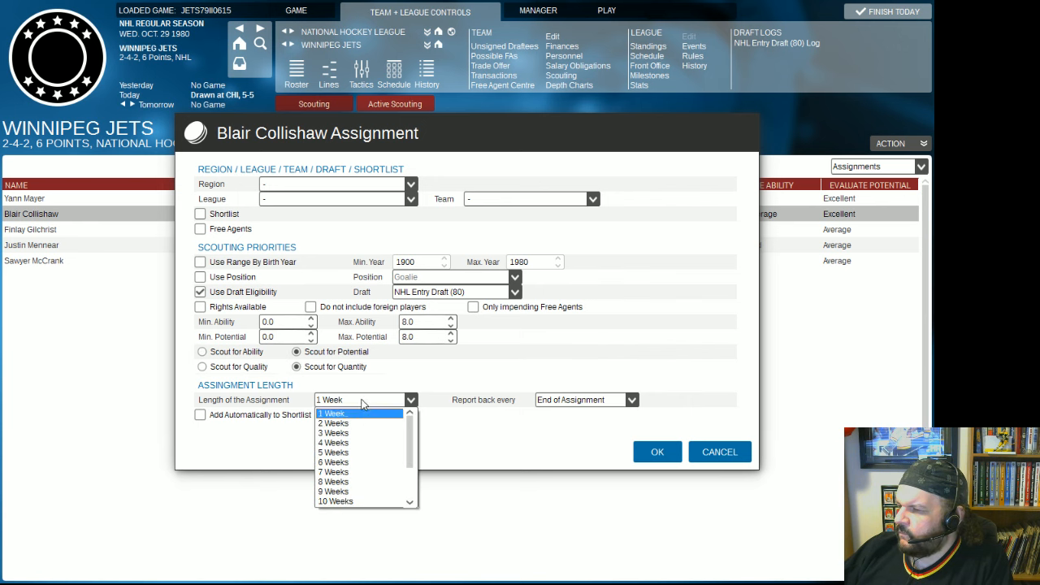
pyautogui.moveTo(361, 481)
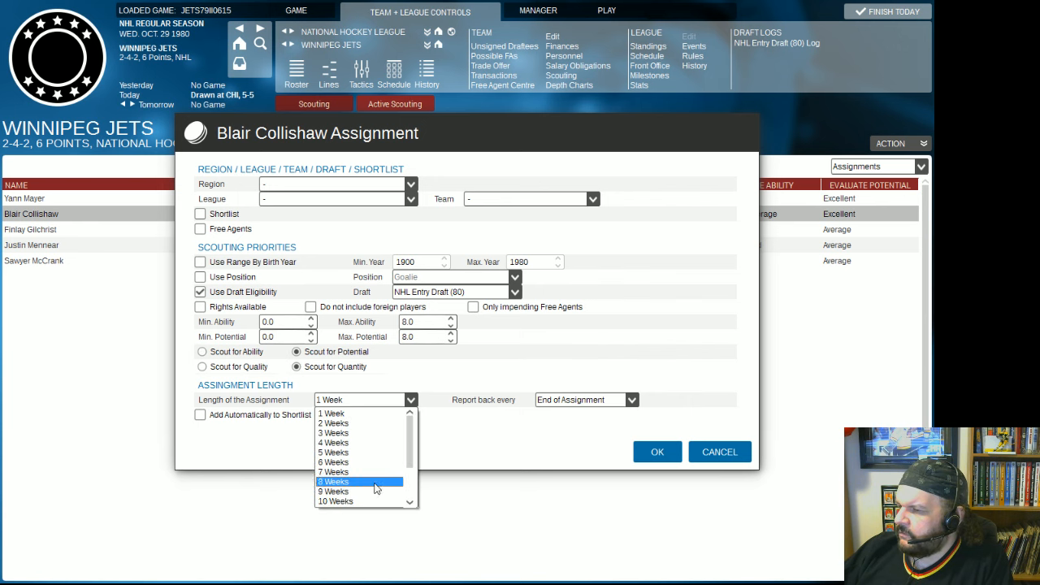
pyautogui.click(334, 482)
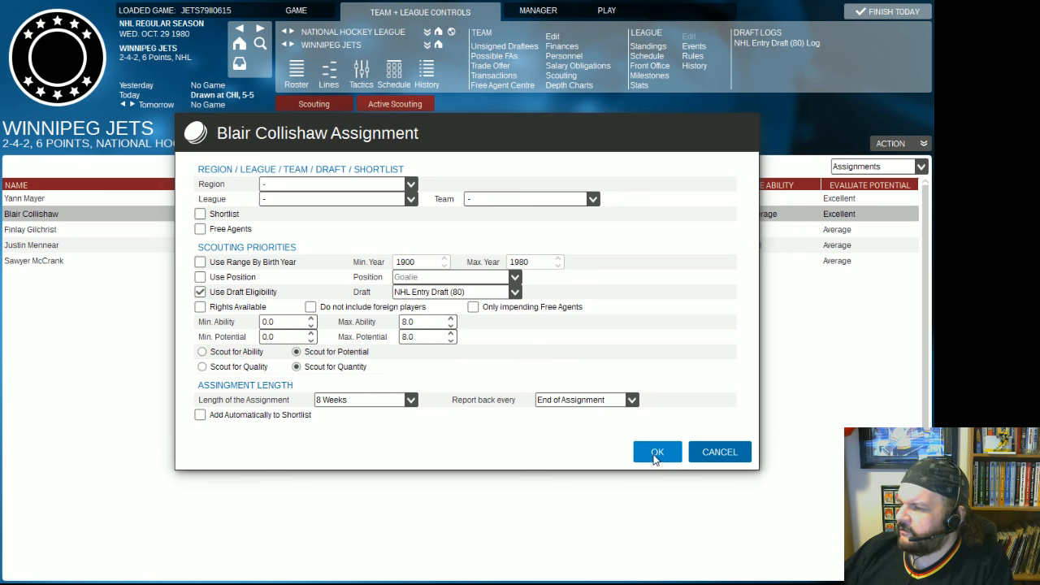
pyautogui.moveTo(660, 458)
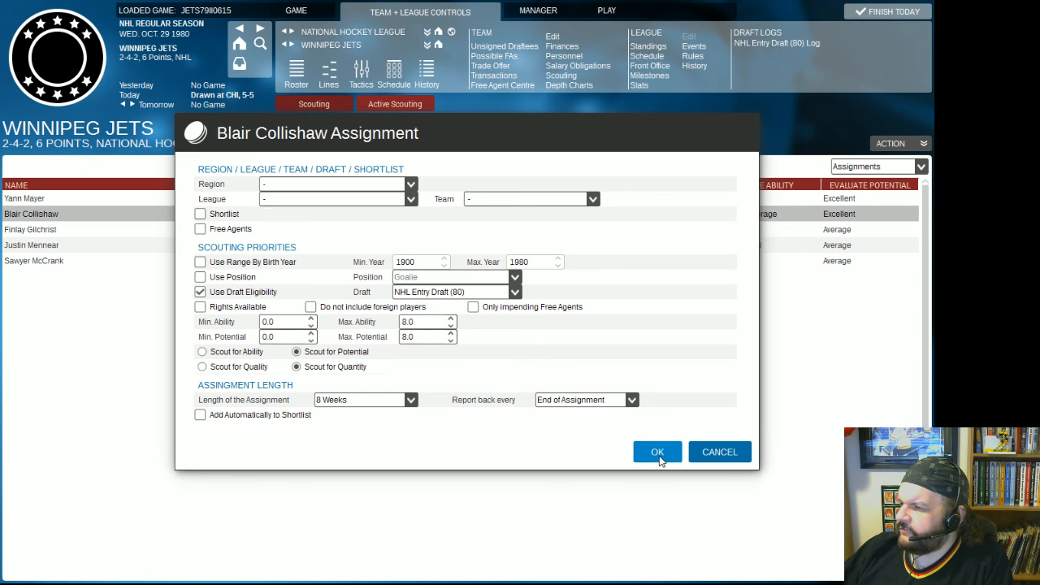
pyautogui.click(657, 452)
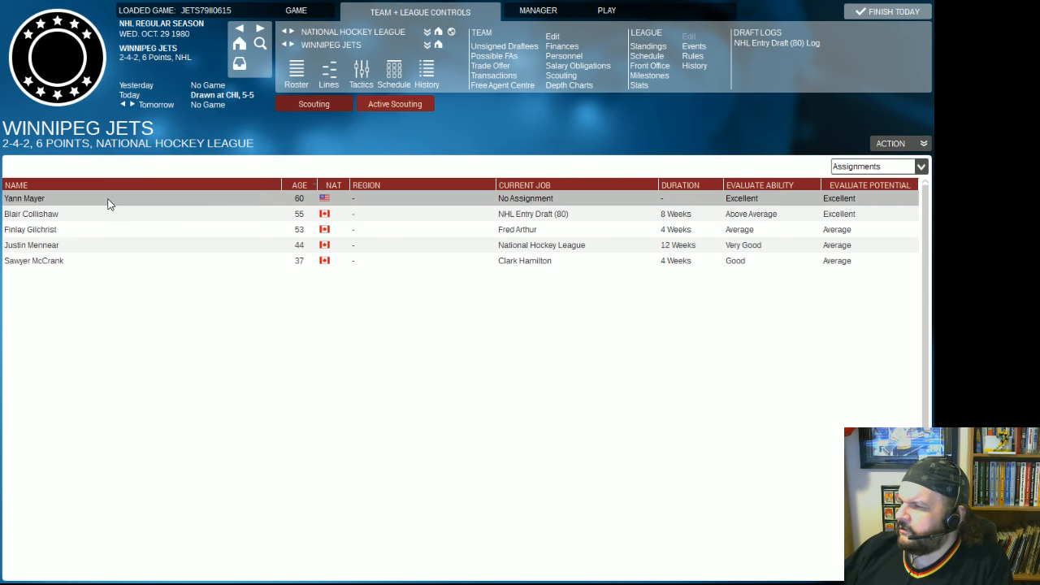
# Give the unassigned scout a Free Agents job, Scout for Potential and Quantity, lasting 8 Weeks.
pyautogui.rightClick(24, 199)
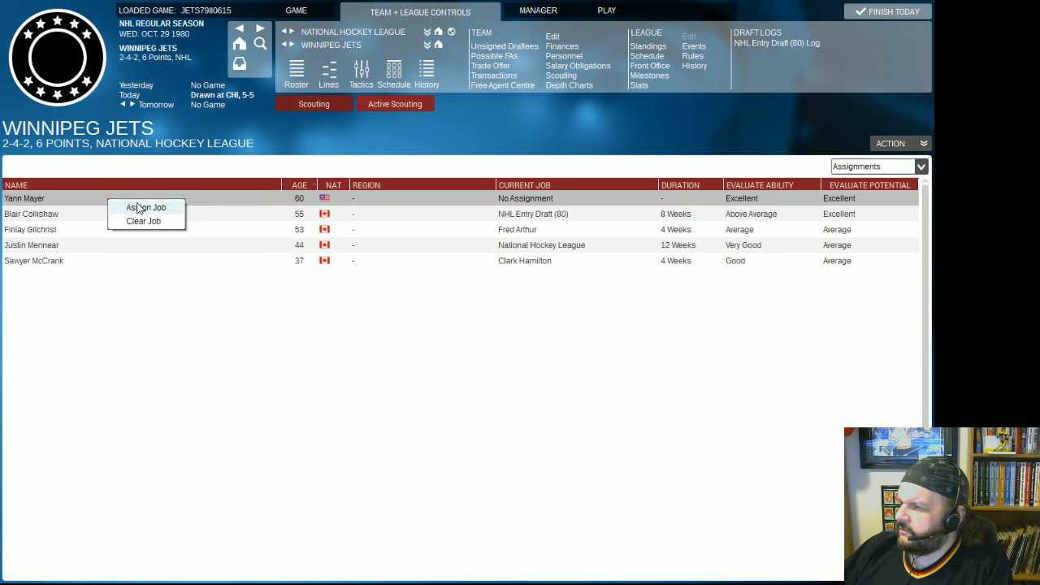
pyautogui.click(146, 209)
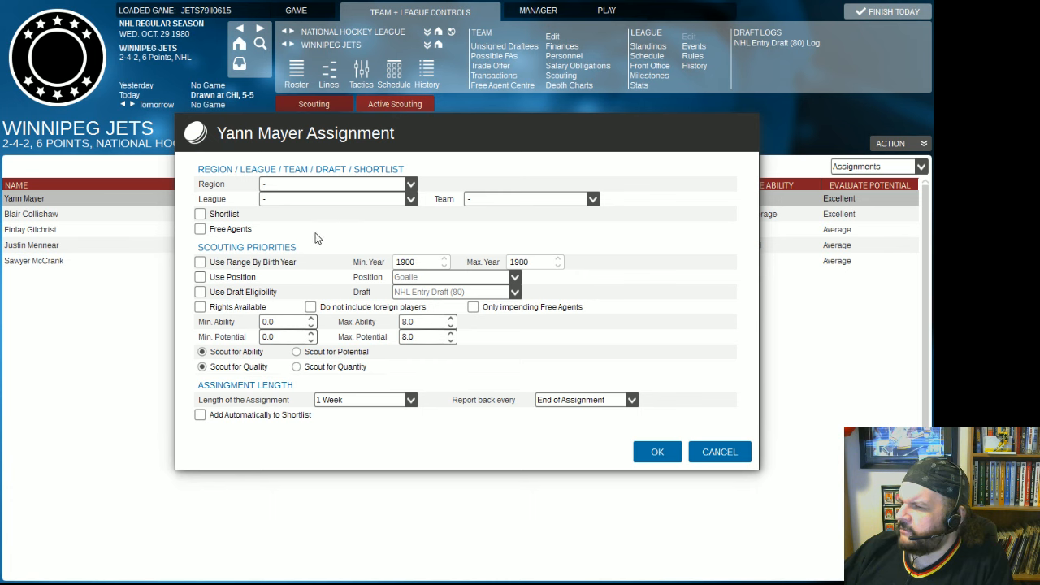
pyautogui.moveTo(296, 204)
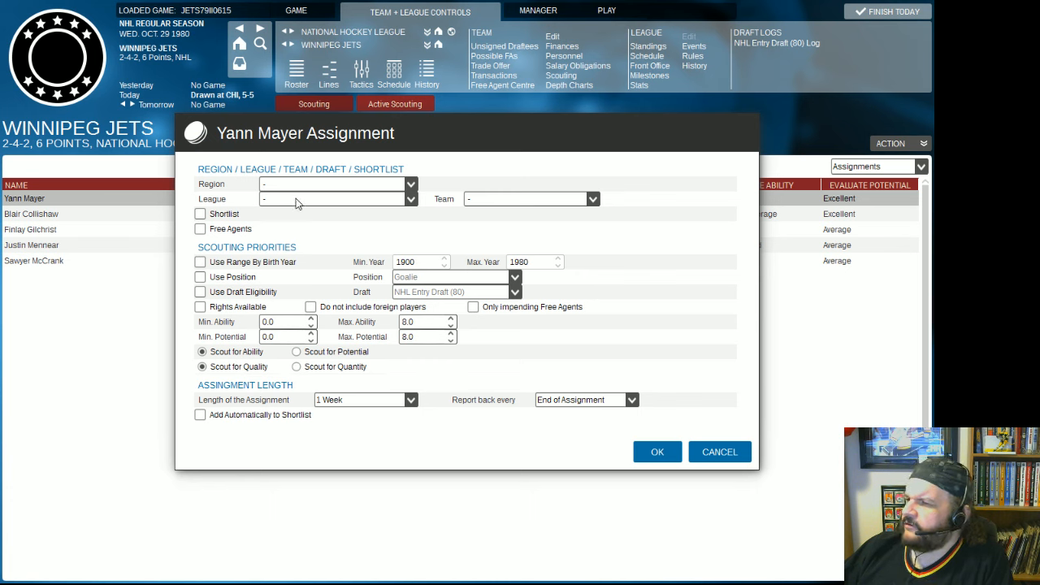
pyautogui.click(201, 228)
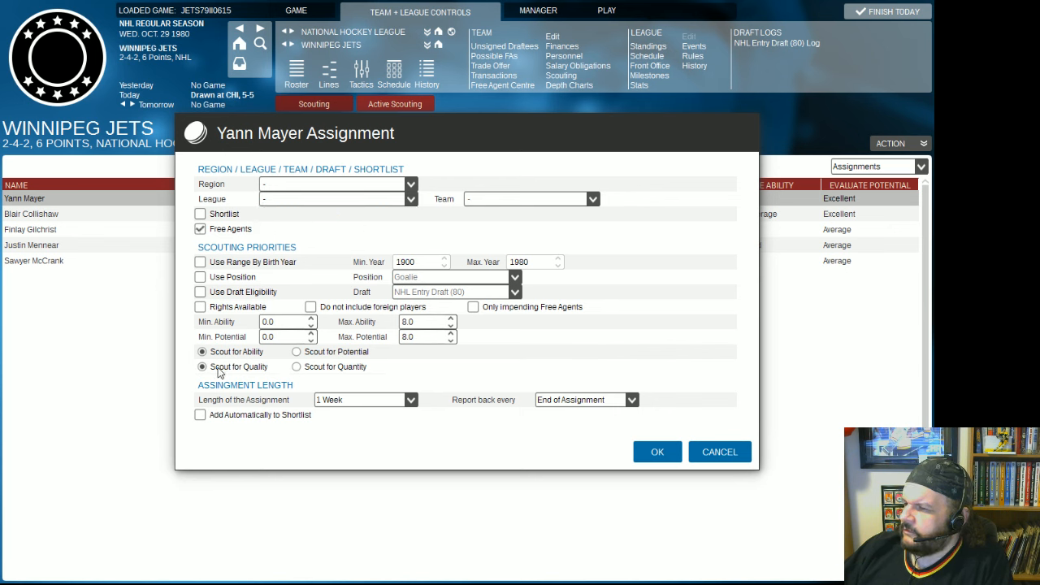
pyautogui.click(296, 351)
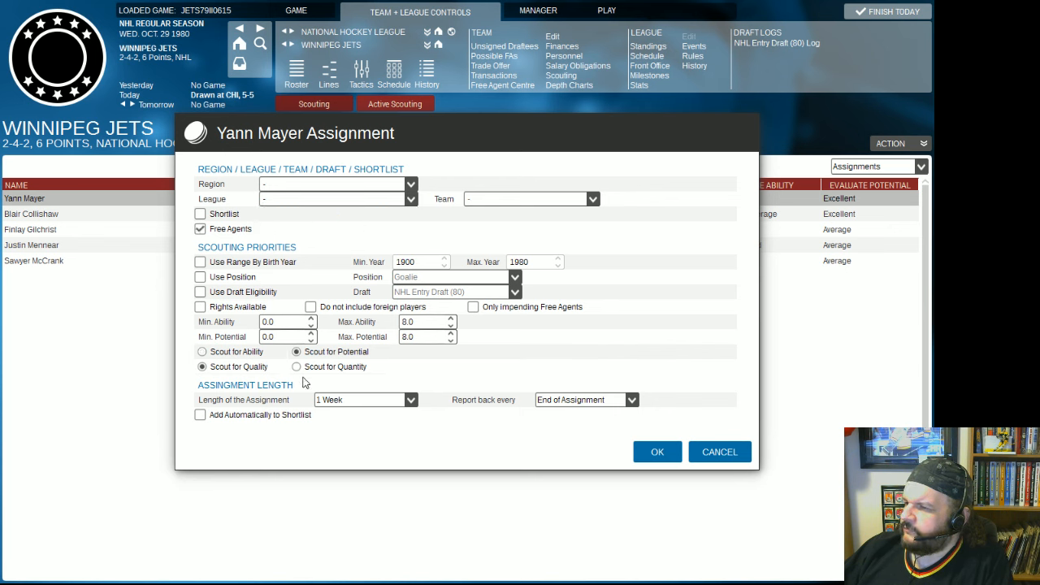
pyautogui.click(295, 367)
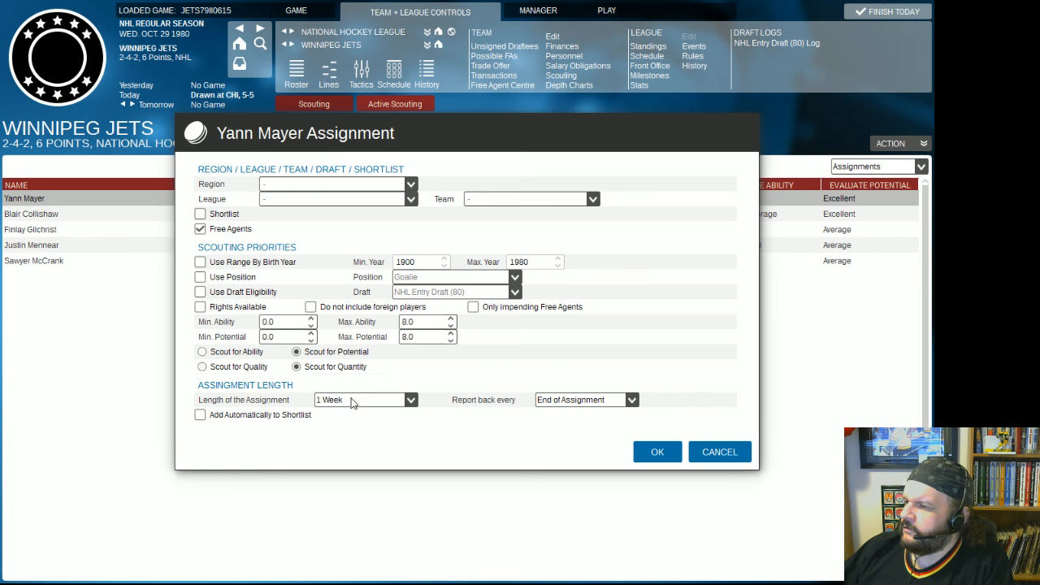
pyautogui.click(410, 400)
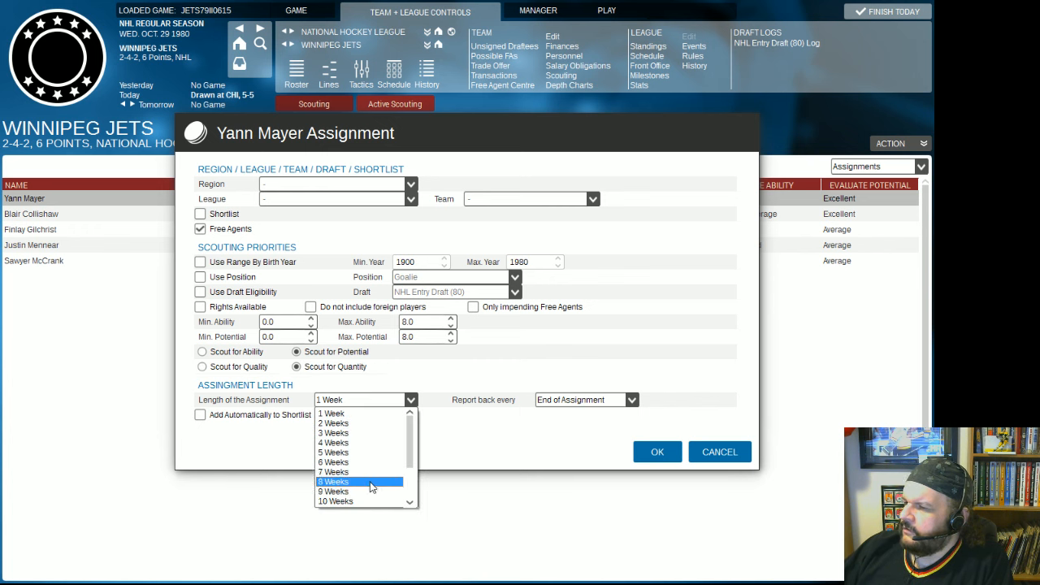
pyautogui.click(333, 481)
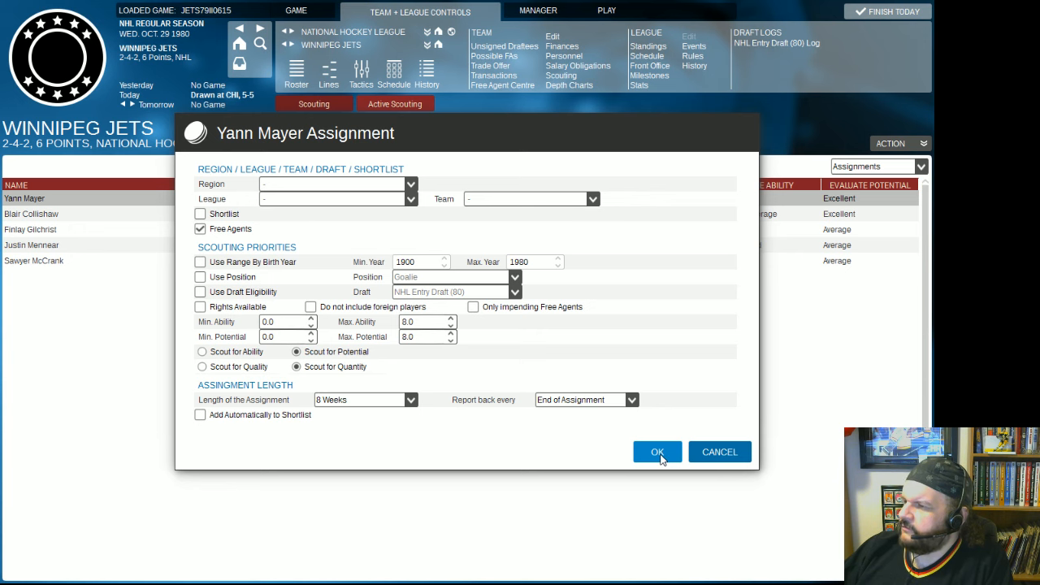
pyautogui.click(657, 452)
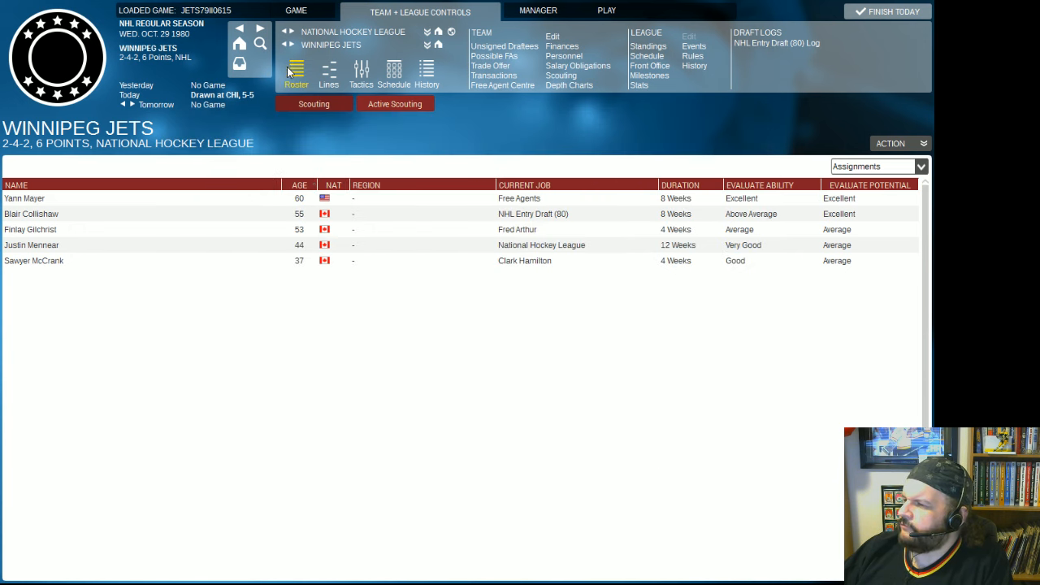
# Review the Jets roster, then show the season schedule with past results.
pyautogui.click(296, 71)
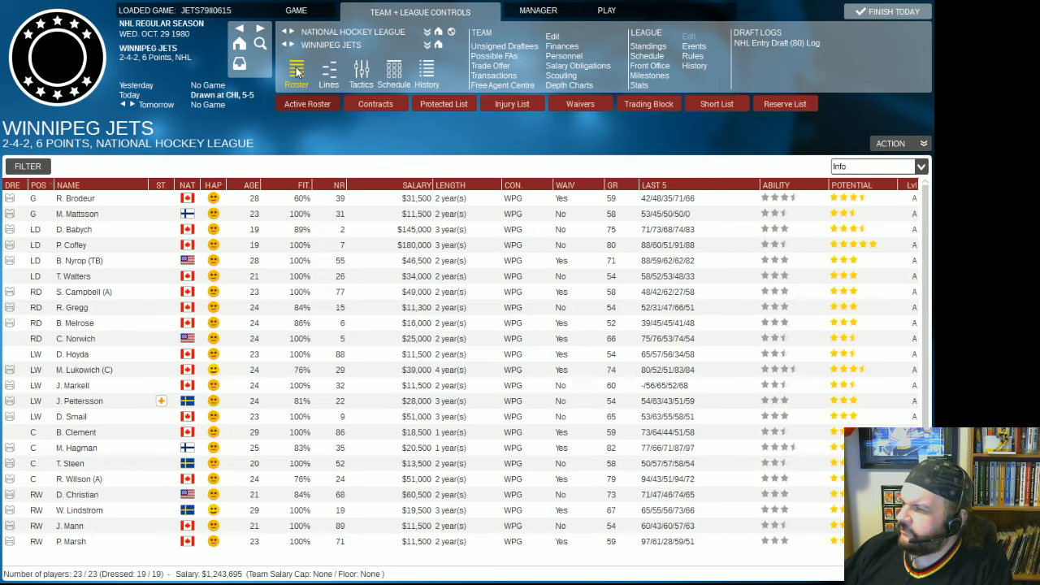
pyautogui.moveTo(296, 68)
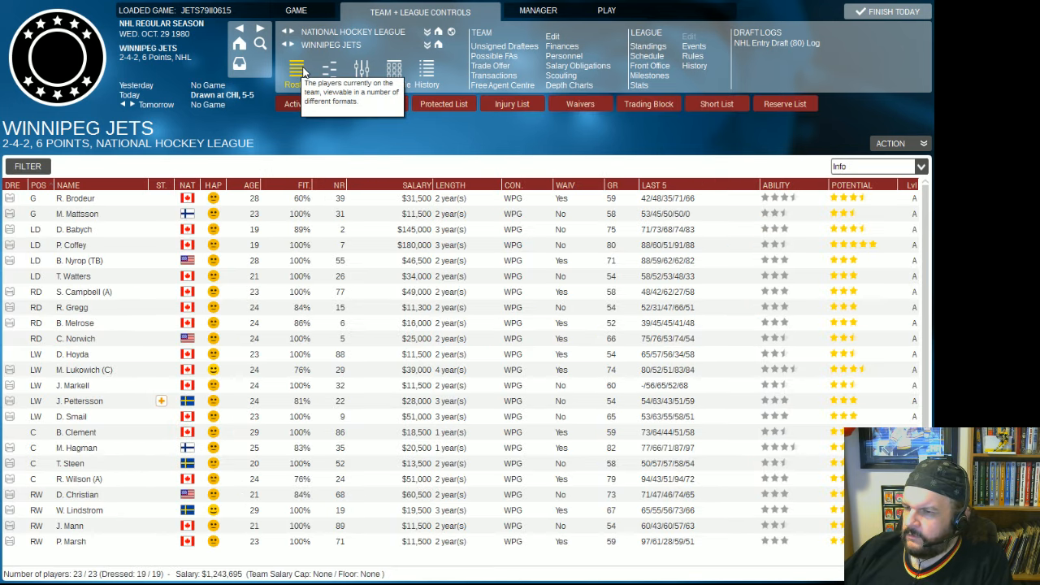
pyautogui.moveTo(307, 71)
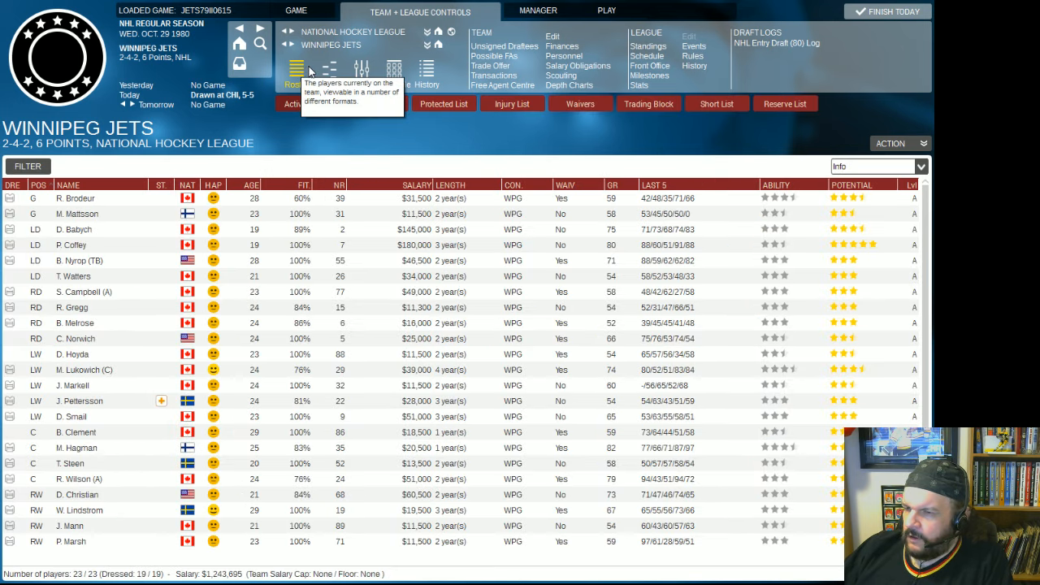
pyautogui.moveTo(354, 50)
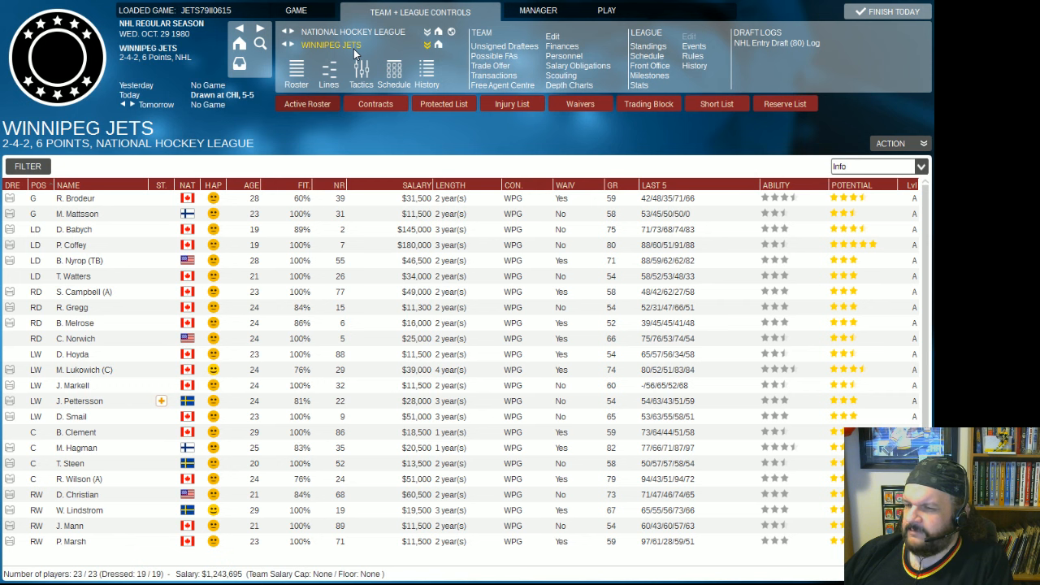
pyautogui.moveTo(592, 136)
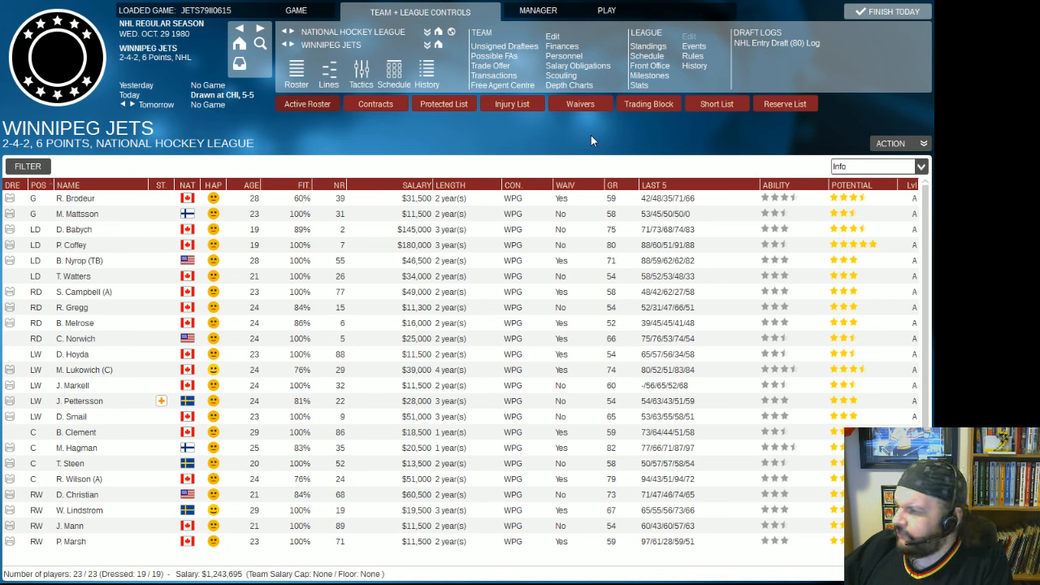
pyautogui.moveTo(606, 10)
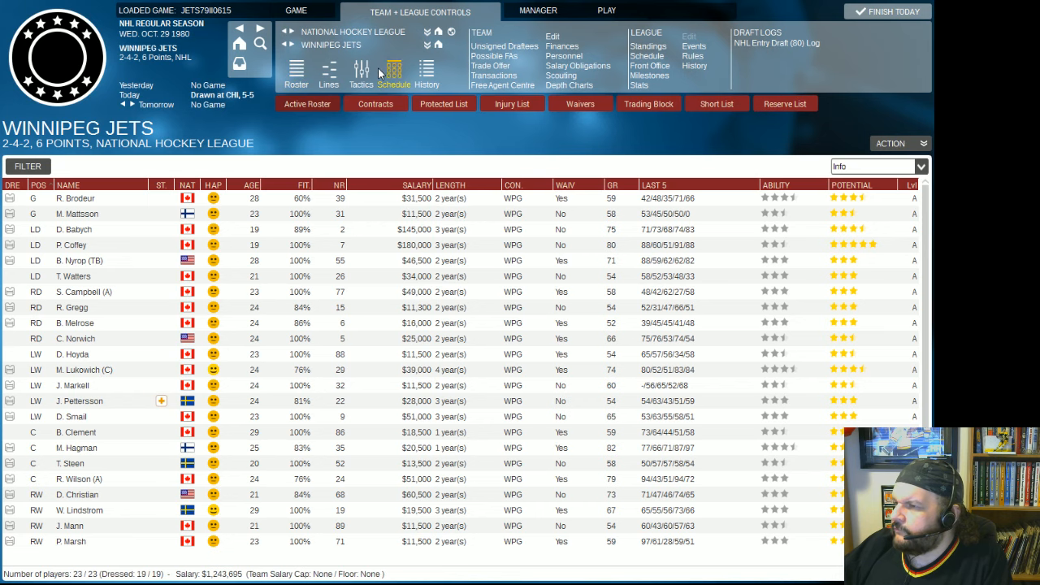
pyautogui.click(393, 74)
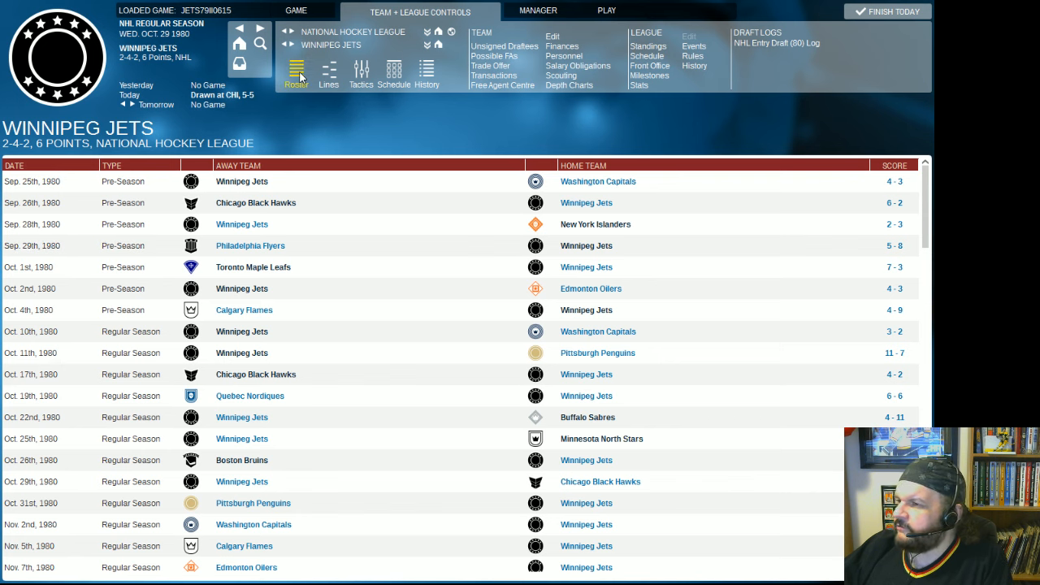
# Switch from the schedule back to the Winnipeg Jets active roster.
pyautogui.click(328, 73)
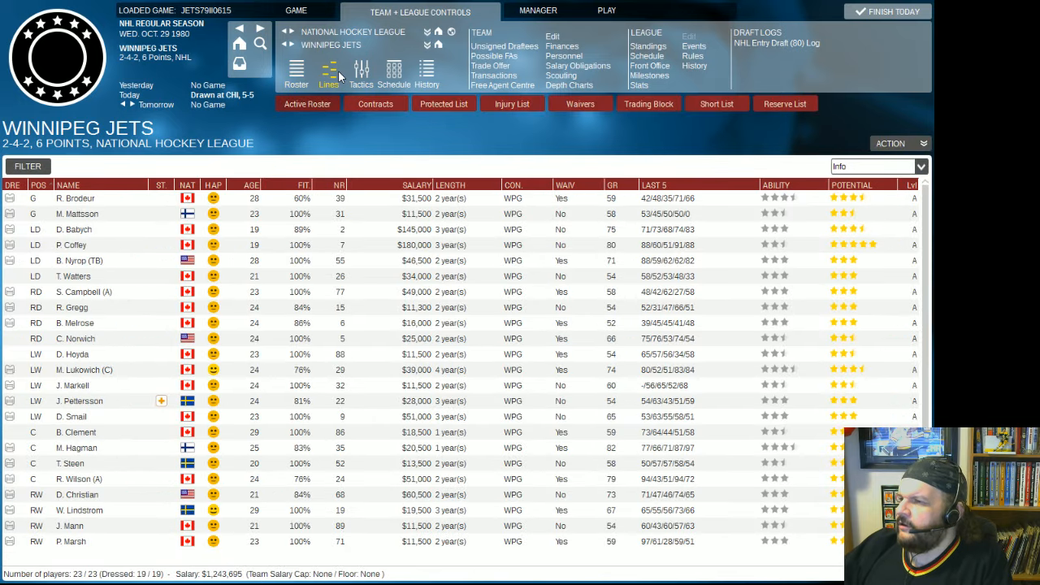
pyautogui.moveTo(393, 74)
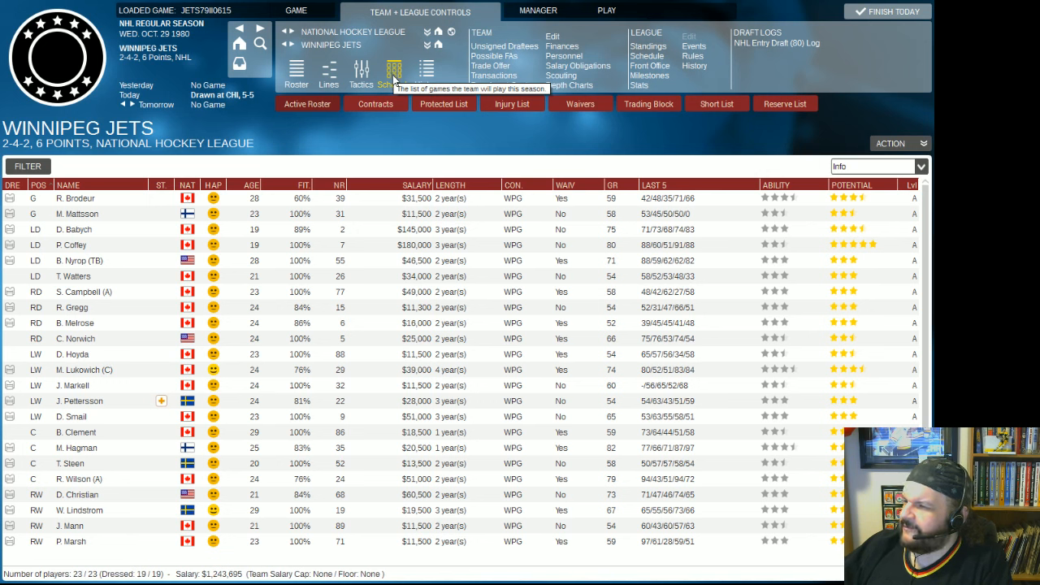
pyautogui.moveTo(296, 73)
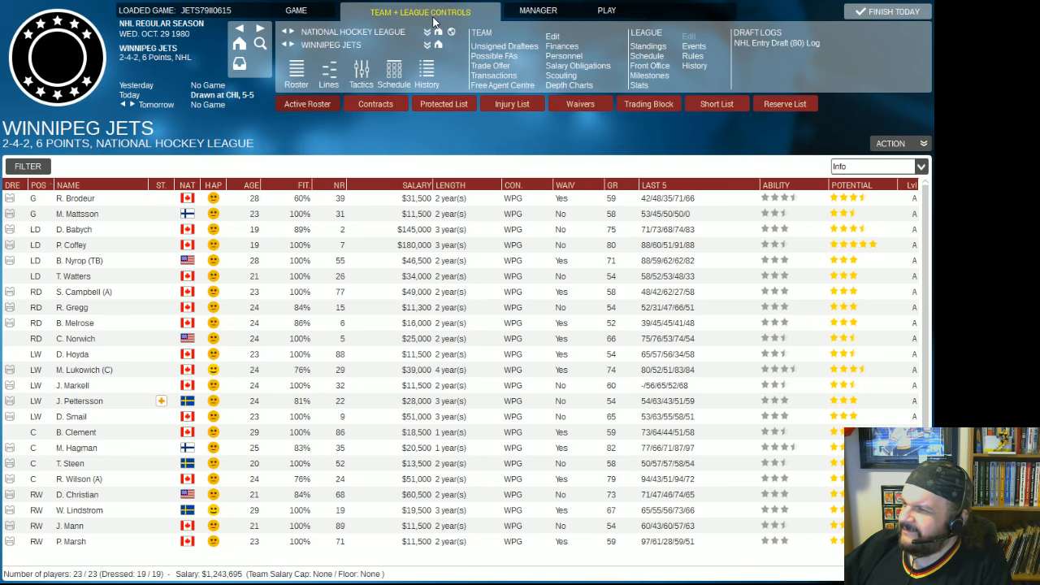
pyautogui.moveTo(296, 74)
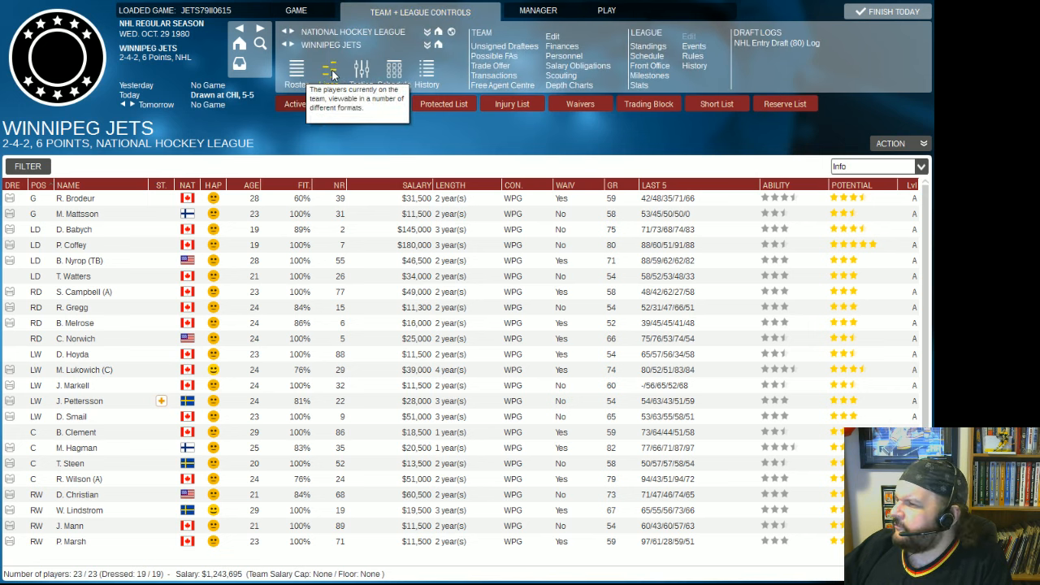
# Filter the free agent centre to goalies only and browse the list.
pyautogui.click(502, 85)
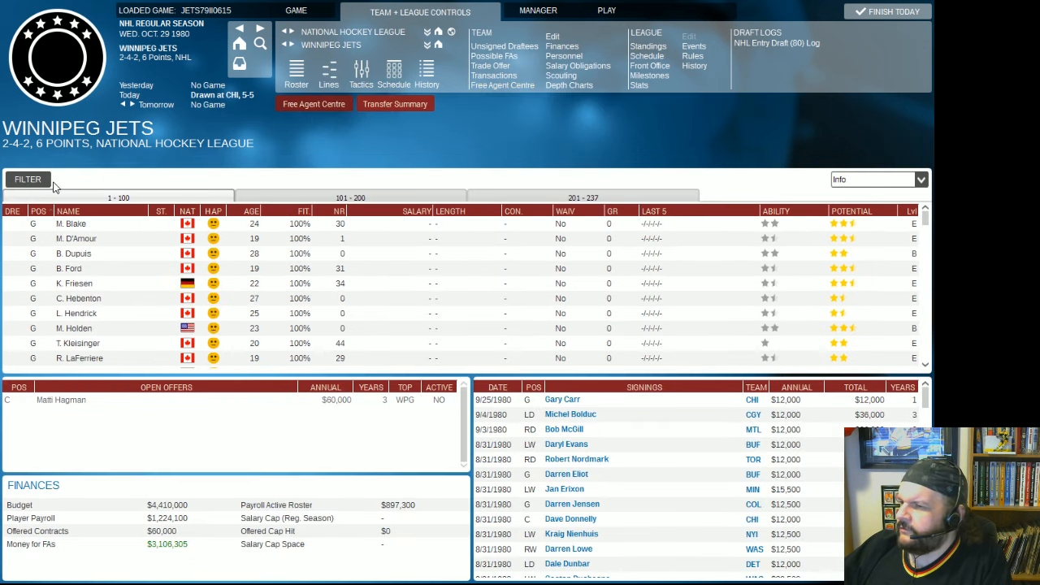
pyautogui.click(27, 179)
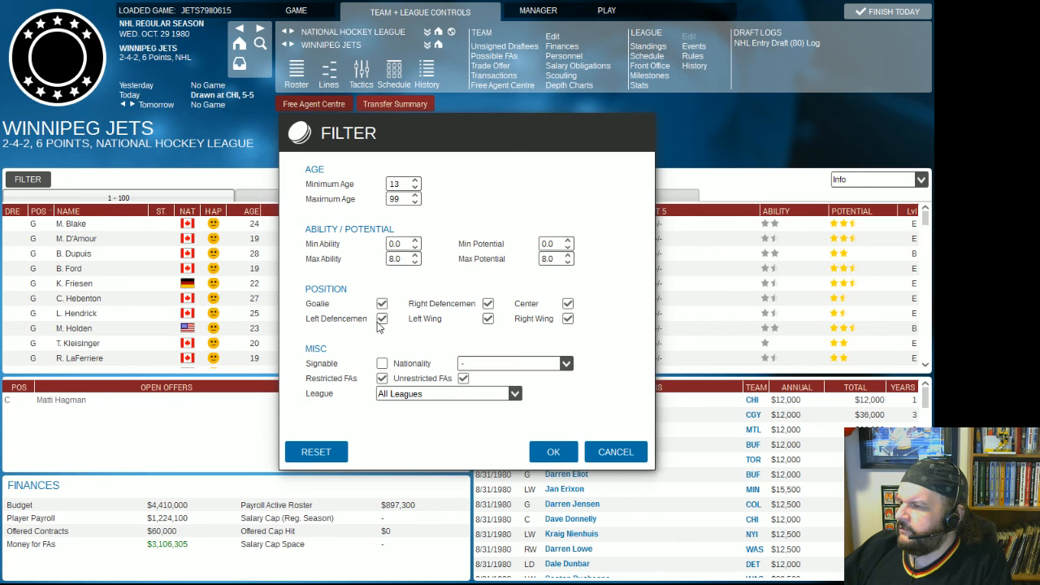
pyautogui.click(382, 319)
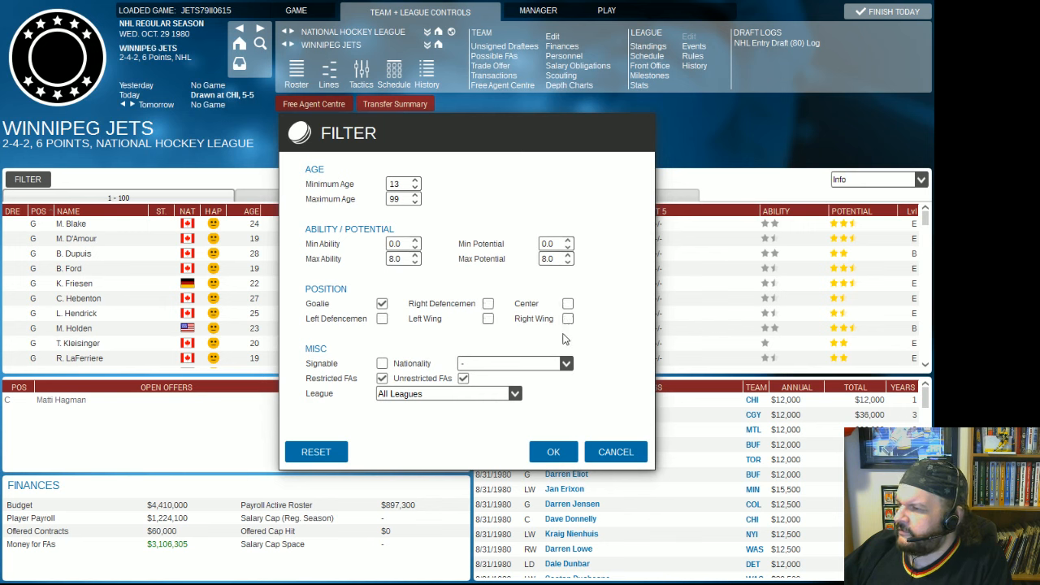
pyautogui.click(552, 452)
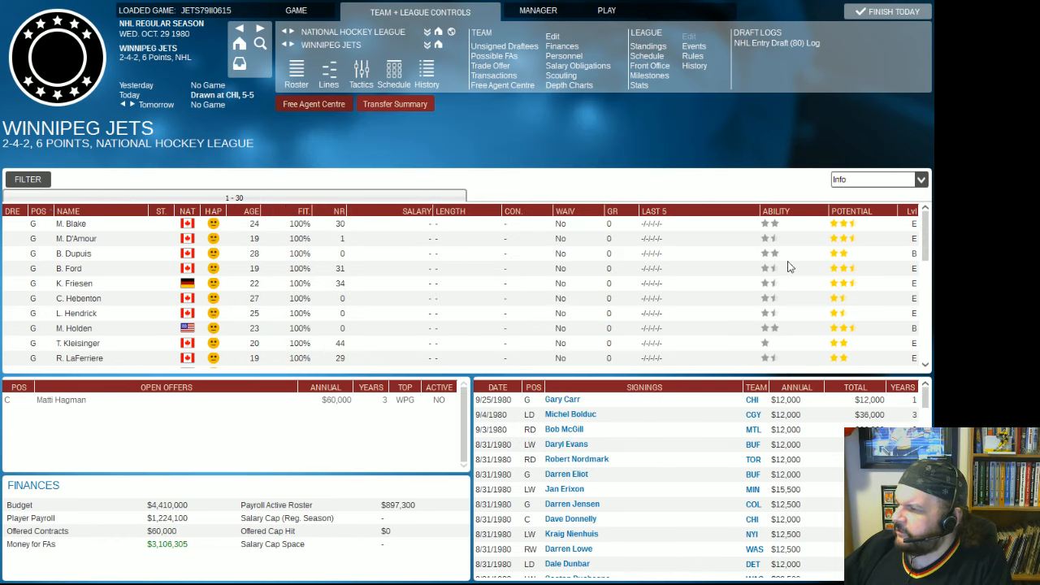
pyautogui.moveTo(865, 217)
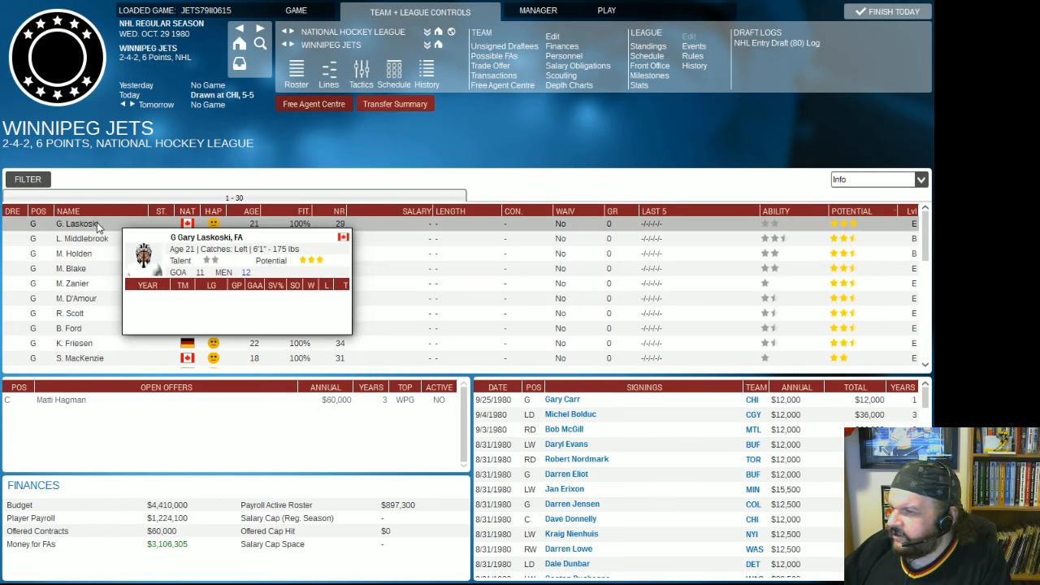
pyautogui.moveTo(81, 238)
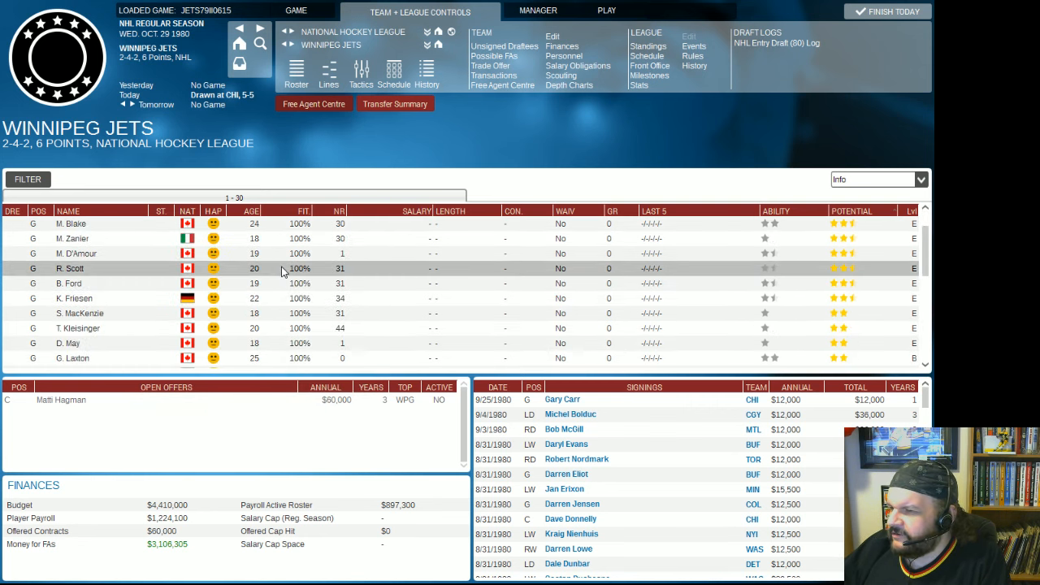
pyautogui.scroll(-3)
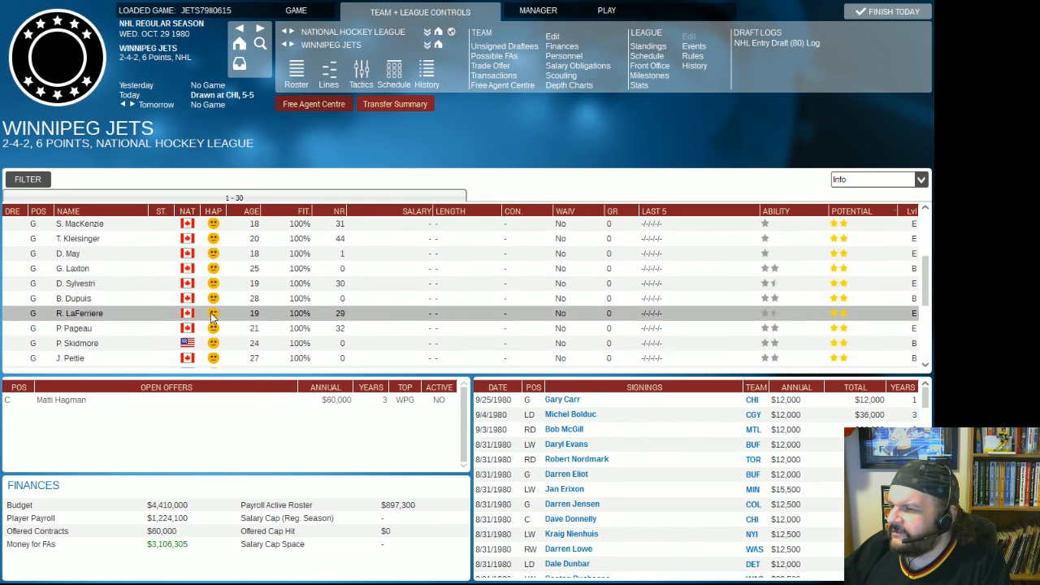
pyautogui.scroll(-3)
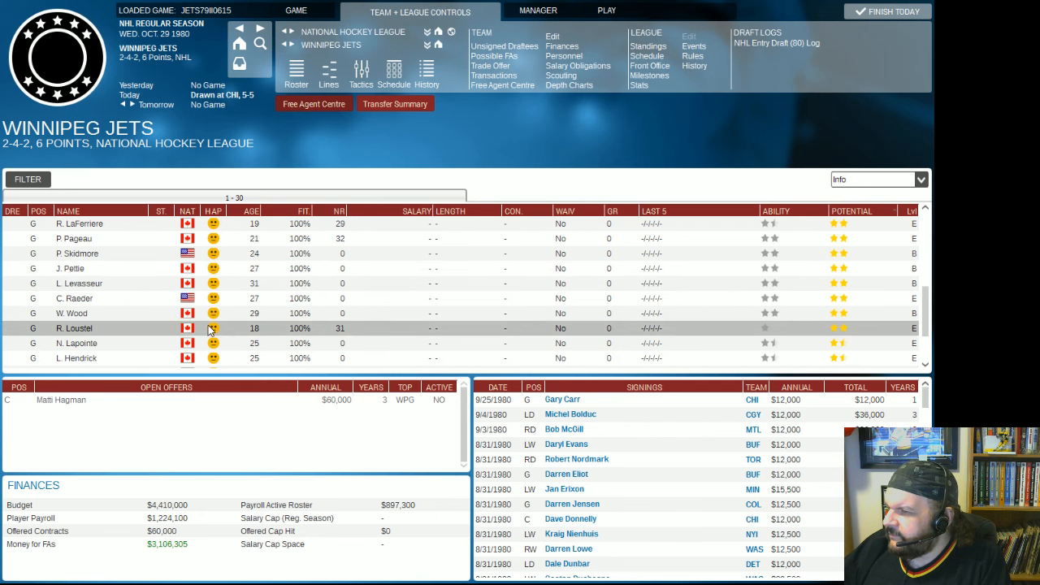
pyautogui.moveTo(94, 312)
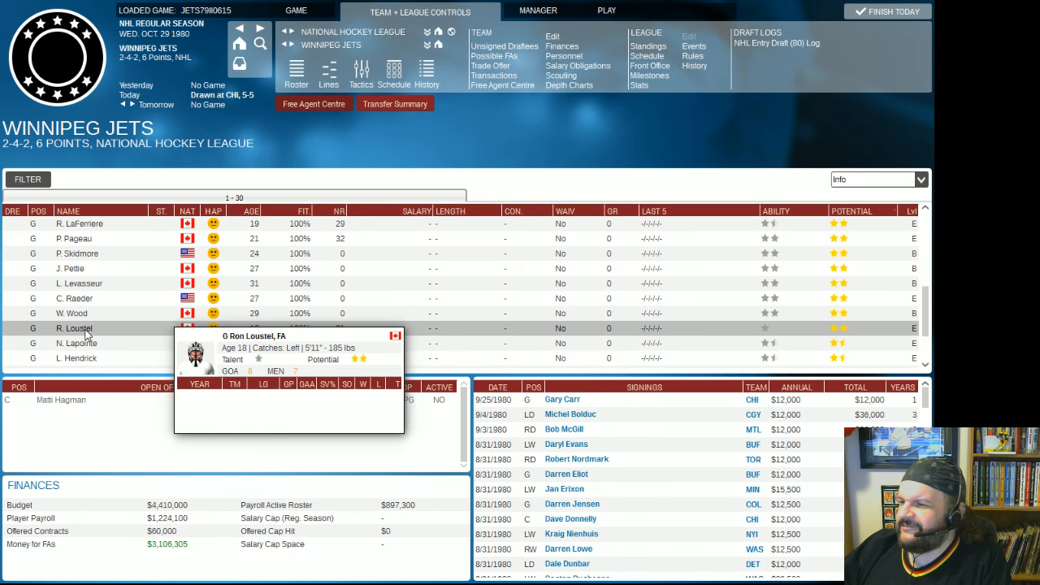
pyautogui.moveTo(73, 312)
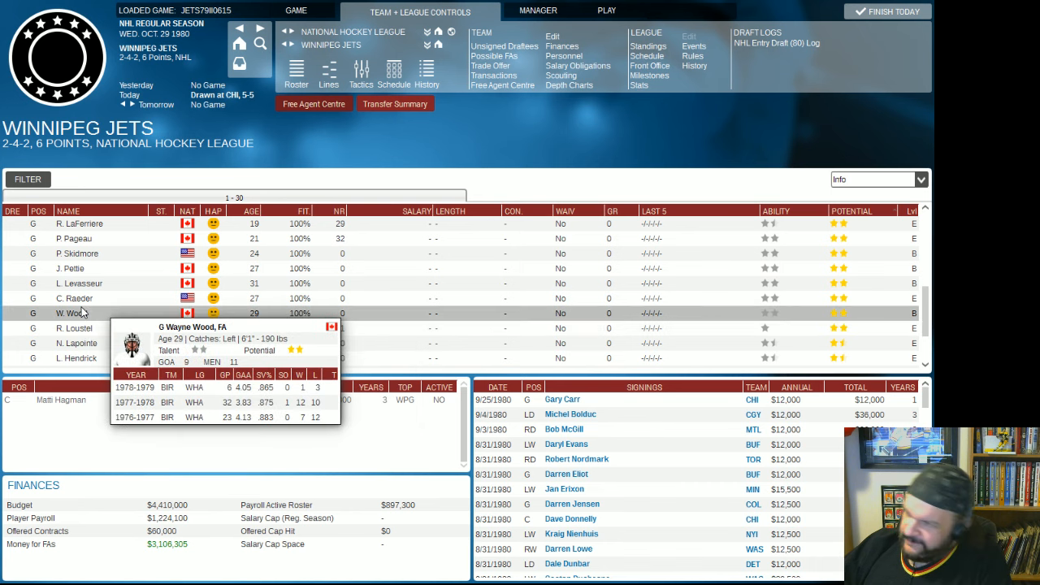
pyautogui.moveTo(75, 328)
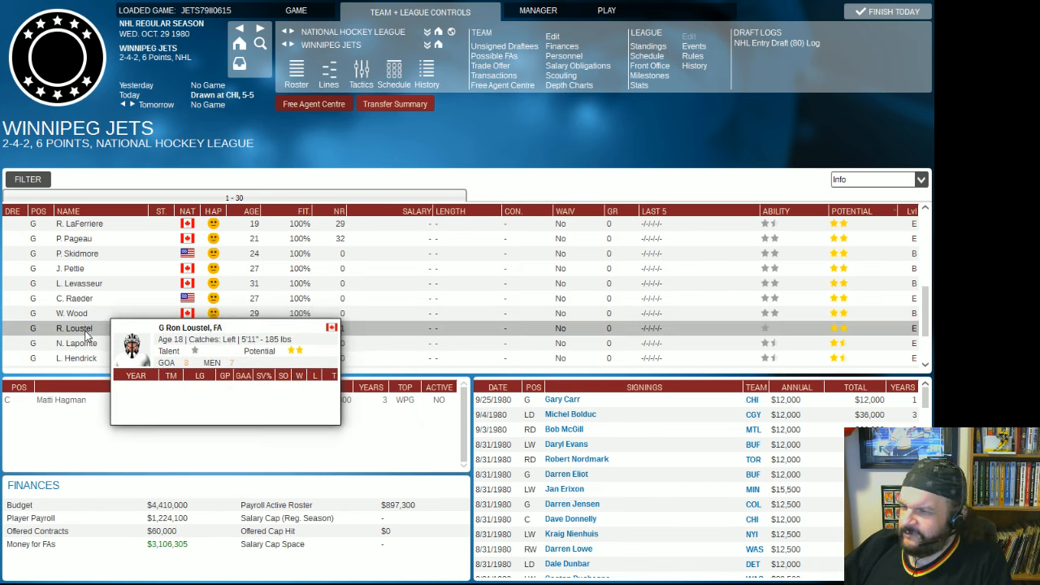
pyautogui.moveTo(72, 312)
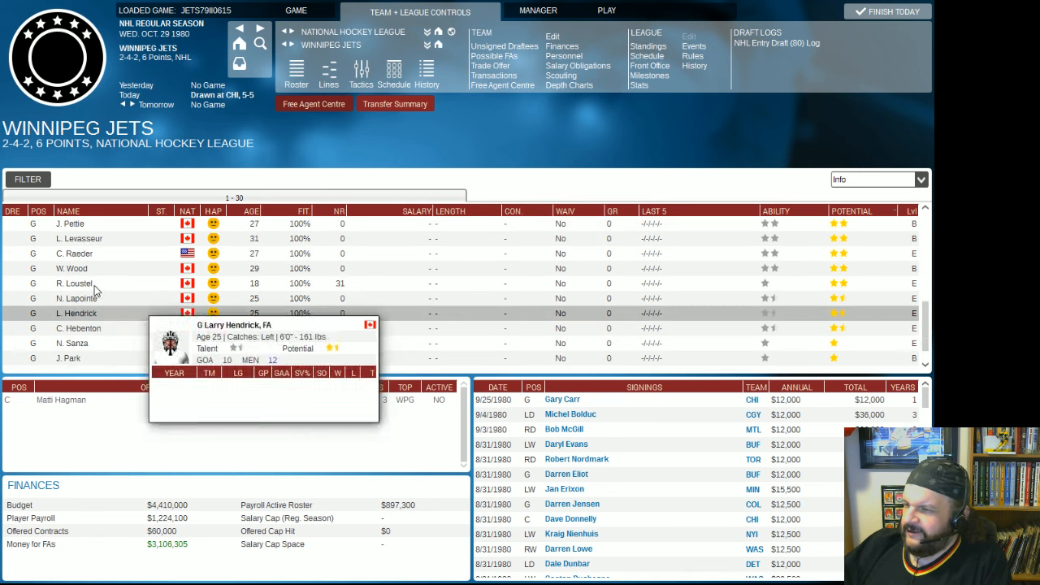
pyautogui.moveTo(73, 283)
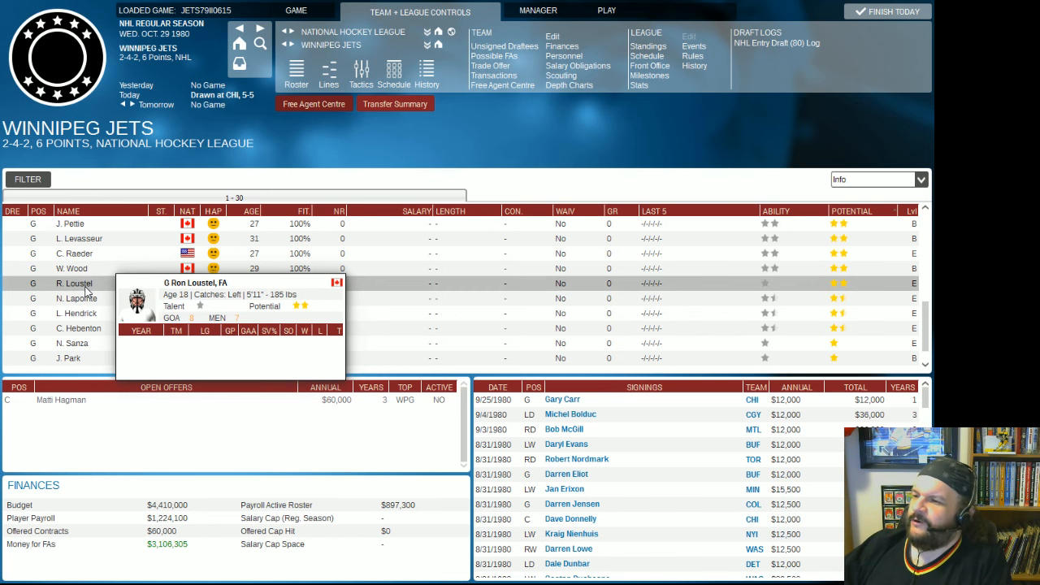
# Return to the Winnipeg Jets active roster.
pyautogui.click(296, 73)
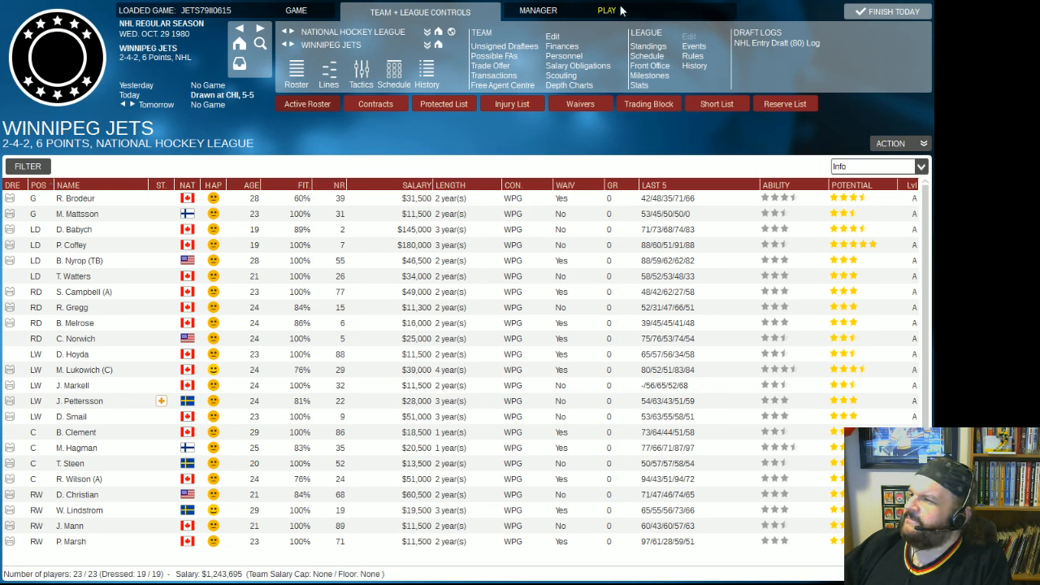
pyautogui.moveTo(615, 15)
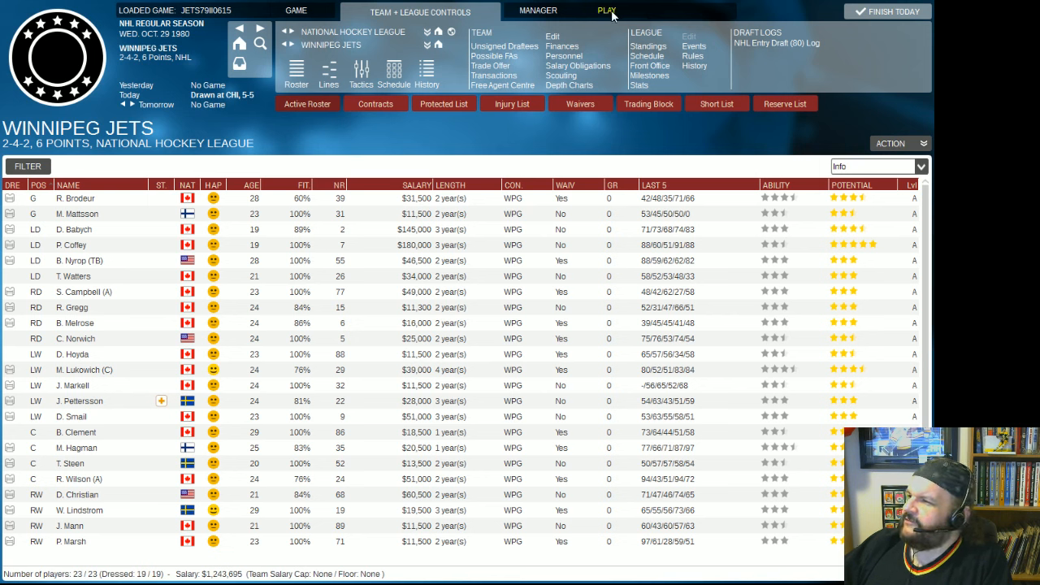
pyautogui.click(608, 10)
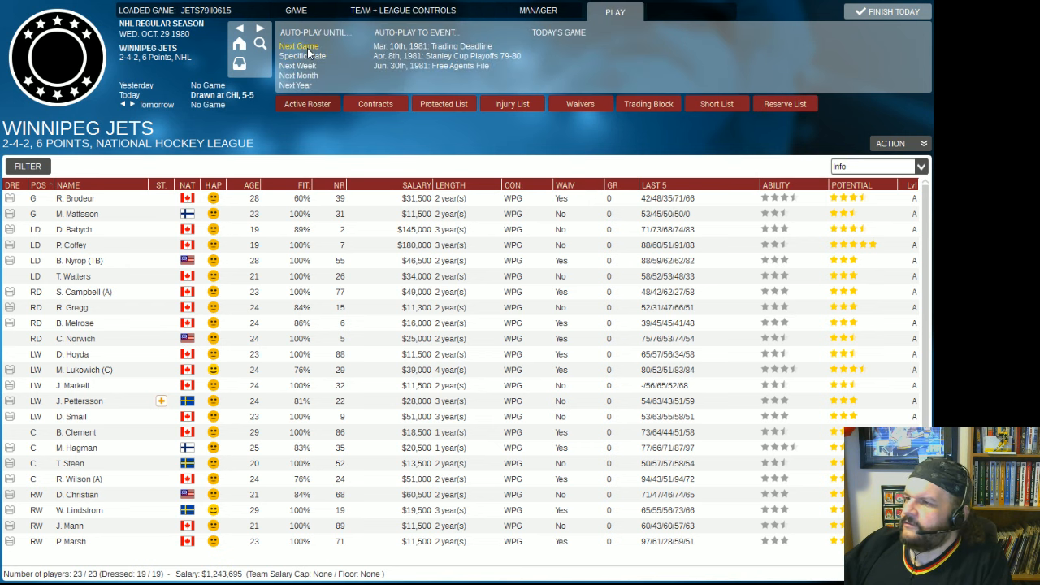
pyautogui.click(299, 46)
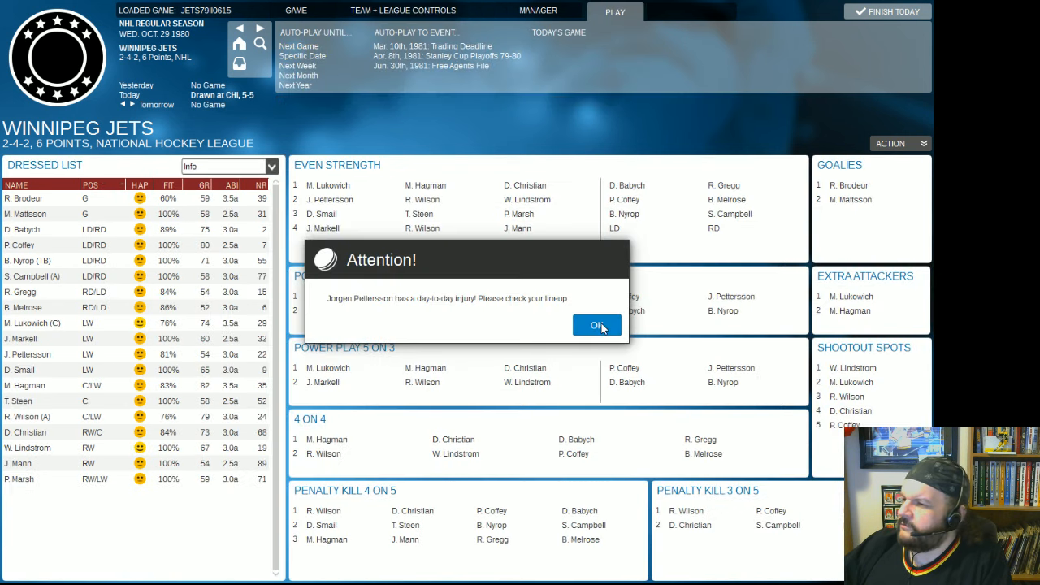
pyautogui.click(598, 325)
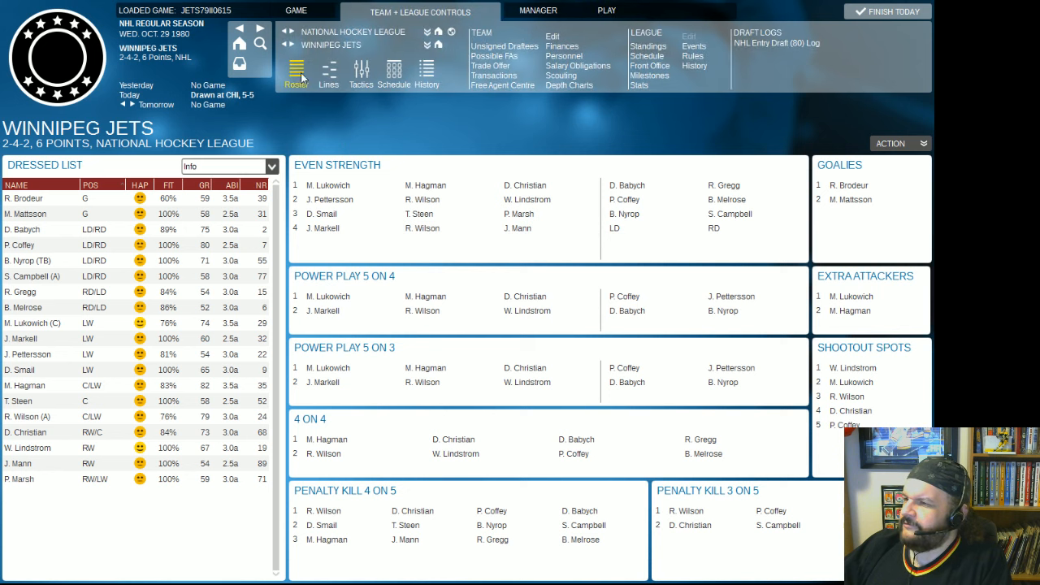
pyautogui.click(296, 73)
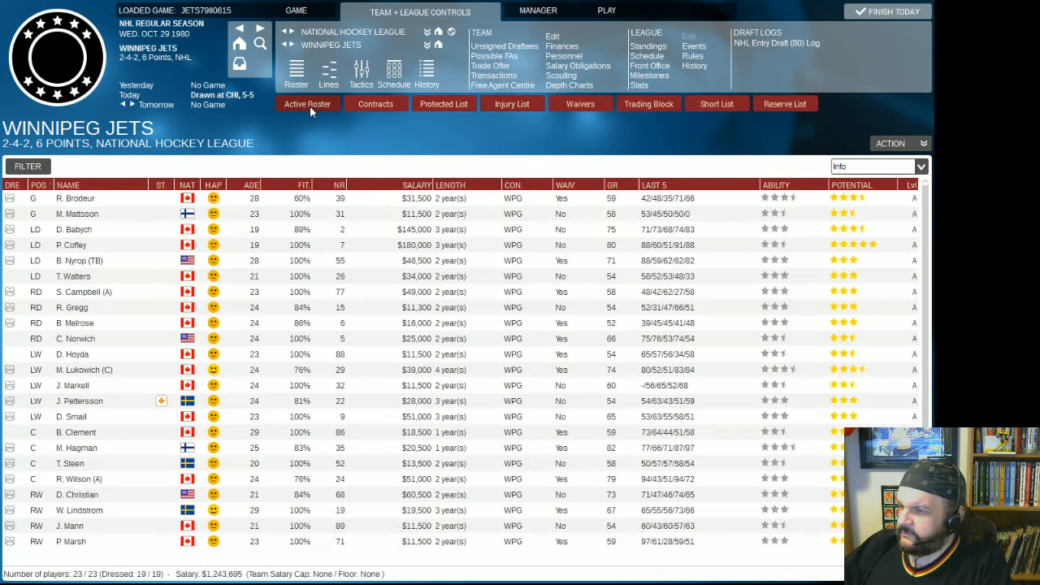
pyautogui.moveTo(562, 56)
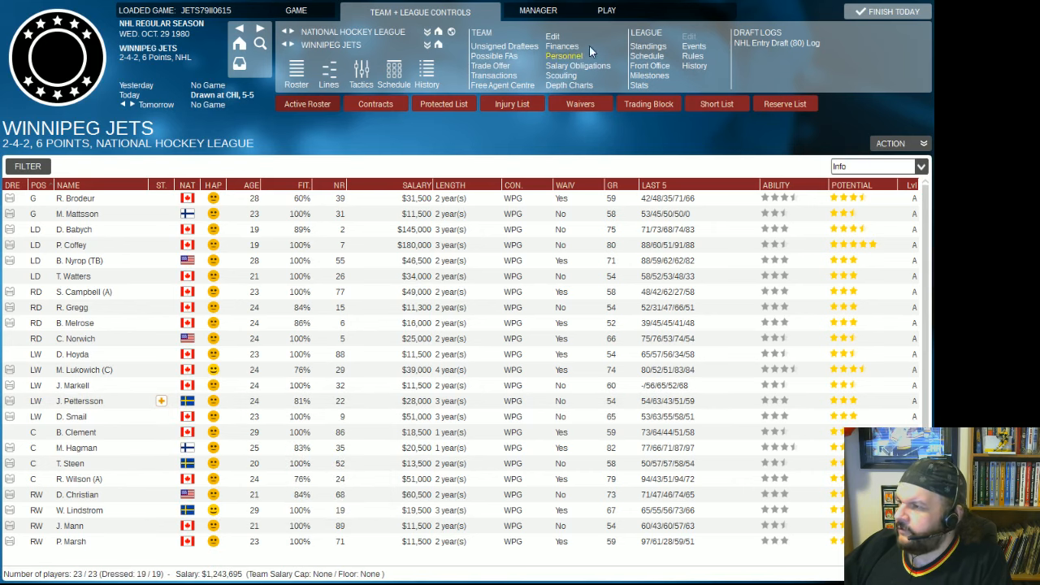
# Advance to the Oct 31 game day and review the Team + League and Play menus.
pyautogui.click(607, 10)
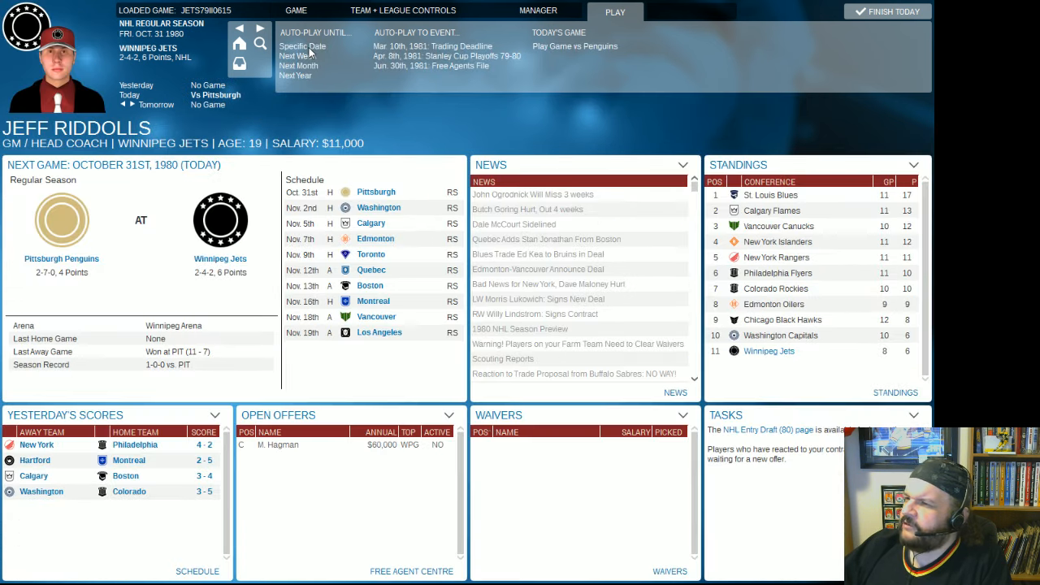
pyautogui.moveTo(319, 36)
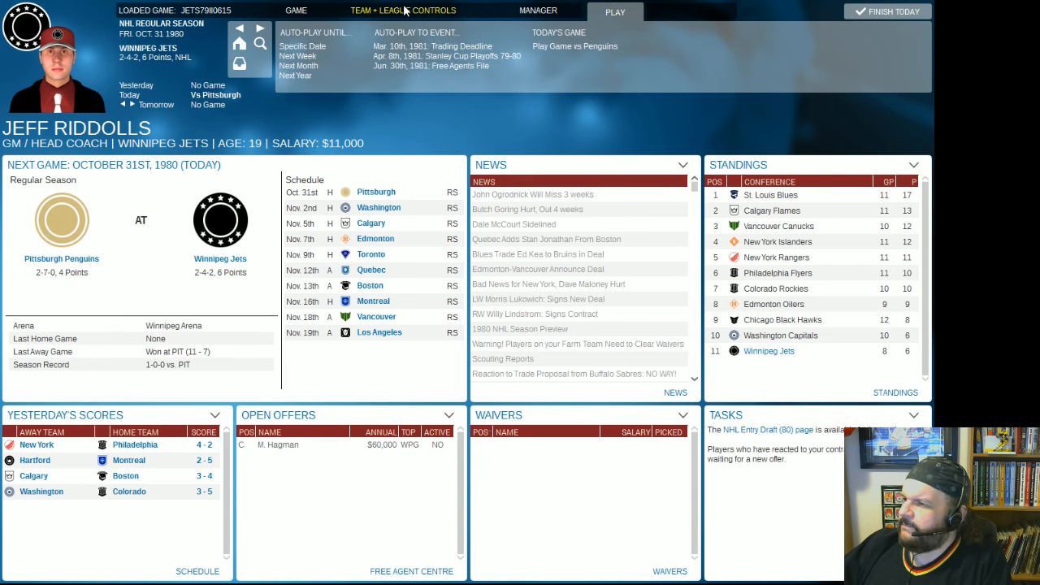
pyautogui.click(419, 9)
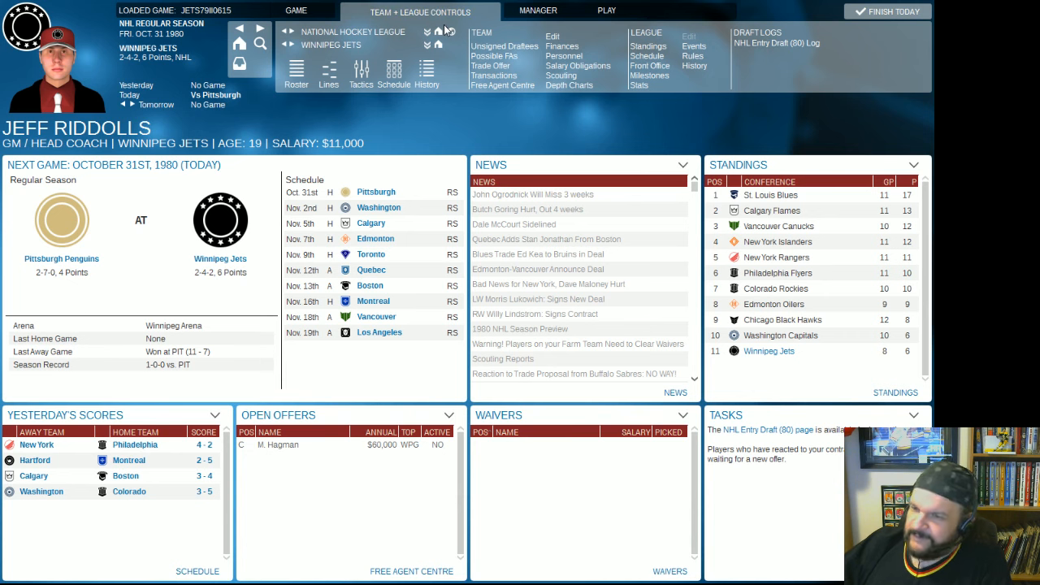
pyautogui.moveTo(502, 112)
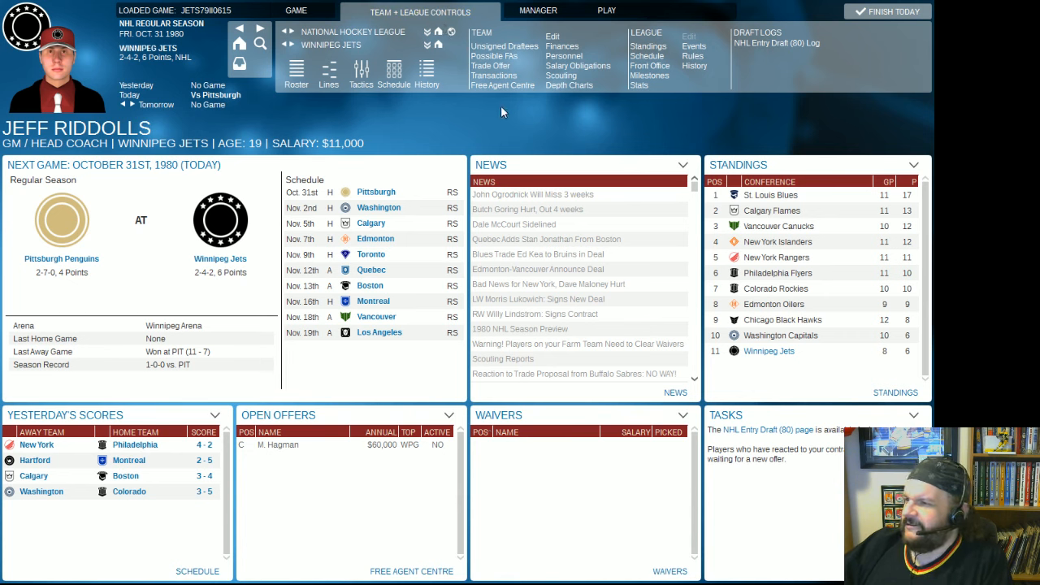
pyautogui.moveTo(607, 9)
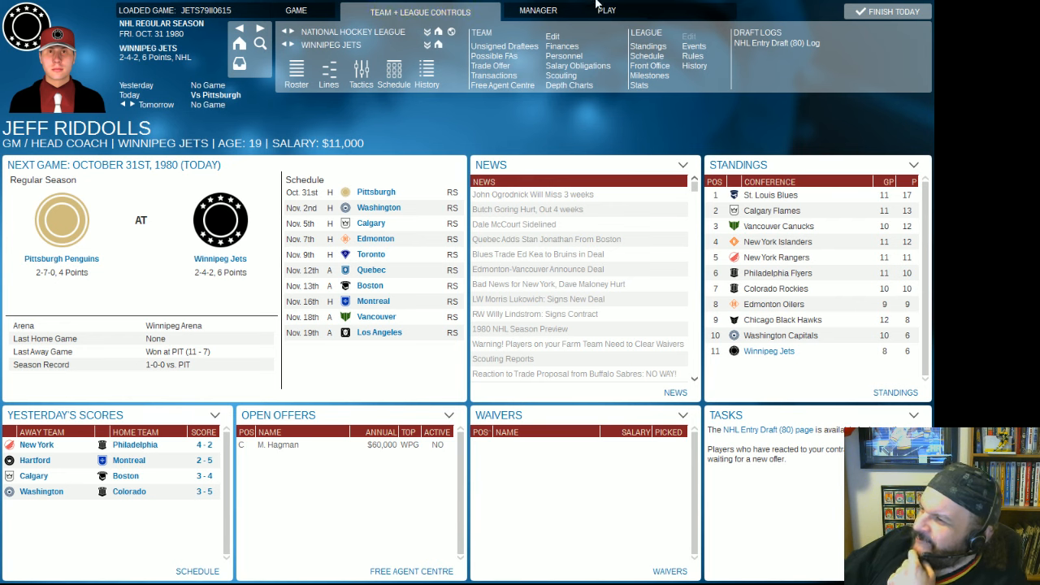
pyautogui.click(607, 10)
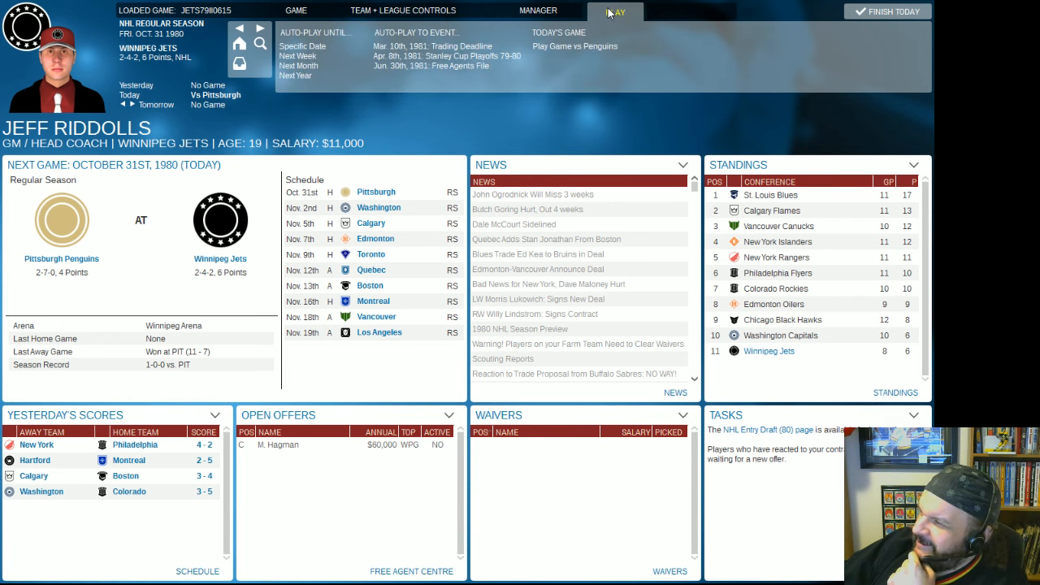
pyautogui.click(419, 10)
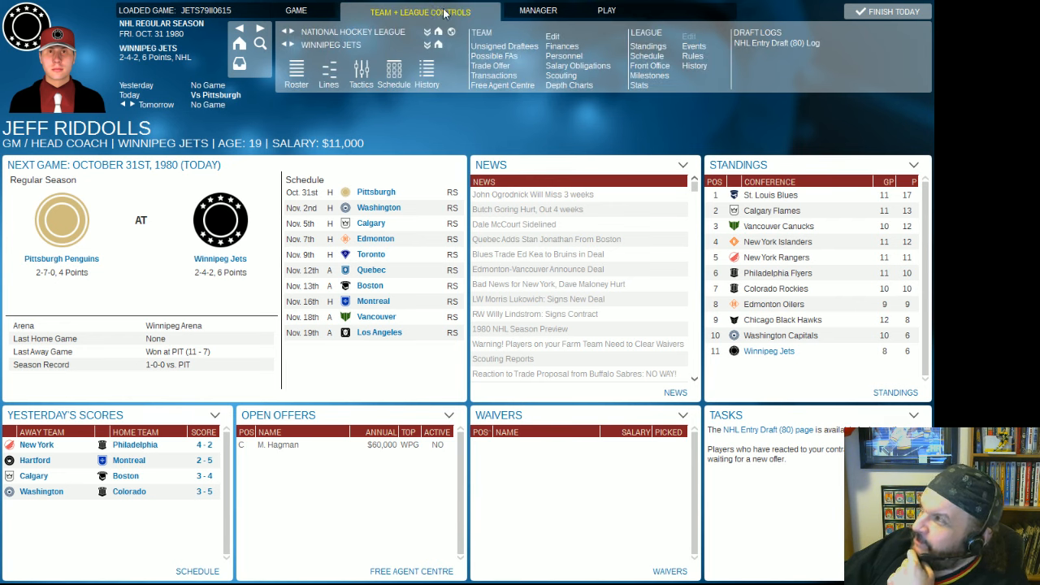
pyautogui.moveTo(631, 18)
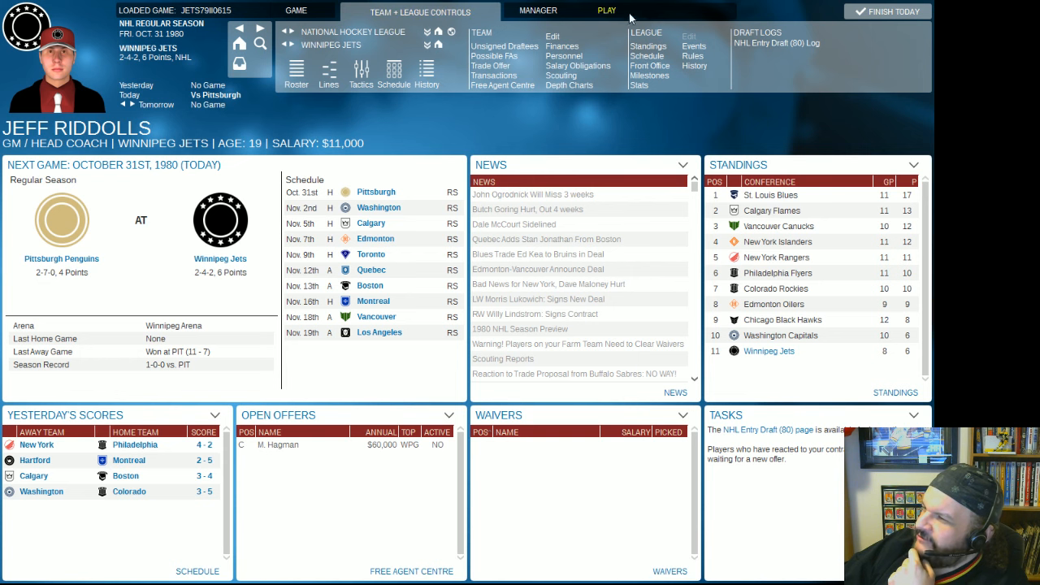
pyautogui.click(614, 10)
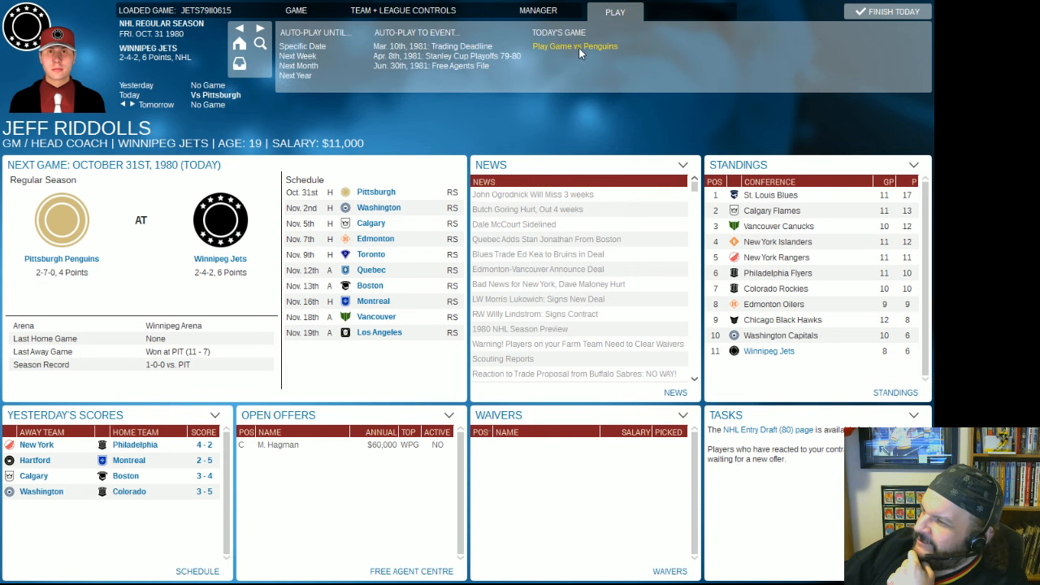
# Start the Penguins at Jets game and continue past the preview to the match screen.
pyautogui.click(575, 46)
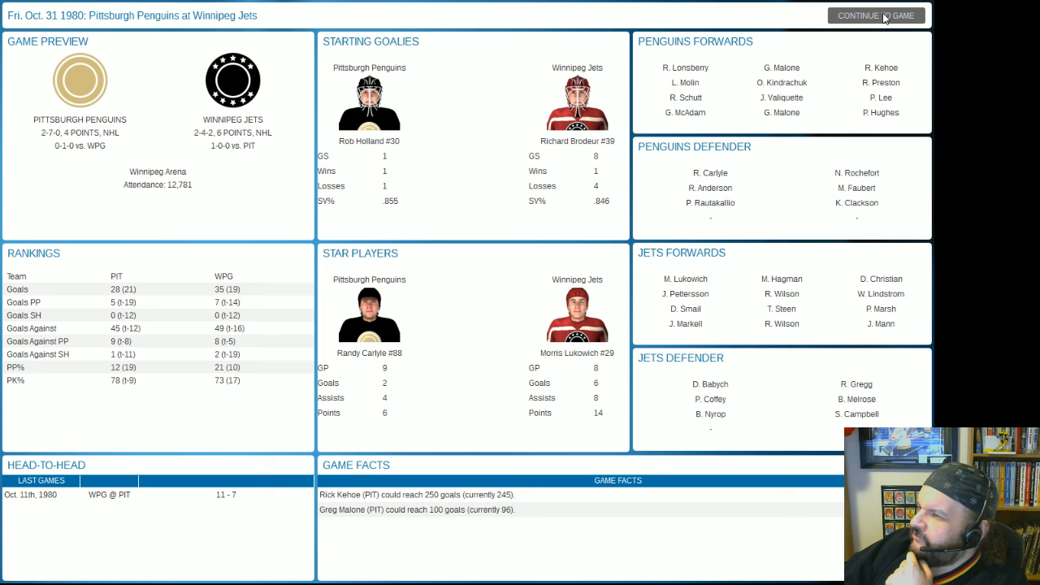
pyautogui.click(874, 14)
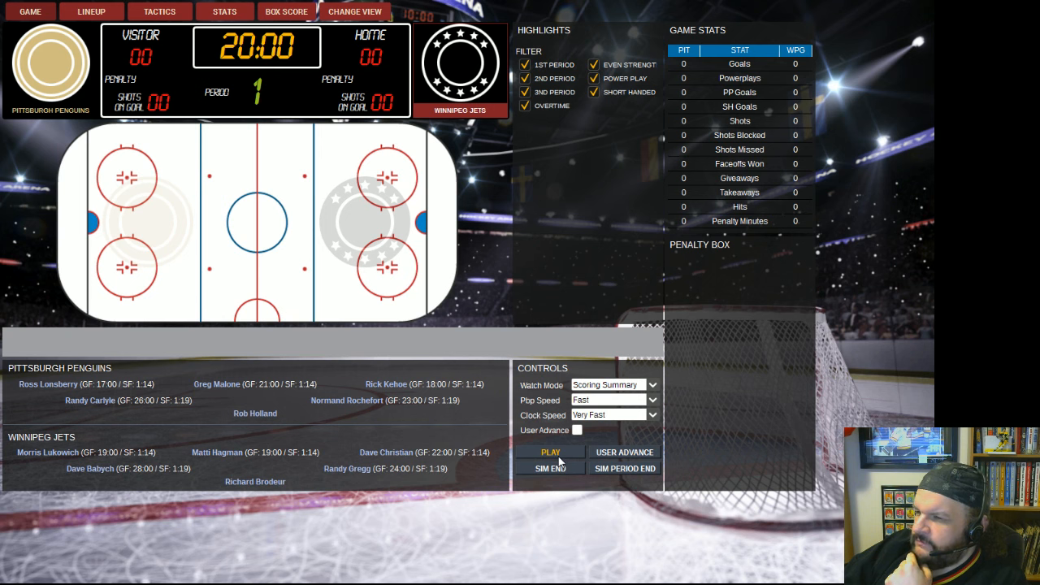
# Simulate the first period (Pittsburgh up 2–1) and move to the second.
pyautogui.click(549, 452)
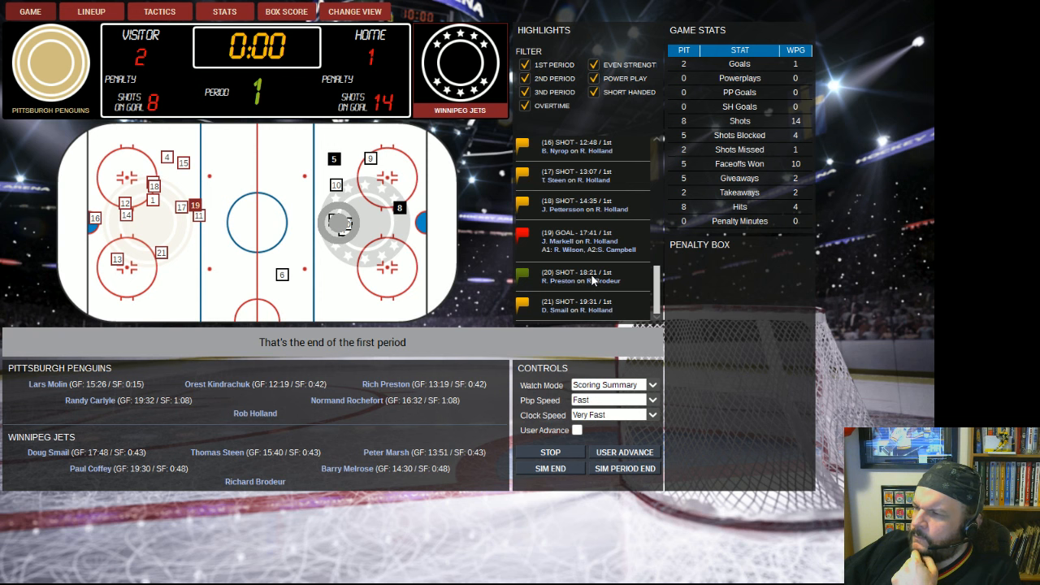
pyautogui.click(550, 452)
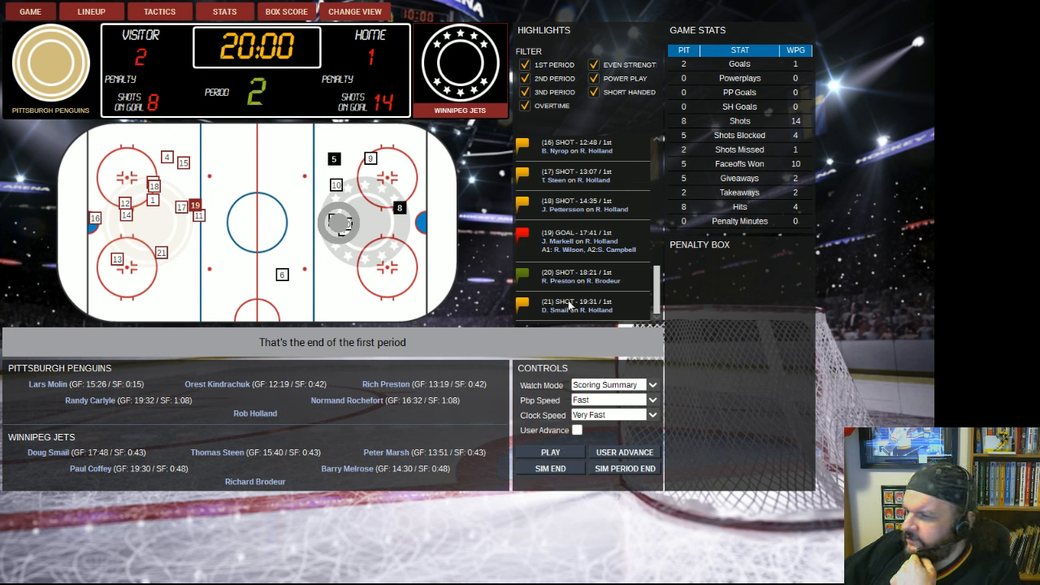
# Simulate the second period (Pittsburgh up 3–2) and move to the third.
pyautogui.click(550, 452)
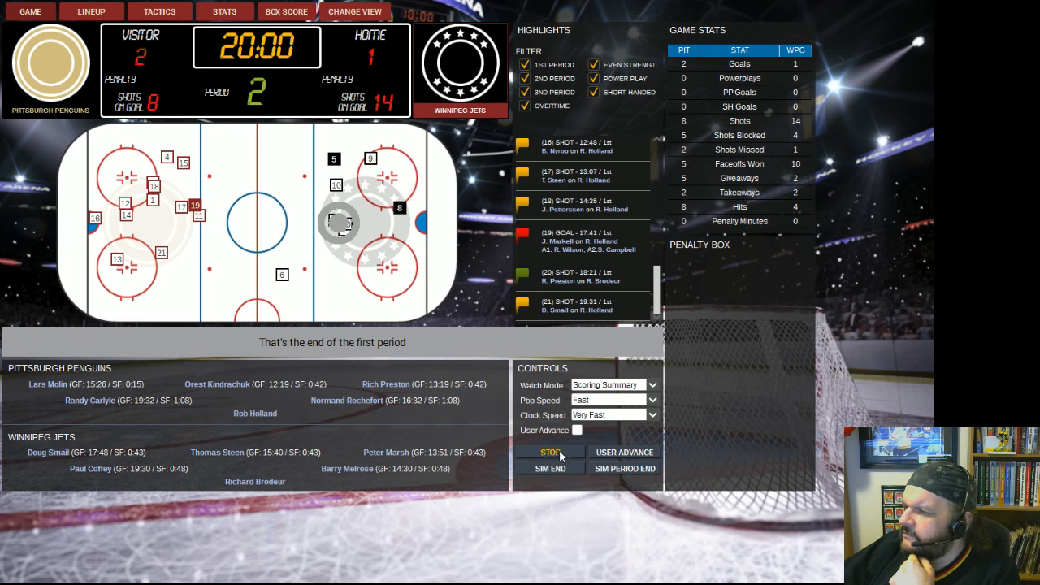
pyautogui.click(549, 452)
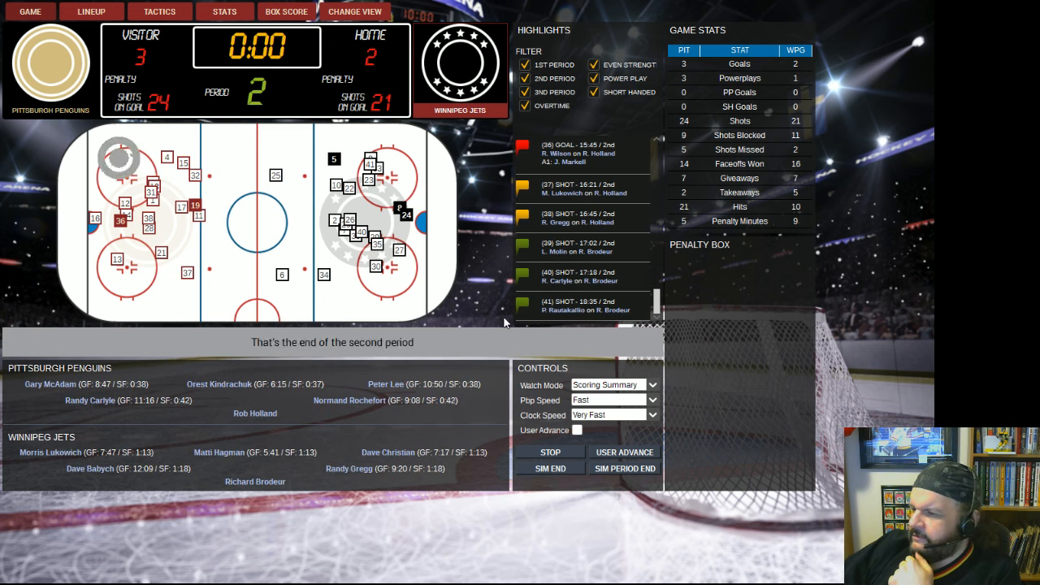
pyautogui.click(549, 452)
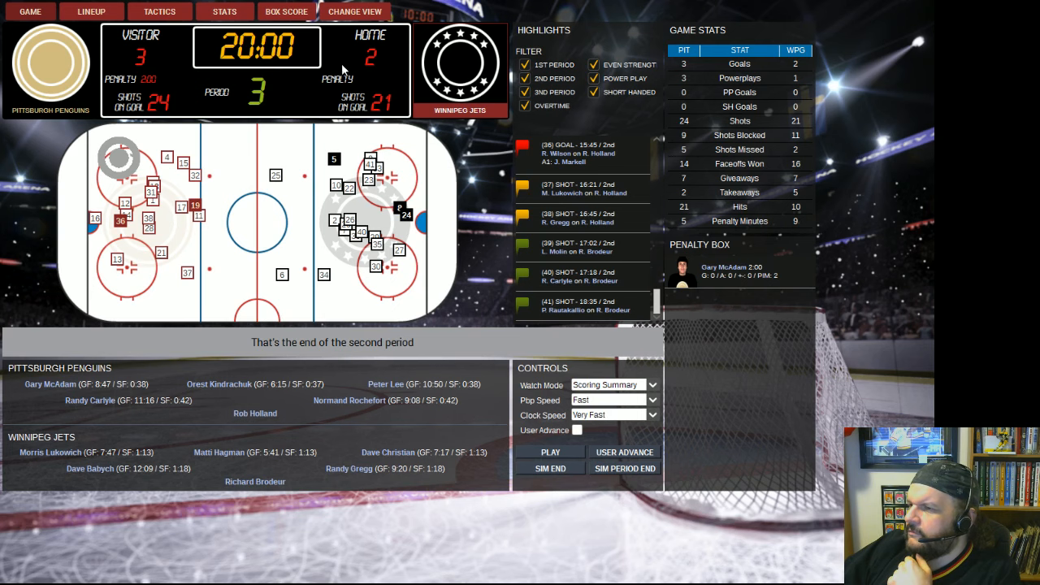
pyautogui.click(286, 11)
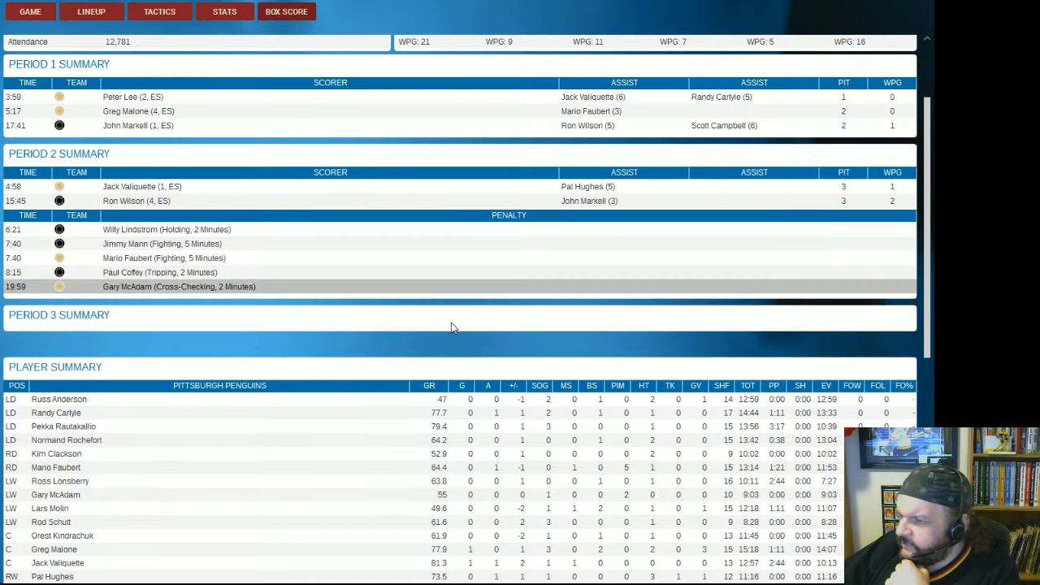
pyautogui.scroll(-3)
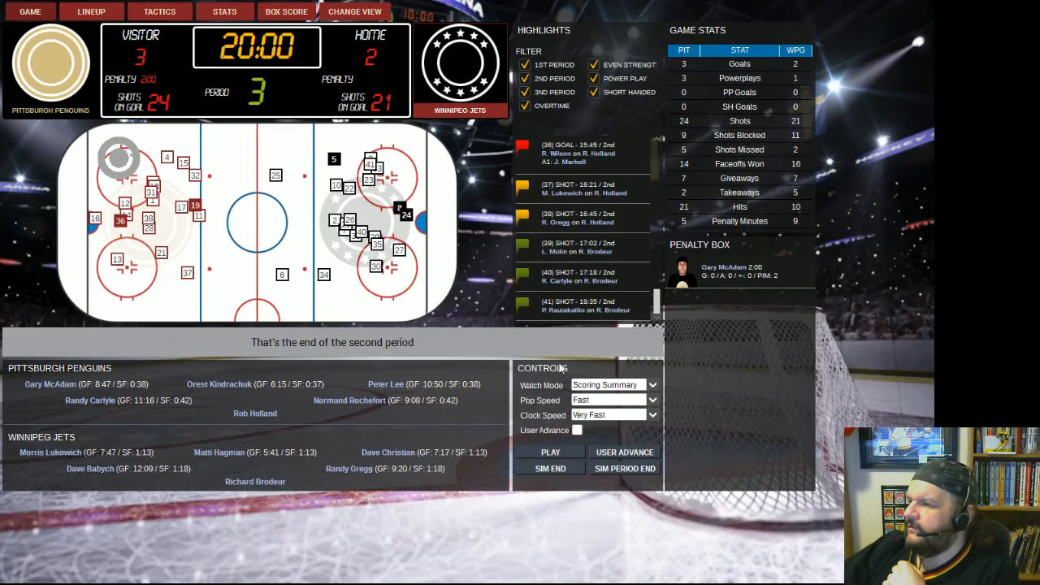
# Simulate the third period of the 6–3 loss and leave the finished game's results.
pyautogui.click(549, 452)
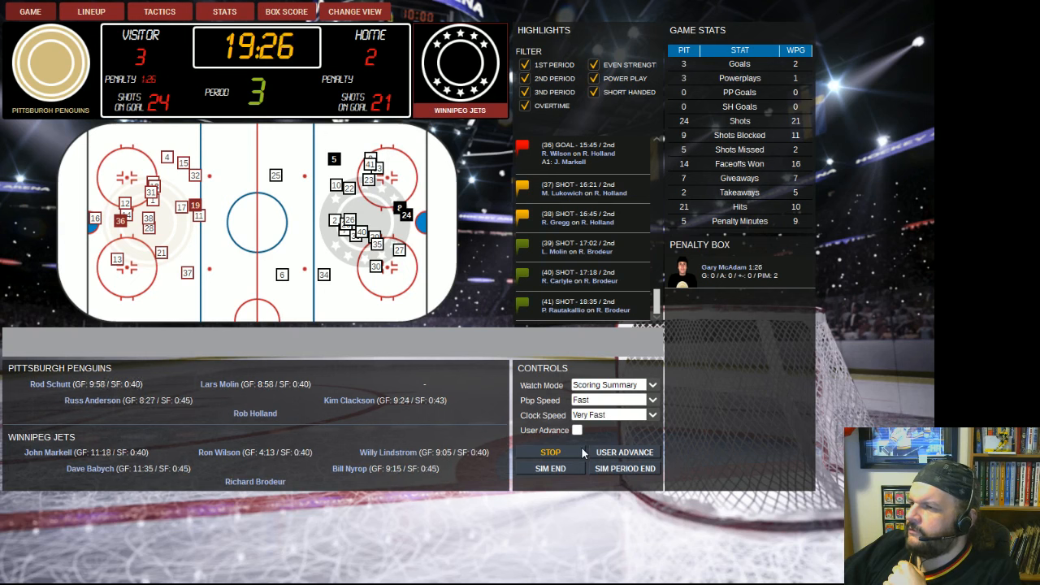
pyautogui.click(624, 452)
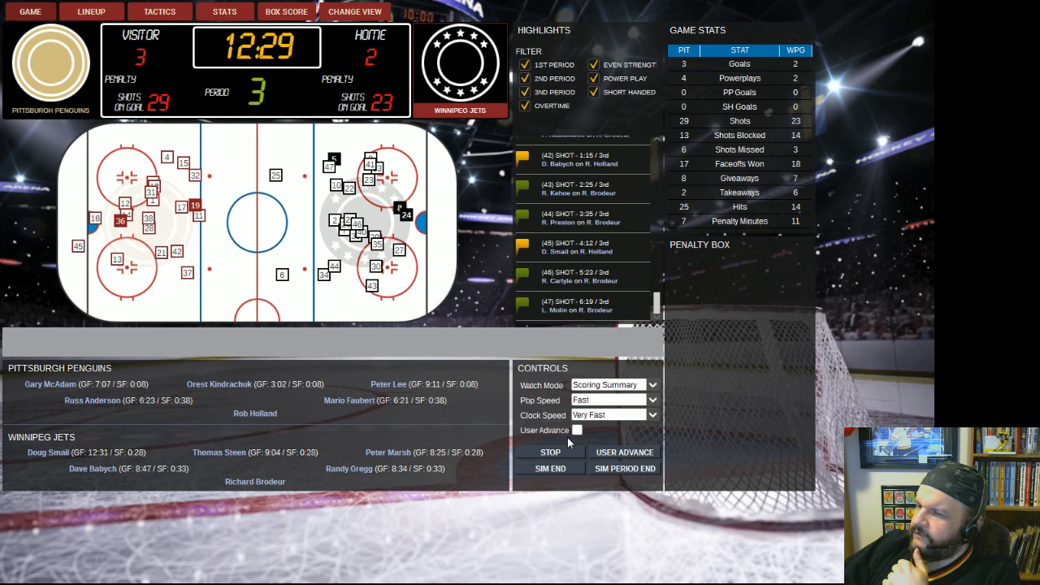
pyautogui.click(550, 452)
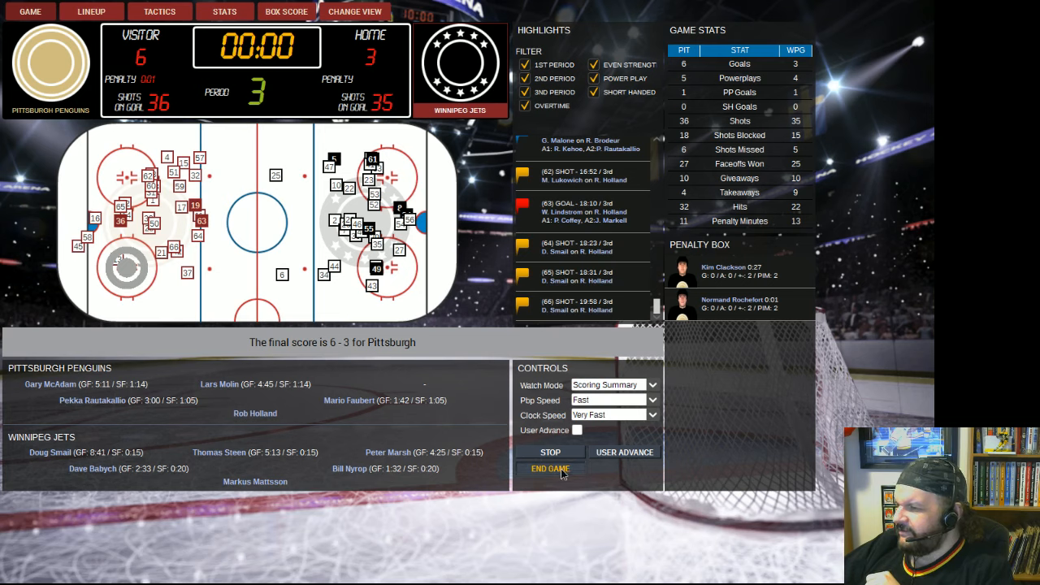
pyautogui.click(550, 468)
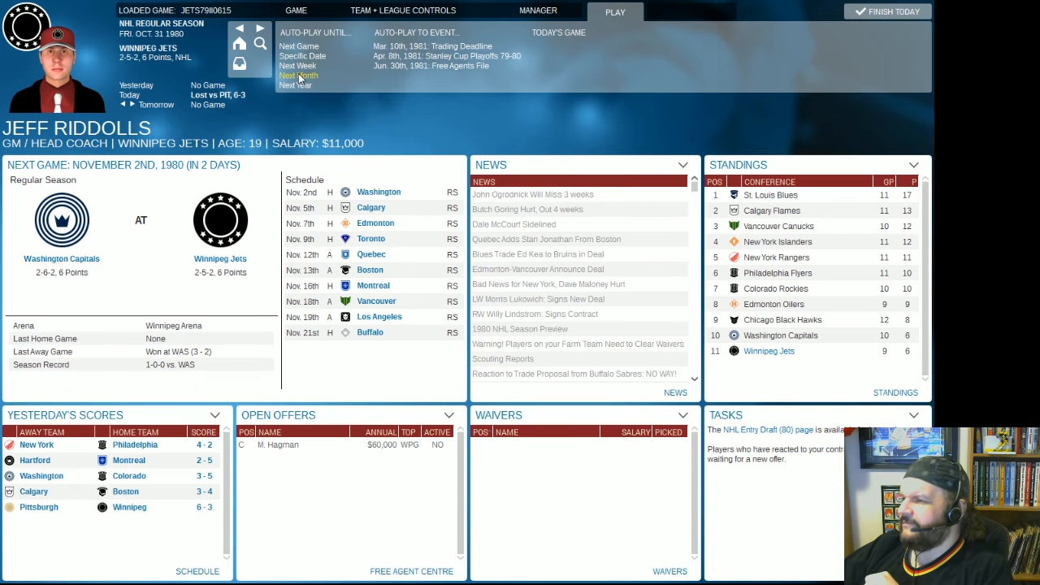
# View the Minnesota North Stars' roster contracts list.
pyautogui.click(420, 9)
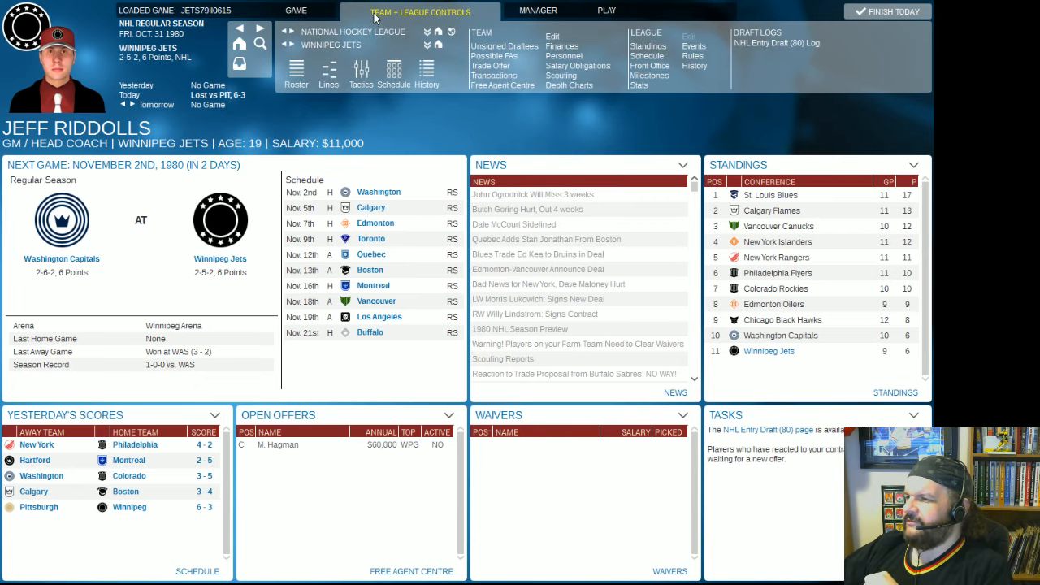
pyautogui.click(332, 46)
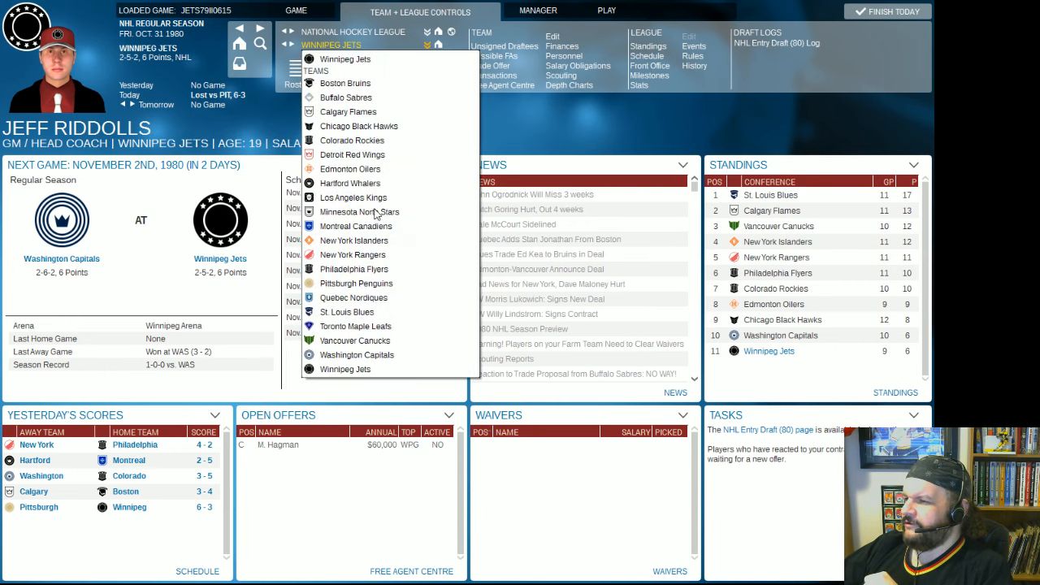
pyautogui.click(357, 211)
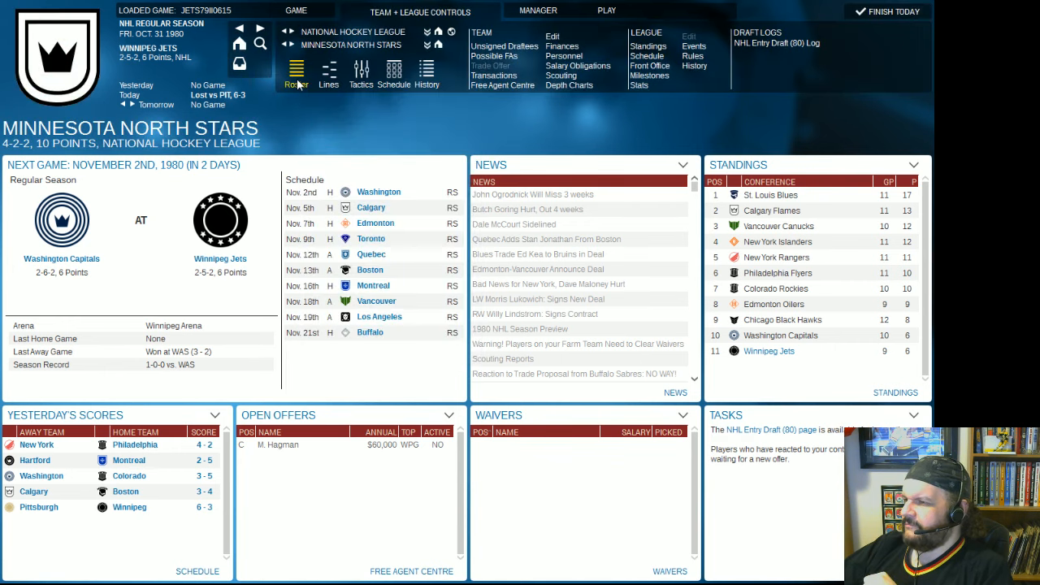
pyautogui.click(328, 78)
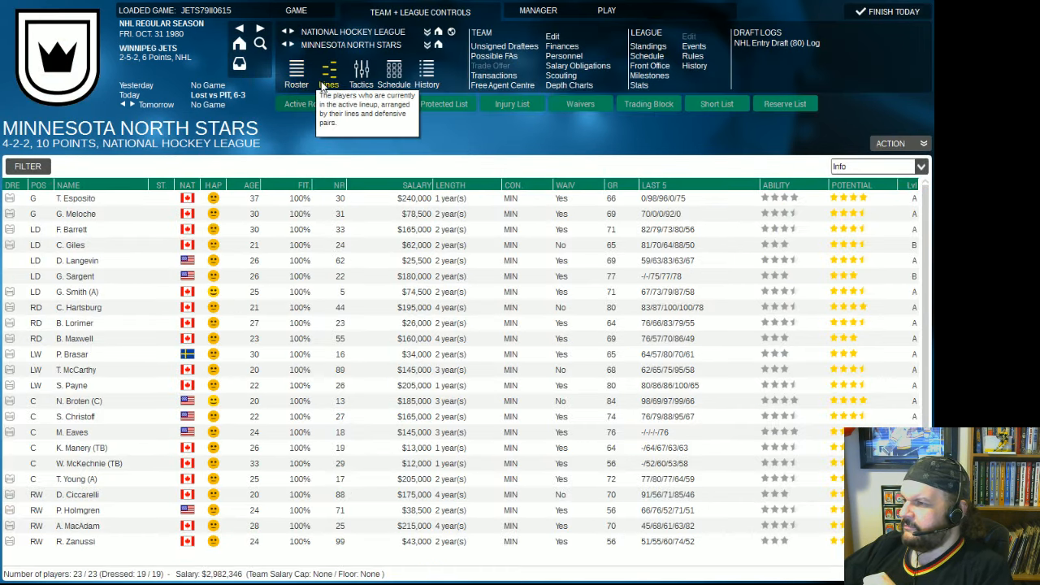
pyautogui.click(375, 104)
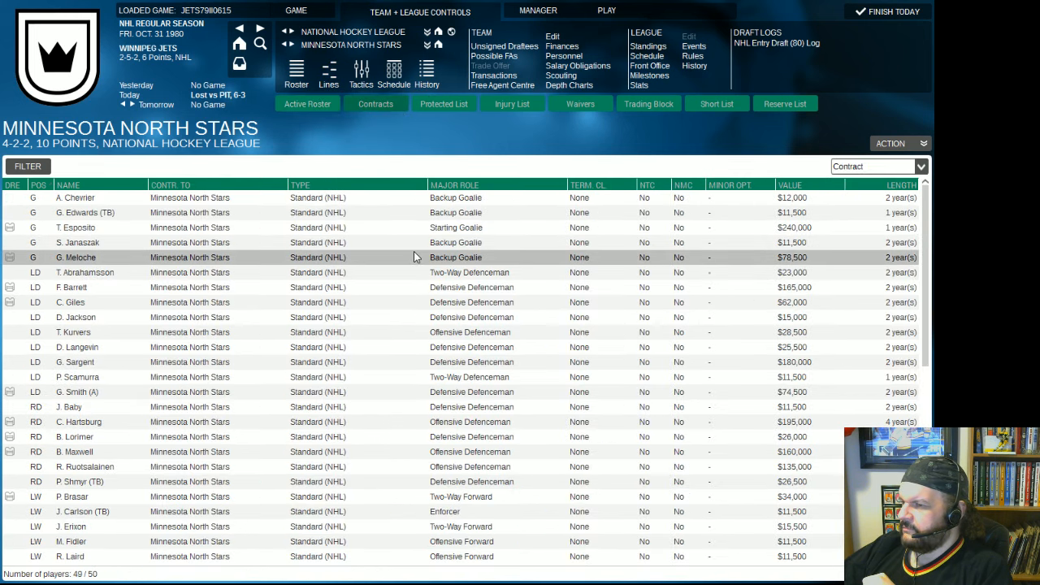
# Switch to the Philadelphia Flyers' contracts and bring up actions for backup goalie R. St. Croix.
pyautogui.click(374, 45)
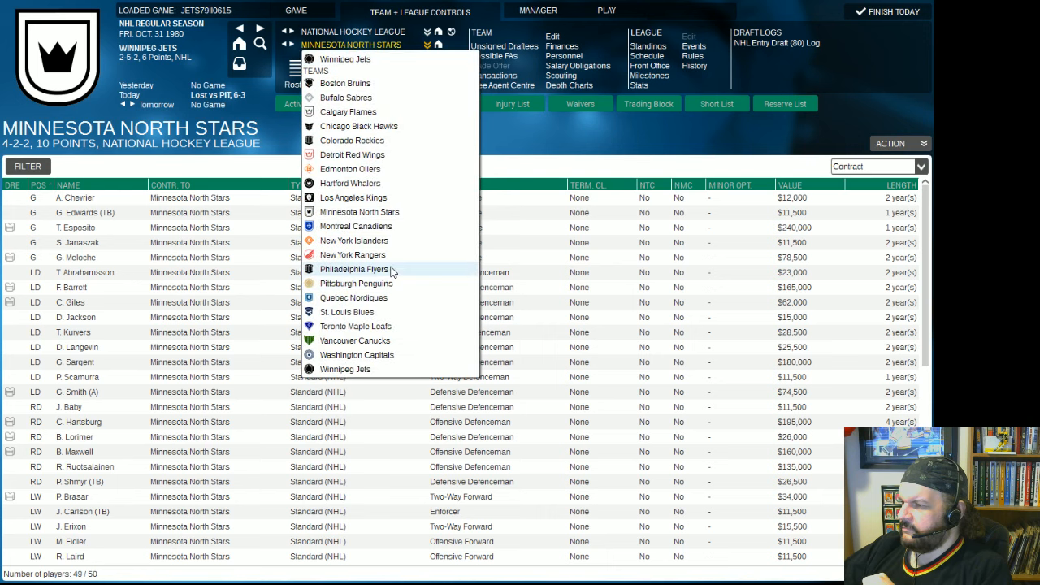
pyautogui.click(355, 270)
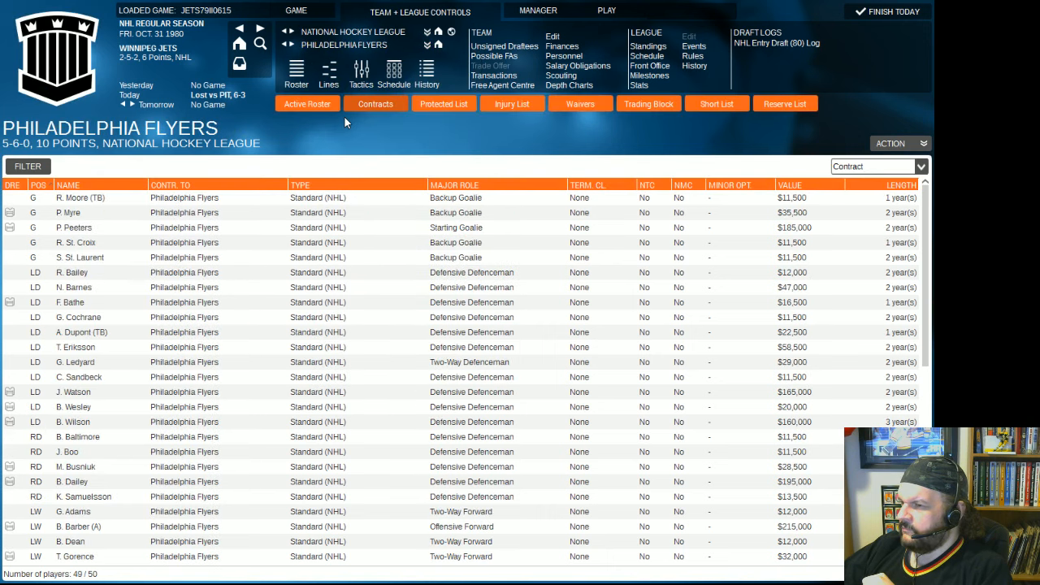
pyautogui.click(187, 228)
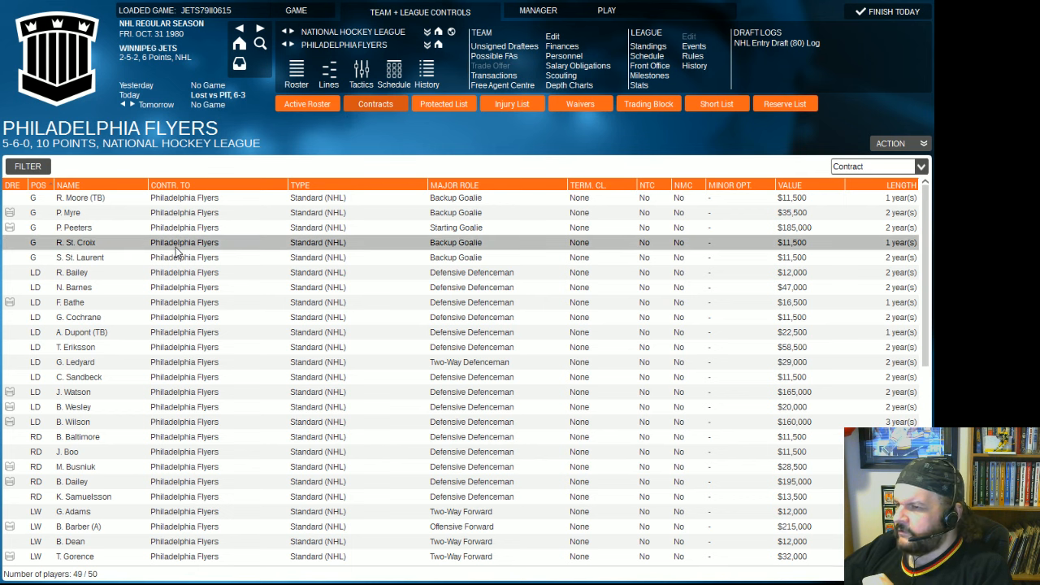
pyautogui.moveTo(74, 228)
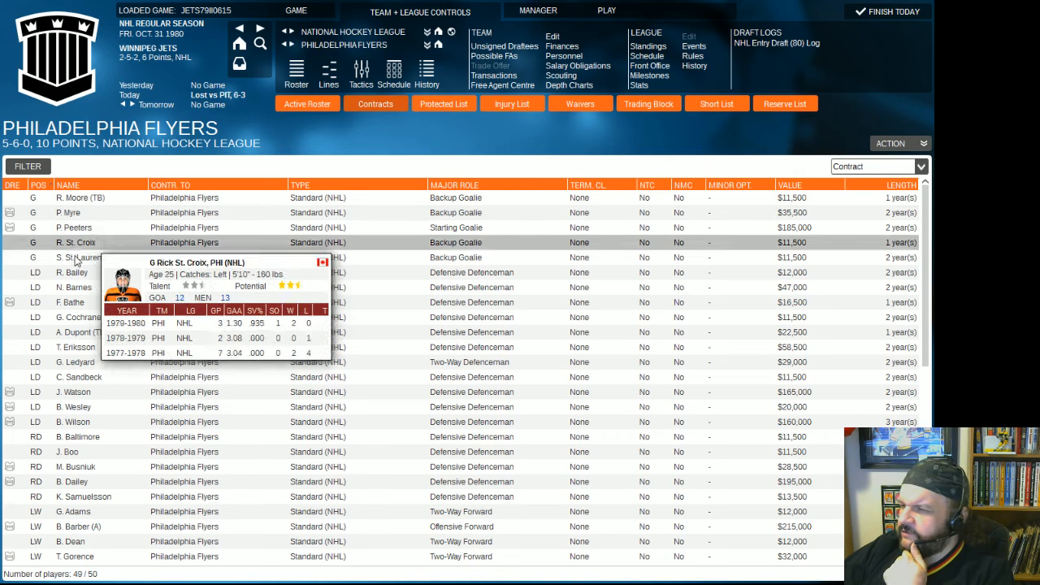
pyautogui.moveTo(80, 257)
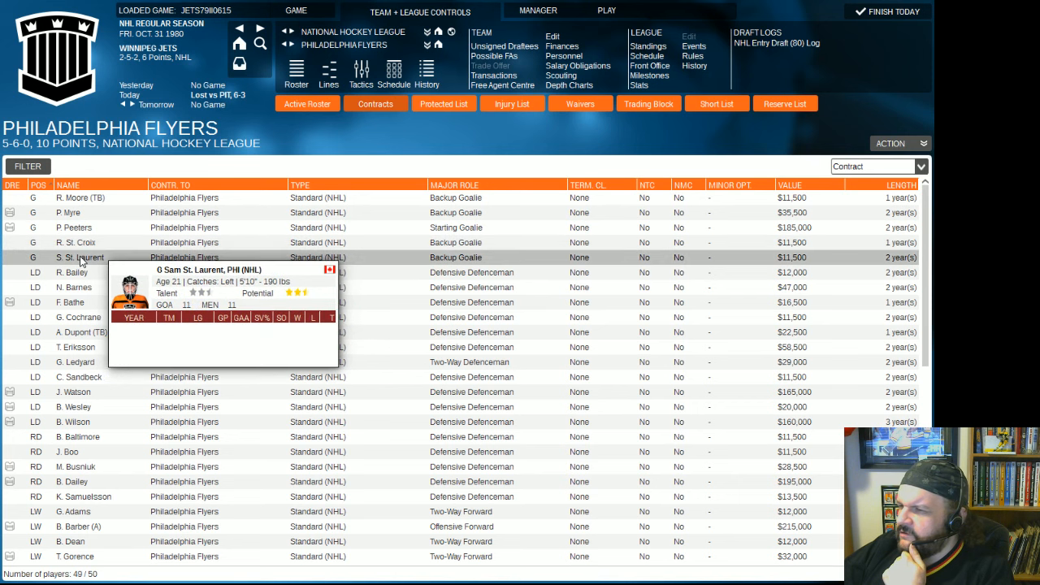
pyautogui.moveTo(78, 242)
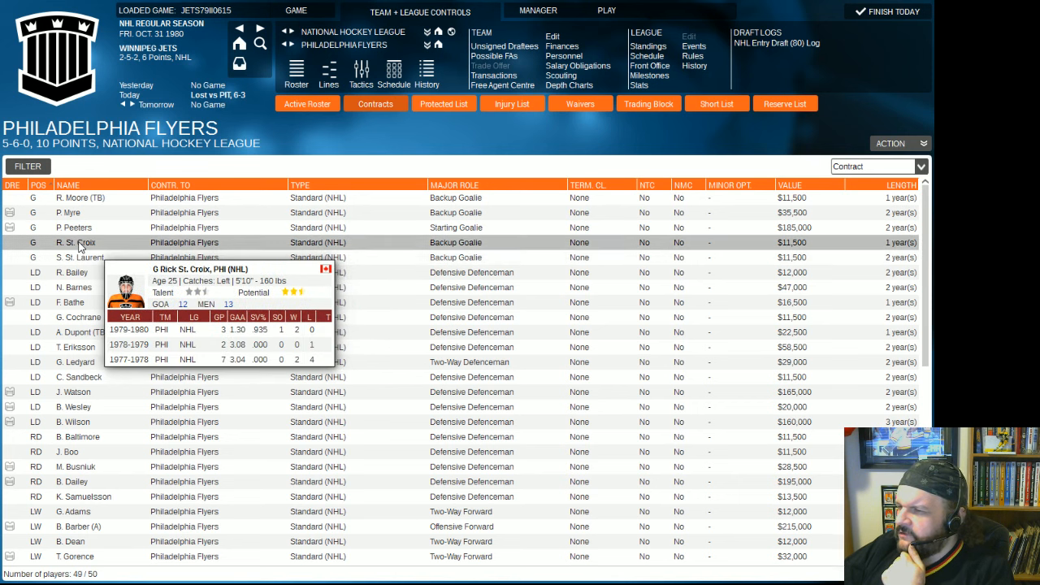
pyautogui.rightClick(75, 242)
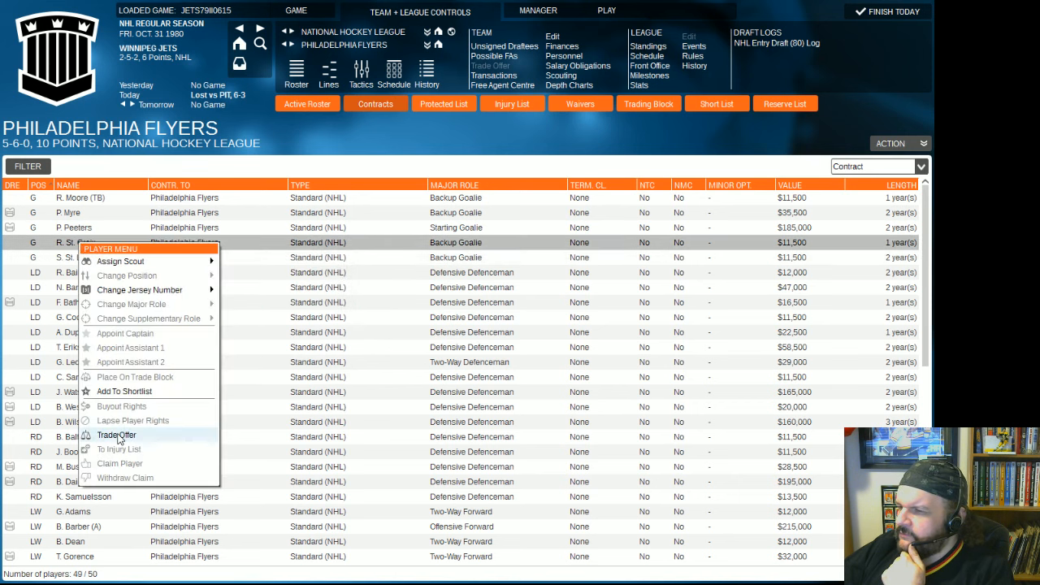
# Offer Philadelphia a Jets defenceman for Rick St. Croix plus their 1981 second-round pick.
pyautogui.click(117, 436)
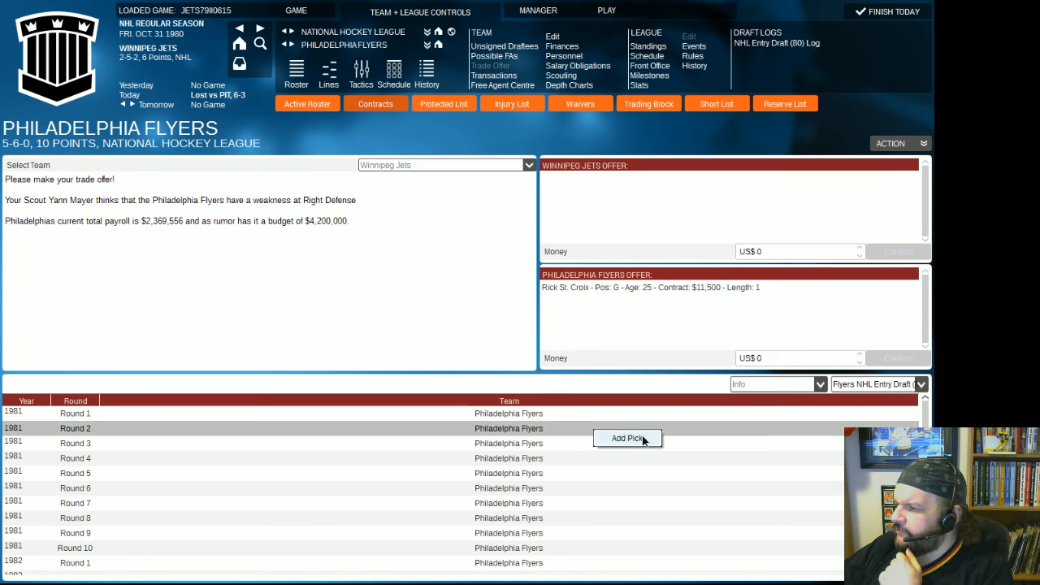
pyautogui.click(628, 439)
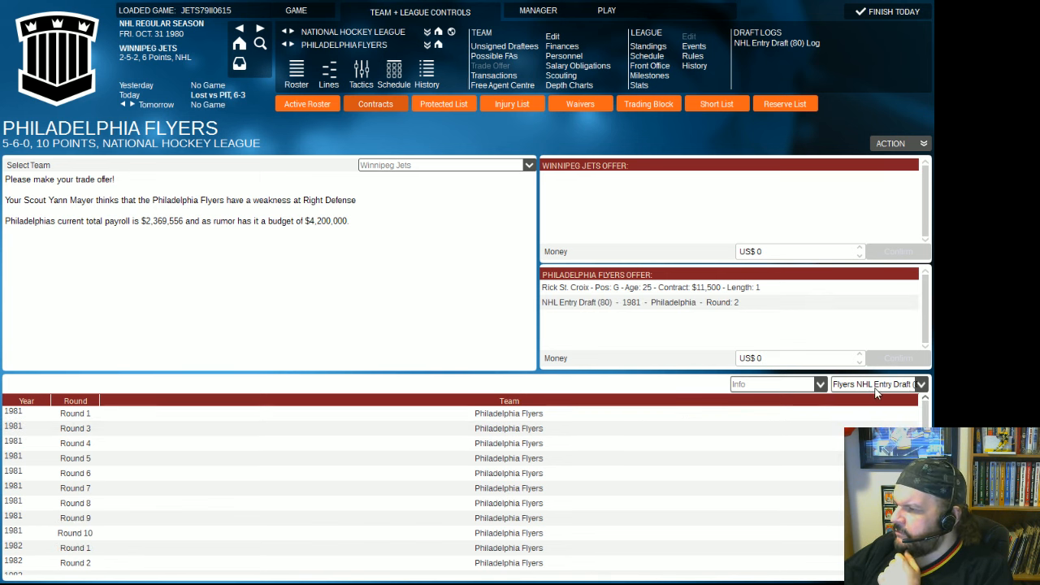
pyautogui.click(878, 384)
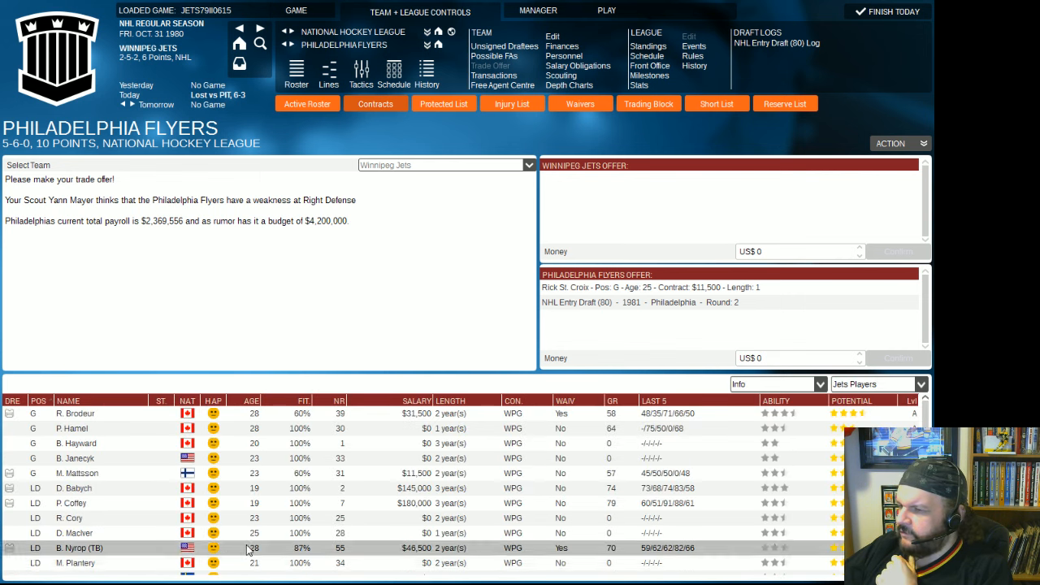
pyautogui.moveTo(289, 562)
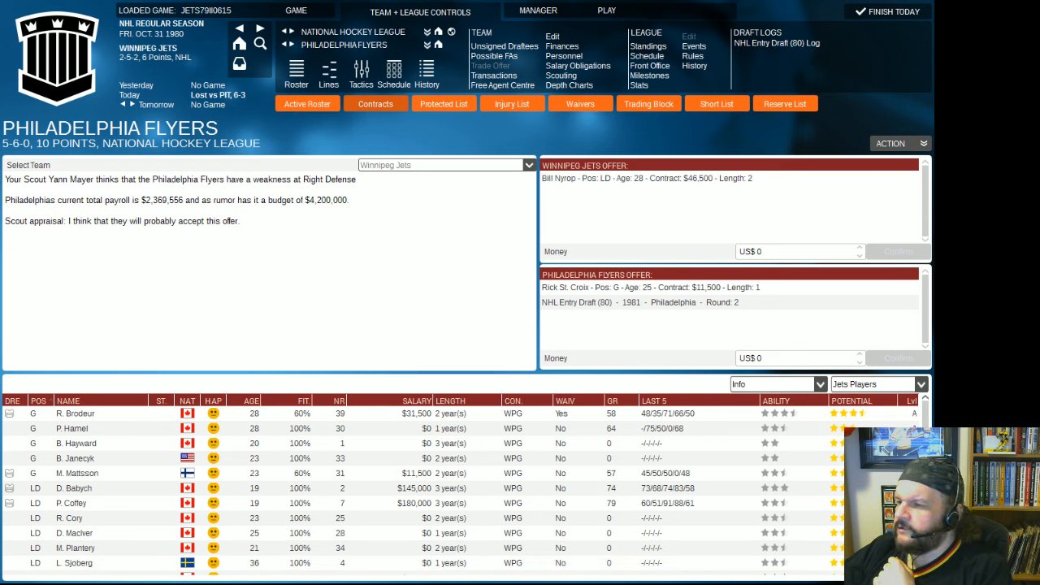
pyautogui.click(890, 143)
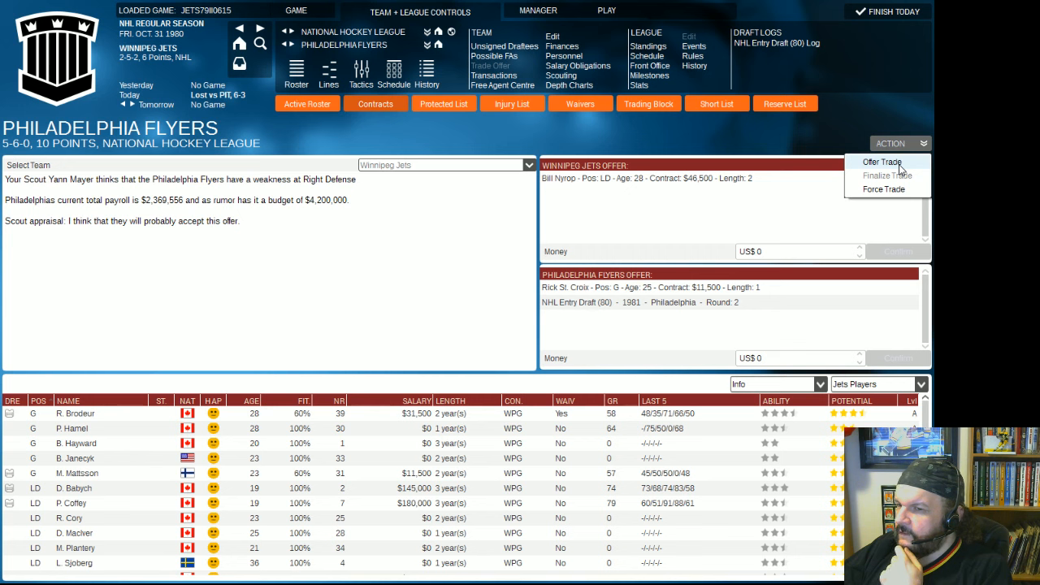
pyautogui.moveTo(908, 168)
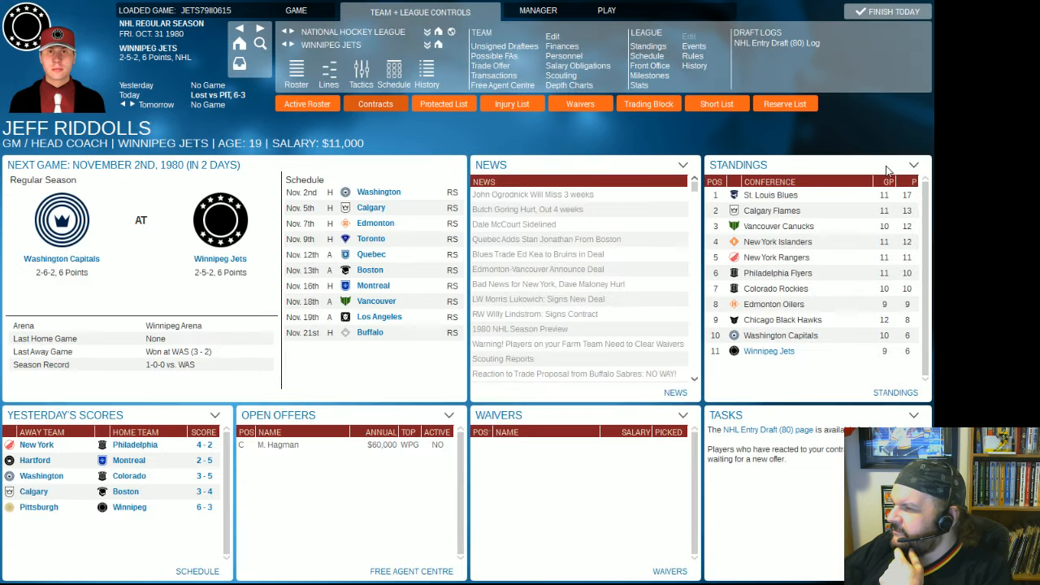
pyautogui.moveTo(608, 10)
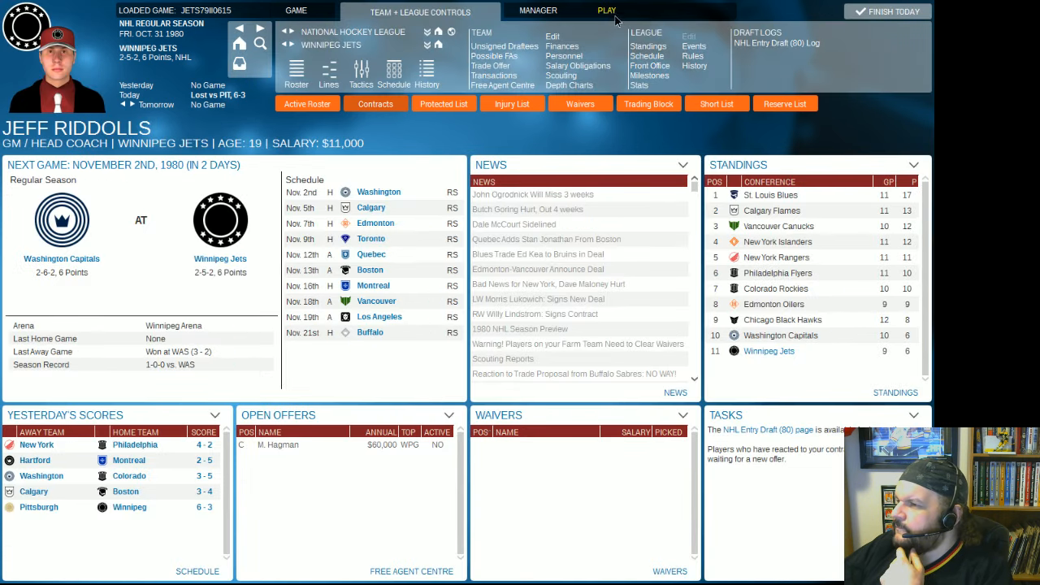
# Auto-play to the next day, reaching November 1, 1980 in the inbox.
pyautogui.click(606, 10)
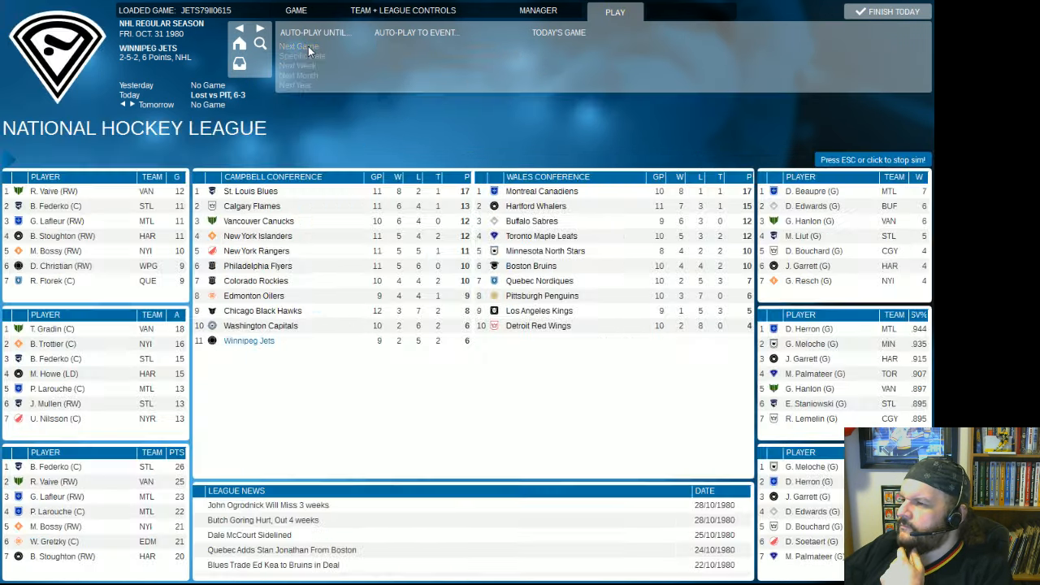
pyautogui.click(299, 46)
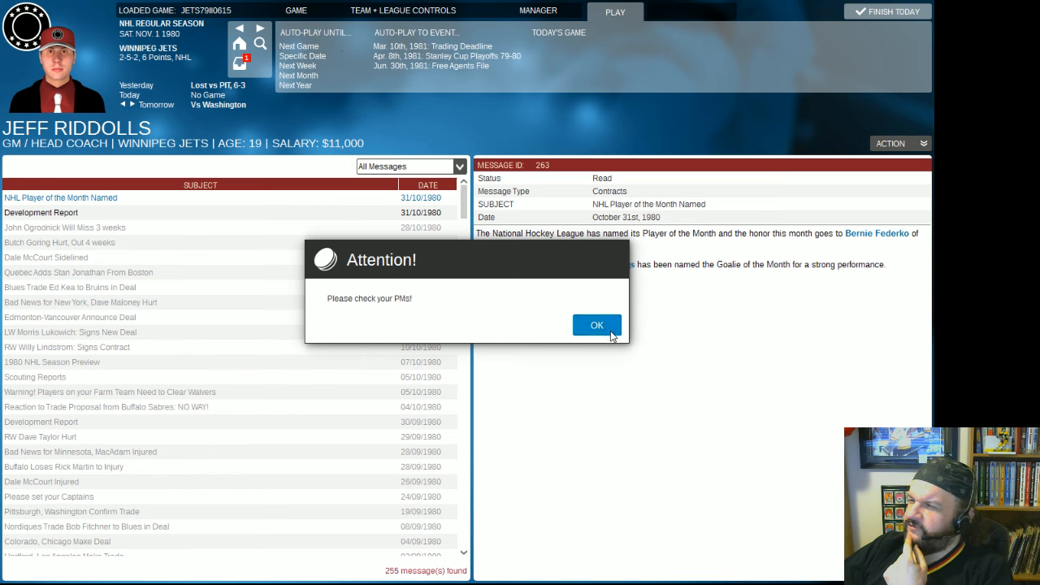
# Dismiss the reminder and read the October development report of Jets attribute changes.
pyautogui.click(597, 325)
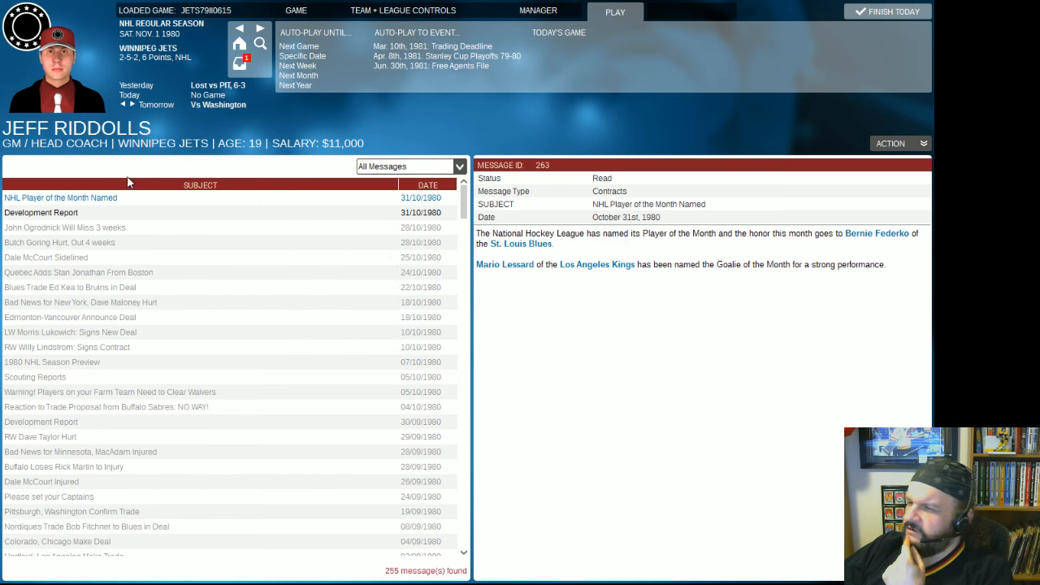
pyautogui.click(40, 211)
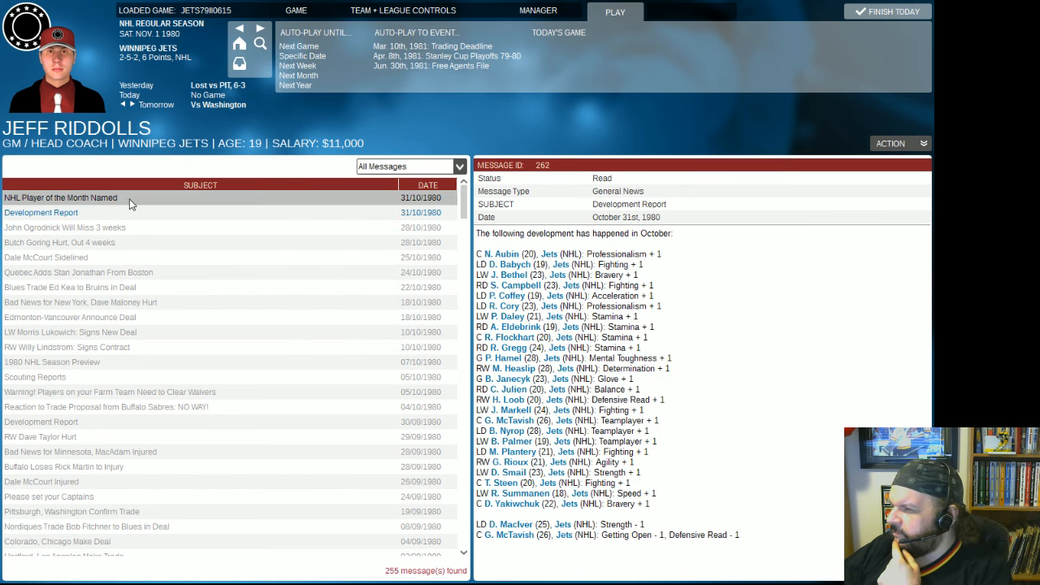
pyautogui.click(60, 198)
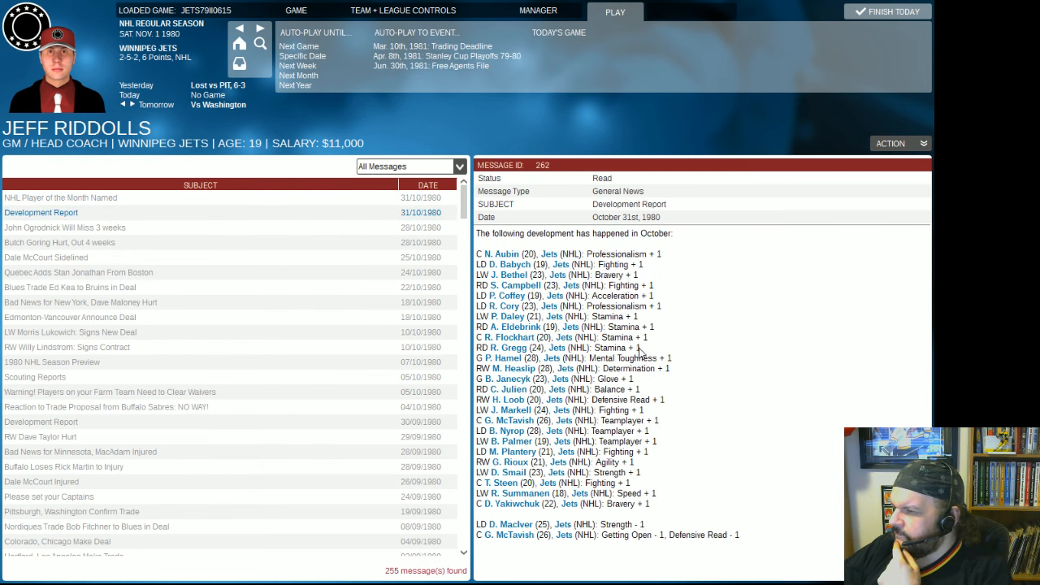
pyautogui.moveTo(702, 345)
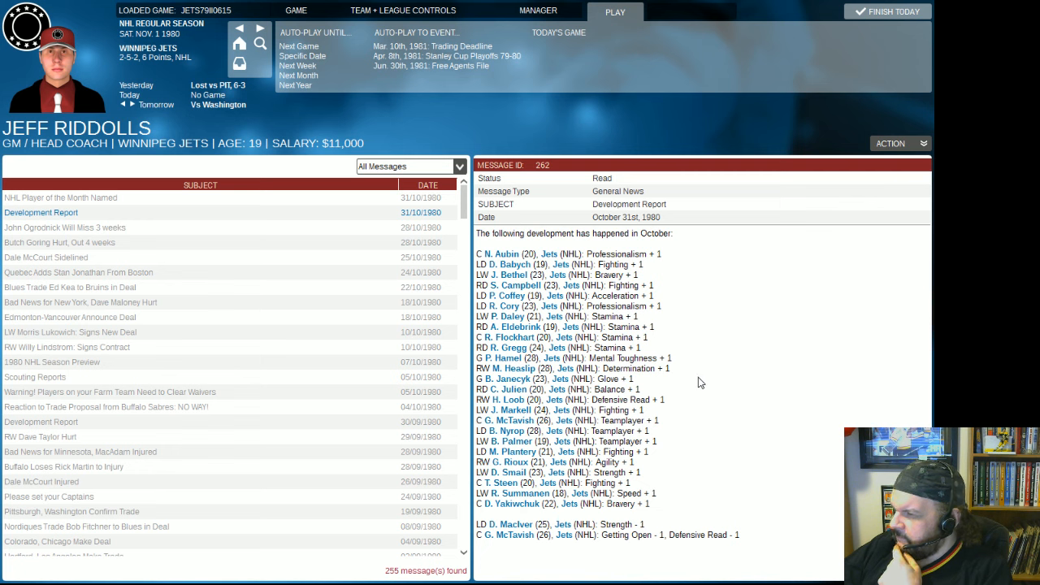
pyautogui.moveTo(703, 408)
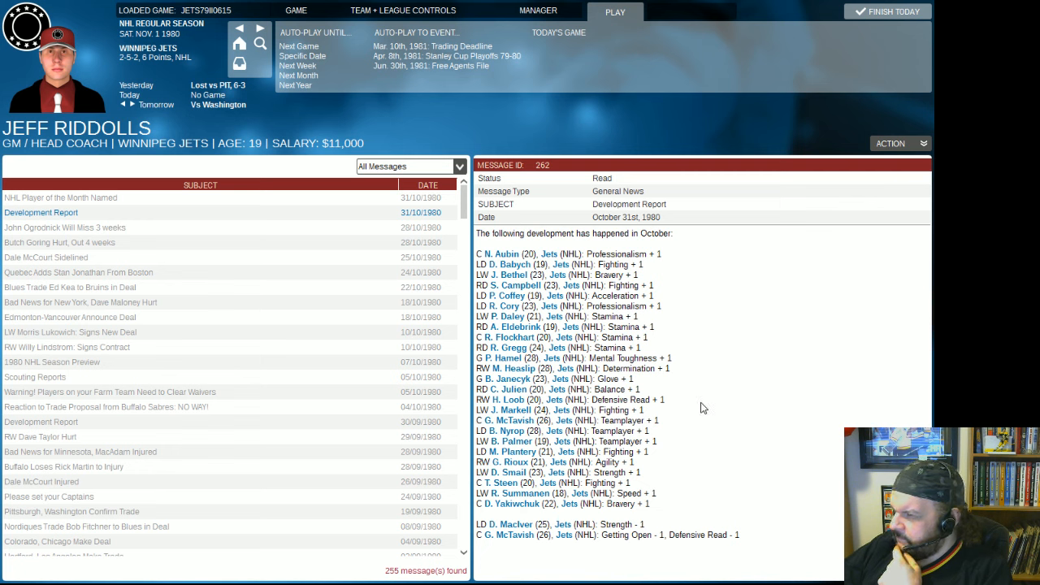
pyautogui.moveTo(717, 395)
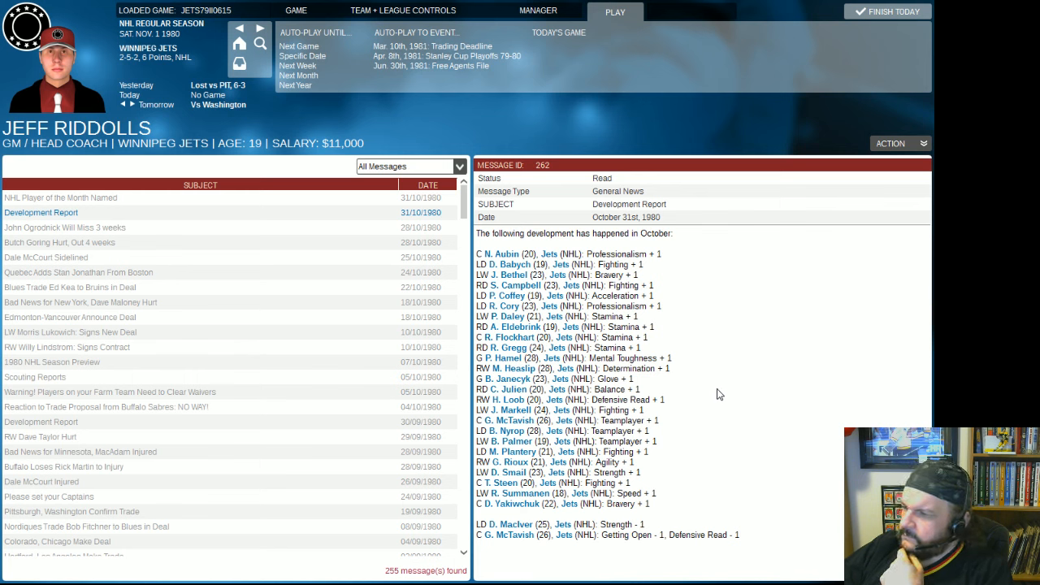
pyautogui.moveTo(704, 396)
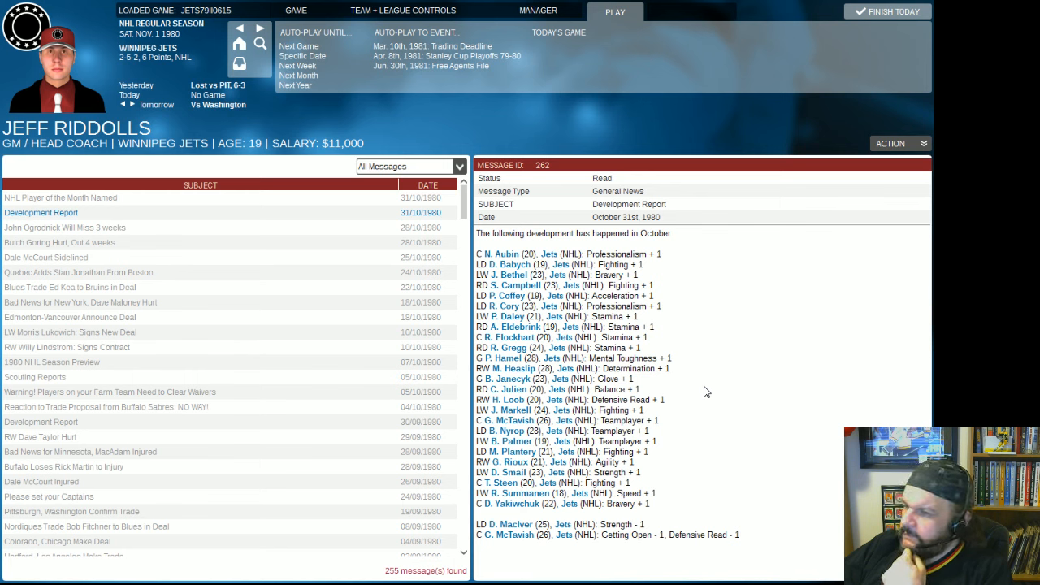
pyautogui.moveTo(696, 378)
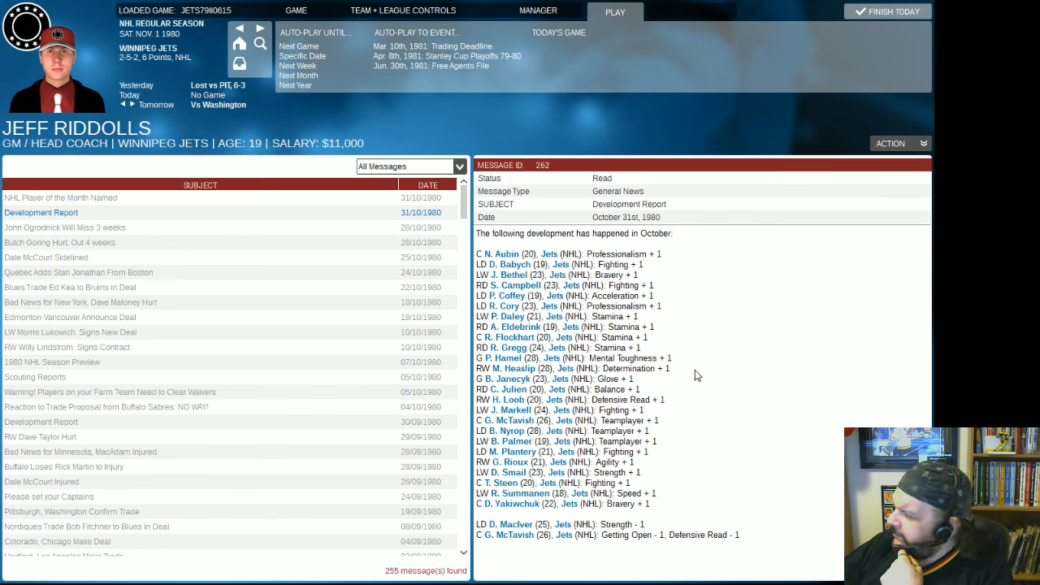
pyautogui.moveTo(690, 384)
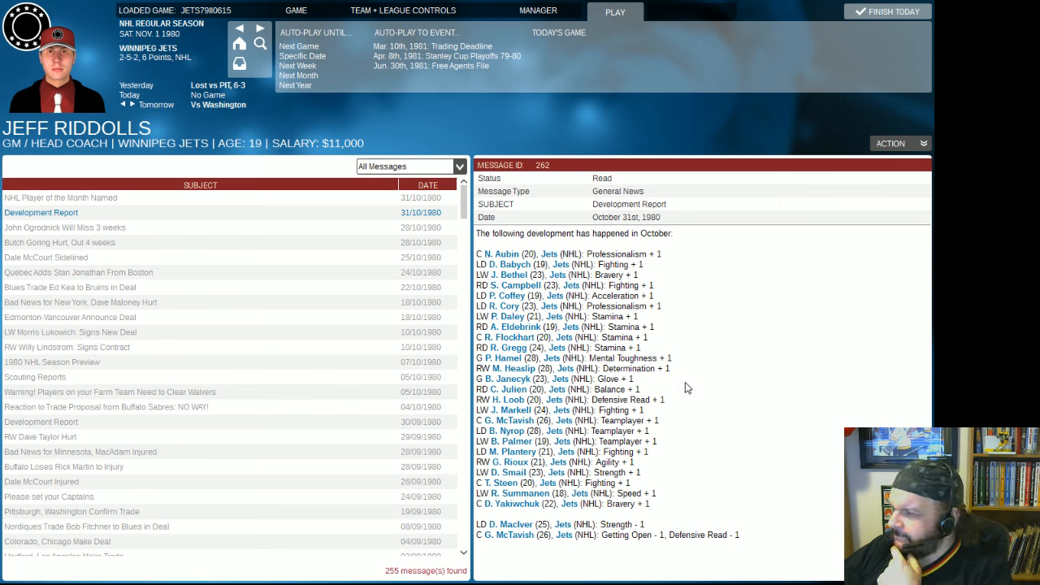
pyautogui.moveTo(696, 379)
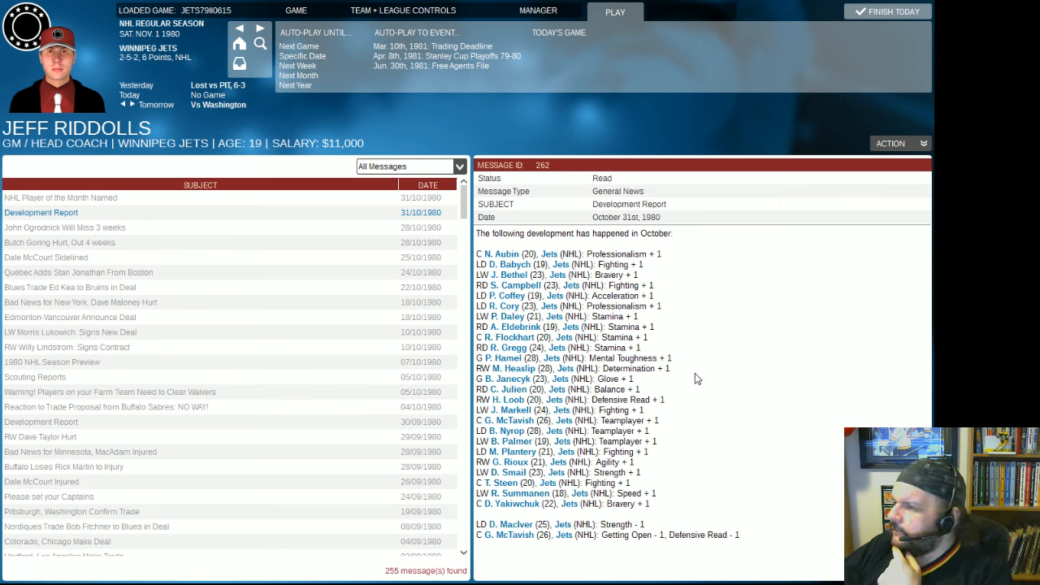
pyautogui.moveTo(681, 530)
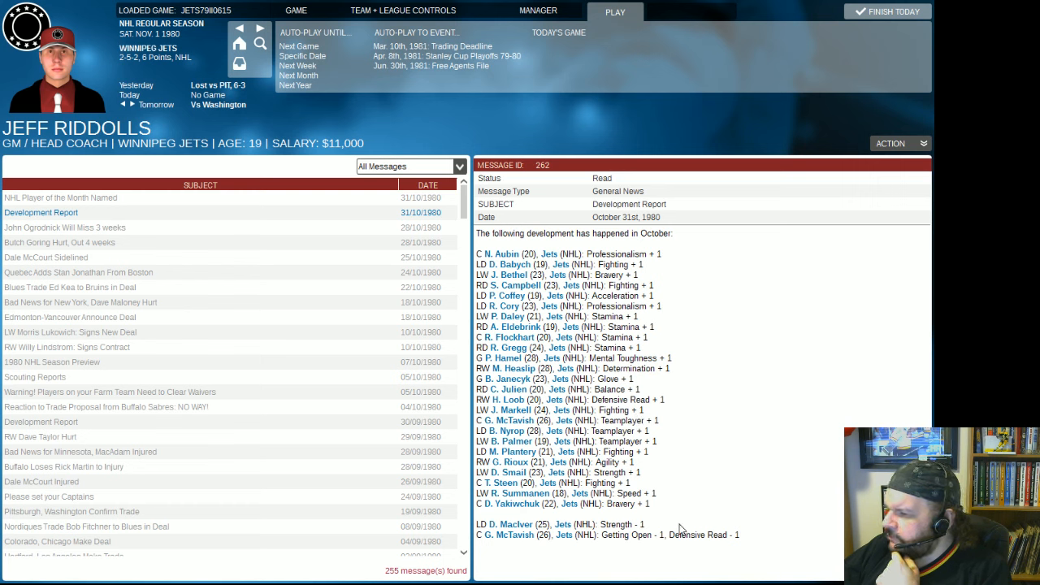
pyautogui.moveTo(650, 550)
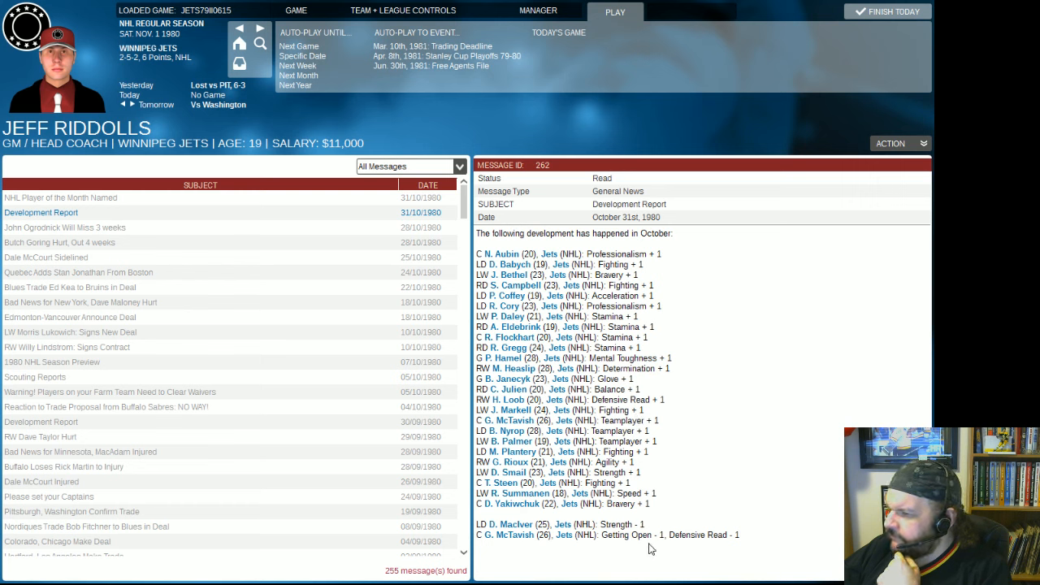
pyautogui.moveTo(650, 536)
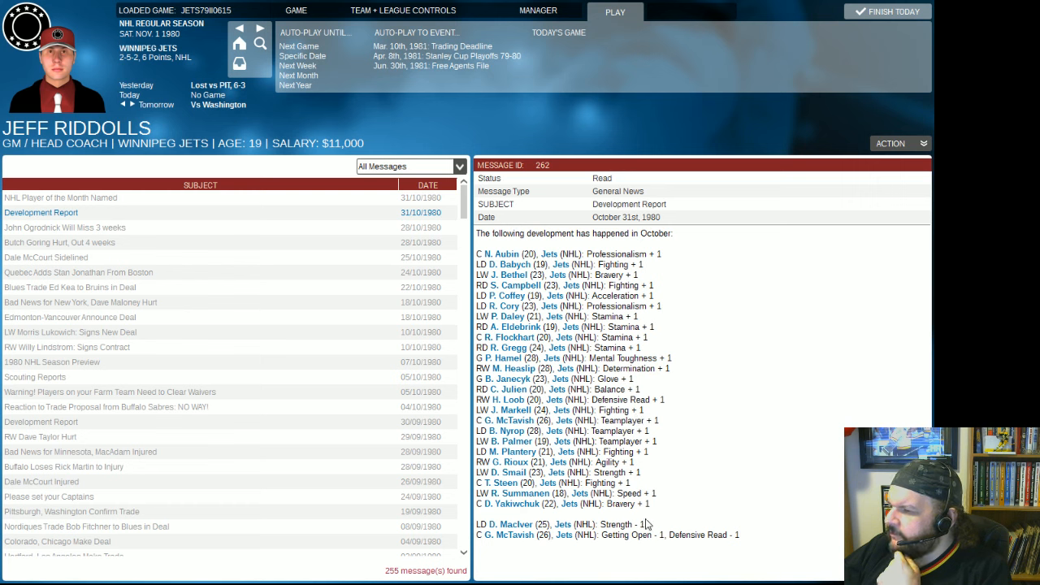
pyautogui.moveTo(675, 501)
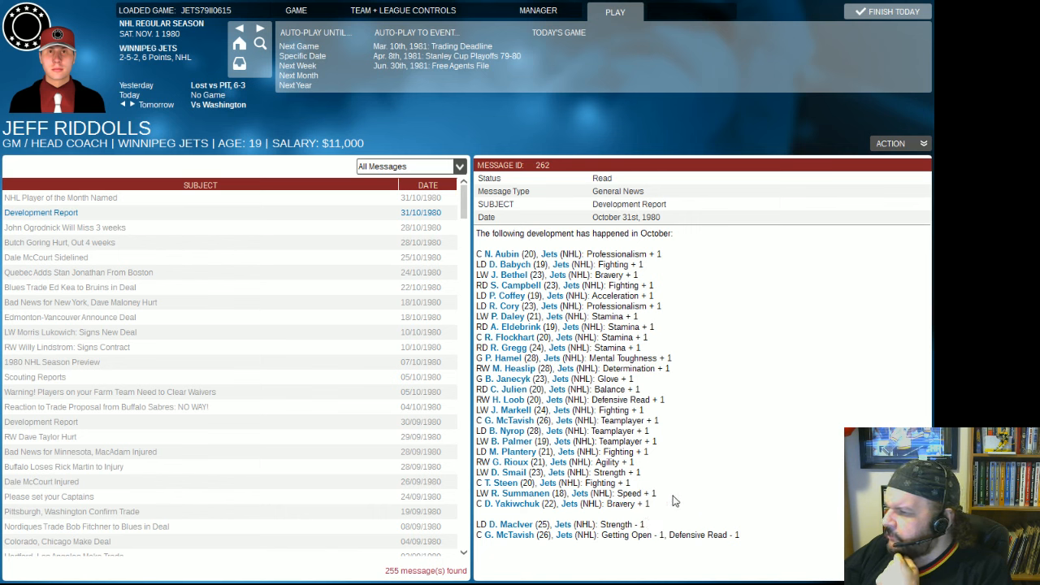
pyautogui.moveTo(615, 512)
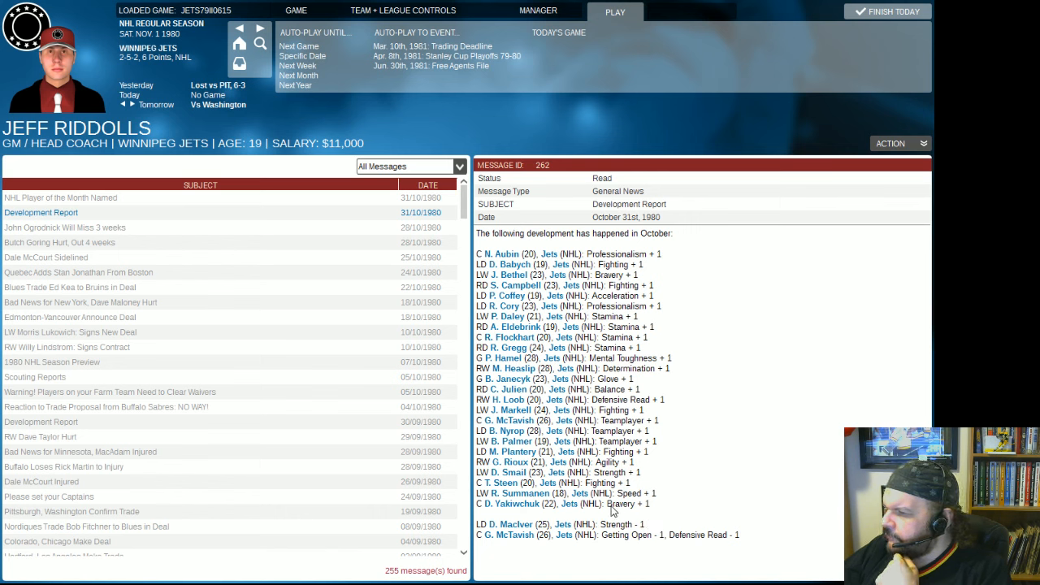
pyautogui.click(403, 10)
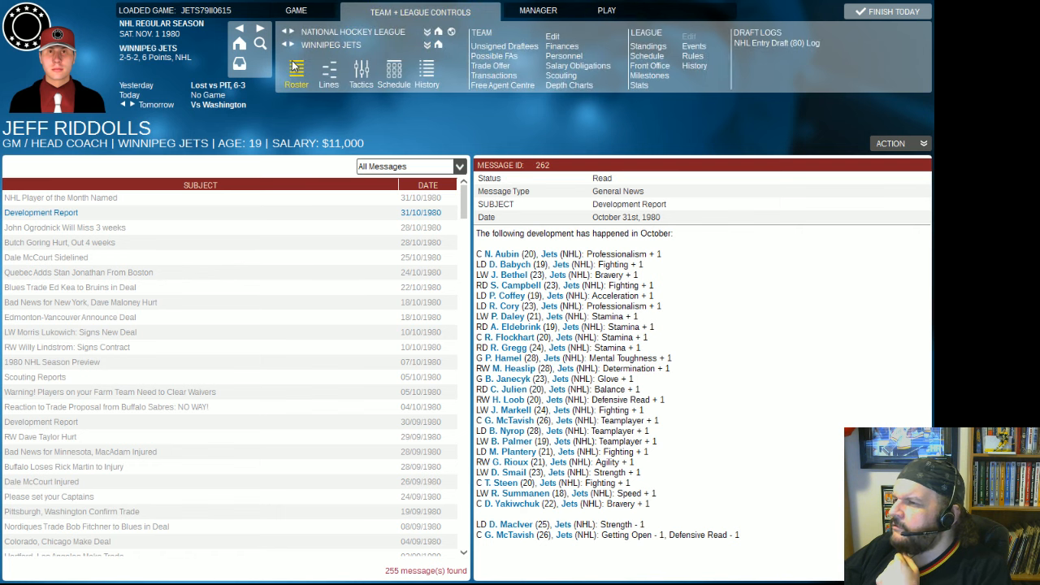
# Review the Jets roster, then auto-play to the November 2 game day against Washington.
pyautogui.click(296, 75)
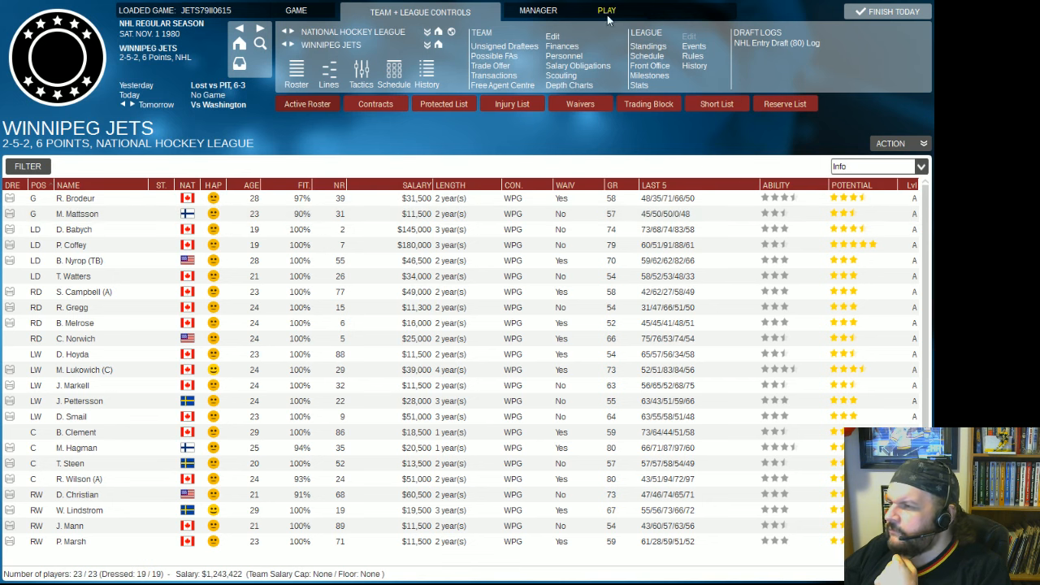
pyautogui.click(608, 10)
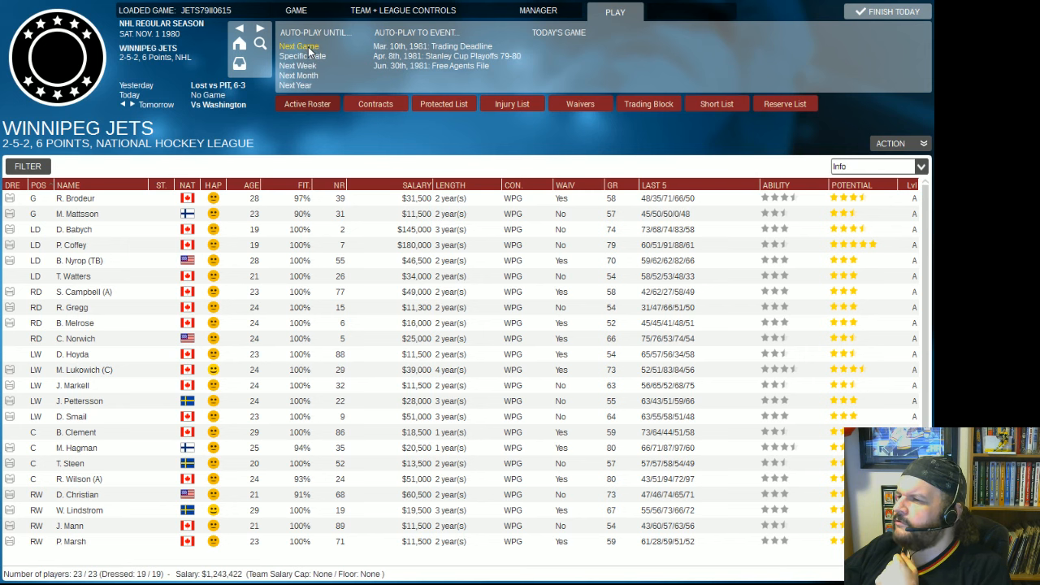
pyautogui.click(299, 45)
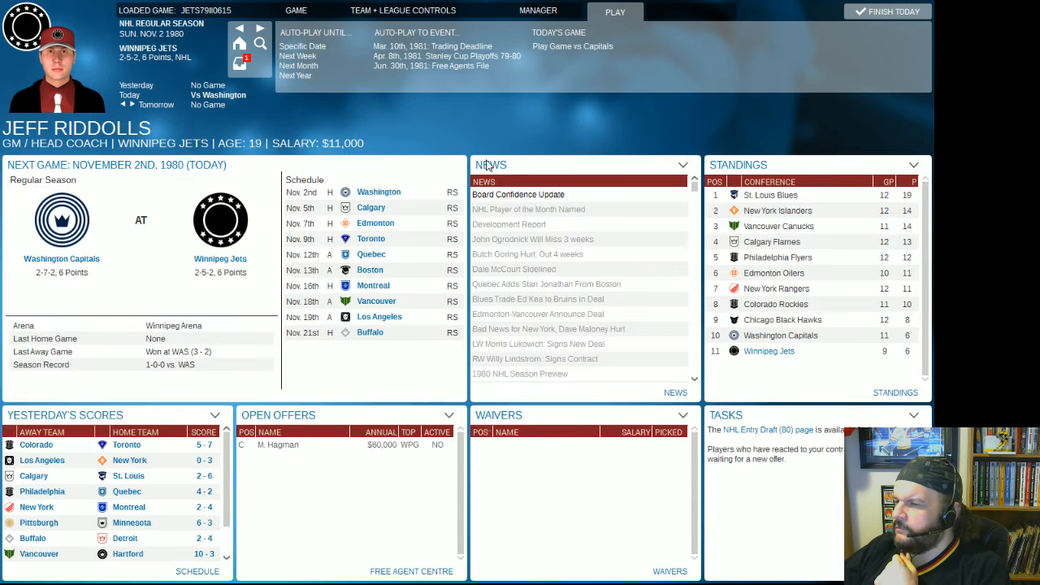
# View the Philadelphia Flyers roster, then read the board confidence update in the inbox.
pyautogui.click(403, 10)
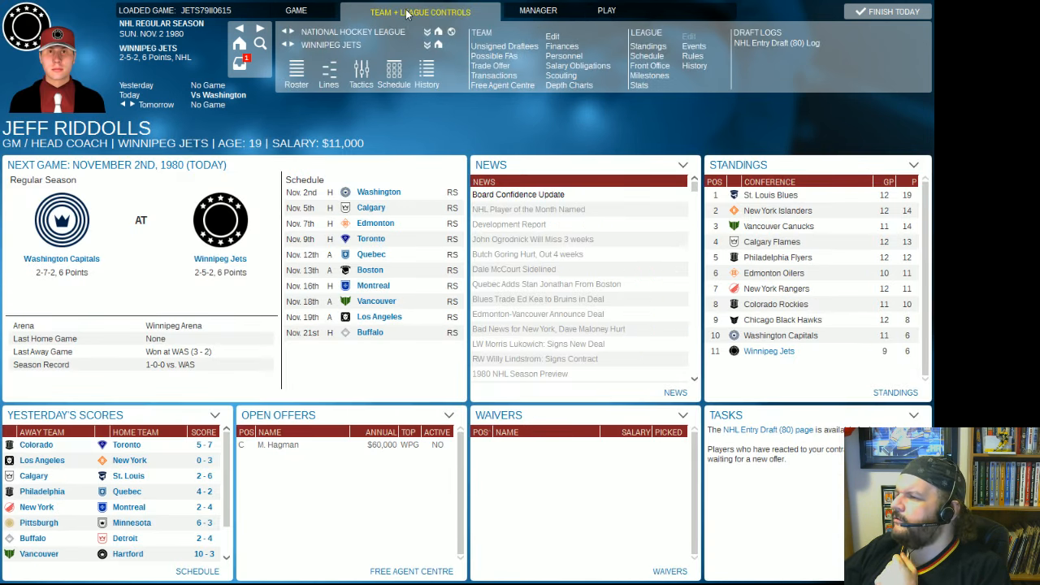
pyautogui.click(332, 46)
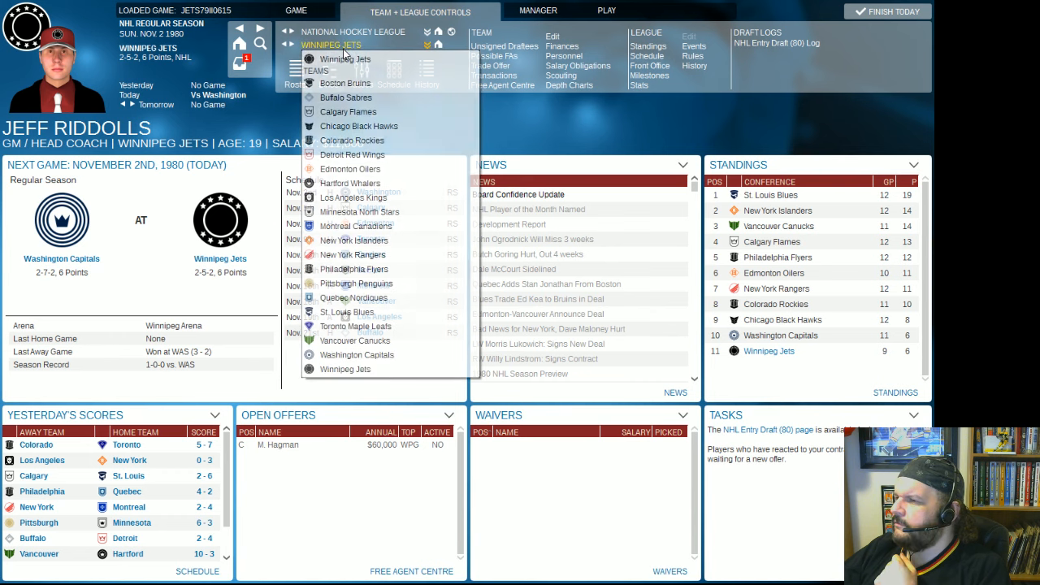
pyautogui.click(355, 270)
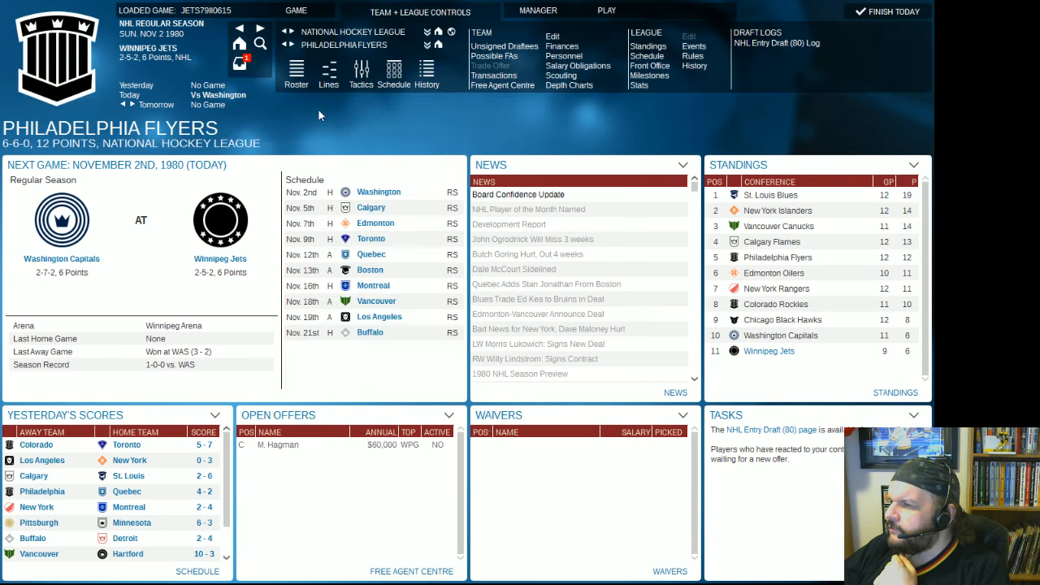
pyautogui.click(296, 73)
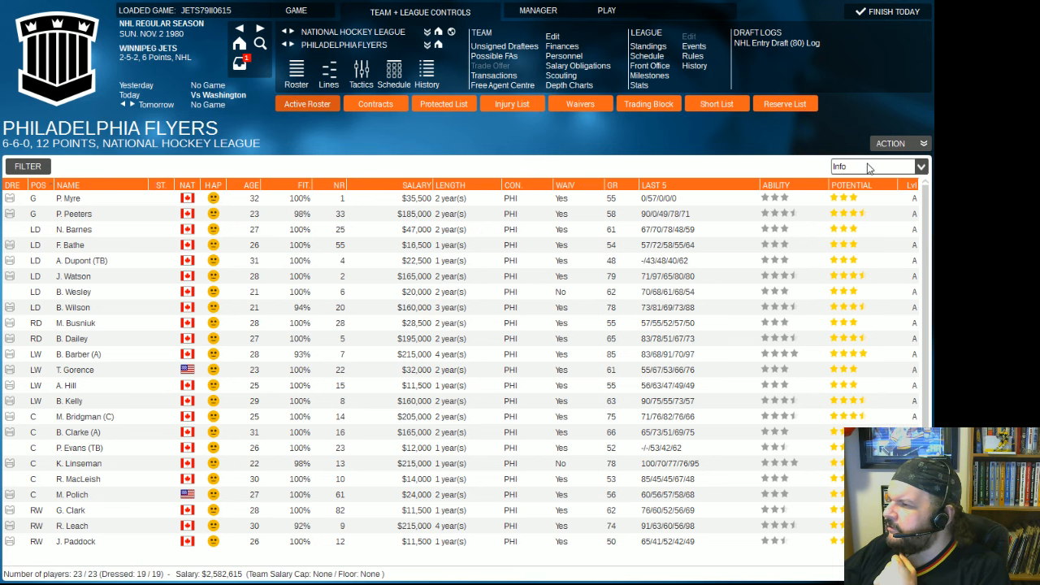
pyautogui.moveTo(562, 45)
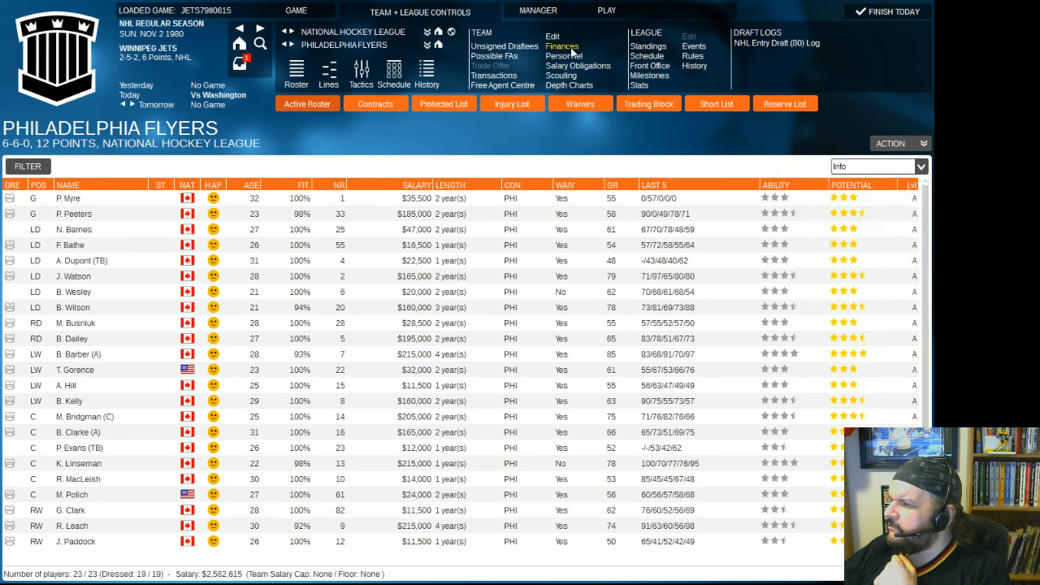
pyautogui.moveTo(691, 143)
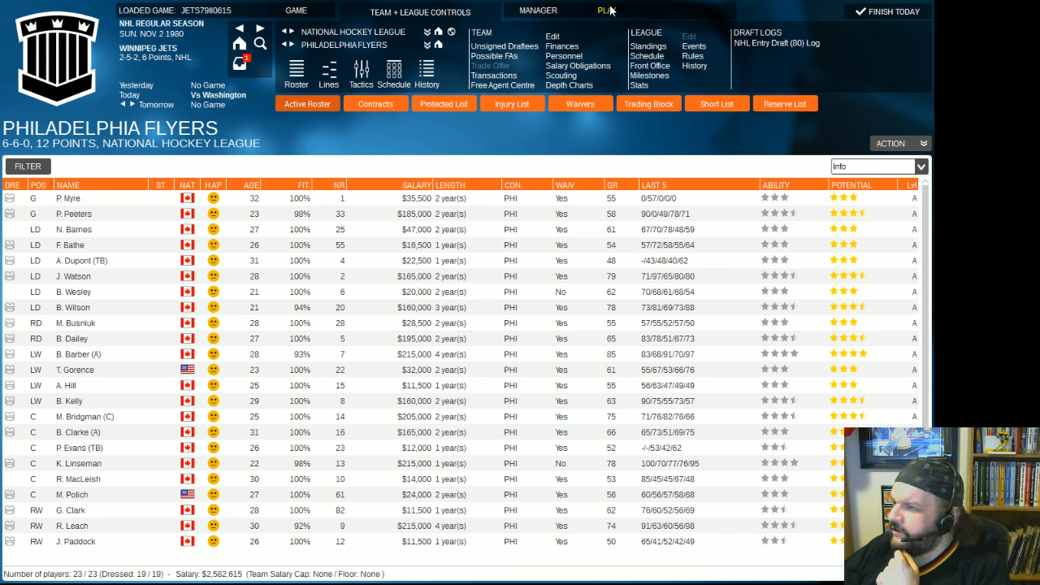
pyautogui.click(608, 10)
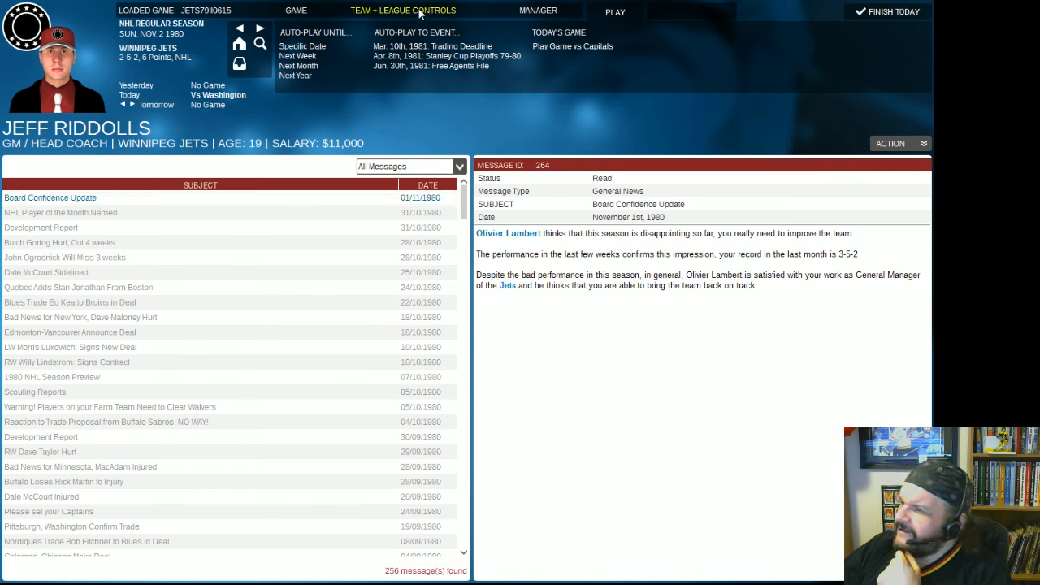
# Return to the Winnipeg Jets roster and check Markell's and Hoyda's player cards and menus.
pyautogui.click(403, 10)
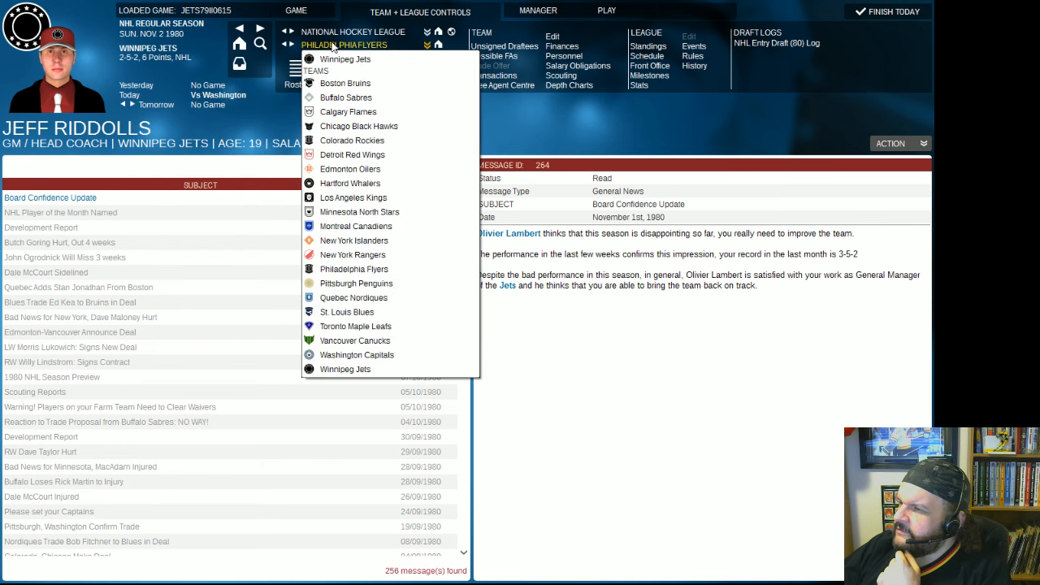
pyautogui.click(345, 369)
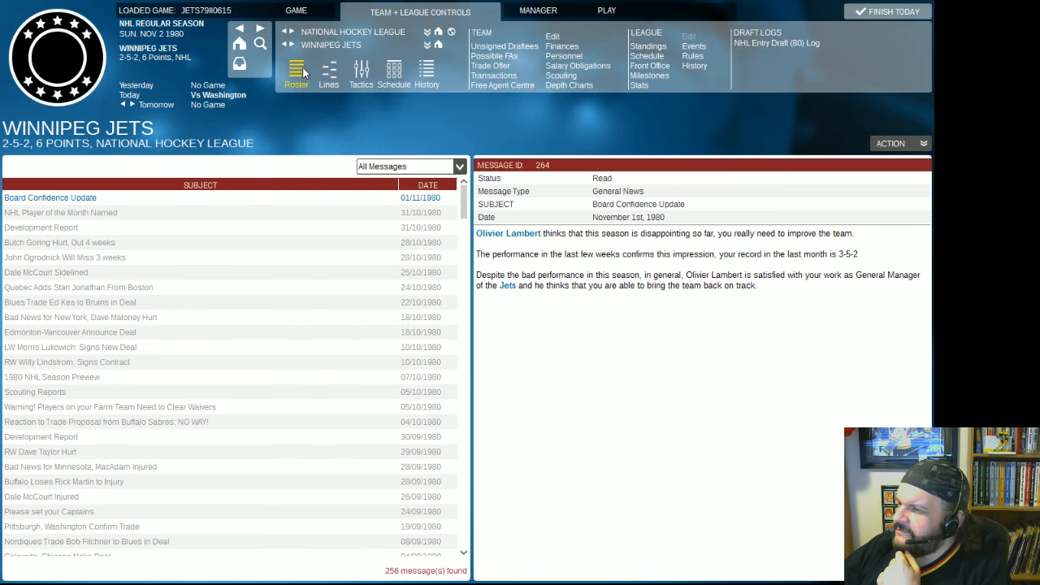
pyautogui.click(296, 74)
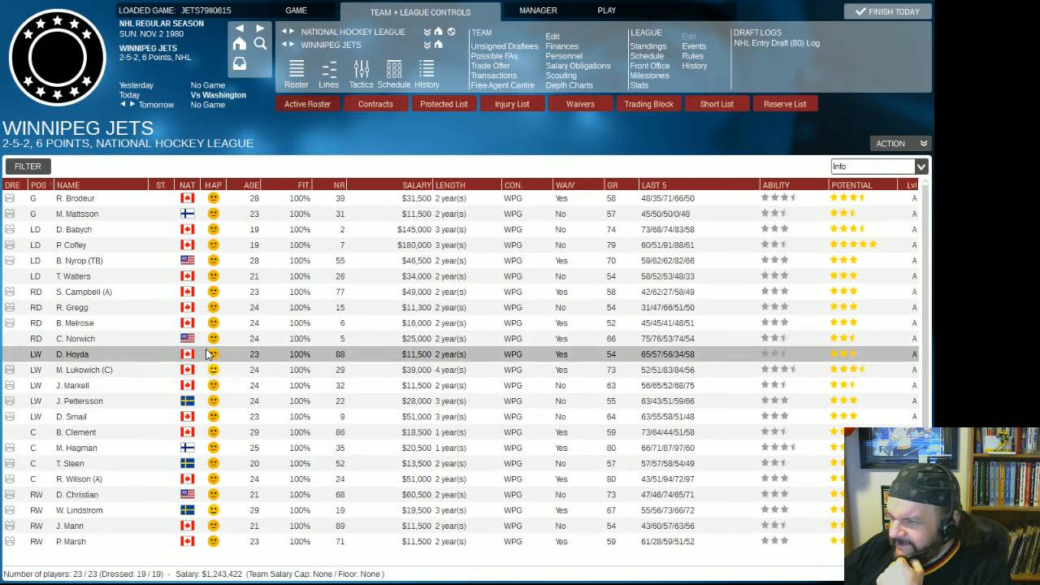
pyautogui.moveTo(85, 386)
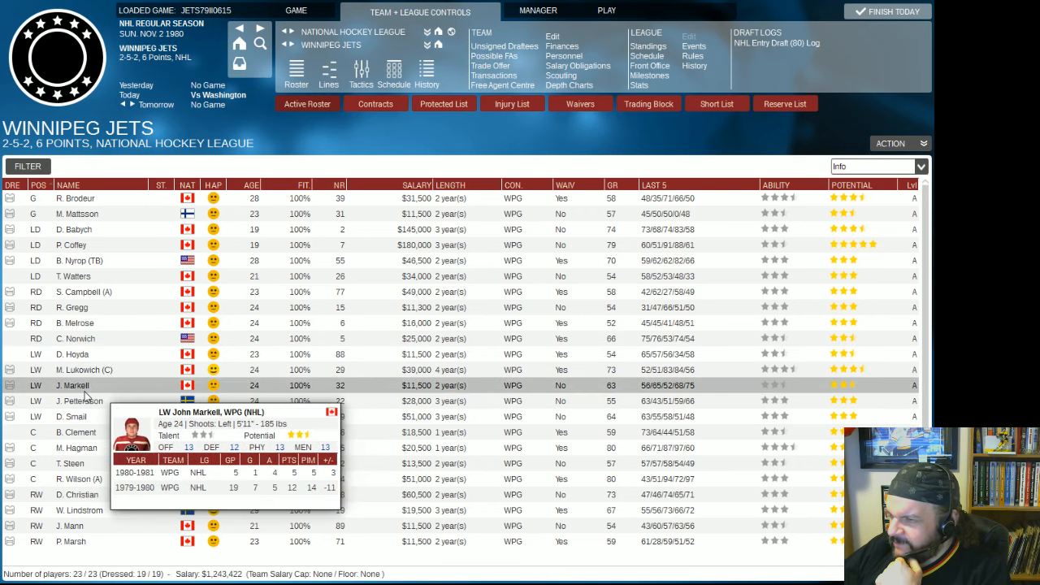
pyautogui.rightClick(72, 385)
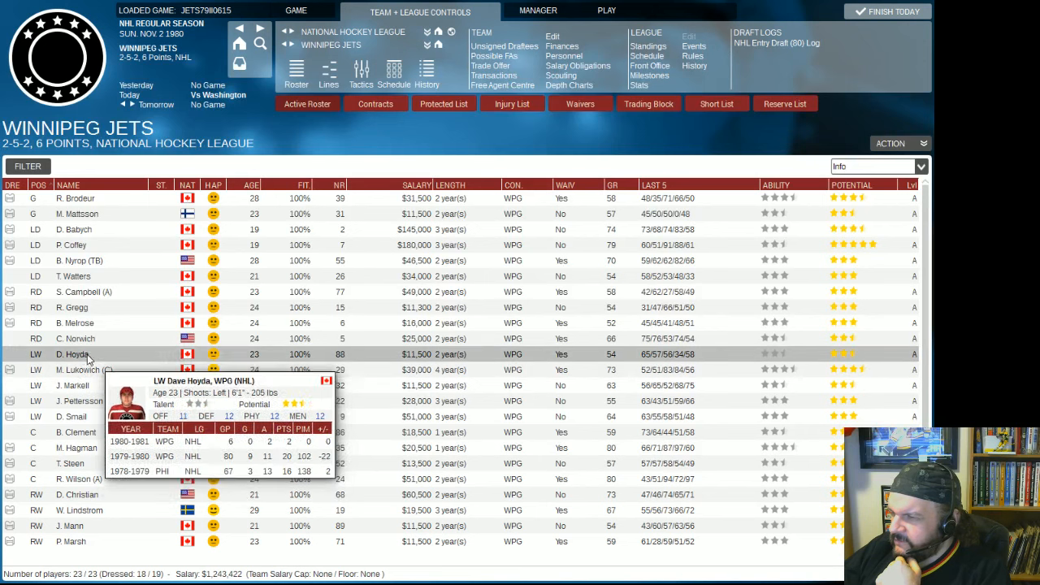
pyautogui.rightClick(73, 354)
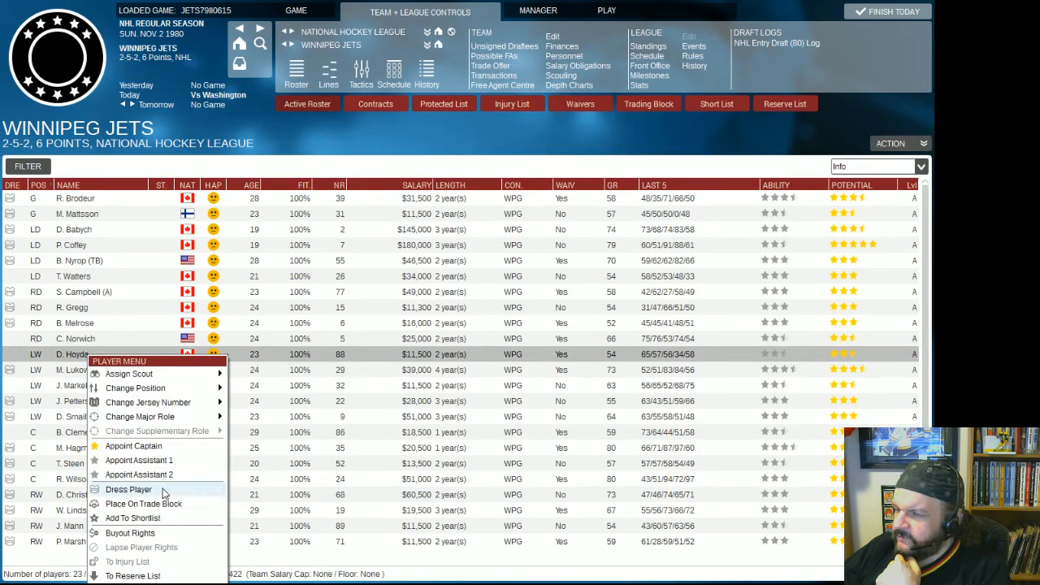
pyautogui.moveTo(139, 445)
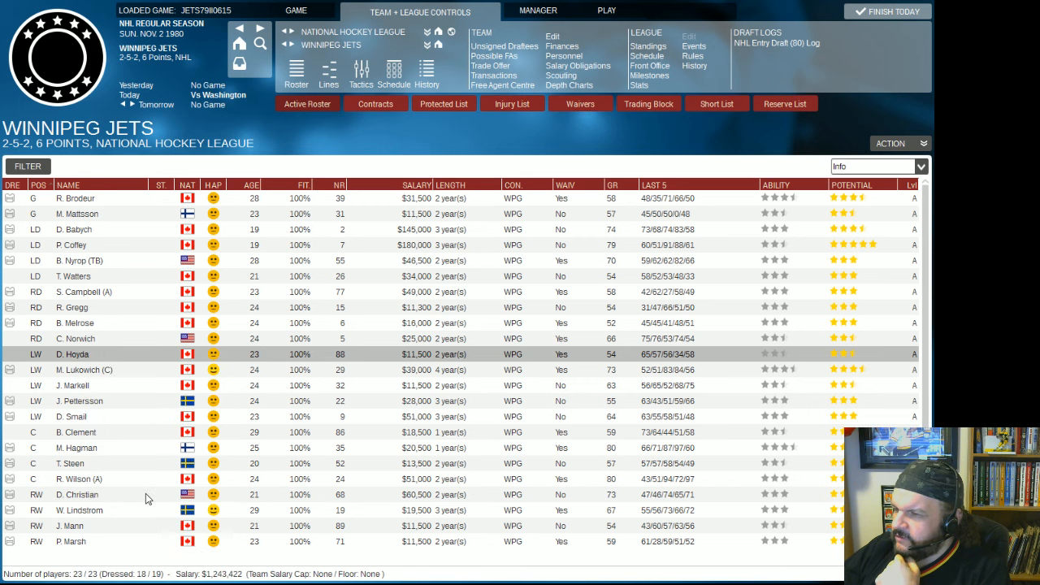
pyautogui.rightClick(73, 276)
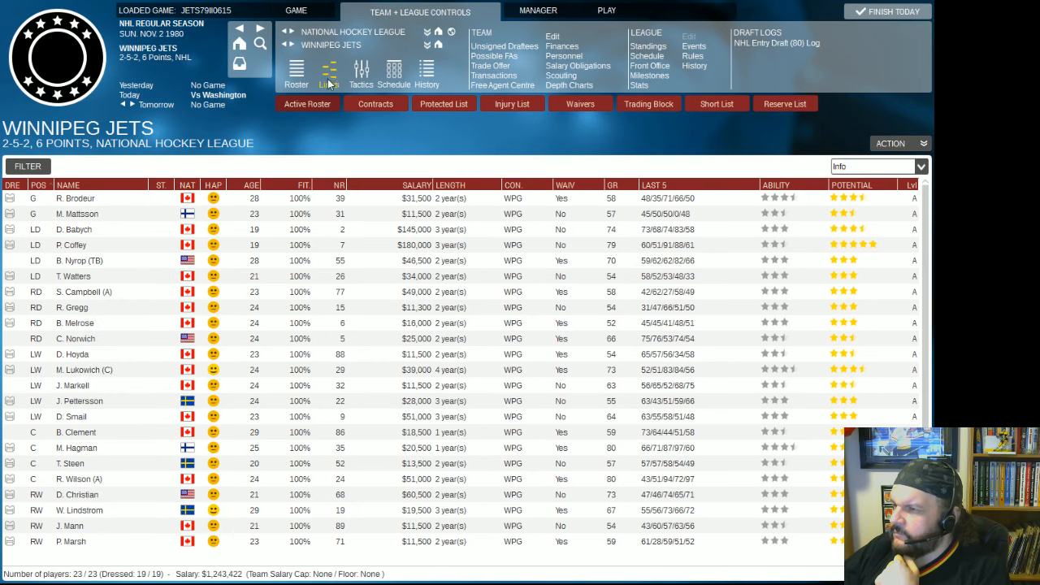
# View the Jets' dressed list and line combinations for the Capitals game.
pyautogui.click(329, 73)
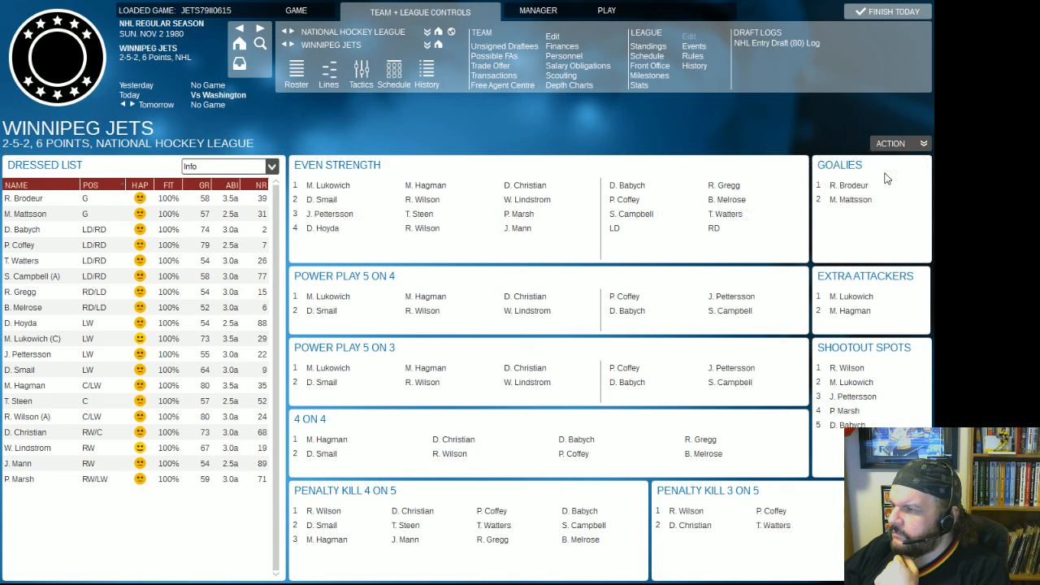
pyautogui.moveTo(333, 214)
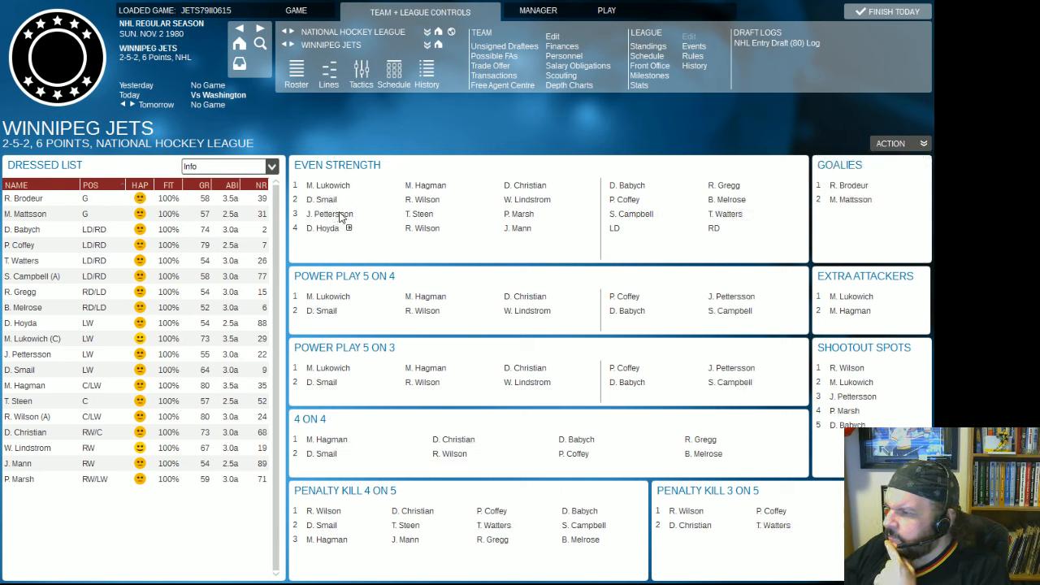
pyautogui.moveTo(706, 296)
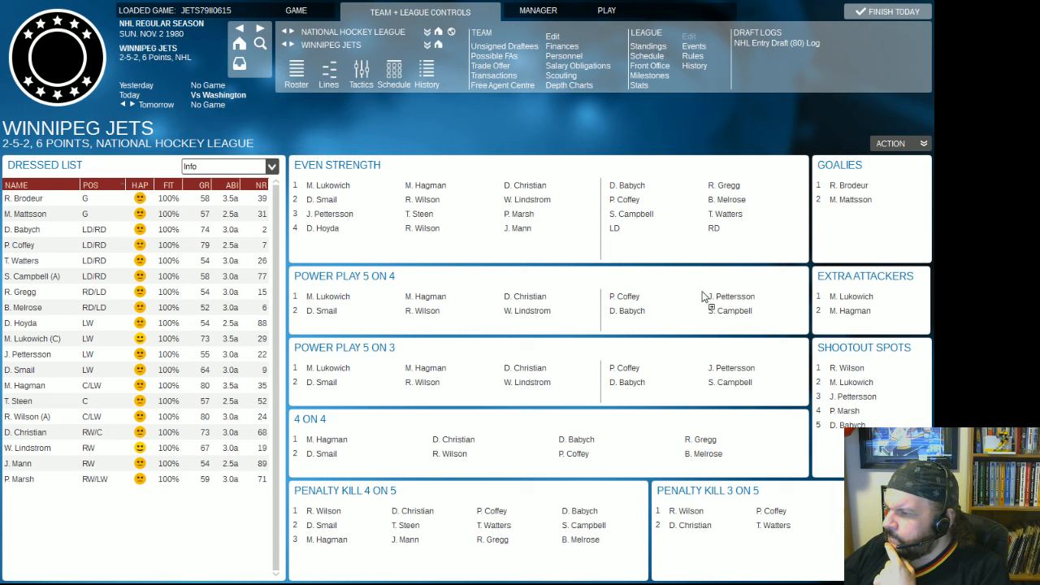
pyautogui.moveTo(513, 416)
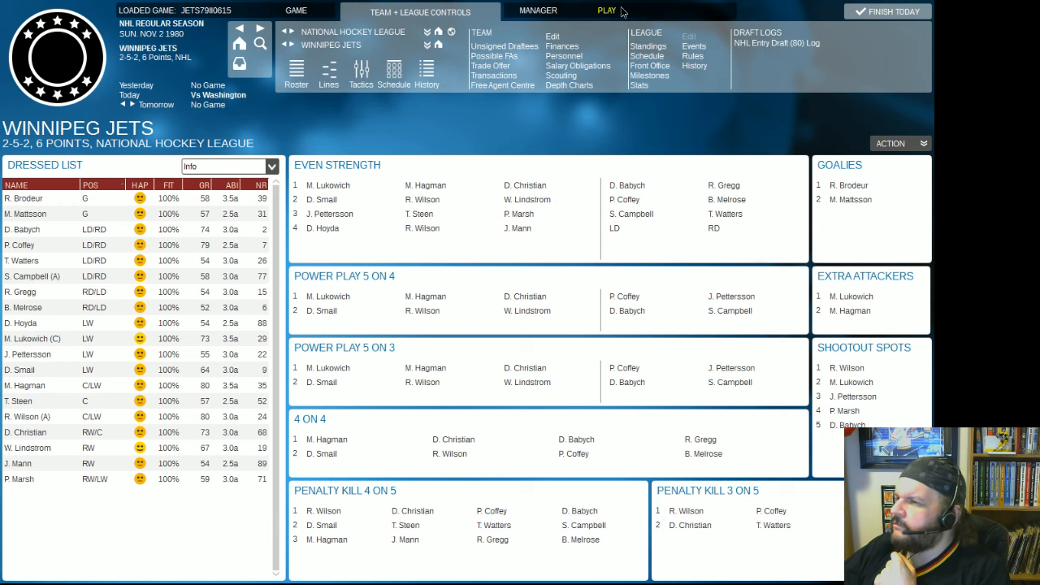
pyautogui.click(615, 10)
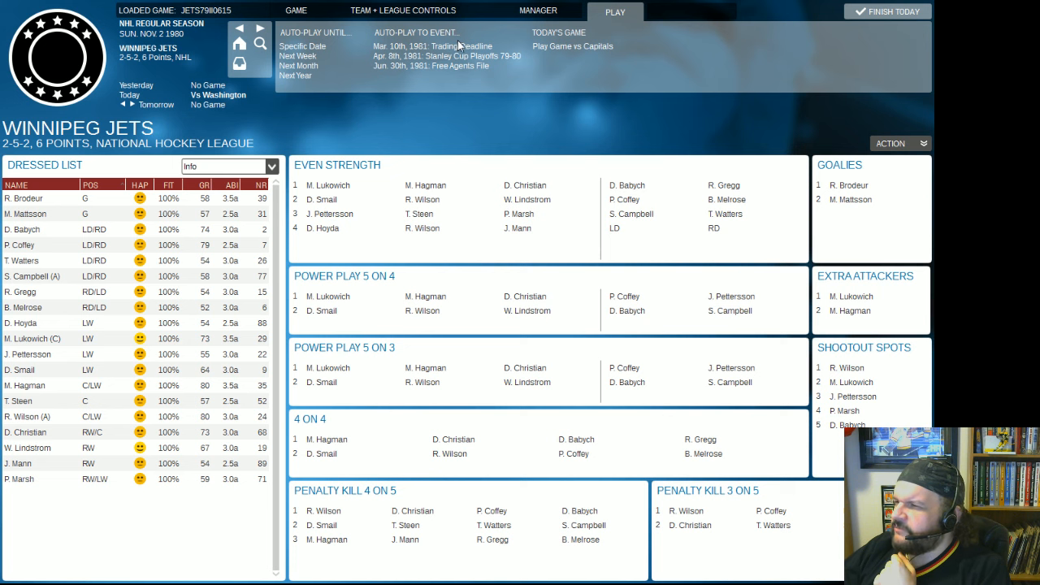
pyautogui.moveTo(399, 40)
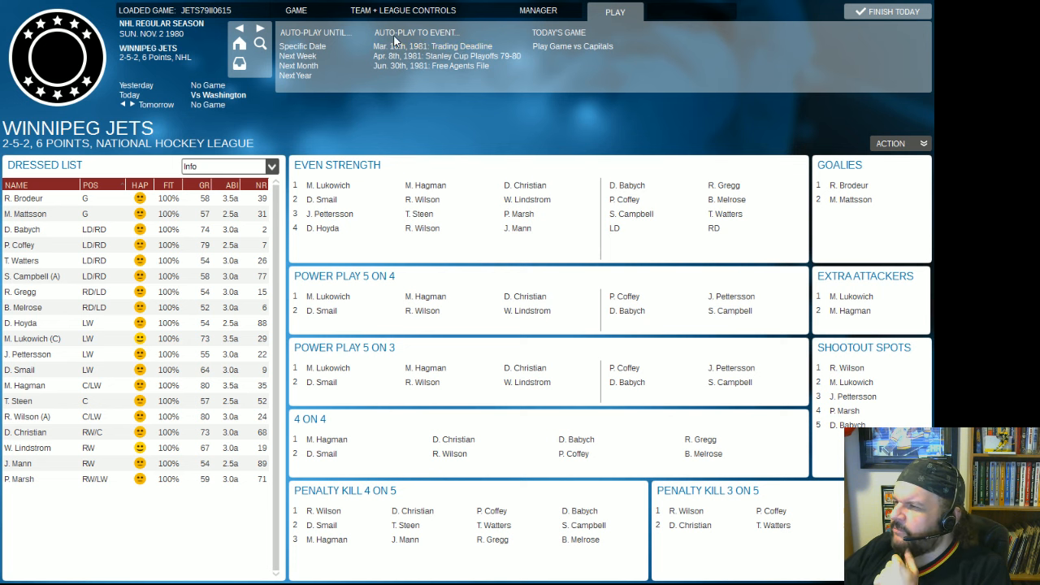
# Start the Capitals at Jets game and simulate the first period, Washington up 1-0.
pyautogui.click(573, 46)
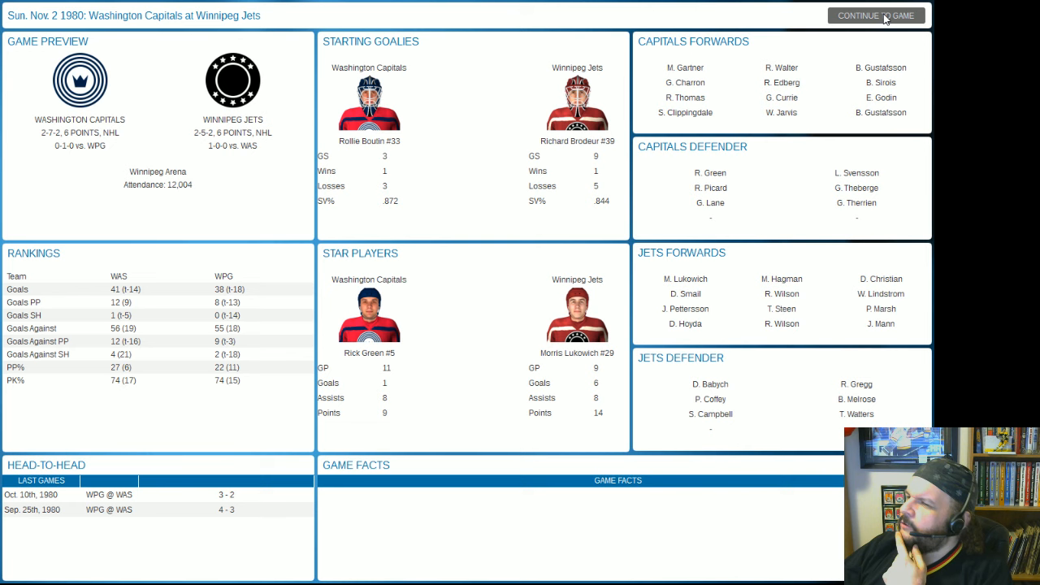
pyautogui.click(874, 15)
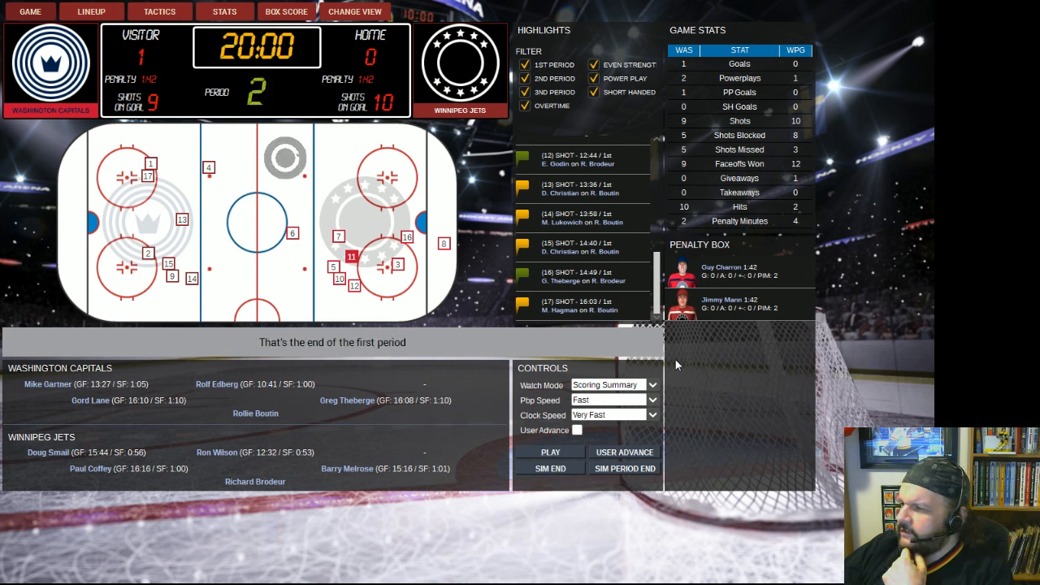
# Simulate the second and third periods, the game ending tied 4-4.
pyautogui.click(550, 452)
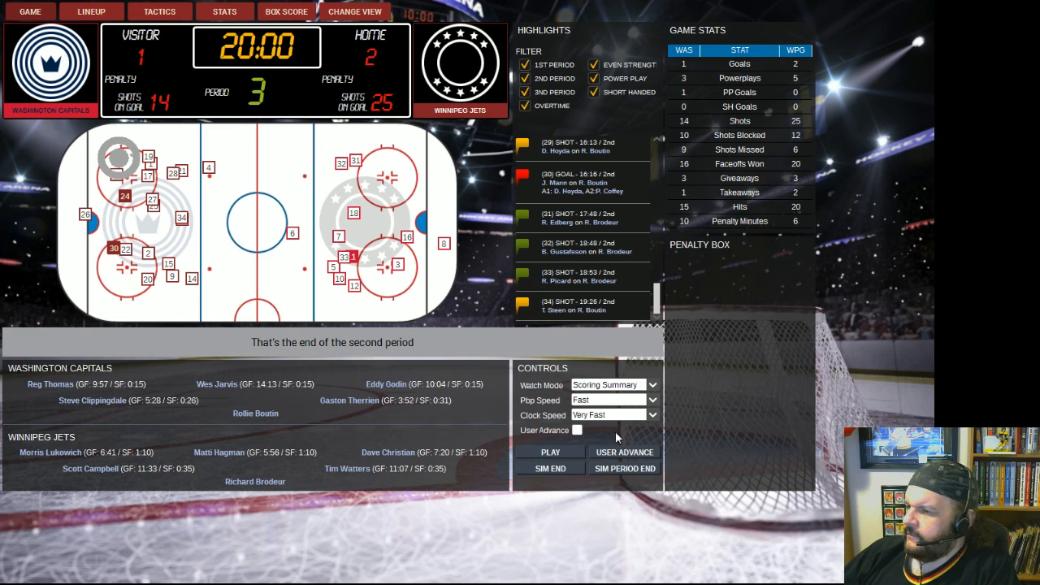
pyautogui.click(549, 452)
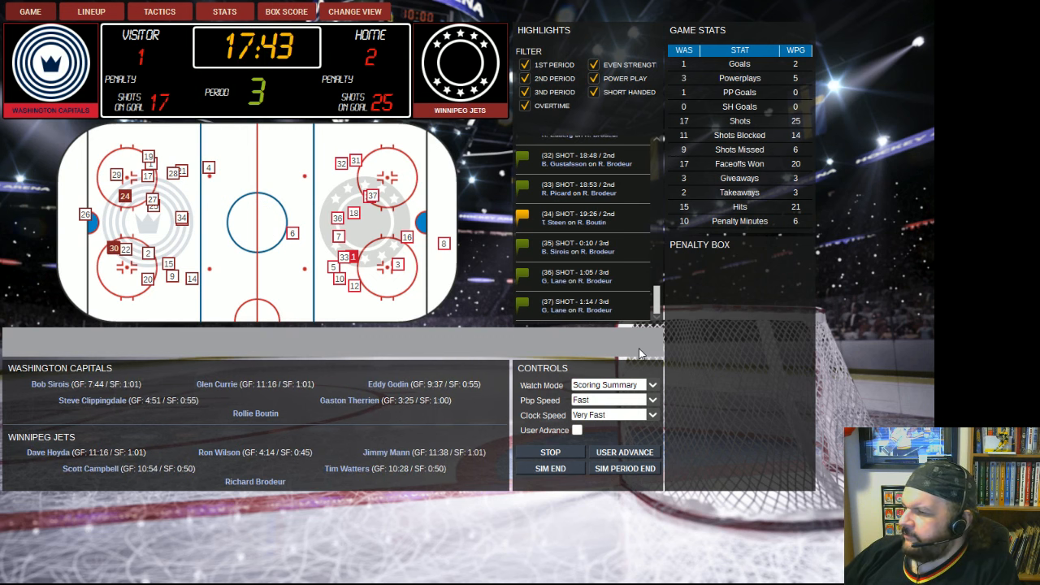
pyautogui.click(624, 451)
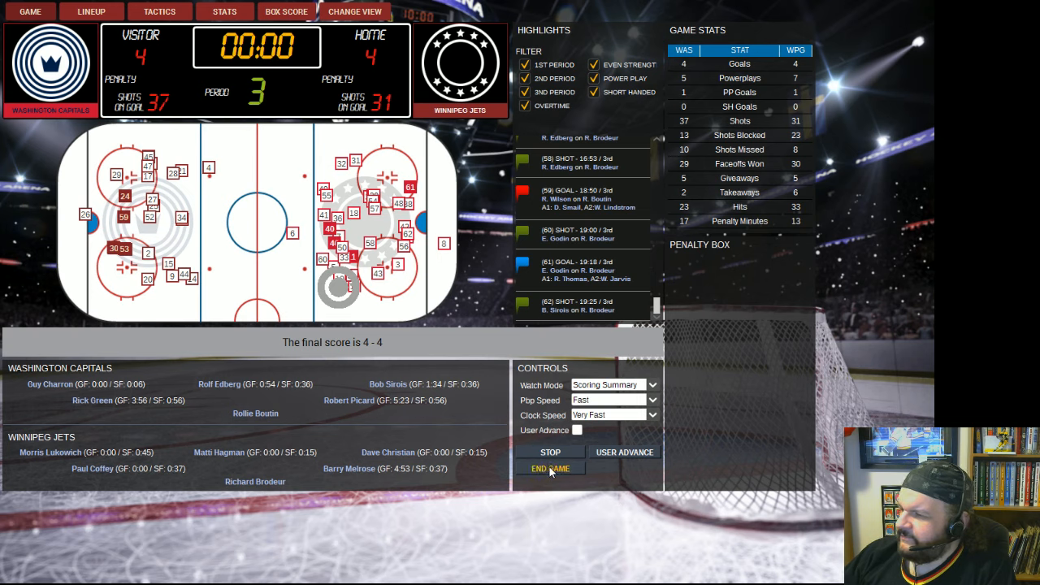
# End the game and scroll through the box score's period summaries and Jets player stats.
pyautogui.click(549, 468)
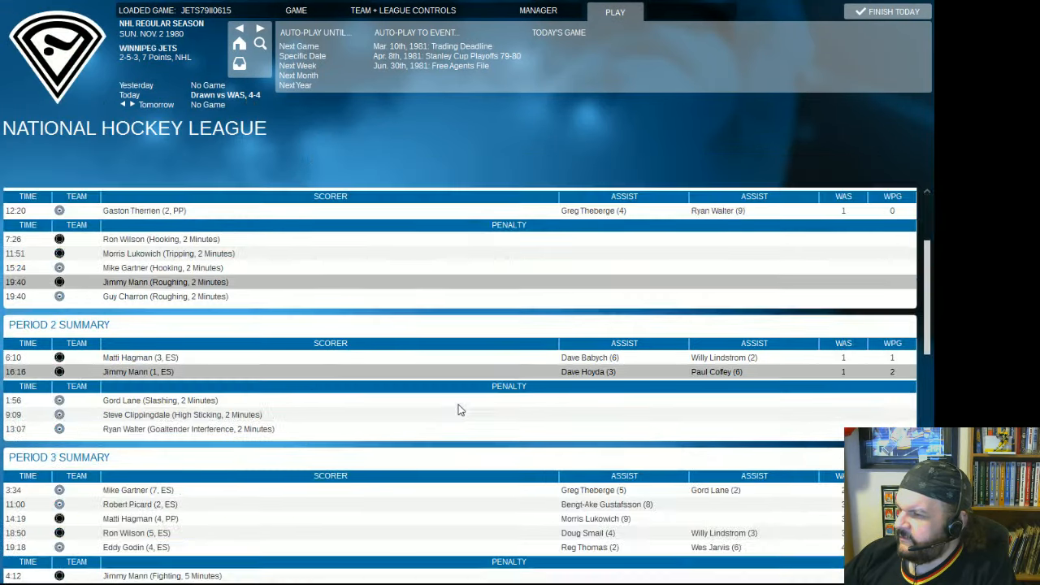
pyautogui.scroll(-3)
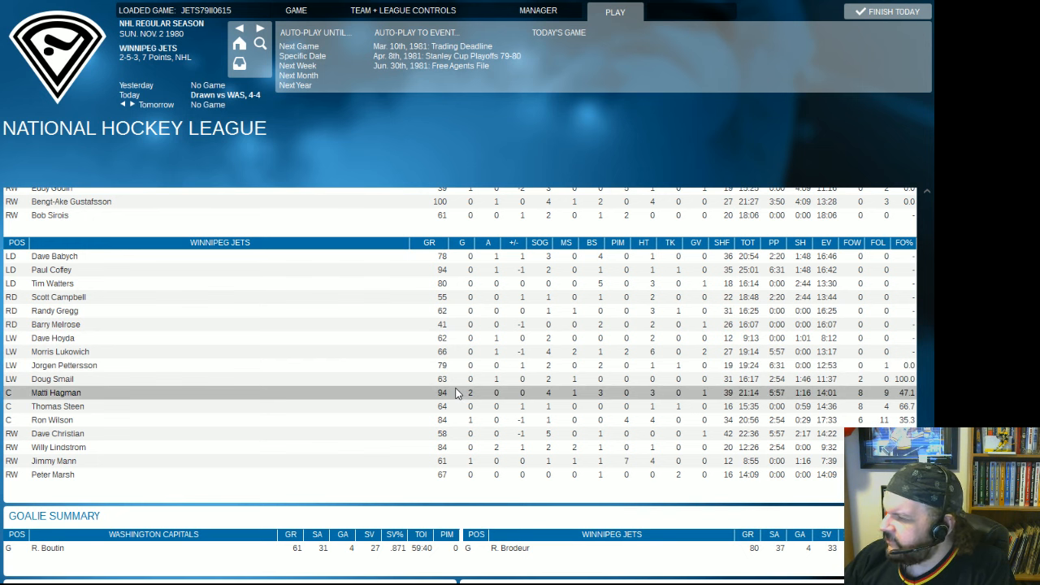
pyautogui.moveTo(439, 432)
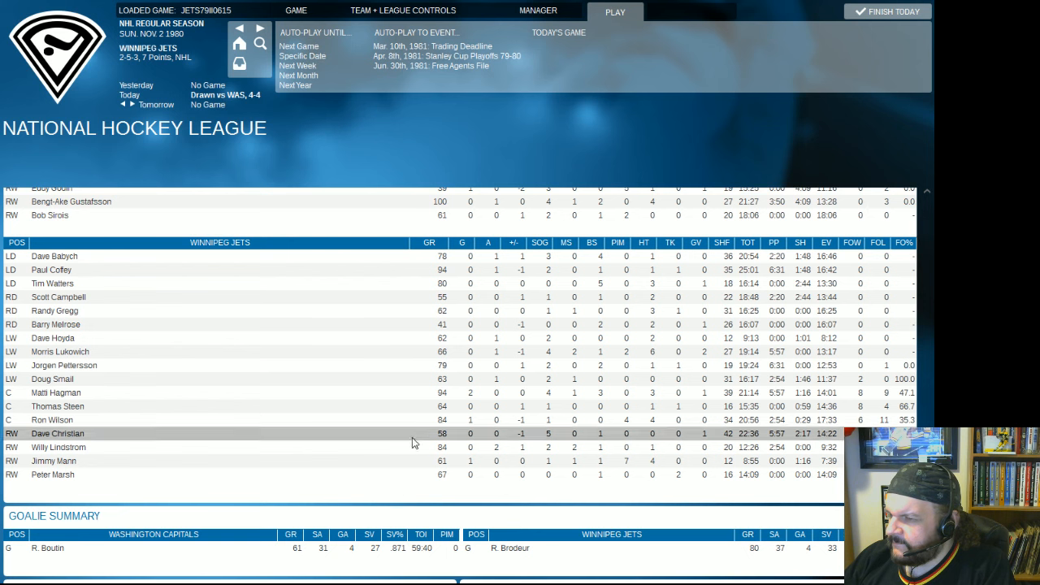
pyautogui.moveTo(407, 392)
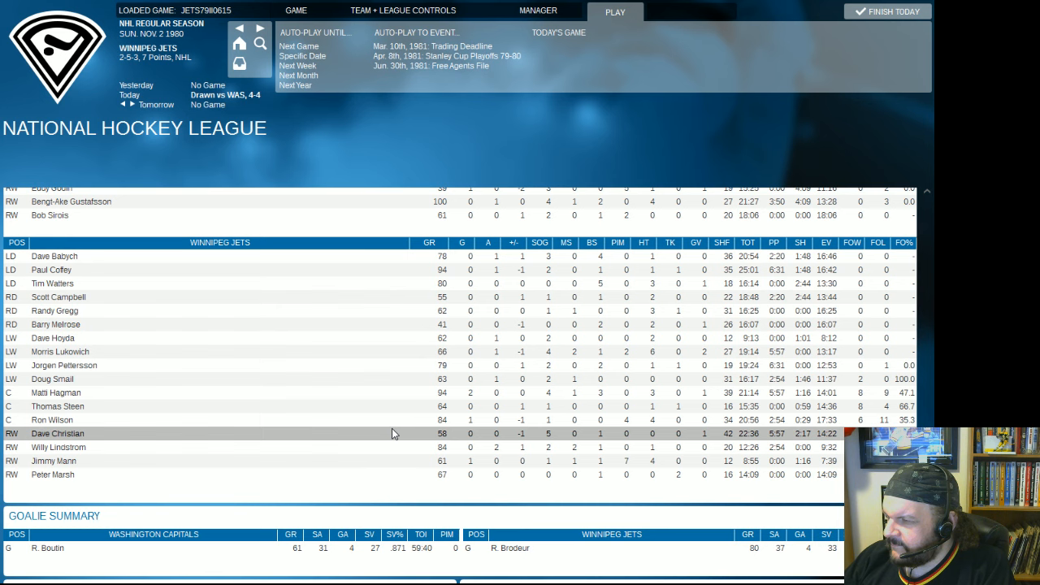
pyautogui.click(403, 10)
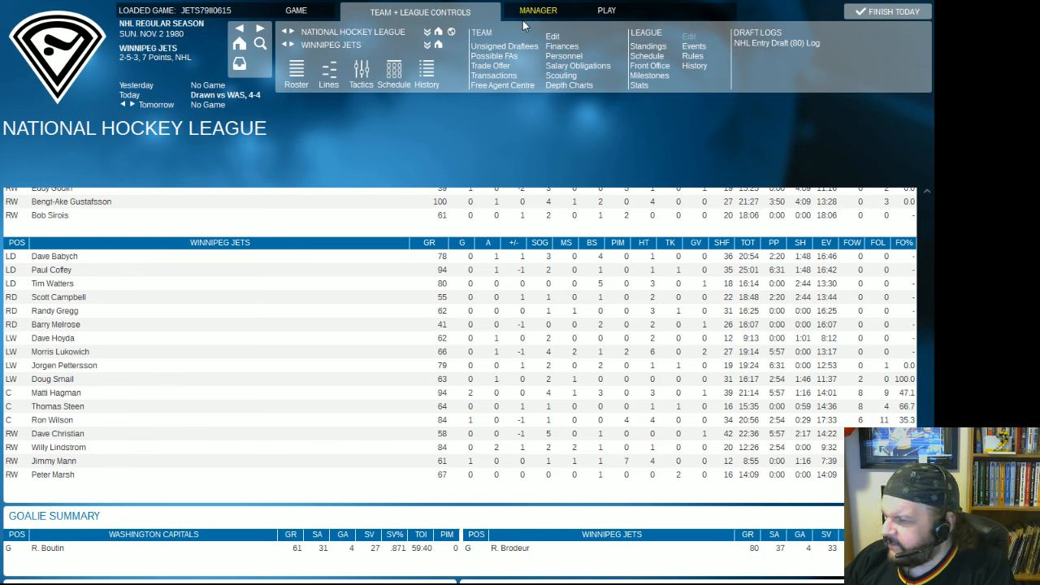
pyautogui.moveTo(494, 55)
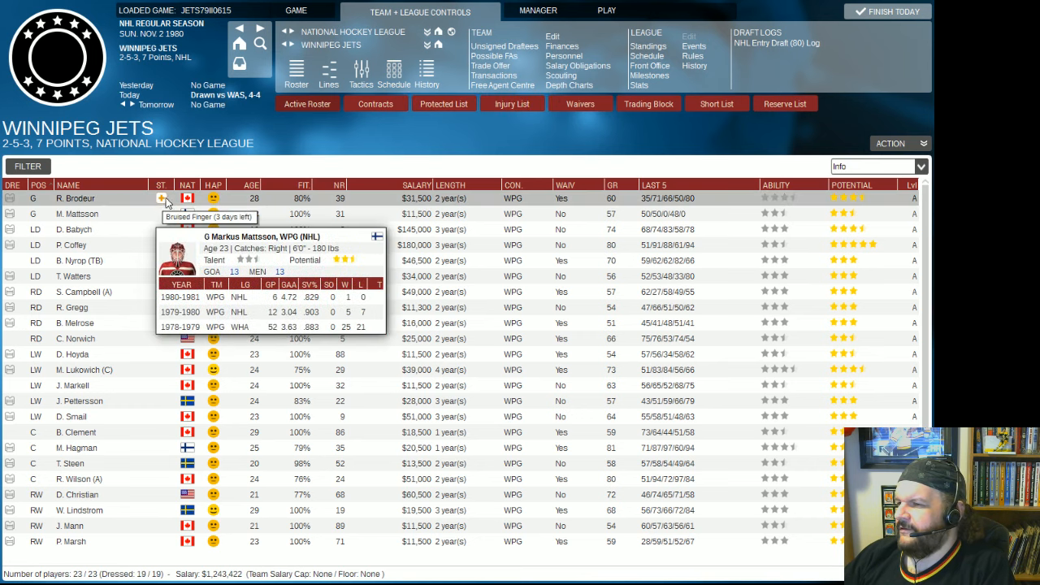
pyautogui.moveTo(117, 203)
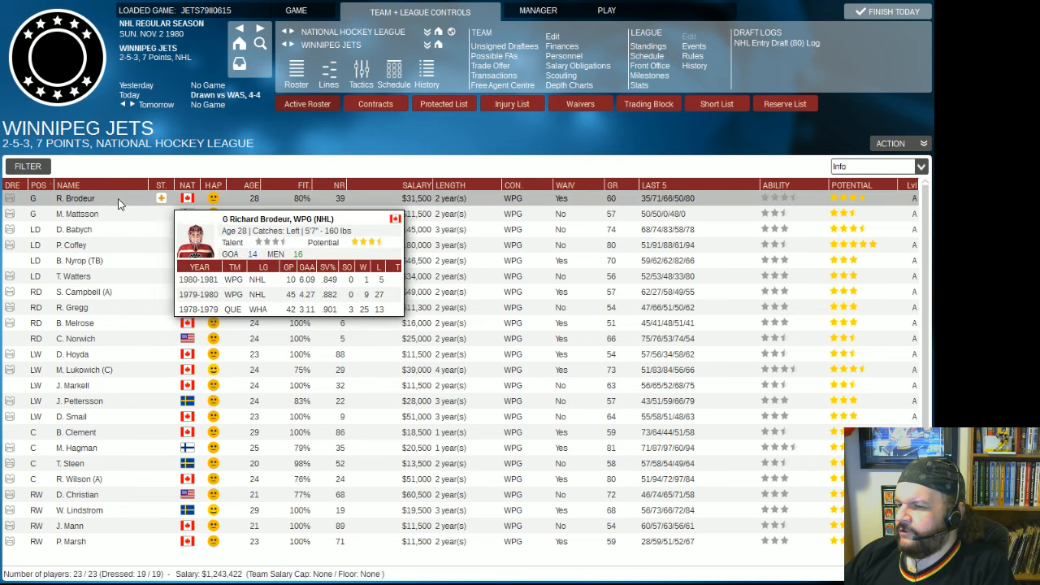
pyautogui.moveTo(113, 205)
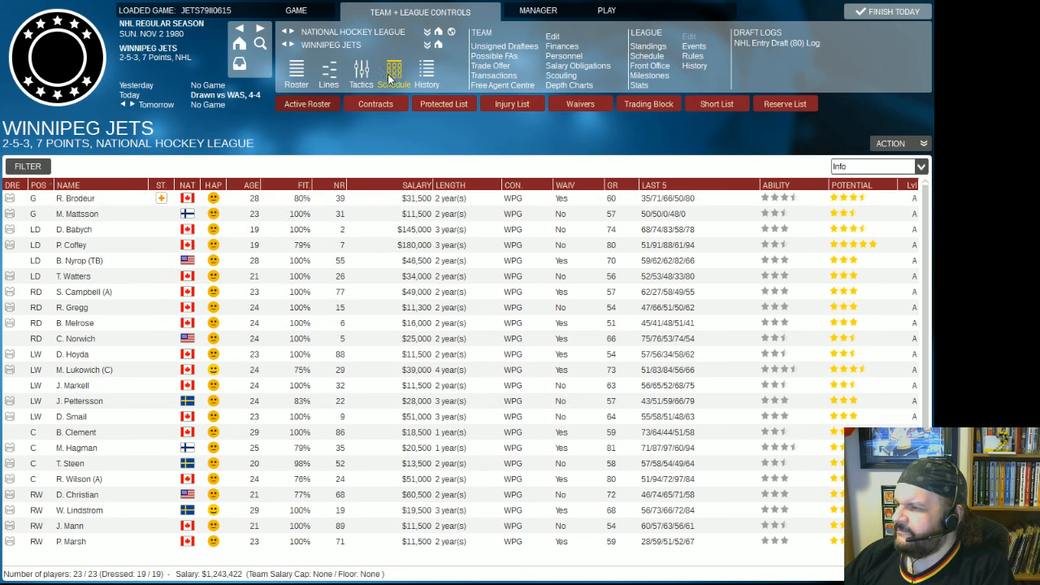
pyautogui.moveTo(296, 73)
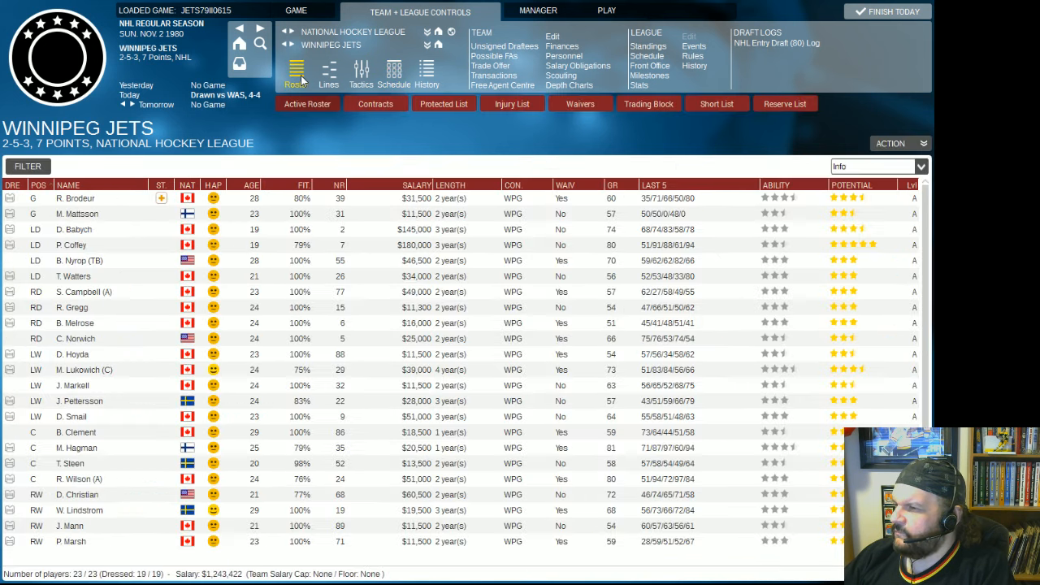
pyautogui.moveTo(606, 10)
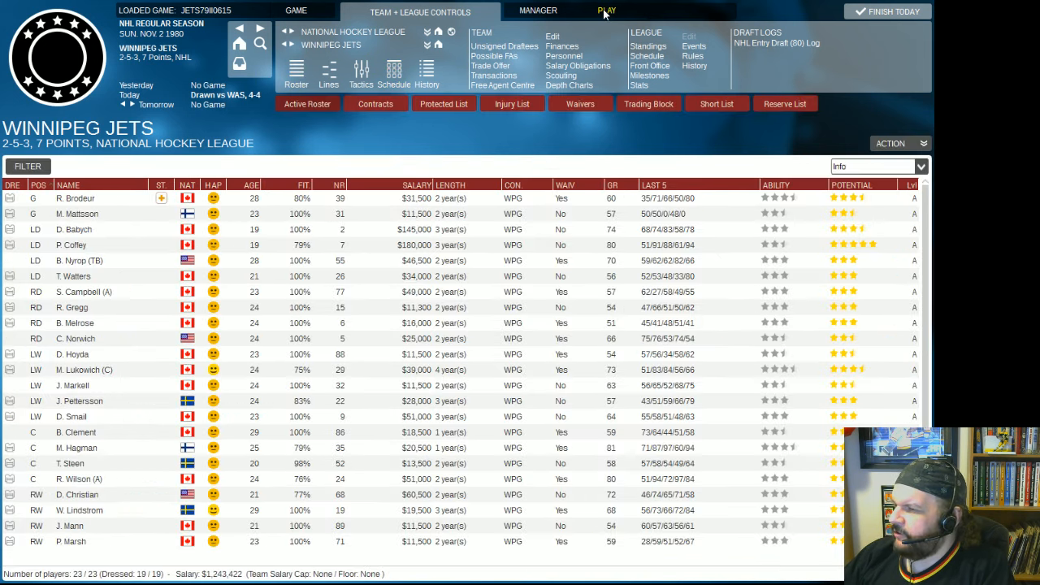
# Start advancing the season, triggering the Brodeur day-to-day injury warning.
pyautogui.click(608, 10)
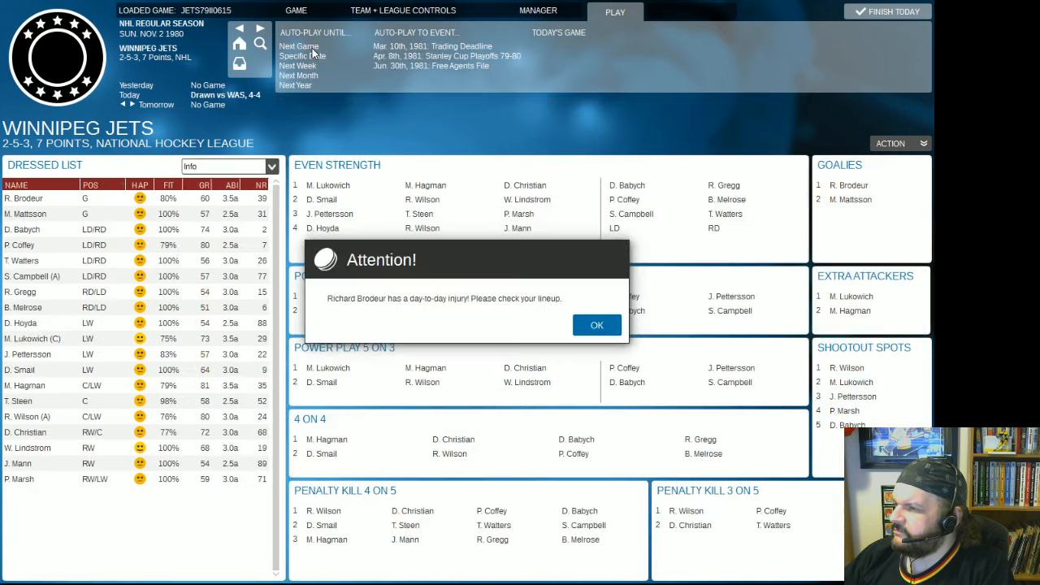
# Acknowledge the goalie injury warning, check the Jets schedule, and advance to November 3, 1980.
pyautogui.click(597, 325)
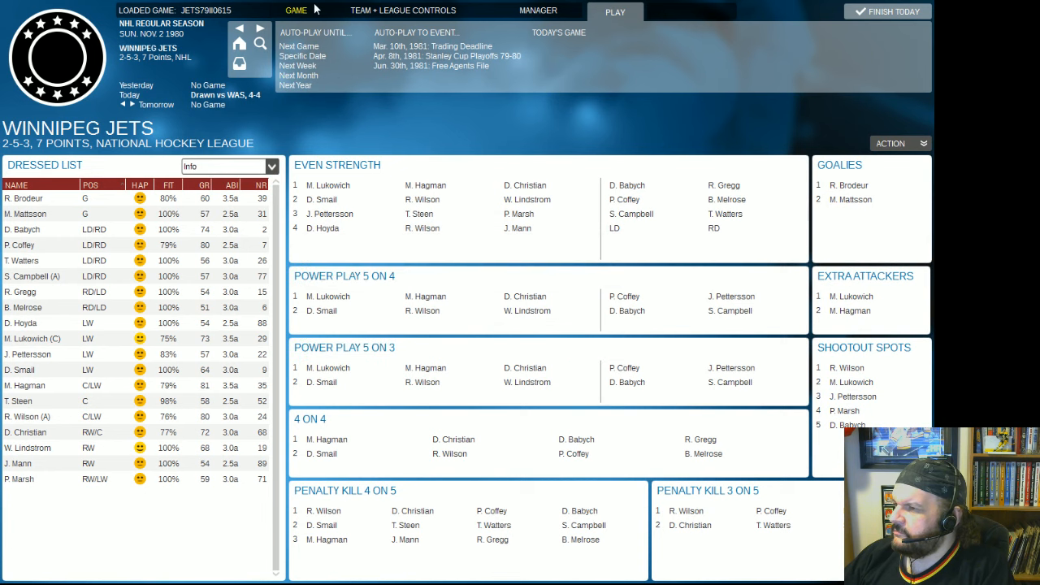
pyautogui.click(403, 10)
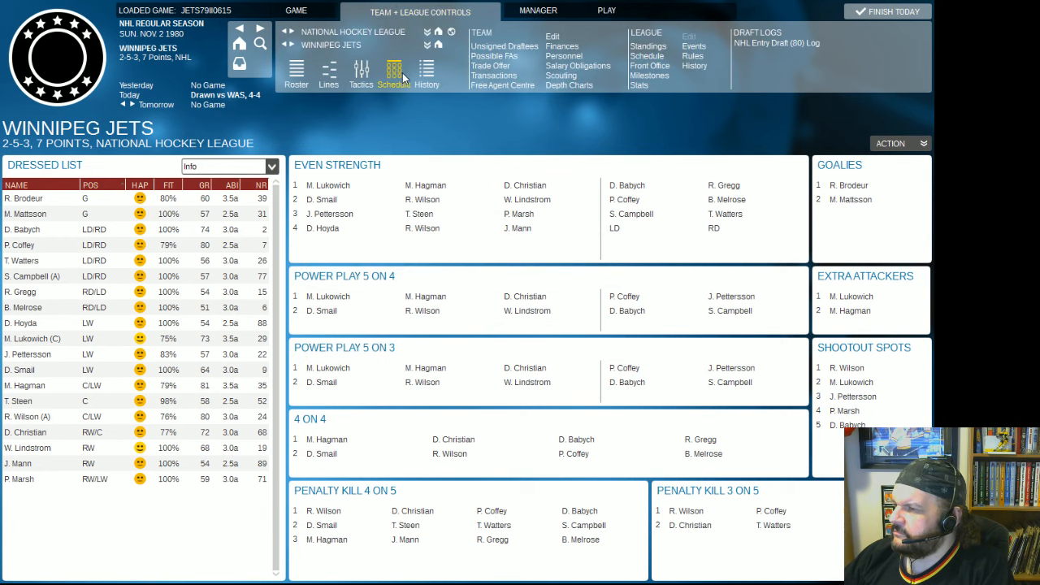
pyautogui.click(394, 73)
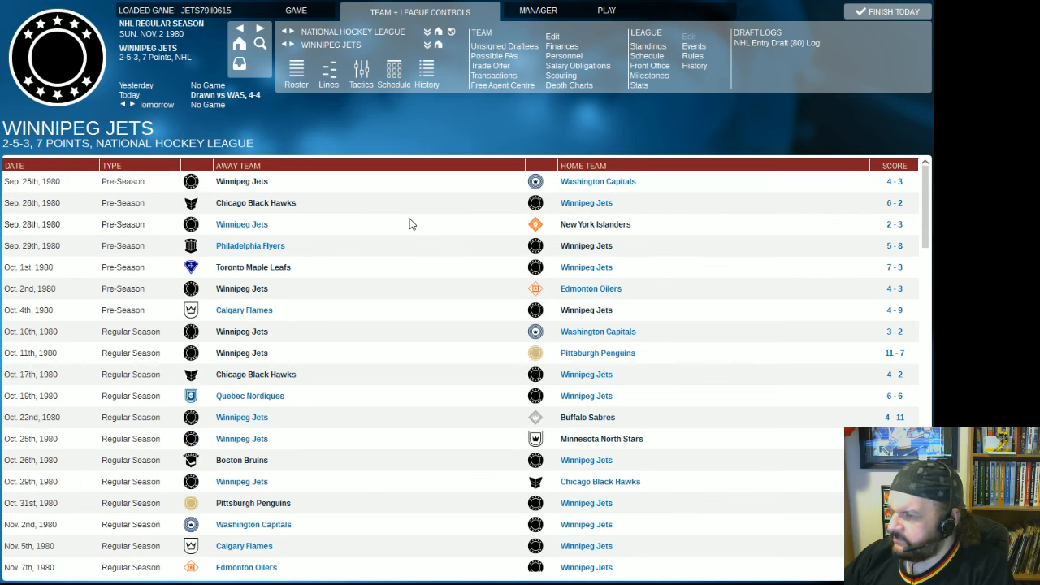
pyautogui.click(614, 10)
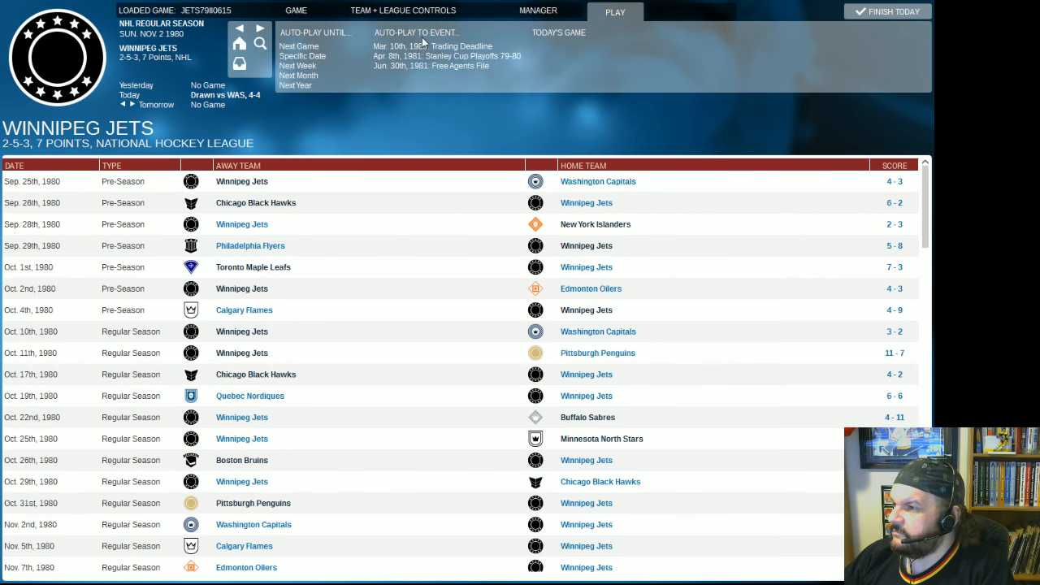
pyautogui.click(299, 46)
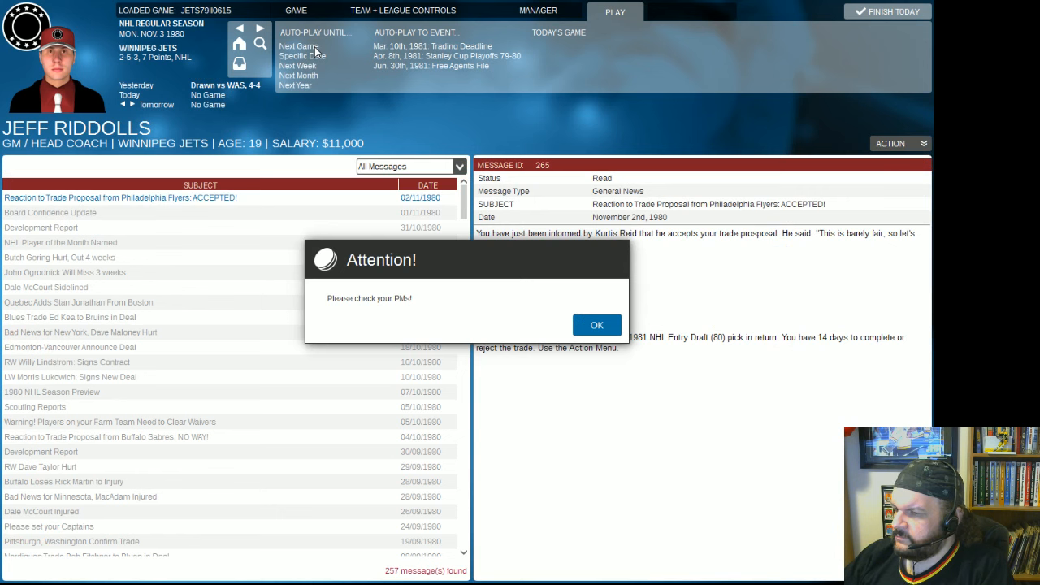
pyautogui.moveTo(512, 228)
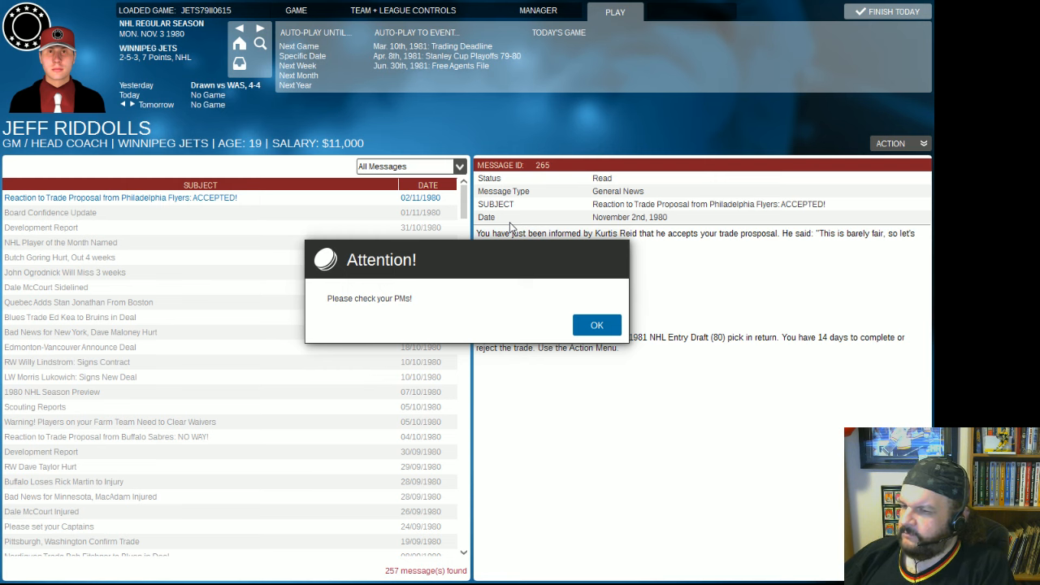
pyautogui.moveTo(572, 304)
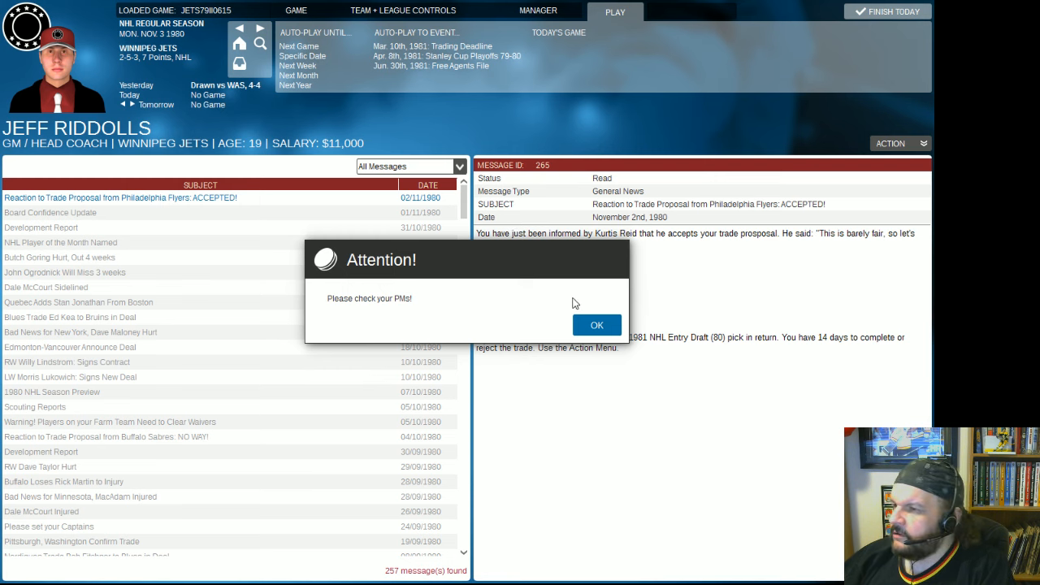
# Complete the Flyers trade sending Bill Nyrop for Rick St. Croix and a 1981 second-round pick.
pyautogui.click(597, 325)
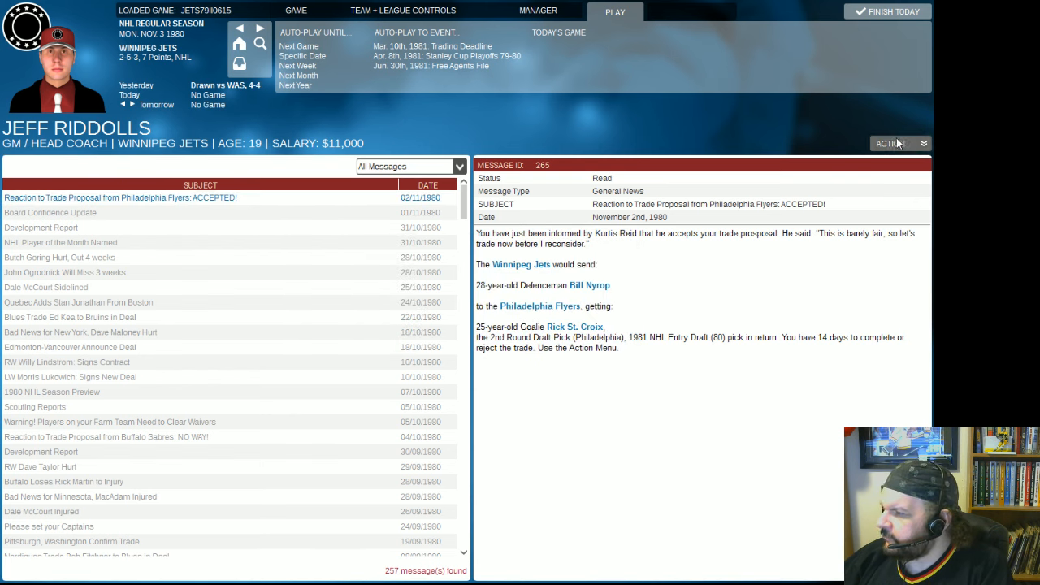
pyautogui.click(891, 143)
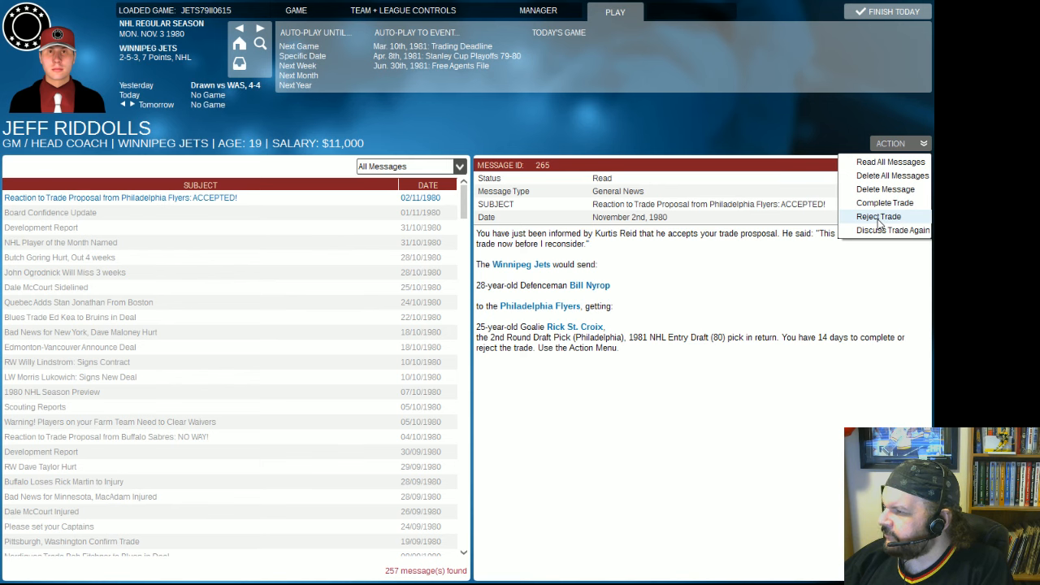
pyautogui.click(892, 231)
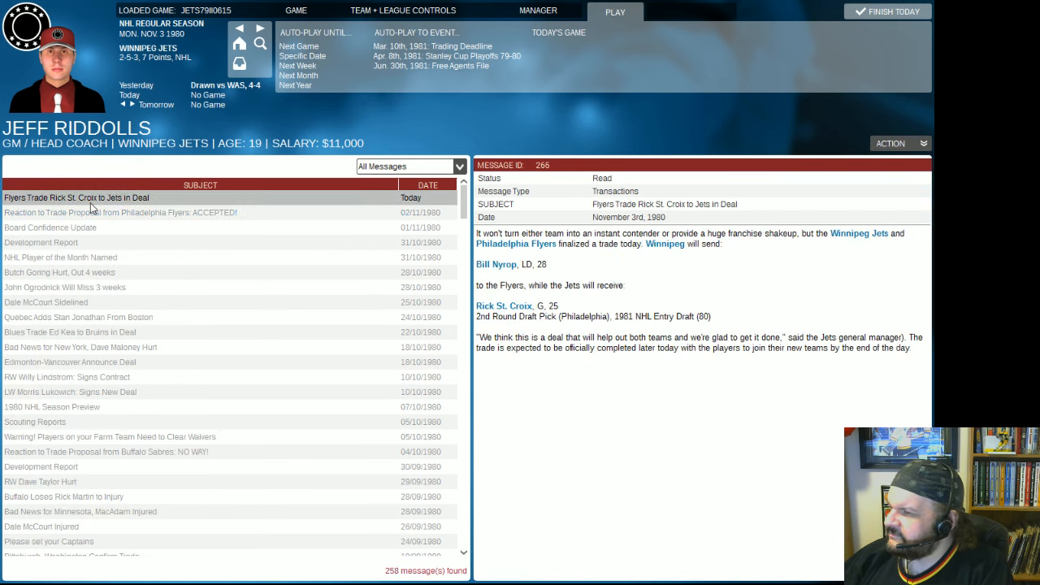
pyautogui.click(419, 10)
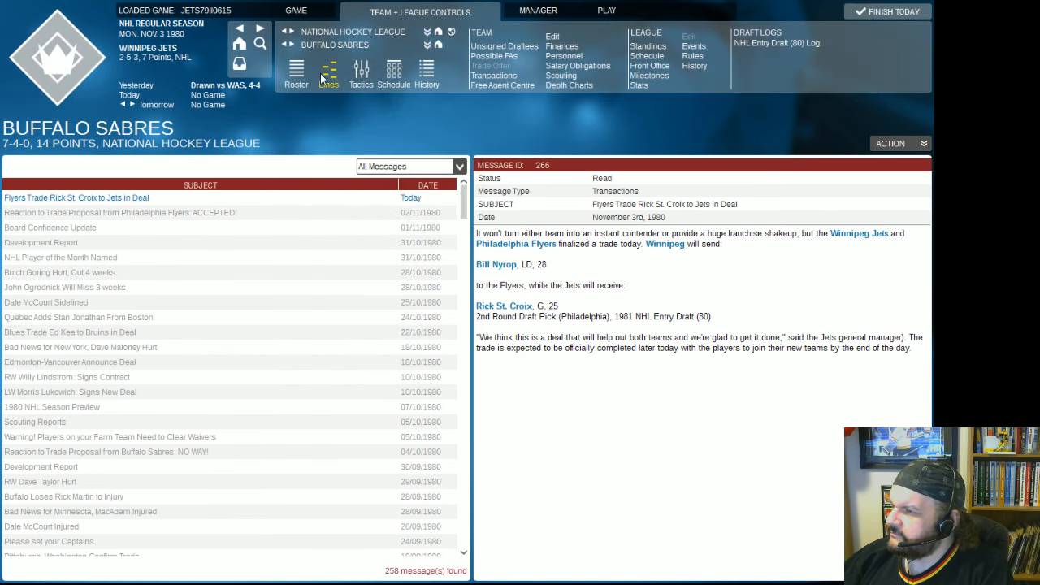
# From the Buffalo Sabres roster, begin a trade offer for goalie Don Edwards.
pyautogui.click(296, 75)
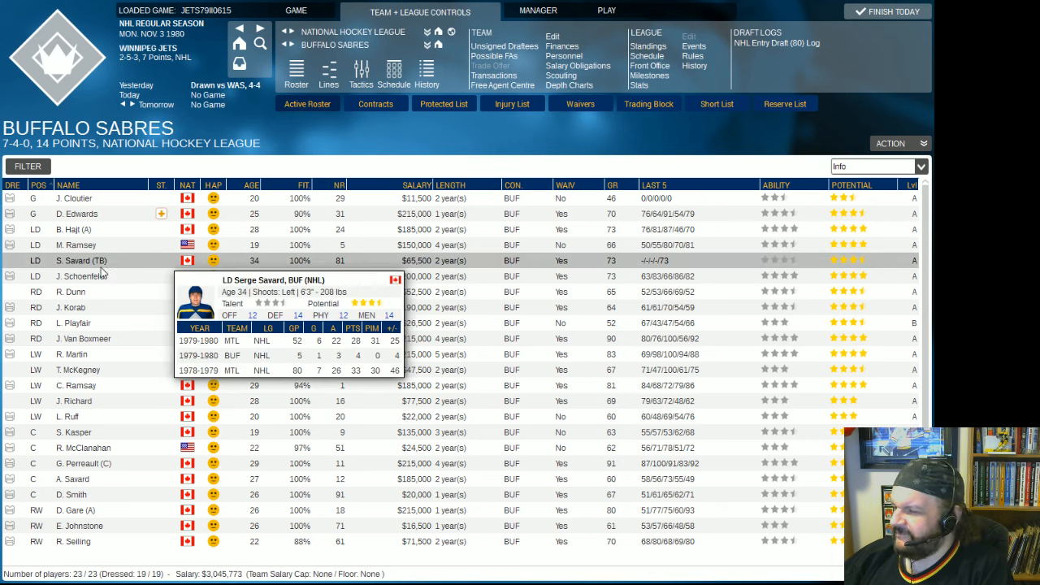
pyautogui.moveTo(74, 244)
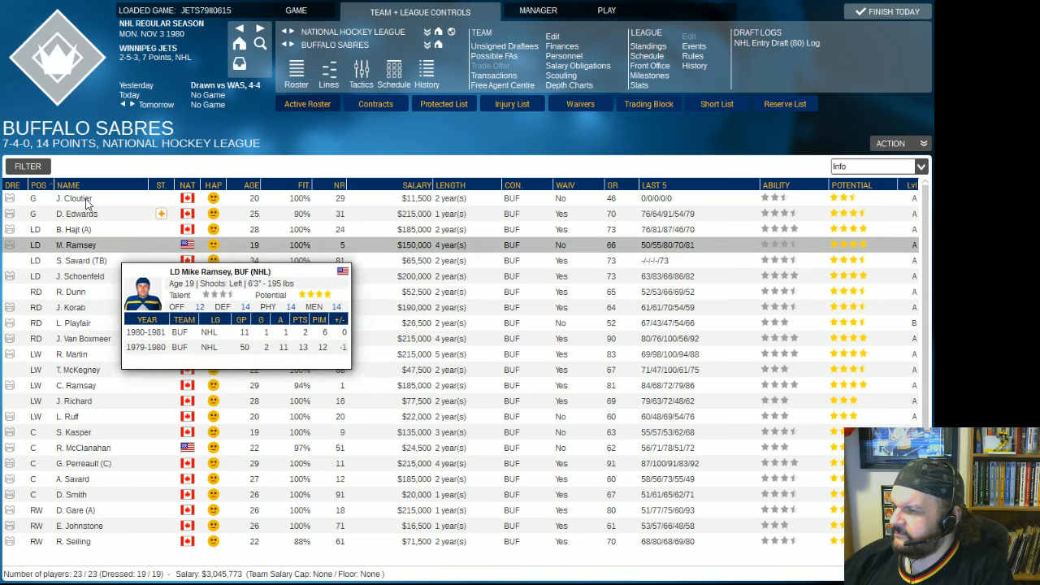
pyautogui.moveTo(78, 214)
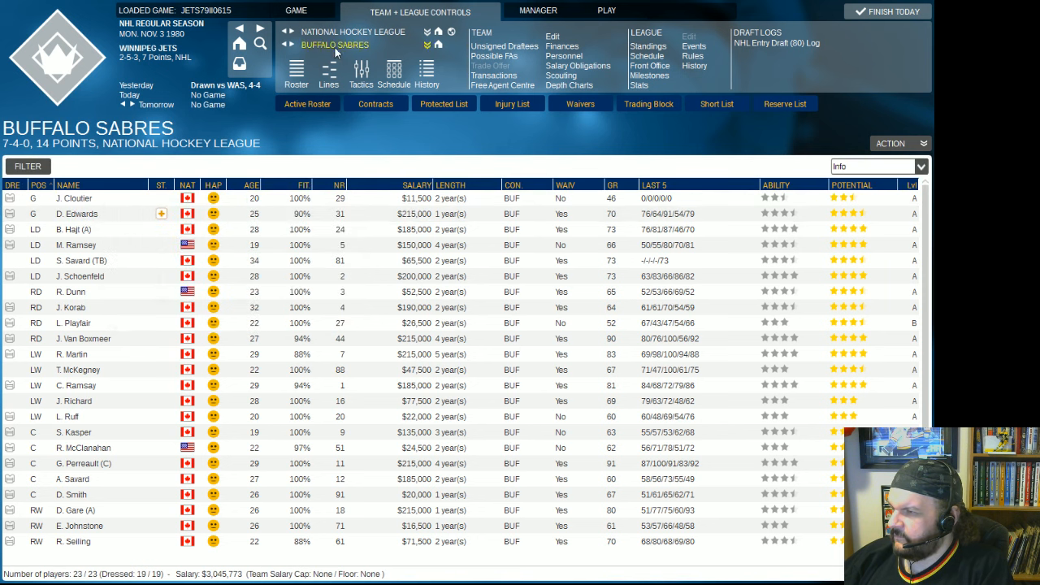
pyautogui.click(335, 46)
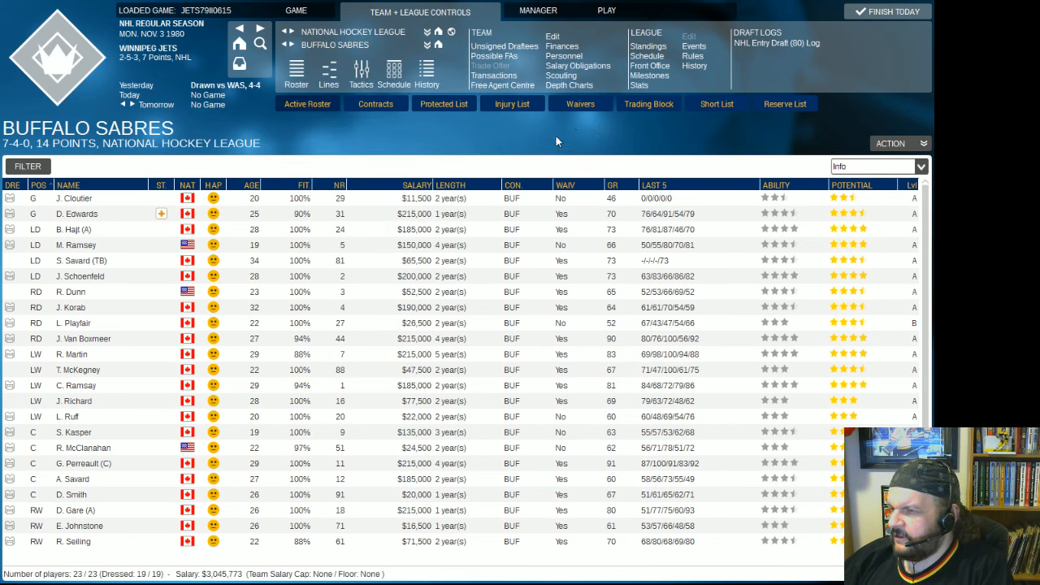
pyautogui.moveTo(161, 214)
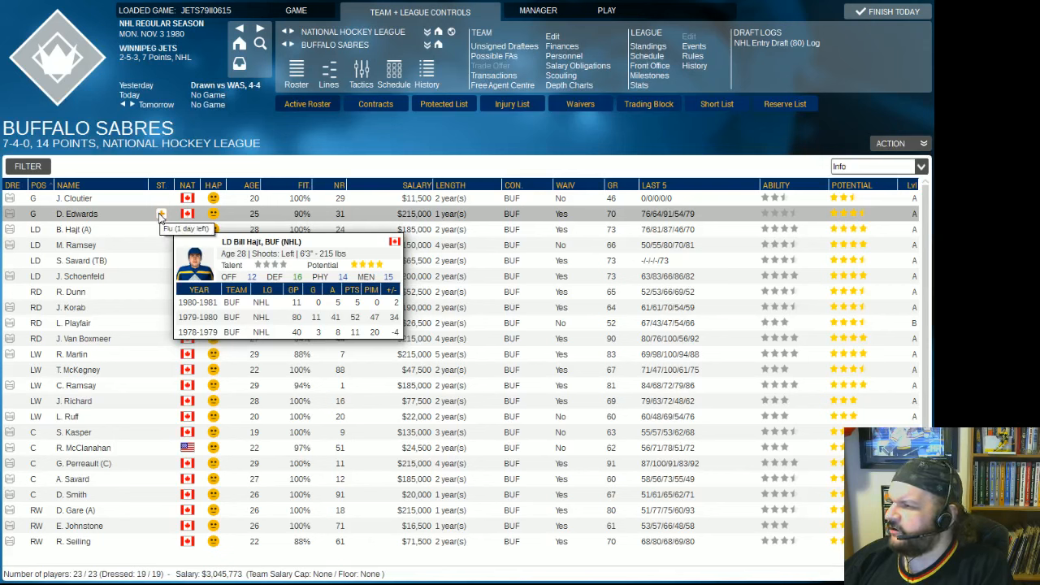
pyautogui.moveTo(117, 221)
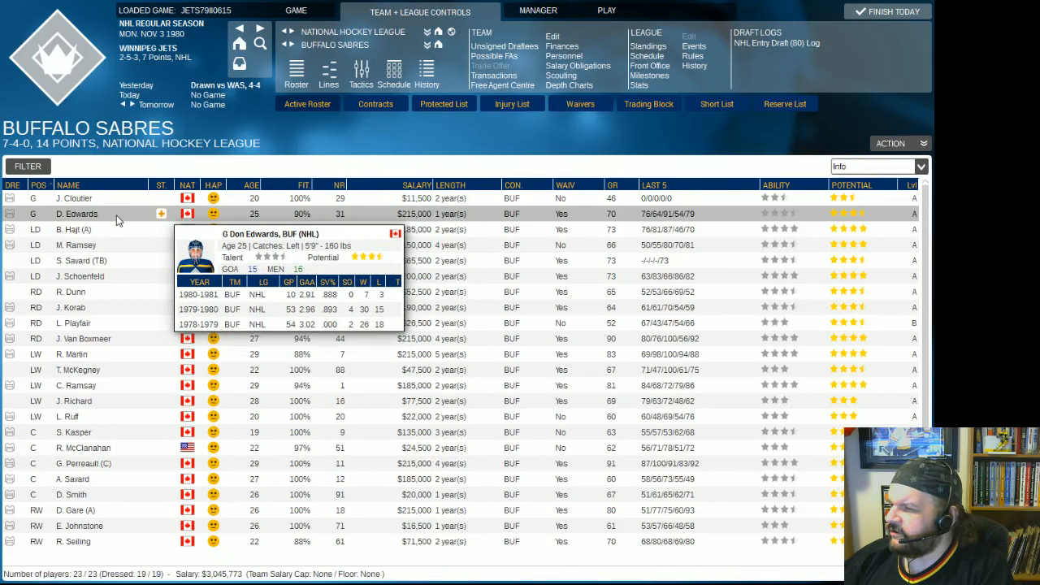
pyautogui.rightClick(78, 215)
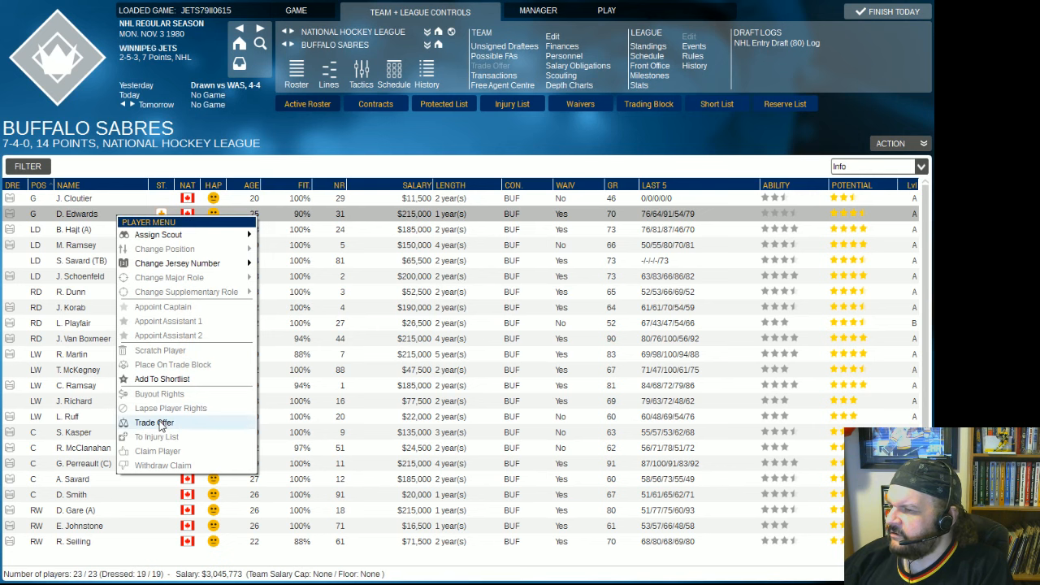
pyautogui.click(152, 423)
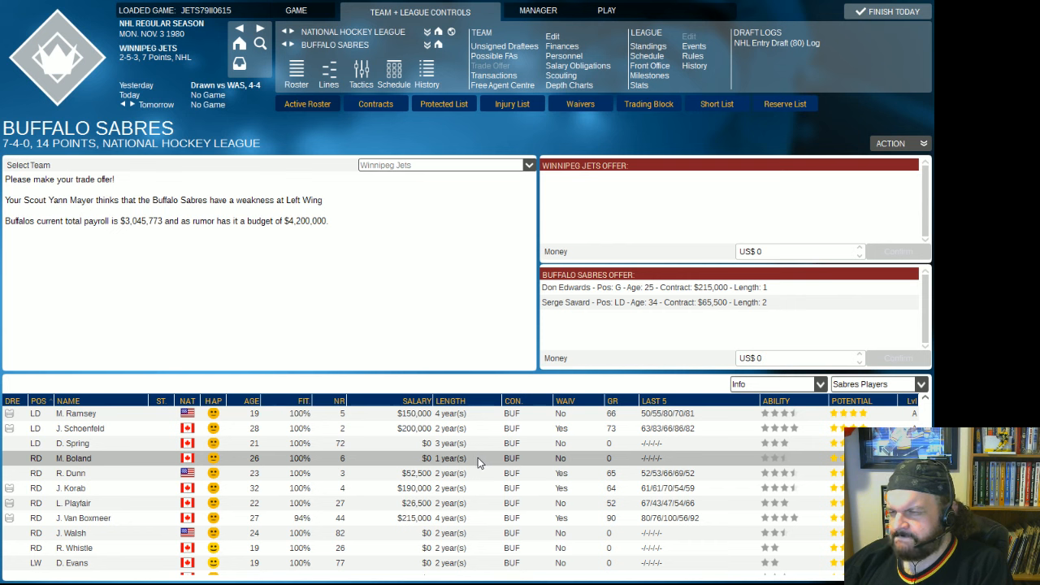
# Add Rick St. Croix and Norm Aubin to the Jets' side of the Buffalo offer.
pyautogui.scroll(-3)
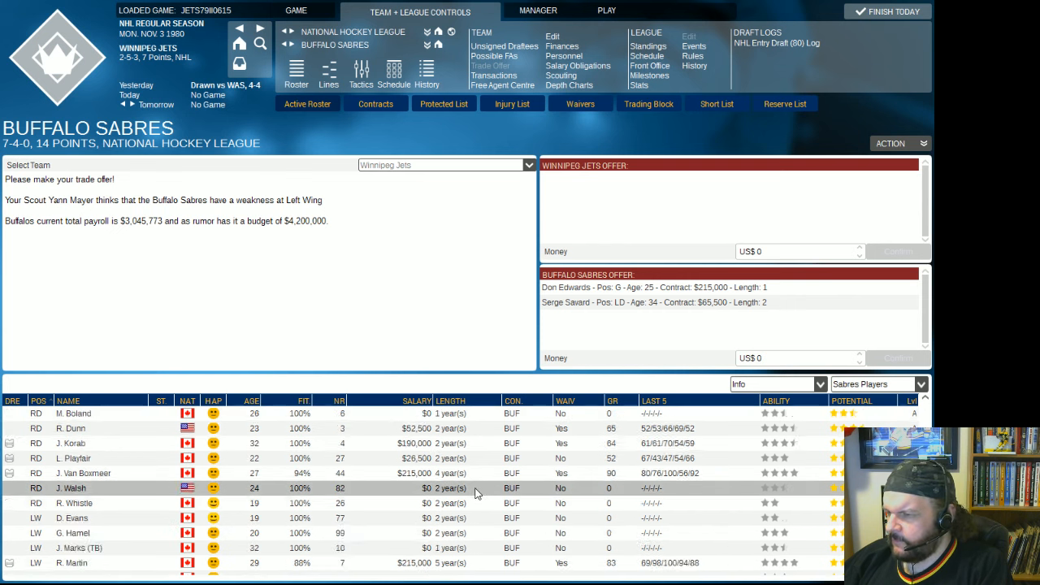
pyautogui.scroll(-3)
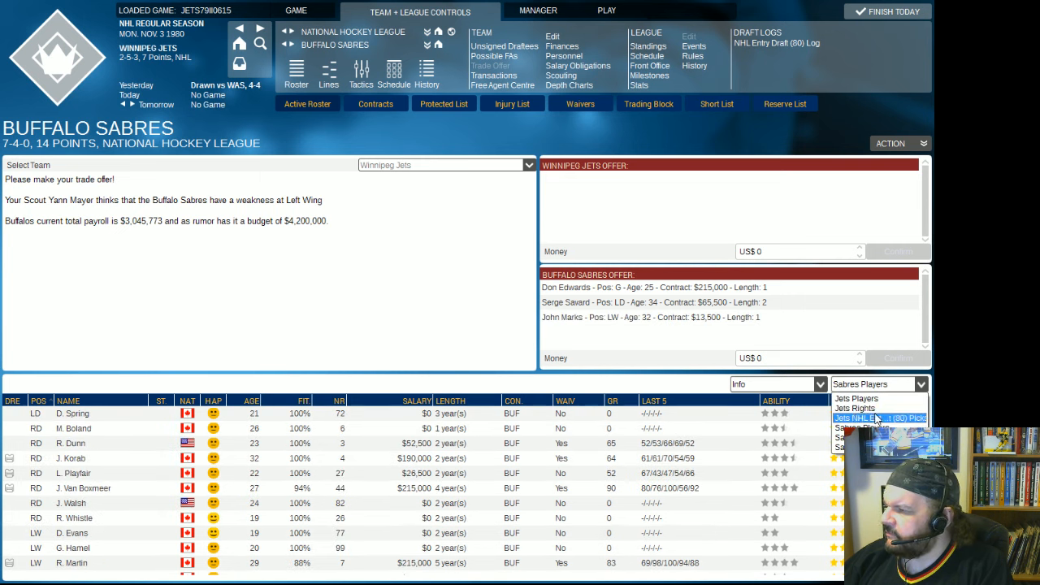
pyautogui.click(862, 429)
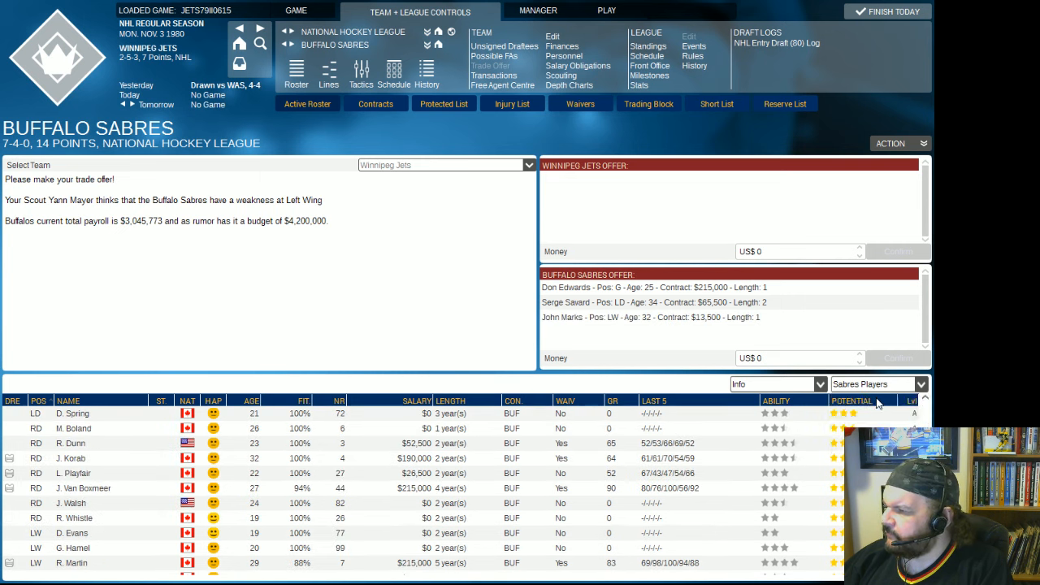
pyautogui.click(877, 383)
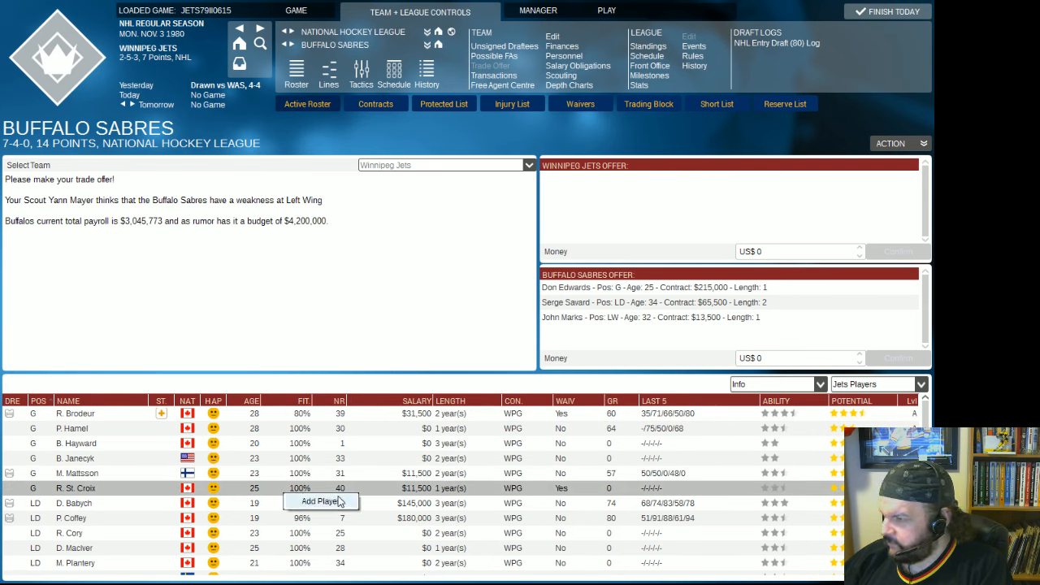
pyautogui.click(319, 500)
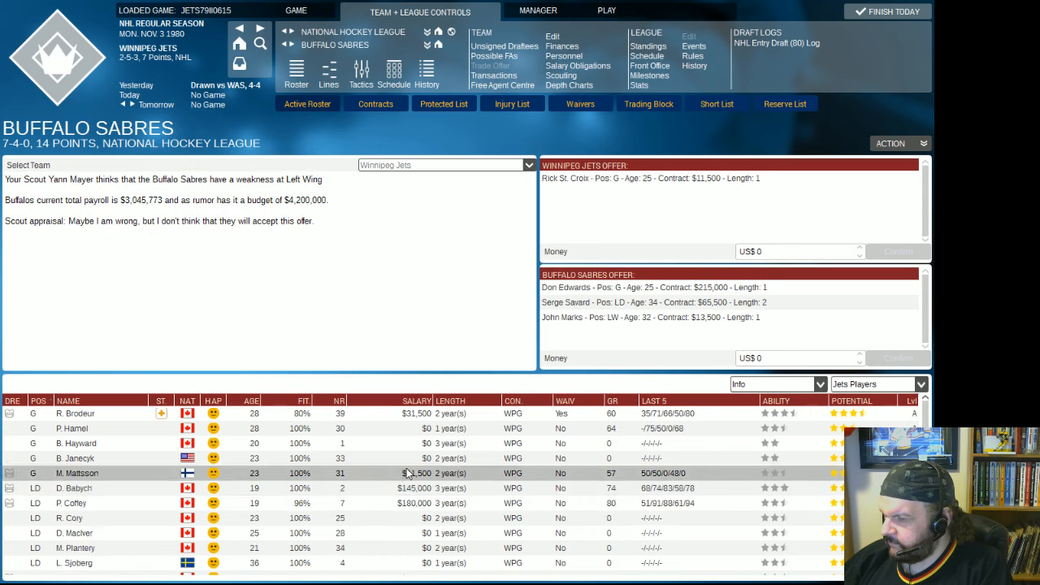
pyautogui.scroll(-3)
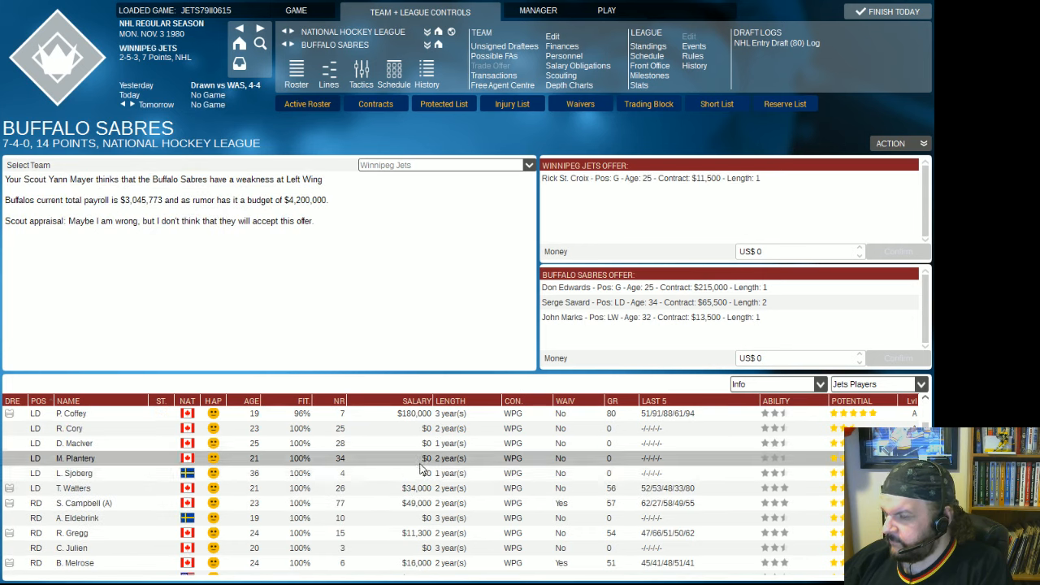
pyautogui.scroll(-3)
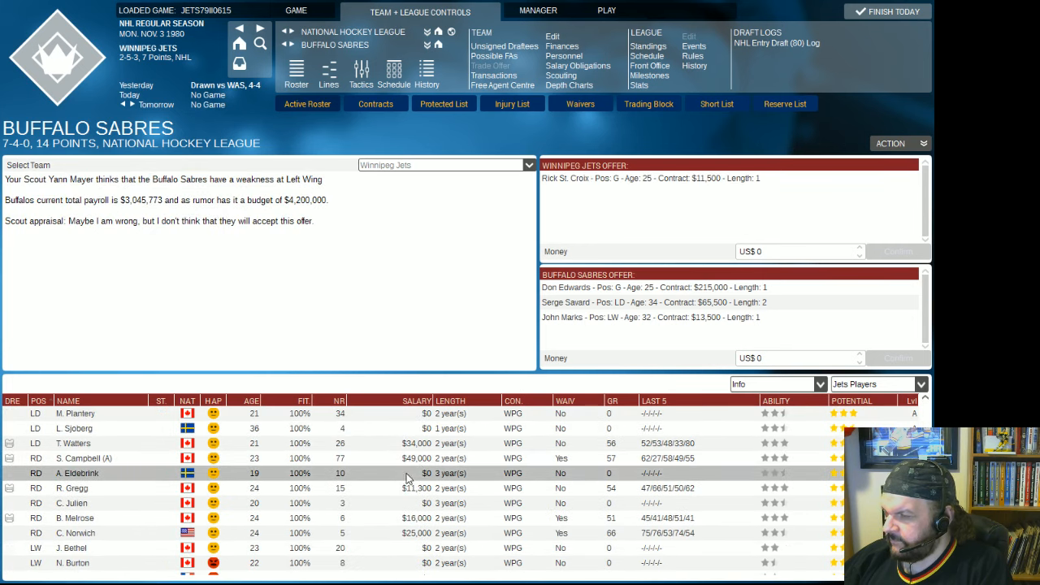
pyautogui.scroll(-3)
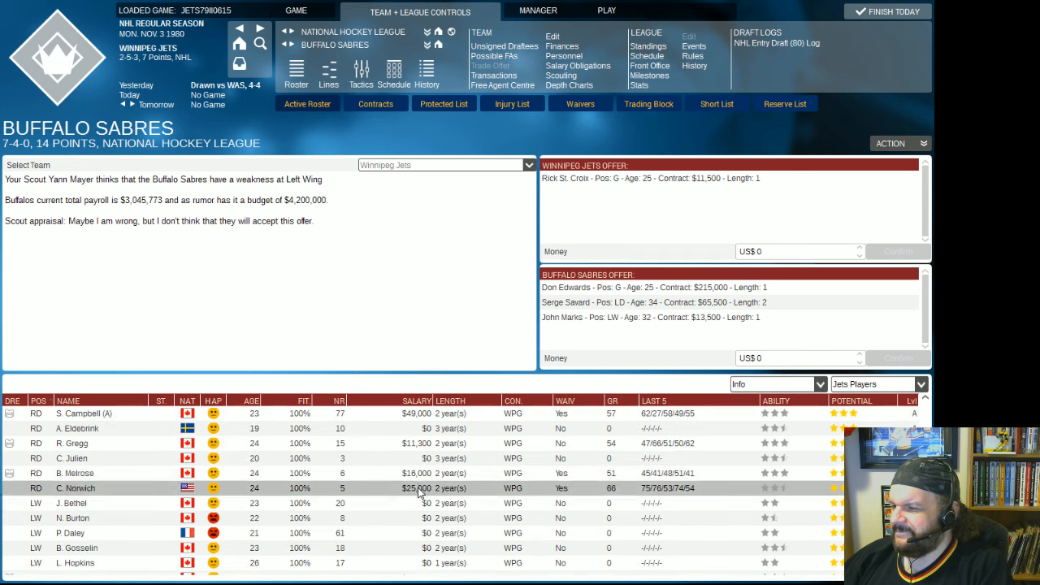
pyautogui.scroll(-3)
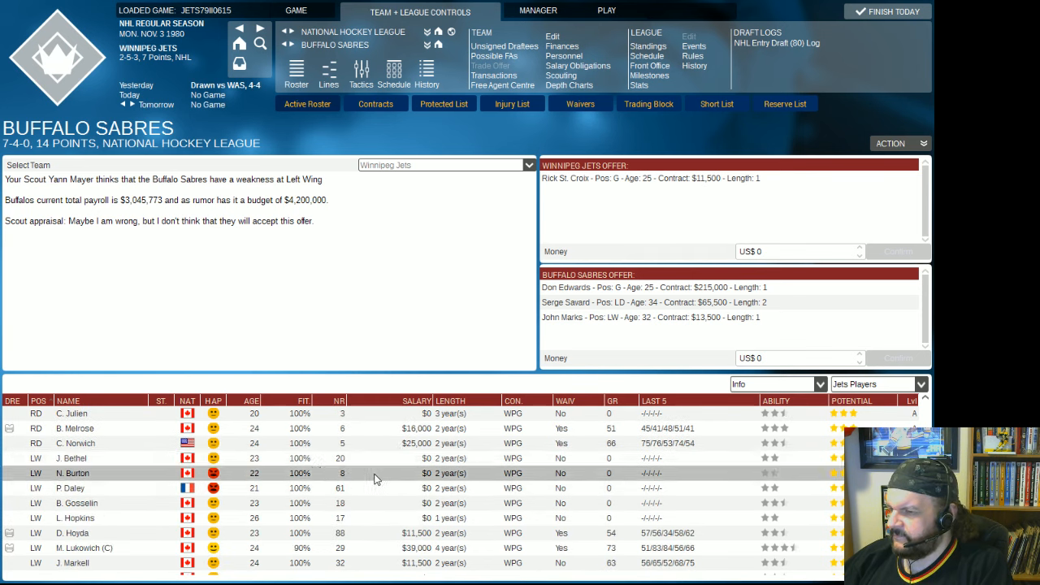
pyautogui.scroll(-3)
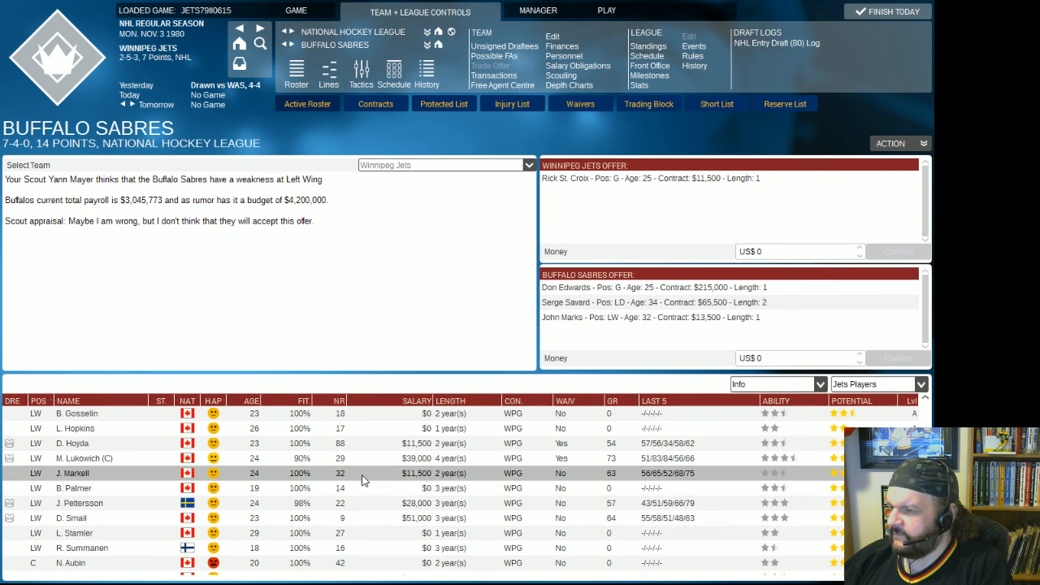
pyautogui.scroll(-3)
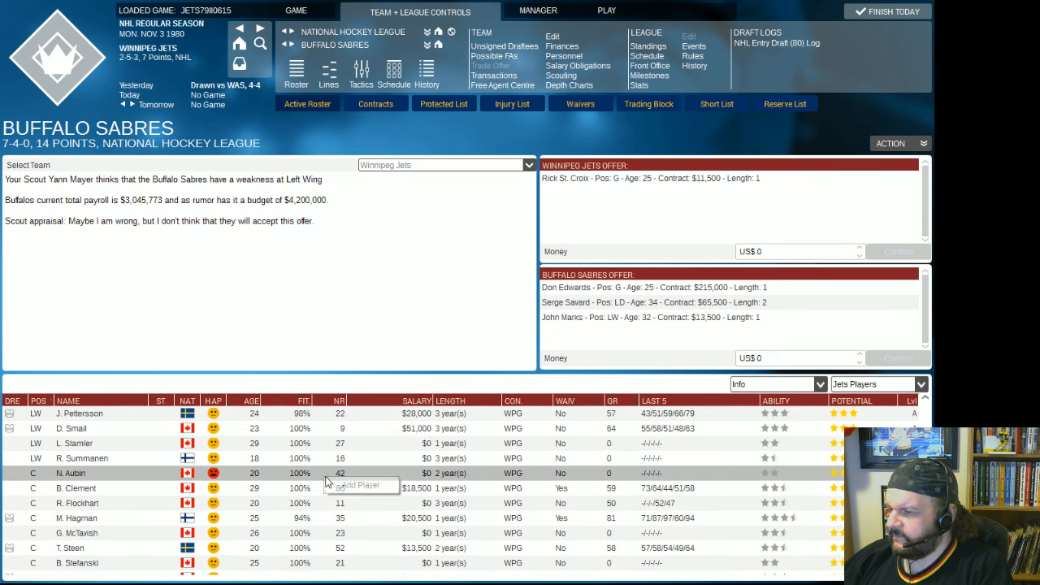
pyautogui.click(354, 484)
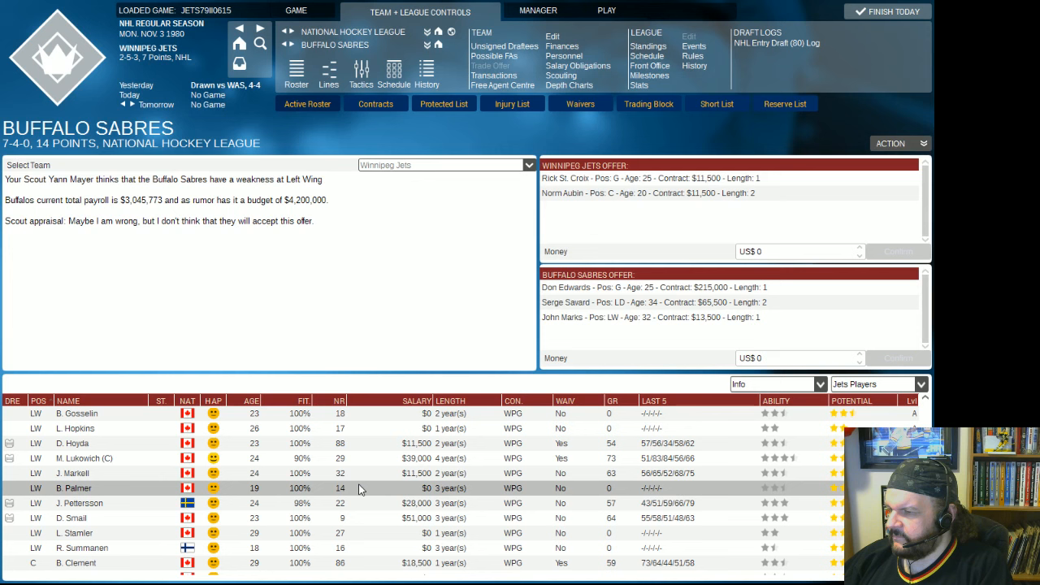
# Add Brad Palmer and a 1981 third-round pick to the offer, then return home.
pyautogui.scroll(-3)
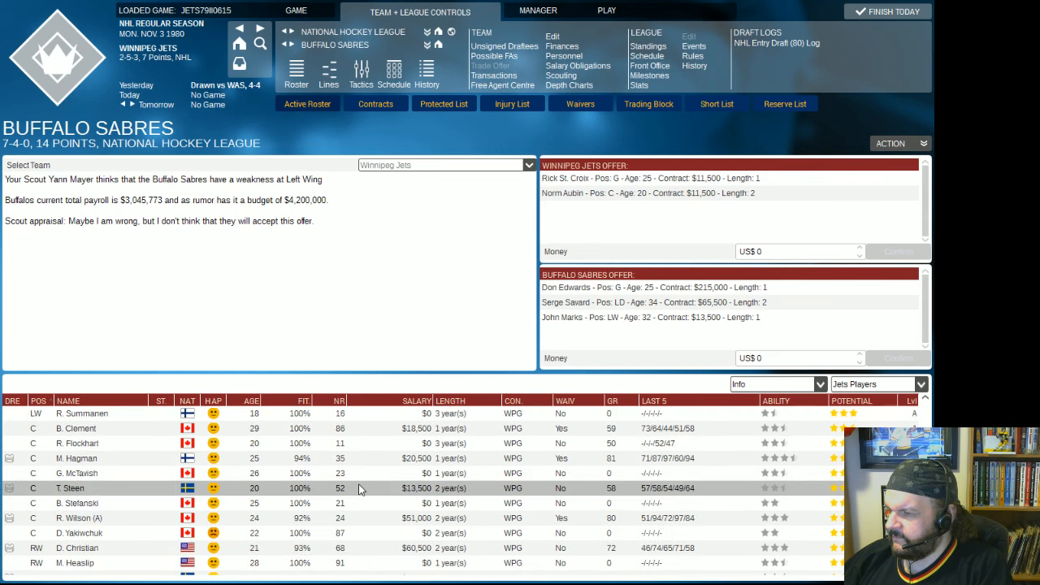
pyautogui.scroll(-3)
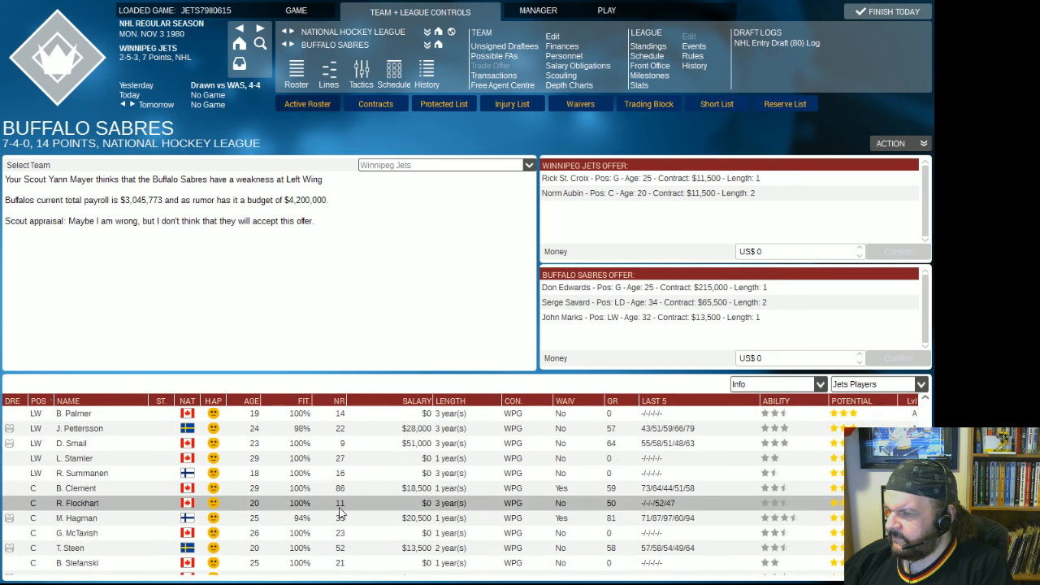
pyautogui.scroll(-3)
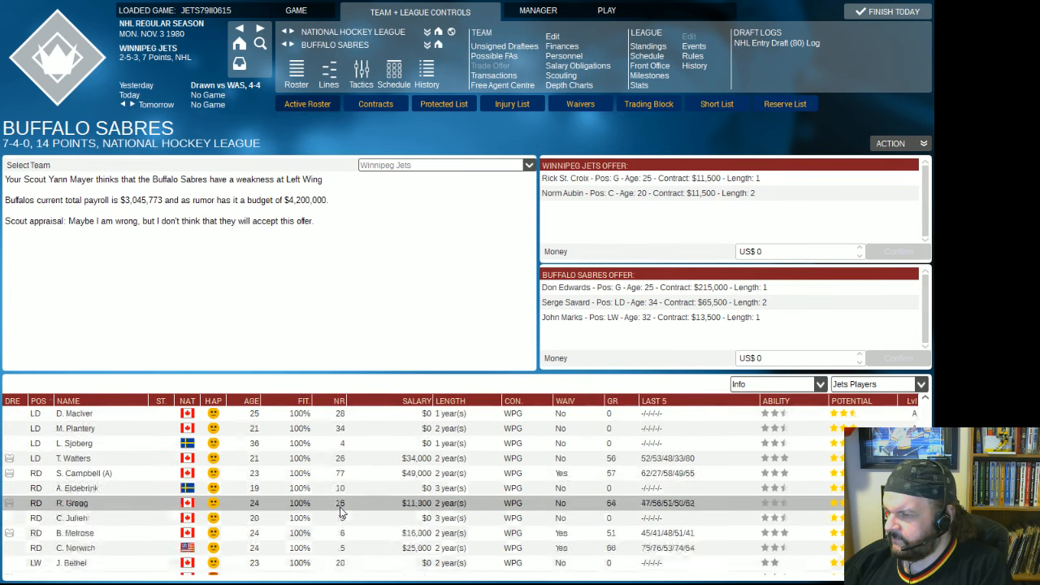
pyautogui.click(39, 399)
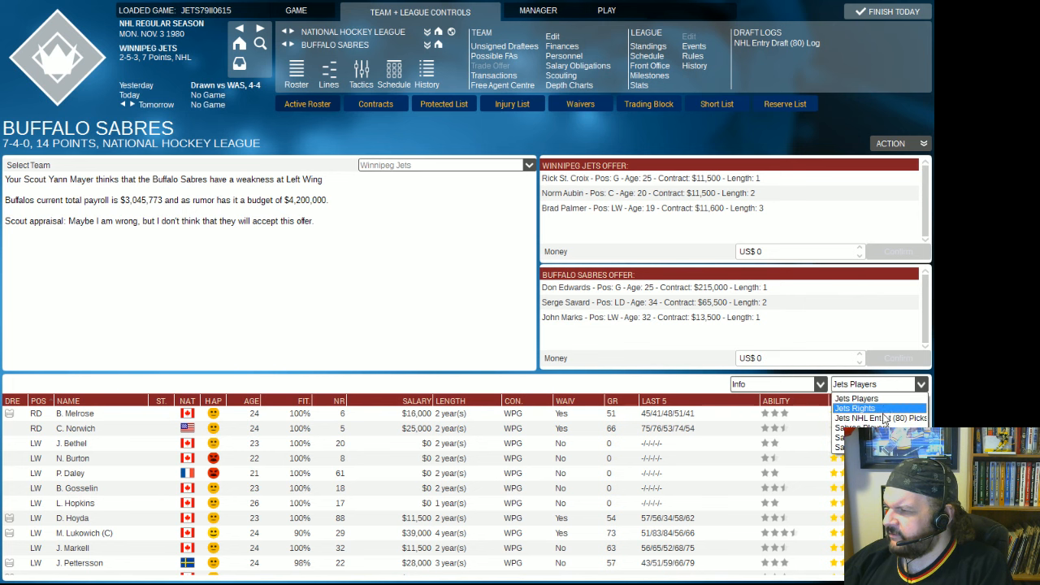
pyautogui.click(879, 417)
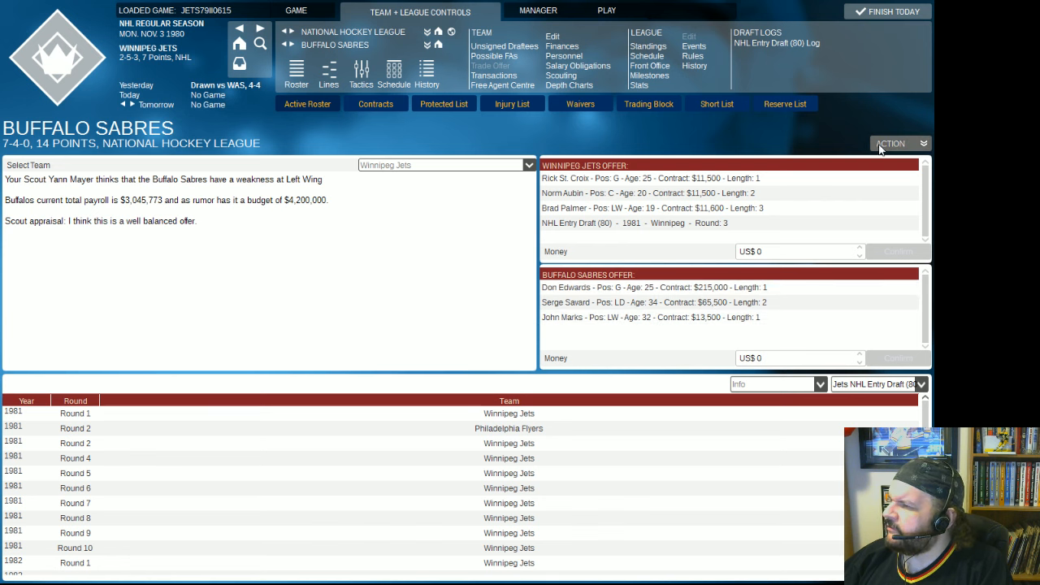
pyautogui.click(894, 143)
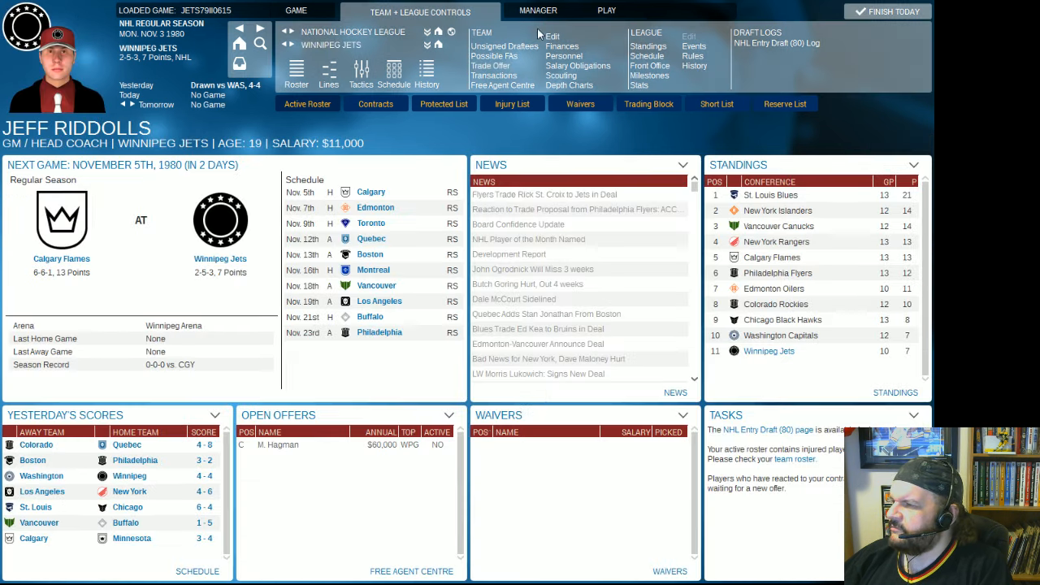
pyautogui.click(606, 9)
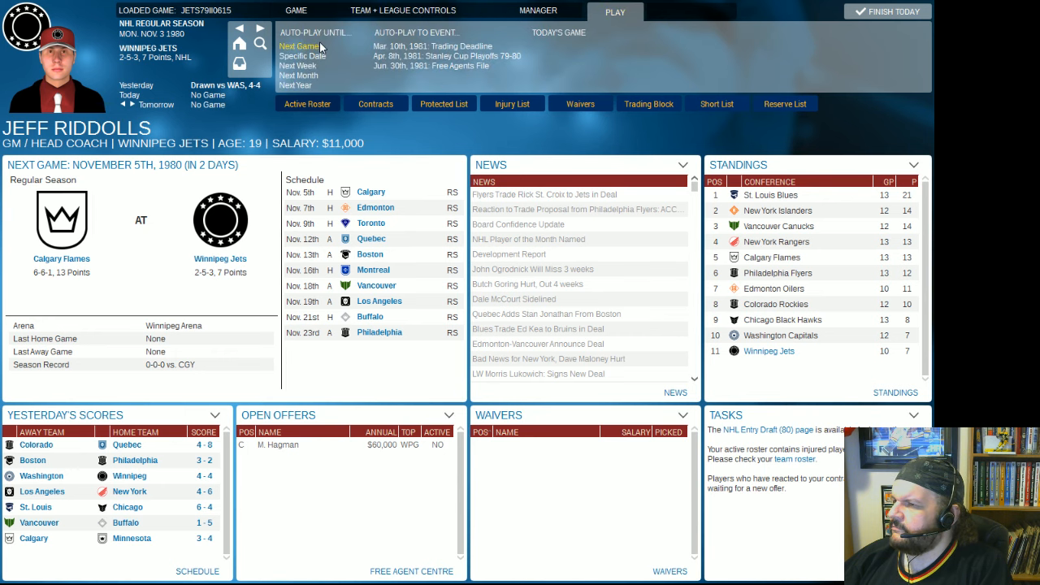
# Auto-play to the Calgary game day and finish today's games, a 2–2 draw.
pyautogui.click(299, 46)
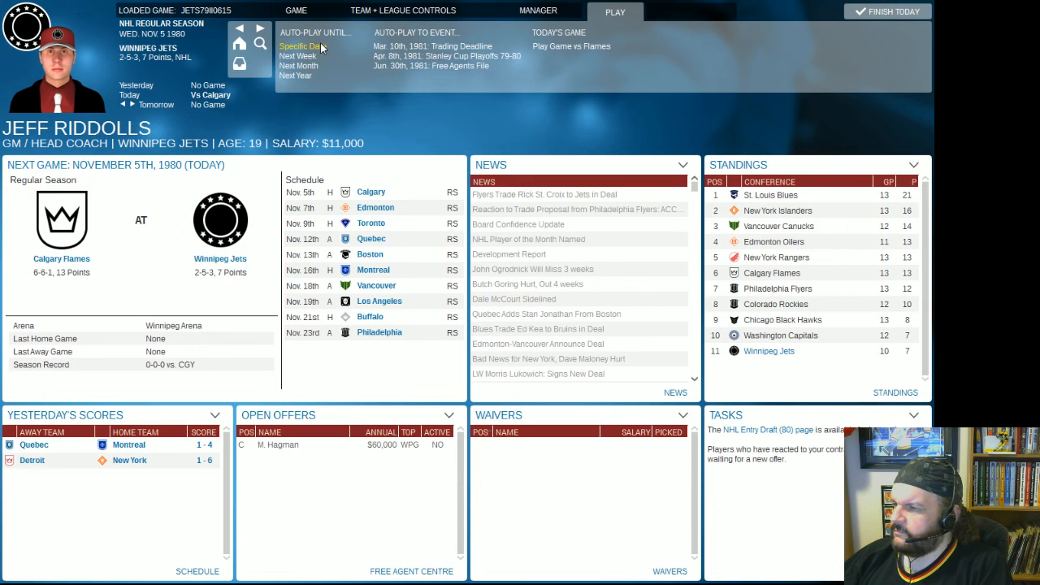
pyautogui.moveTo(332, 47)
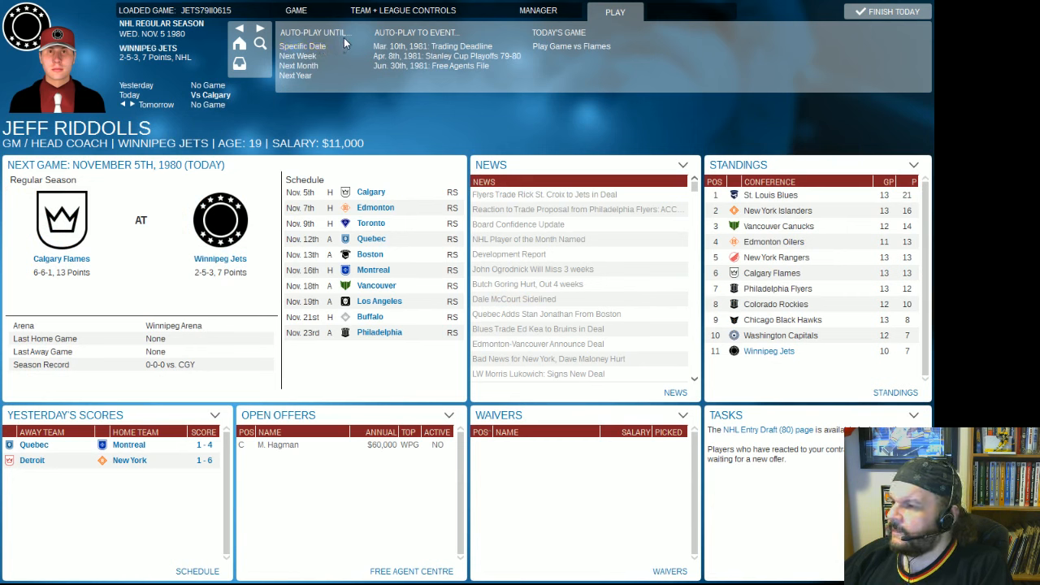
pyautogui.moveTo(459, 29)
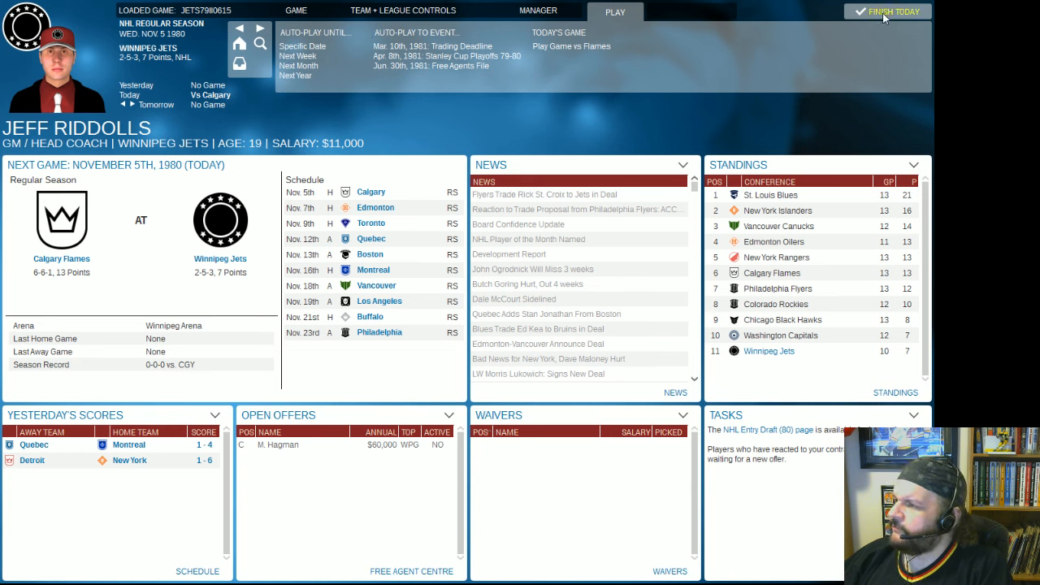
pyautogui.click(887, 10)
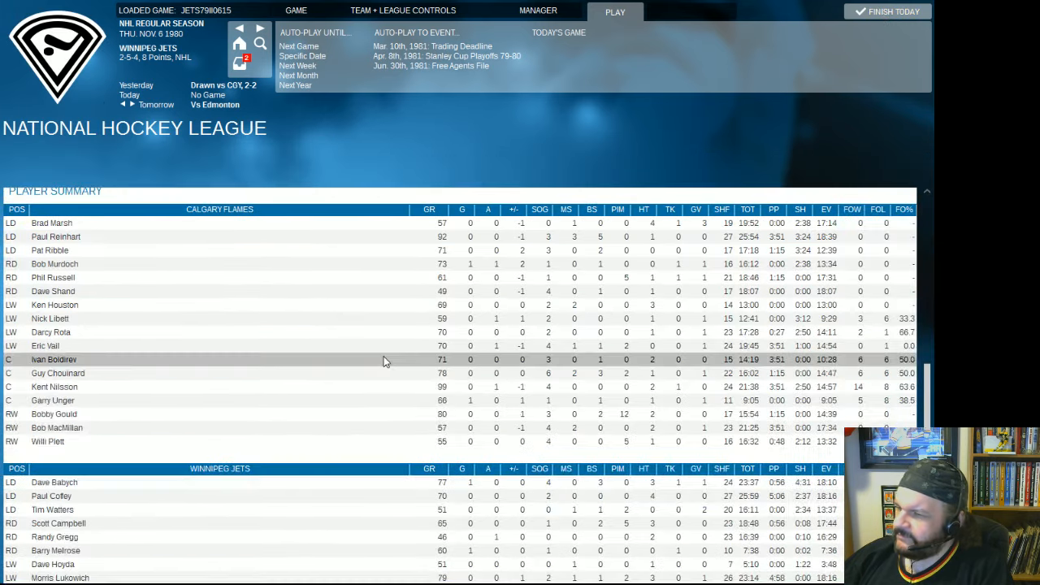
# Read through the Jets–Flames 2–2 box score, then return to the inbox.
pyautogui.scroll(-3)
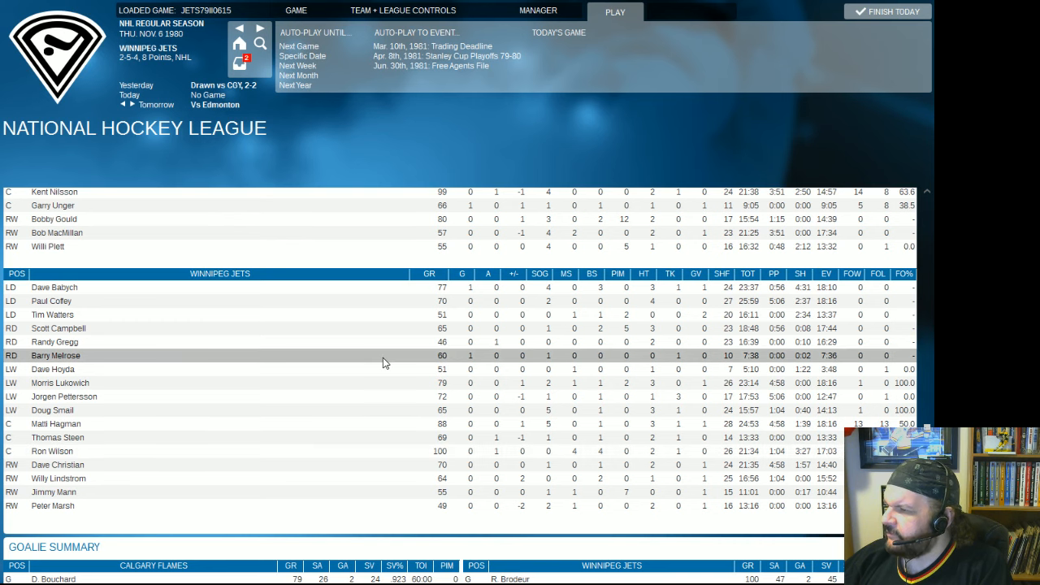
pyautogui.scroll(-3)
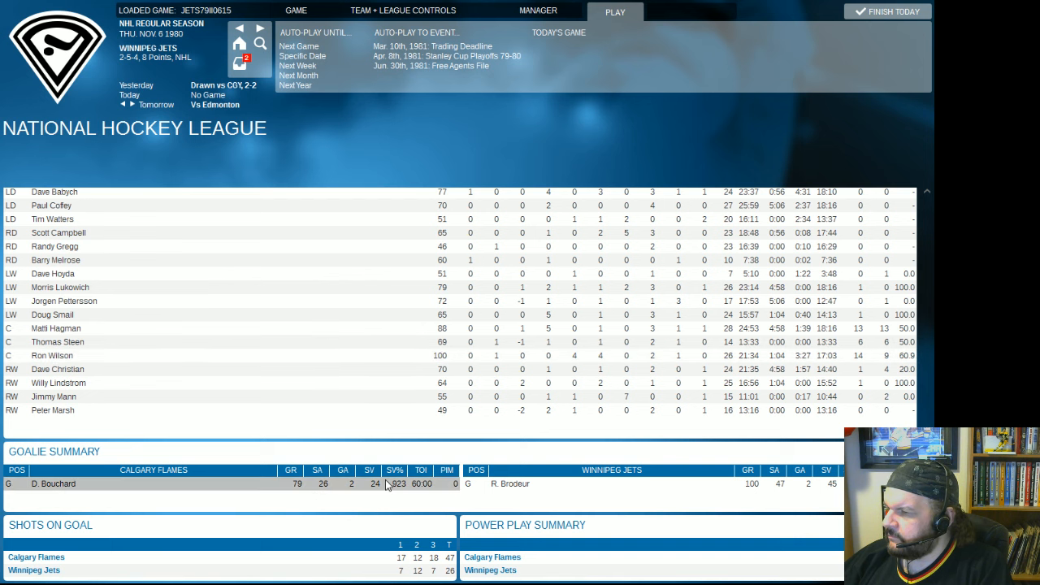
pyautogui.moveTo(417, 432)
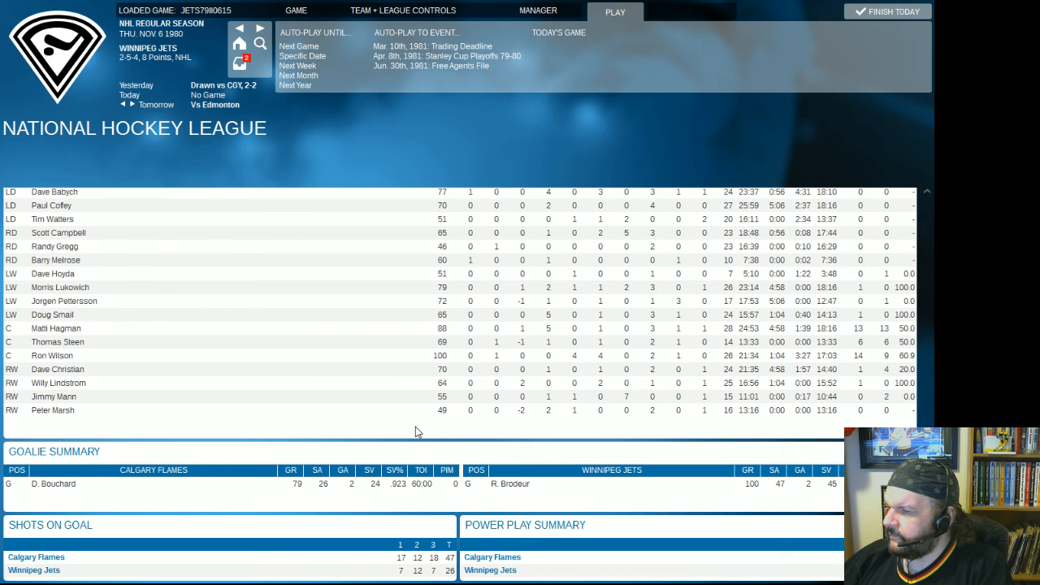
pyautogui.moveTo(410, 426)
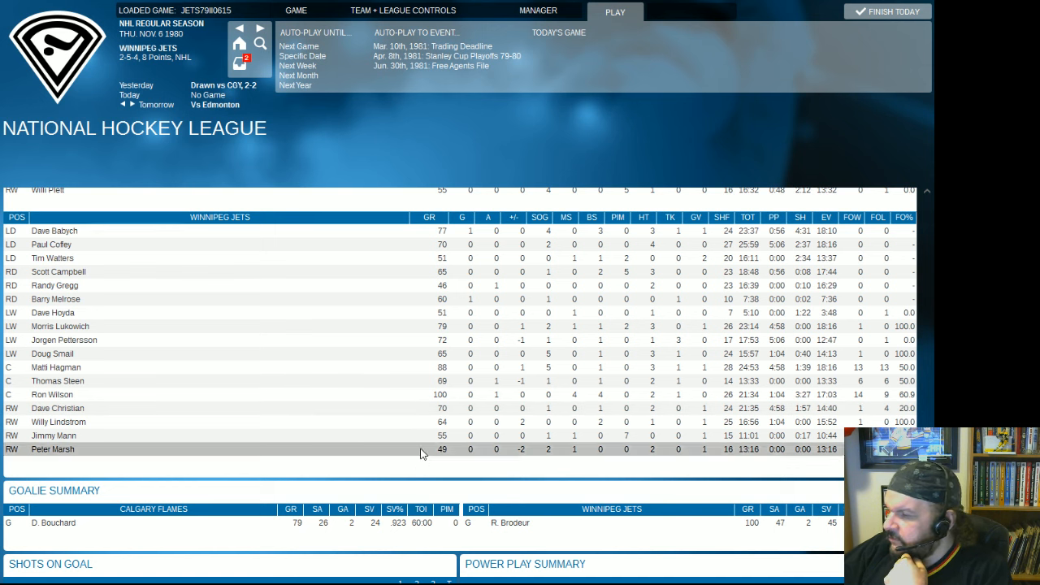
pyautogui.click(403, 9)
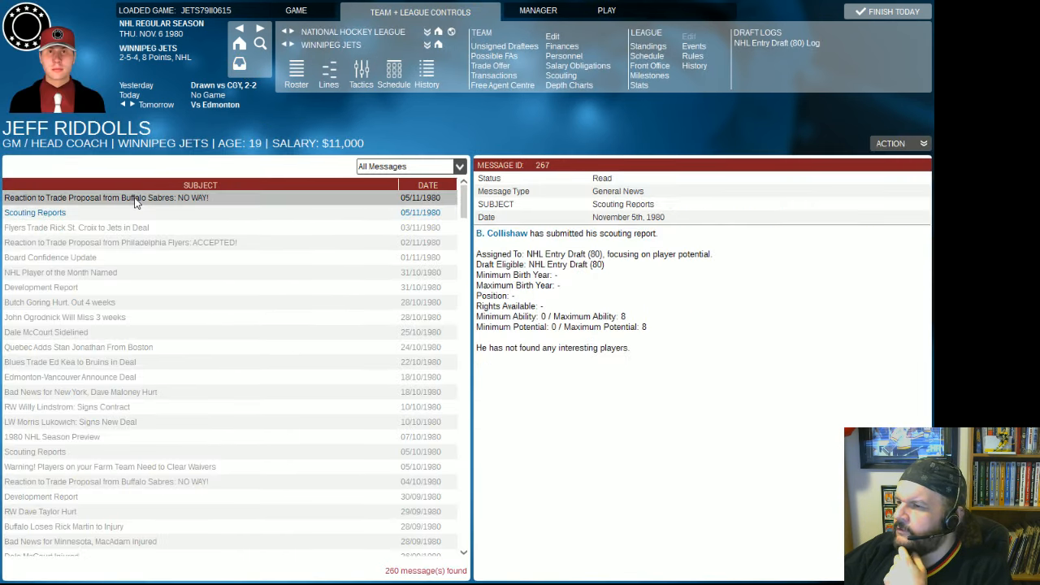
# Read Buffalo's rejection of the Edwards trade, then bring up the Jets roster.
pyautogui.click(105, 198)
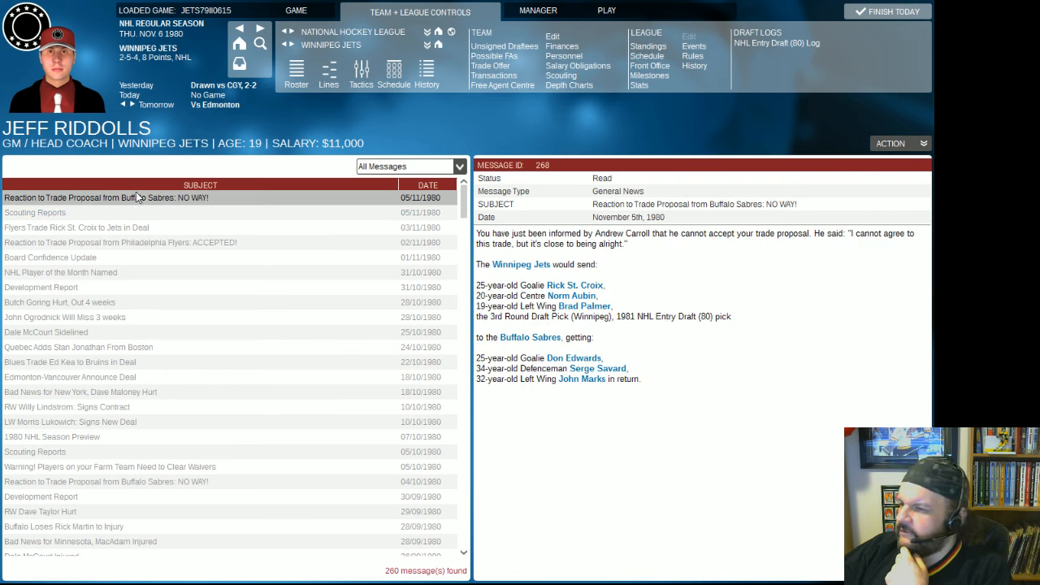
pyautogui.moveTo(104, 198)
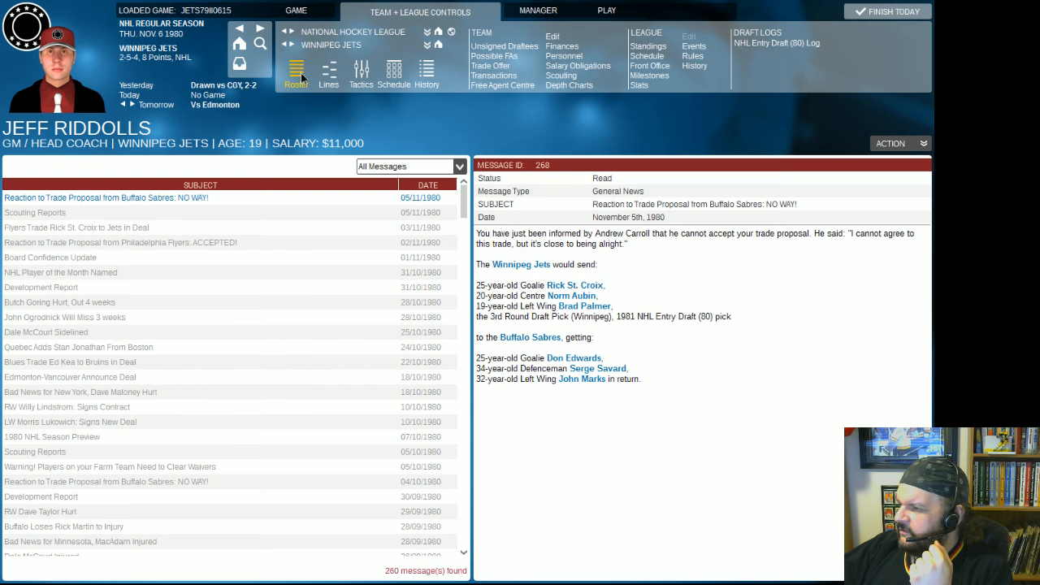
pyautogui.click(296, 73)
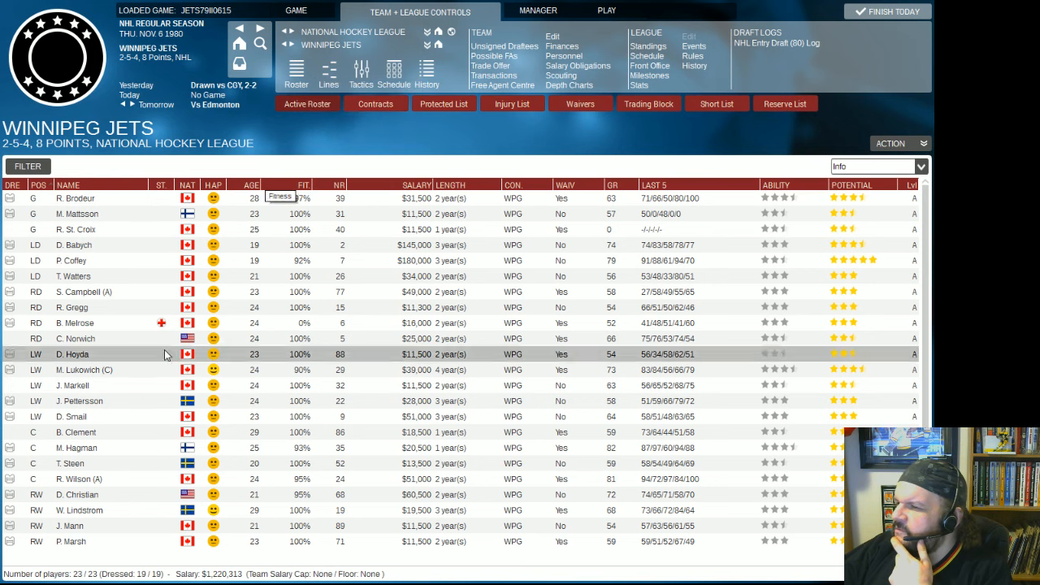
pyautogui.moveTo(163, 322)
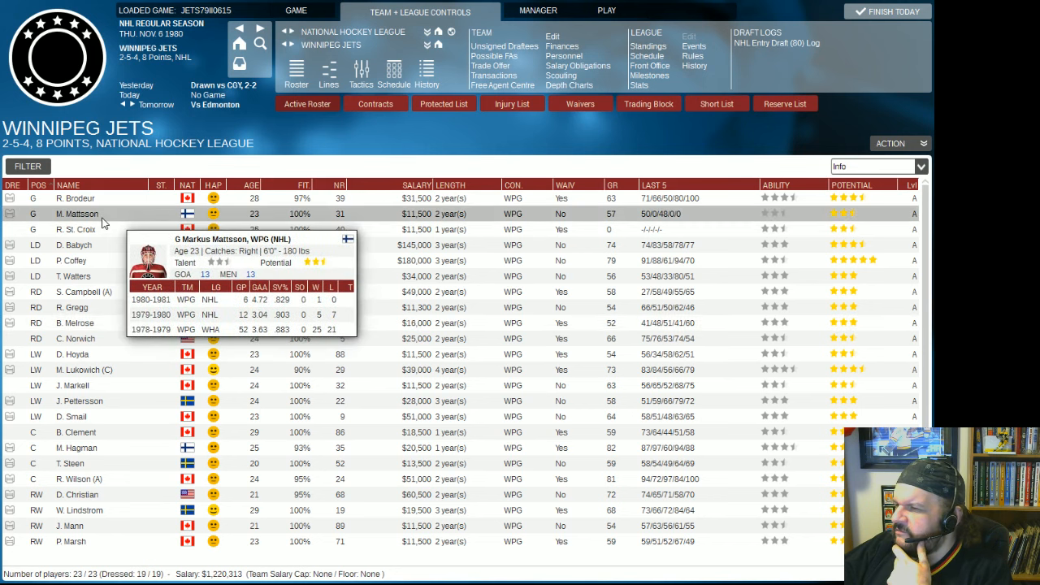
# Move goalie Markus Mattsson to the reserve list and view the reserves.
pyautogui.rightClick(78, 214)
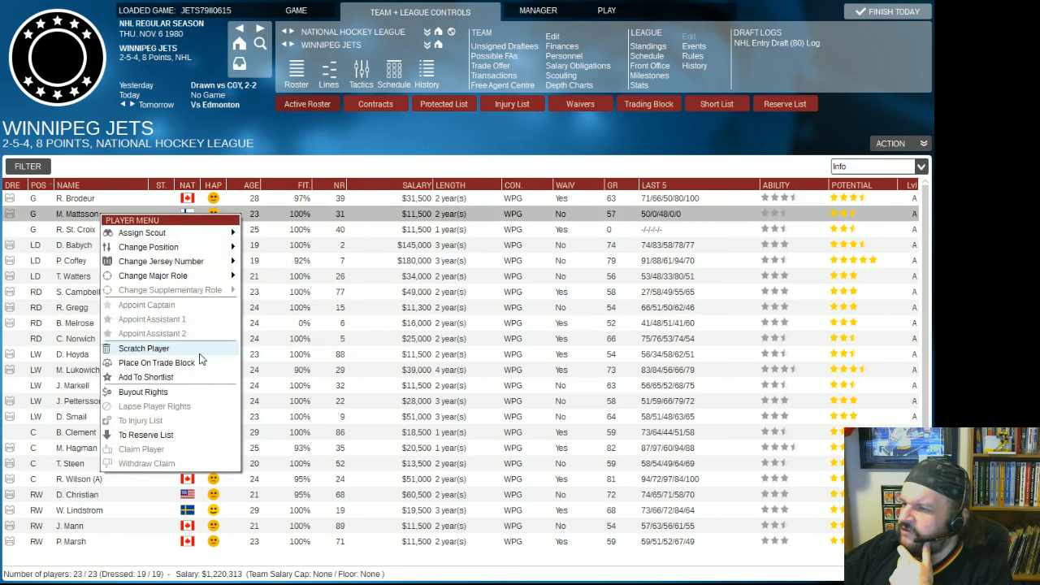
pyautogui.moveTo(203, 359)
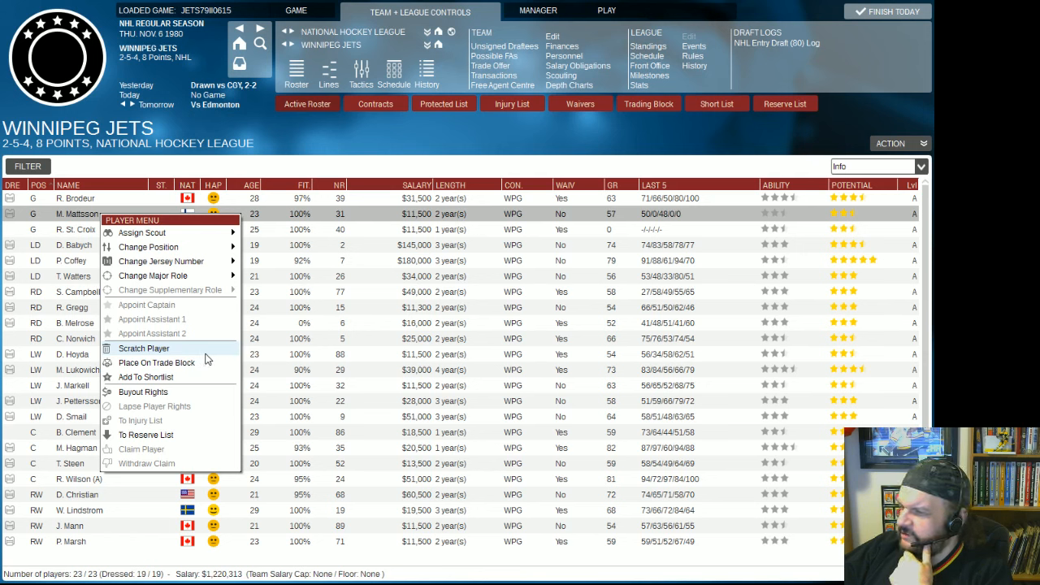
pyautogui.moveTo(169, 406)
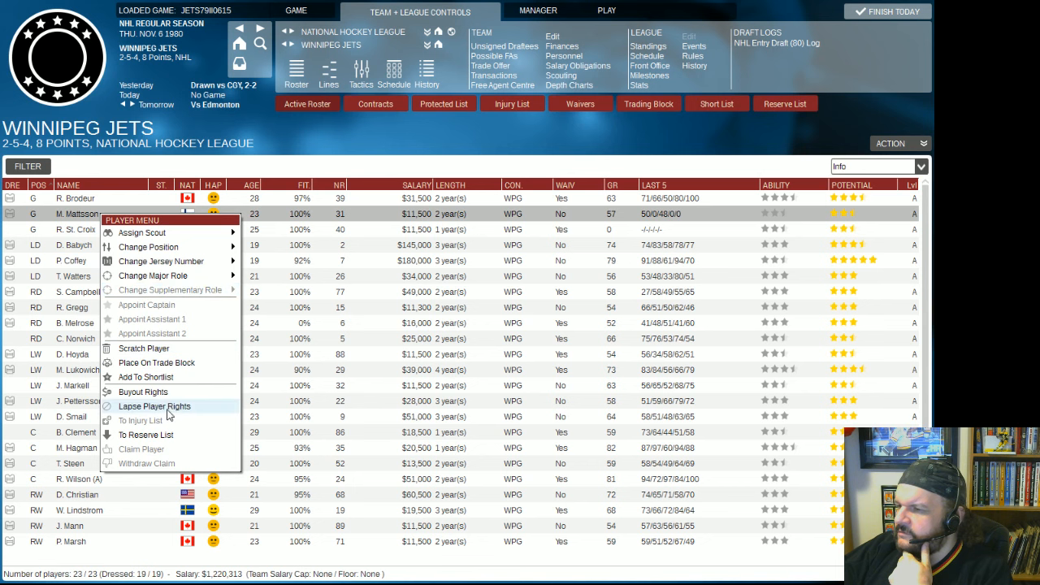
pyautogui.click(146, 434)
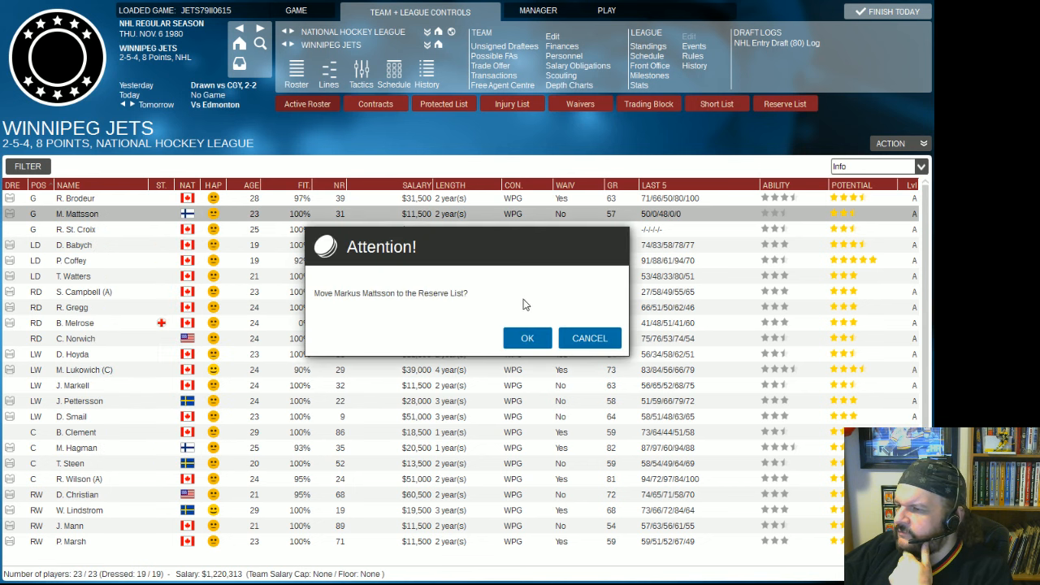
pyautogui.click(527, 338)
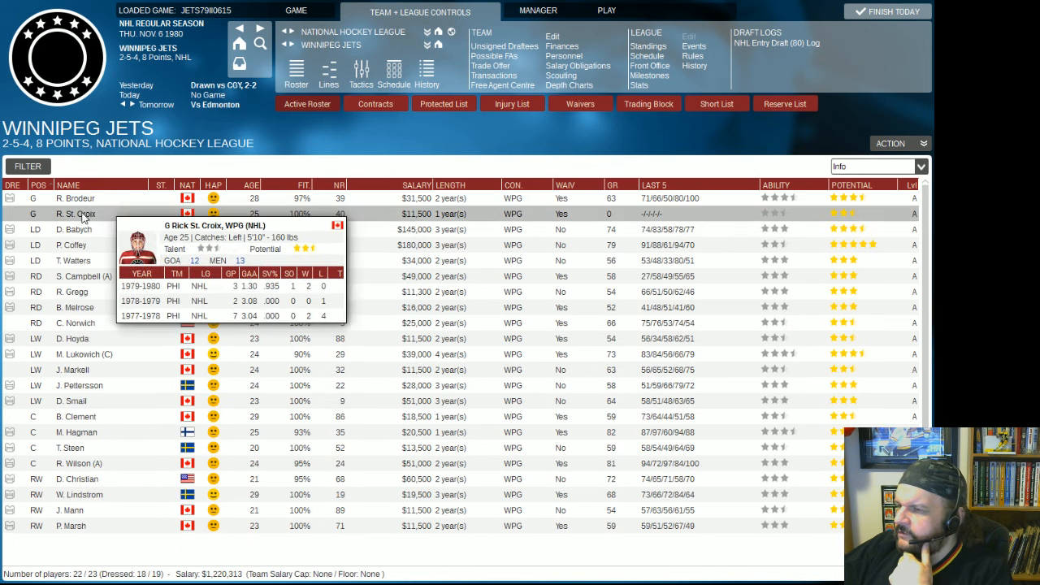
pyautogui.rightClick(75, 214)
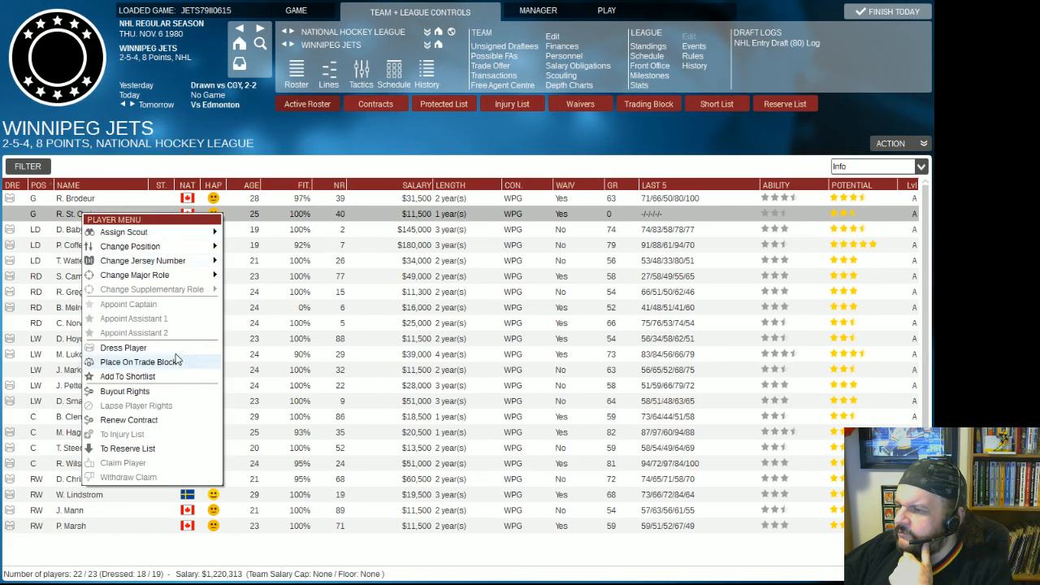
pyautogui.rightClick(78, 307)
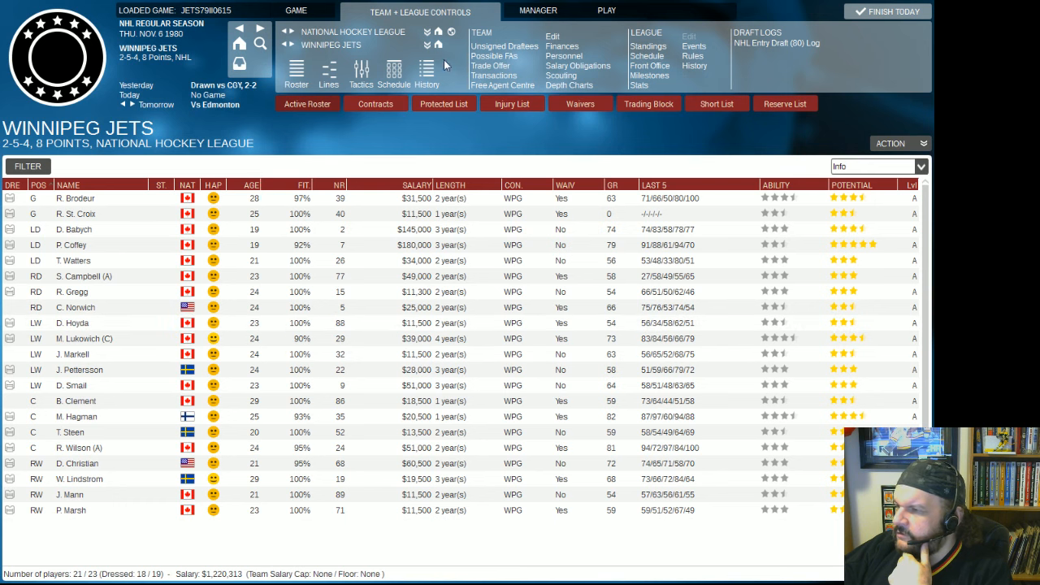
pyautogui.click(786, 104)
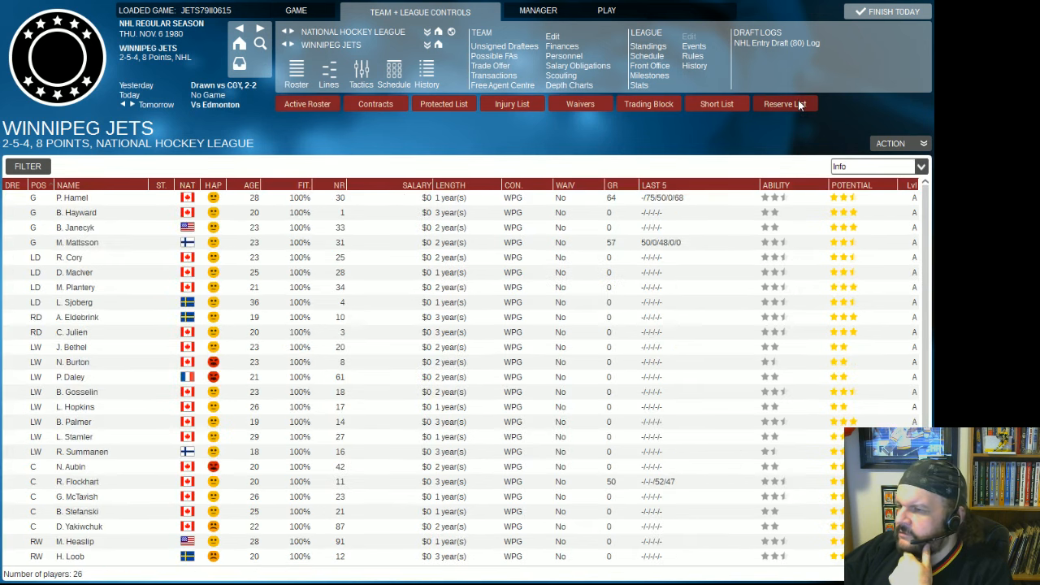
pyautogui.moveTo(556, 302)
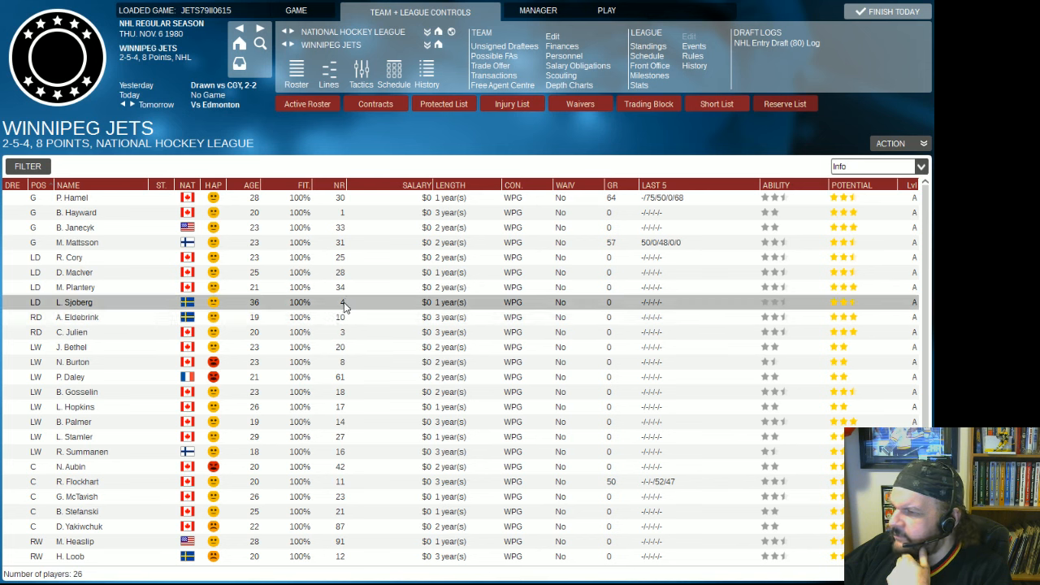
pyautogui.moveTo(325, 325)
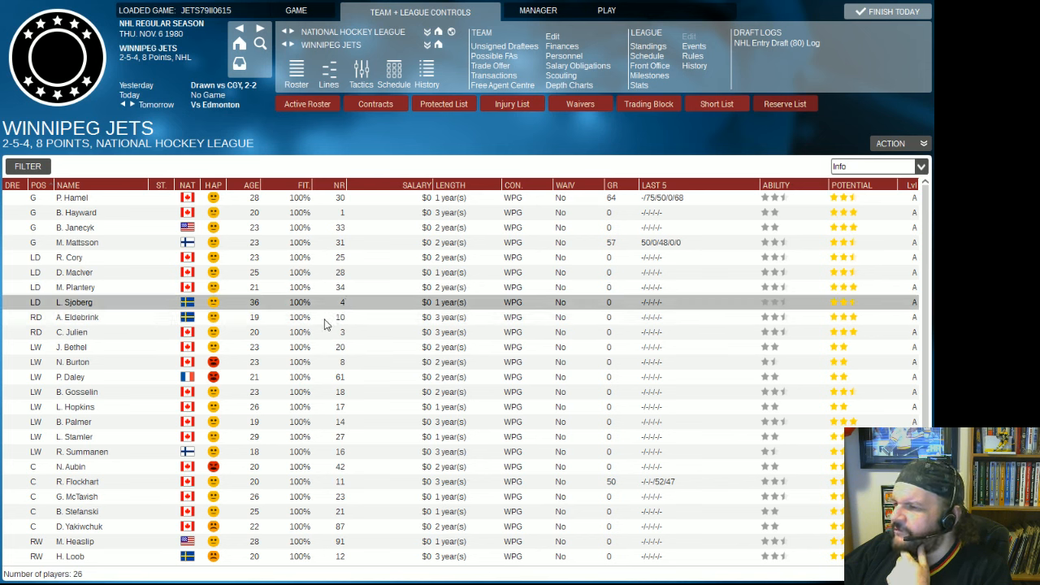
# Promote defenceman Claude Julien from the reserves to the Jets active roster.
pyautogui.rightClick(71, 332)
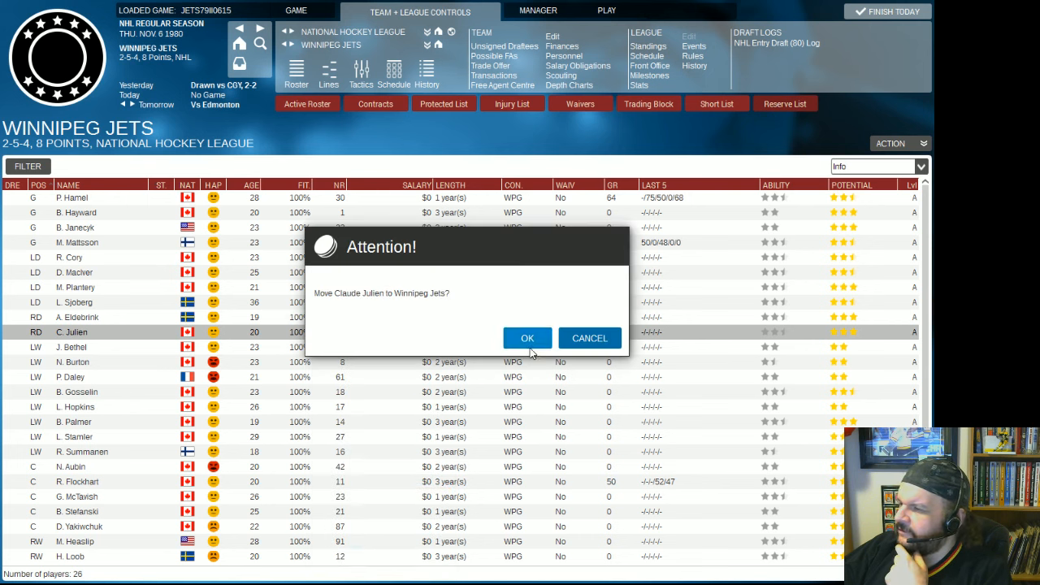
pyautogui.click(526, 338)
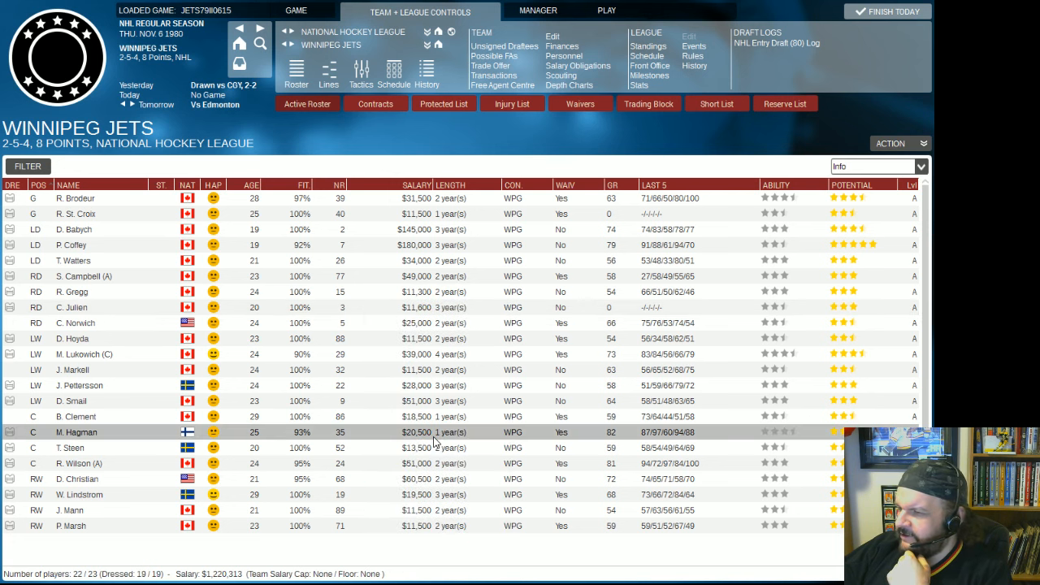
pyautogui.moveTo(69, 449)
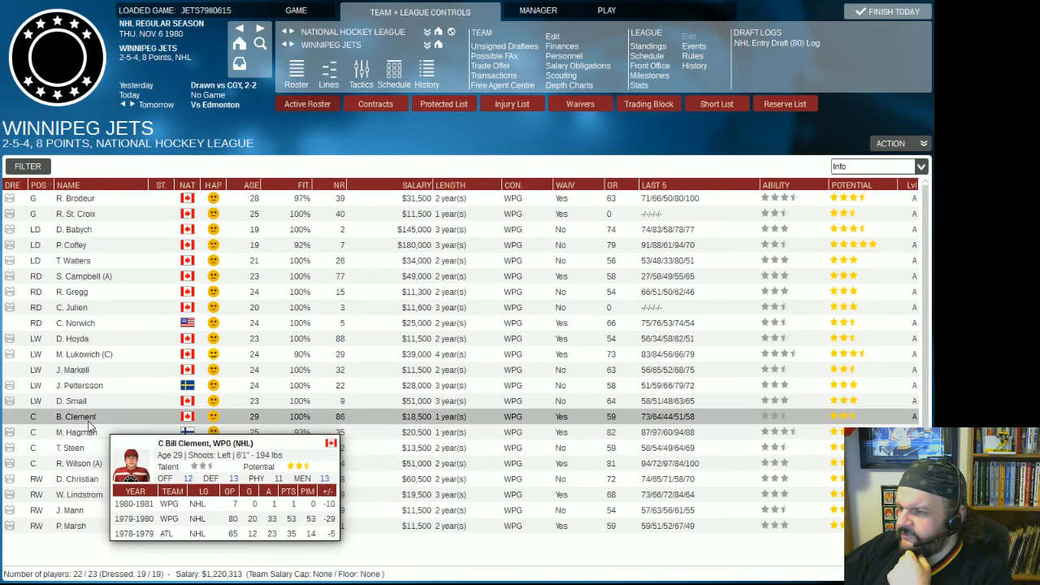
pyautogui.moveTo(95, 478)
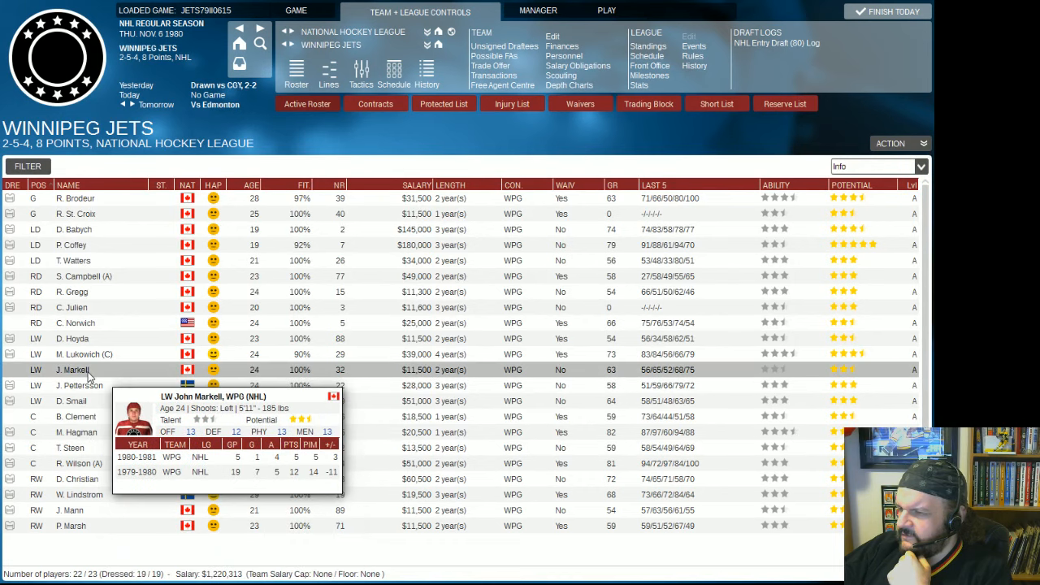
pyautogui.moveTo(80, 385)
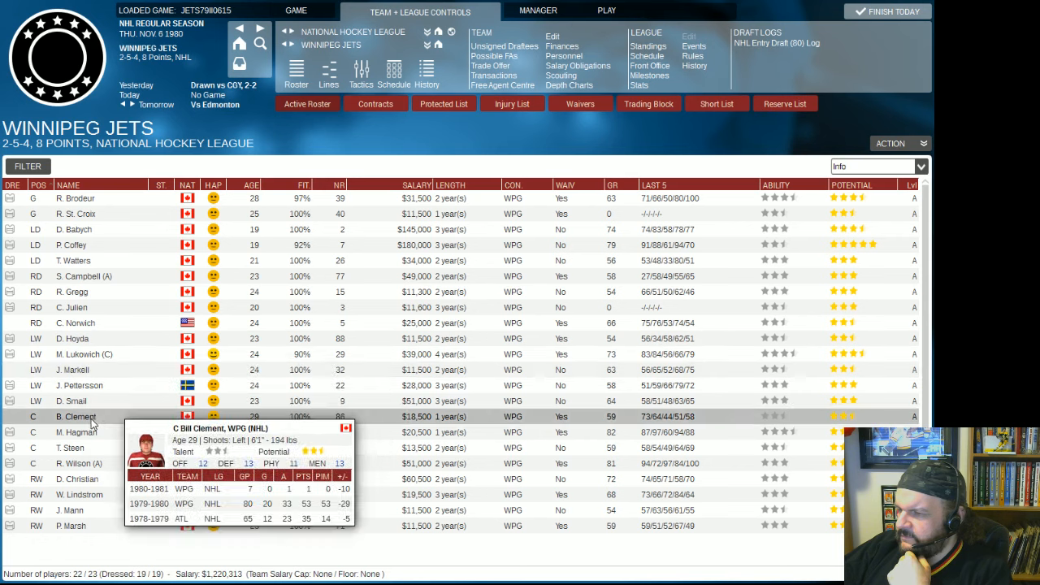
pyautogui.moveTo(96, 400)
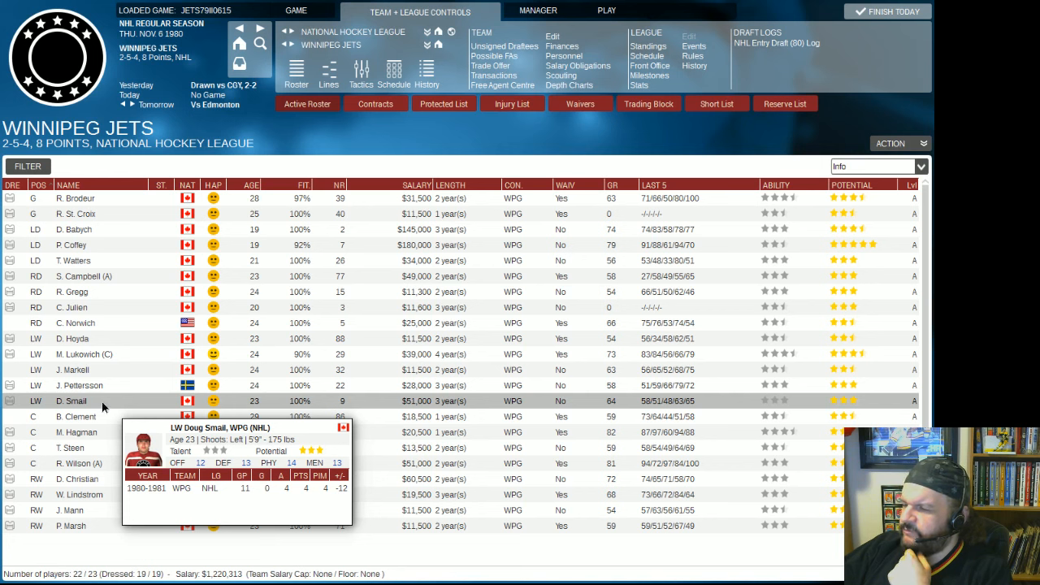
pyautogui.rightClick(73, 400)
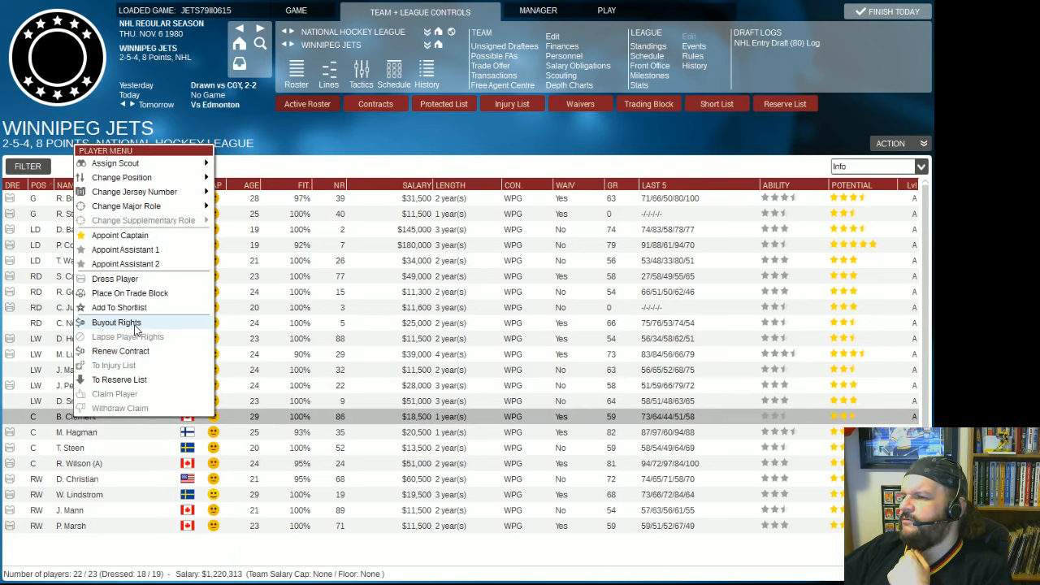
pyautogui.moveTo(115, 278)
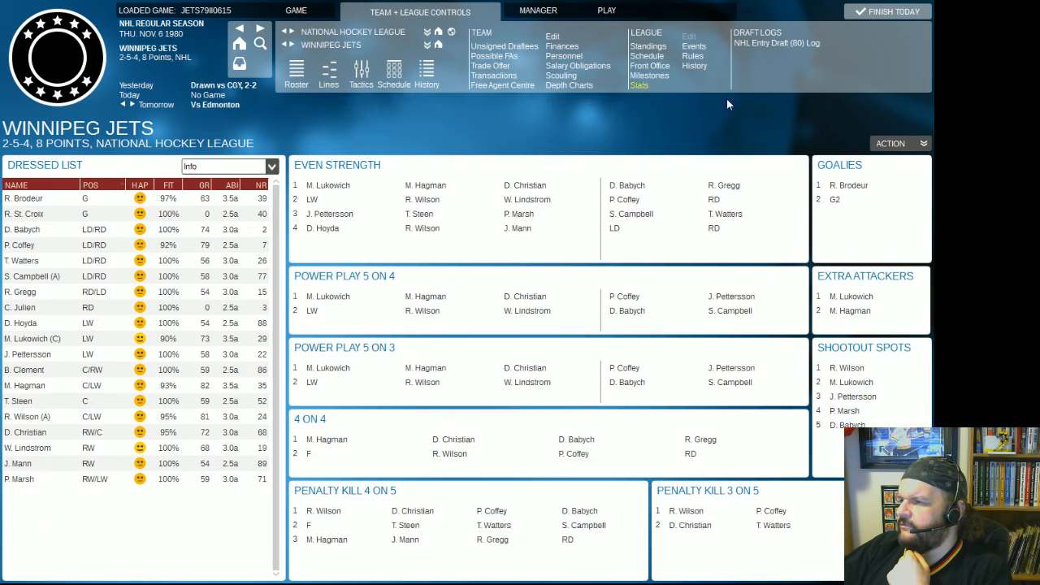
# Have the AI assistant rebuild the lines with St. Croix as backup and Julien included.
pyautogui.click(891, 143)
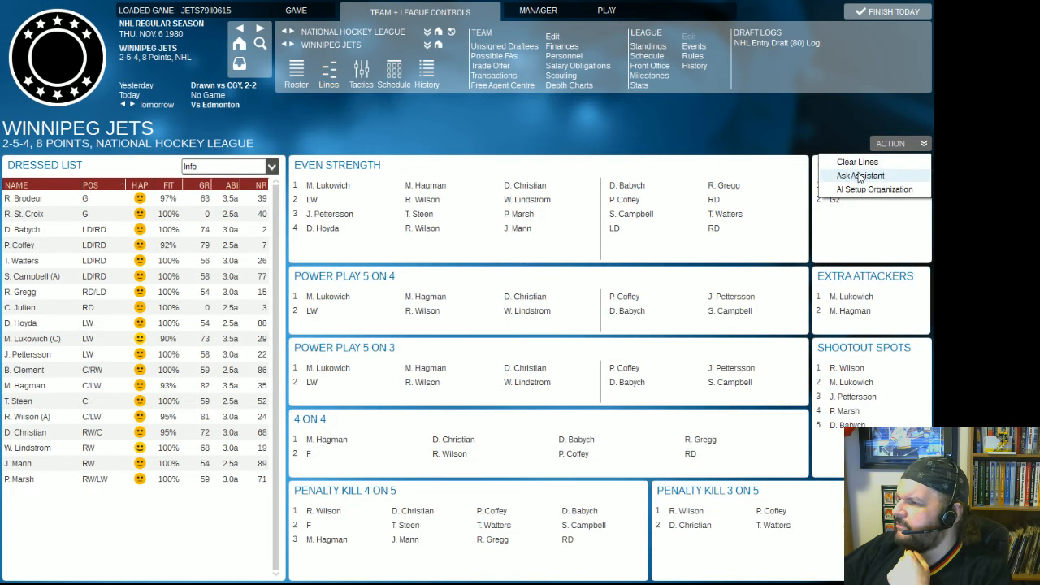
pyautogui.click(876, 189)
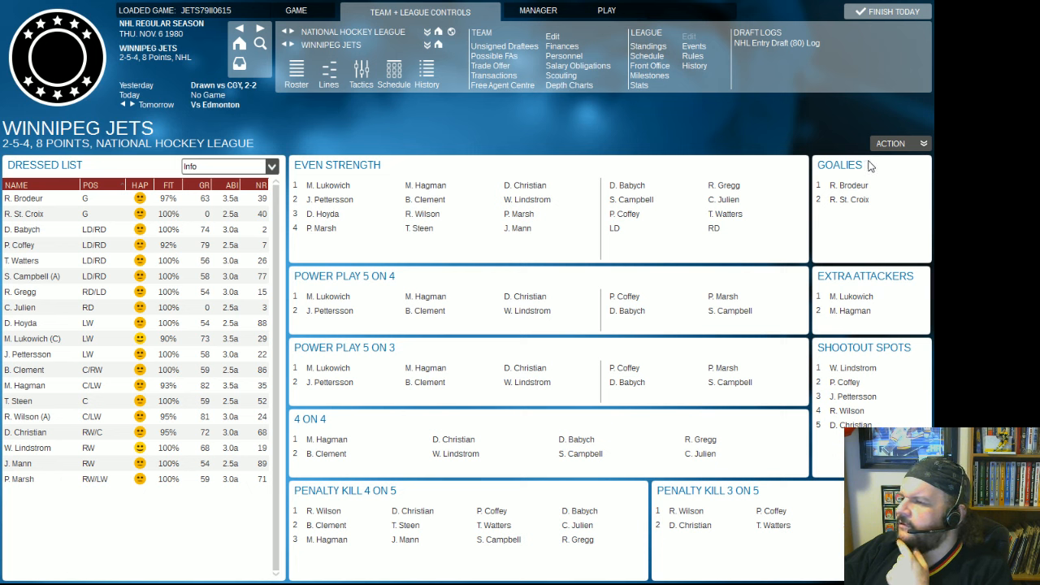
pyautogui.moveTo(426, 201)
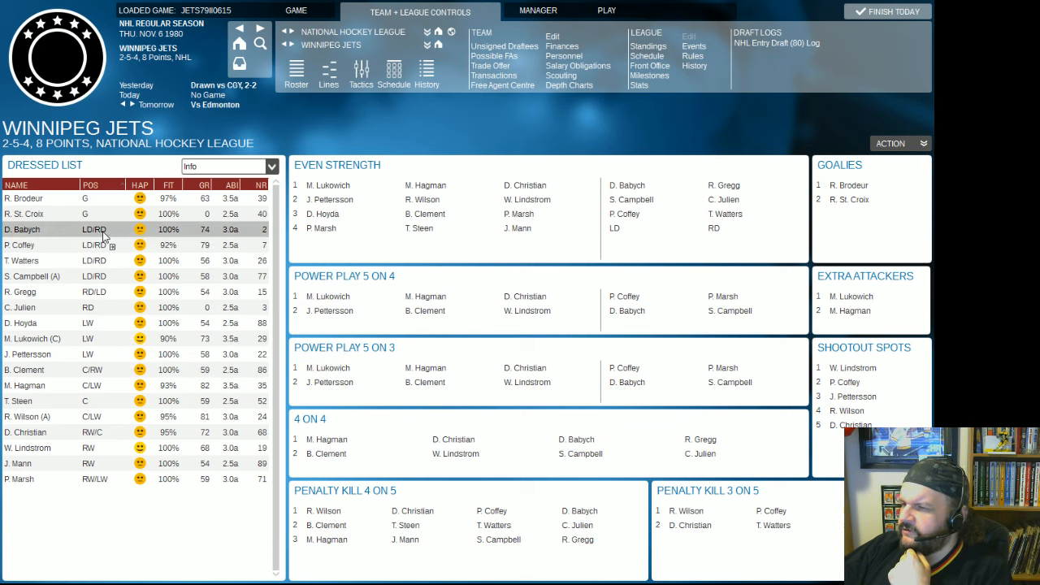
pyautogui.moveTo(607, 10)
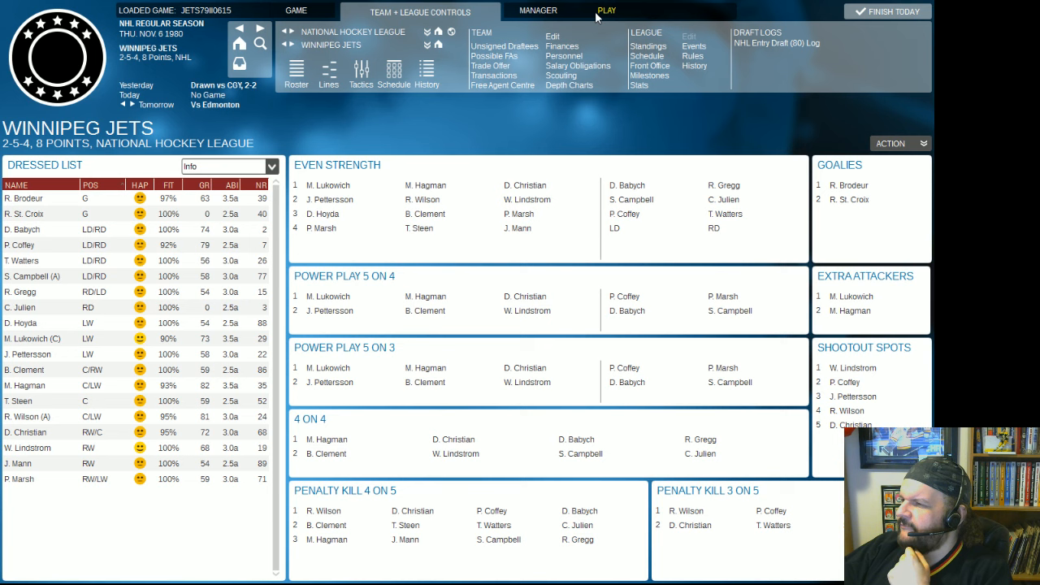
# Advance the calendar to November 7, 1980, game day against the Oilers.
pyautogui.click(608, 10)
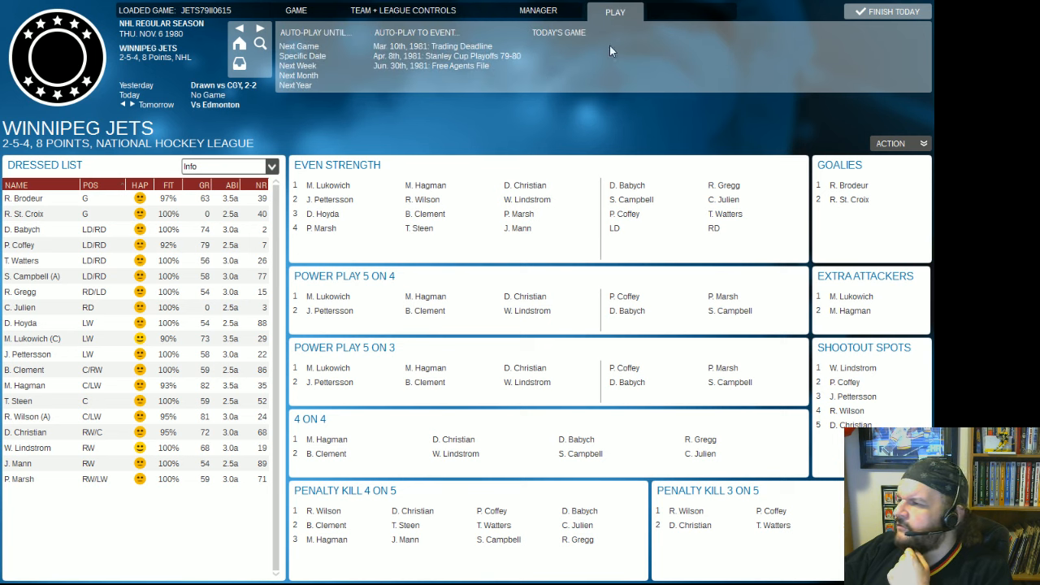
pyautogui.click(888, 11)
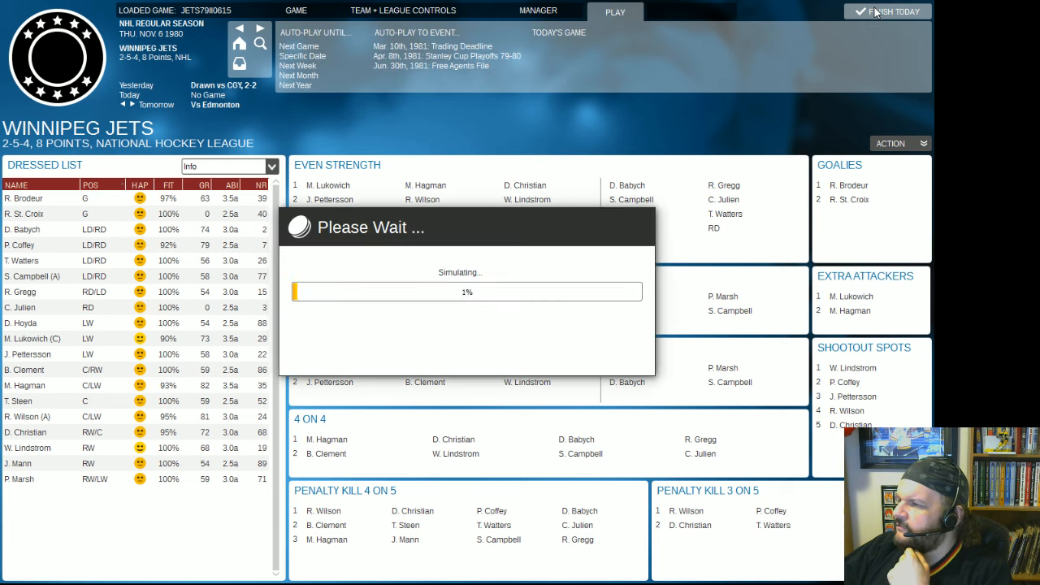
pyautogui.click(887, 12)
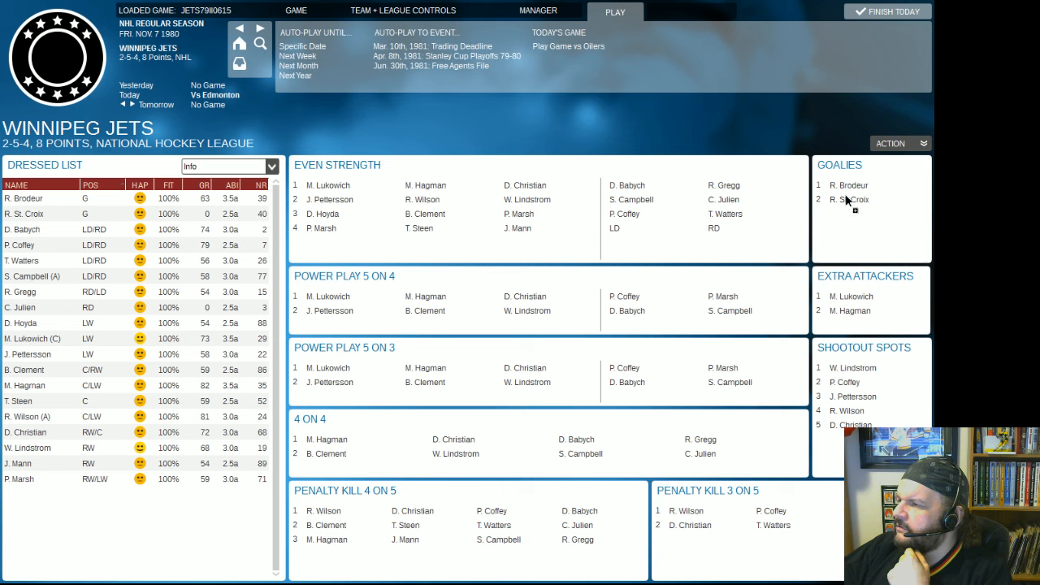
pyautogui.click(849, 200)
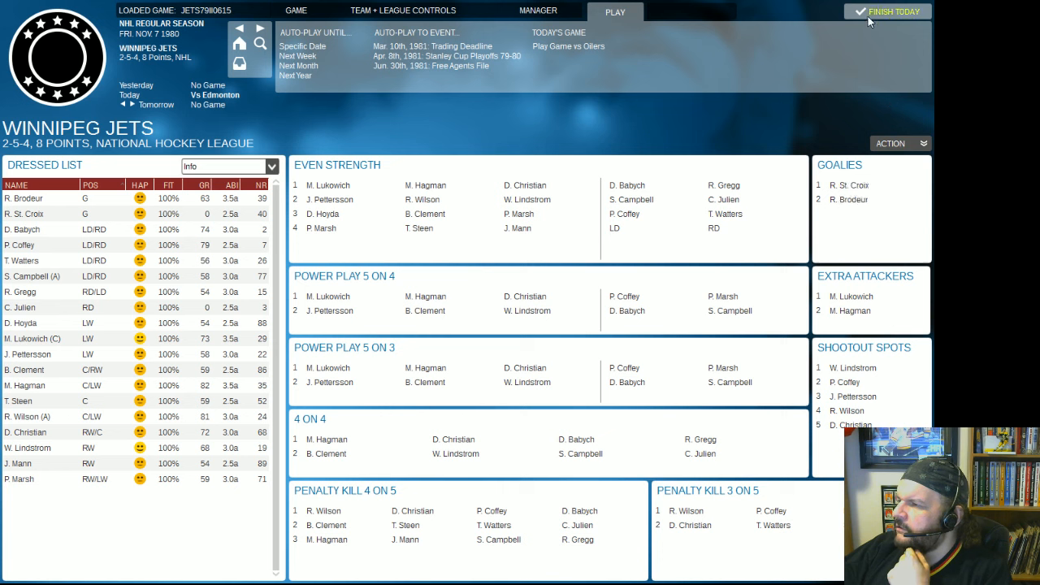
pyautogui.moveTo(830, 13)
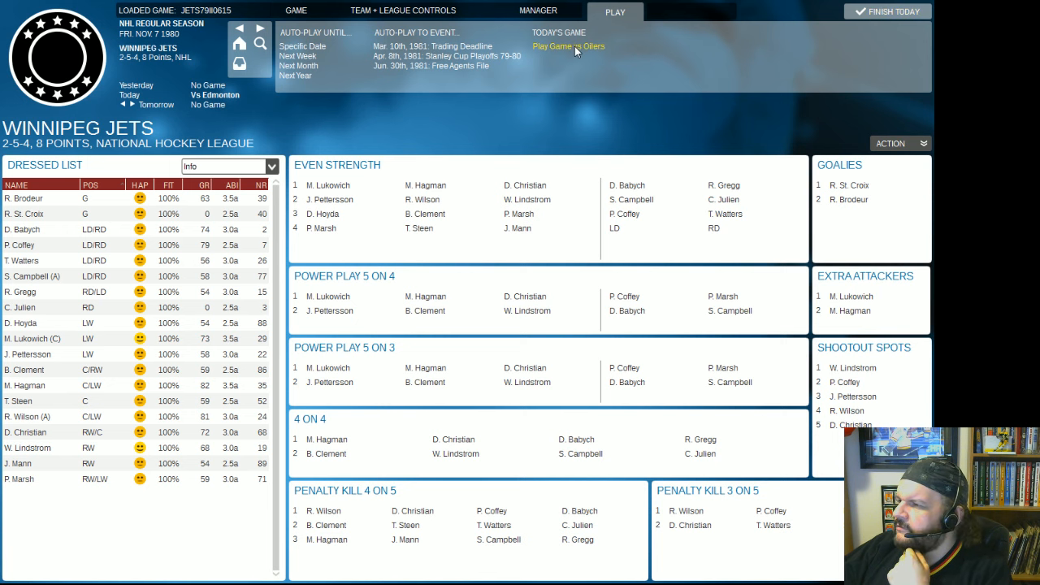
# Start today's game to reach the Oilers at Jets preview, St. Croix versus Mio.
pyautogui.click(569, 45)
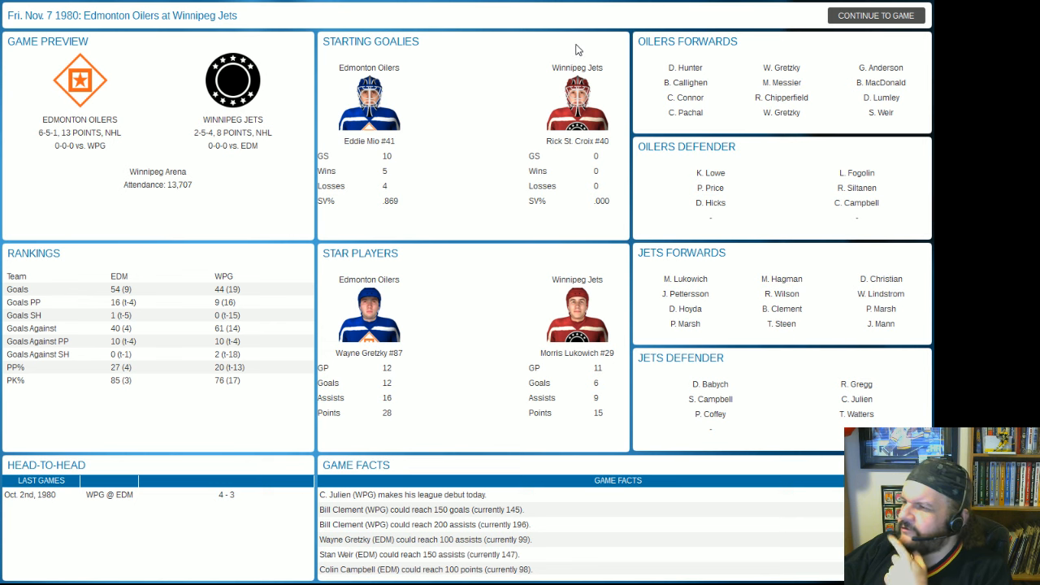
pyautogui.moveTo(770, 382)
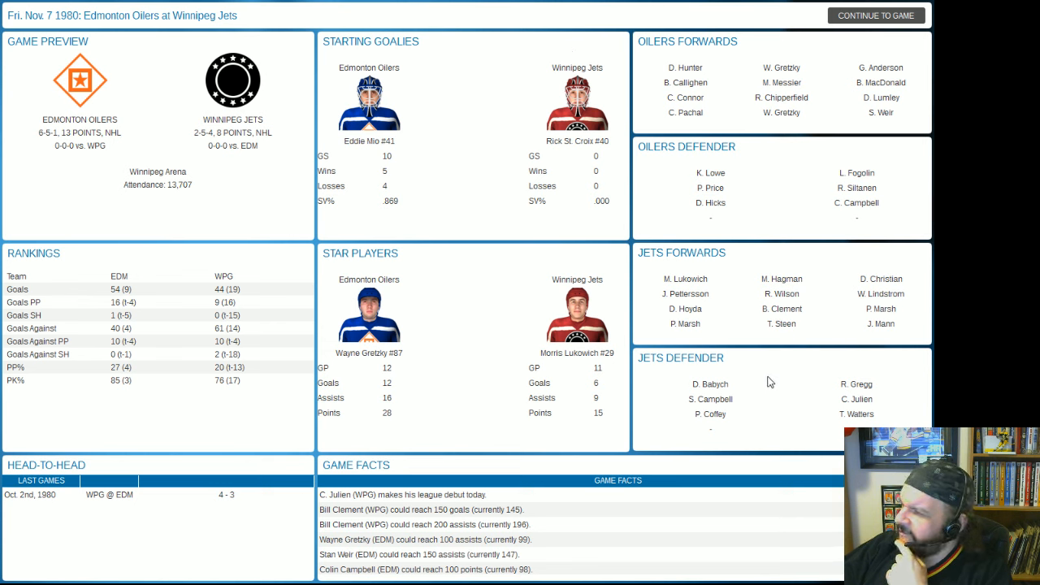
pyautogui.moveTo(767, 349)
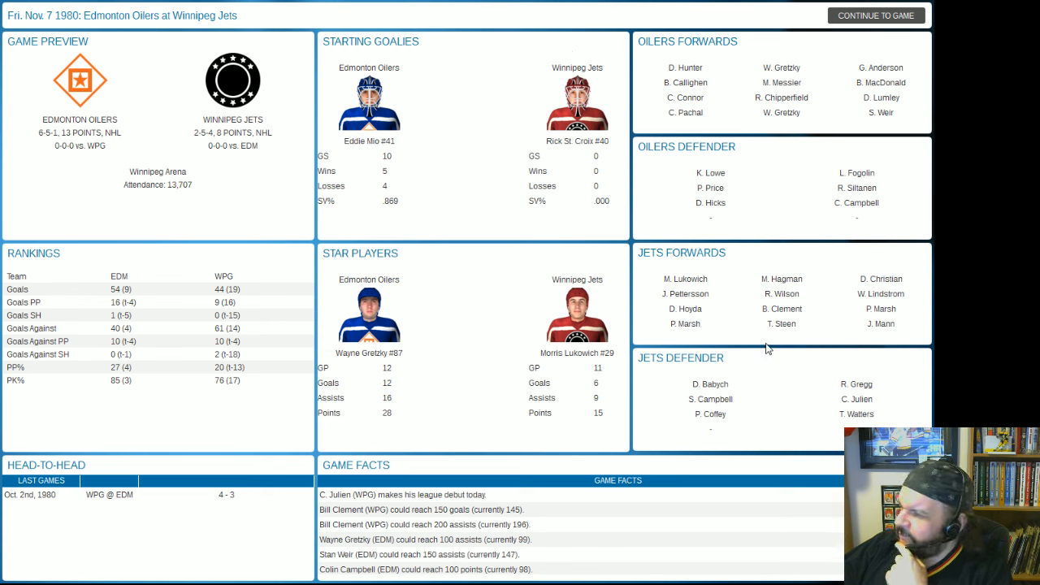
pyautogui.moveTo(723, 421)
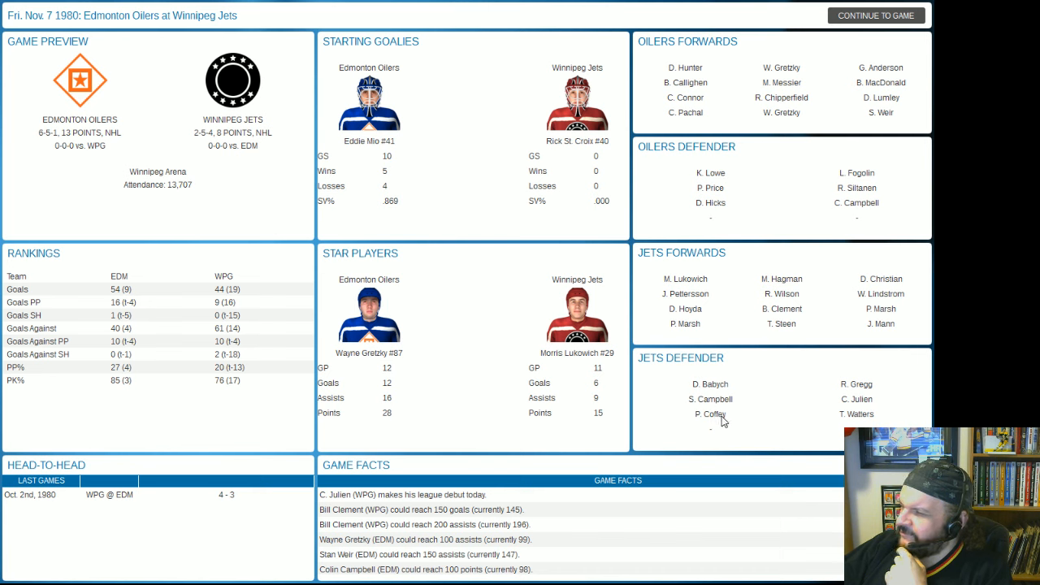
pyautogui.moveTo(715, 420)
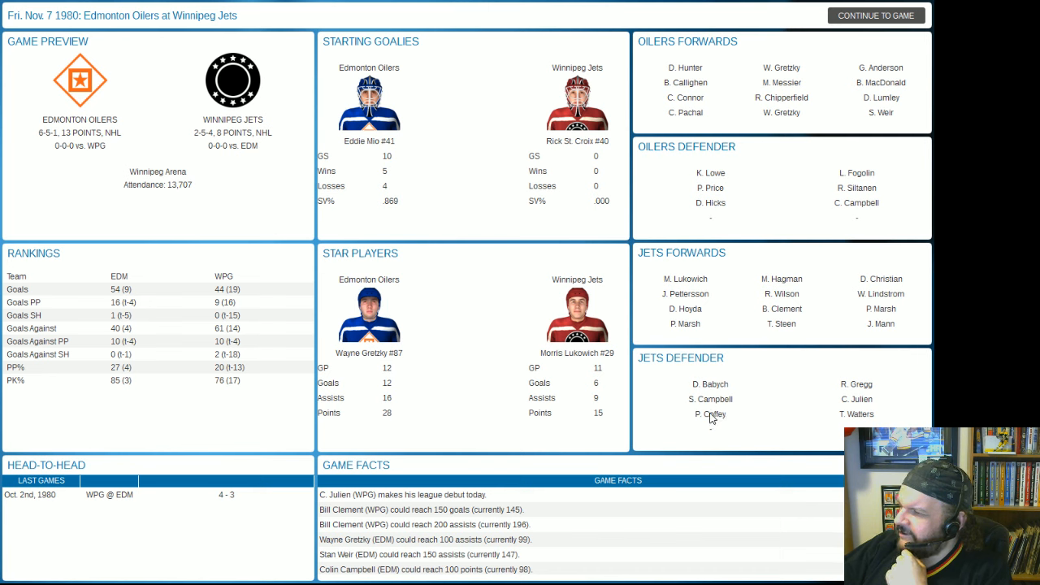
pyautogui.moveTo(749, 419)
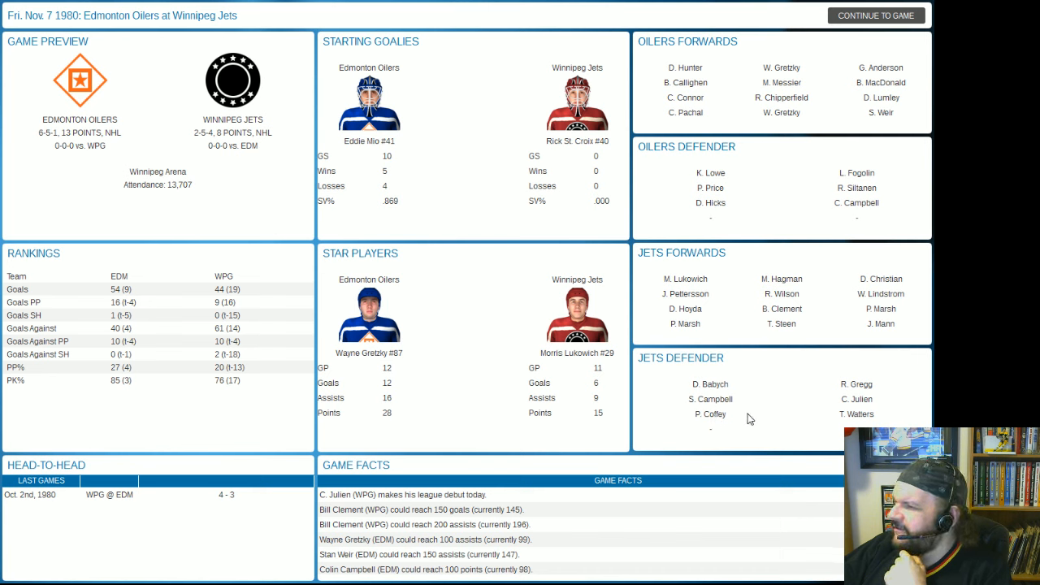
pyautogui.moveTo(788, 285)
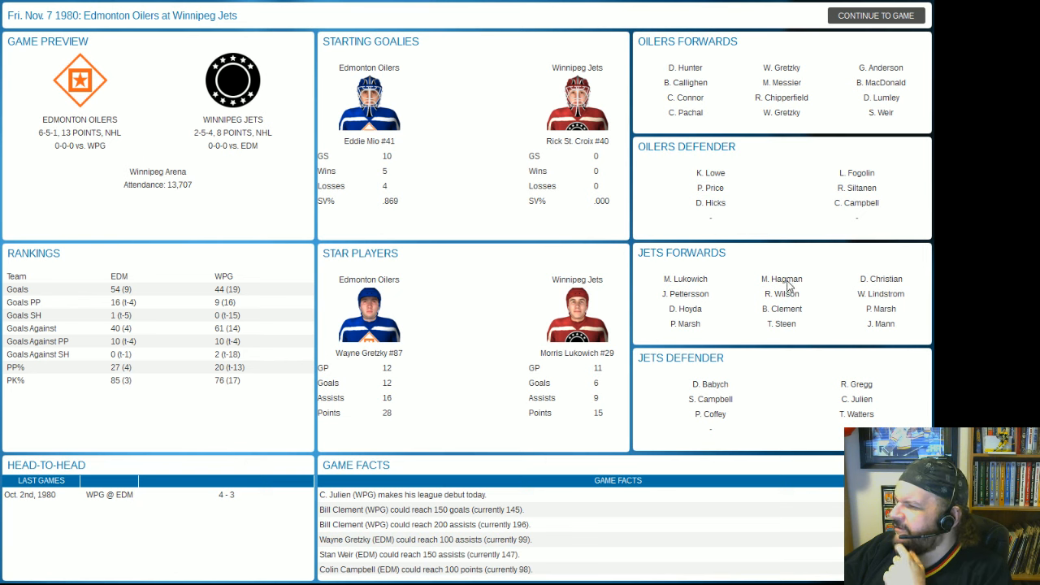
pyautogui.moveTo(767, 140)
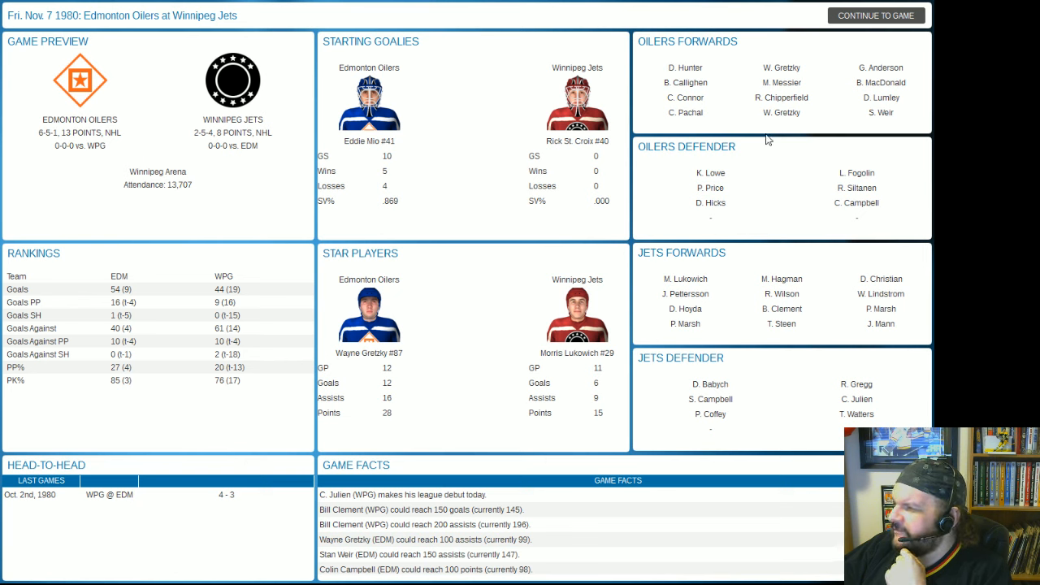
pyautogui.moveTo(789, 97)
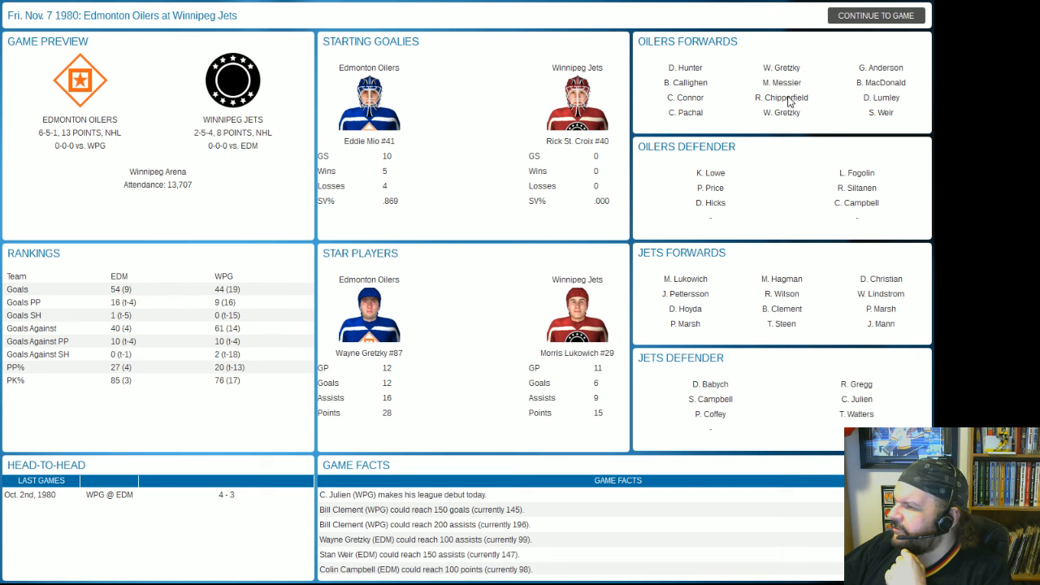
pyautogui.moveTo(891, 120)
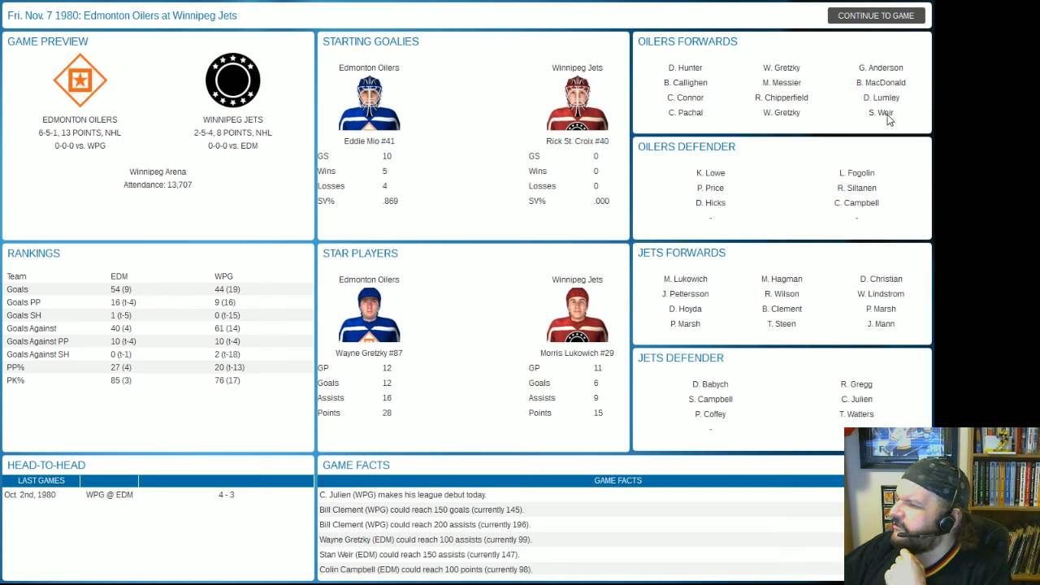
pyautogui.moveTo(871, 171)
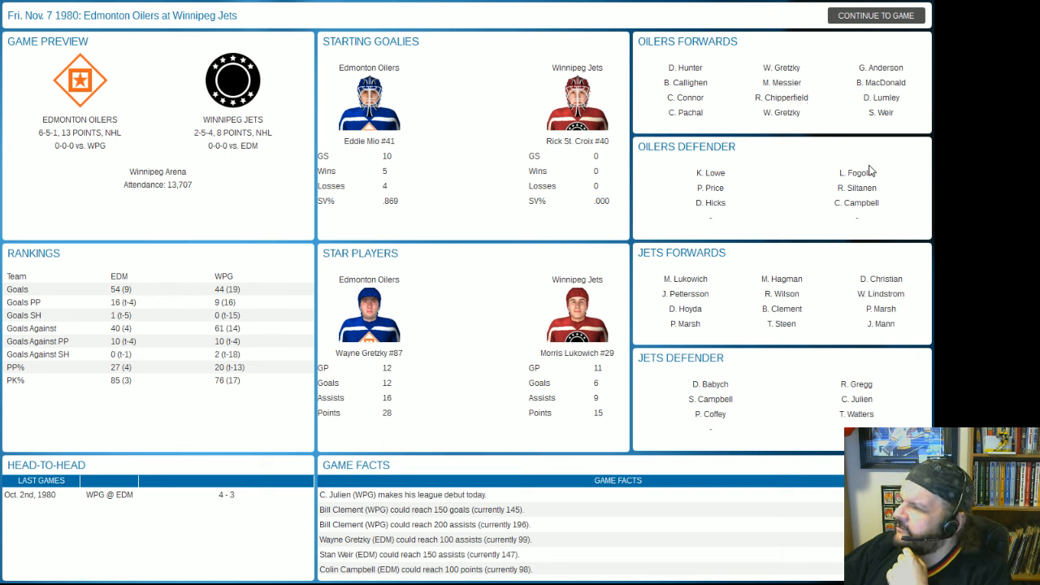
pyautogui.moveTo(861, 209)
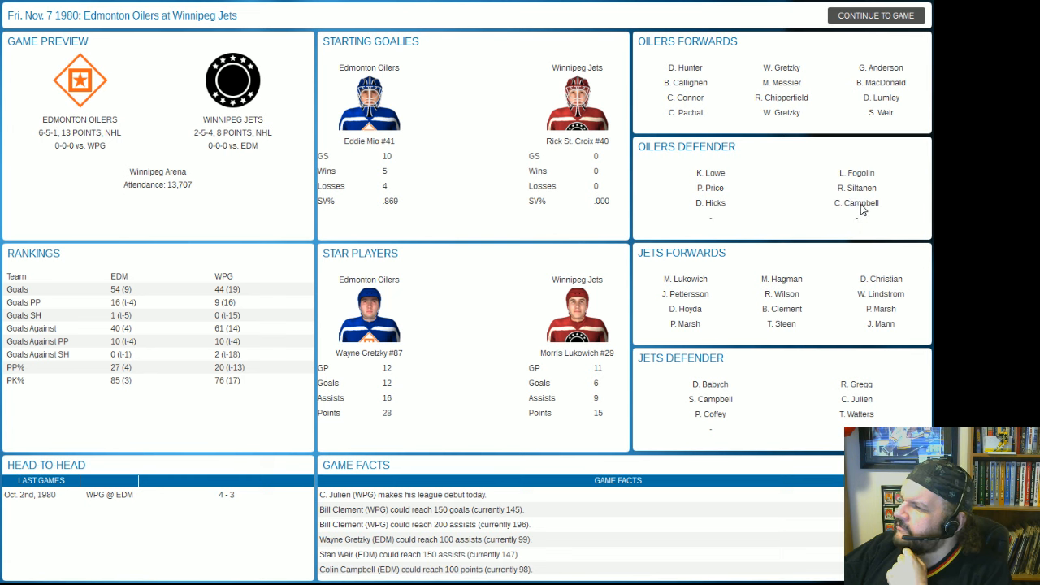
pyautogui.moveTo(705, 114)
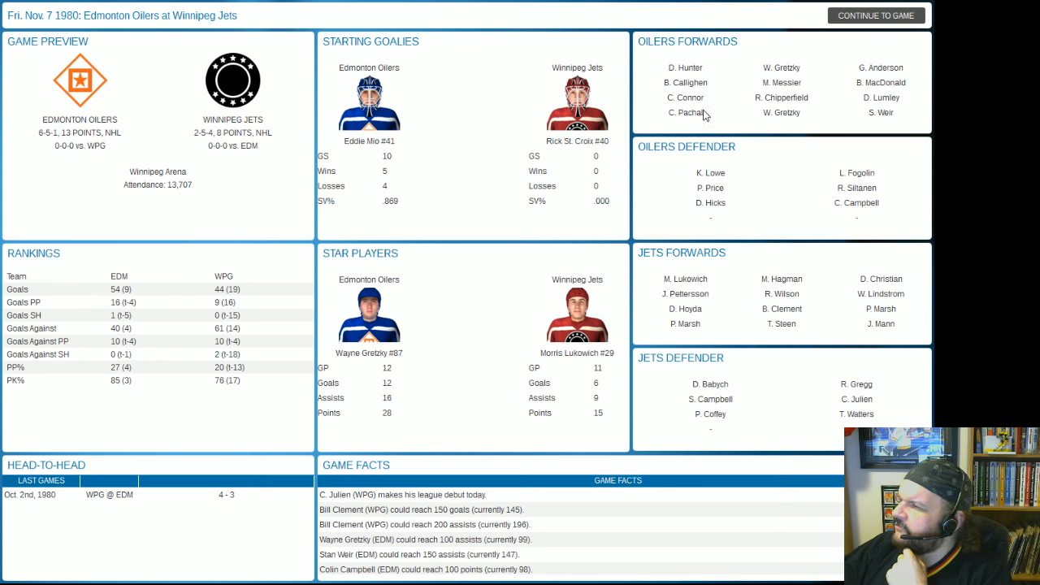
pyautogui.moveTo(881, 88)
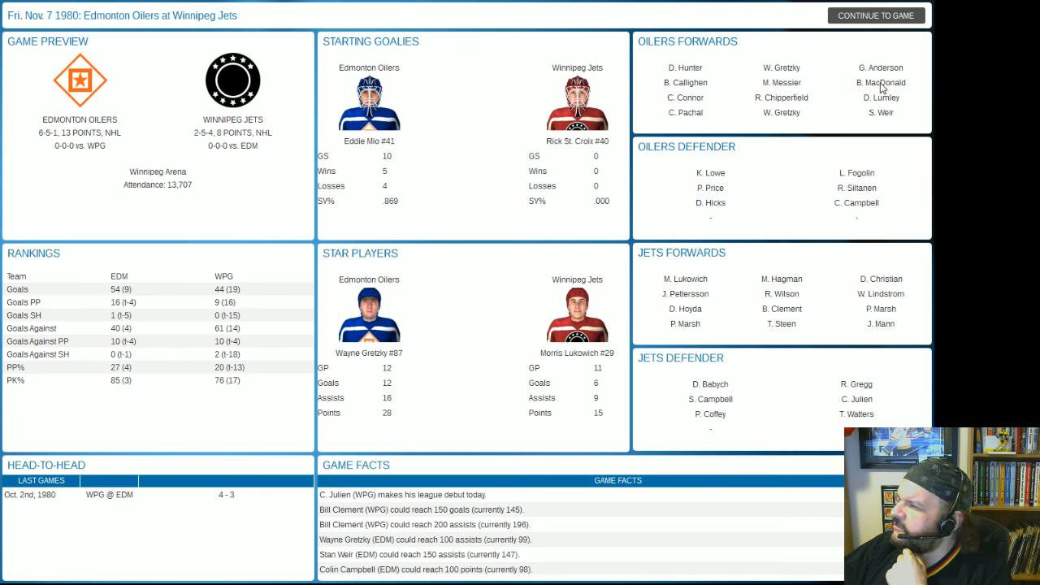
pyautogui.moveTo(870, 16)
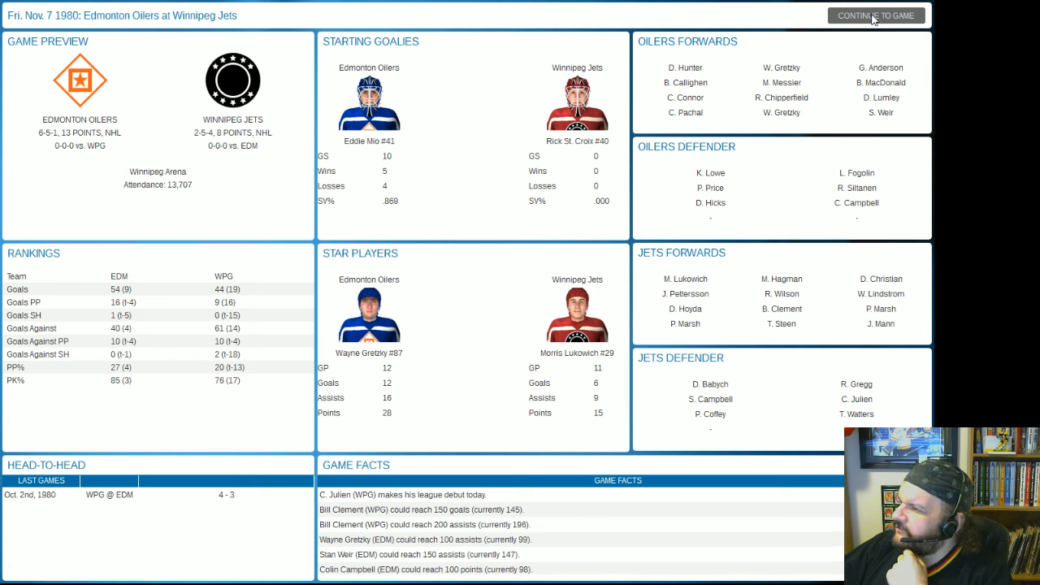
# Continue into the live game and simulate all three periods to a 2-1 Winnipeg win.
pyautogui.click(874, 15)
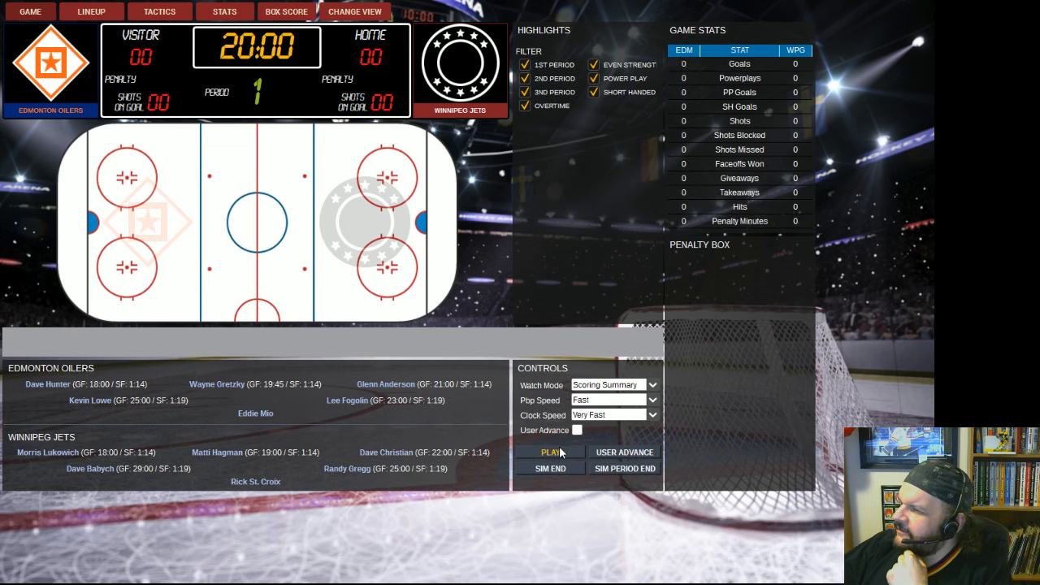
pyautogui.click(550, 452)
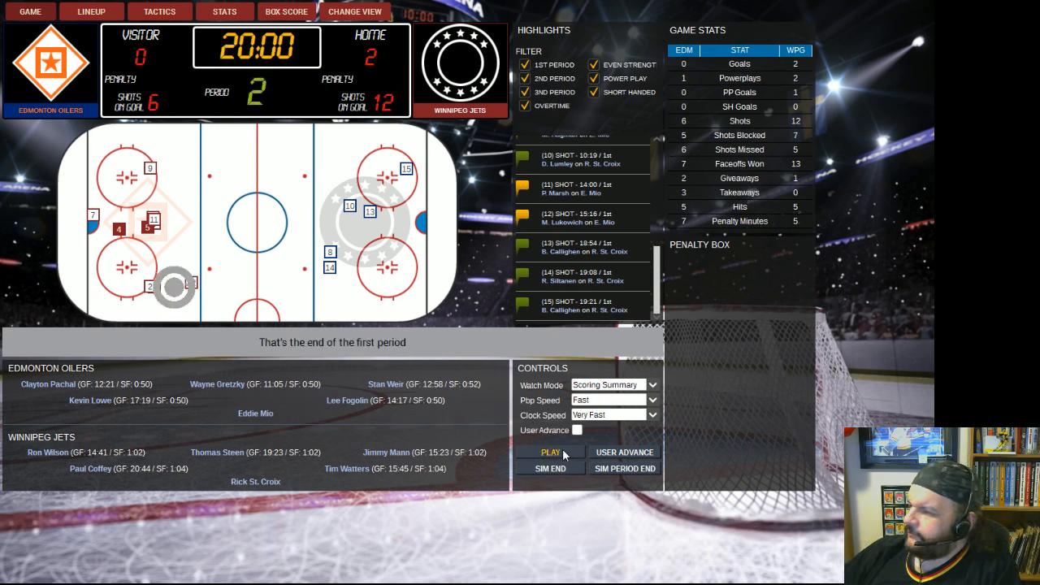
pyautogui.click(550, 452)
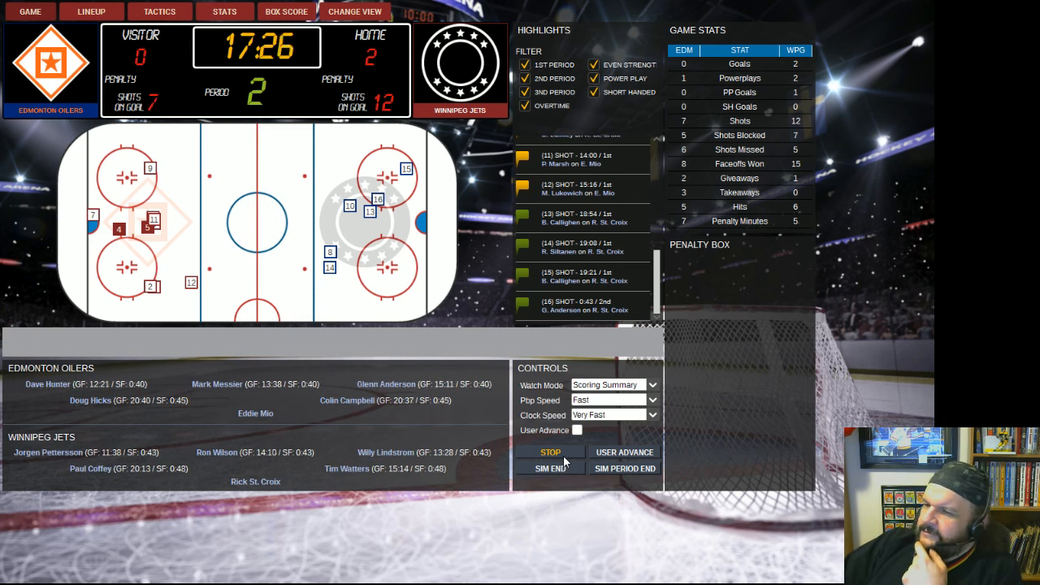
pyautogui.click(550, 452)
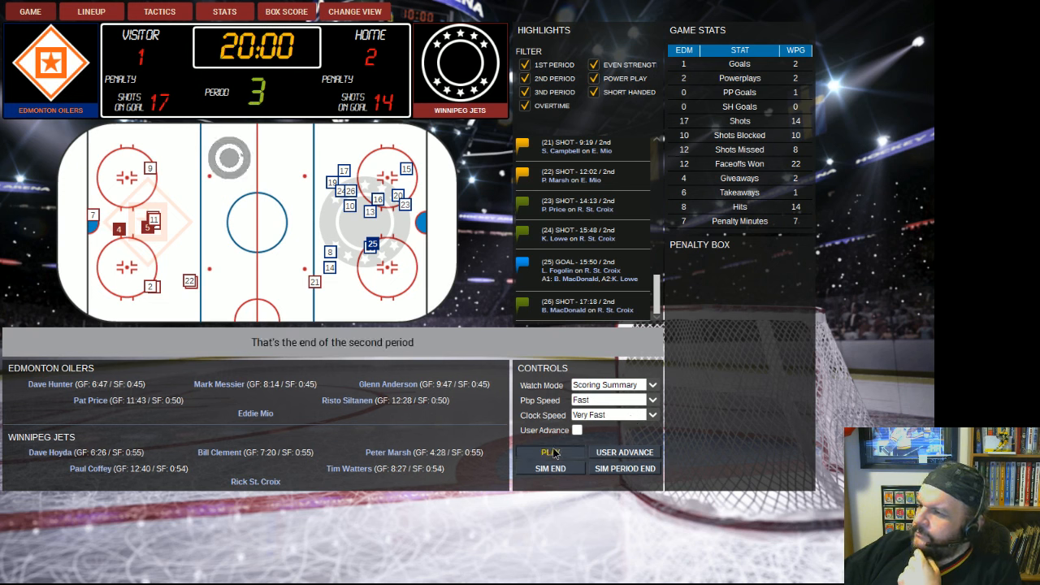
pyautogui.click(550, 452)
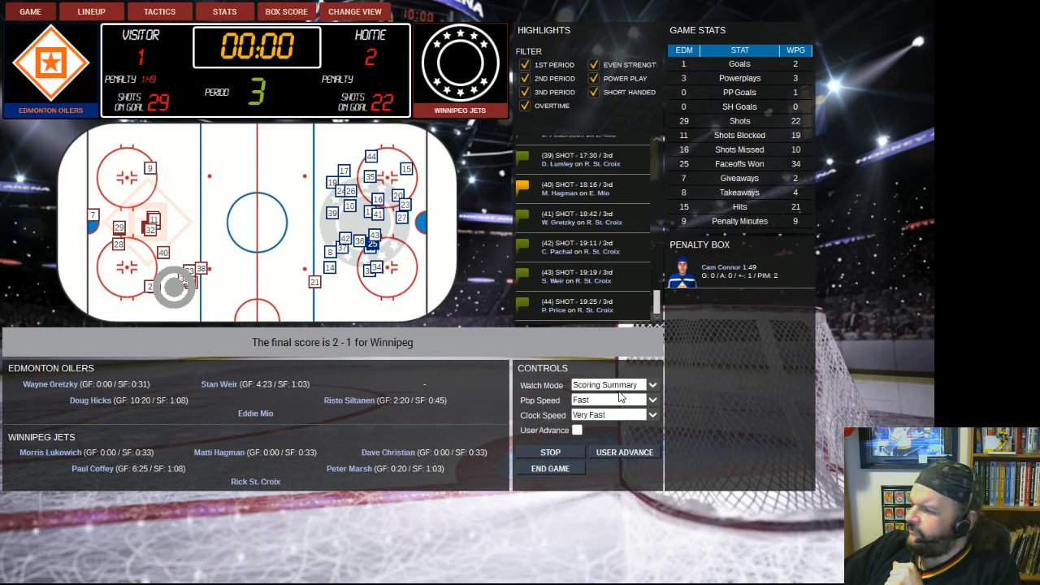
# End the game and review the box score and player summaries of the 2-1 win.
pyautogui.click(550, 468)
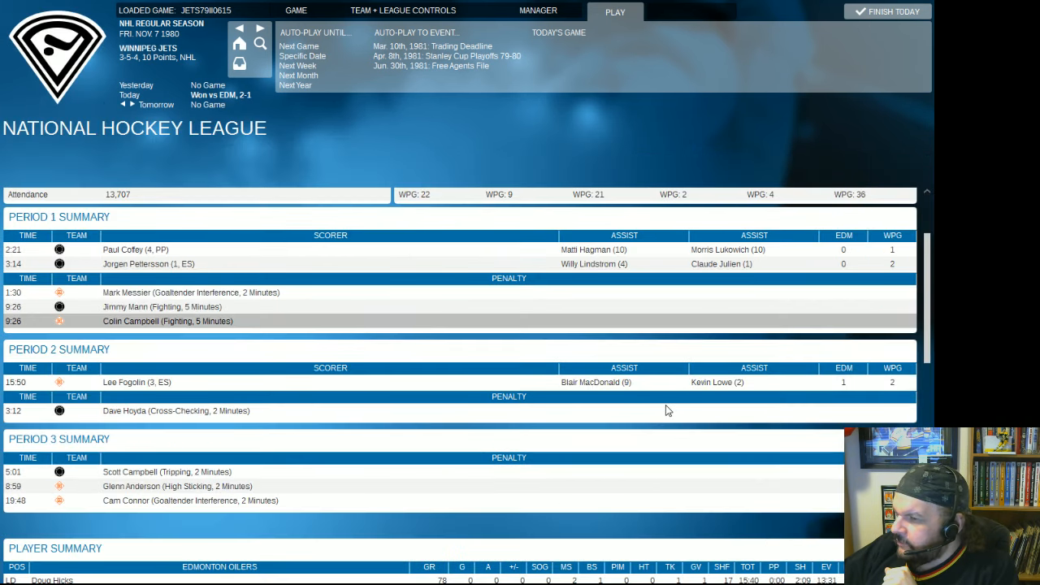
pyautogui.scroll(-3)
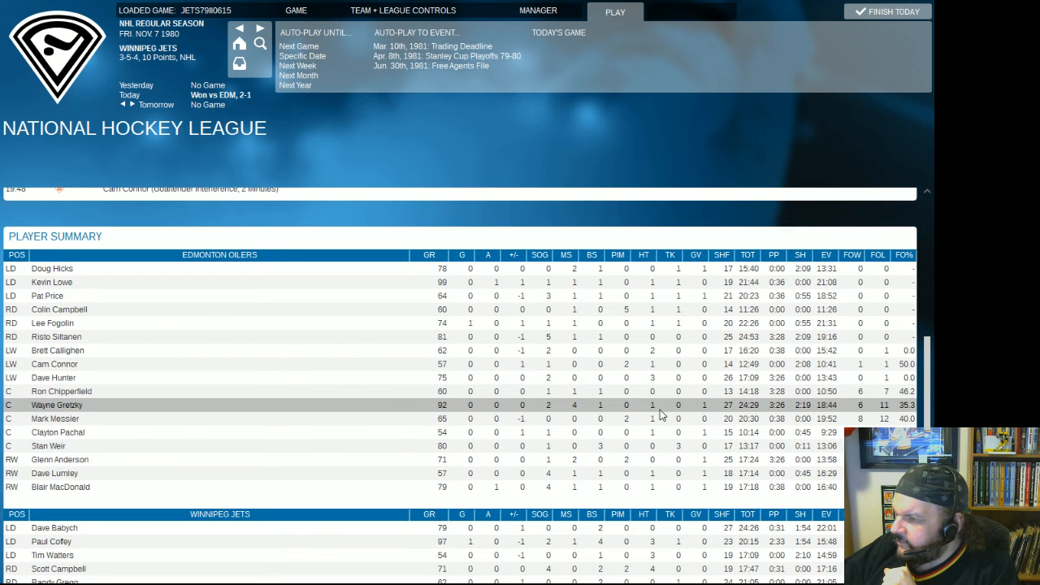
pyautogui.scroll(-3)
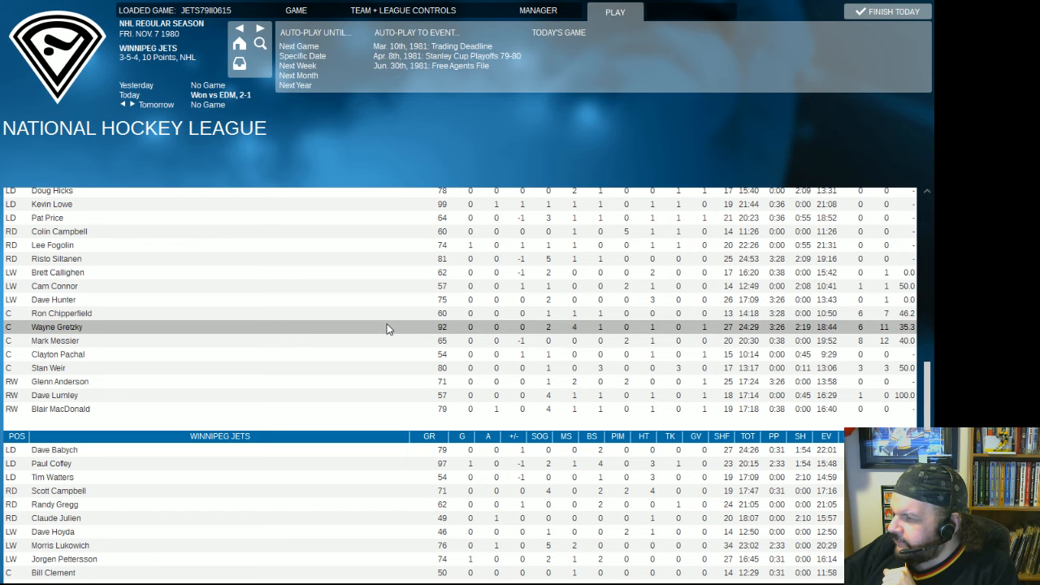
pyautogui.scroll(-3)
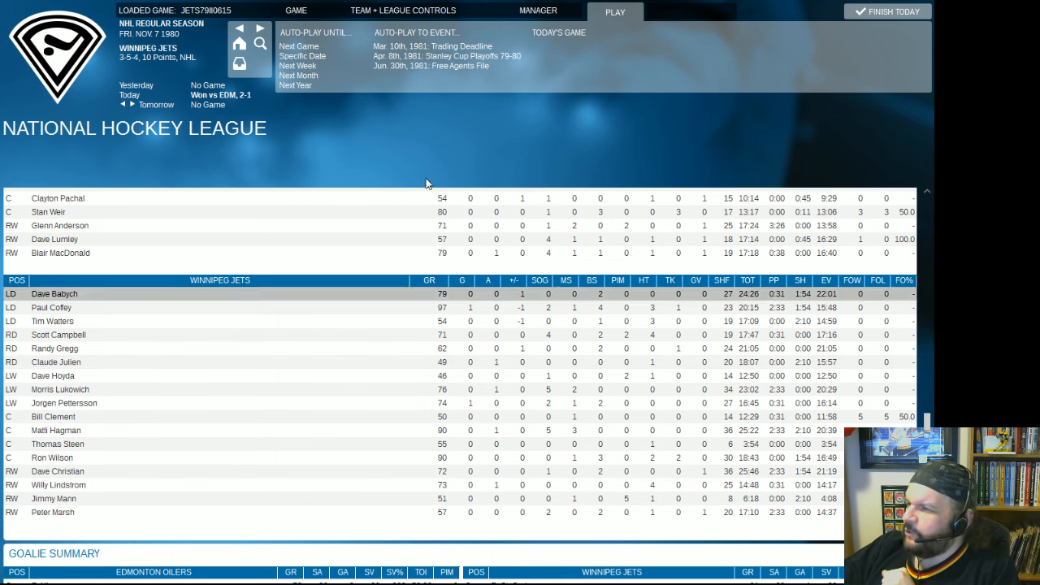
pyautogui.click(539, 10)
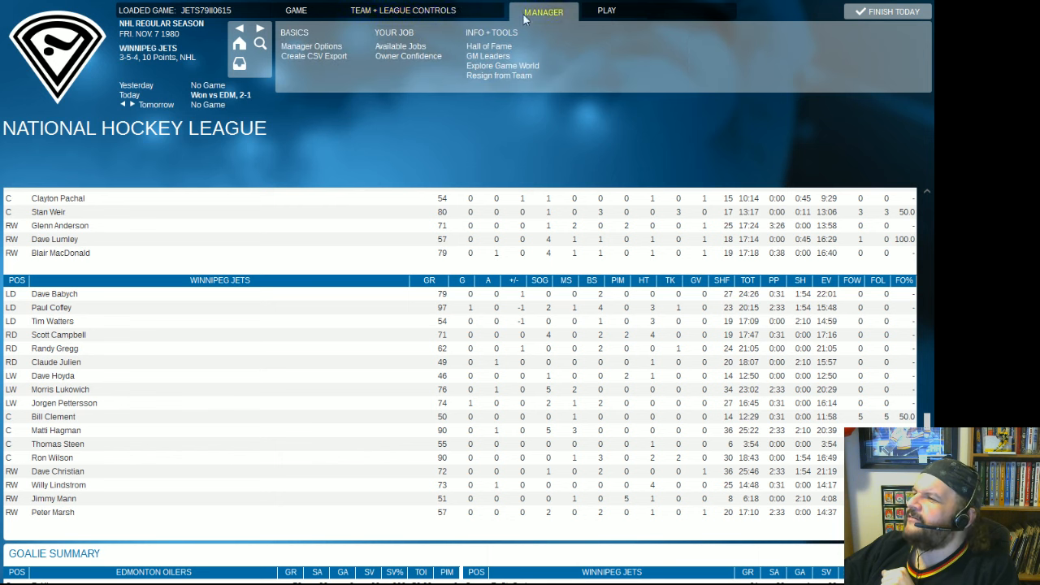
pyautogui.click(419, 10)
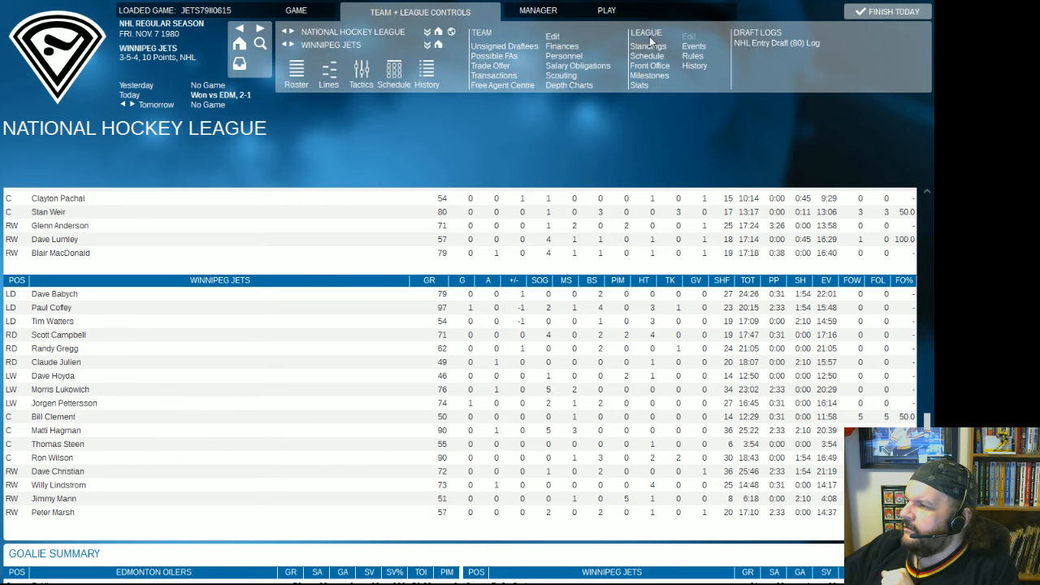
pyautogui.click(696, 65)
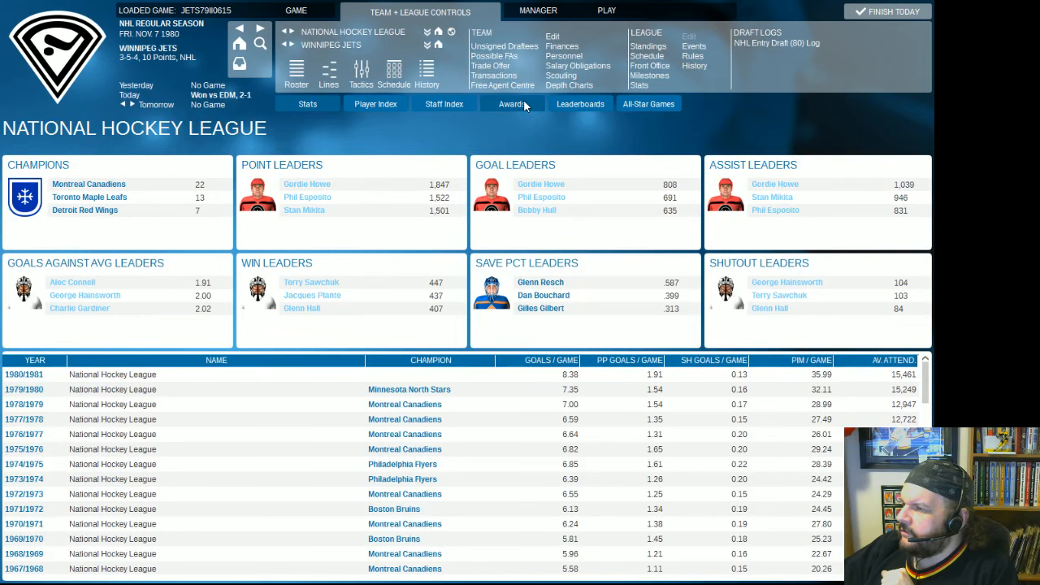
pyautogui.click(510, 105)
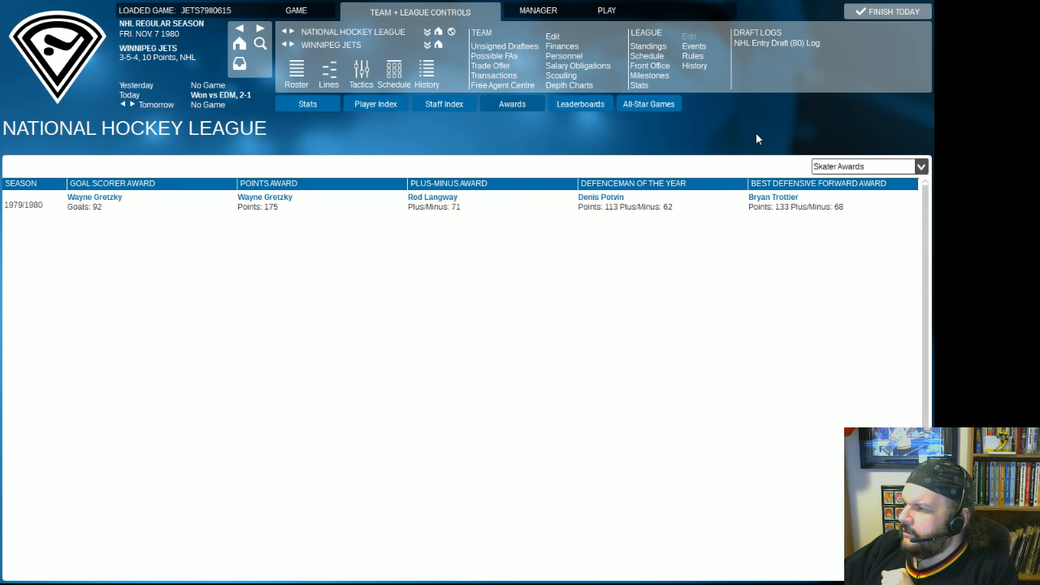
pyautogui.moveTo(259, 208)
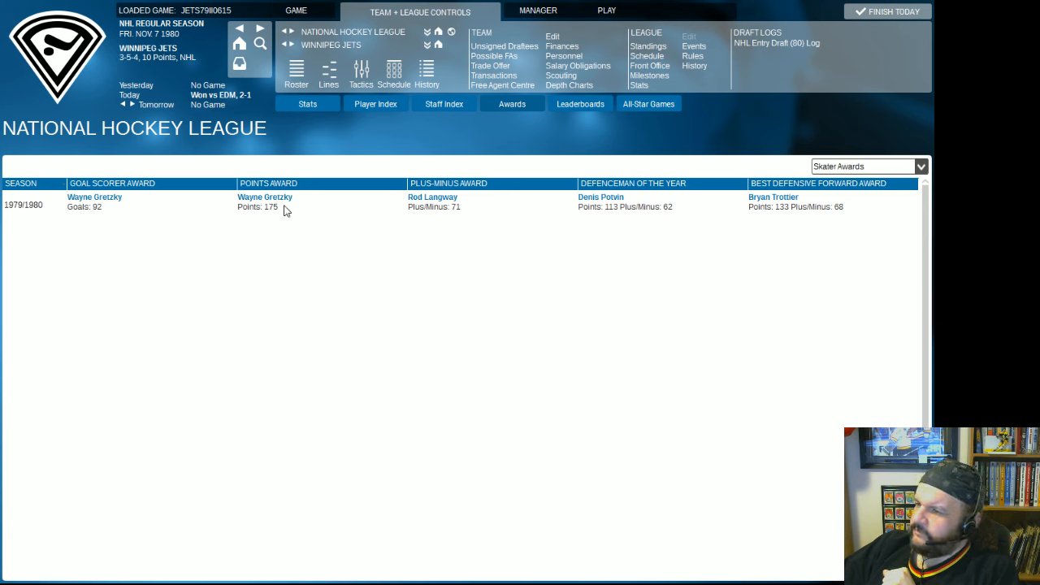
pyautogui.moveTo(445, 208)
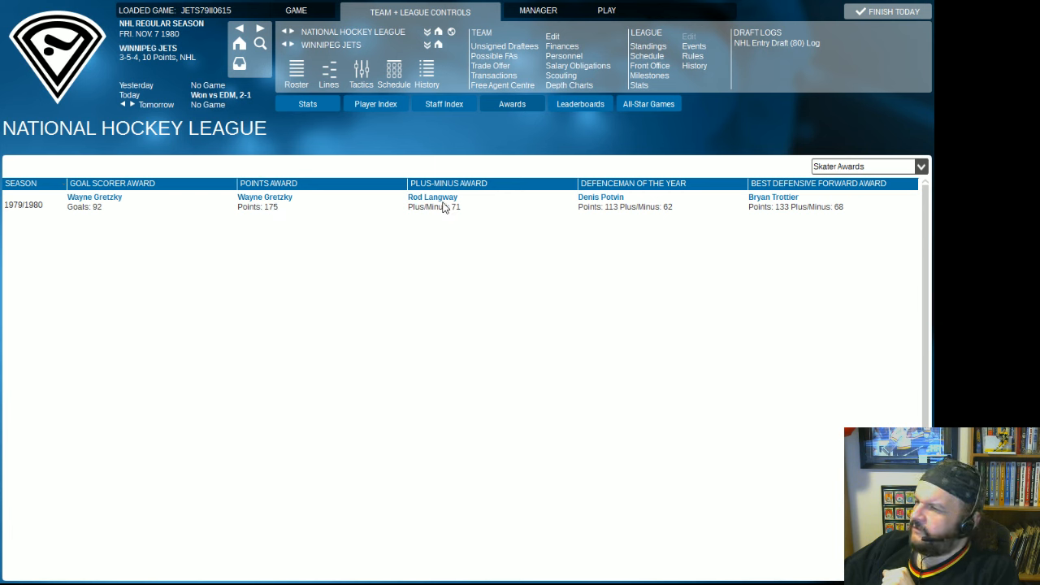
pyautogui.moveTo(605, 205)
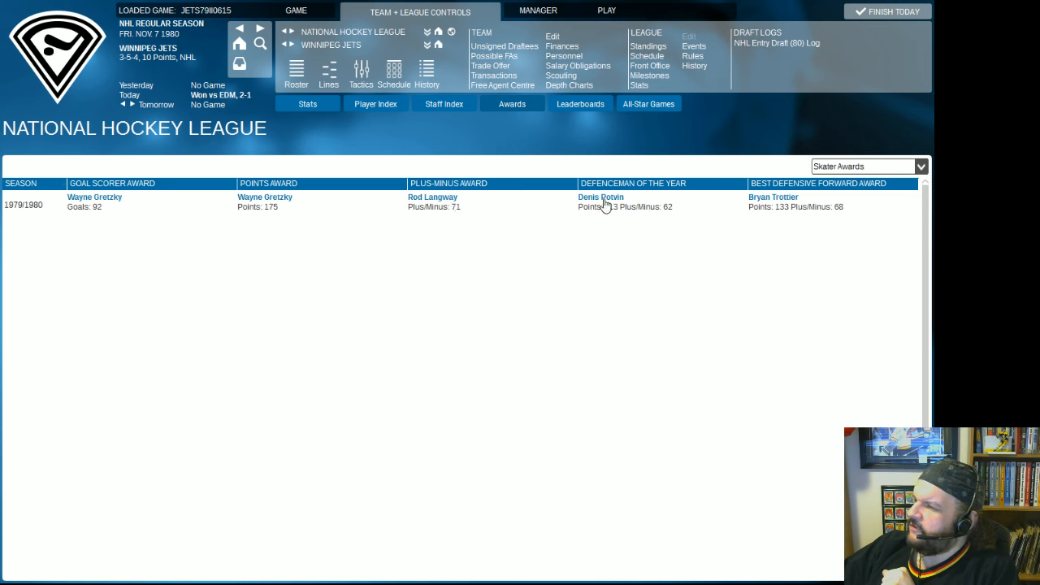
pyautogui.moveTo(621, 202)
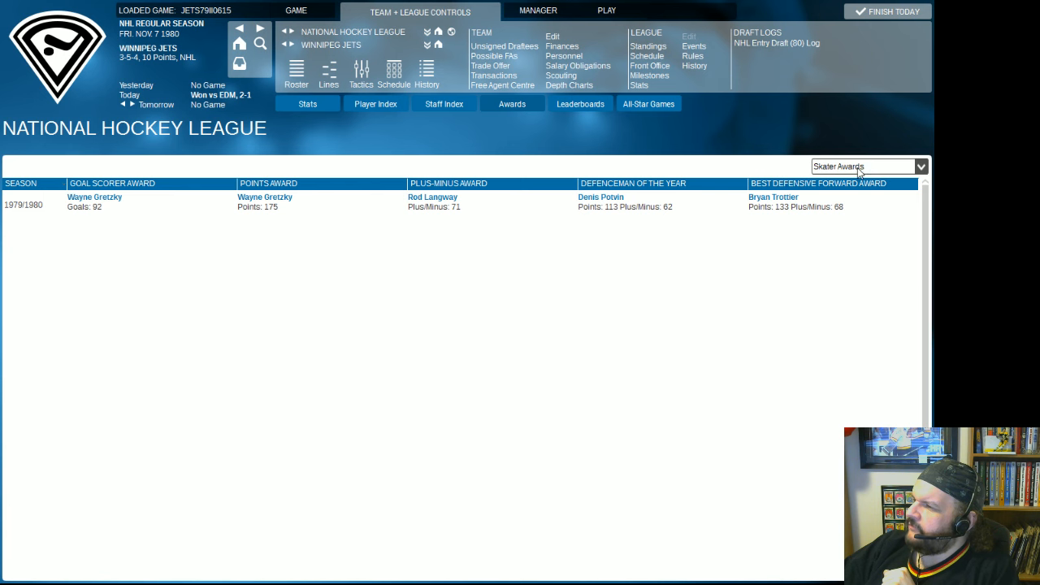
# Switch the awards list to the 1979/1980 goalie award winners.
pyautogui.click(920, 166)
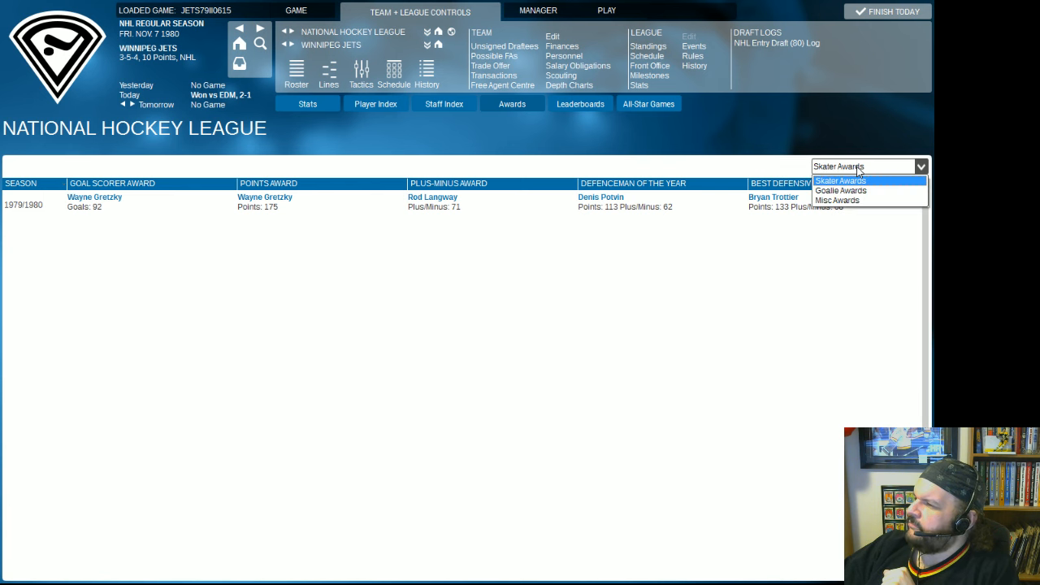
pyautogui.click(842, 180)
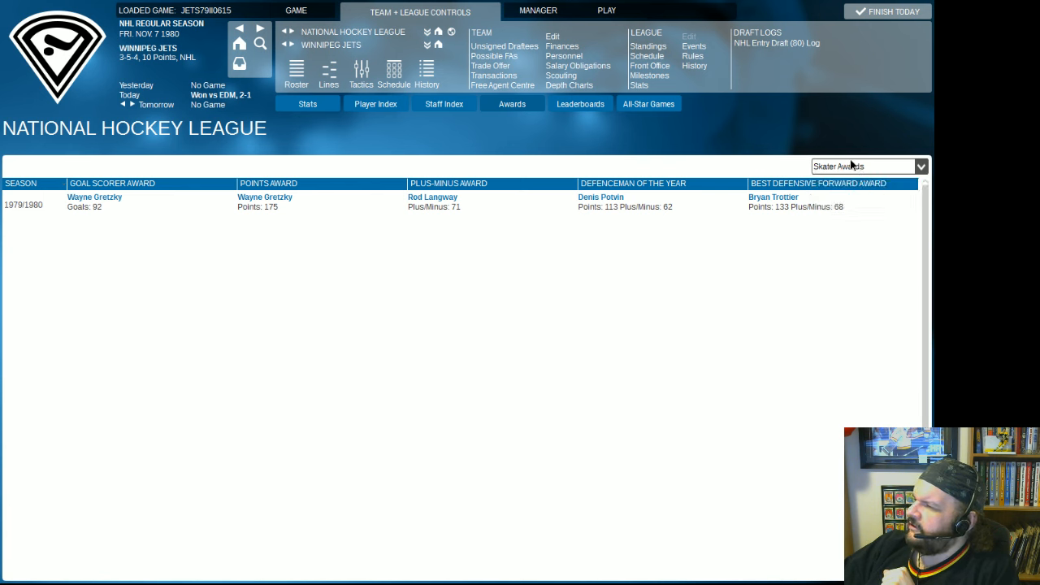
pyautogui.click(865, 166)
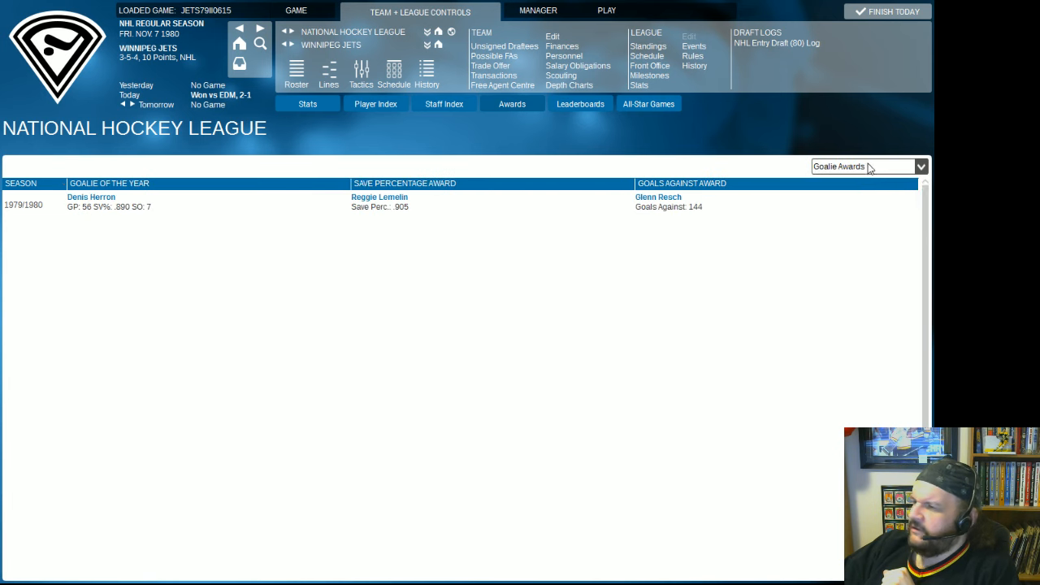
pyautogui.moveTo(871, 163)
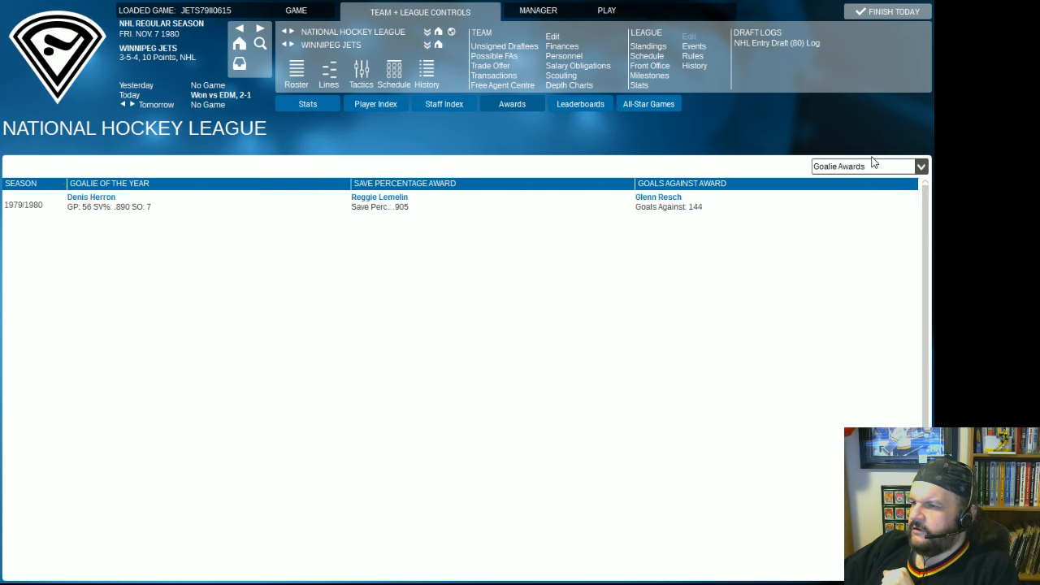
pyautogui.moveTo(117, 204)
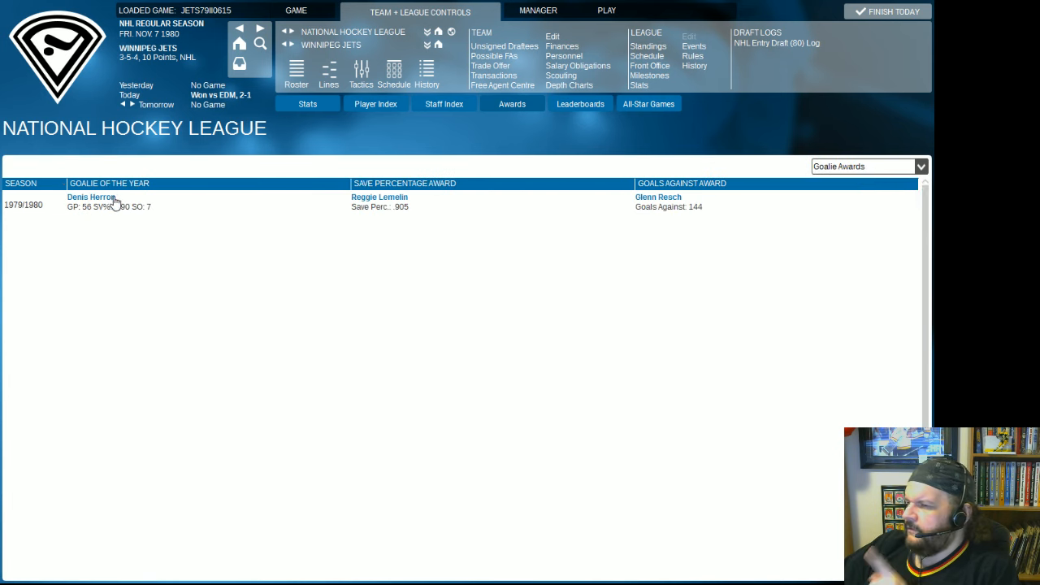
pyautogui.moveTo(94, 209)
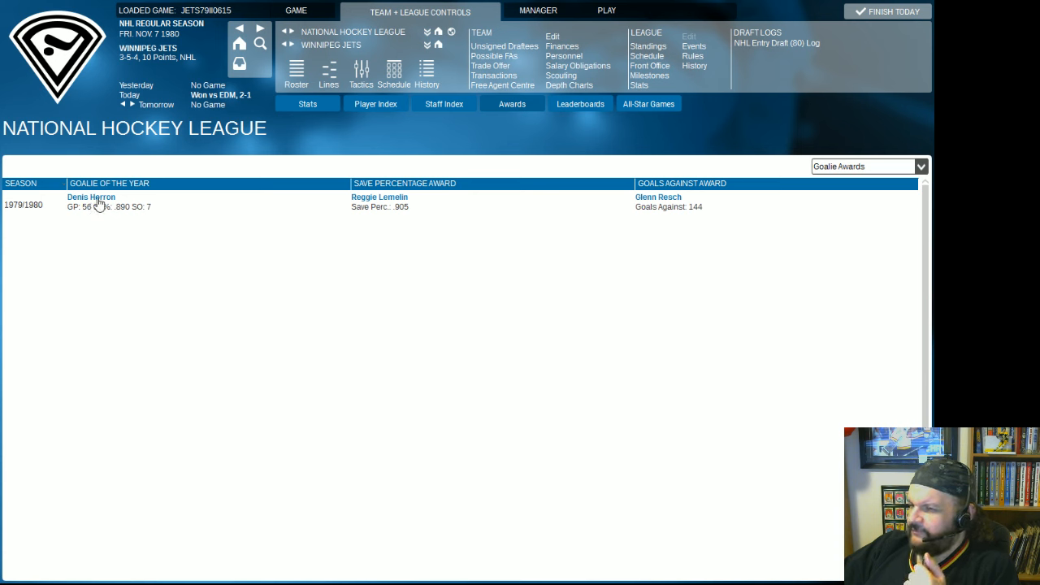
pyautogui.moveTo(95, 205)
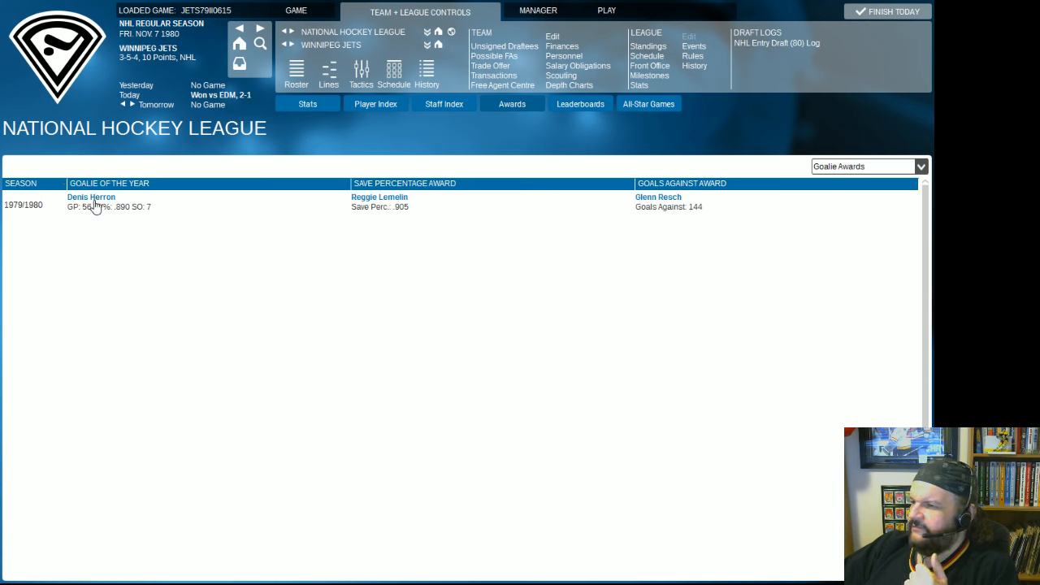
pyautogui.moveTo(413, 194)
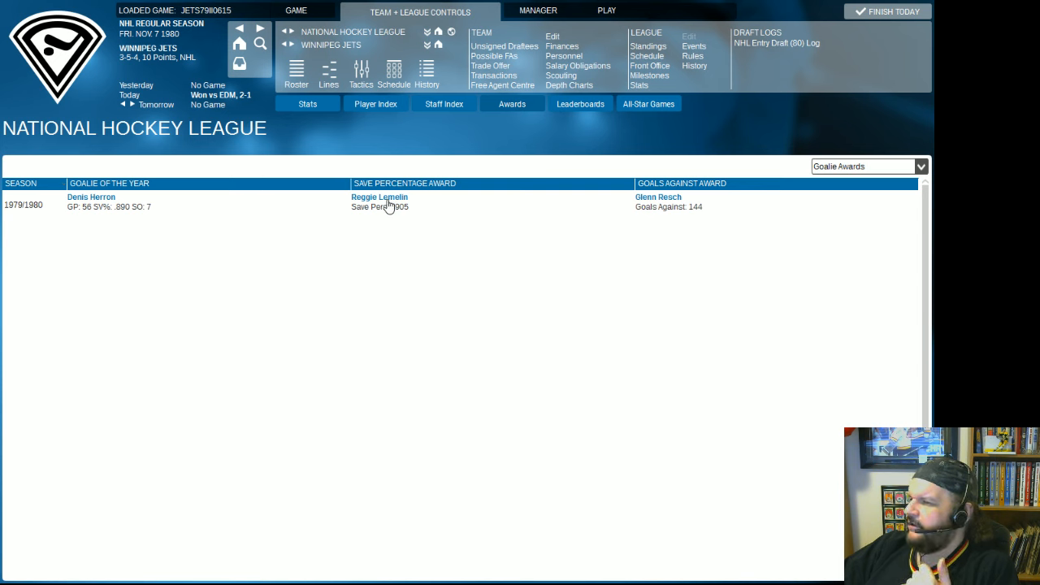
pyautogui.moveTo(663, 205)
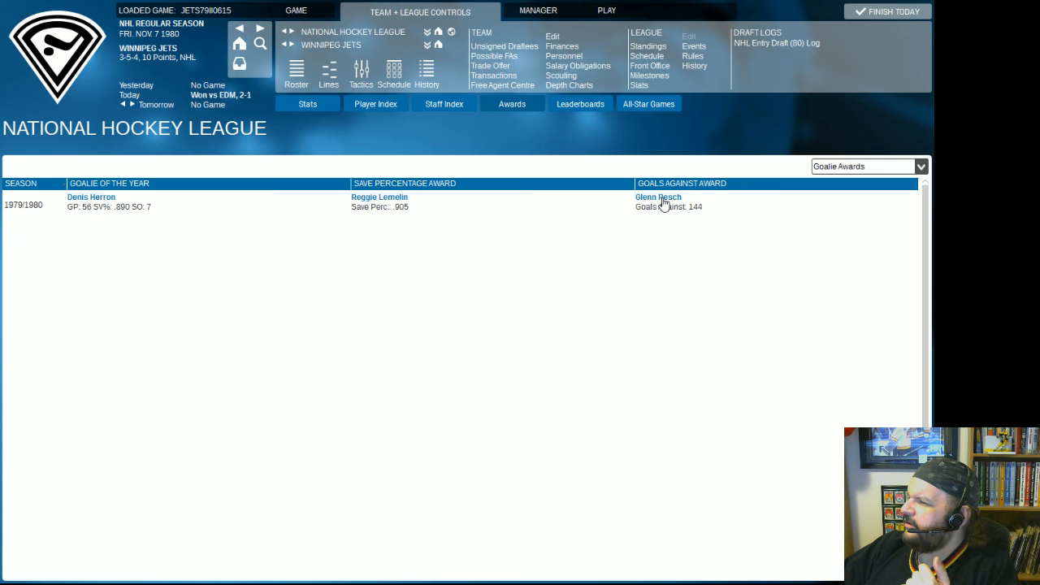
pyautogui.moveTo(715, 172)
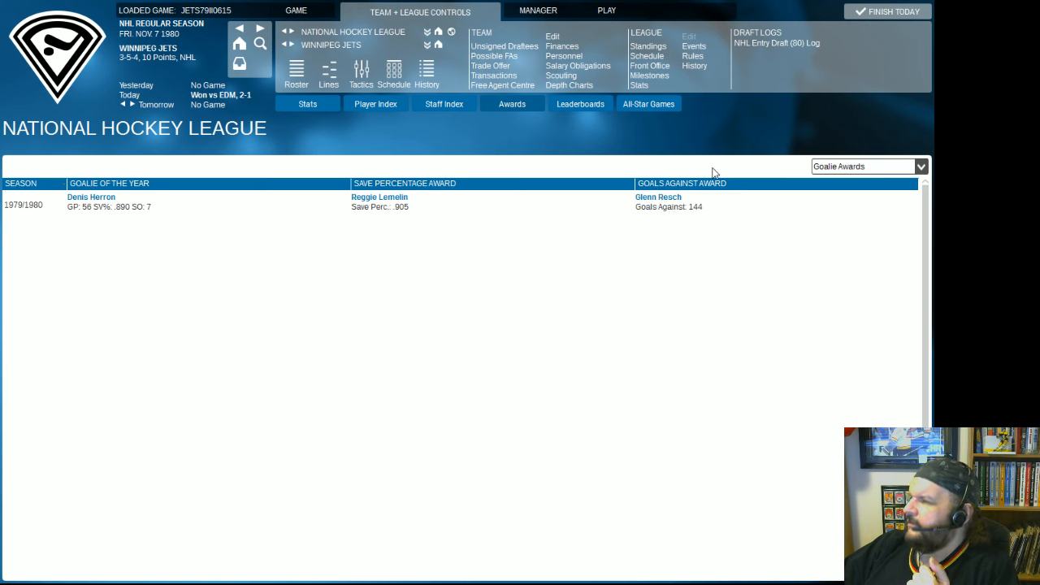
pyautogui.moveTo(714, 229)
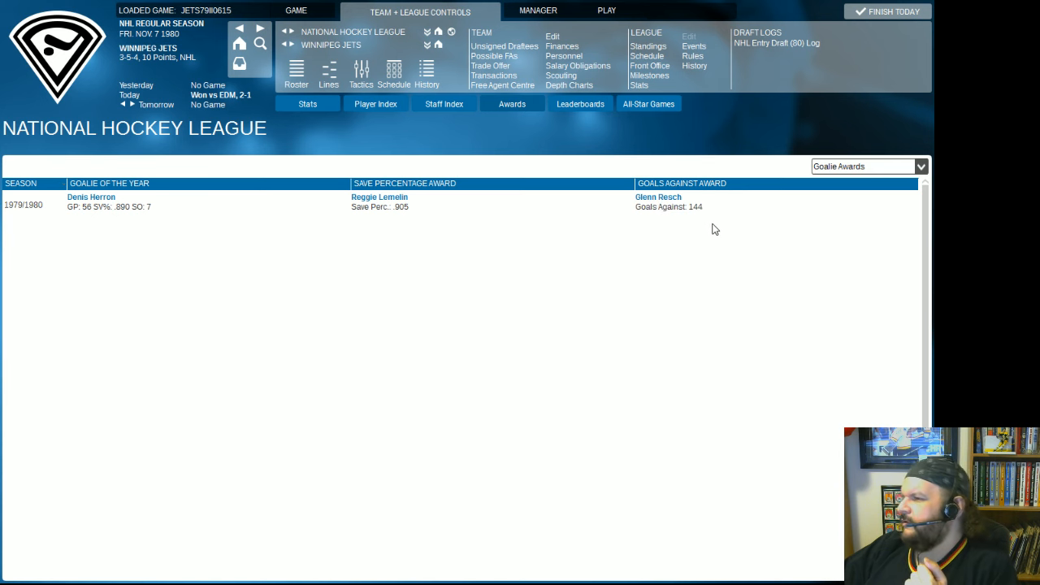
pyautogui.moveTo(724, 208)
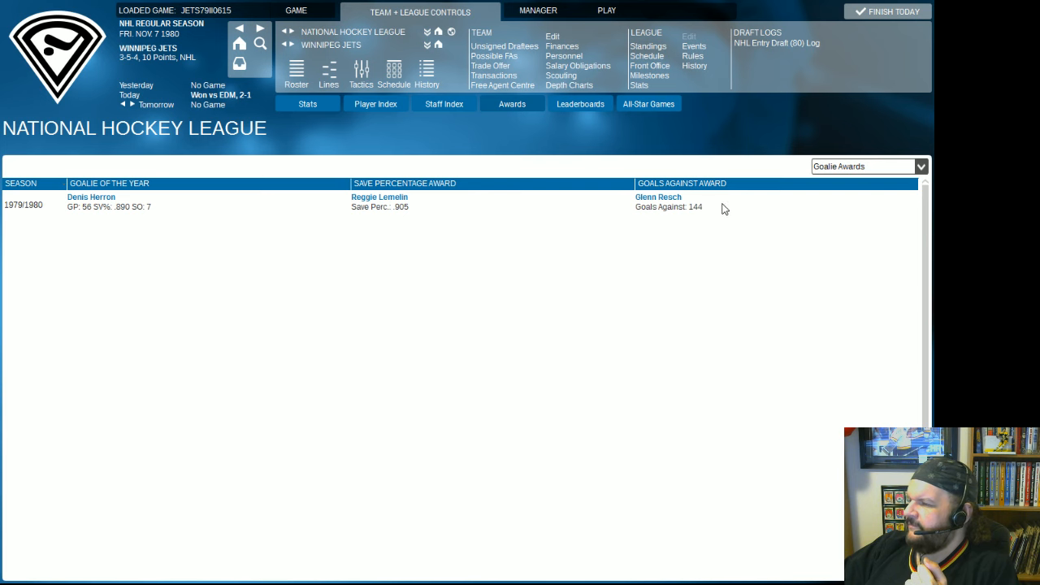
pyautogui.moveTo(795, 185)
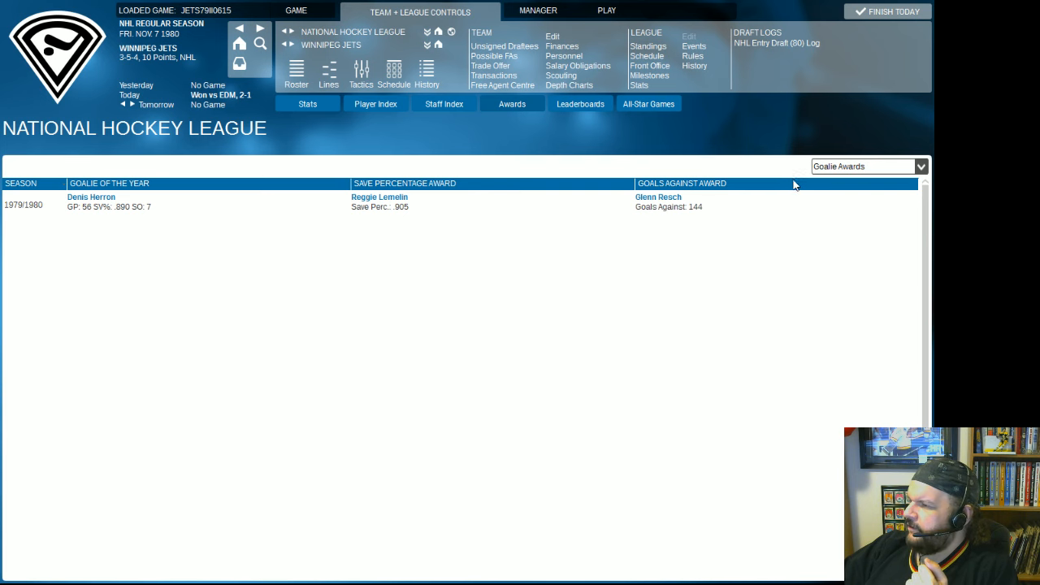
# Switch the awards list to the 1979/1980 miscellaneous awards with Gretzky as MVP.
pyautogui.click(868, 166)
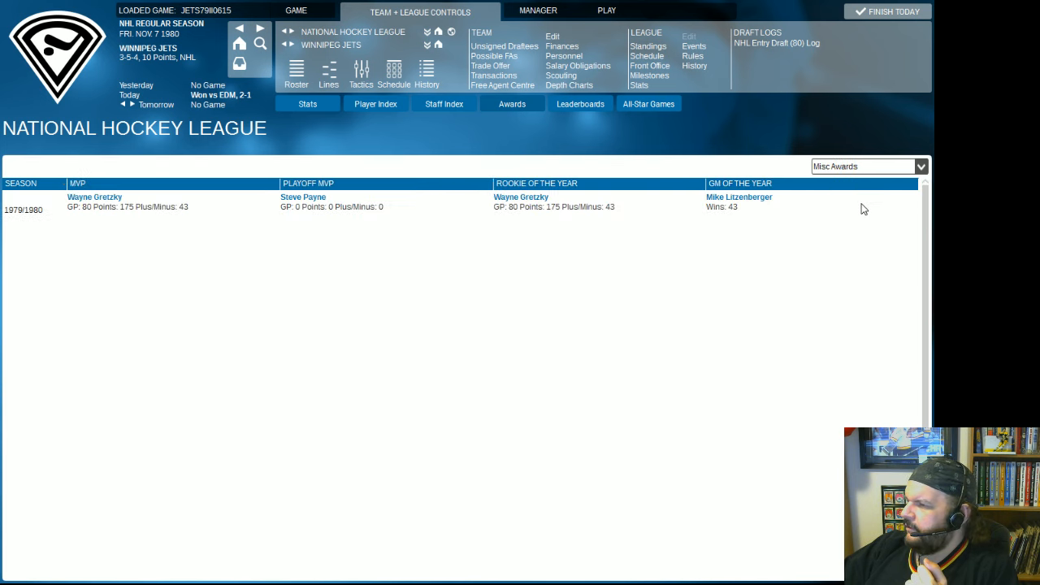
pyautogui.moveTo(773, 202)
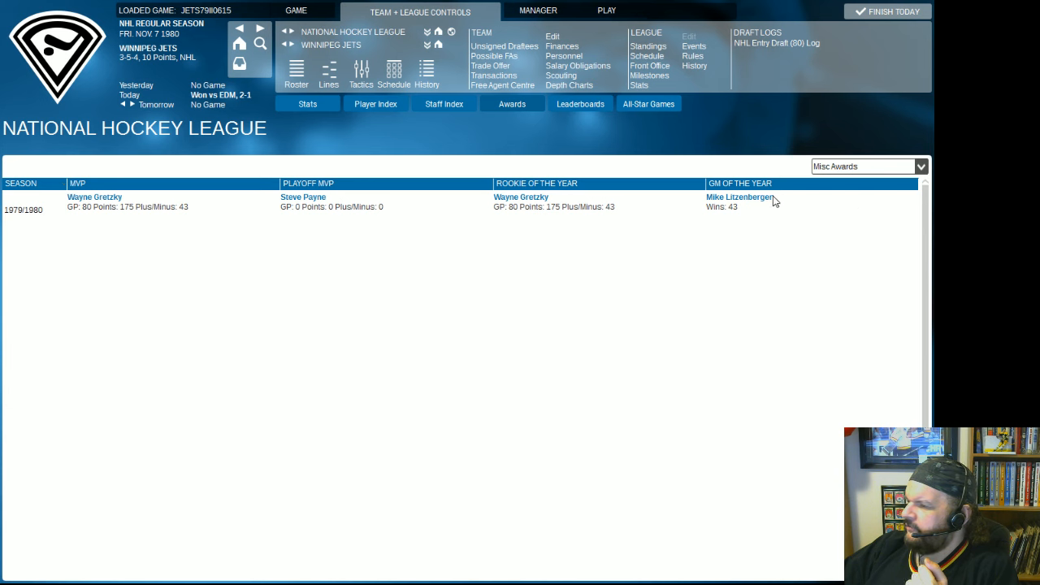
pyautogui.moveTo(515, 203)
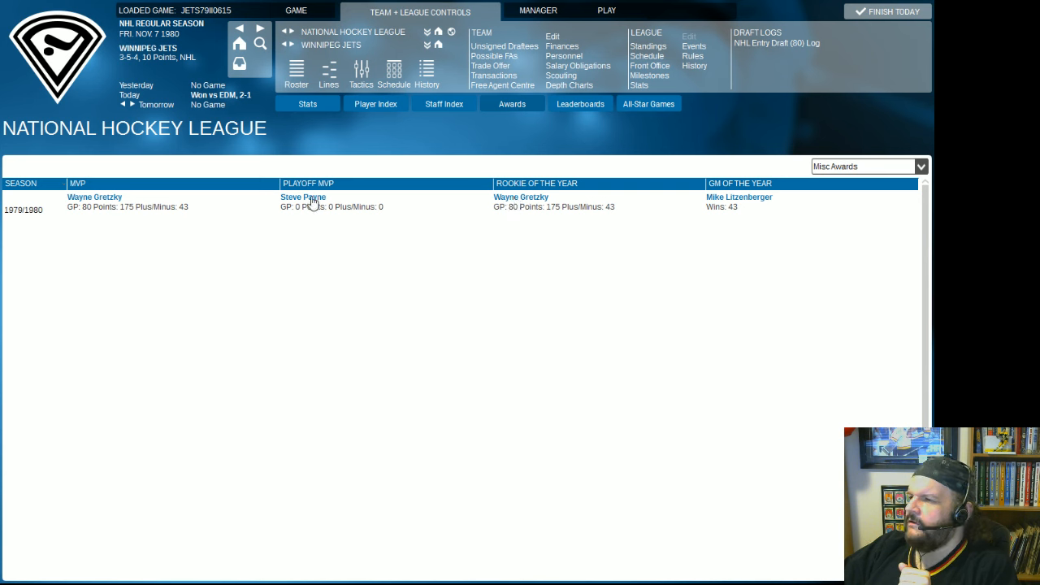
pyautogui.moveTo(341, 205)
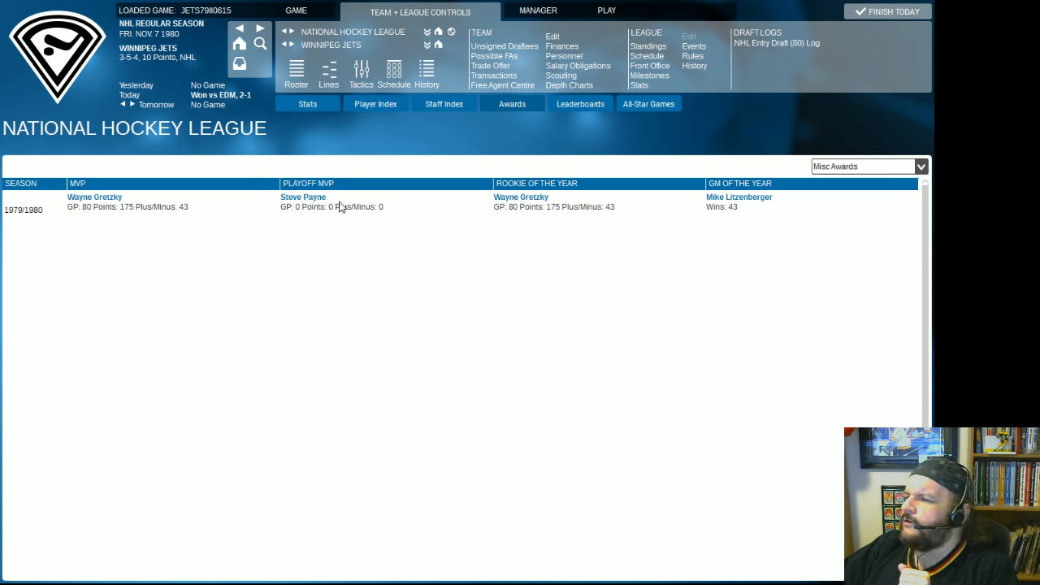
pyautogui.moveTo(328, 186)
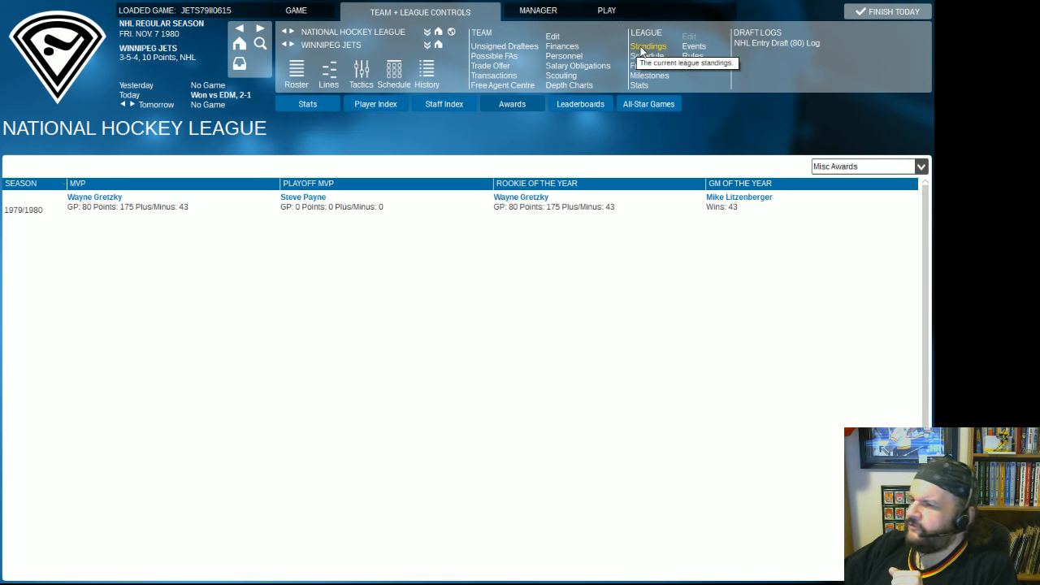
pyautogui.moveTo(375, 104)
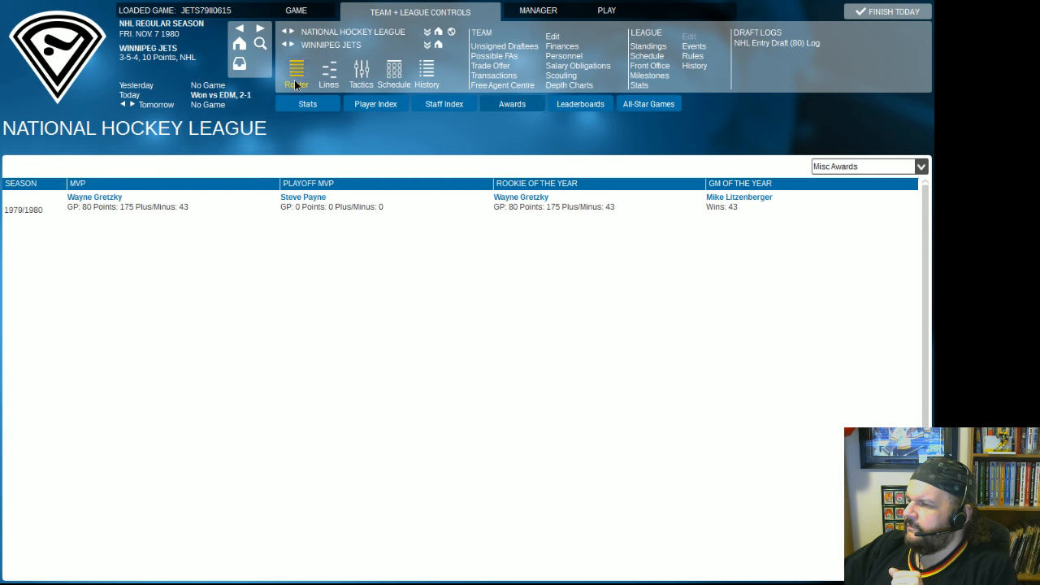
# Return to the Jets roster and bring up the auto-play options.
pyautogui.click(296, 78)
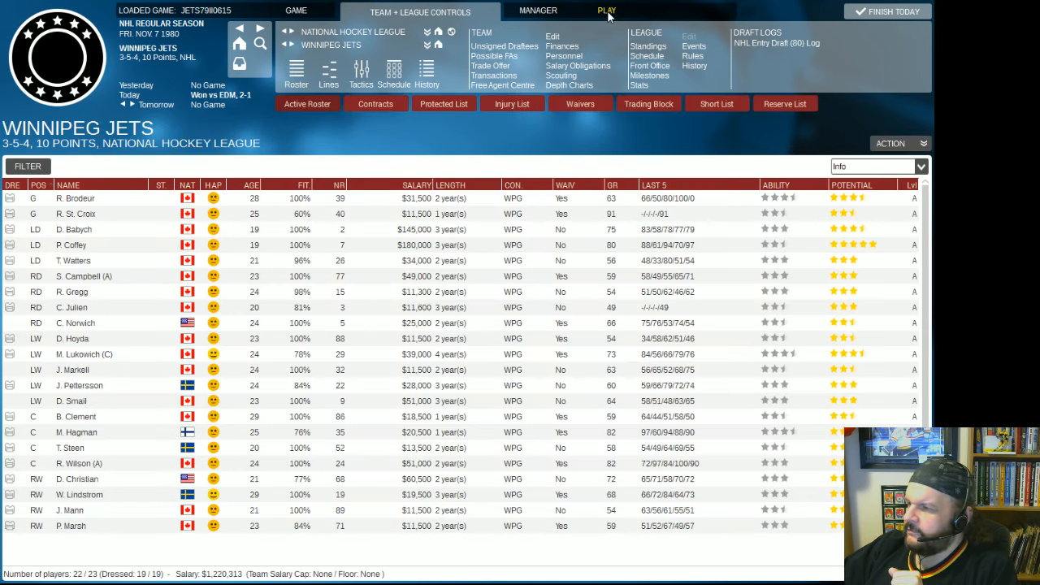
pyautogui.click(615, 9)
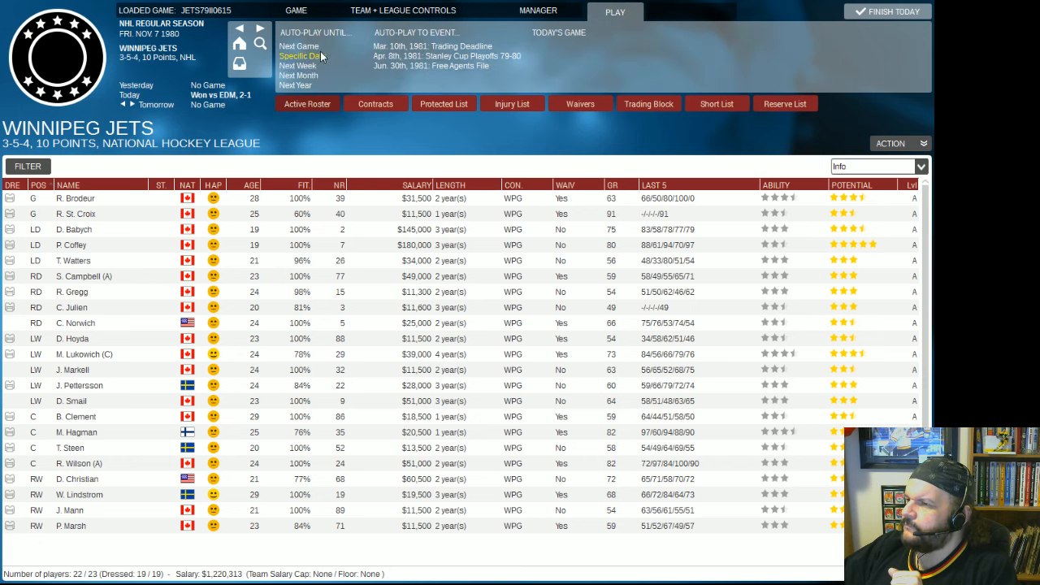
pyautogui.moveTo(300, 46)
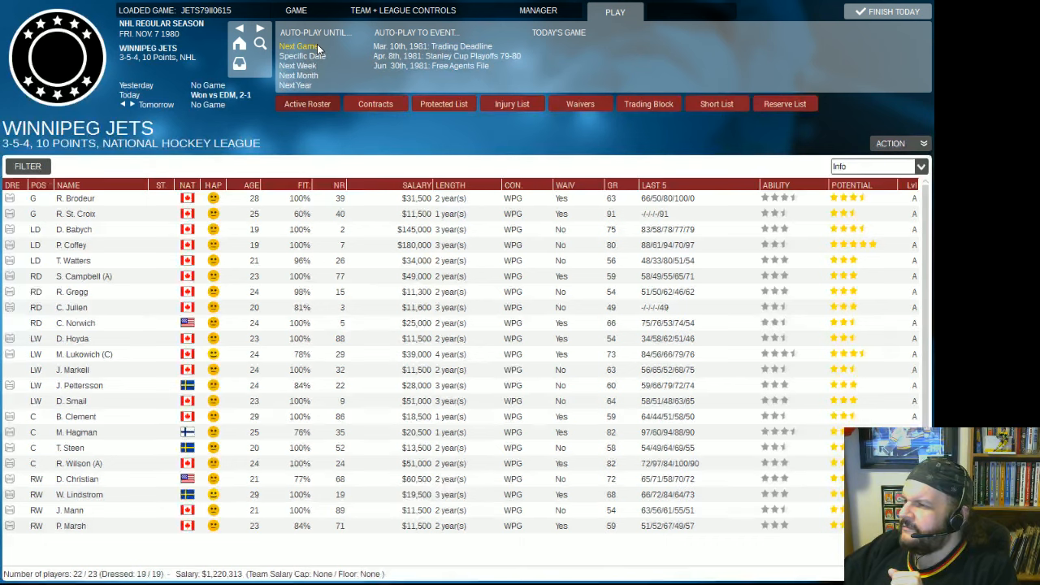
# Auto-play to November 9, 1980 and start the home game against the Maple Leafs.
pyautogui.click(297, 45)
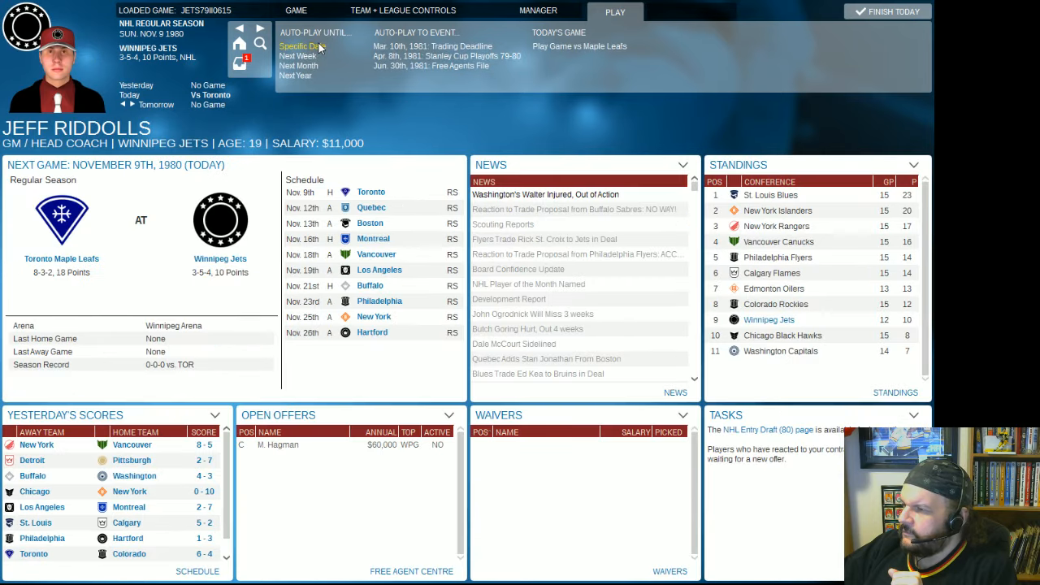
pyautogui.moveTo(393, 39)
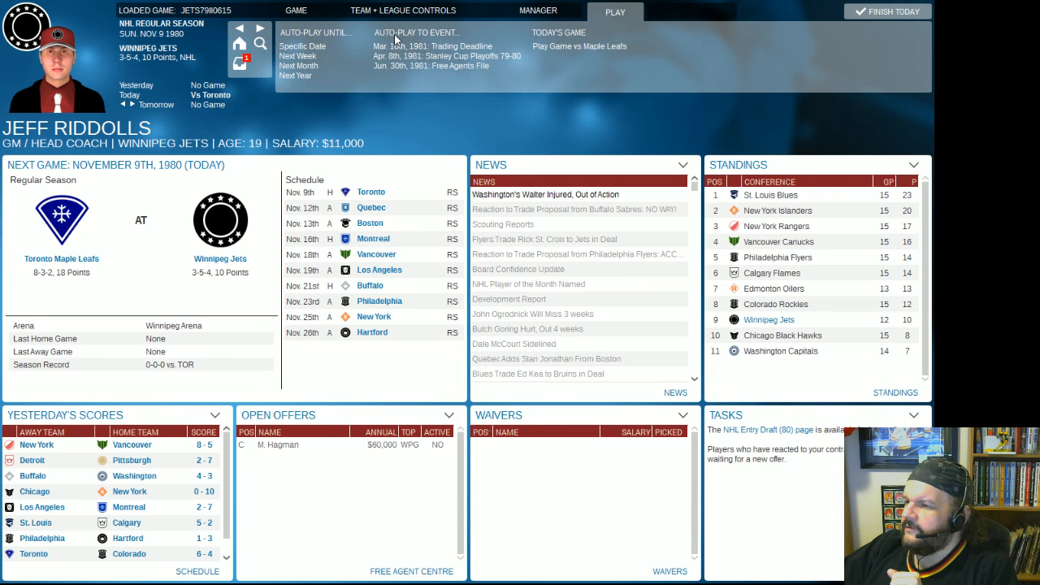
pyautogui.moveTo(382, 24)
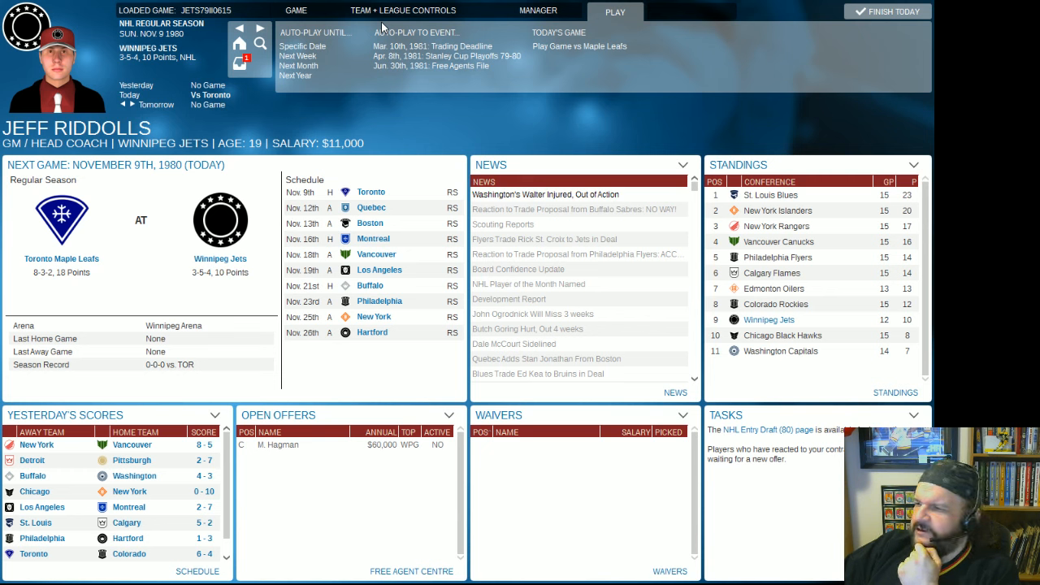
pyautogui.moveTo(432, 45)
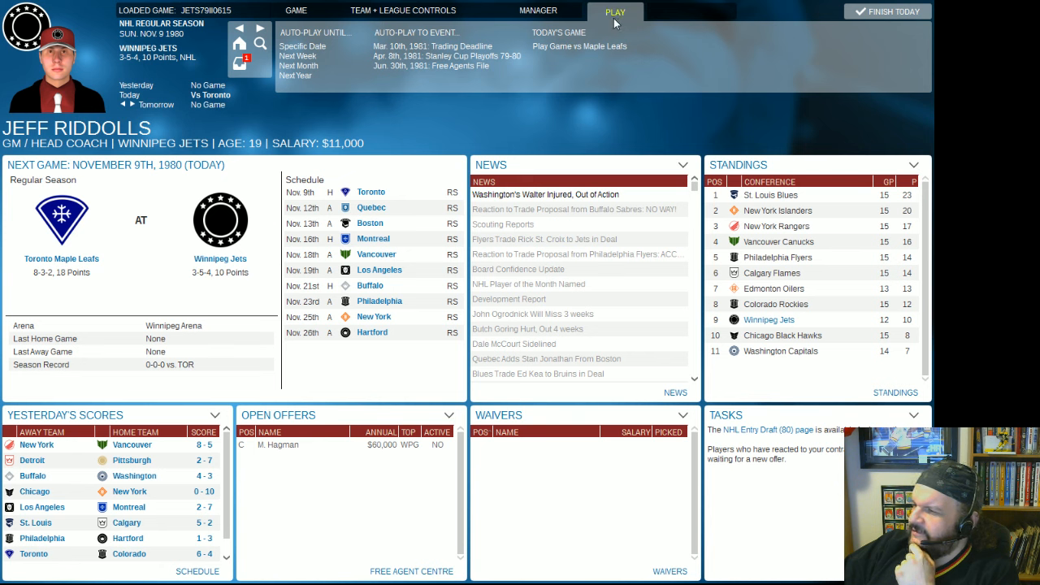
pyautogui.moveTo(579, 46)
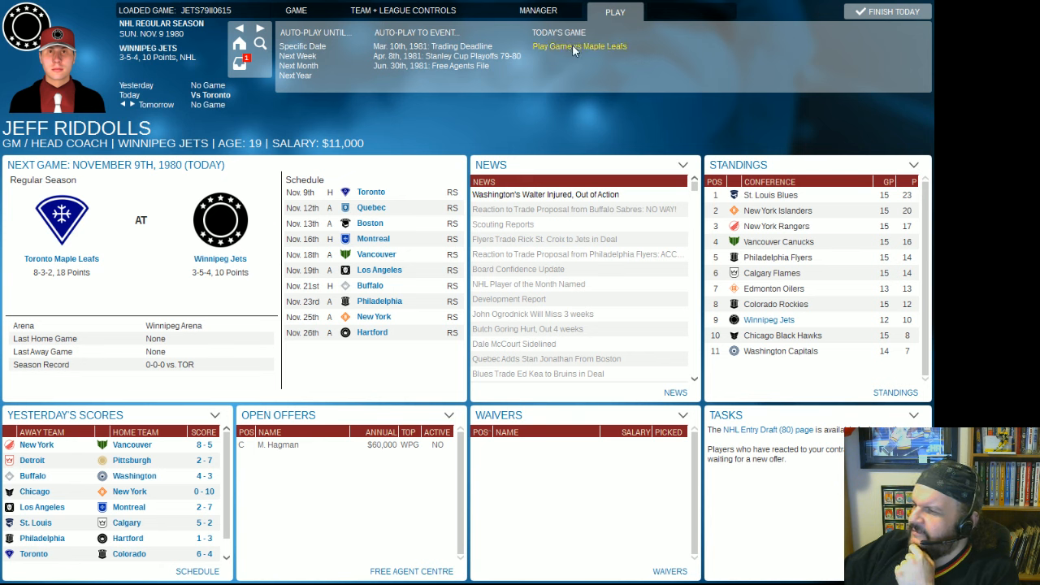
pyautogui.click(579, 45)
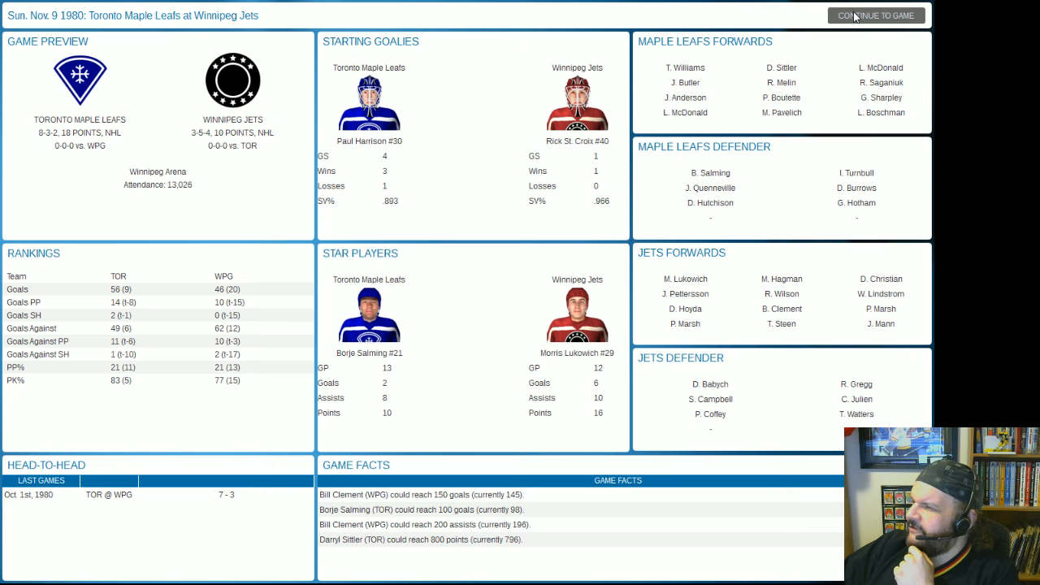
# Continue from the Toronto at Winnipeg preview into the live game screen.
pyautogui.click(875, 15)
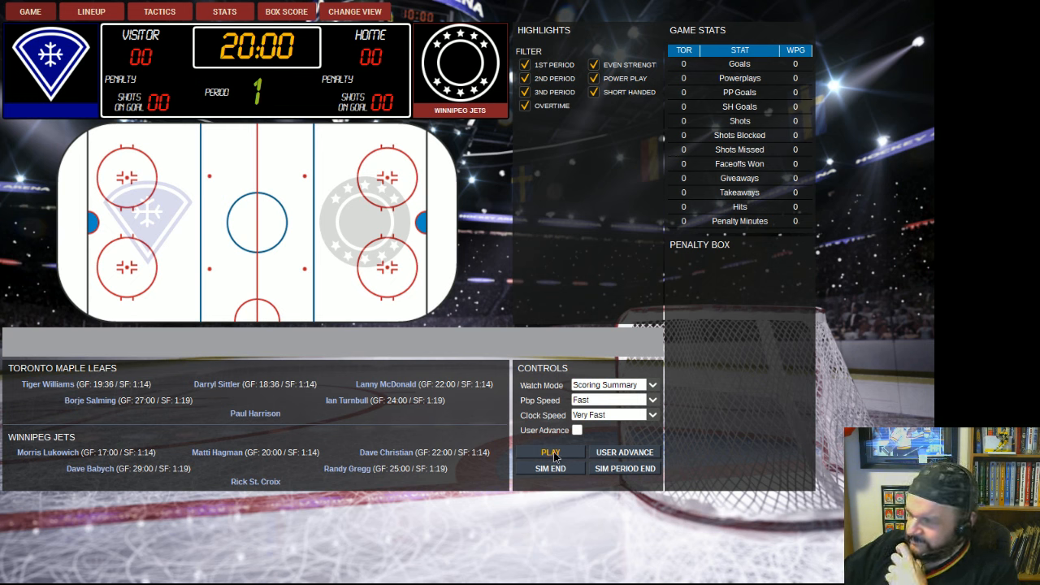
# Simulate the first period against Toronto to its end, tied 1-1.
pyautogui.click(550, 452)
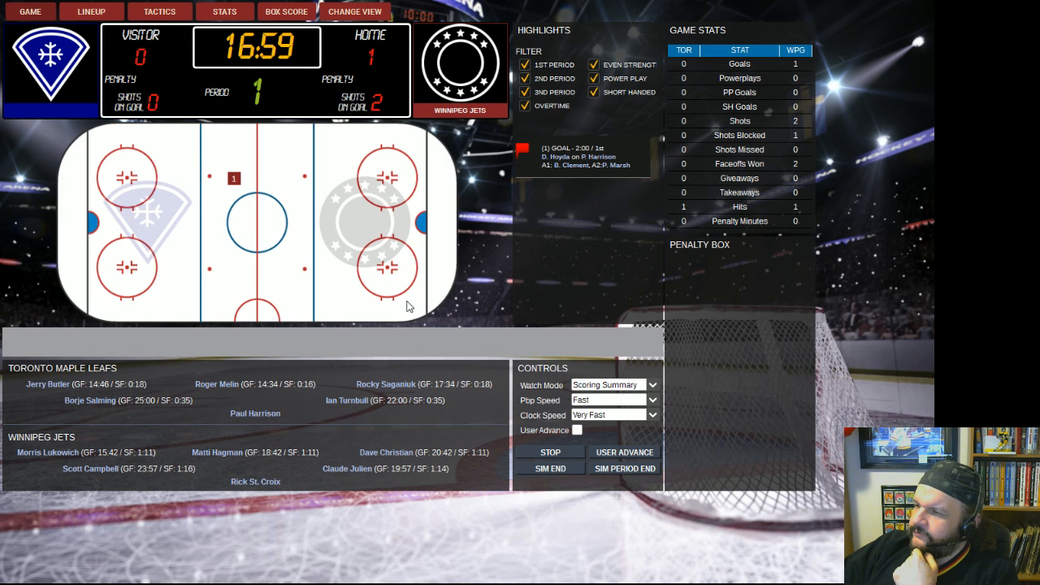
pyautogui.click(624, 452)
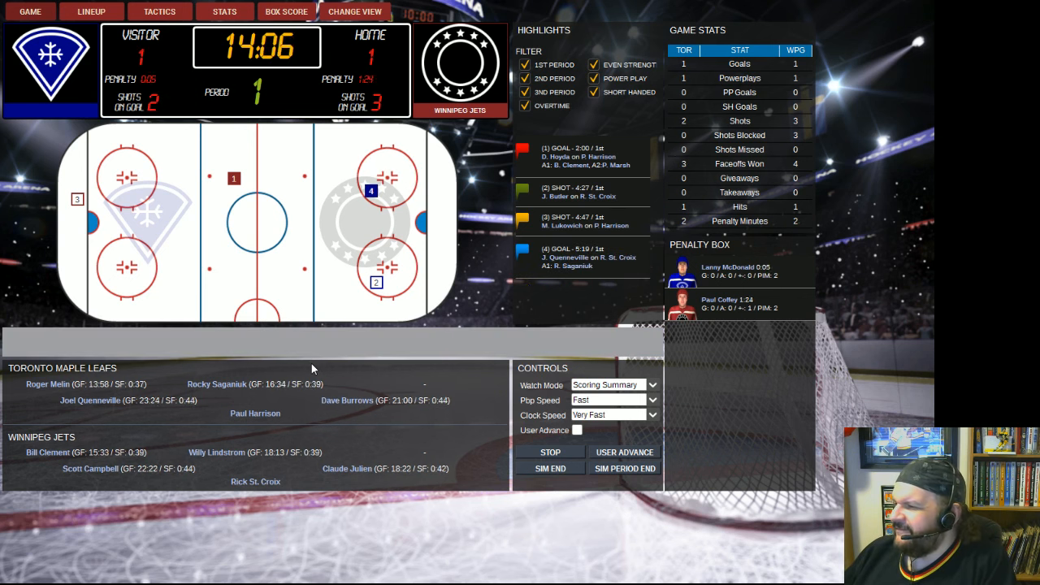
pyautogui.click(624, 452)
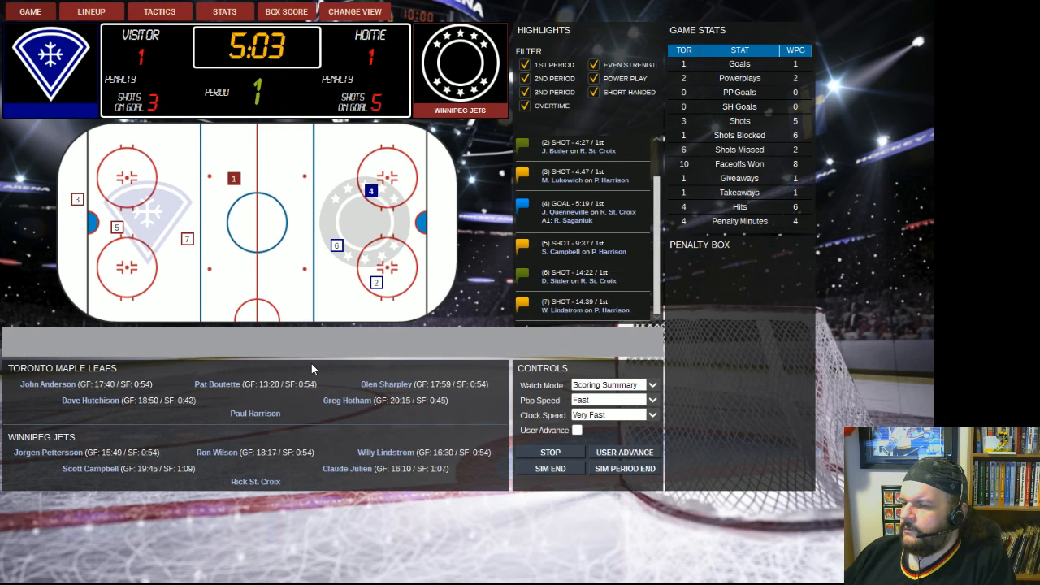
pyautogui.click(624, 452)
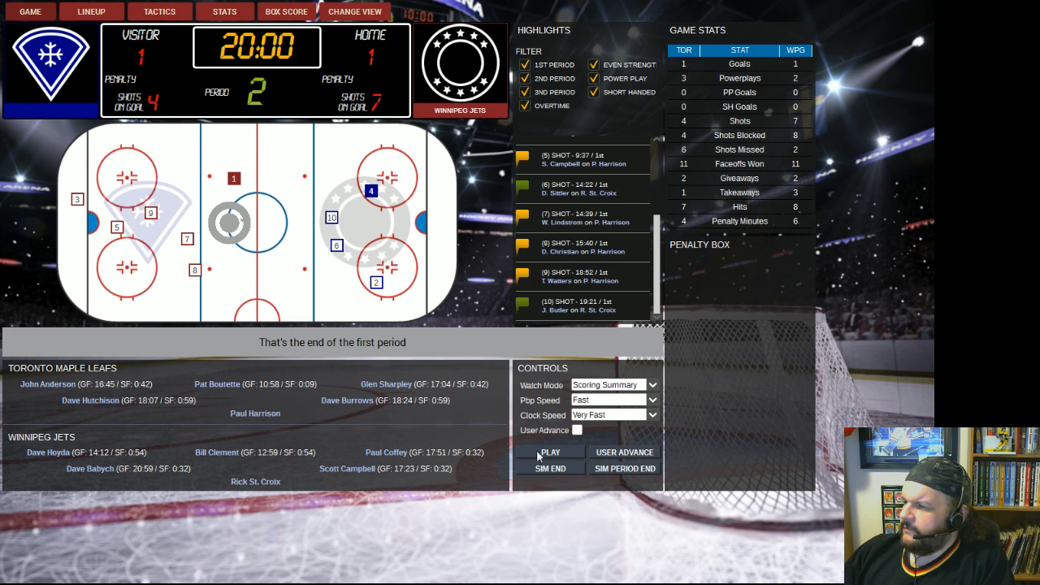
# Simulate the second period, Jets pulling ahead of Toronto 3-1.
pyautogui.click(550, 452)
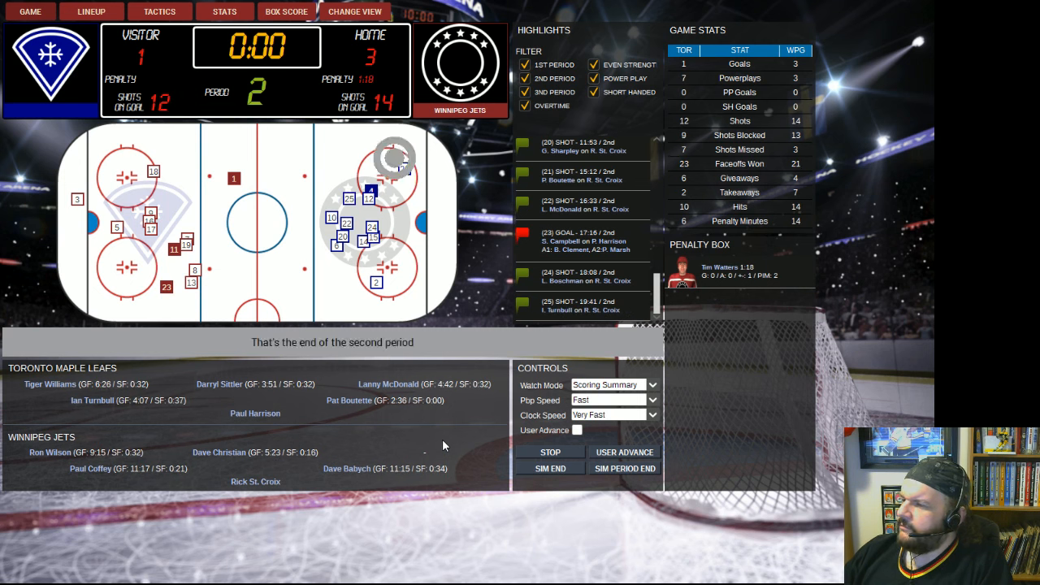
pyautogui.click(549, 452)
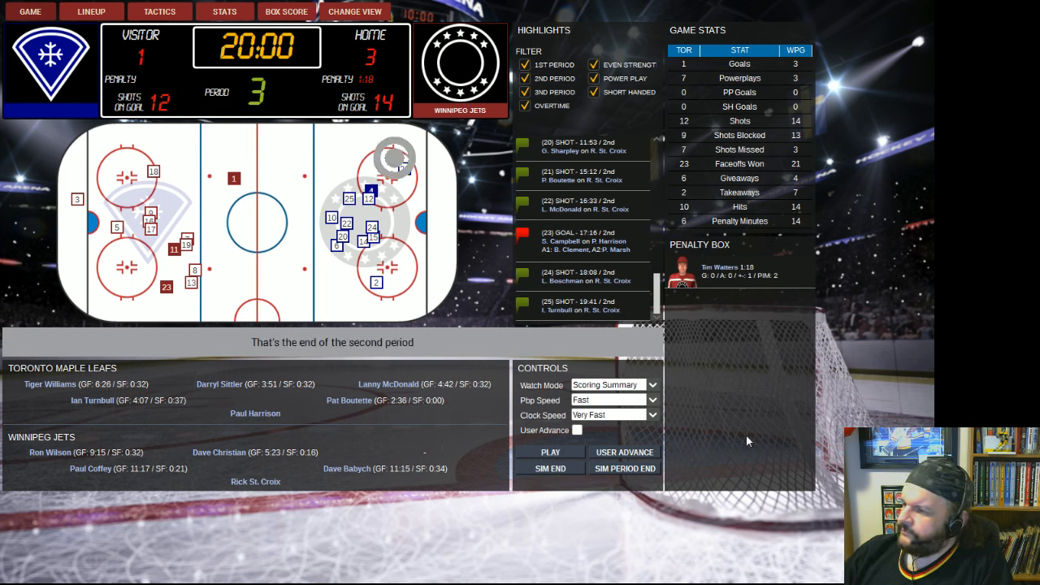
# Simulate the third period to the final, a 3-2 Winnipeg win over Toronto.
pyautogui.click(549, 452)
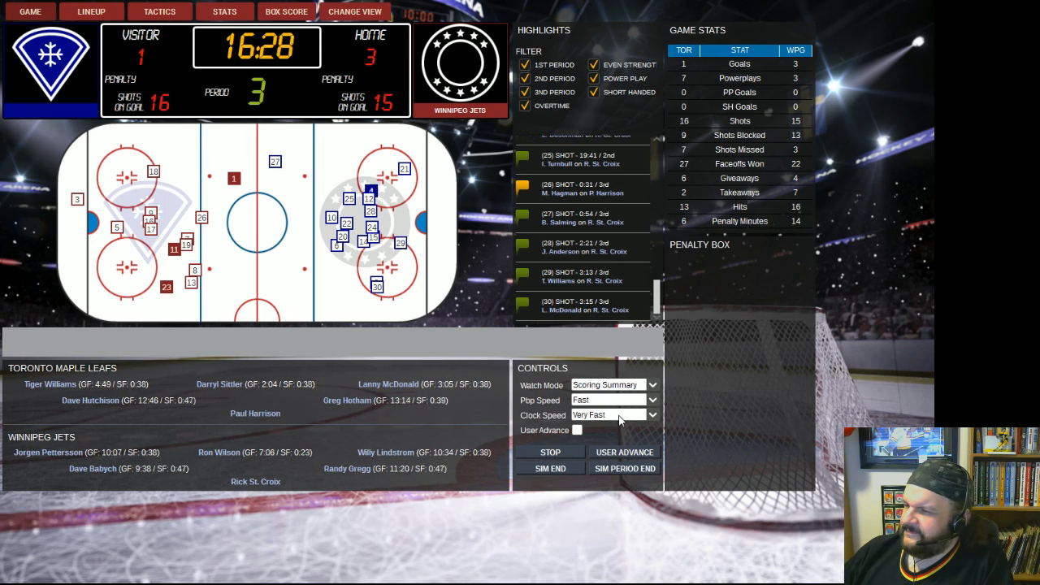
pyautogui.click(624, 452)
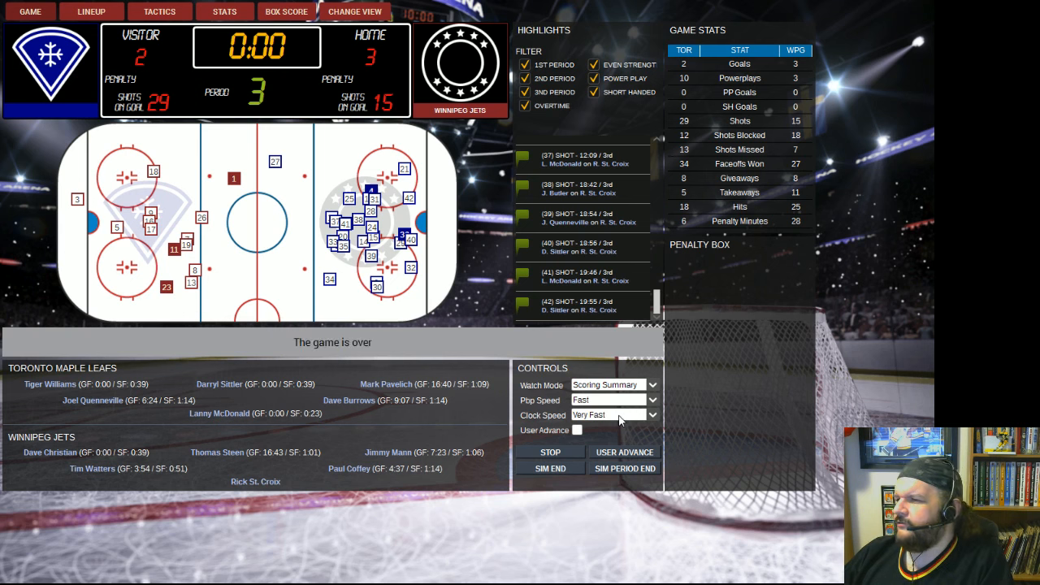
pyautogui.click(549, 469)
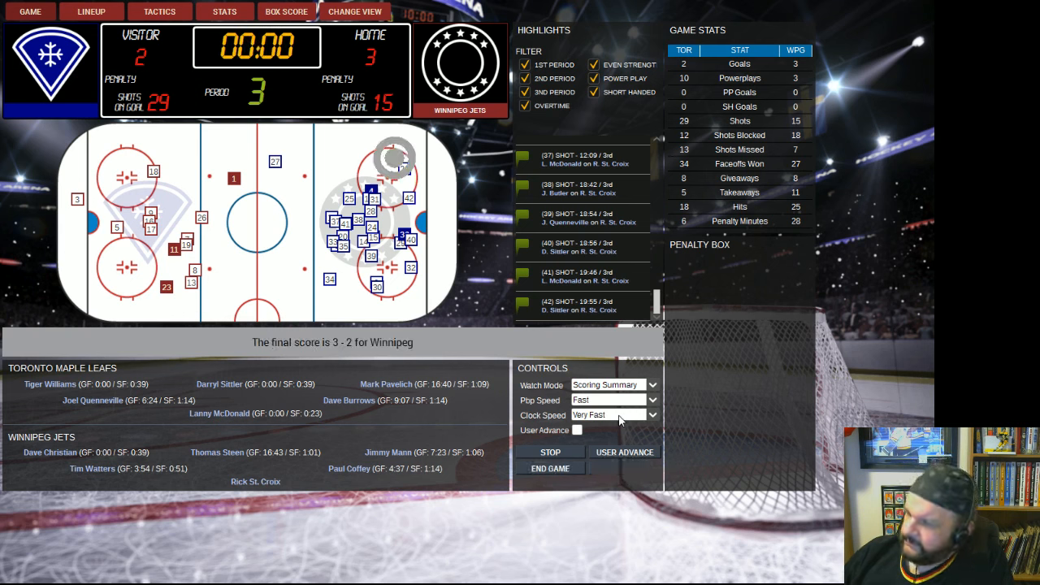
pyautogui.moveTo(575, 463)
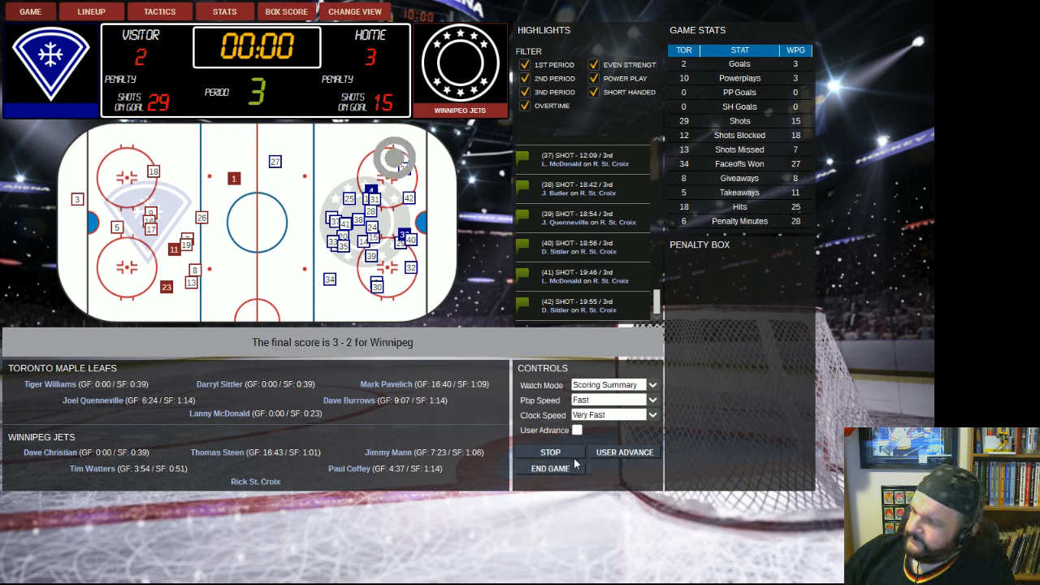
# End the game and view NHL standings by conference, Jets ninth in the Campbell.
pyautogui.click(549, 469)
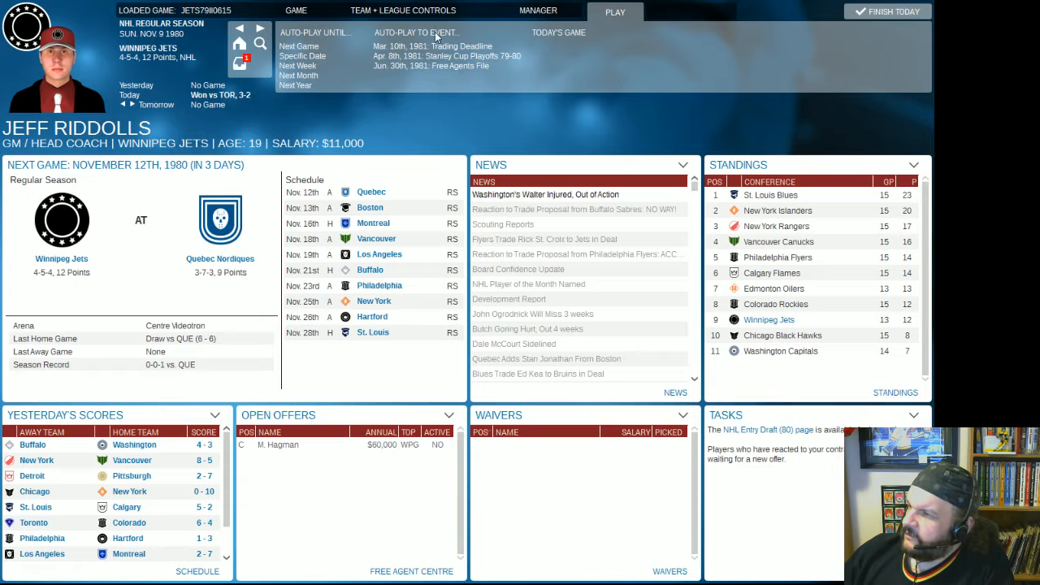
pyautogui.click(420, 10)
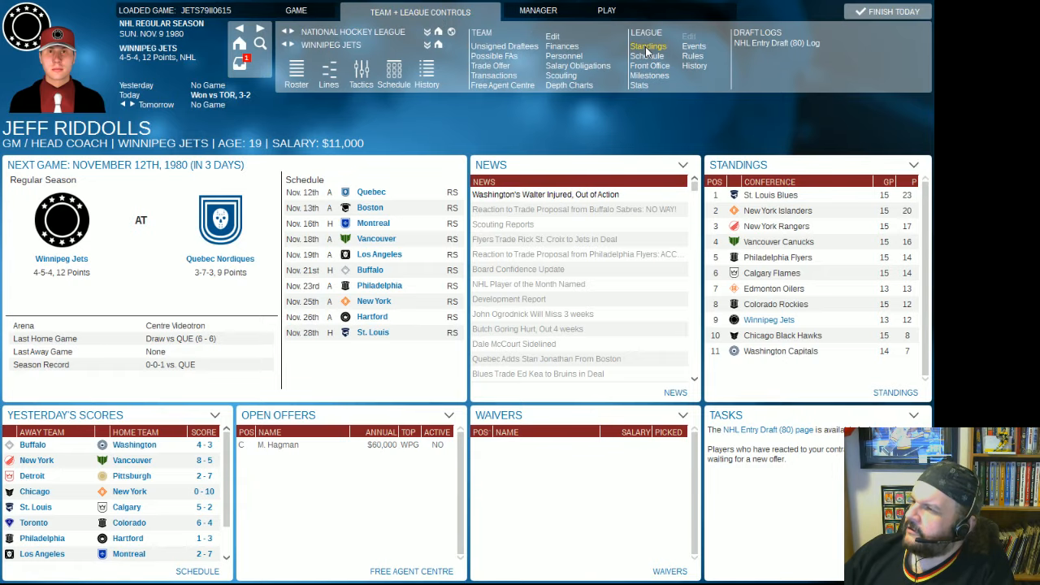
pyautogui.click(649, 45)
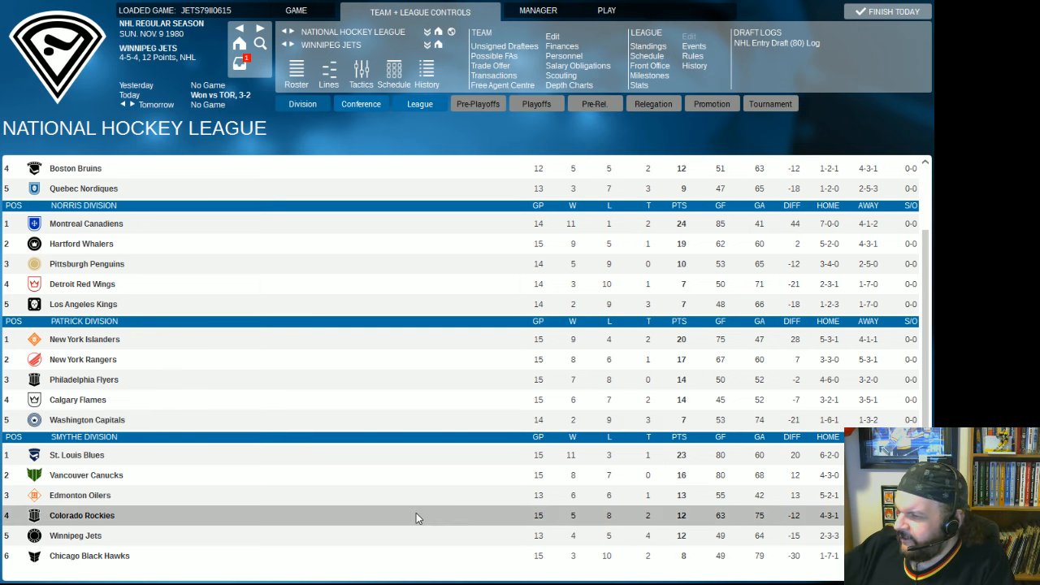
pyautogui.moveTo(439, 567)
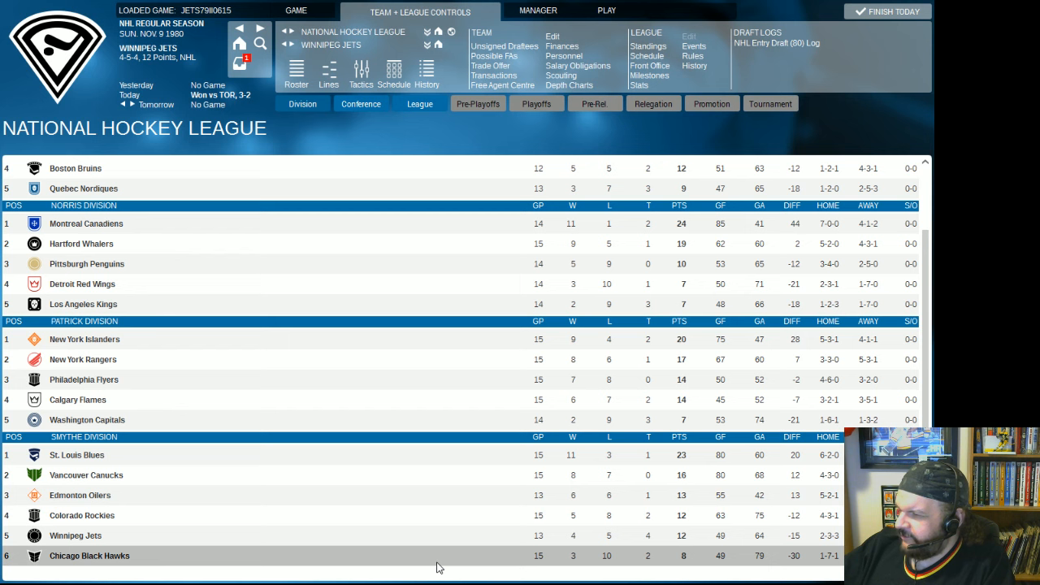
pyautogui.moveTo(96, 560)
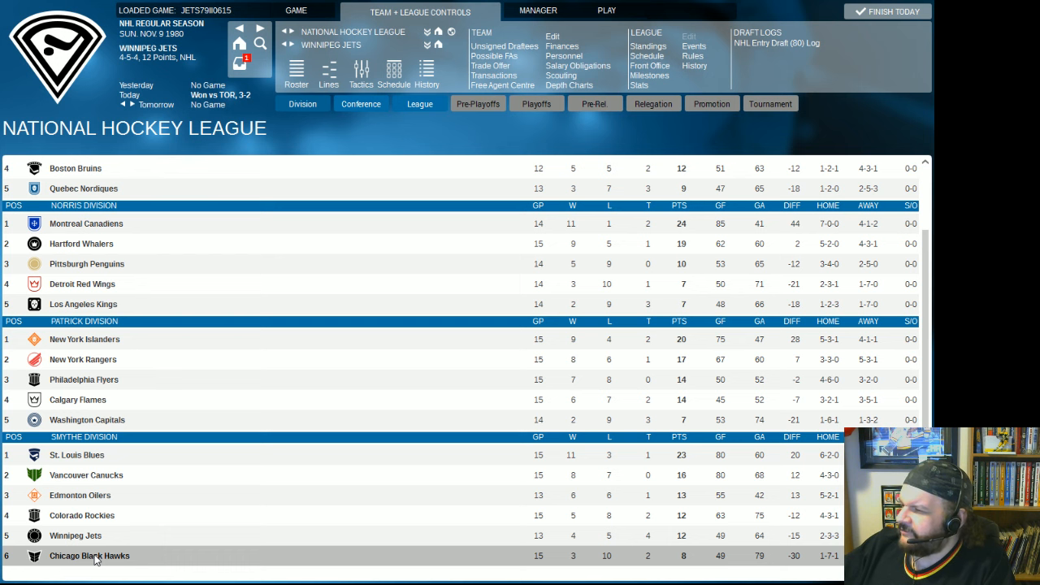
pyautogui.moveTo(203, 537)
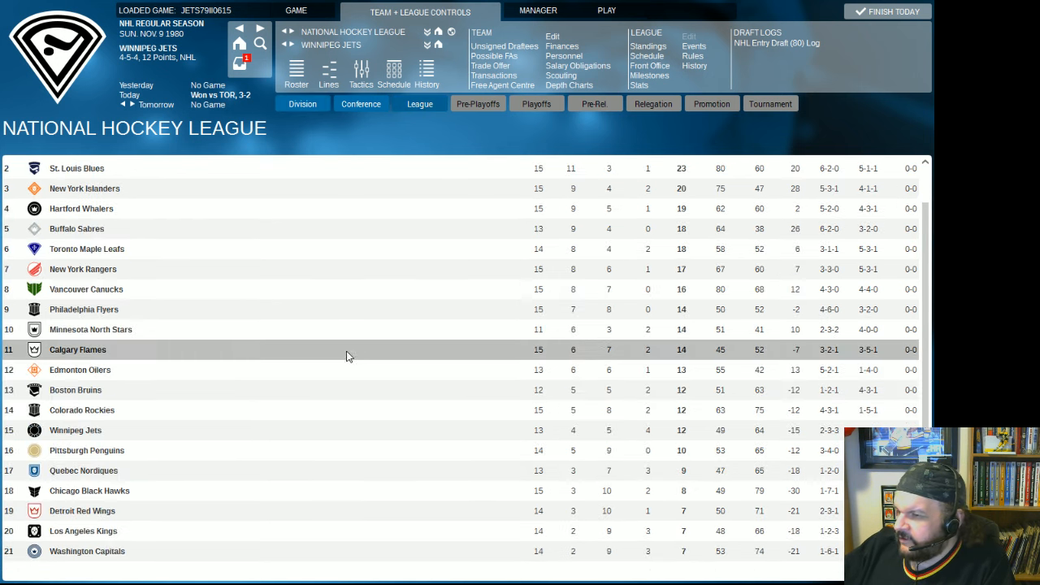
pyautogui.moveTo(224, 429)
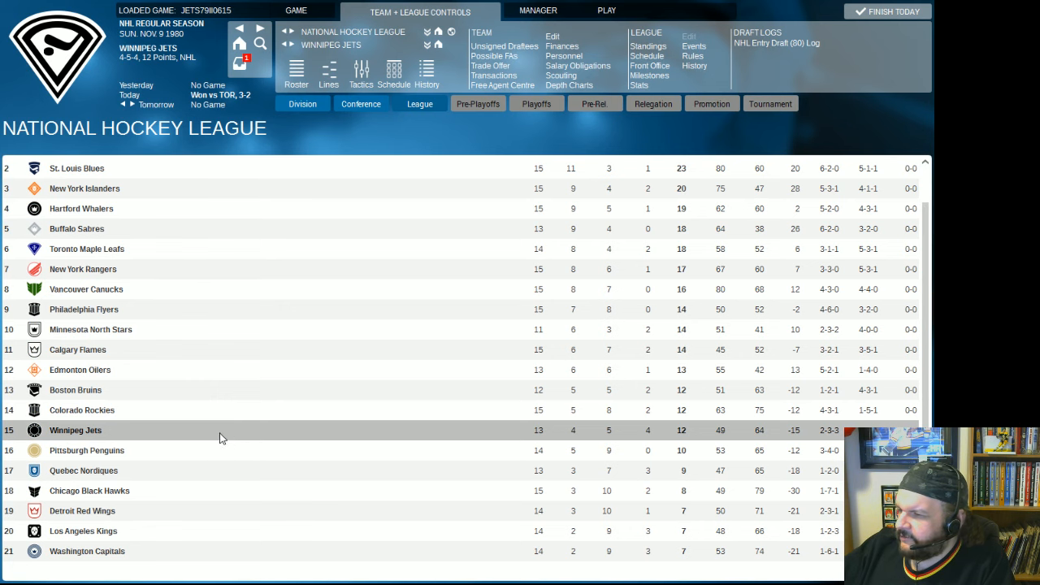
pyautogui.click(361, 104)
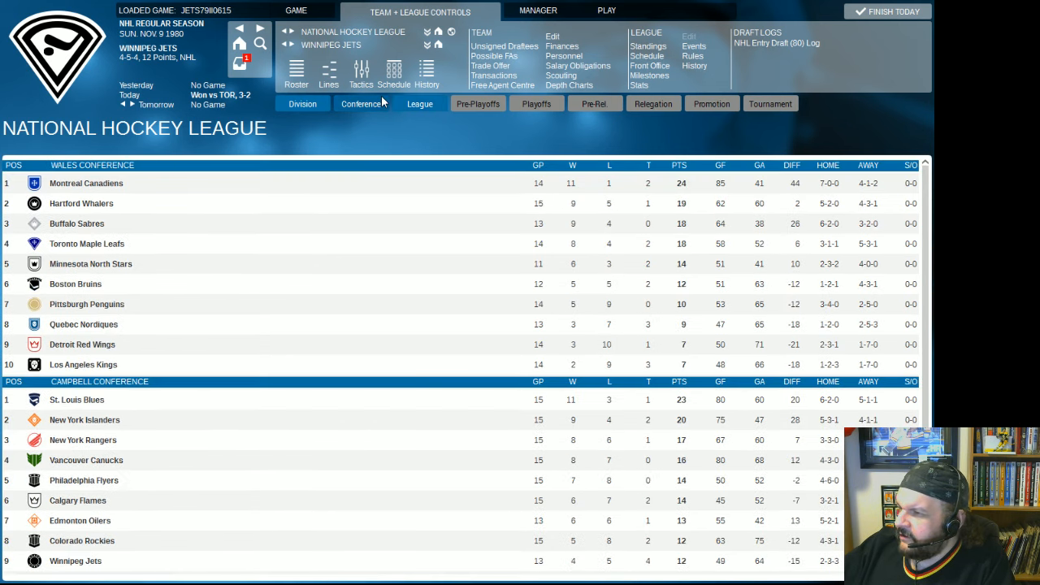
pyautogui.scroll(-3)
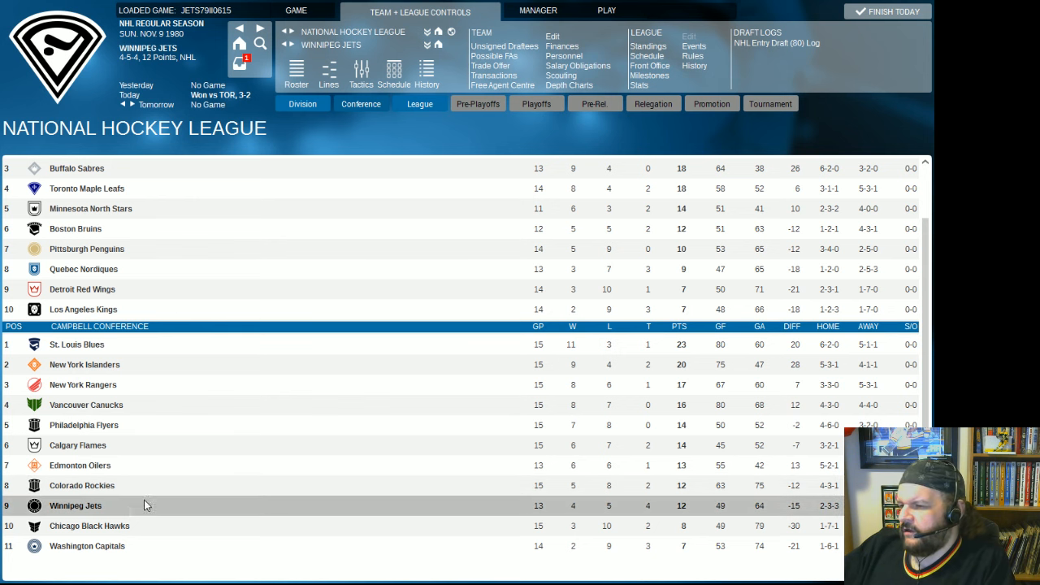
pyautogui.moveTo(163, 484)
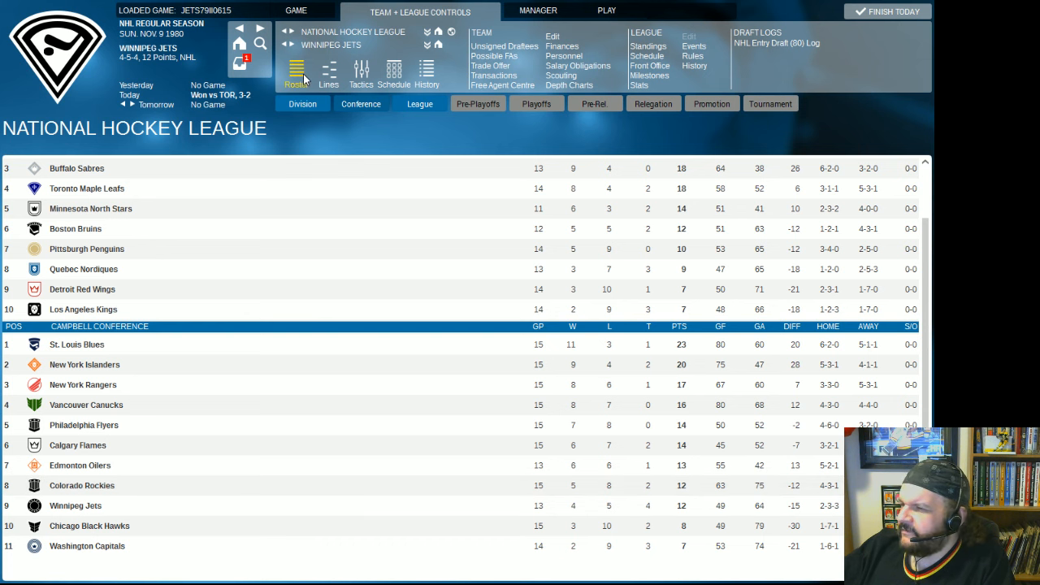
# Show the Jets roster with the regular-season stats summary view.
pyautogui.click(296, 73)
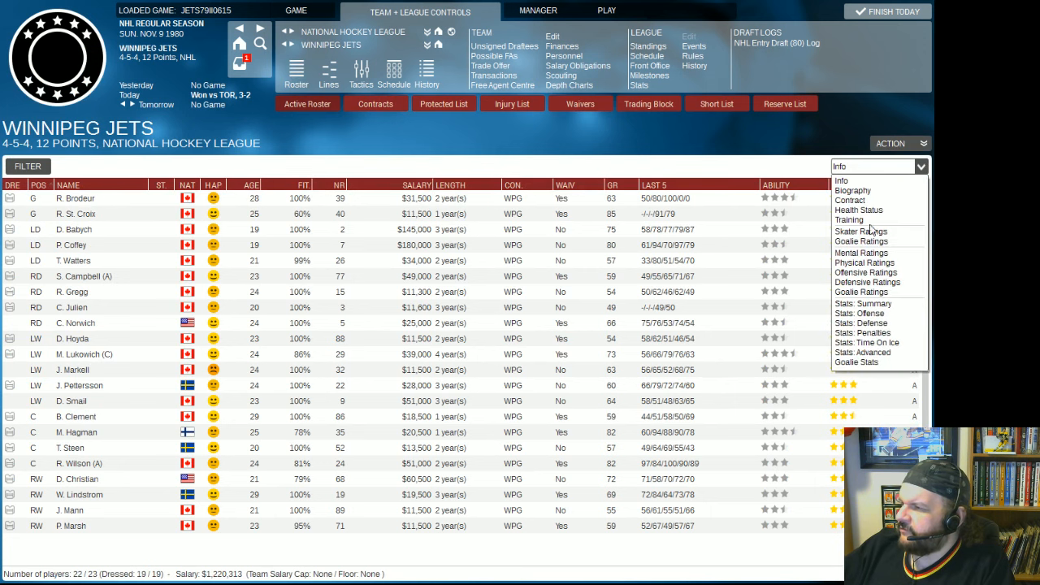
pyautogui.click(863, 304)
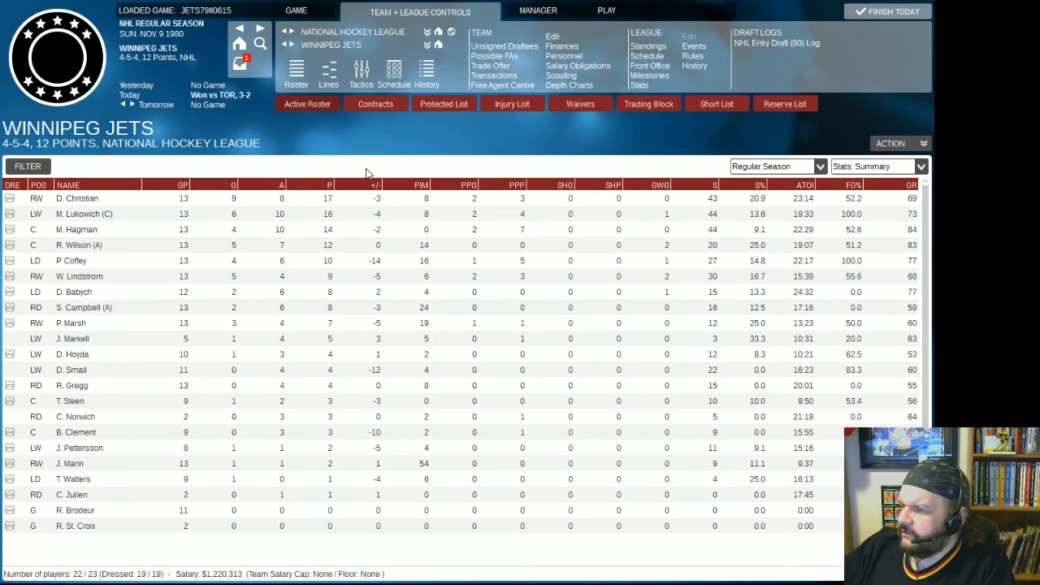
pyautogui.moveTo(334, 203)
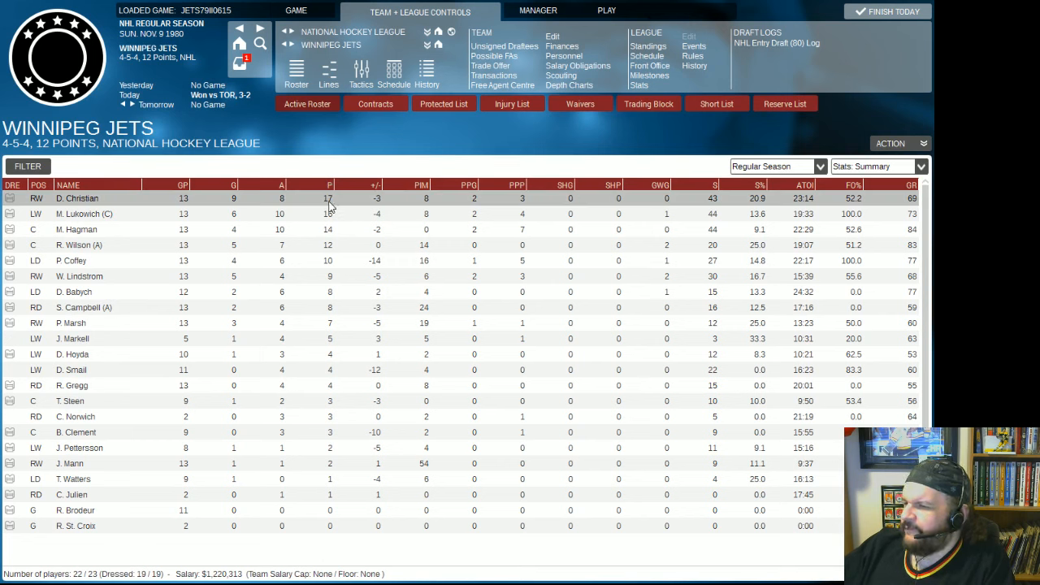
pyautogui.moveTo(78, 198)
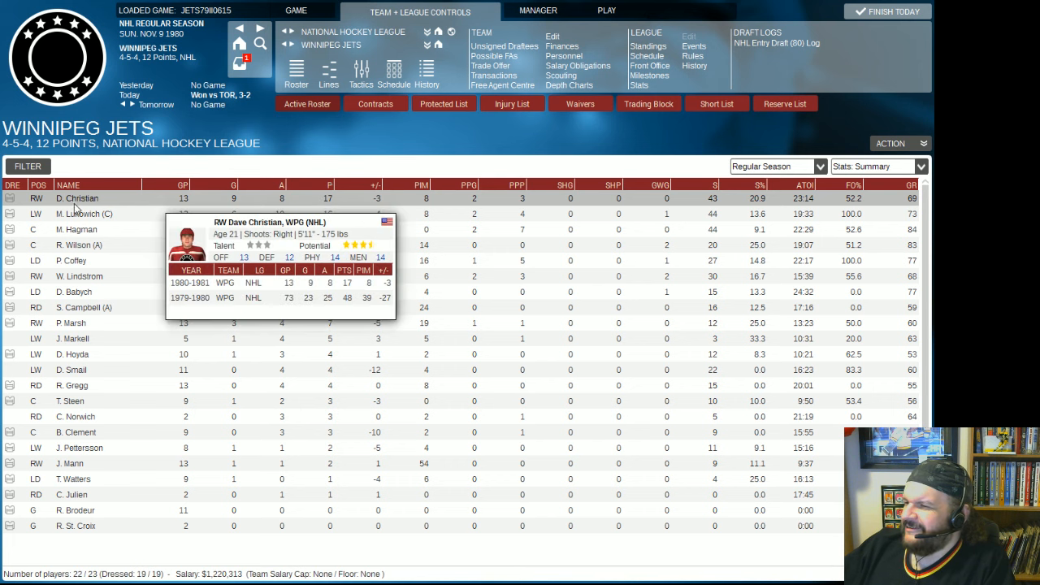
pyautogui.moveTo(85, 215)
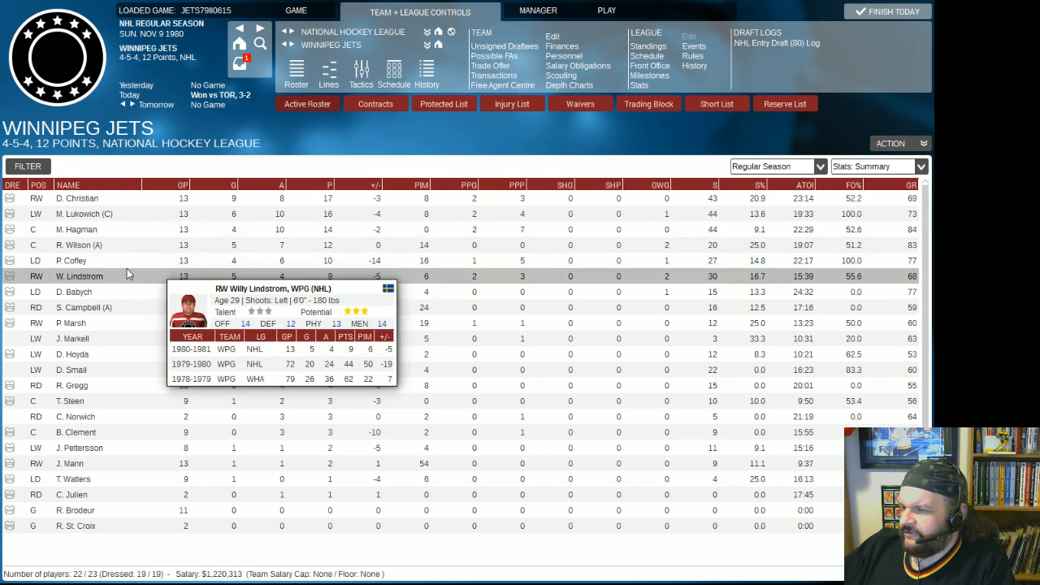
pyautogui.moveTo(317, 276)
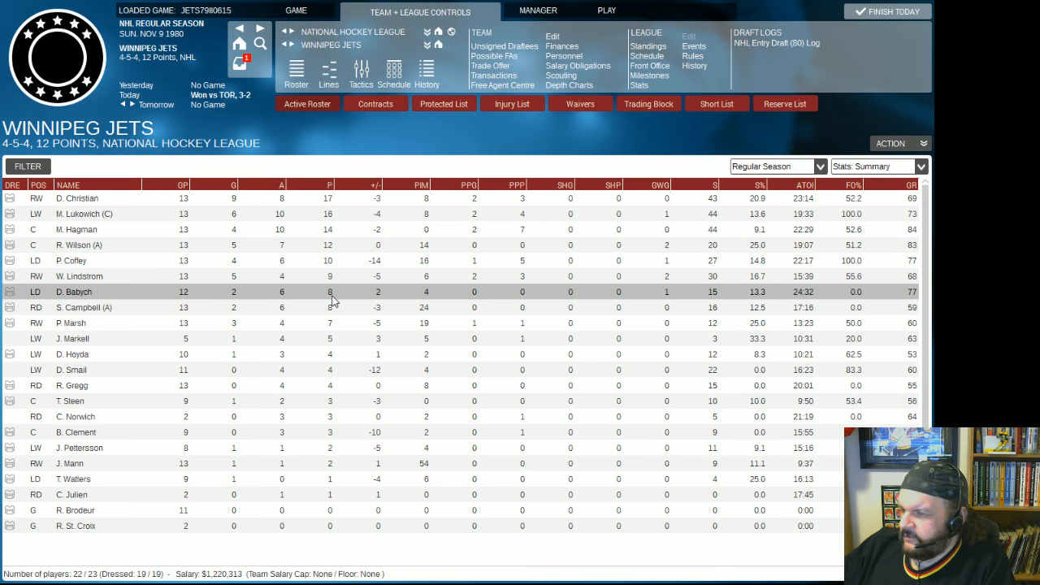
pyautogui.moveTo(338, 432)
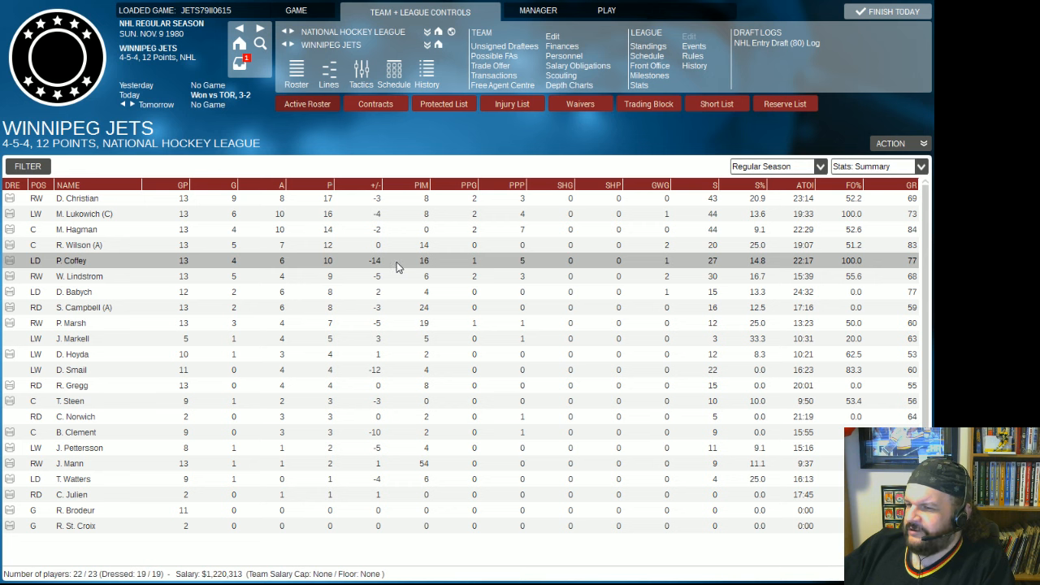
pyautogui.moveTo(333, 478)
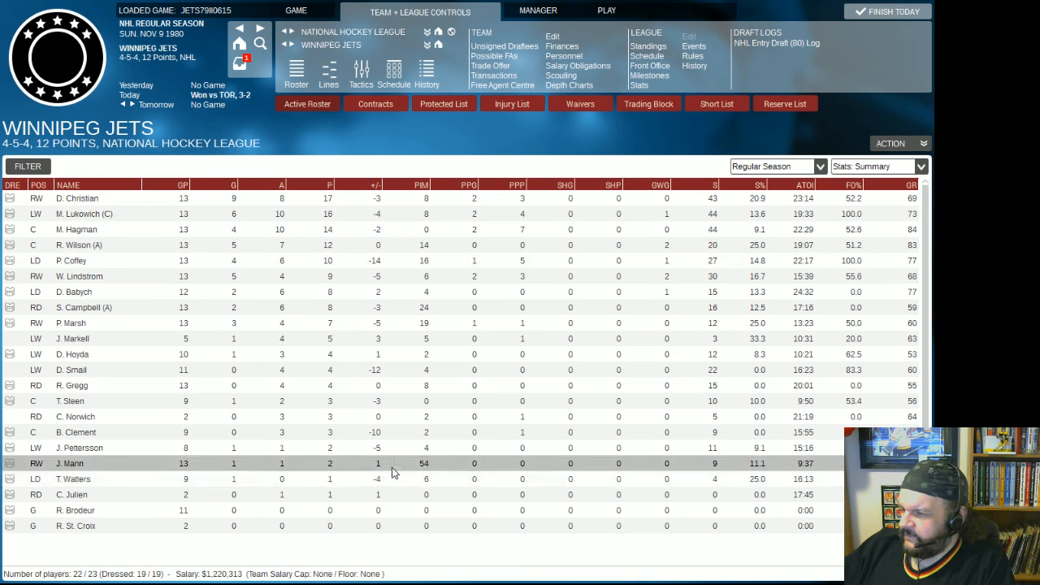
pyautogui.moveTo(387, 468)
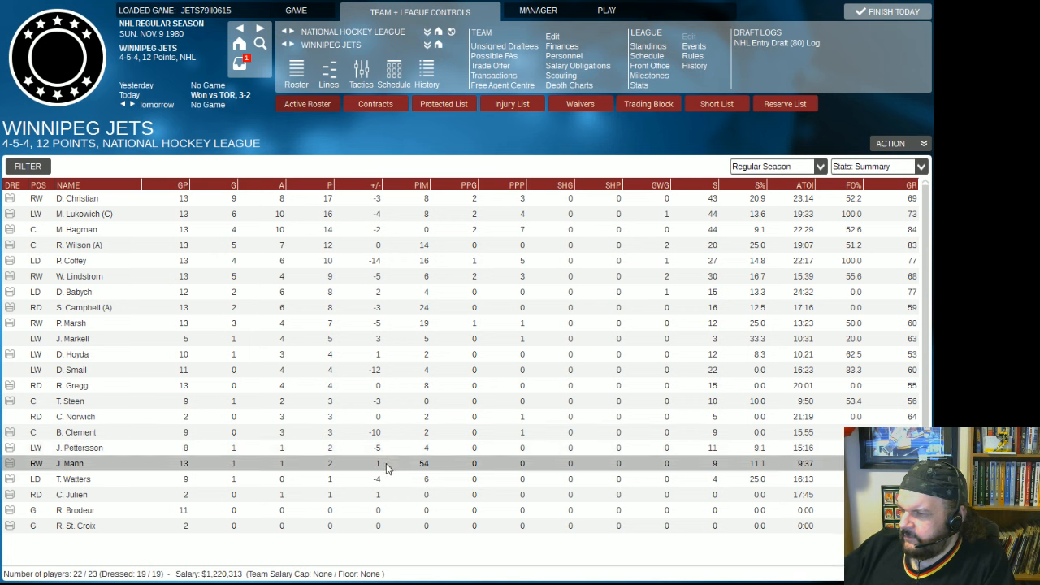
pyautogui.moveTo(408, 468)
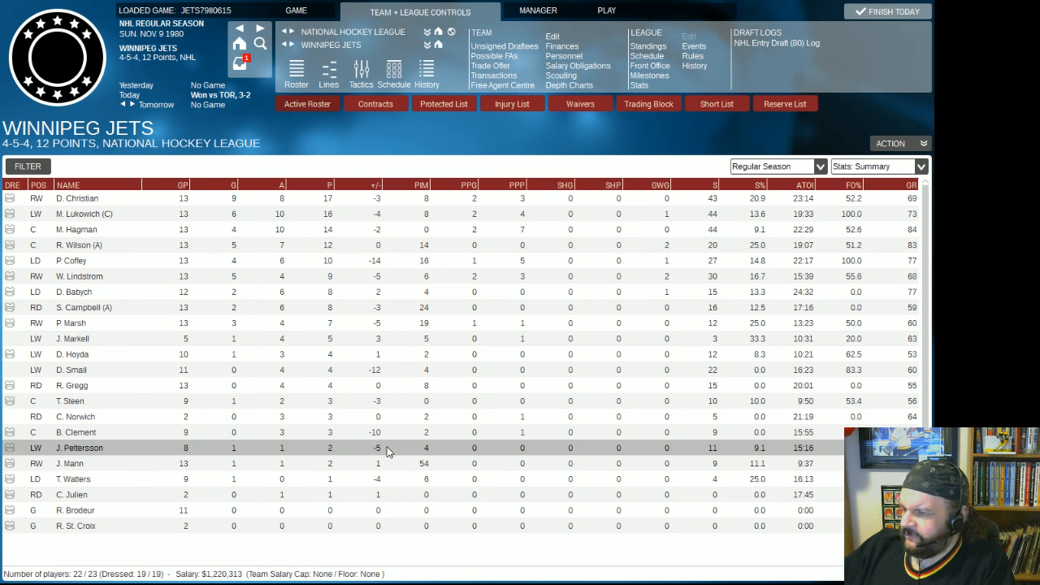
pyautogui.moveTo(375, 458)
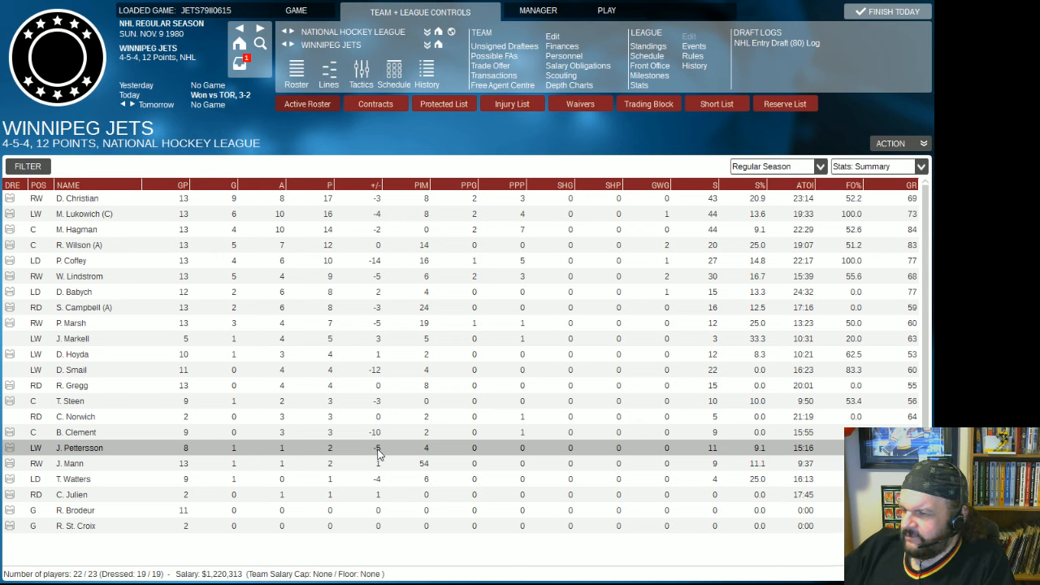
pyautogui.moveTo(272, 478)
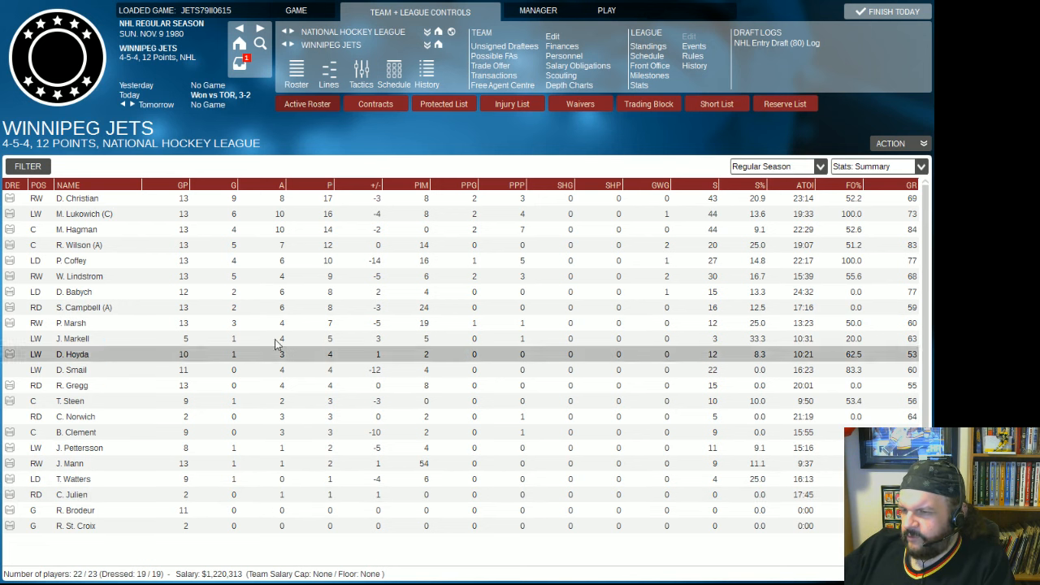
pyautogui.moveTo(332, 46)
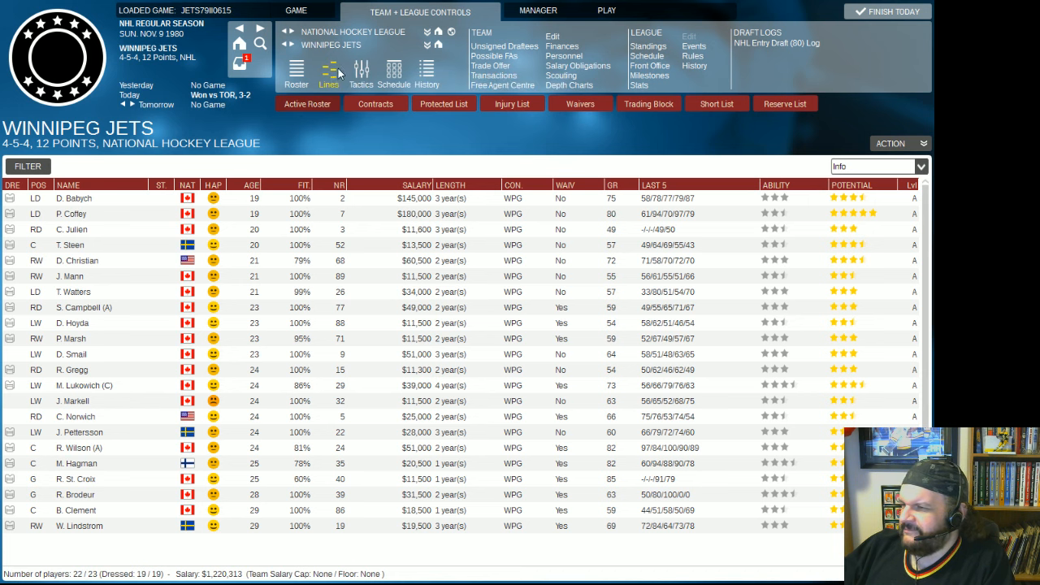
# Check the Jets' line combinations, then the inbox with the Ryan Walter injury news.
pyautogui.click(296, 73)
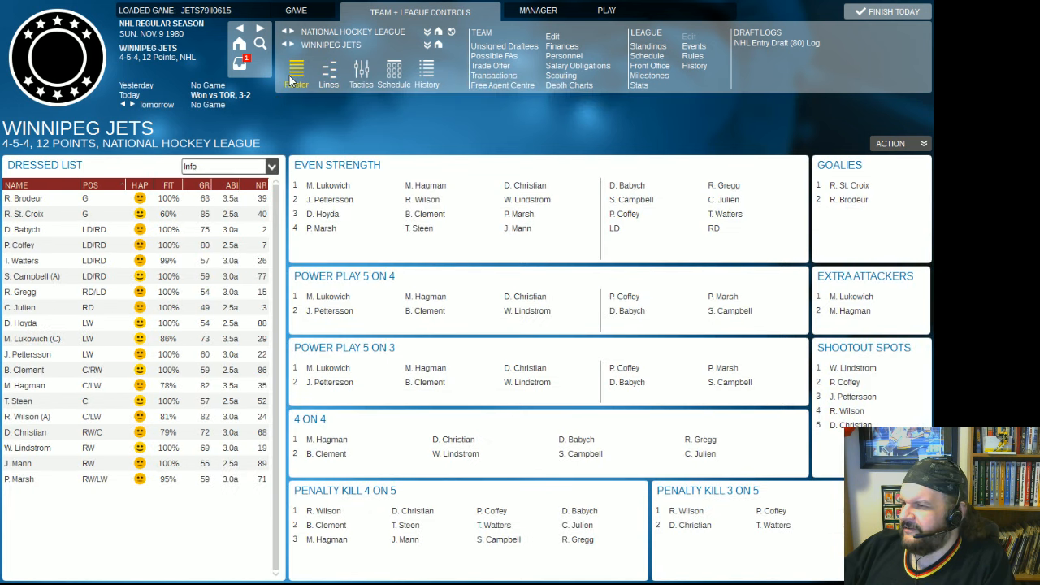
pyautogui.moveTo(296, 74)
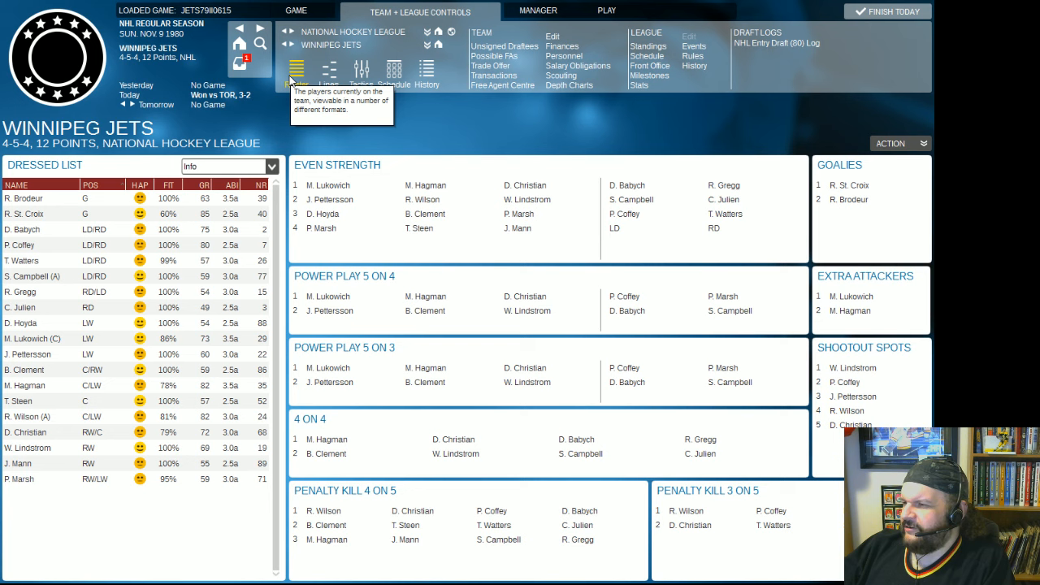
pyautogui.click(538, 9)
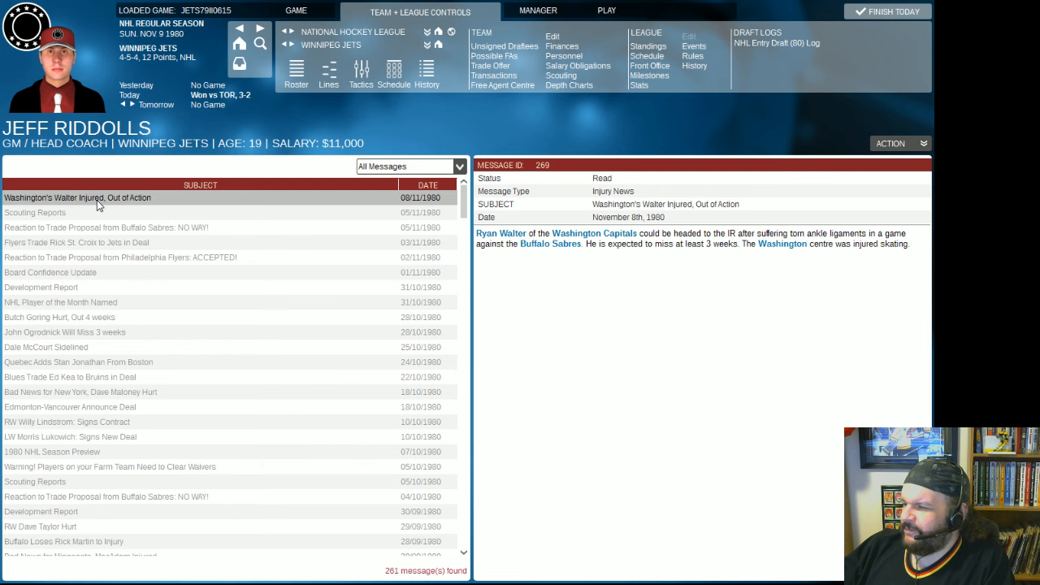
pyautogui.moveTo(143, 202)
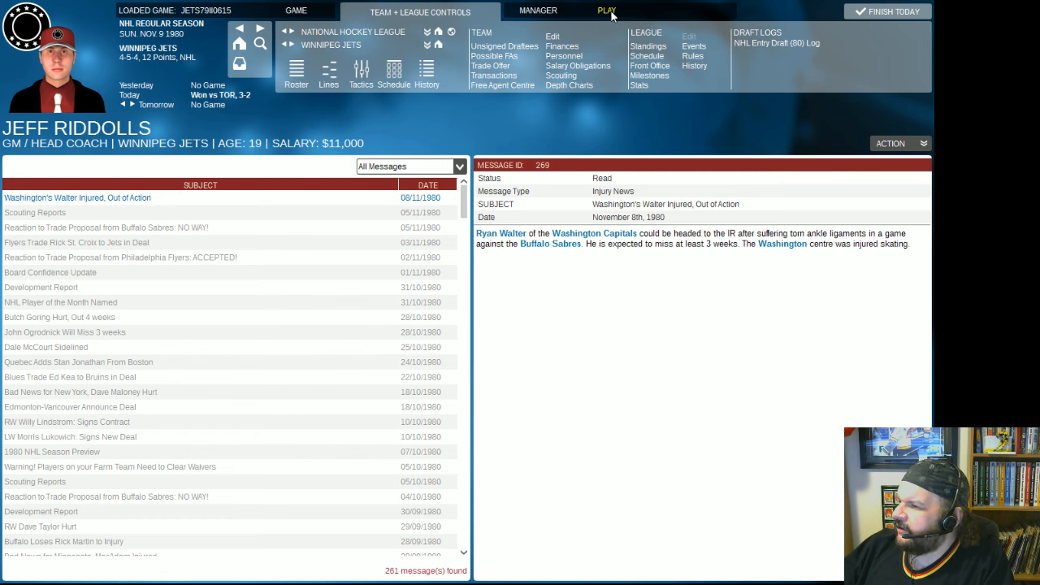
# Review the Jets season schedule with results, then bring up the auto-play options.
pyautogui.click(615, 10)
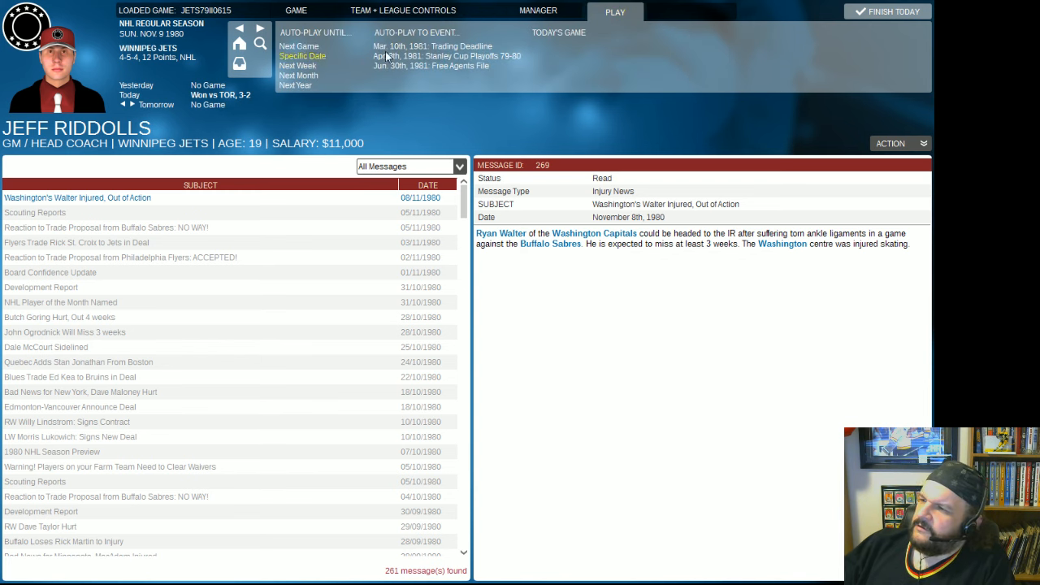
pyautogui.click(419, 10)
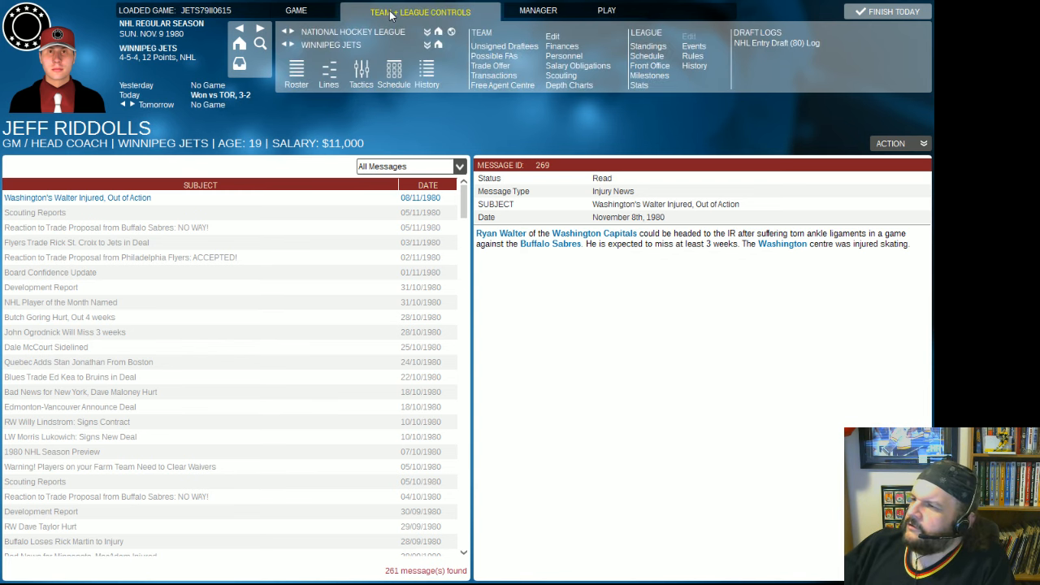
pyautogui.click(393, 73)
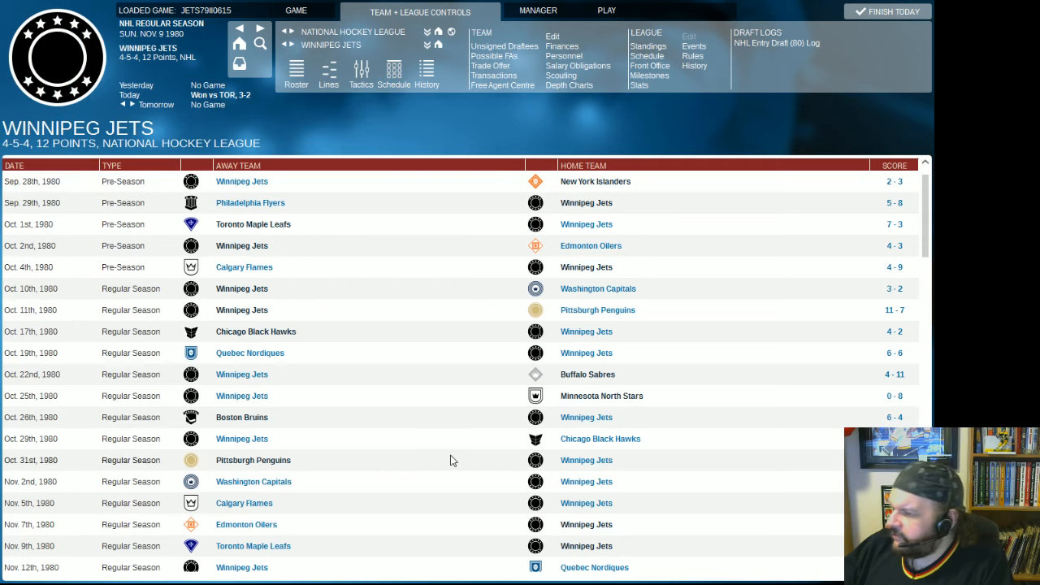
pyautogui.scroll(-3)
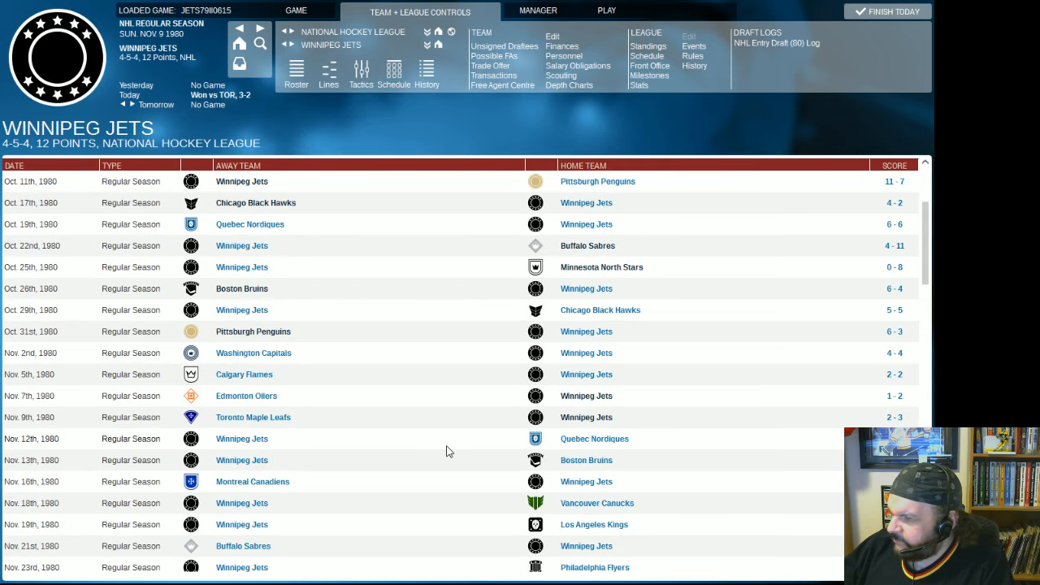
pyautogui.moveTo(442, 452)
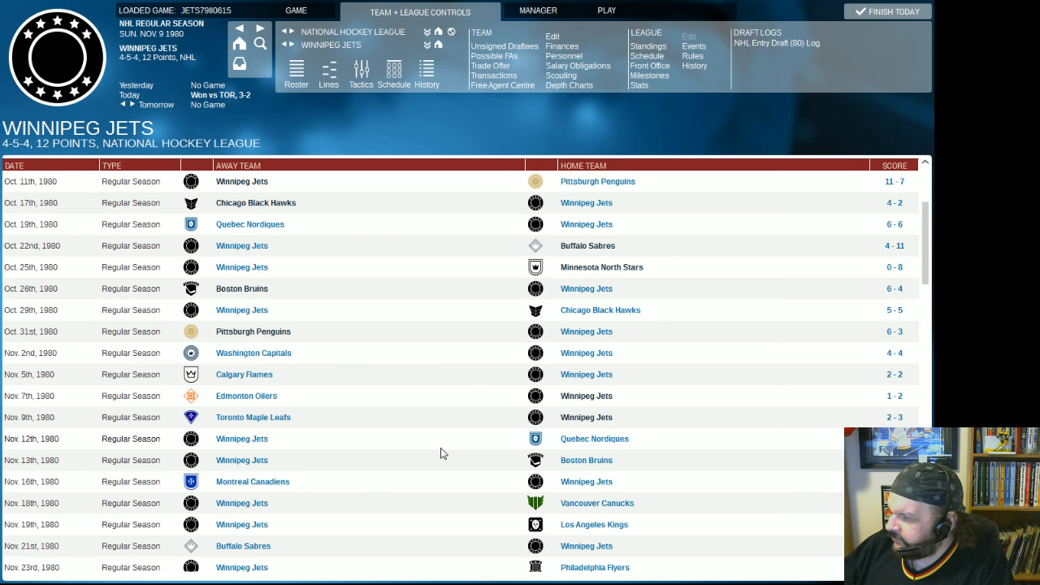
pyautogui.moveTo(608, 9)
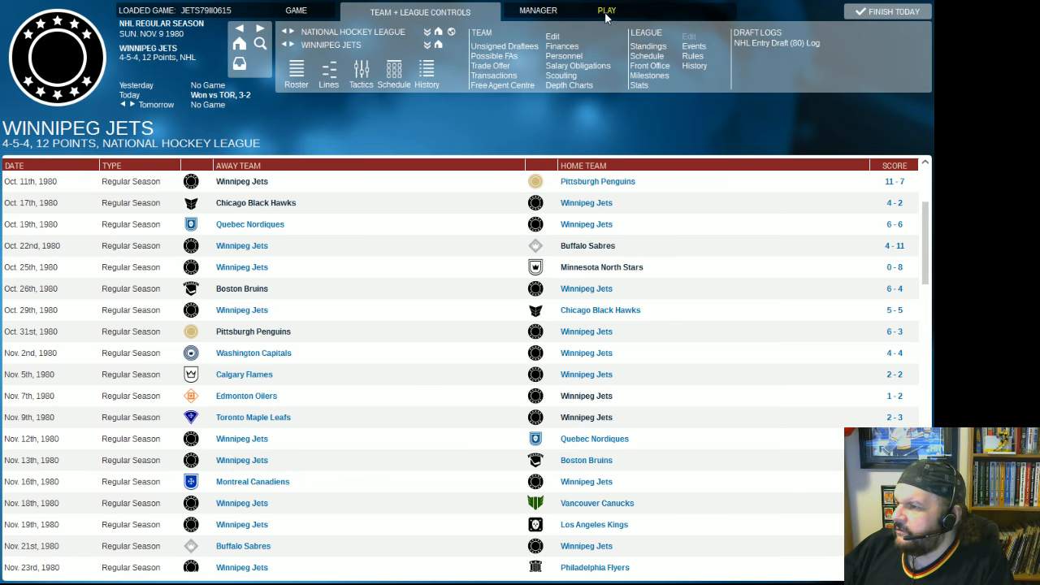
pyautogui.click(608, 10)
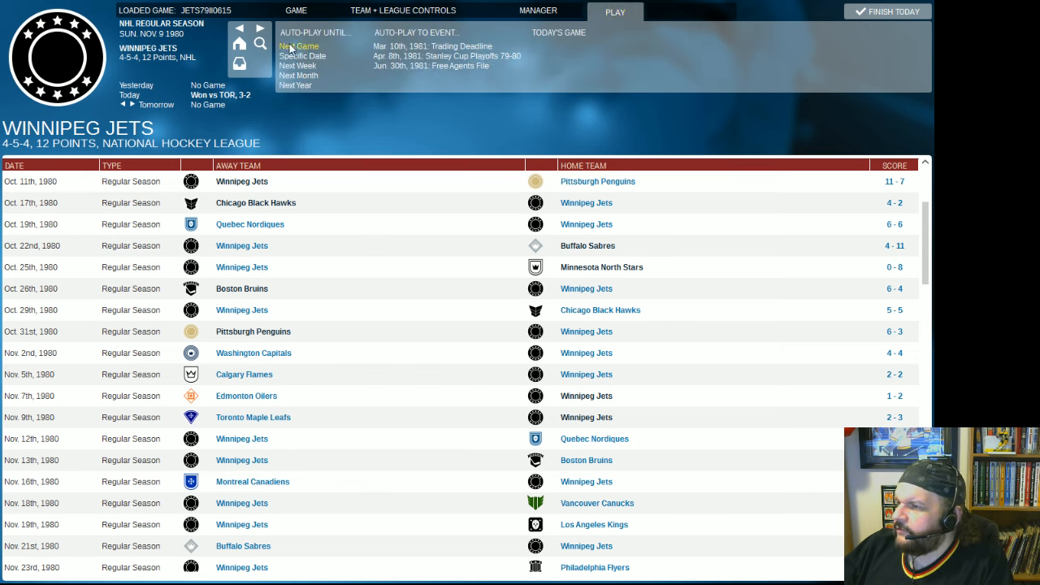
pyautogui.moveTo(403, 10)
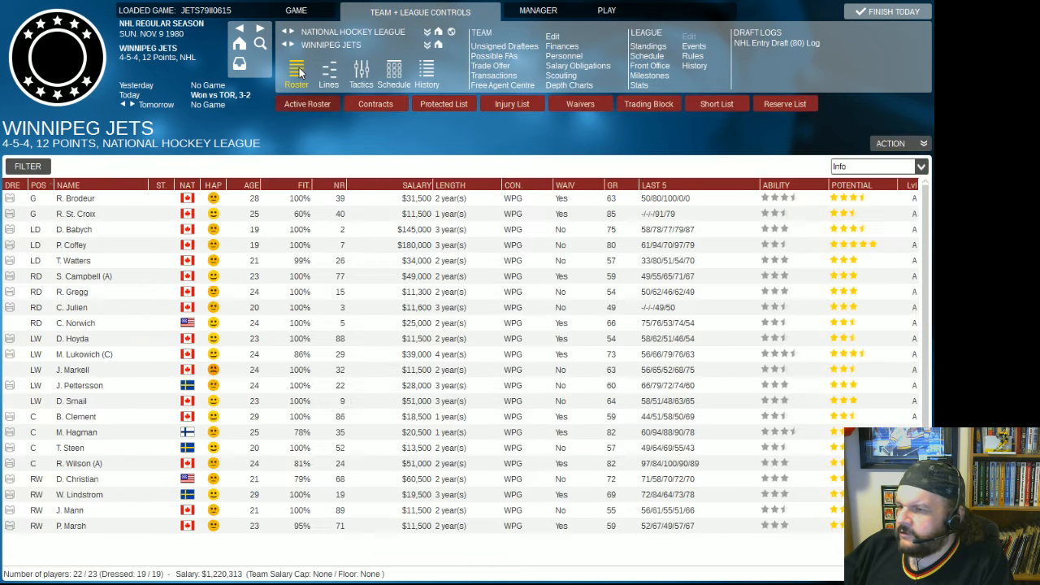
pyautogui.moveTo(619, 34)
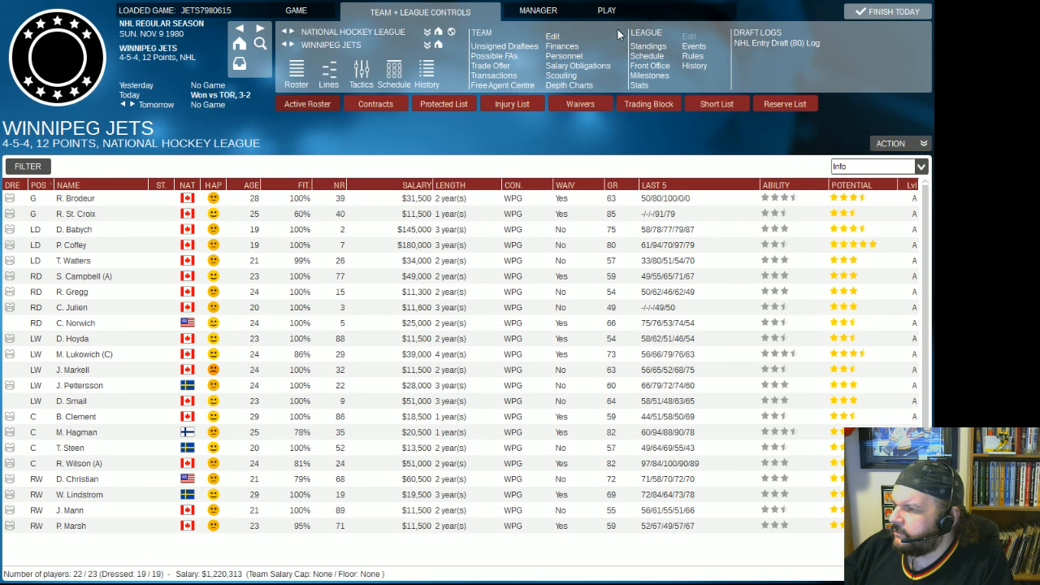
# Auto-play to the next game day, November 12, 1980, and check schedule and lines for Quebec.
pyautogui.click(606, 10)
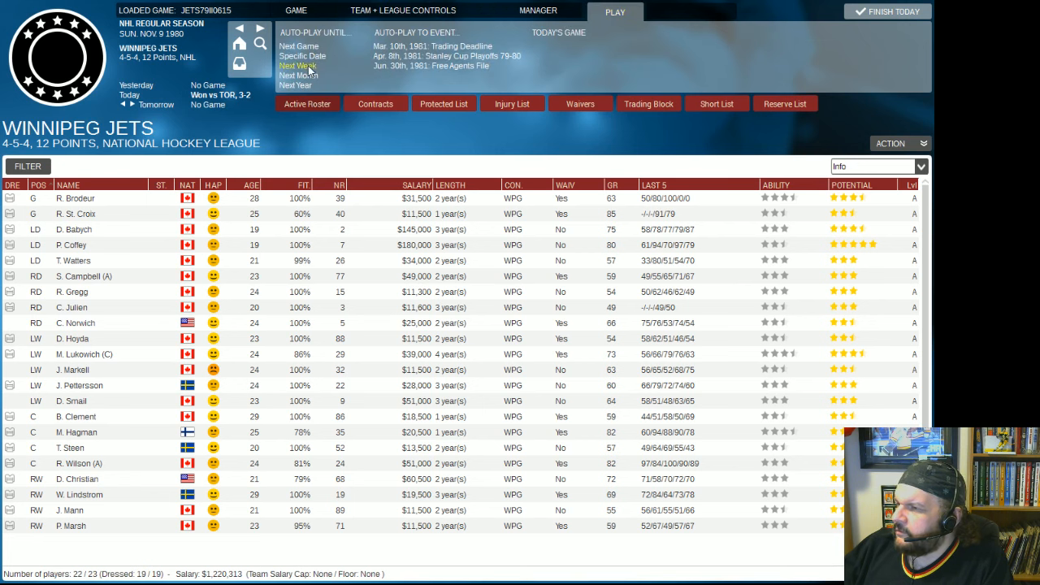
pyautogui.click(298, 65)
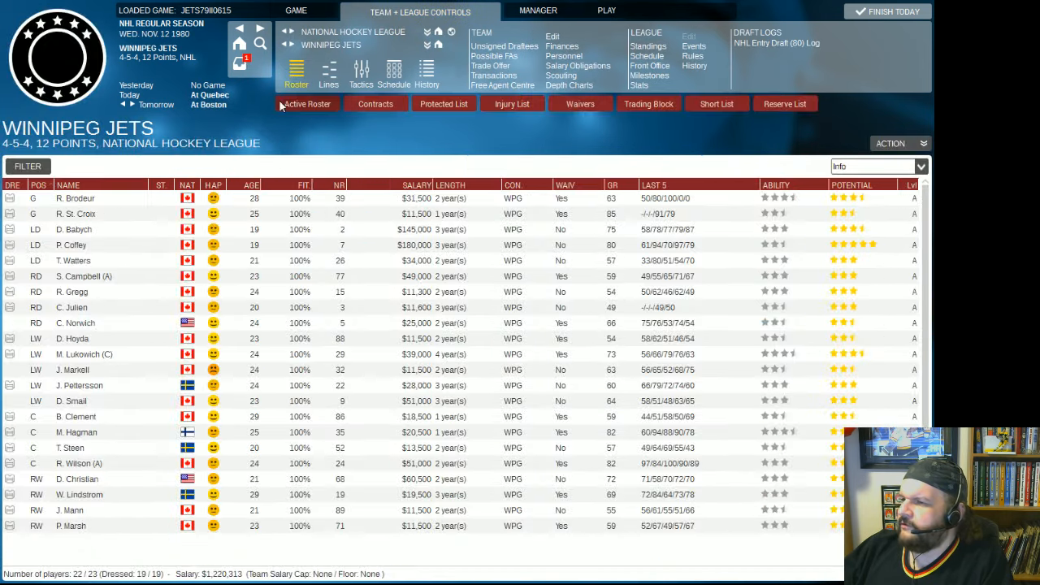
pyautogui.moveTo(394, 73)
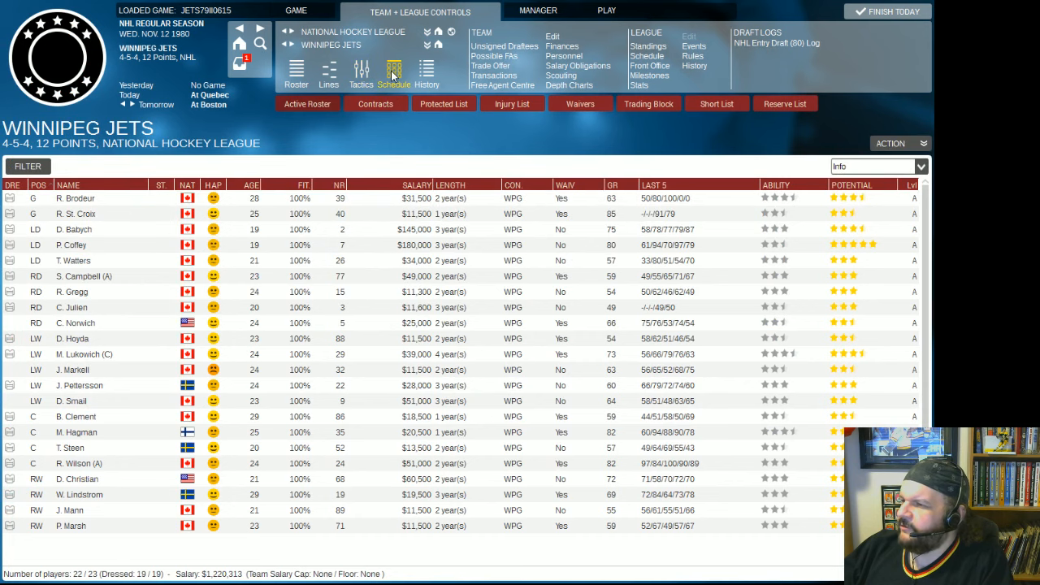
pyautogui.click(393, 73)
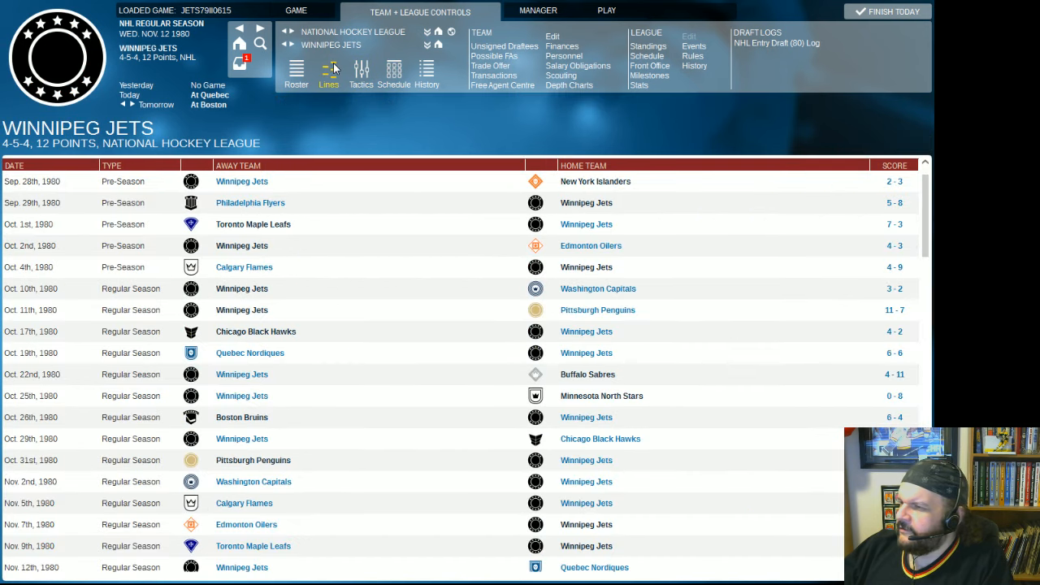
pyautogui.click(328, 73)
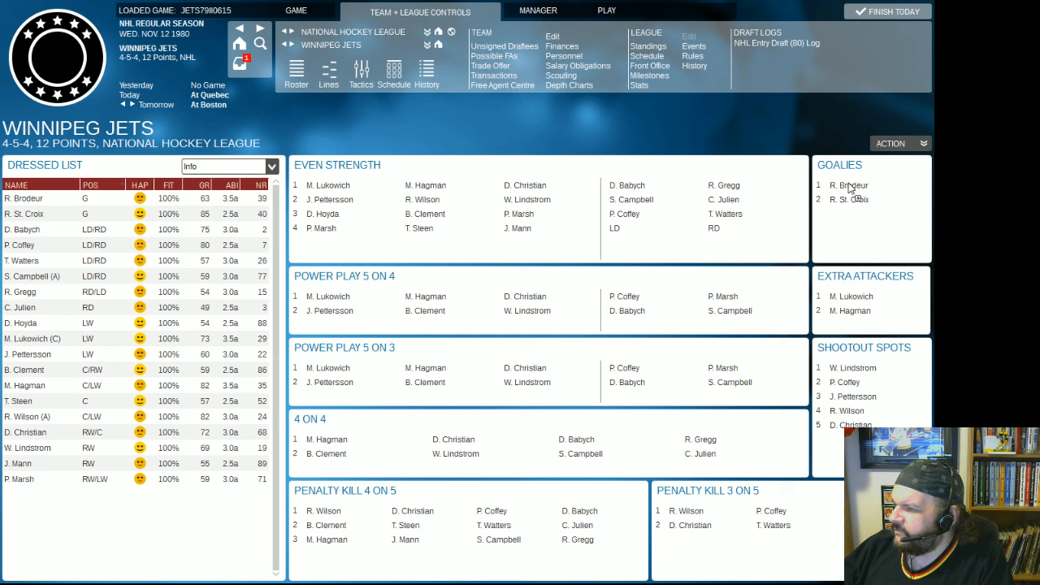
pyautogui.moveTo(615, 85)
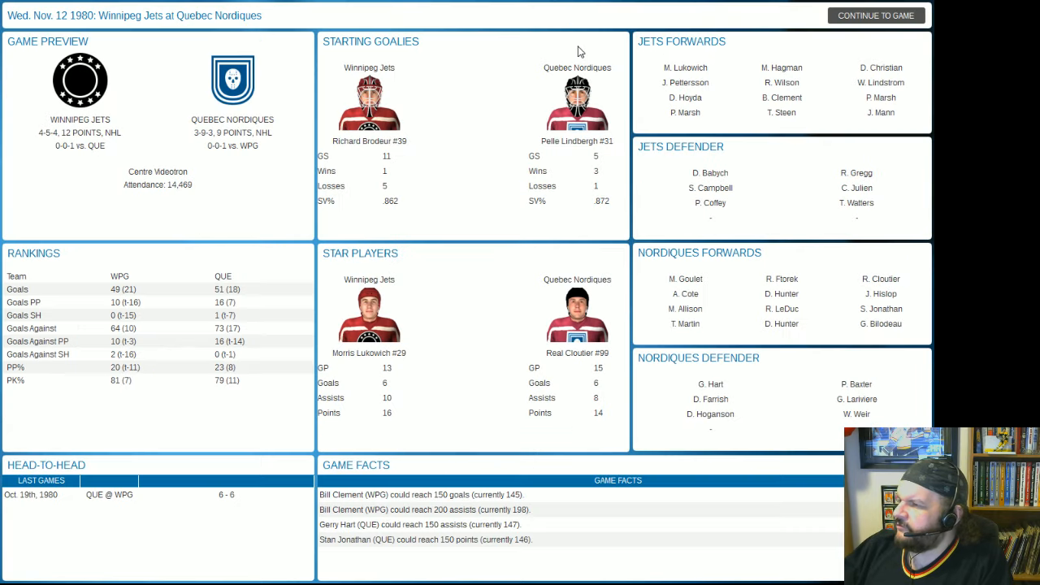
pyautogui.moveTo(869, 39)
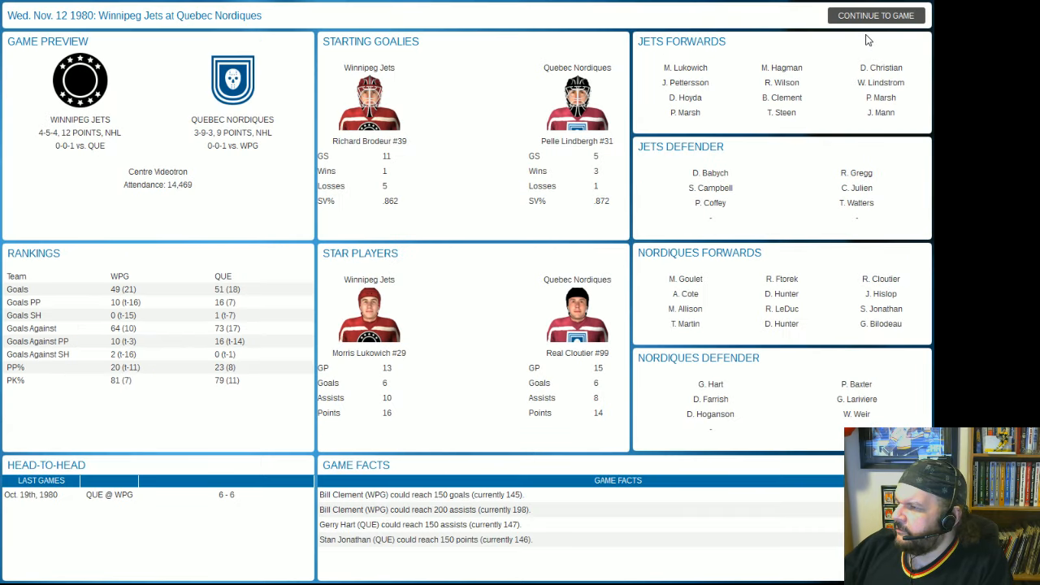
pyautogui.moveTo(598, 155)
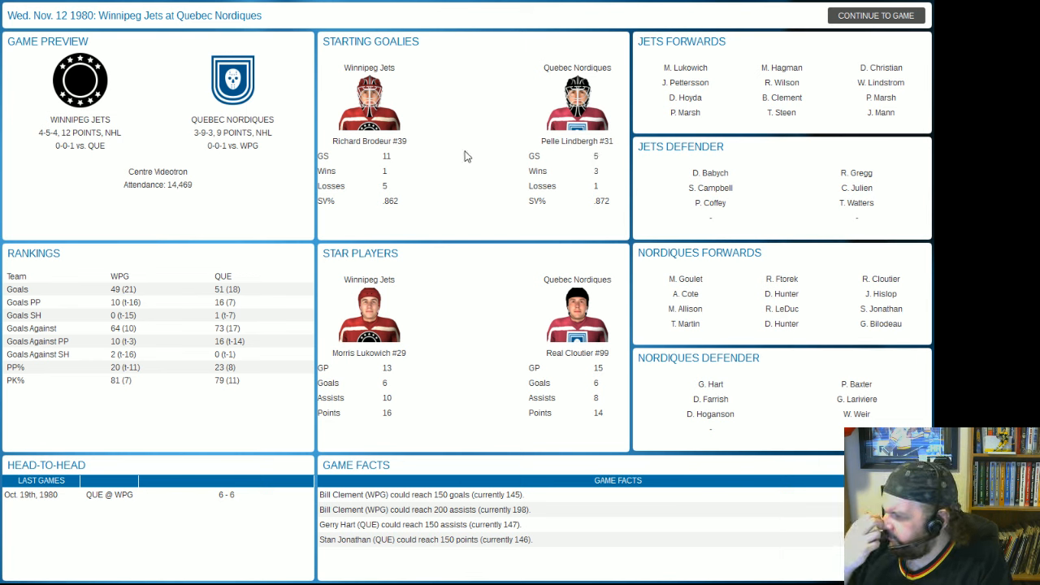
pyautogui.moveTo(520, 153)
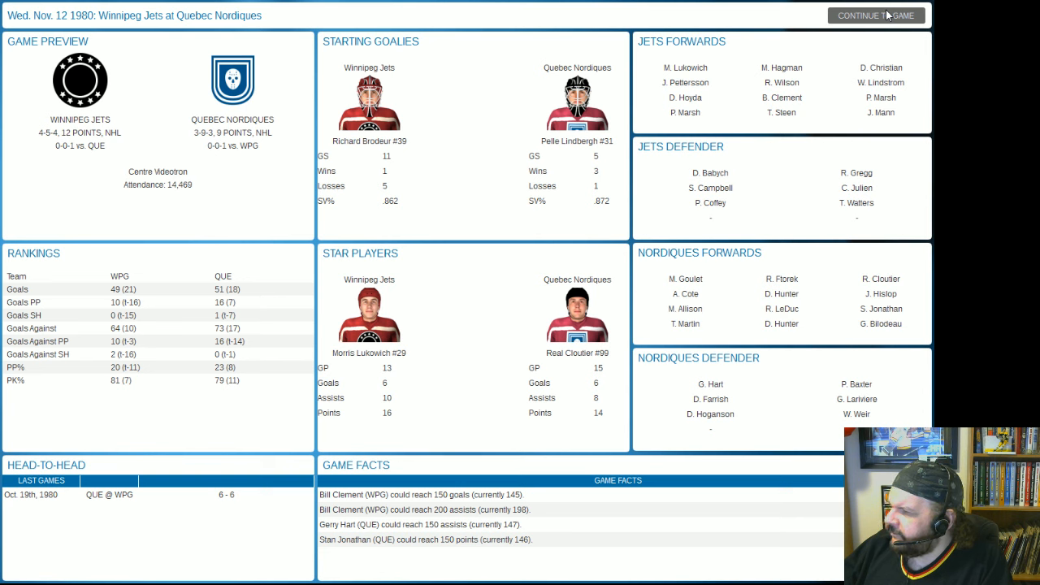
# Continue from the Jets at Quebec Nordiques preview into the live game screen.
pyautogui.click(876, 15)
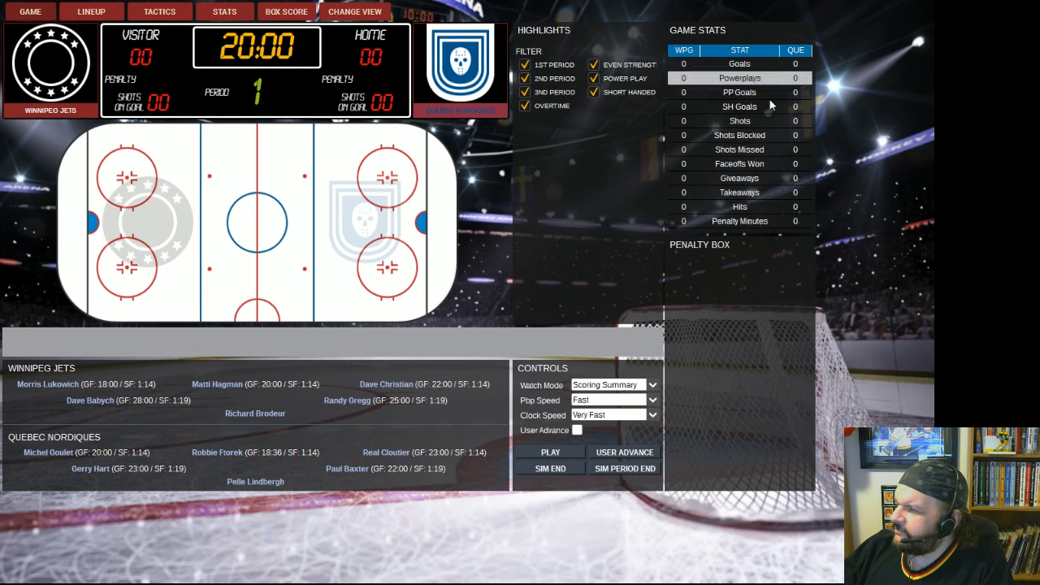
# Simulate the first period at Quebec to a 0-0 score, Jets shots 10-9, then advance.
pyautogui.click(549, 452)
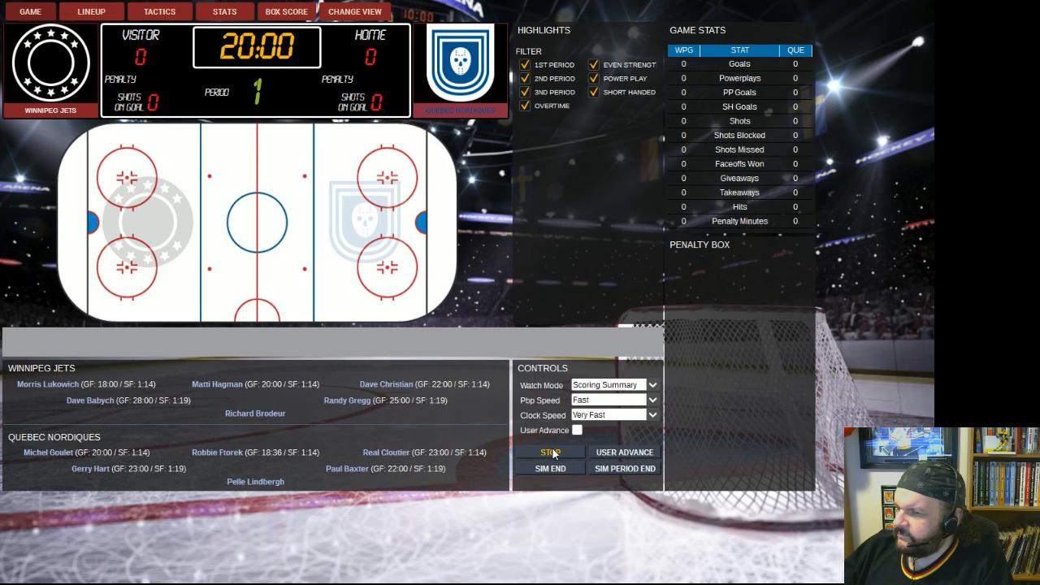
pyautogui.click(549, 452)
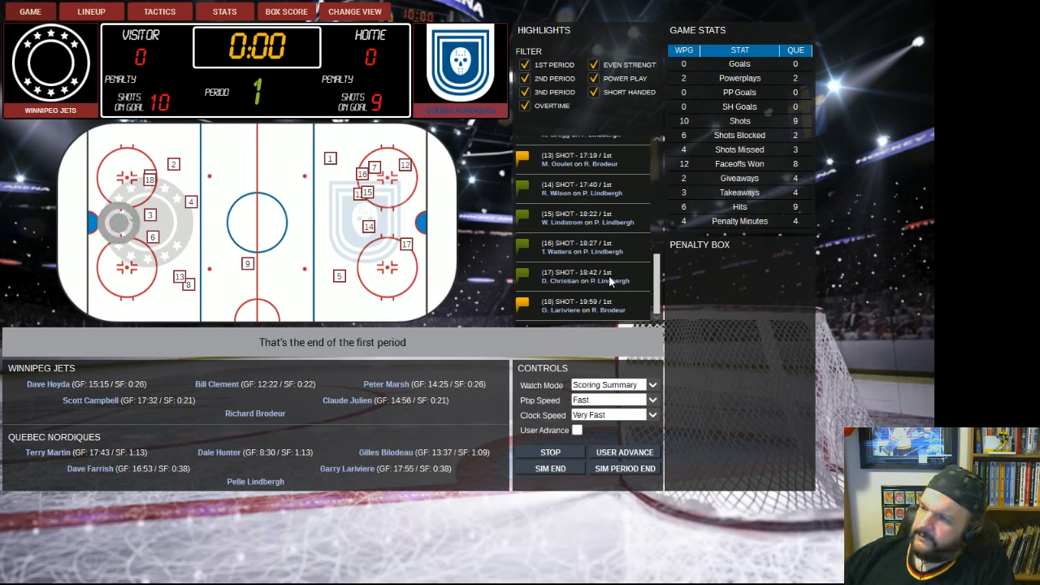
pyautogui.click(550, 452)
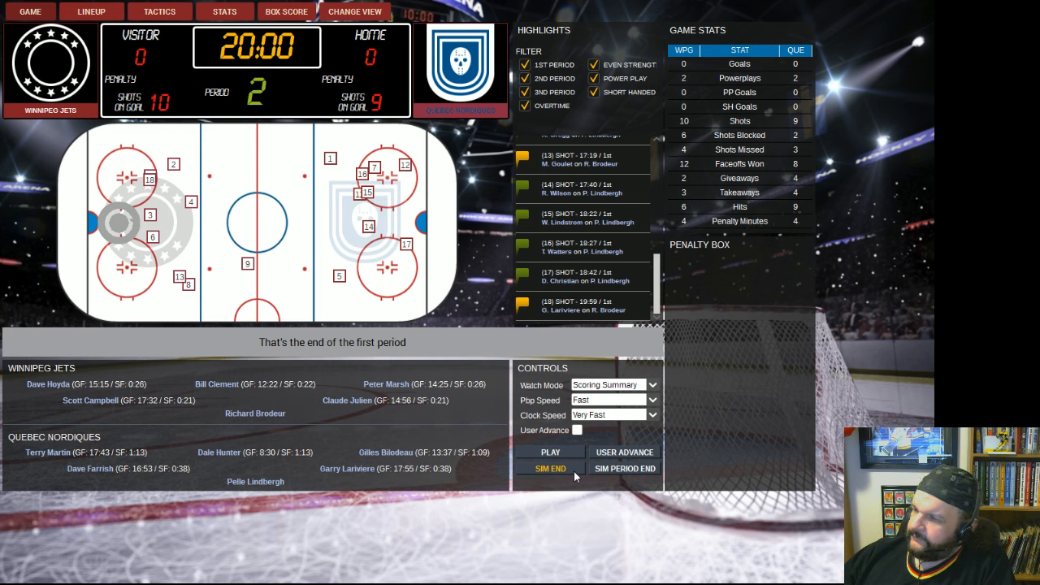
# Simulate the second period, Quebec up 1-0 with shots 20-19, then advance to the third.
pyautogui.click(549, 452)
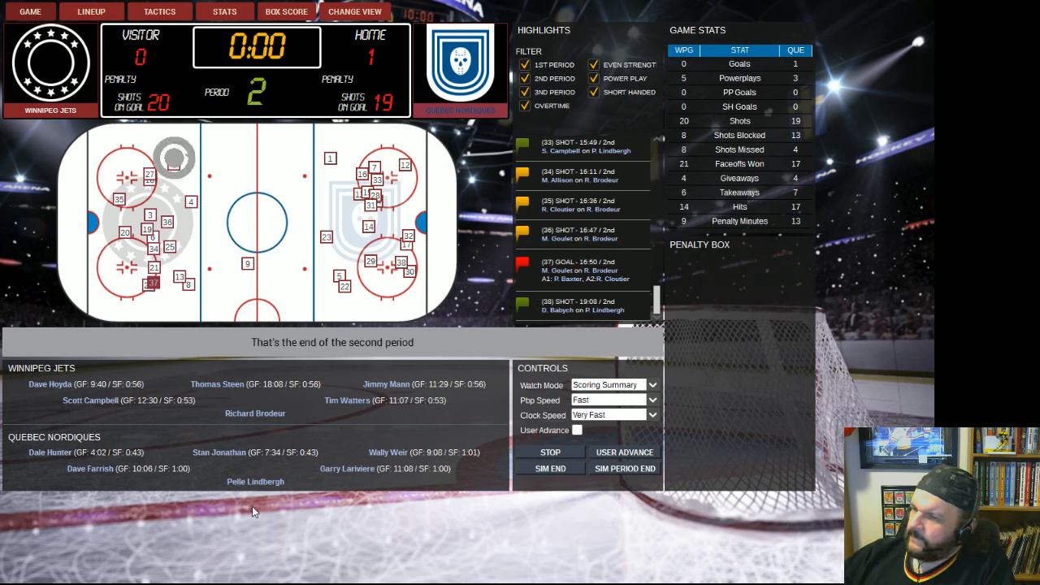
pyautogui.click(549, 452)
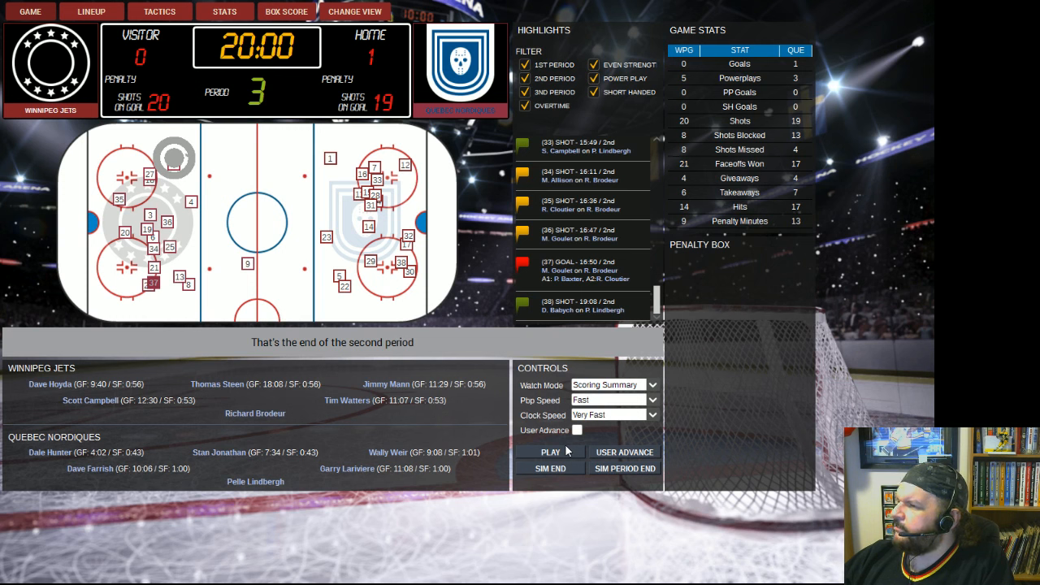
# Run the third period to the final horn, Quebec winning 2-1 with shots tied 26-26.
pyautogui.click(550, 452)
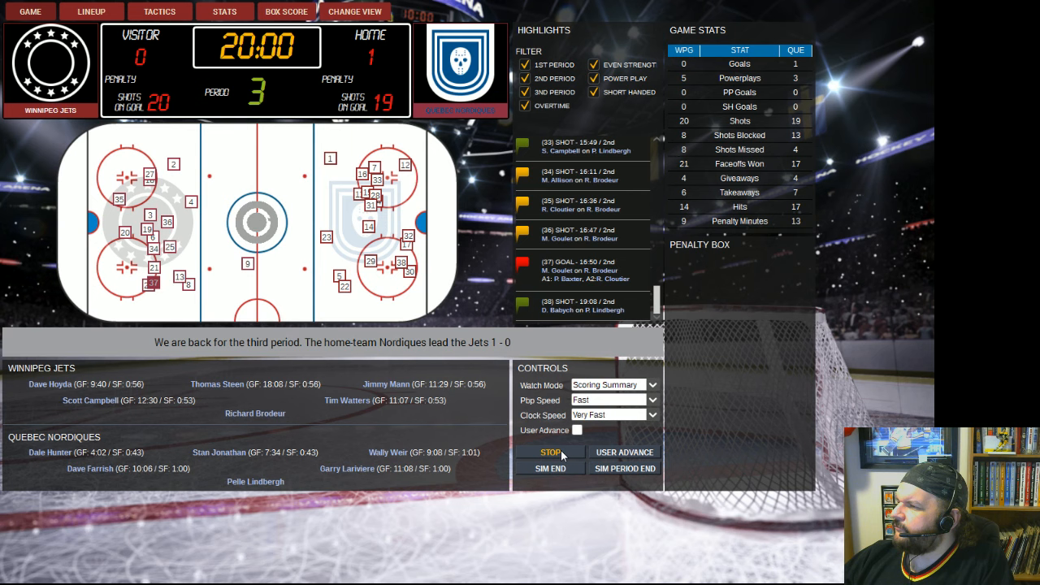
pyautogui.click(551, 452)
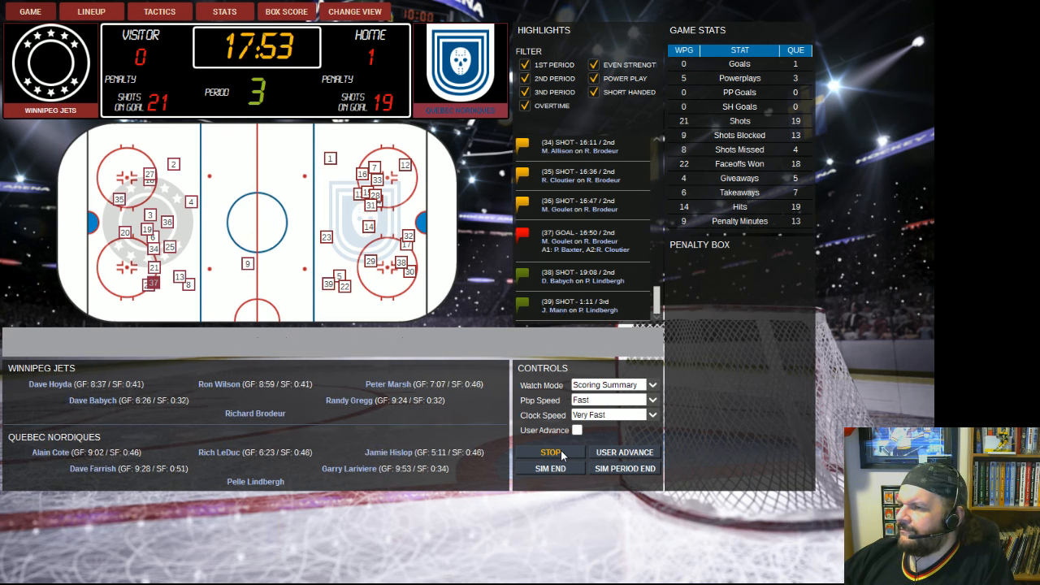
pyautogui.click(551, 452)
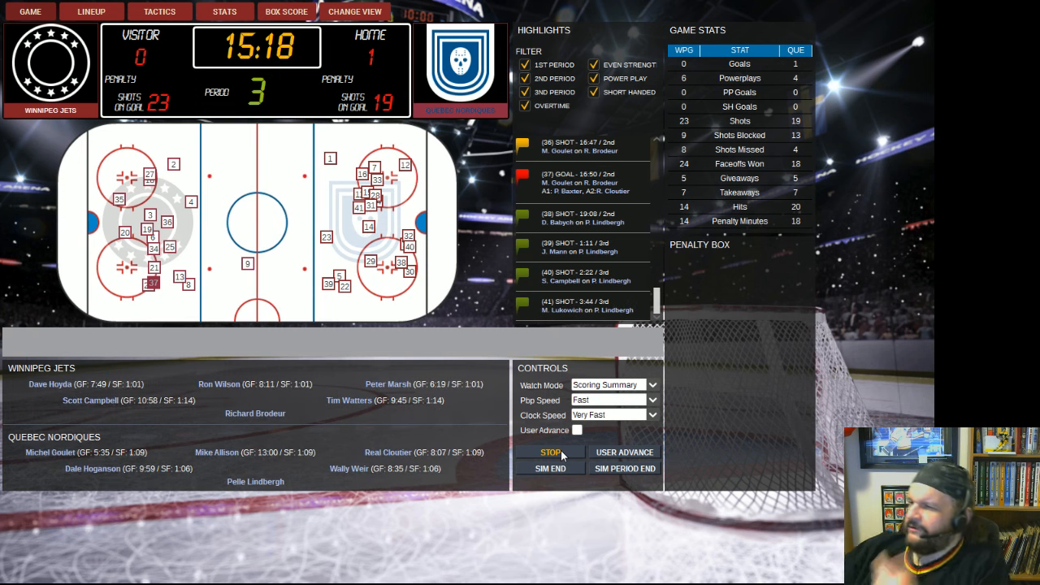
pyautogui.click(551, 452)
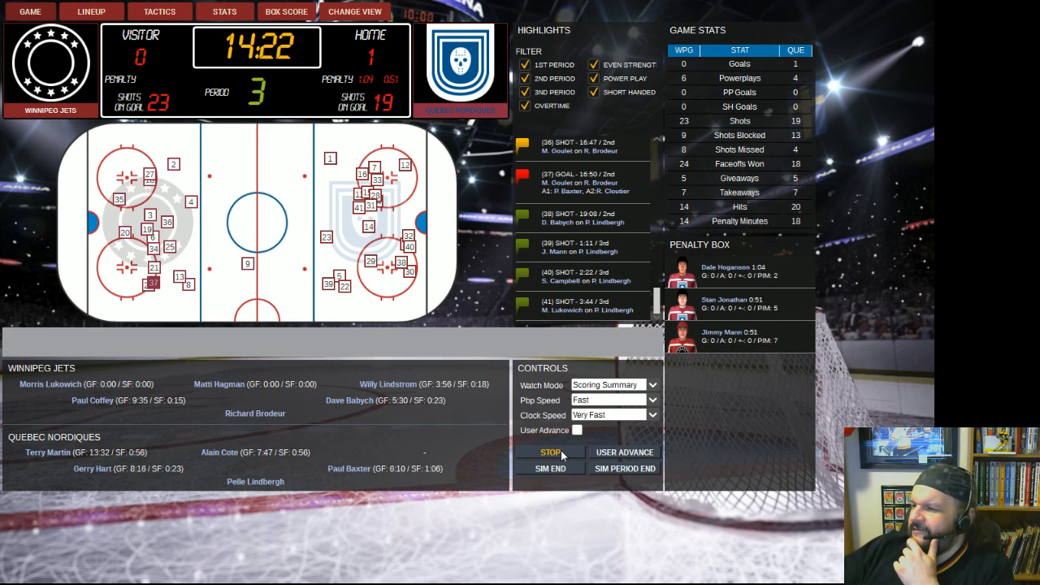
pyautogui.click(549, 452)
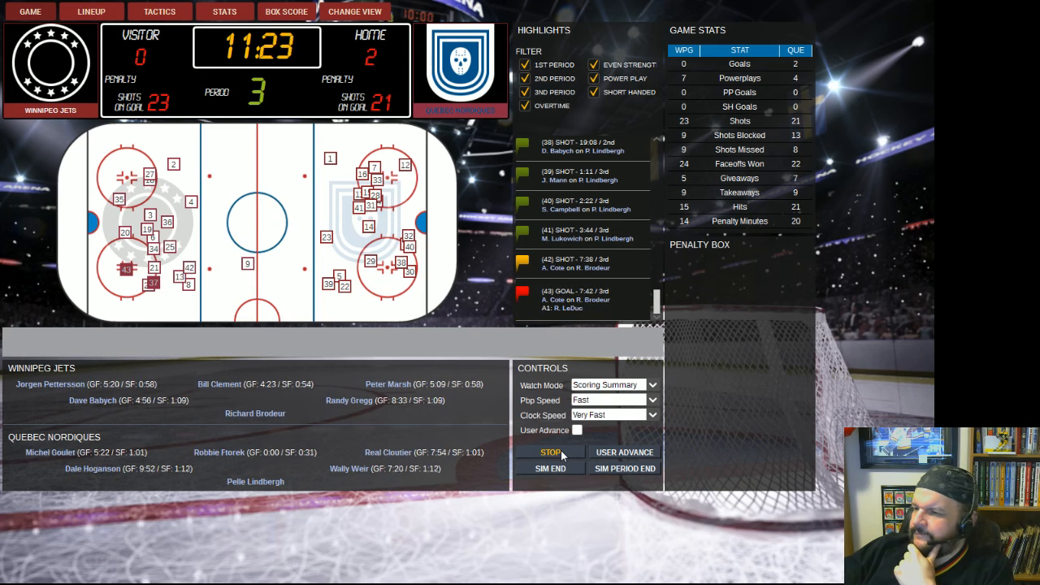
pyautogui.click(550, 452)
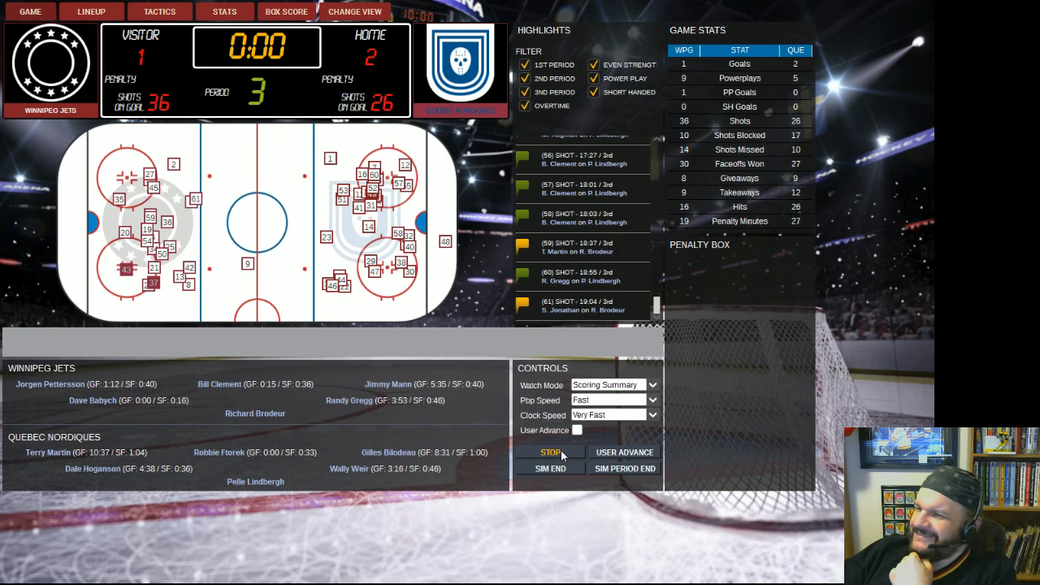
pyautogui.click(551, 452)
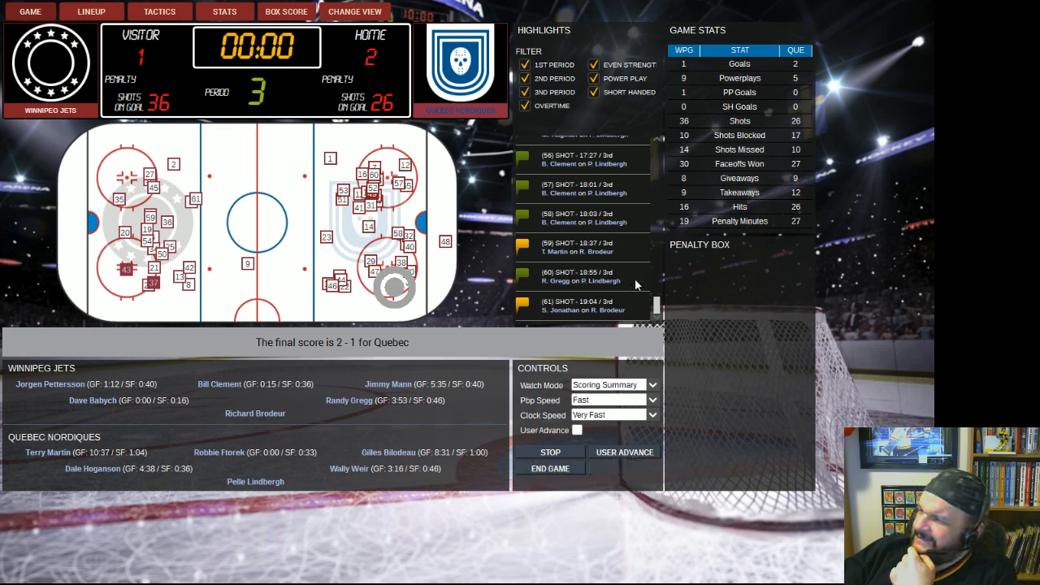
pyautogui.moveTo(621, 319)
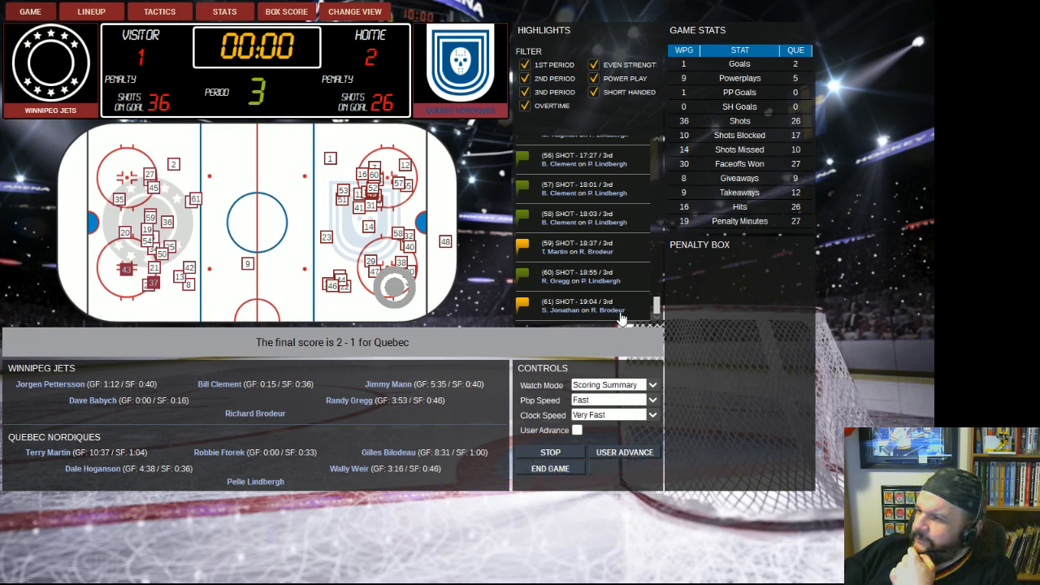
pyautogui.moveTo(626, 335)
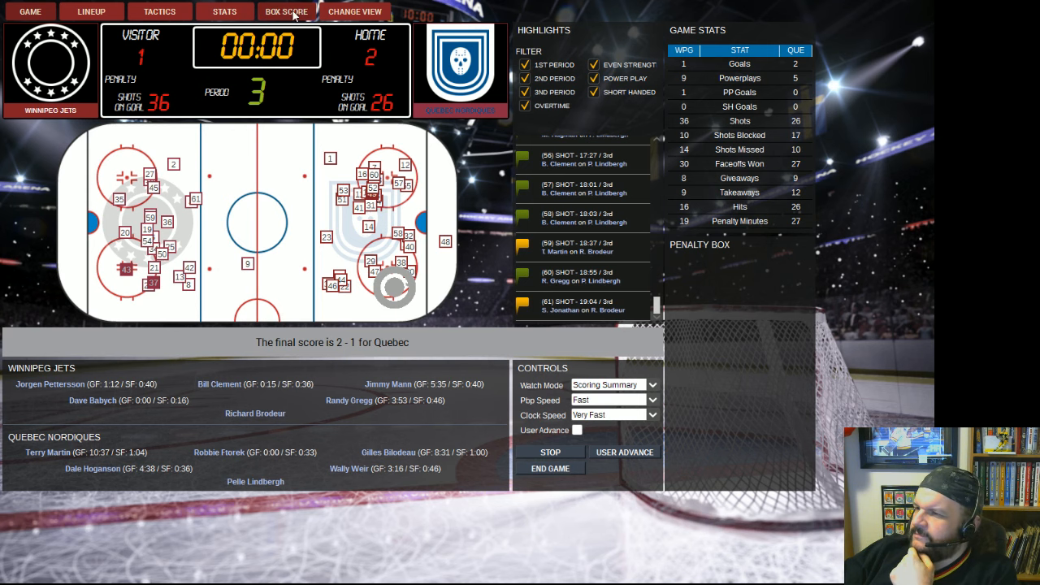
pyautogui.click(286, 11)
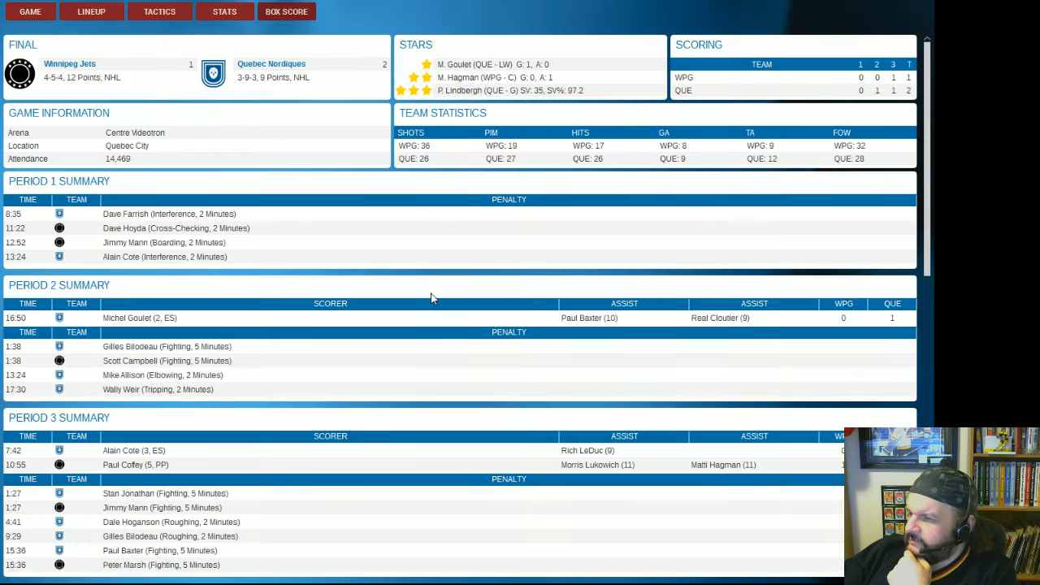
pyautogui.scroll(-3)
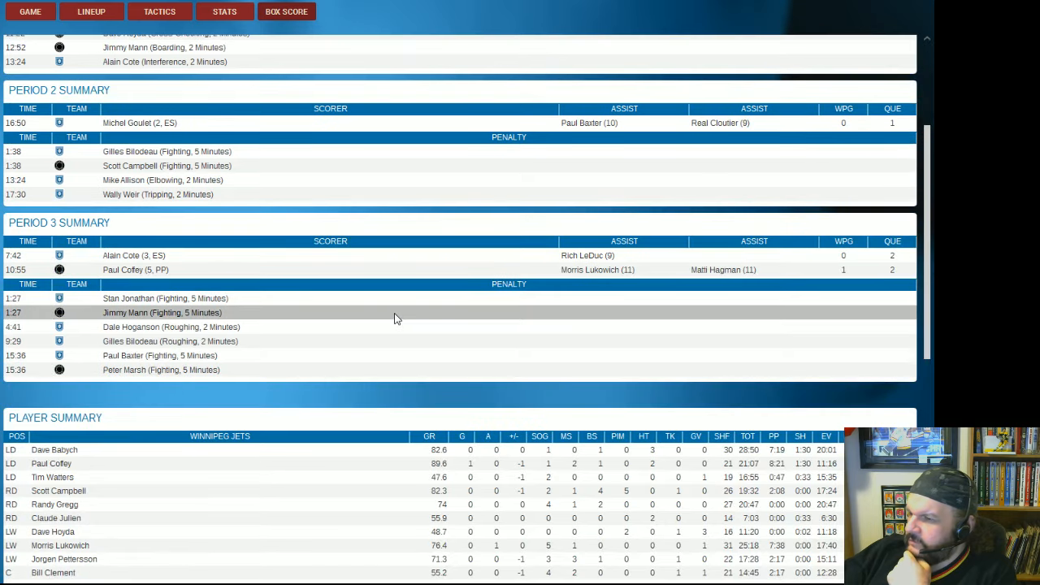
pyautogui.scroll(-3)
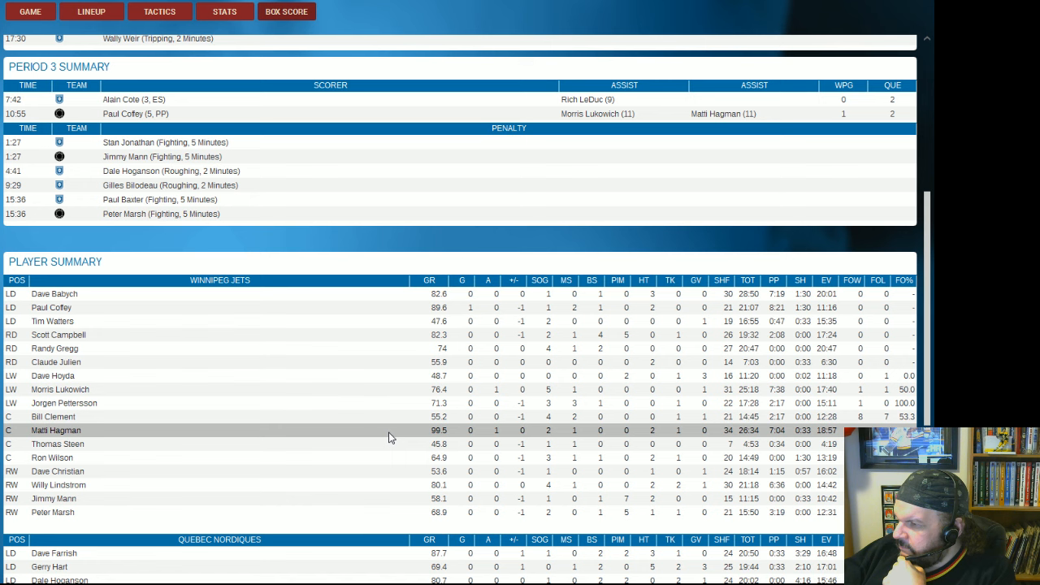
pyautogui.click(29, 12)
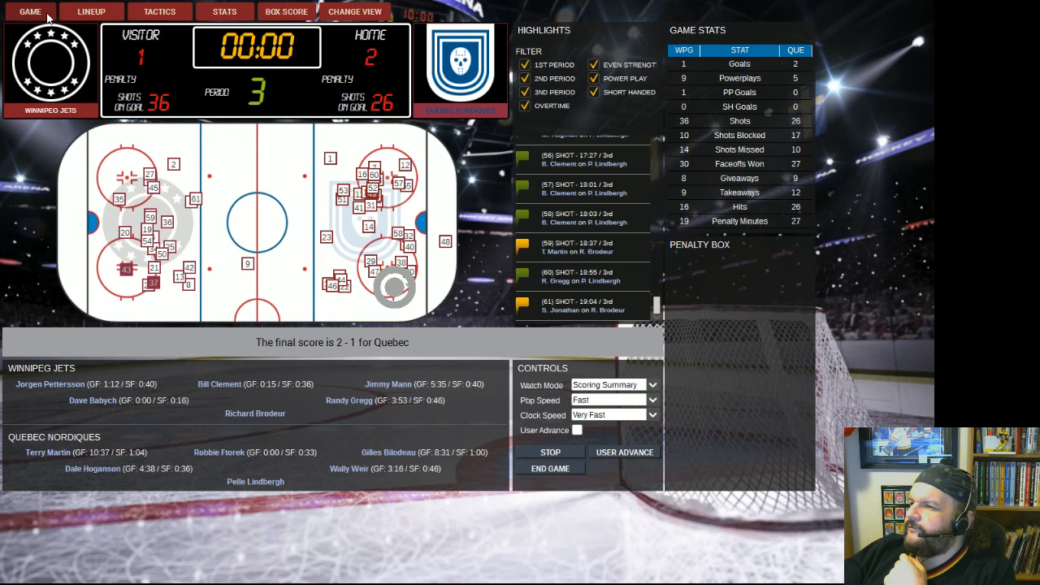
# End the finished Quebec game and bring up the Winnipeg Jets active roster.
pyautogui.click(549, 469)
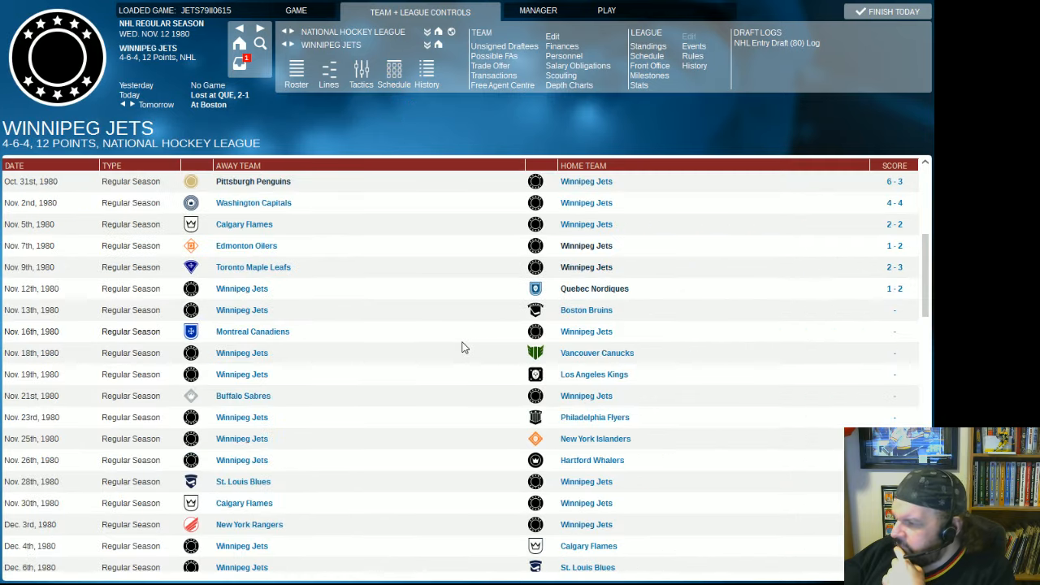
pyautogui.moveTo(475, 336)
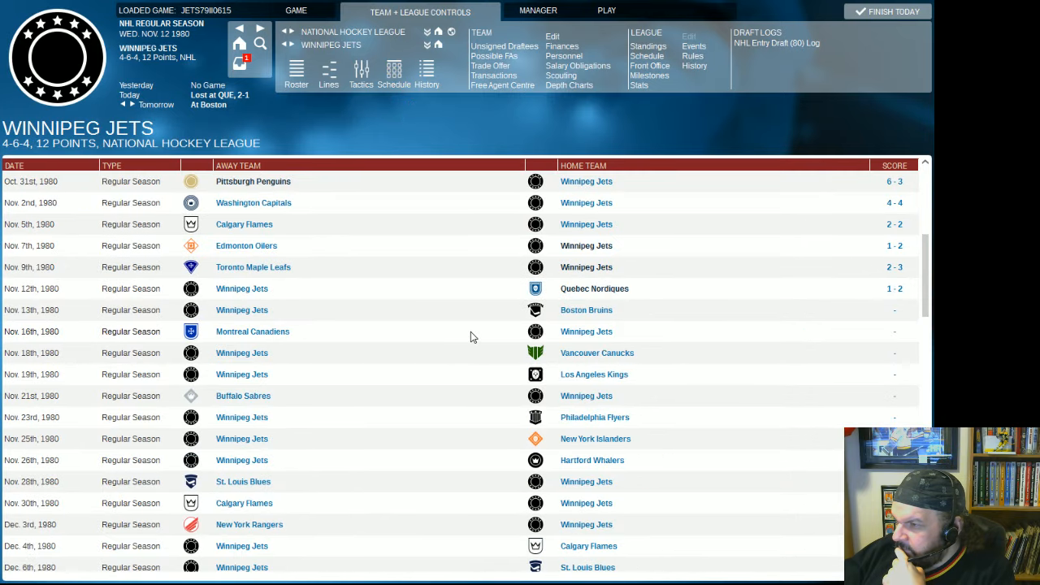
pyautogui.moveTo(256, 315)
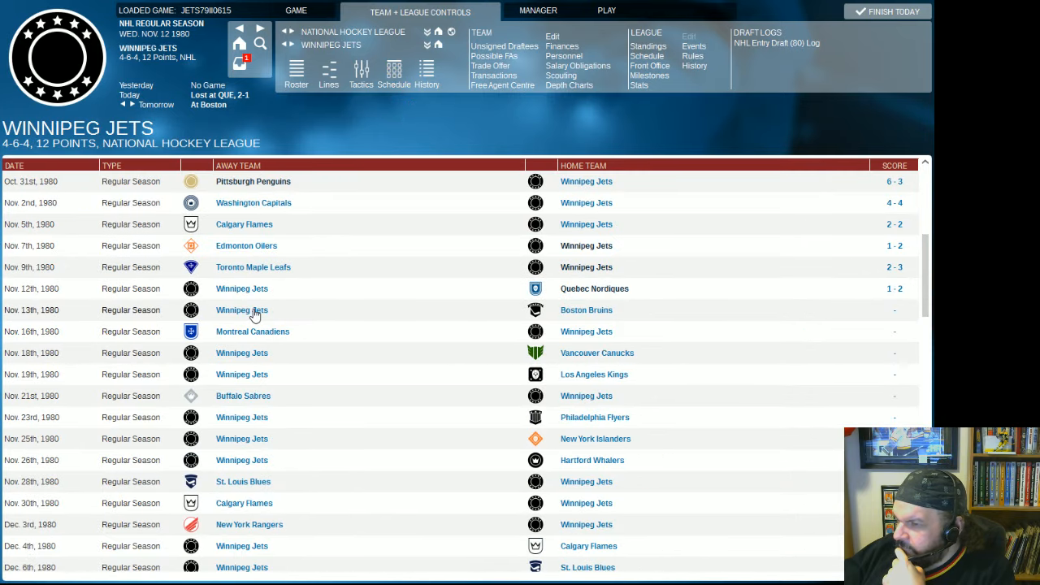
pyautogui.moveTo(296, 73)
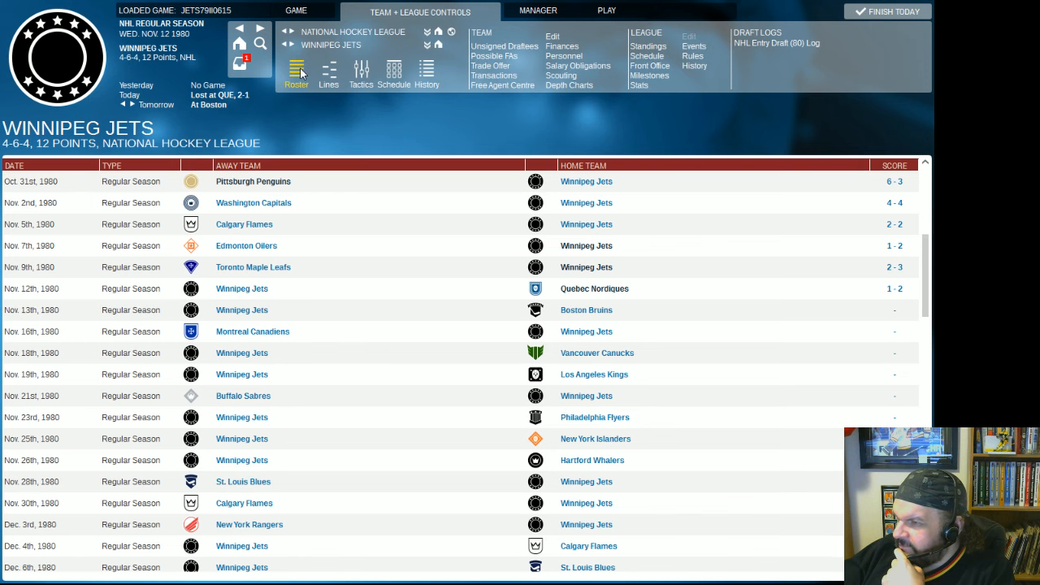
pyautogui.click(296, 73)
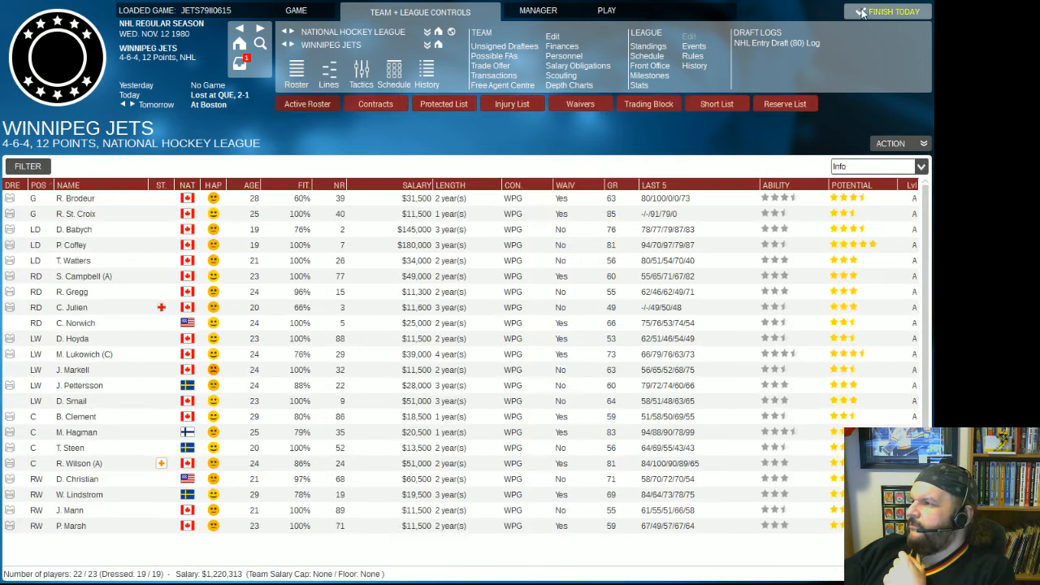
# Dismiss the Ron Wilson injury alert, advance to November 13, dress Norwich and review the lines.
pyautogui.click(888, 12)
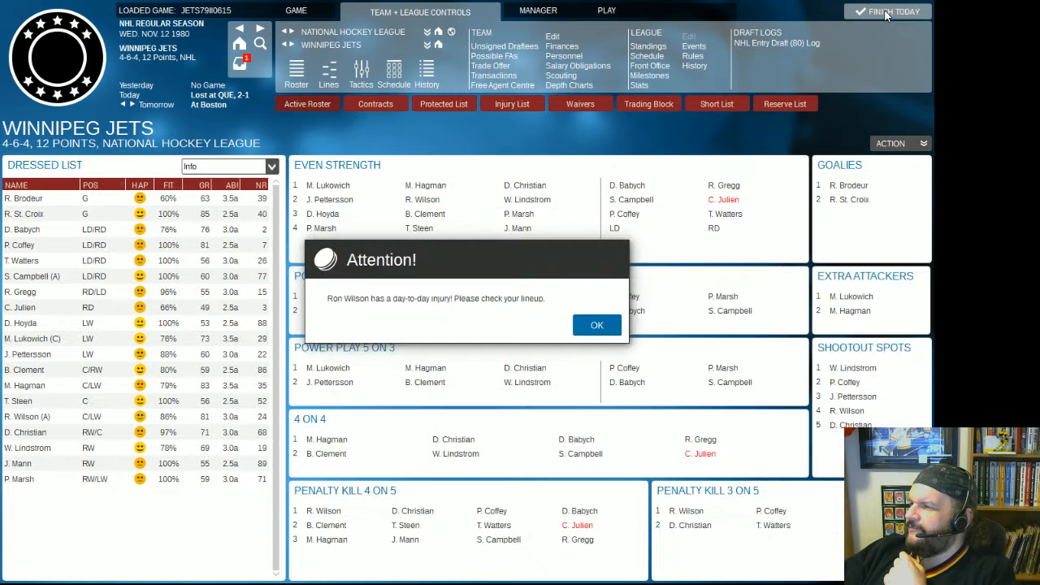
pyautogui.click(597, 325)
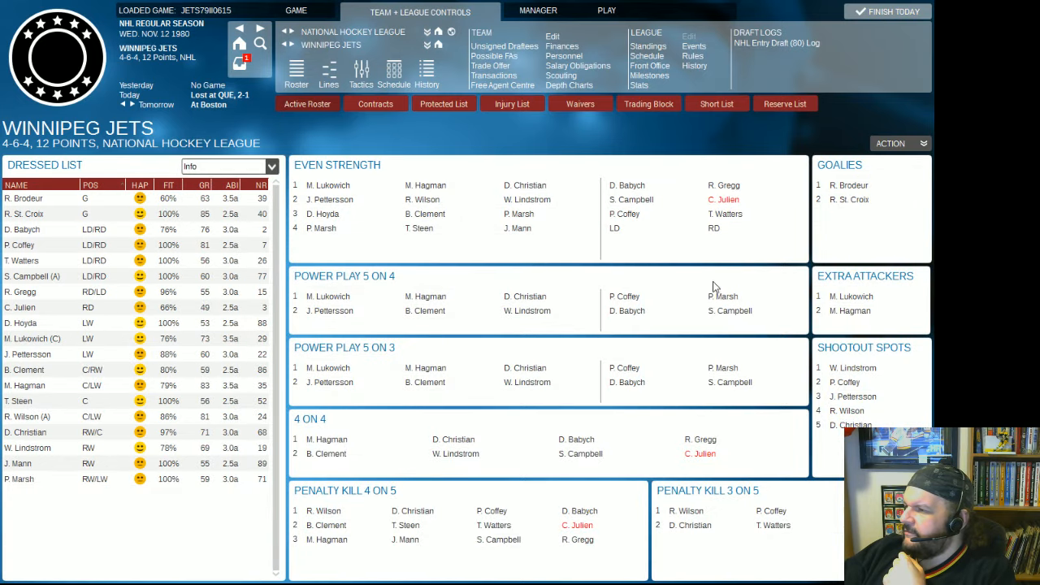
pyautogui.click(888, 10)
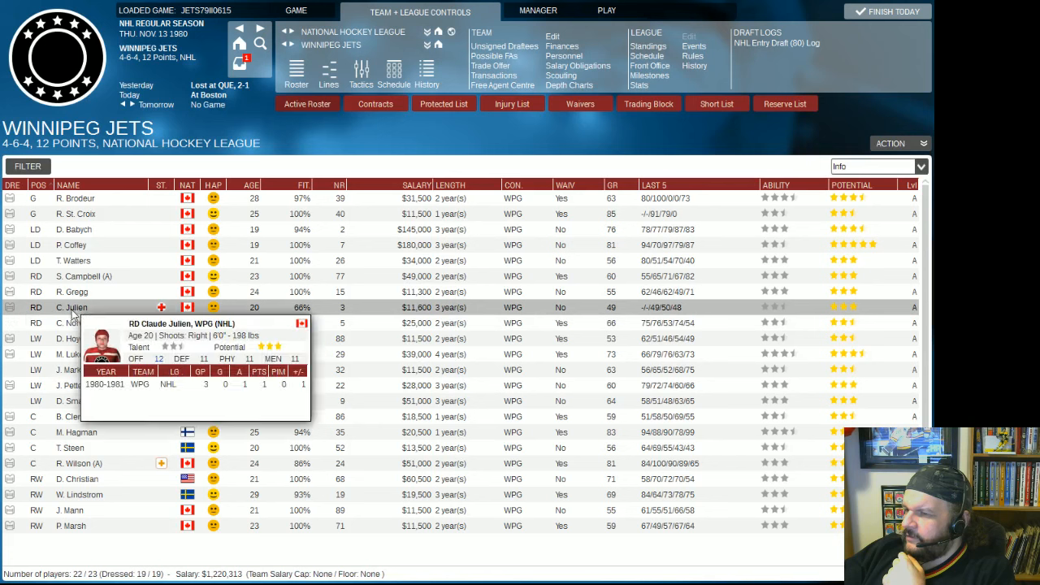
pyautogui.rightClick(72, 307)
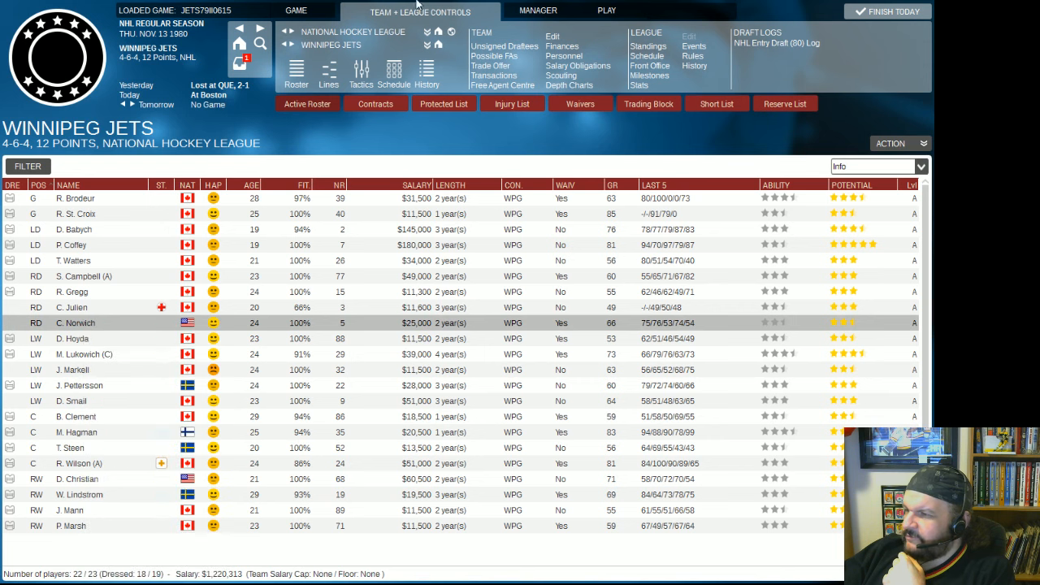
pyautogui.click(328, 73)
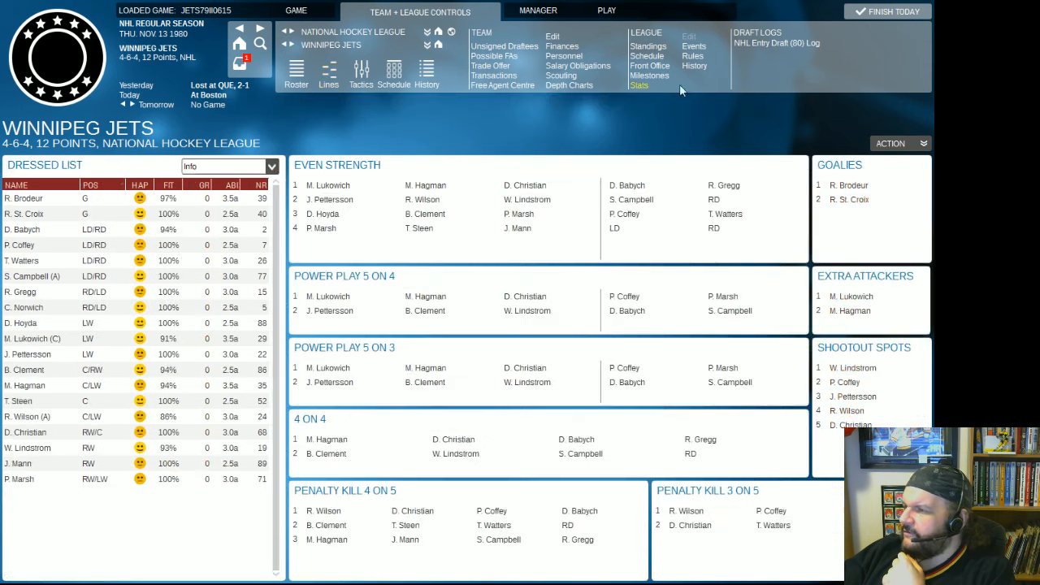
# Finish the day to lose 5-0 at Boston, then check the inbox with Schoenfeld's injury news.
pyautogui.click(888, 10)
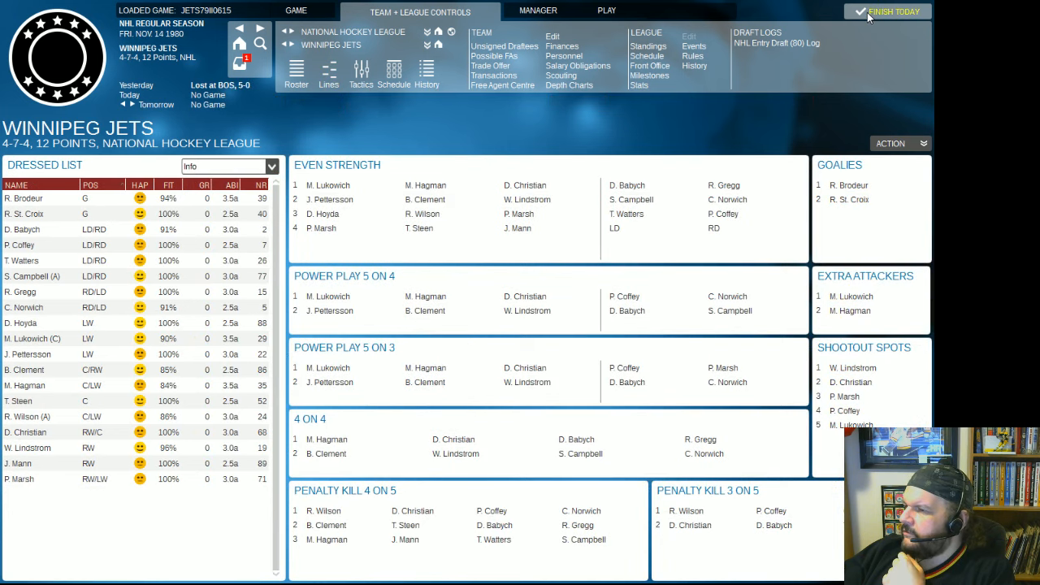
pyautogui.moveTo(242, 90)
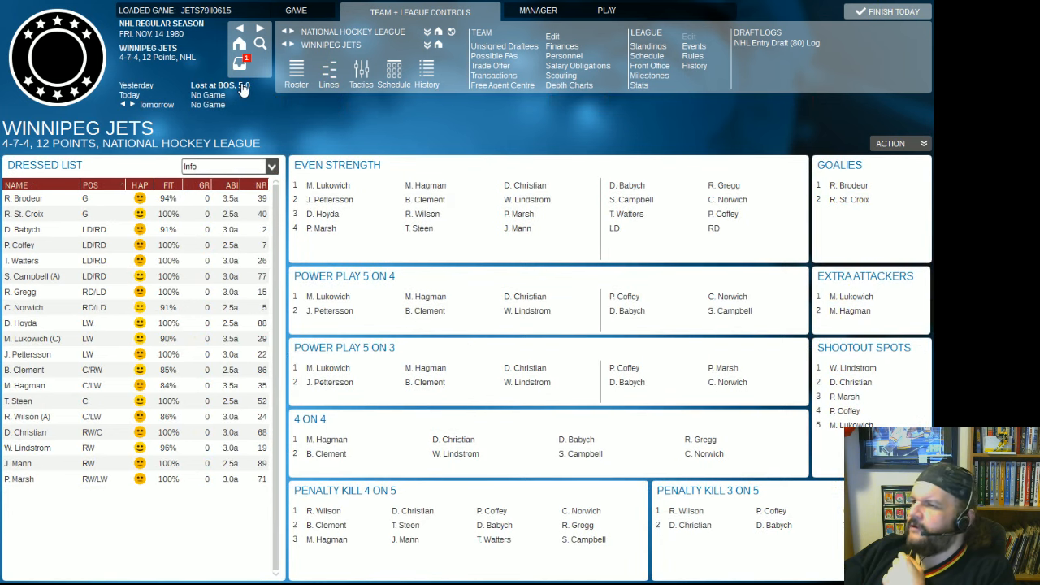
pyautogui.click(220, 84)
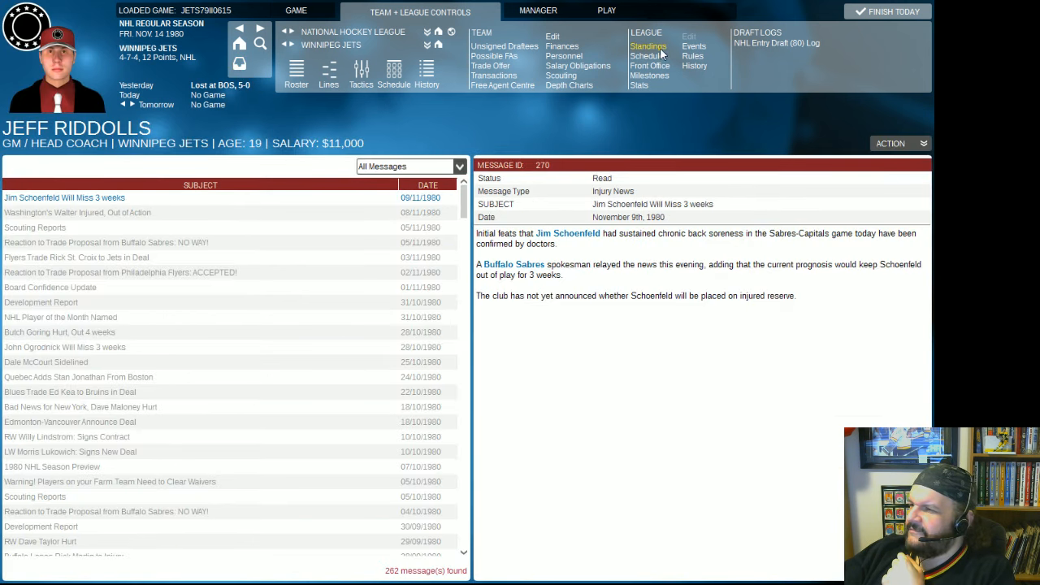
# View the NHL standings with Winnipeg last in the Smythe Division.
pyautogui.click(647, 46)
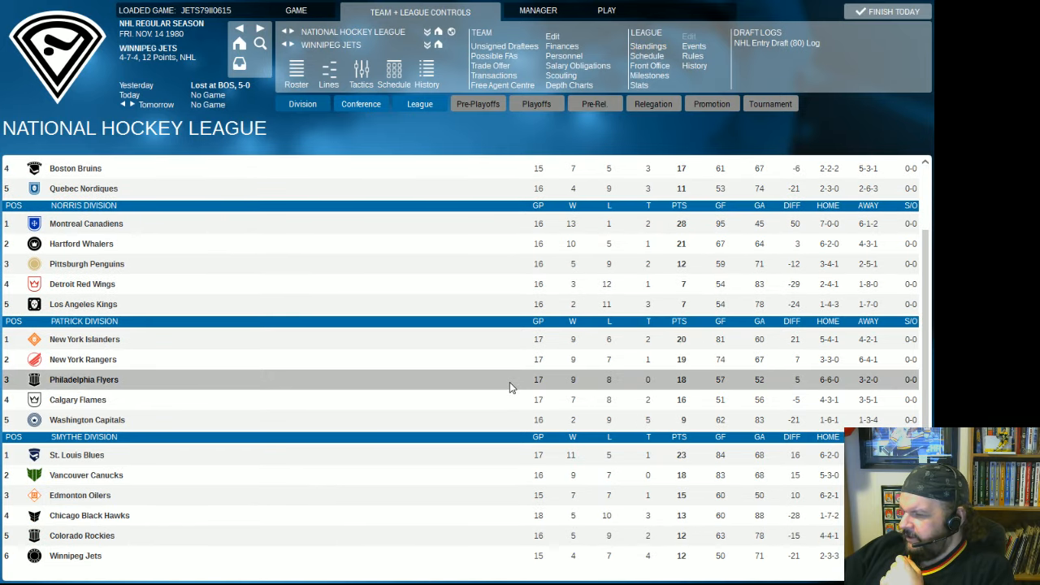
pyautogui.moveTo(795, 522)
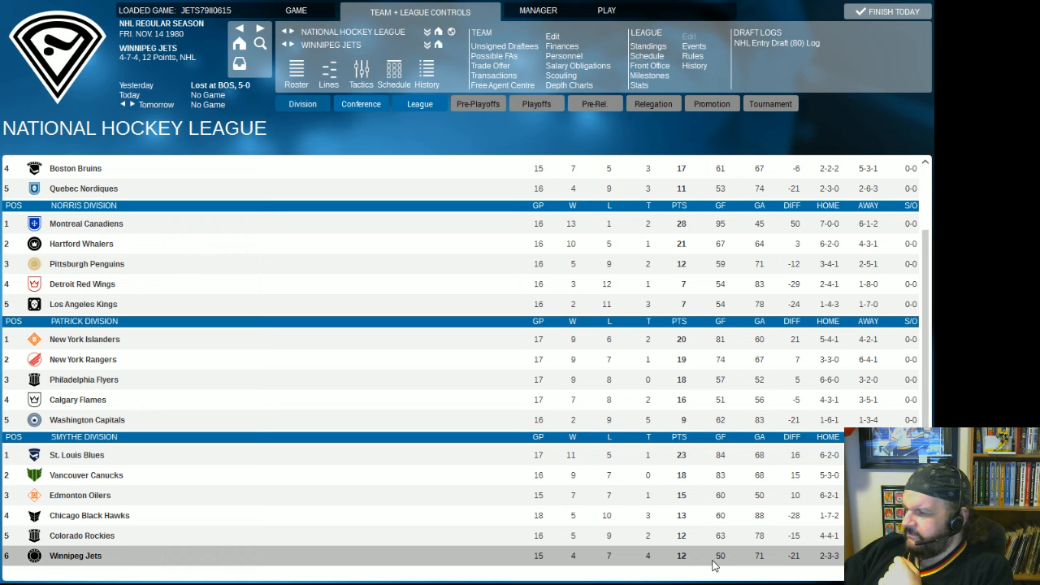
pyautogui.moveTo(712, 567)
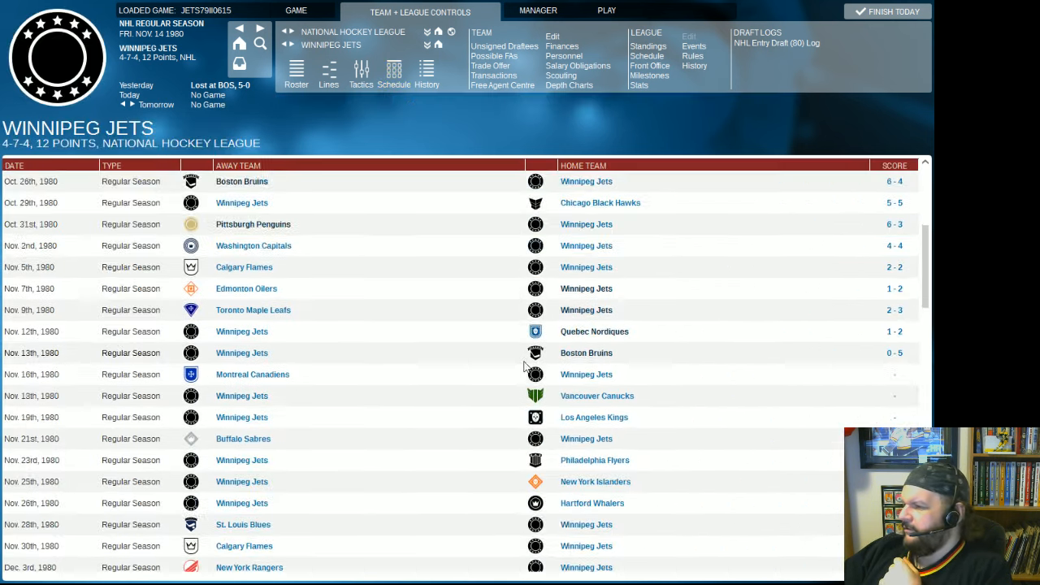
# Scroll the Jets schedule to the recent results including the 5-0 Boston loss.
pyautogui.scroll(-3)
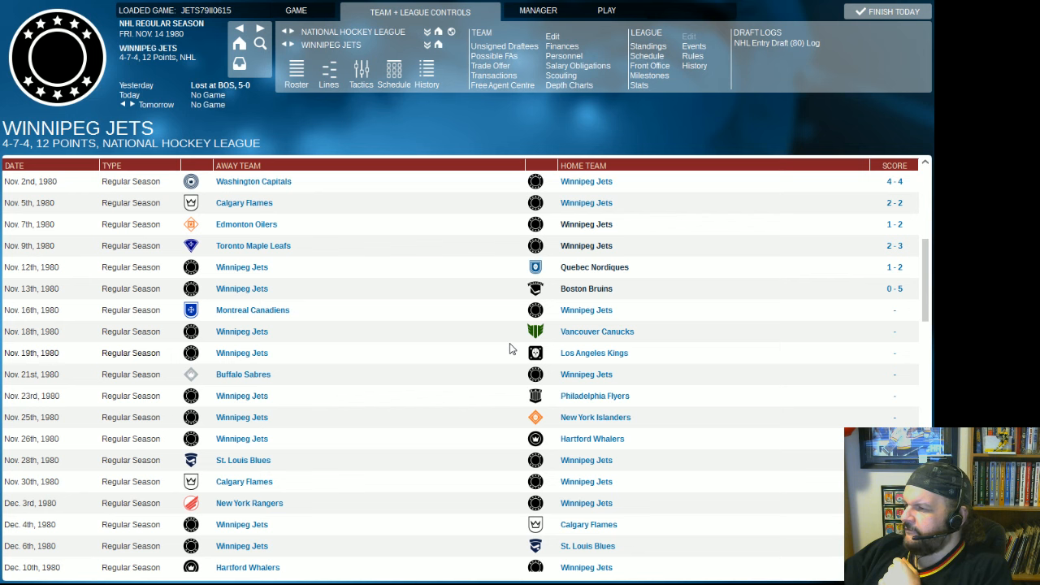
pyautogui.moveTo(573, 317)
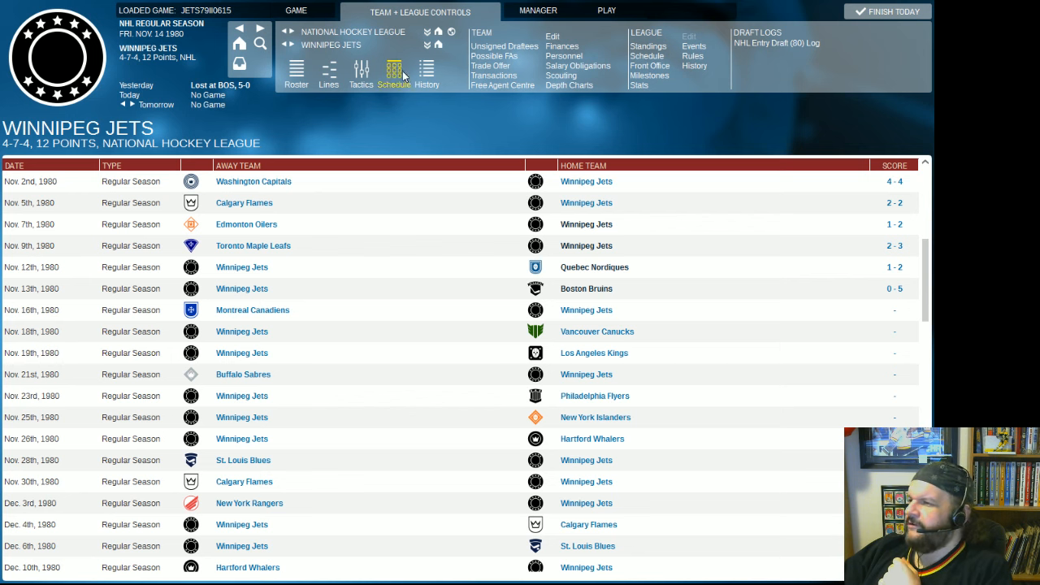
pyautogui.moveTo(667, 20)
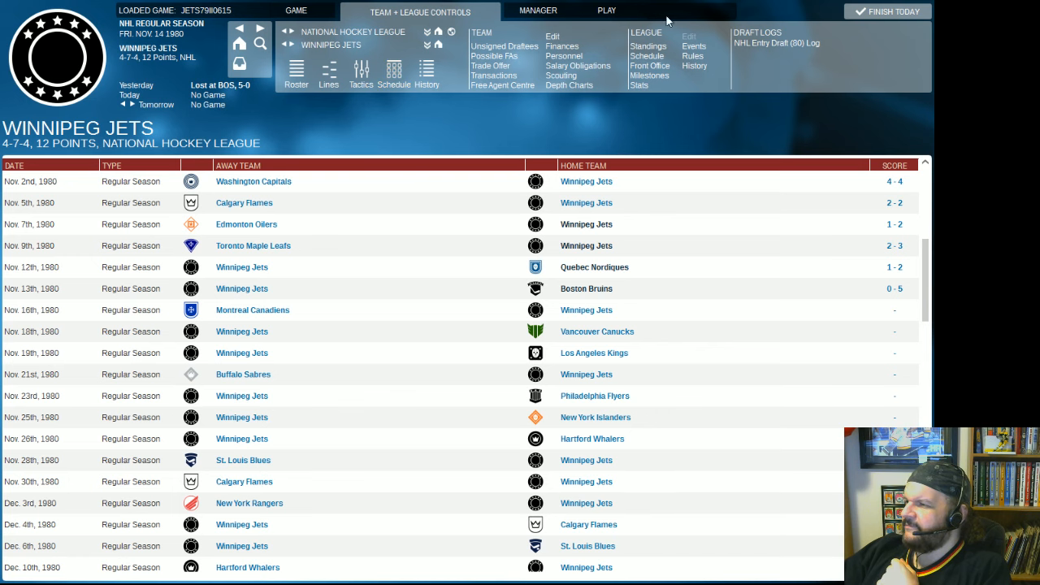
# Recheck the division standings, then return to the Jets active roster.
pyautogui.click(647, 45)
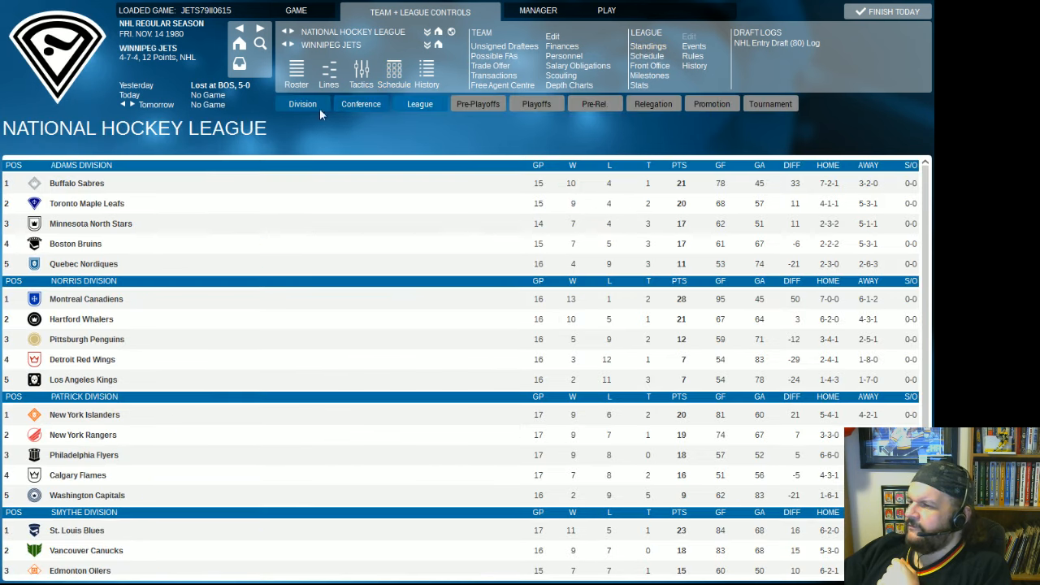
pyautogui.moveTo(398, 319)
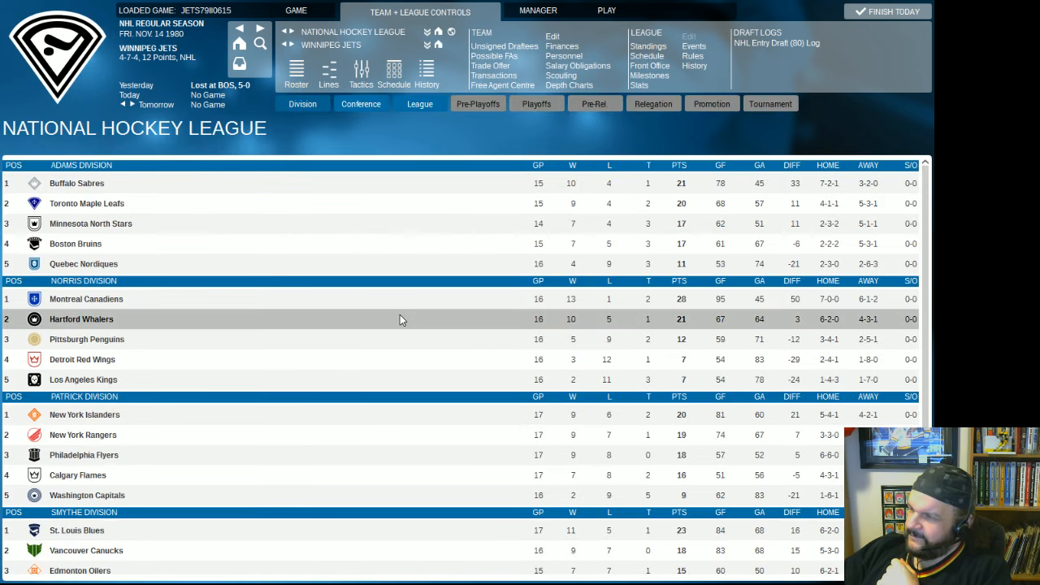
pyautogui.moveTo(387, 299)
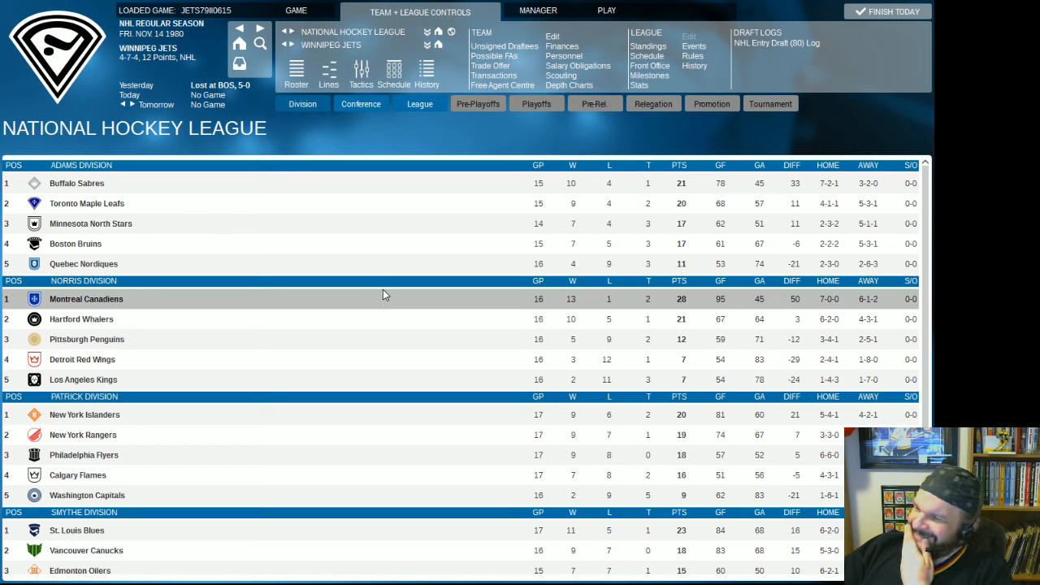
pyautogui.moveTo(390, 309)
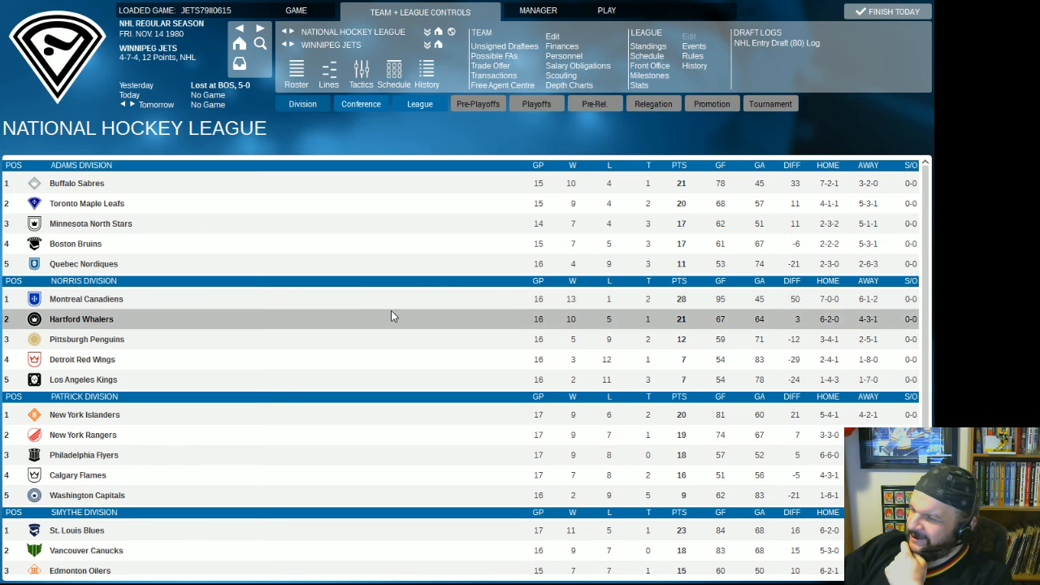
pyautogui.click(295, 74)
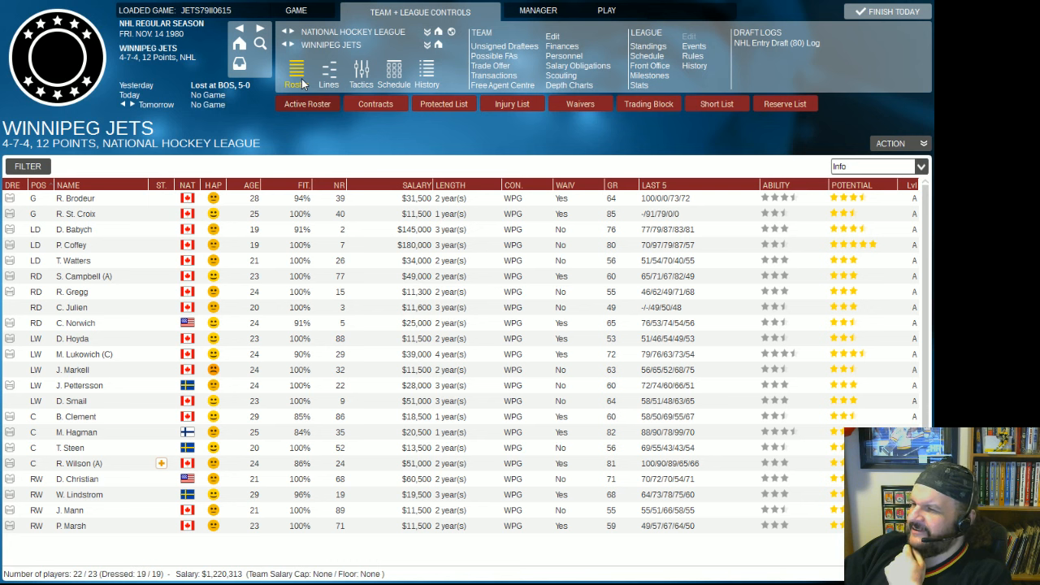
pyautogui.moveTo(296, 74)
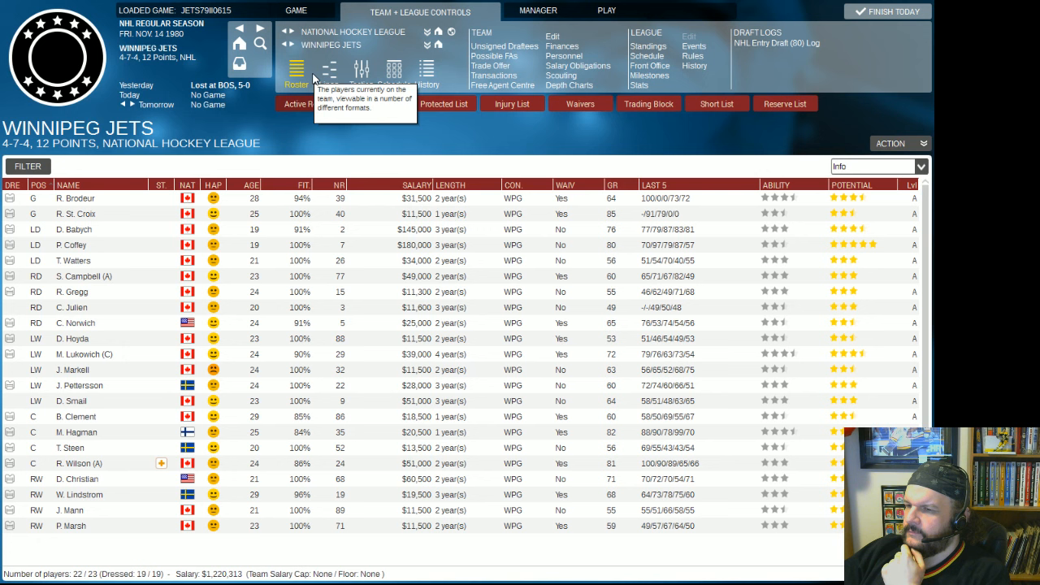
pyautogui.moveTo(329, 73)
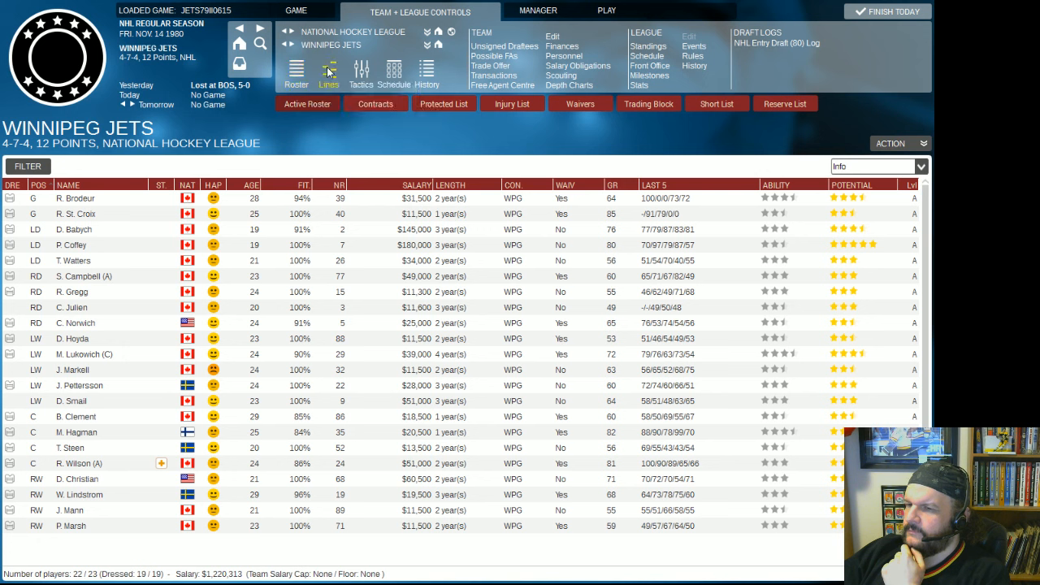
pyautogui.moveTo(329, 72)
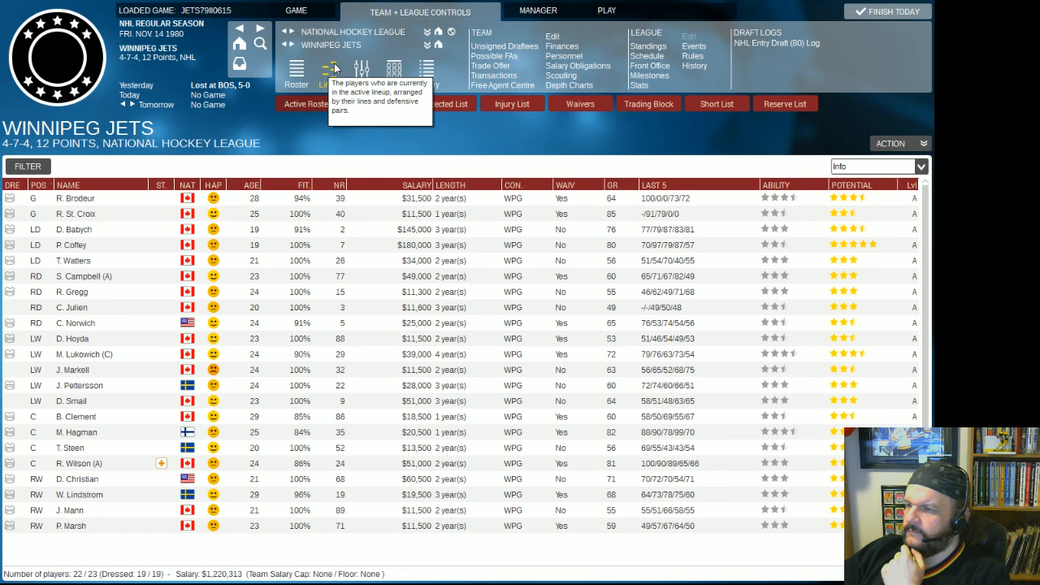
pyautogui.moveTo(328, 74)
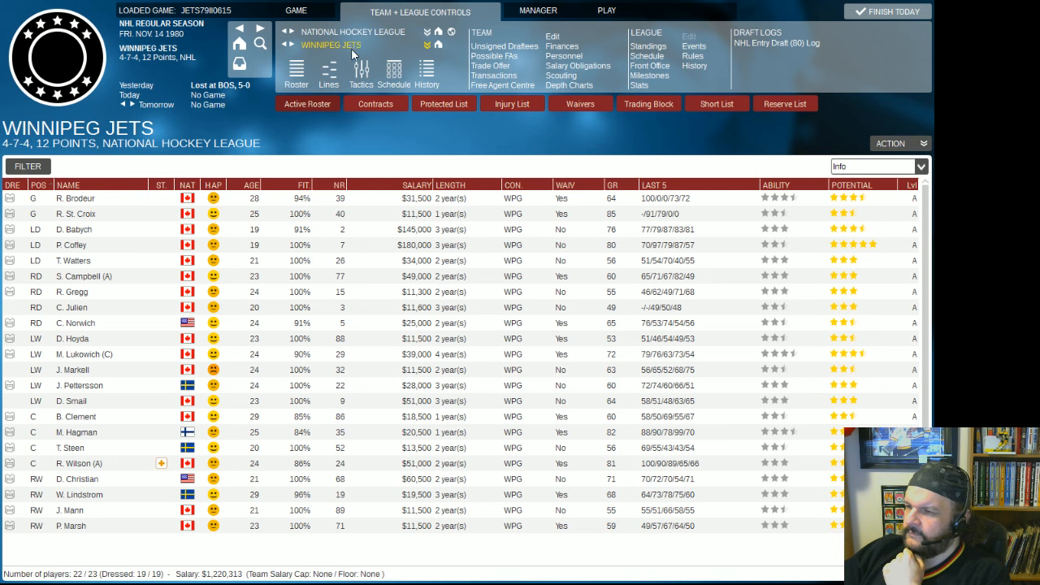
# Bring up the Jets' even strength, power play, penalty kill and shootout lines.
pyautogui.rightClick(122, 307)
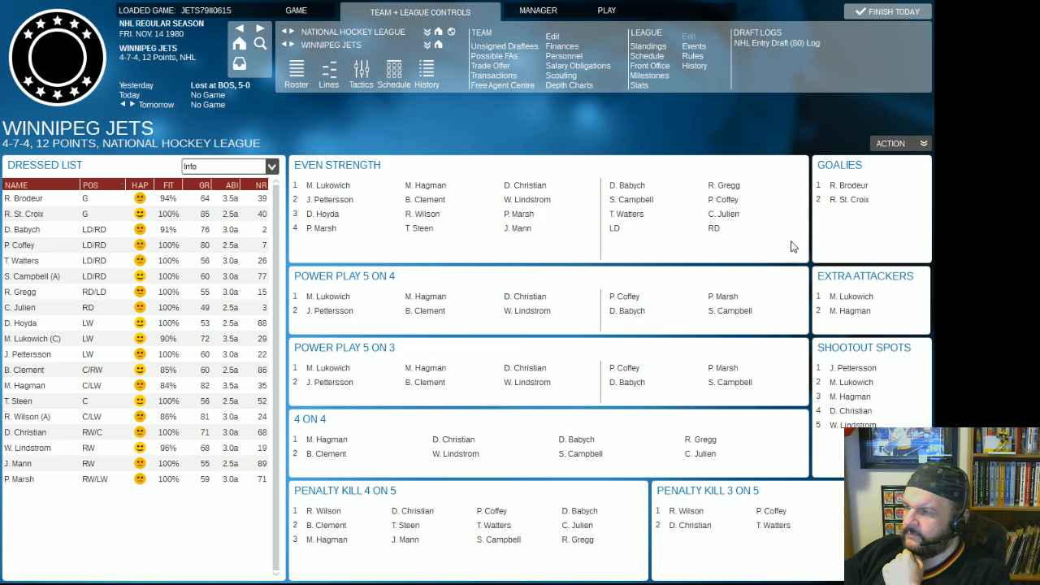
pyautogui.moveTo(600, 153)
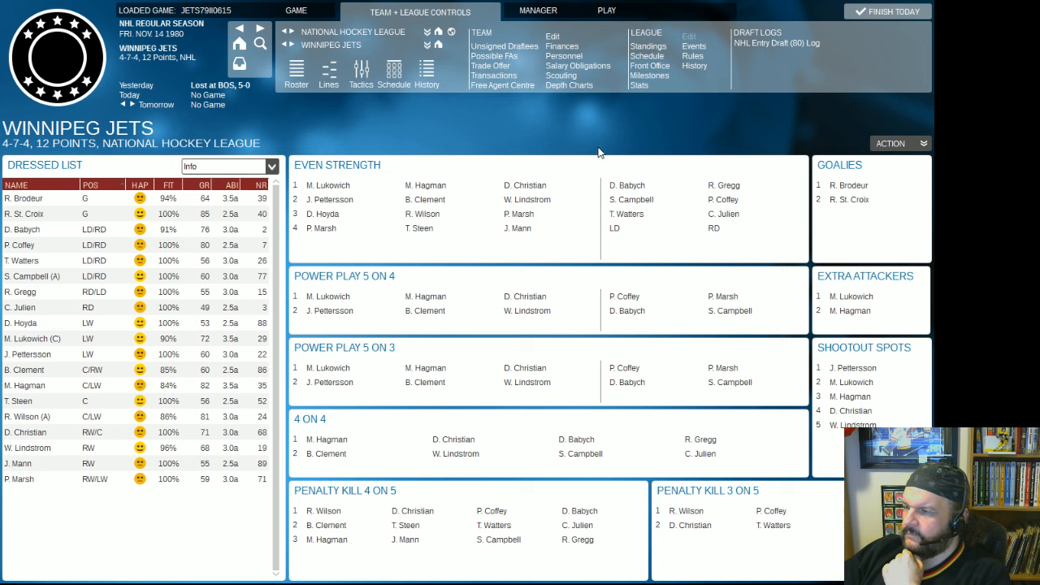
pyautogui.moveTo(424, 221)
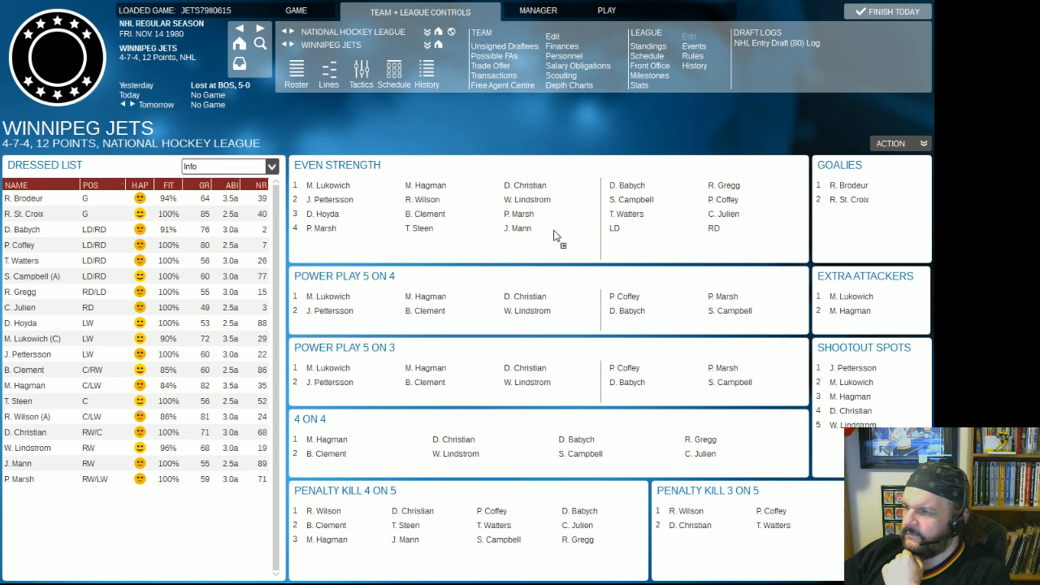
pyautogui.moveTo(523, 236)
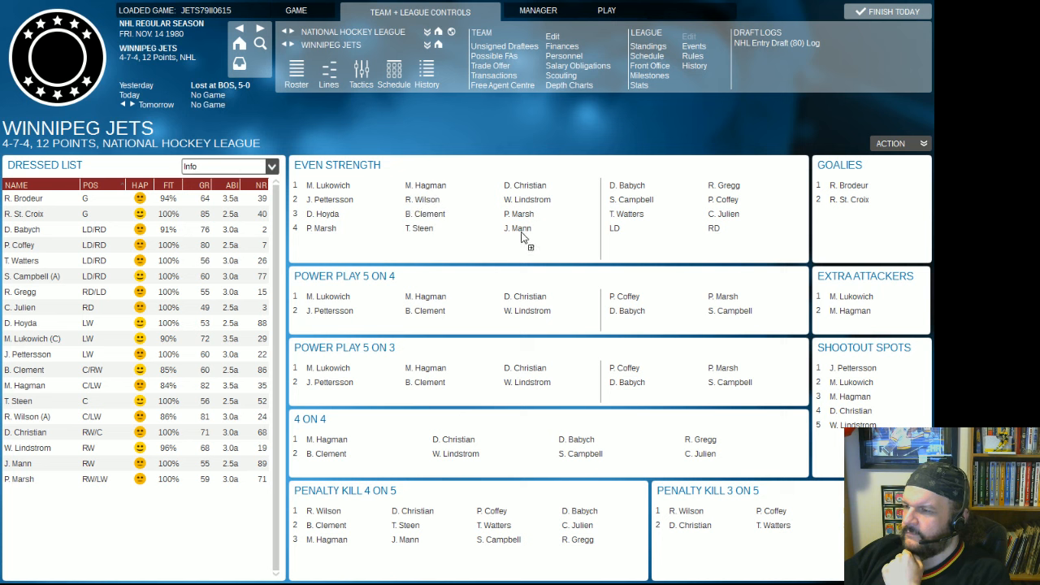
pyautogui.moveTo(526, 235)
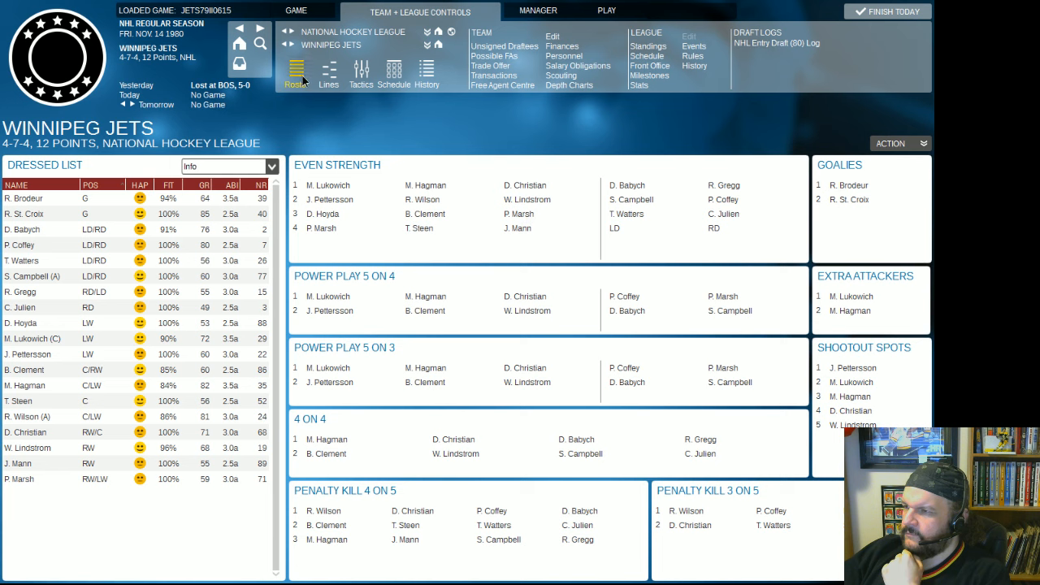
# Return from the line combinations to the Winnipeg Jets' active player roster.
pyautogui.click(296, 73)
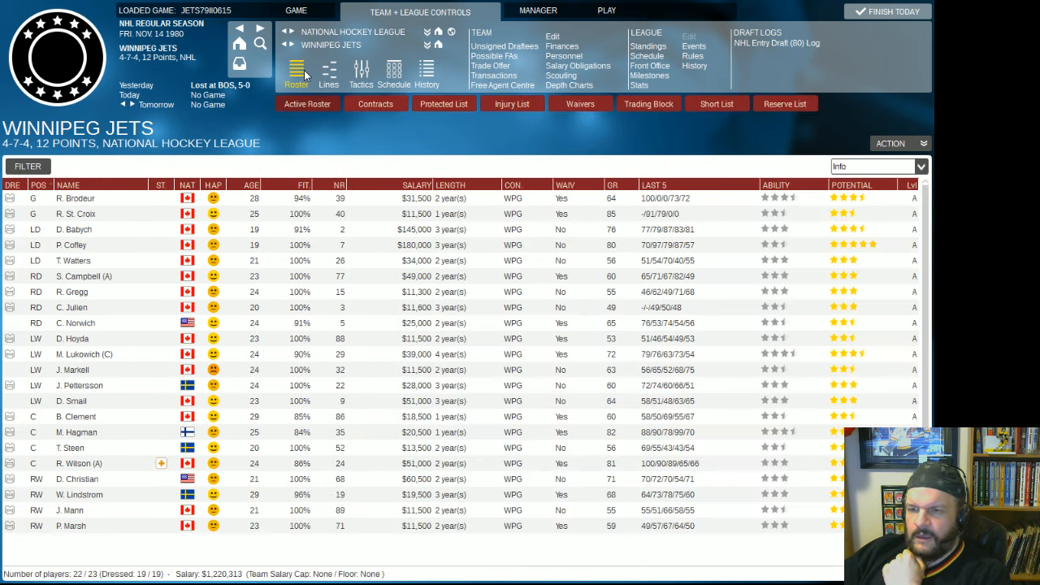
pyautogui.moveTo(296, 68)
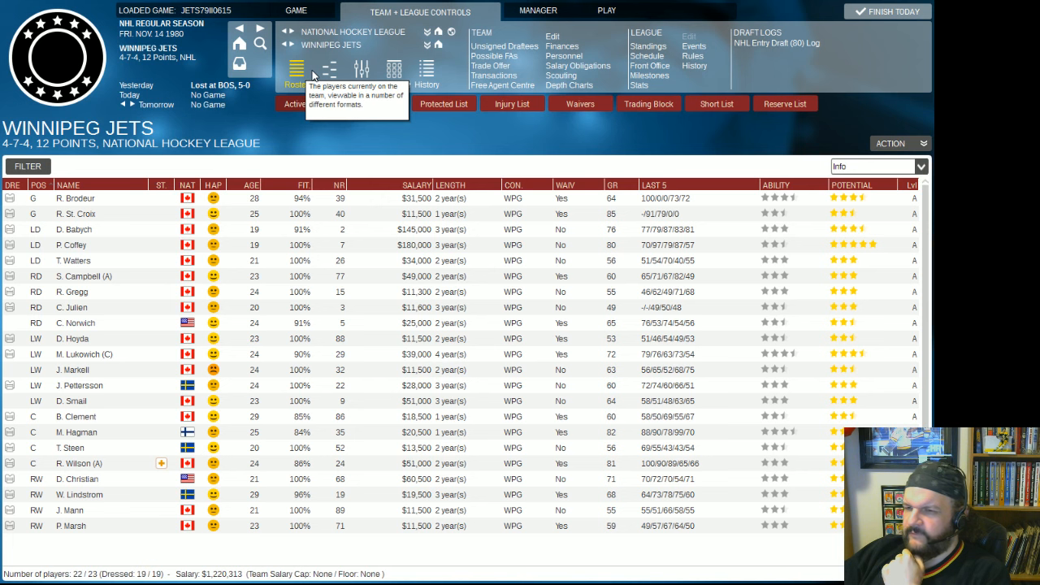
pyautogui.moveTo(328, 69)
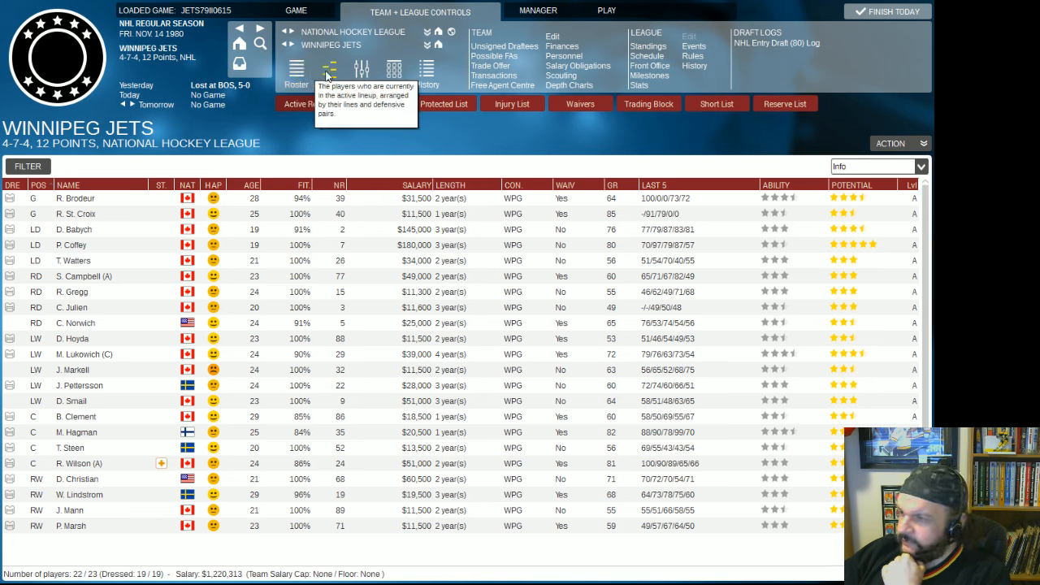
pyautogui.moveTo(394, 137)
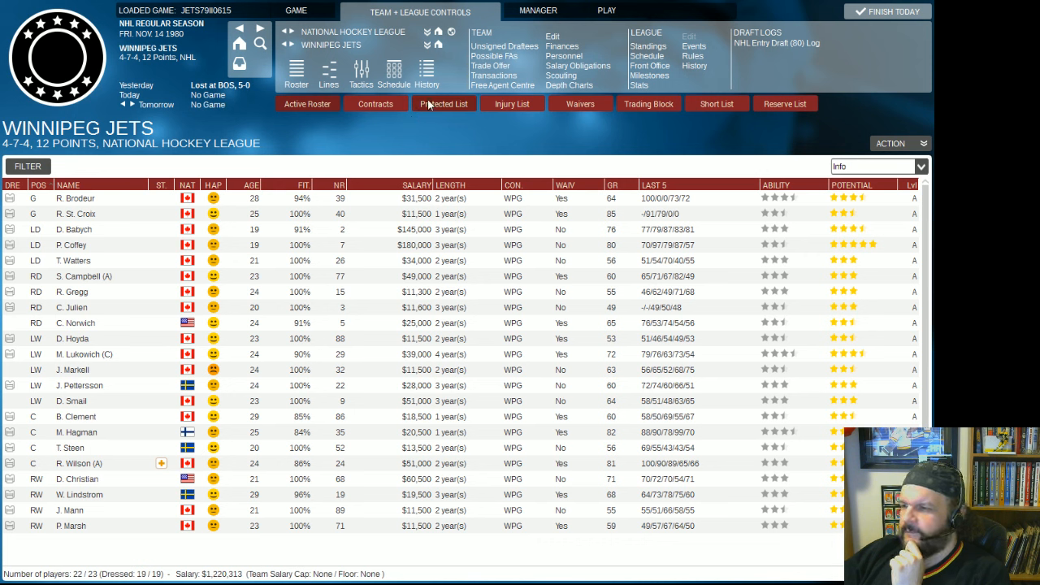
pyautogui.moveTo(434, 101)
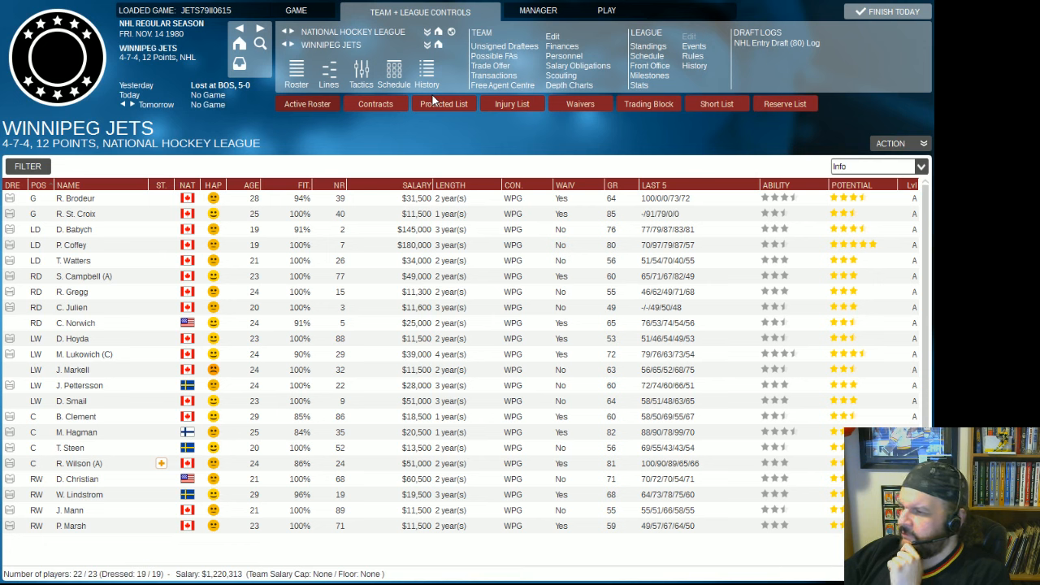
pyautogui.moveTo(435, 104)
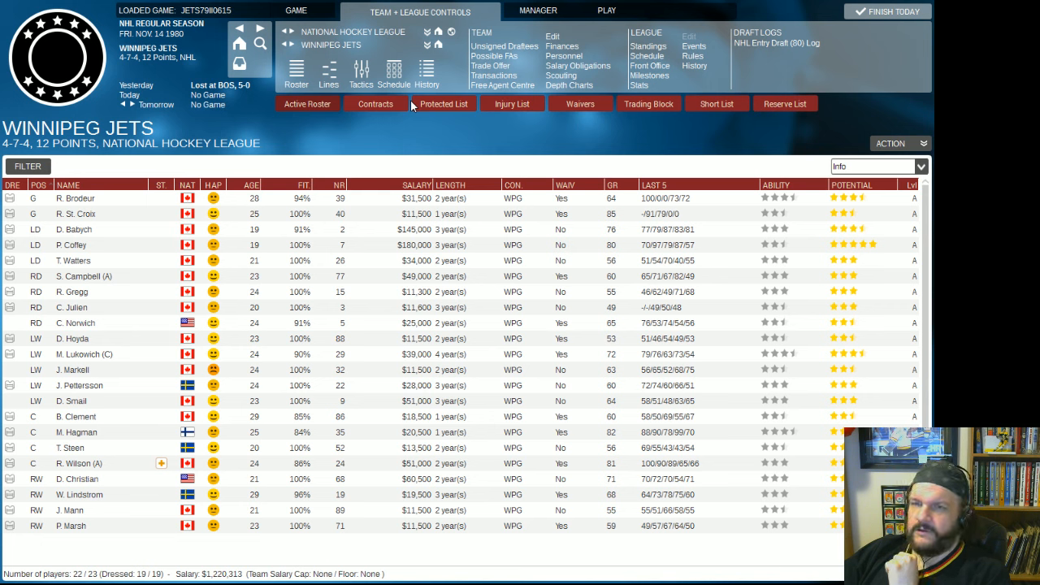
pyautogui.moveTo(452, 124)
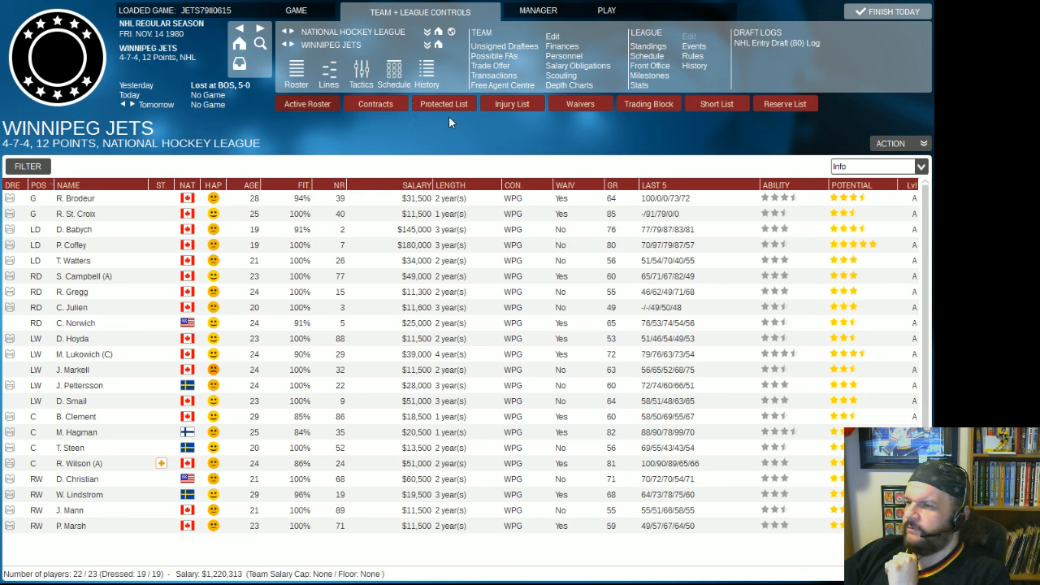